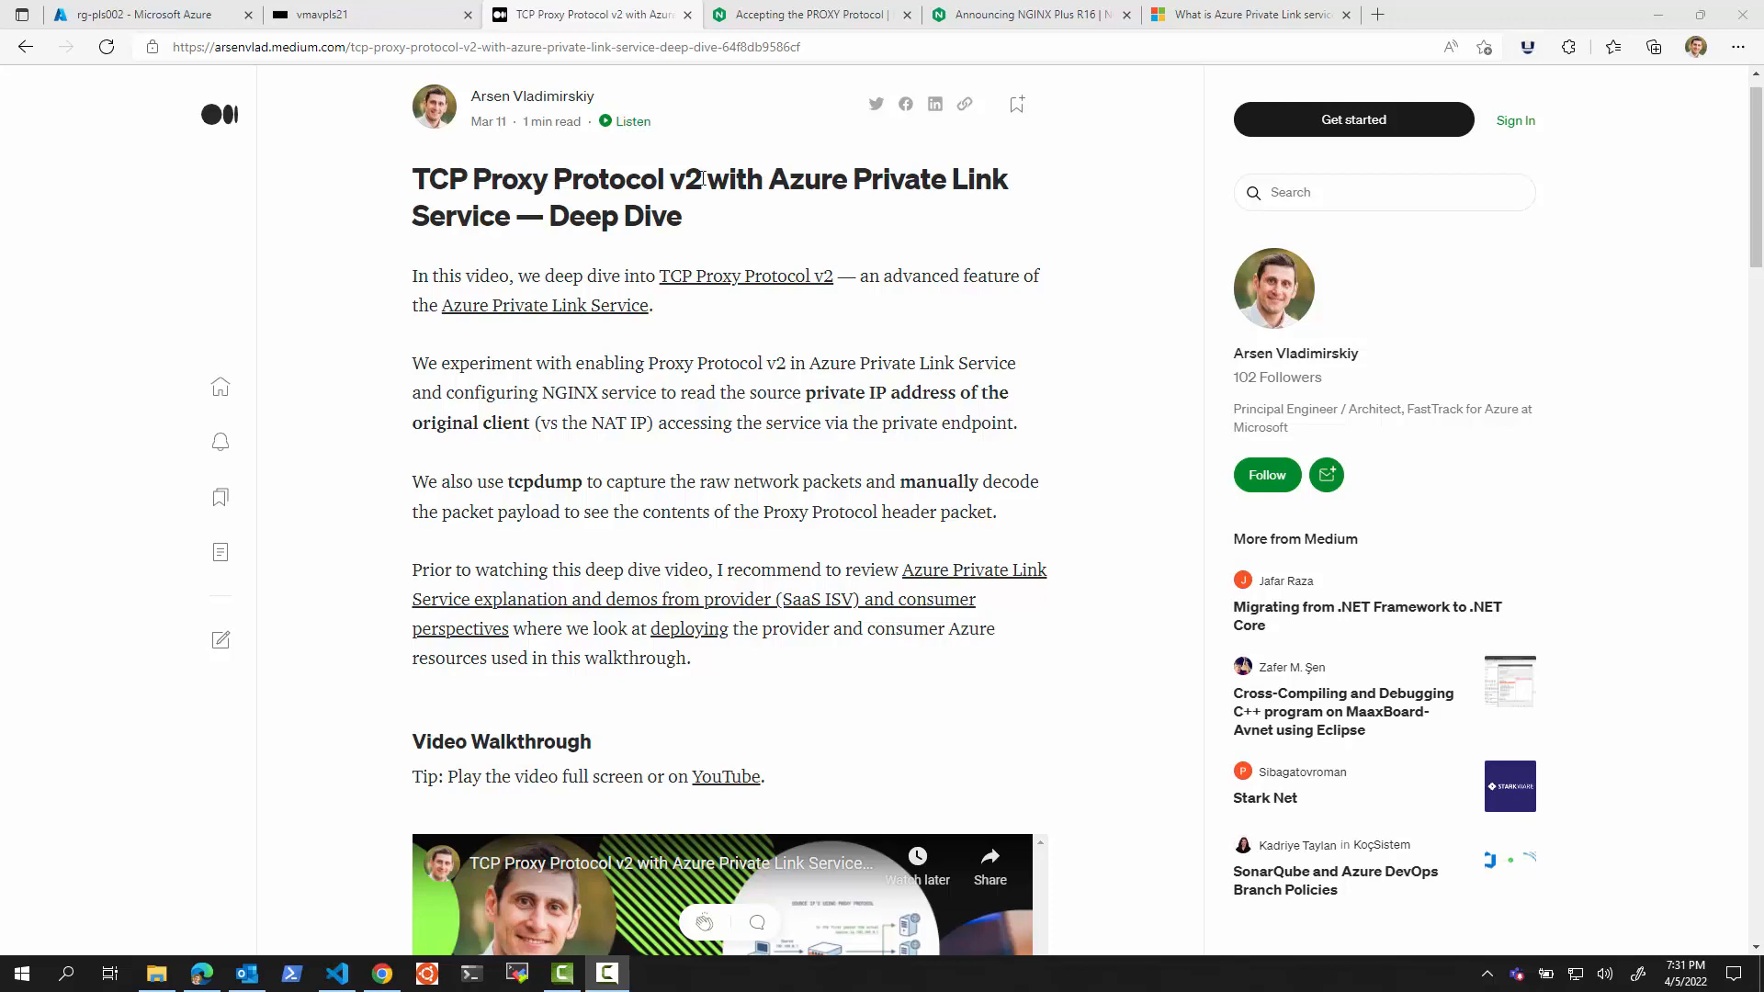
- Scroll the TCP Proxy Protocol v2 article past the video to the Video Chapters list
{"action": "scroll", "scroll_direction": "down", "scroll_amount": 3}
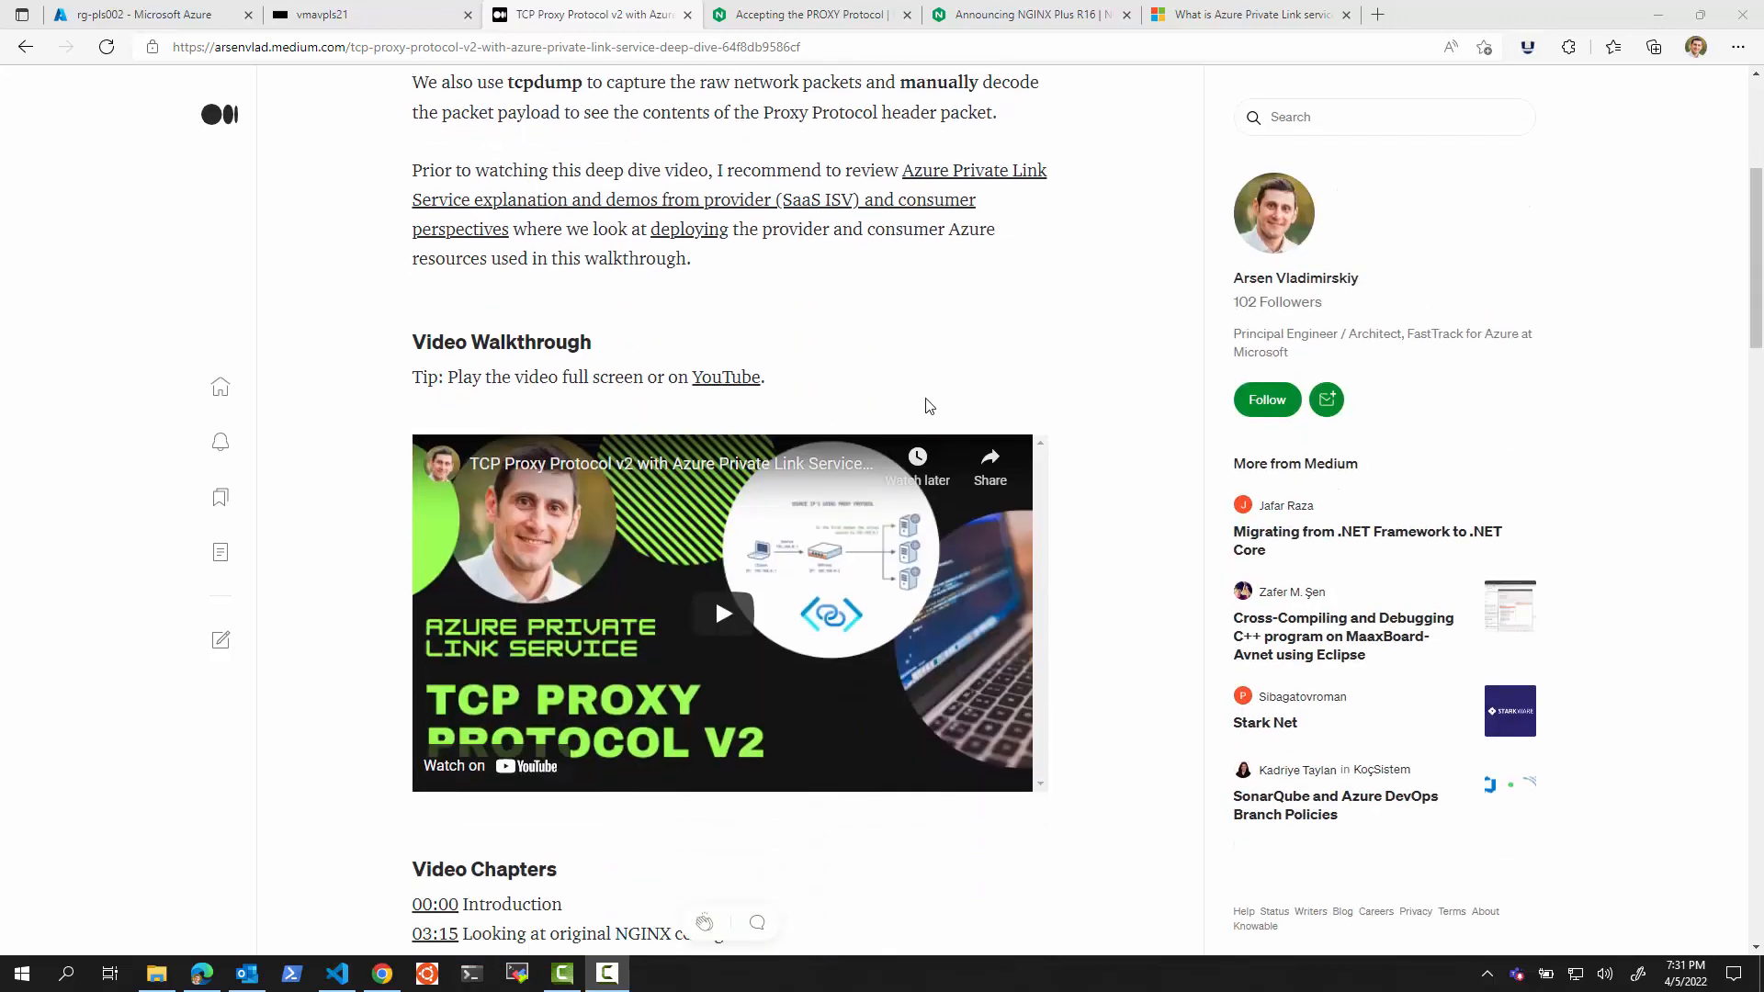
{"action": "scroll", "scroll_direction": "down", "scroll_amount": 3}
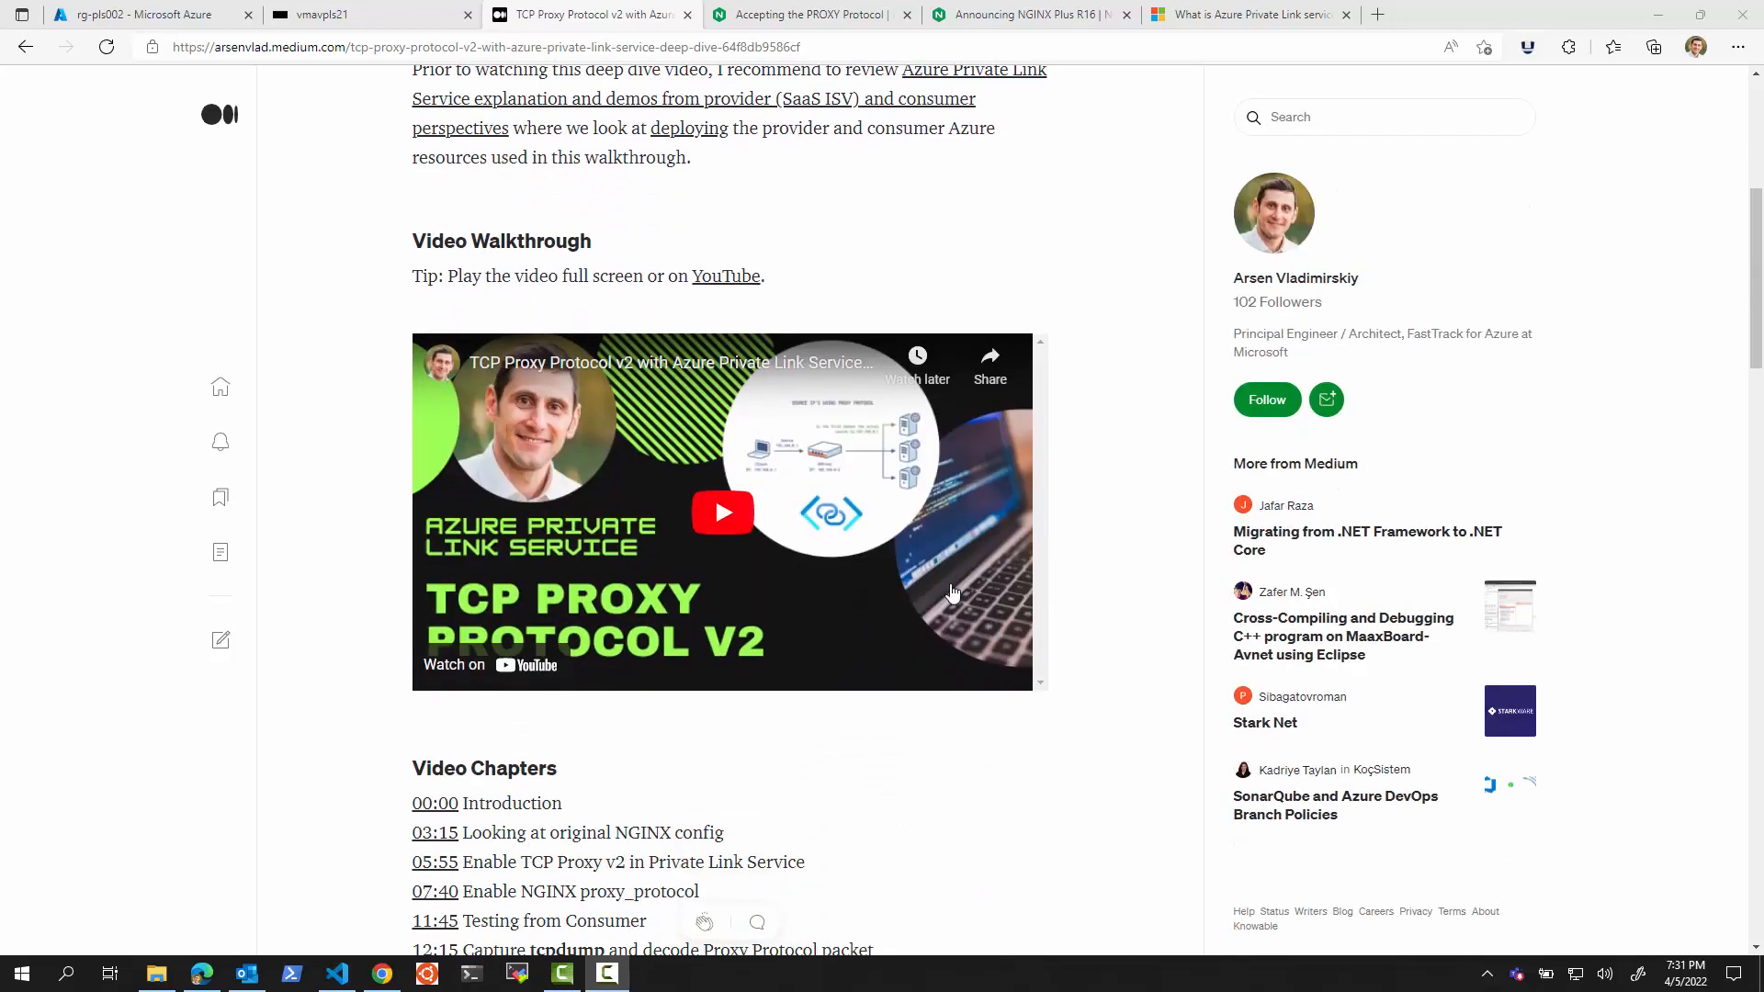
{"action": "scroll", "scroll_direction": "down", "scroll_amount": 3}
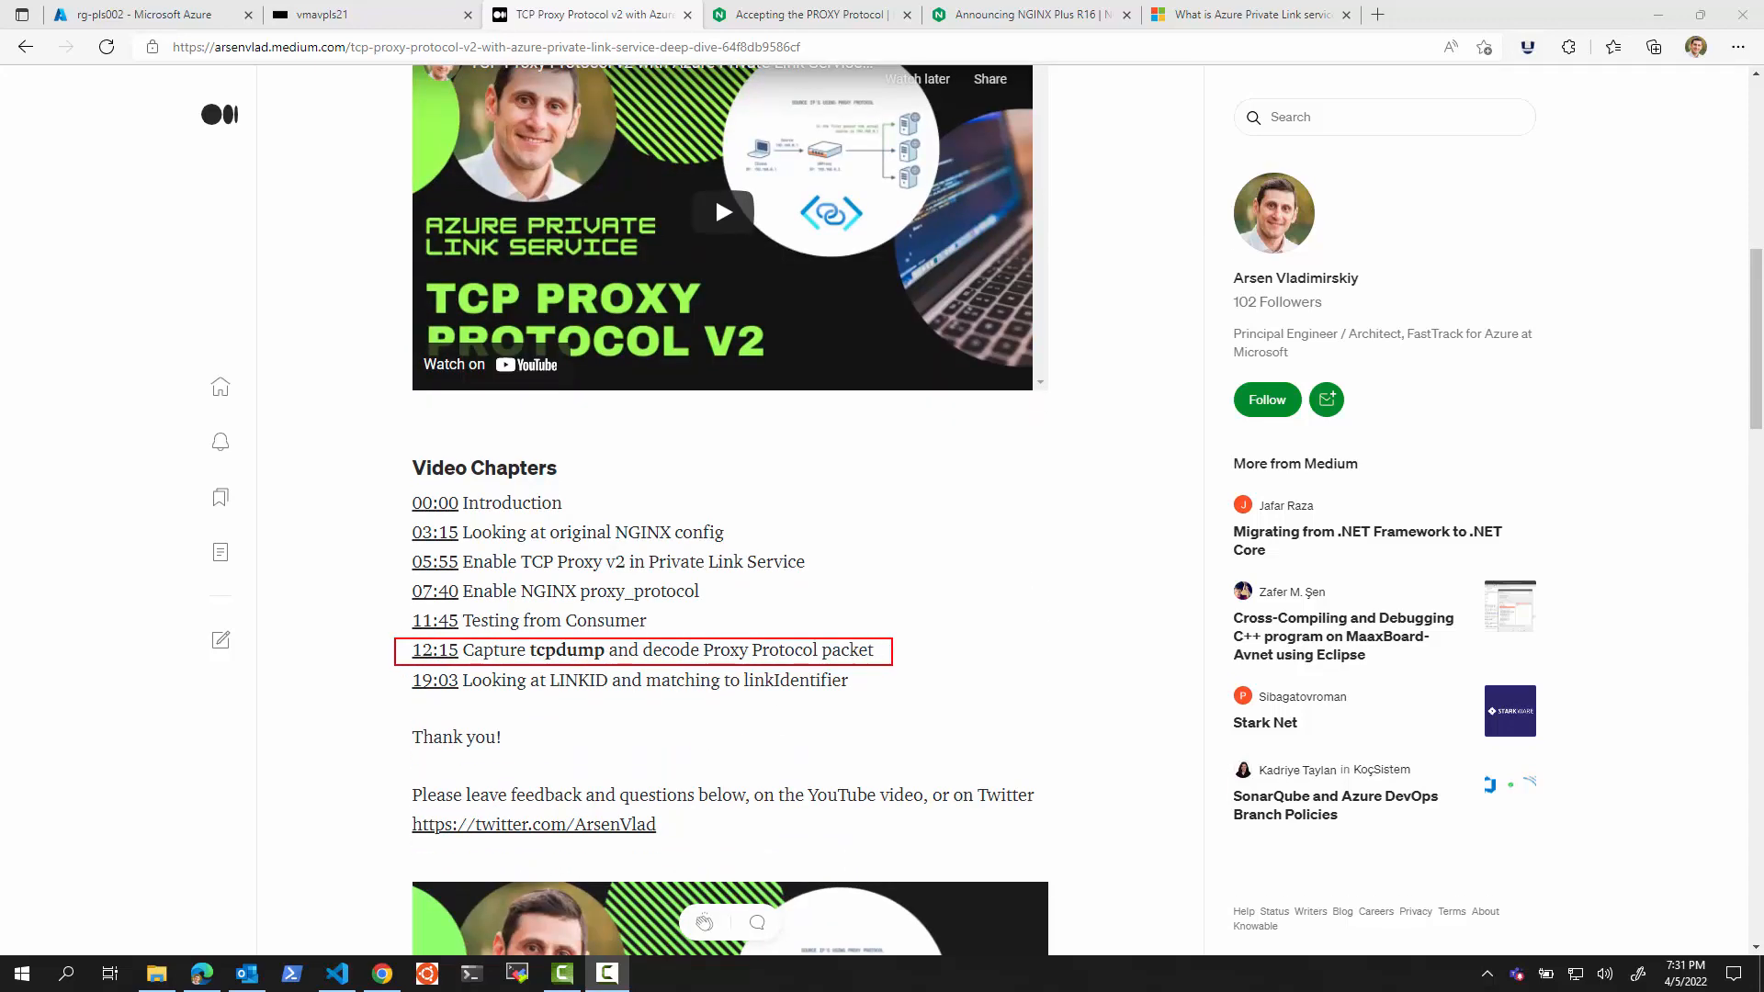
{"action": "mouse_move", "coordinate": [807, 672]}
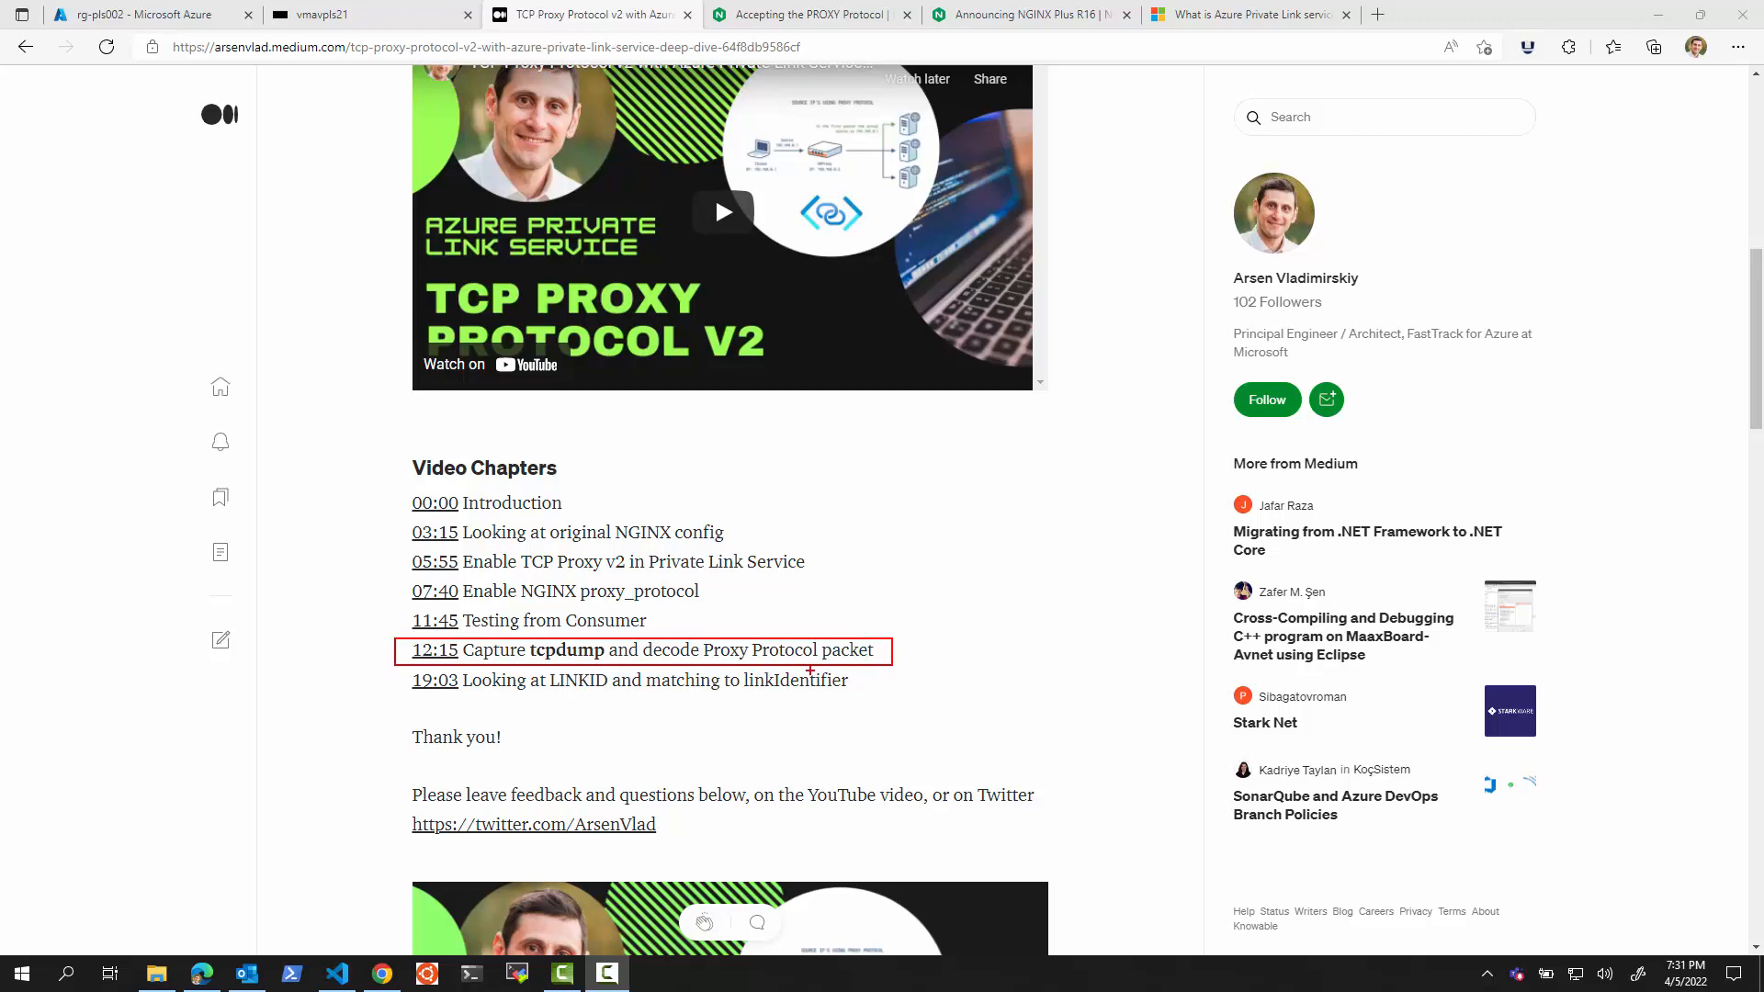
- Switch to the Private Link service docs and select the custom TLV type 0xEE
{"action": "left_click", "coordinate": [1246, 13]}
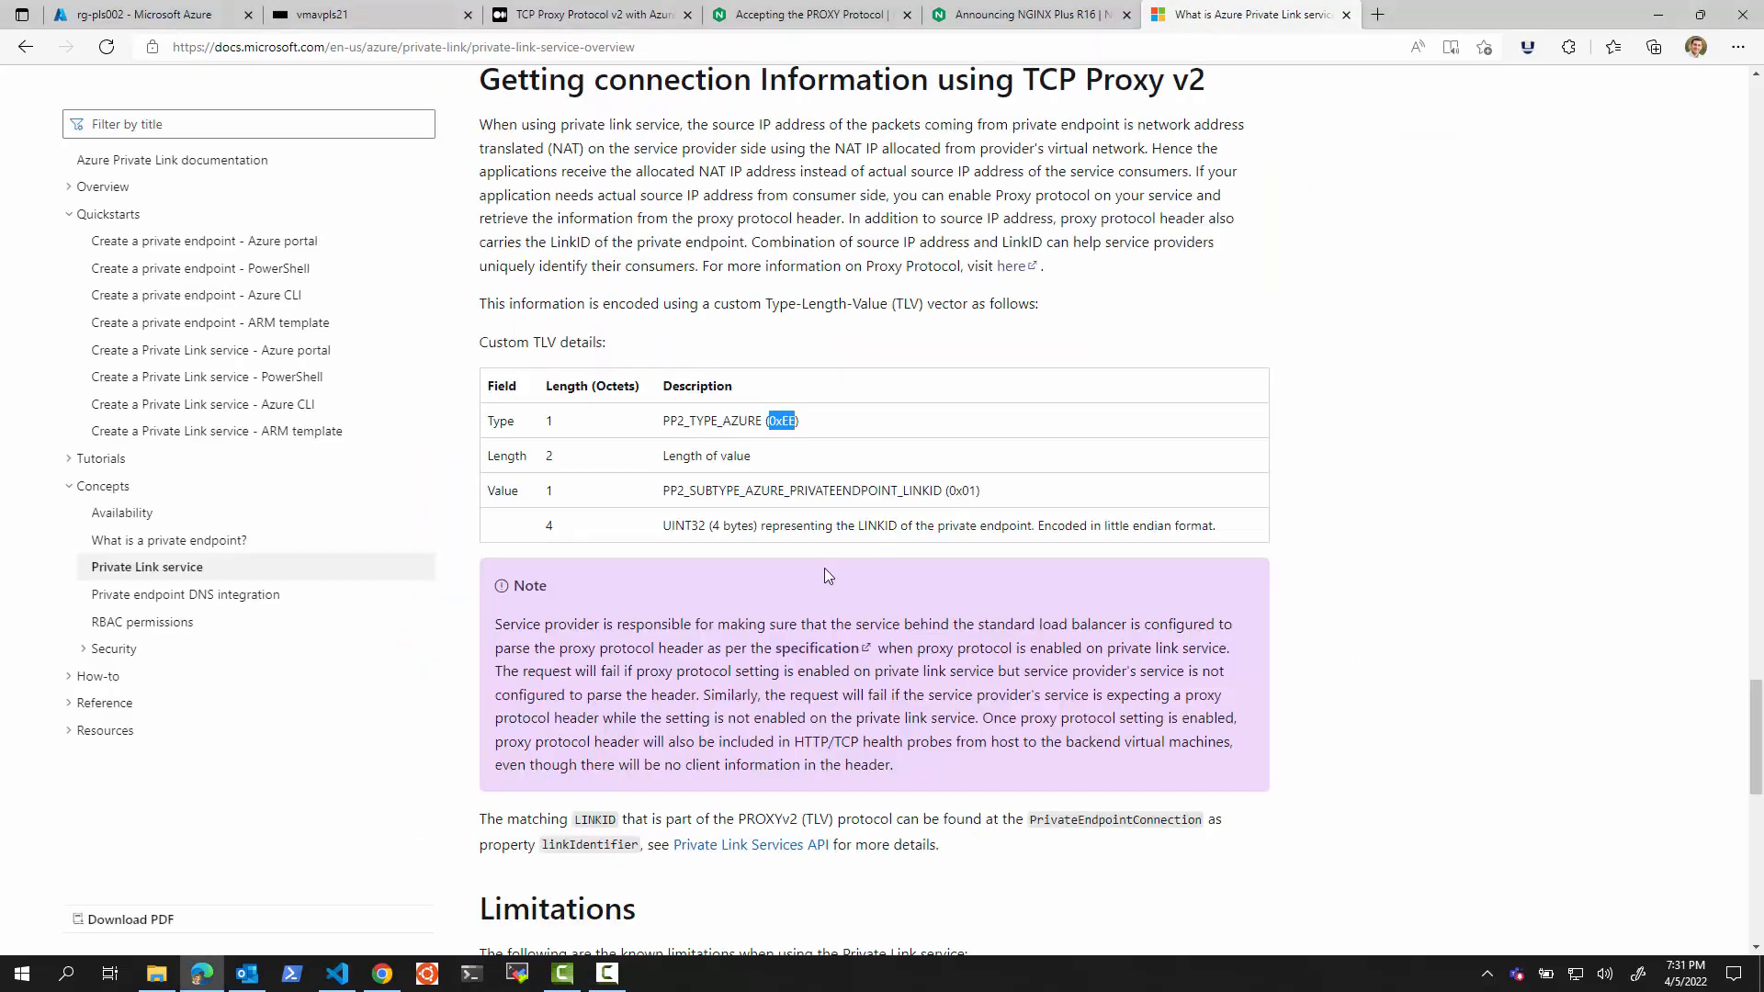
{"action": "mouse_move", "coordinate": [852, 516]}
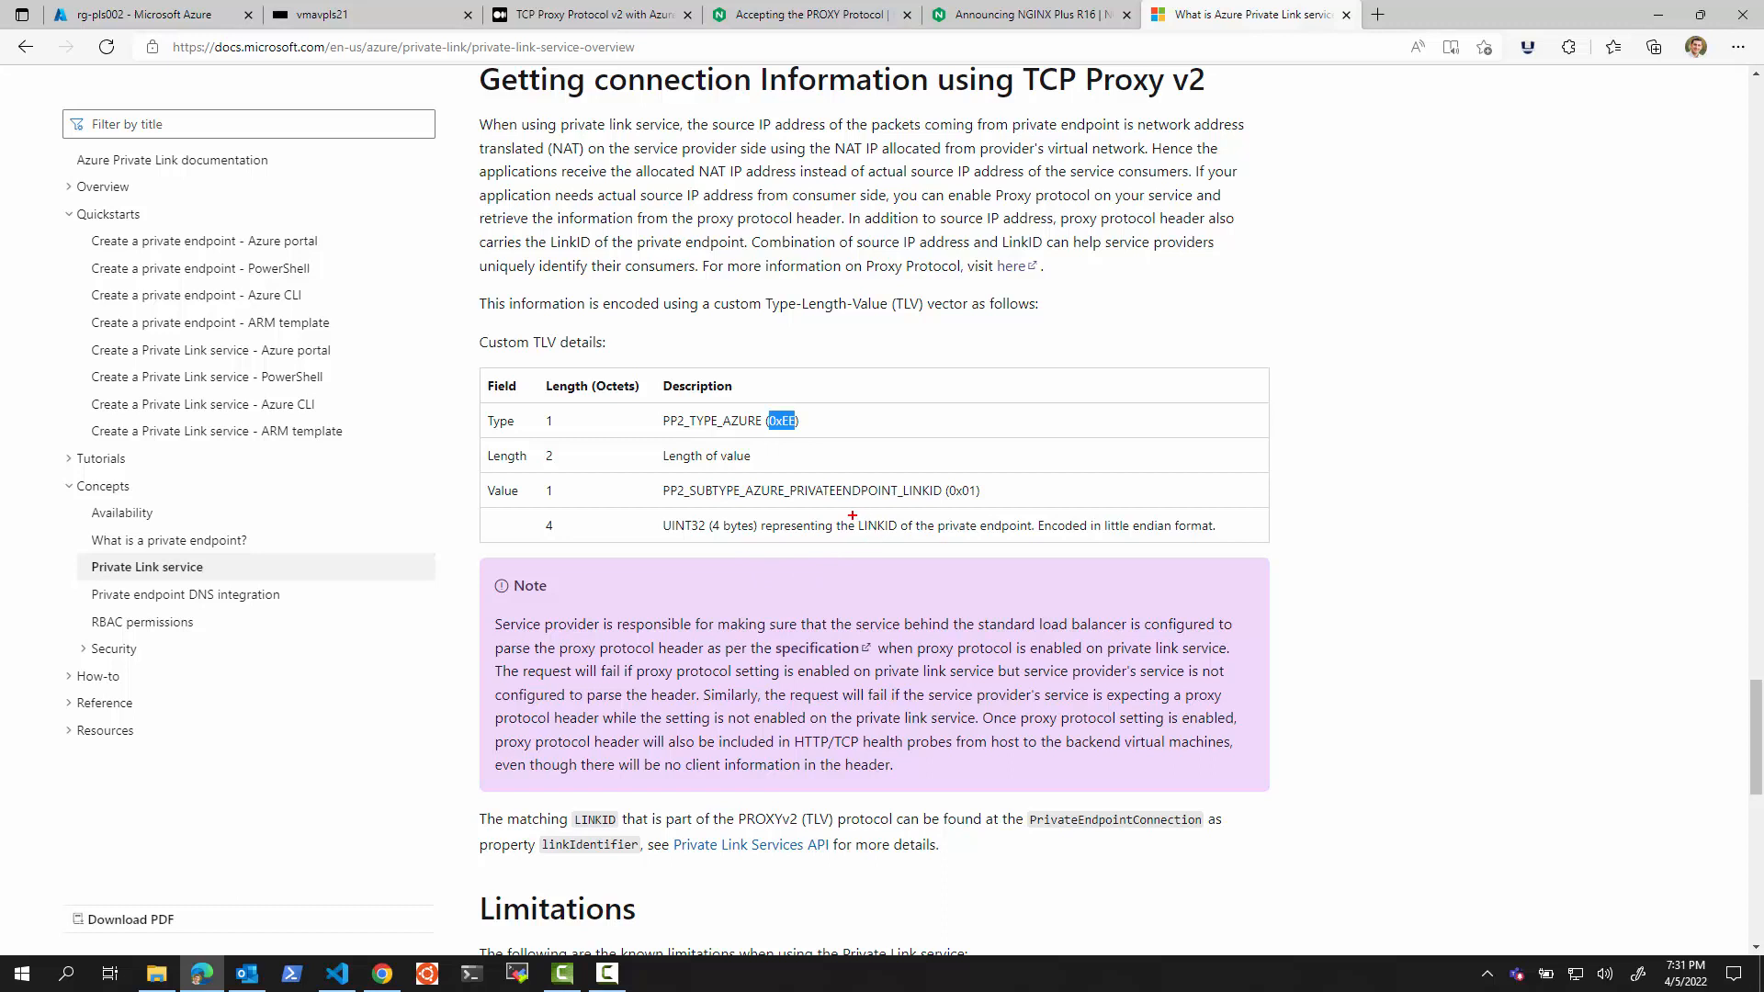
{"action": "double_click", "coordinate": [876, 525]}
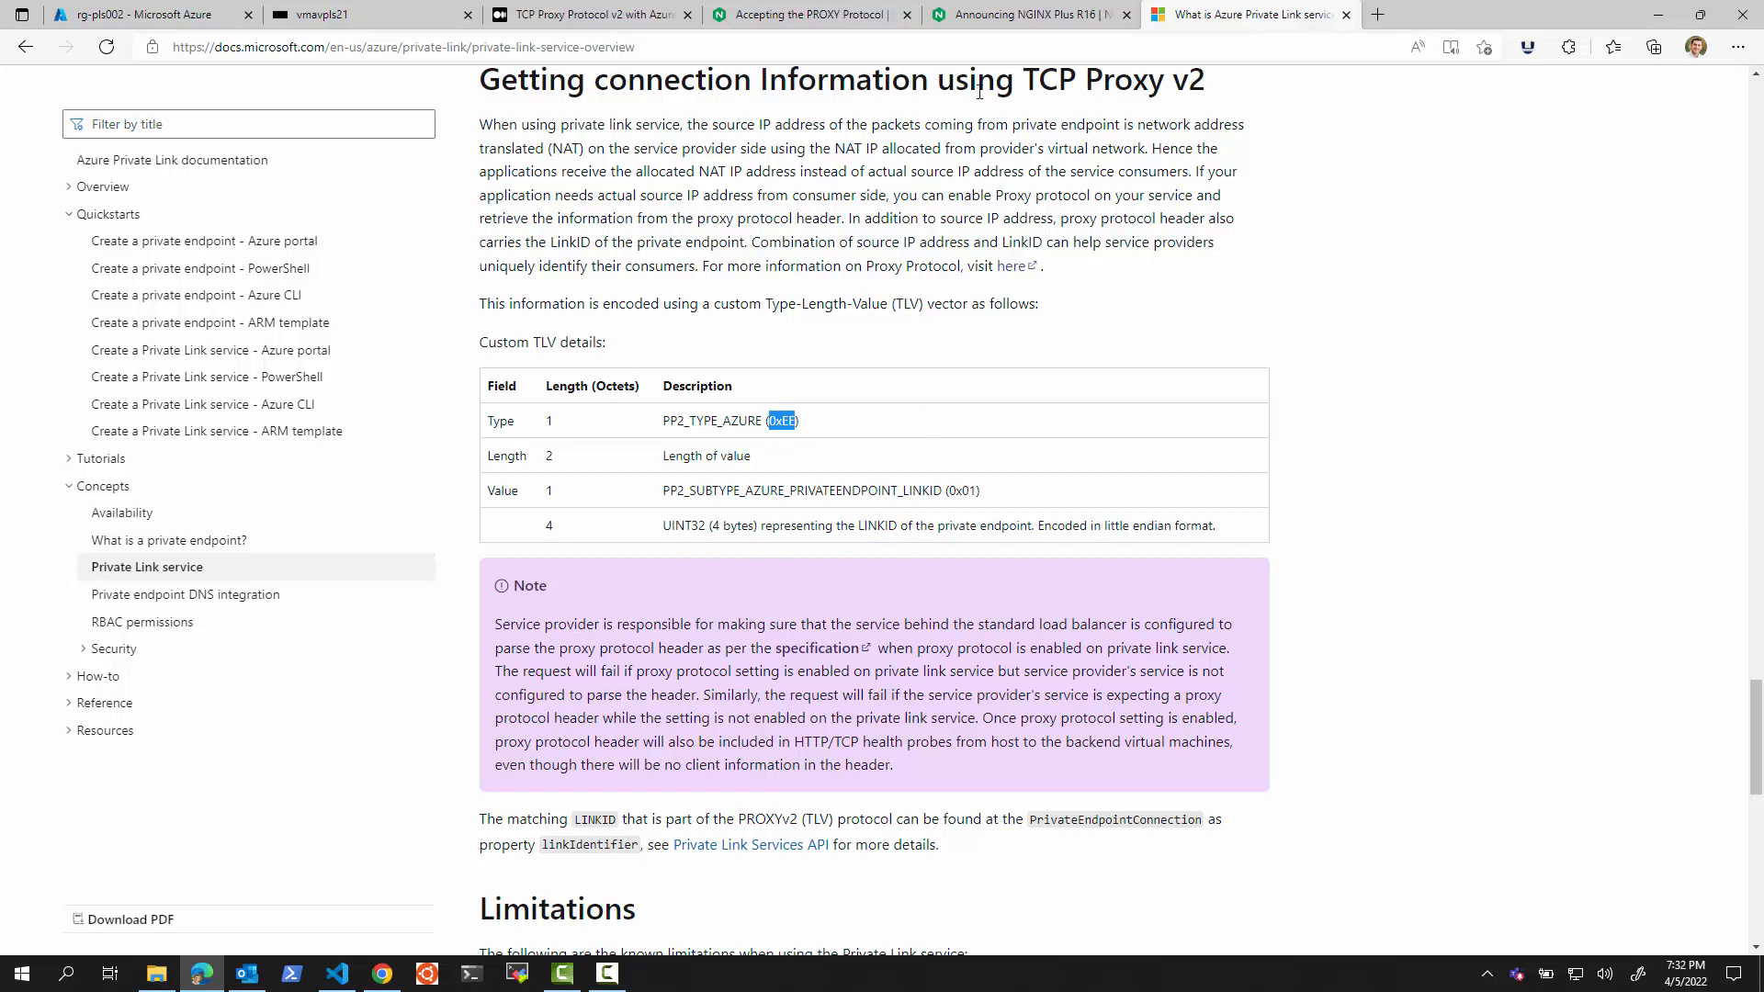
{"action": "mouse_move", "coordinate": [741, 511]}
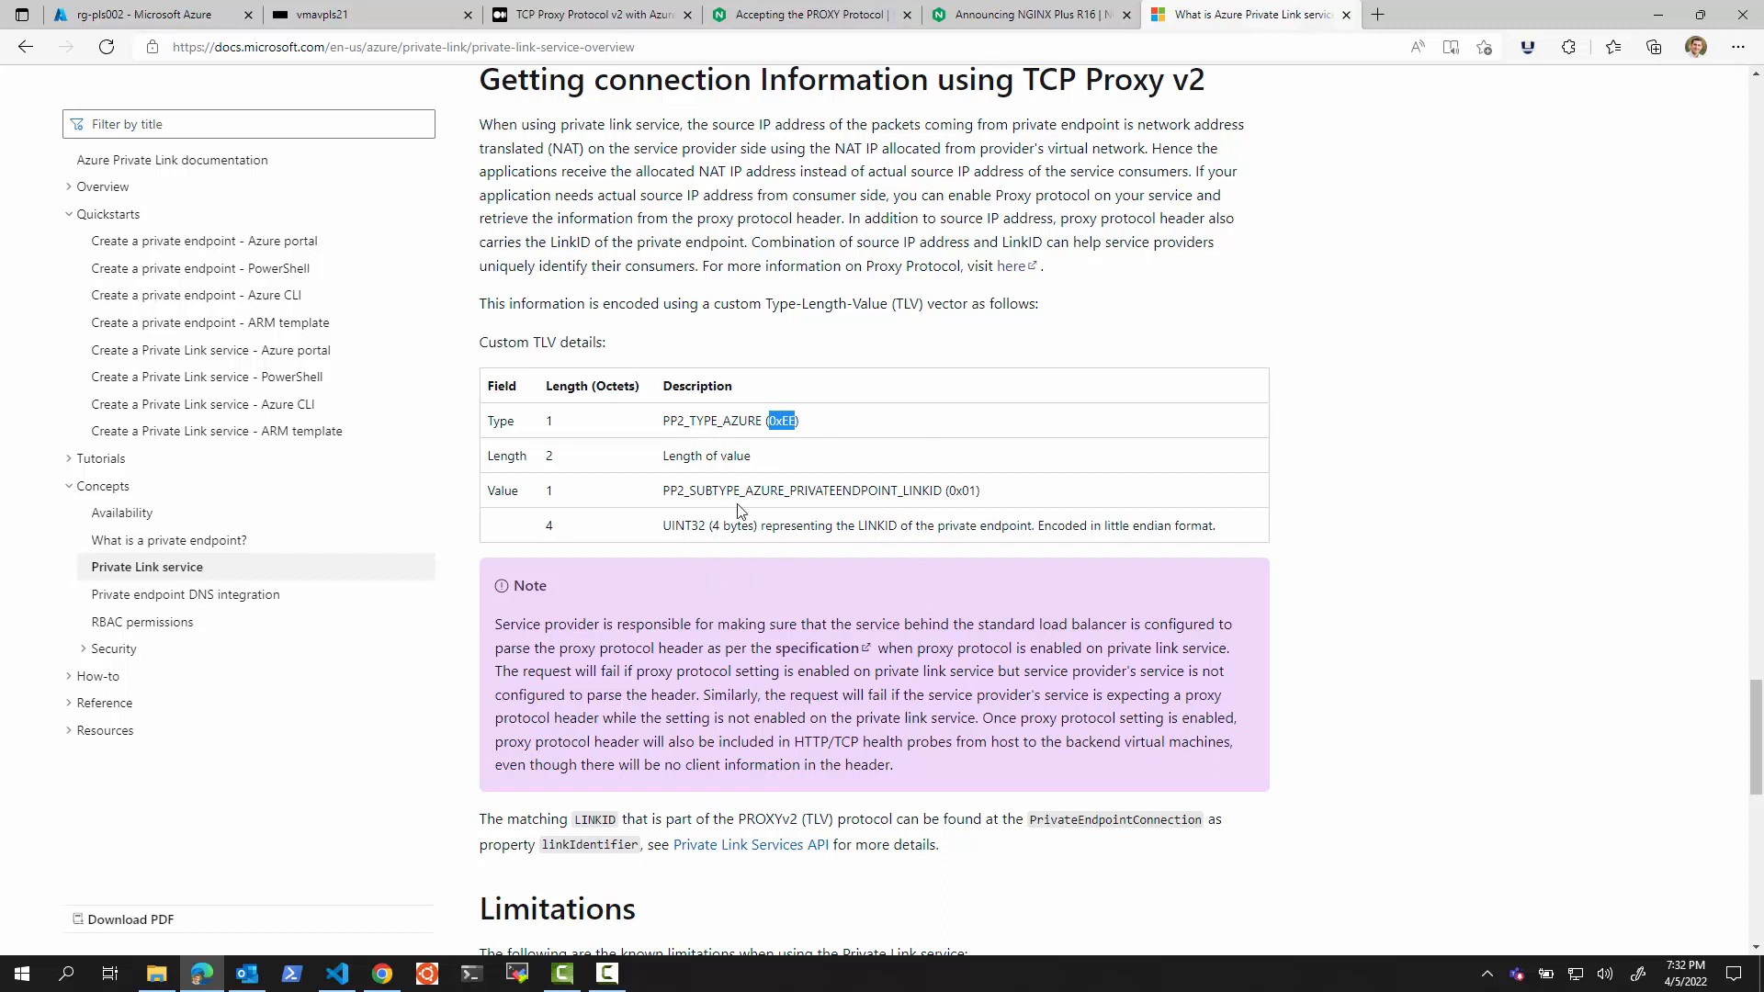
{"action": "mouse_move", "coordinate": [928, 545]}
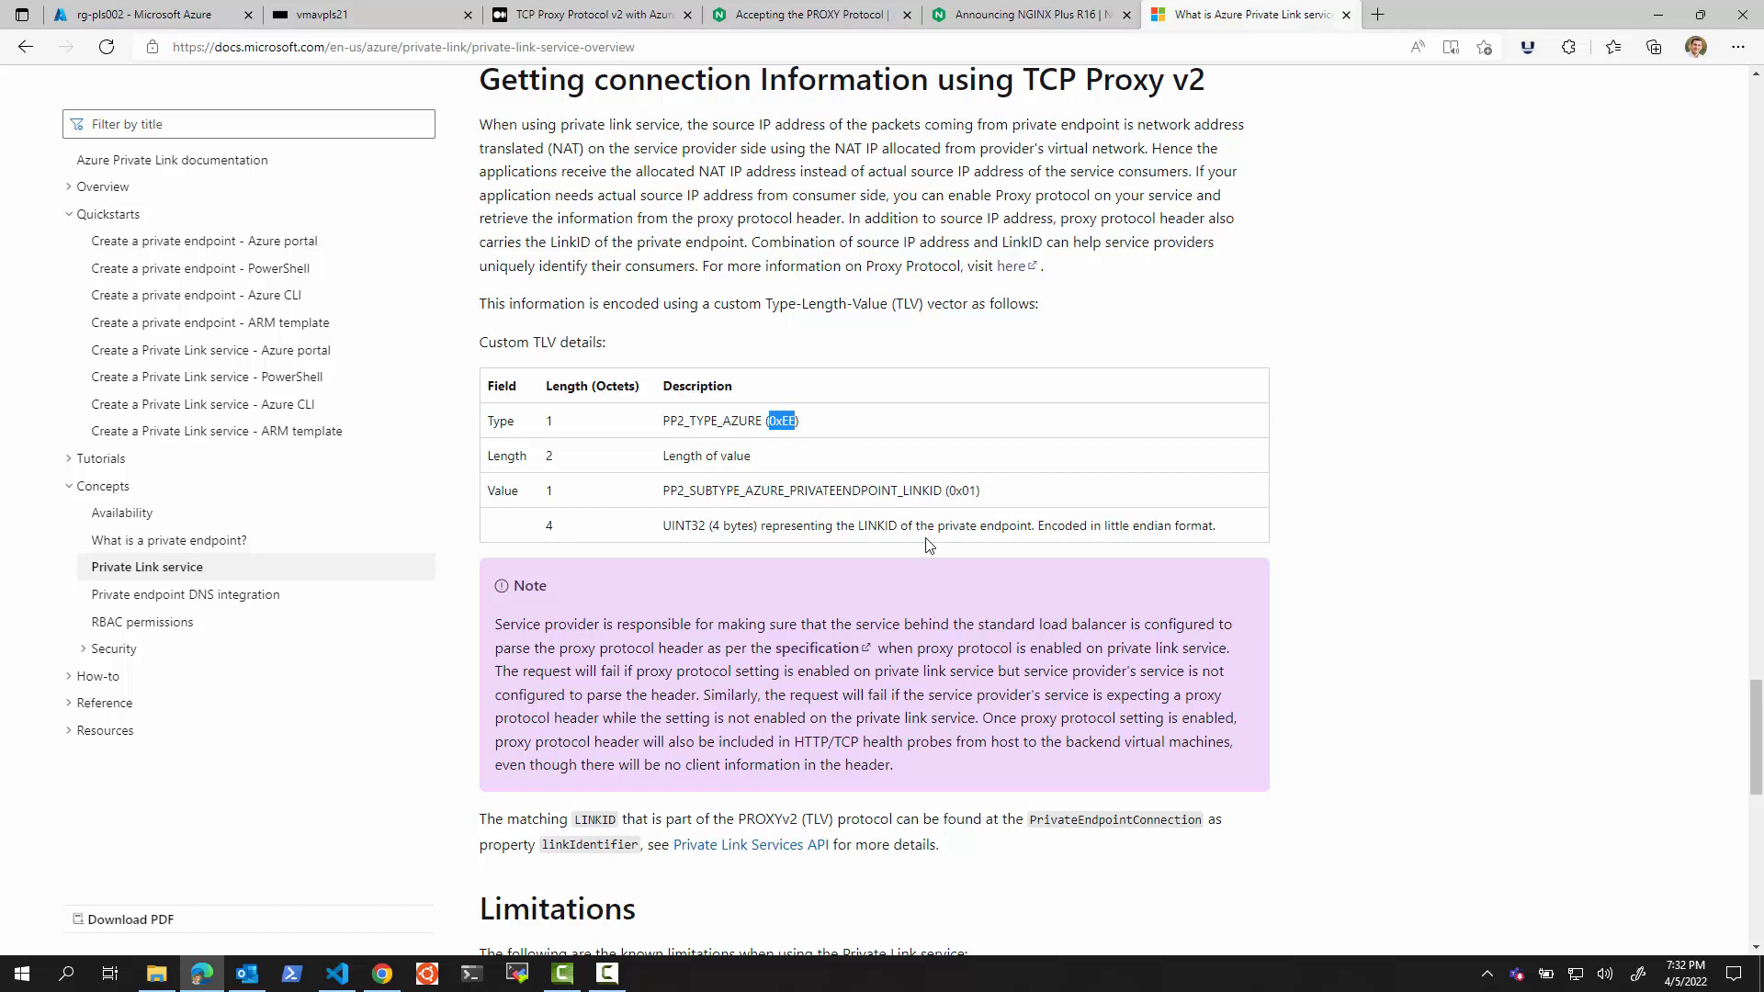
{"action": "mouse_move", "coordinate": [975, 194]}
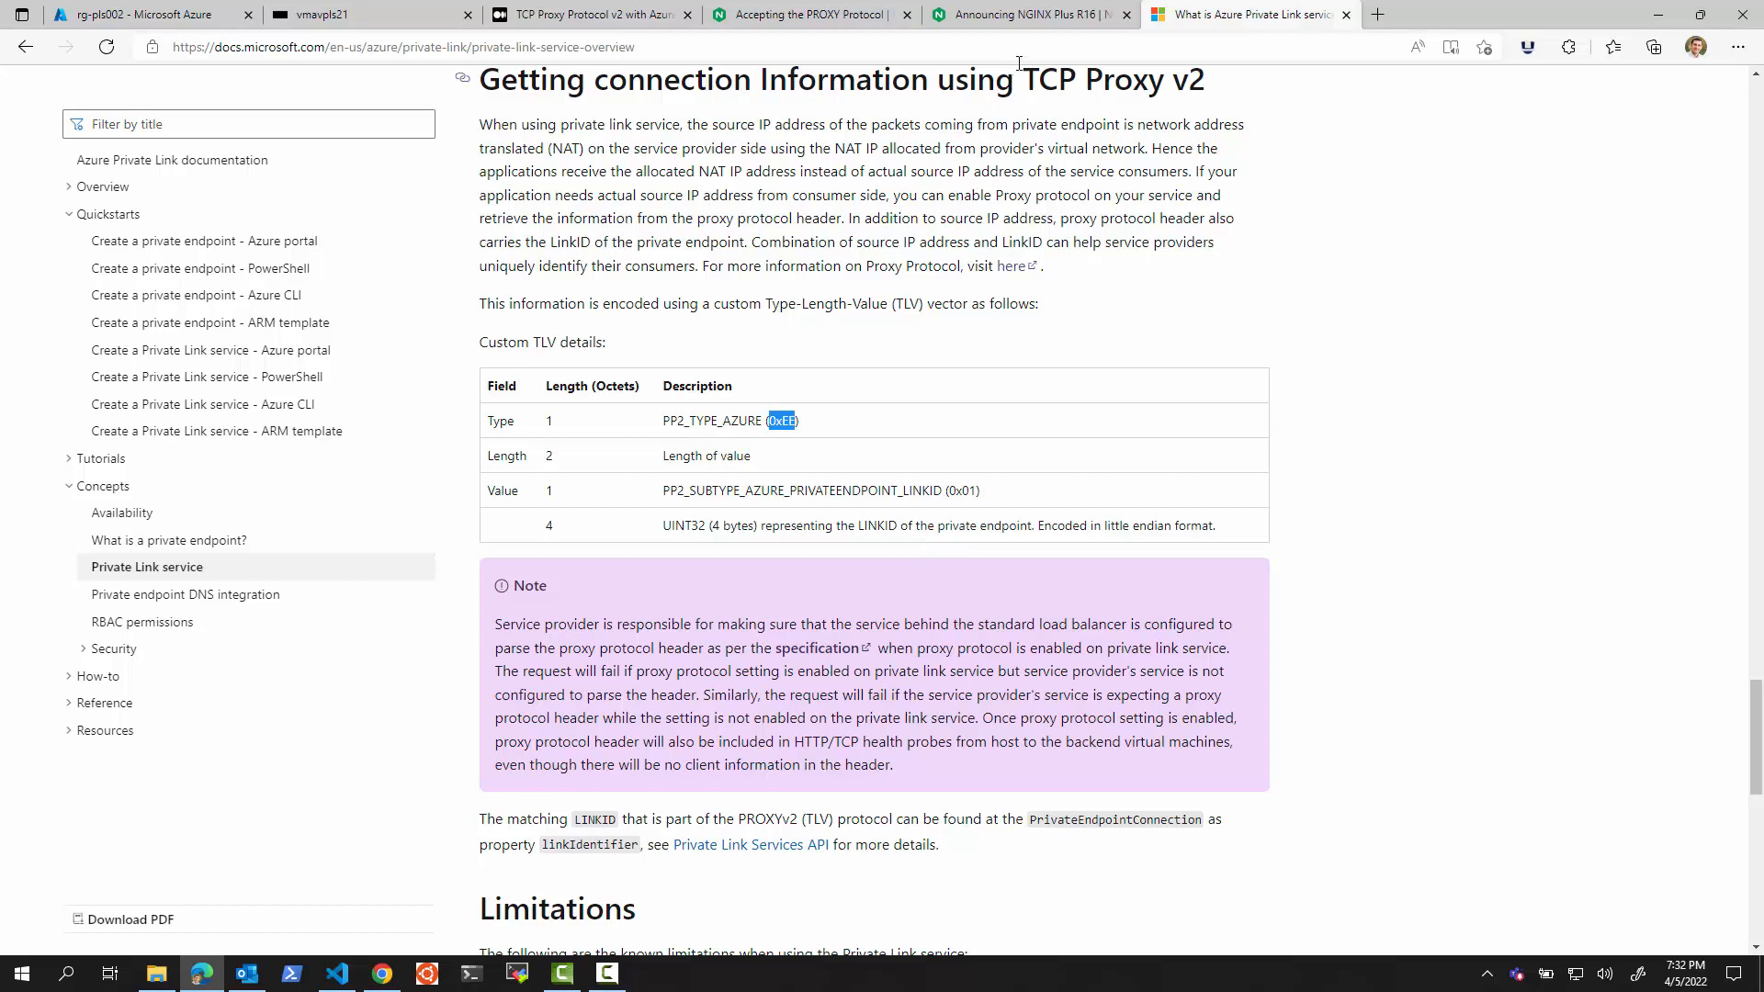
- Review the R16 $proxy_protocol_tlv_0xEA PrivateLink VPC ID variable, then return to Medium
{"action": "left_click", "coordinate": [1027, 14]}
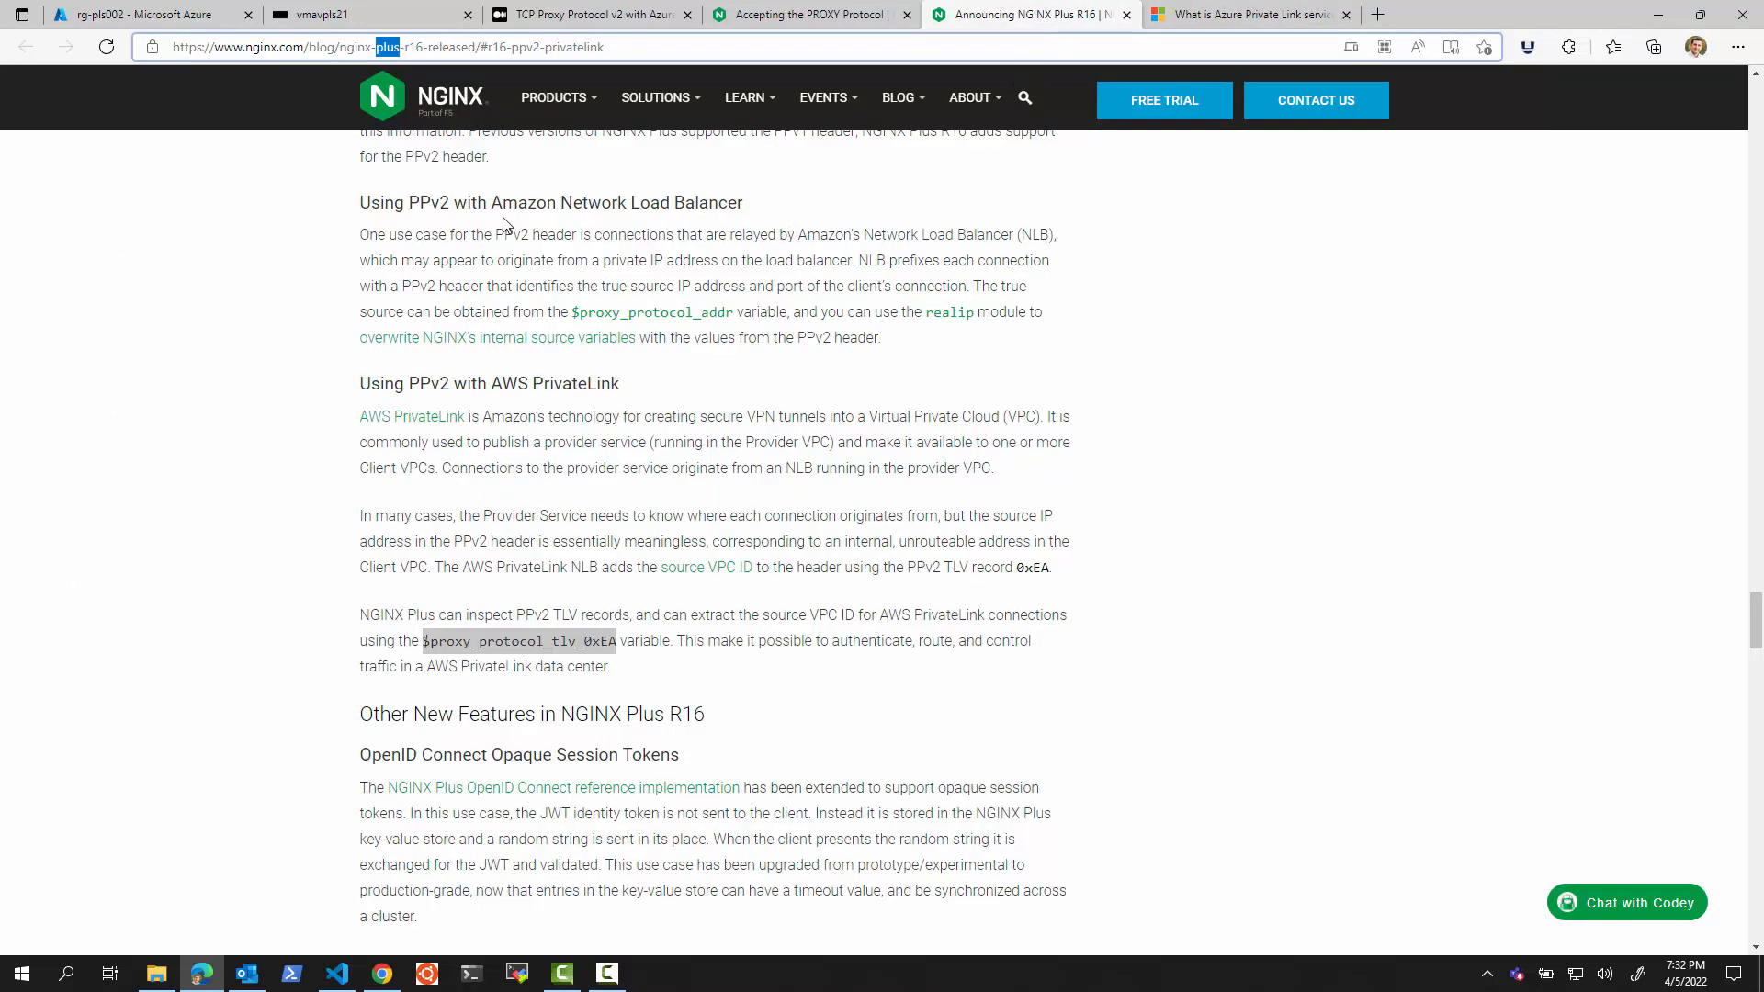
{"action": "mouse_move", "coordinate": [408, 46]}
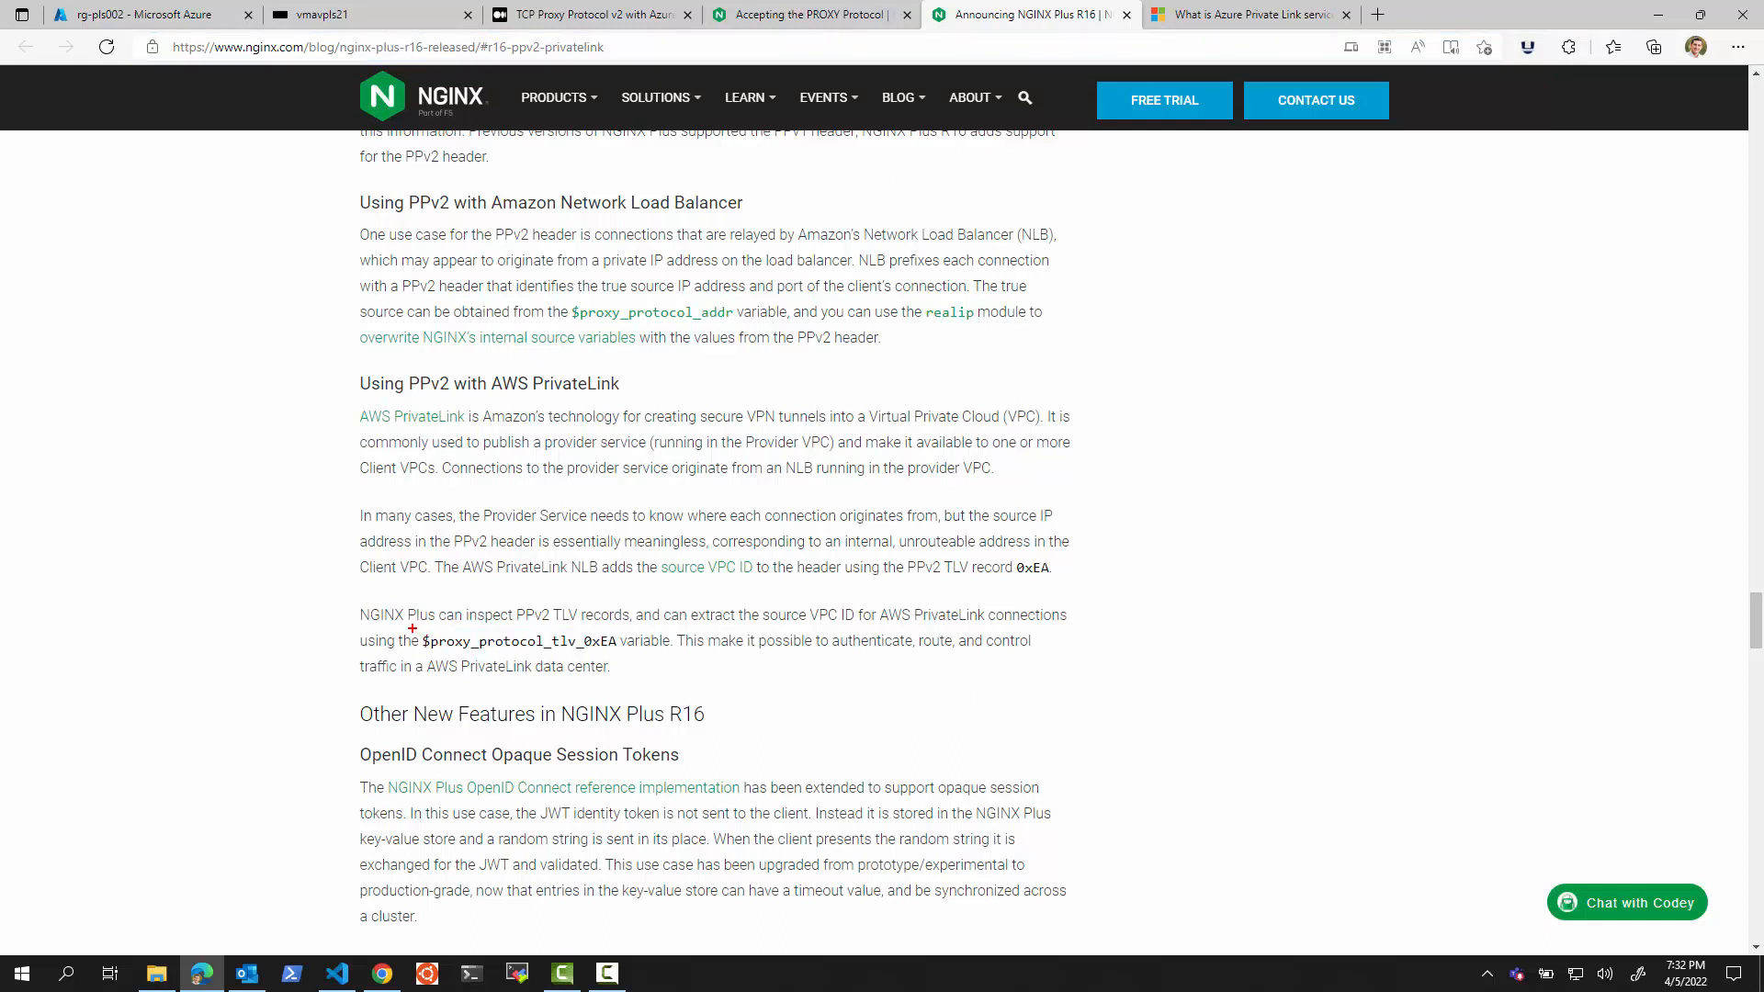
{"action": "double_click", "coordinate": [517, 640]}
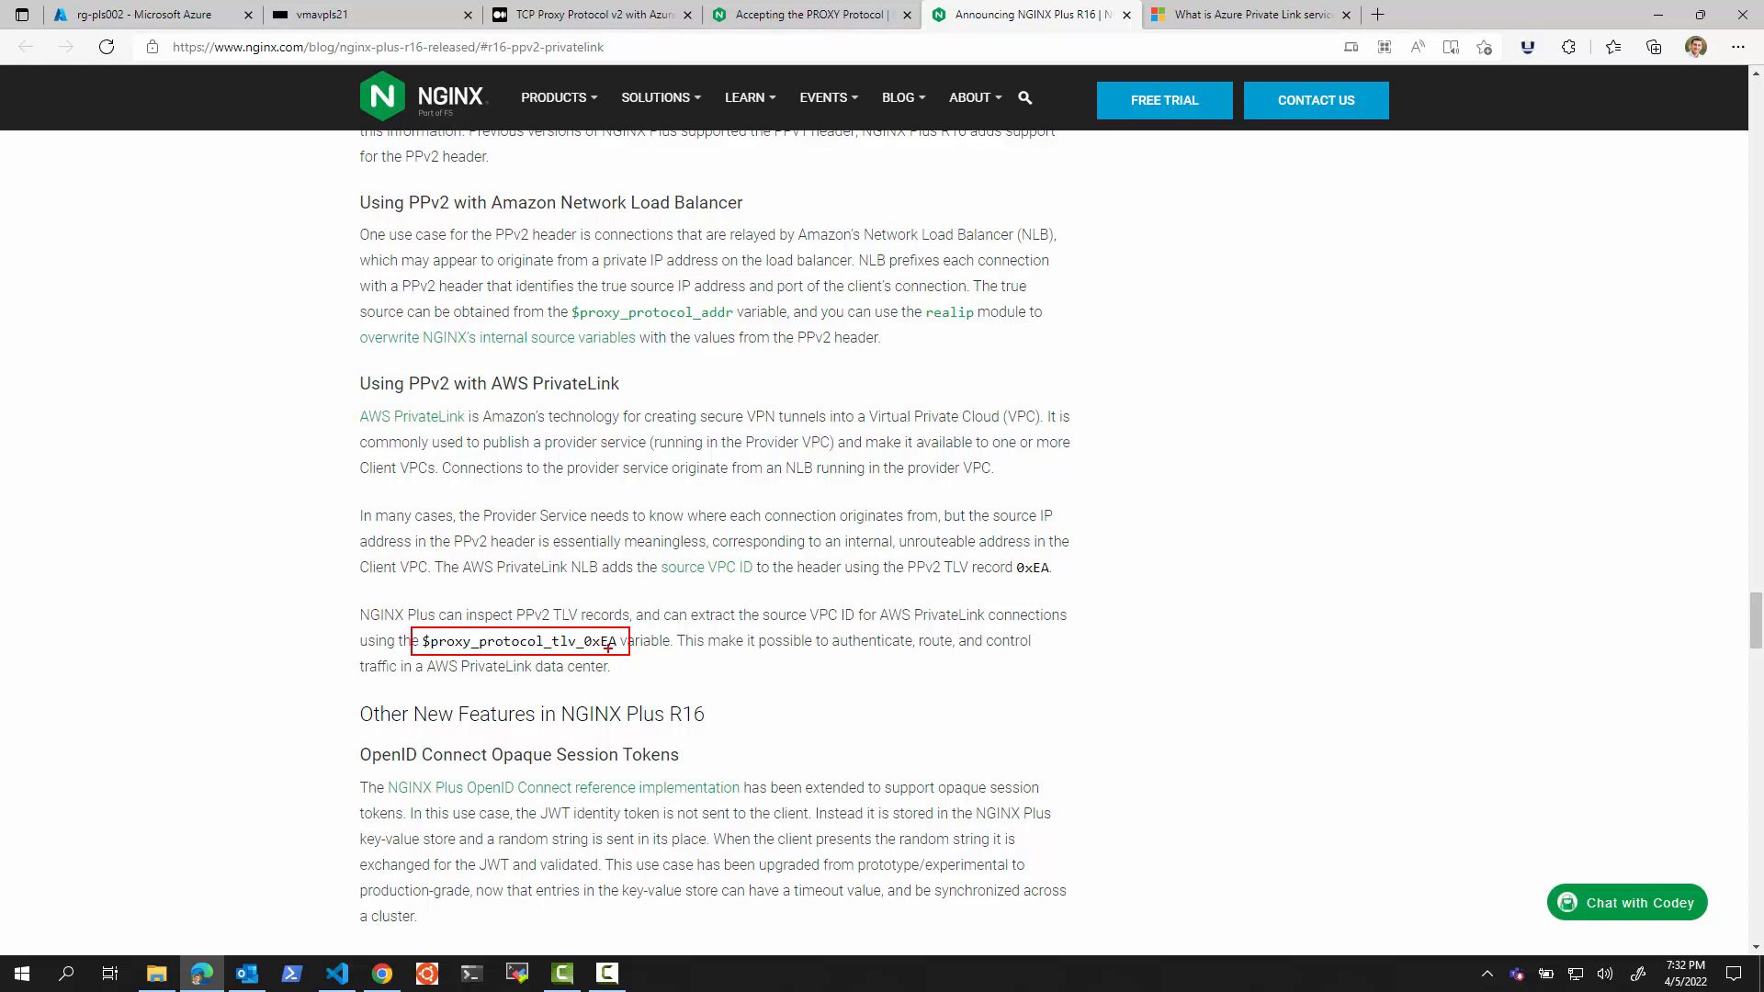
{"action": "mouse_move", "coordinate": [888, 627]}
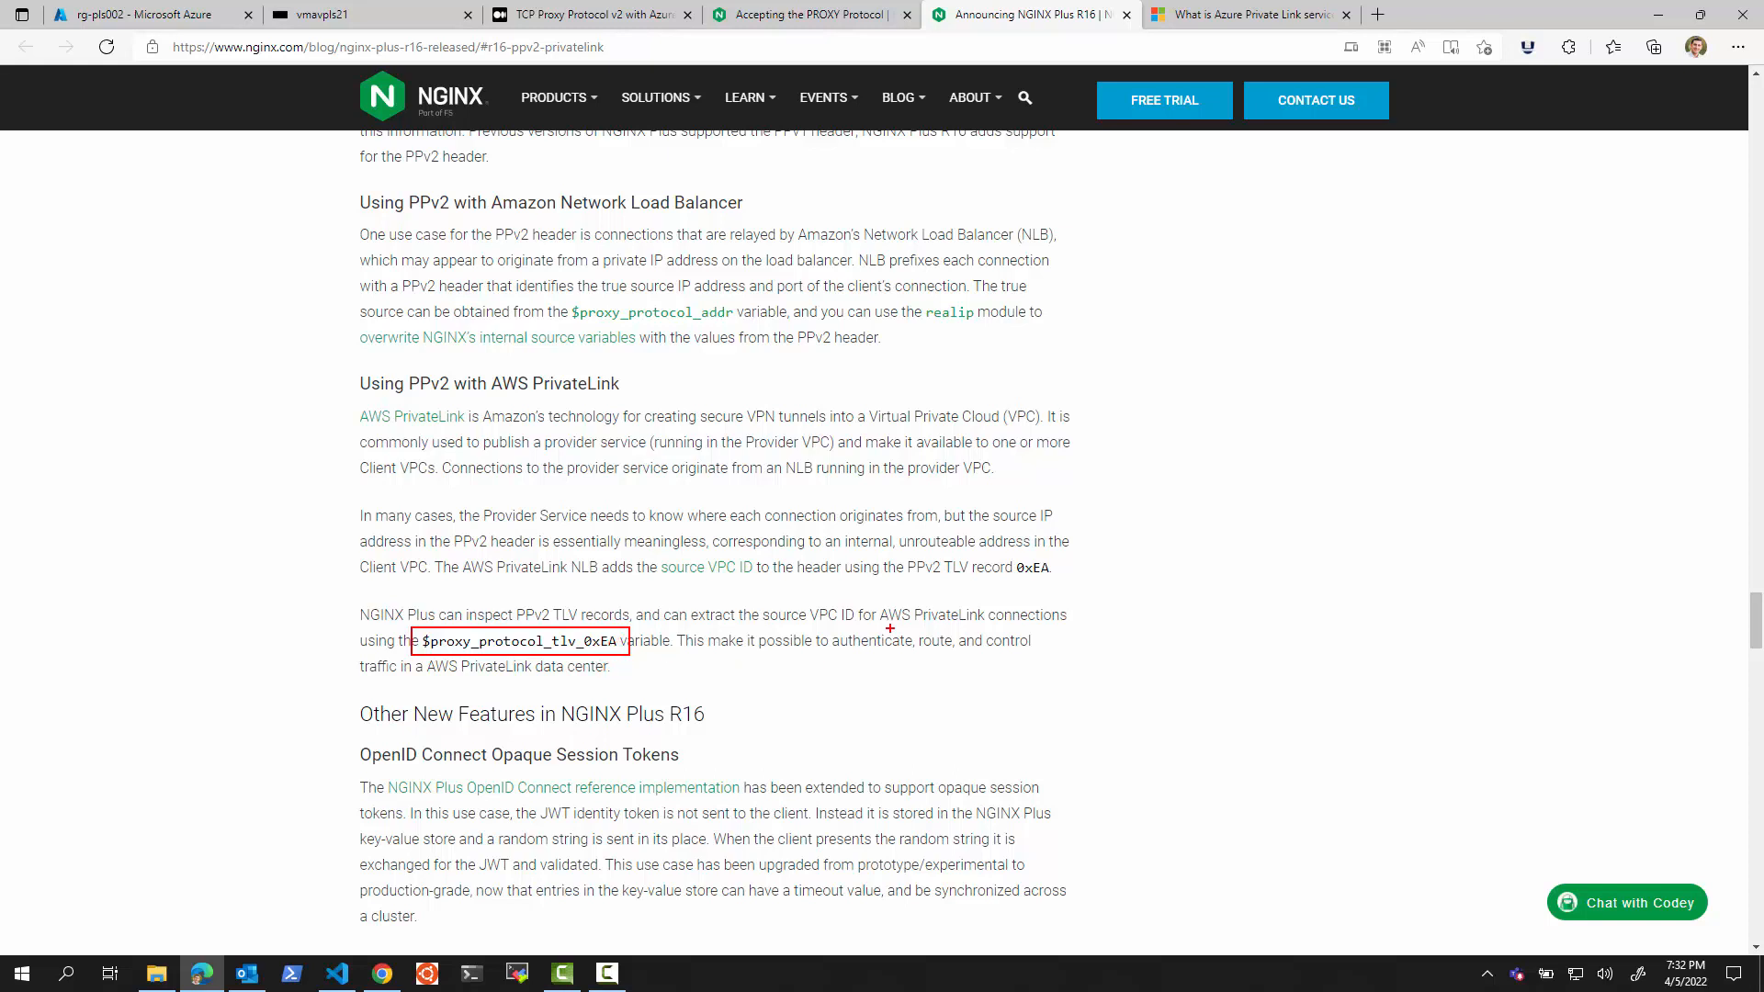
{"action": "mouse_move", "coordinate": [1167, 188]}
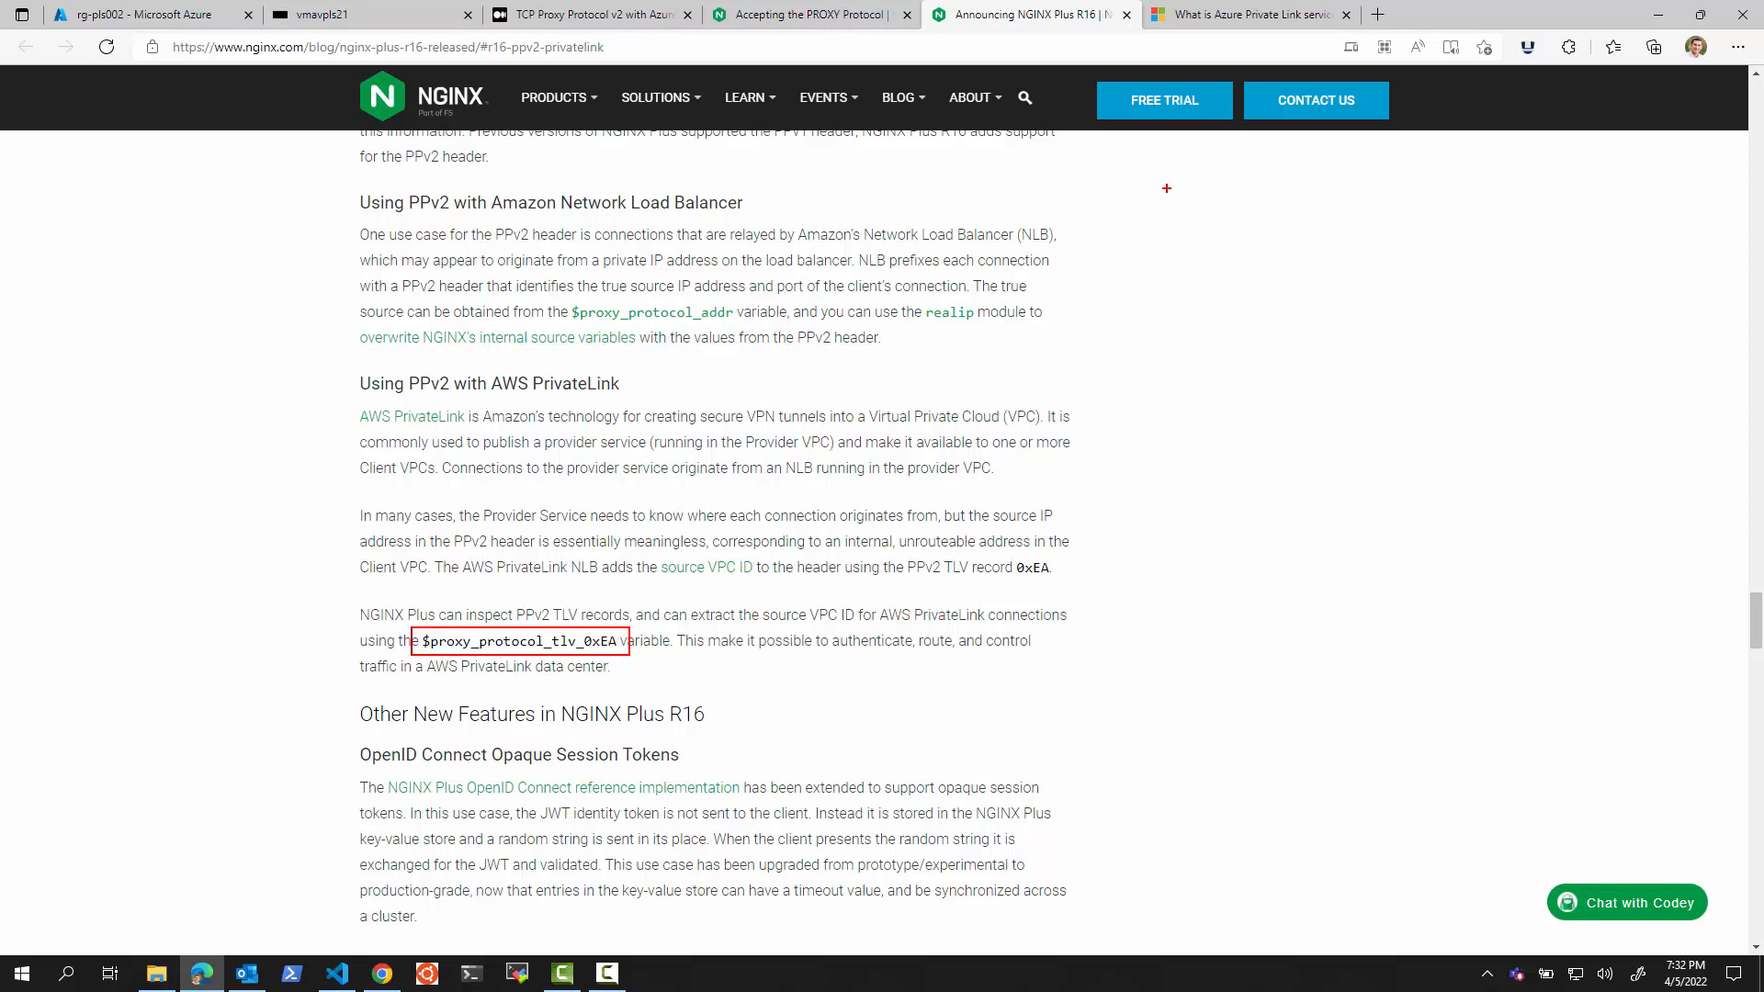
{"action": "left_click", "coordinate": [1247, 15]}
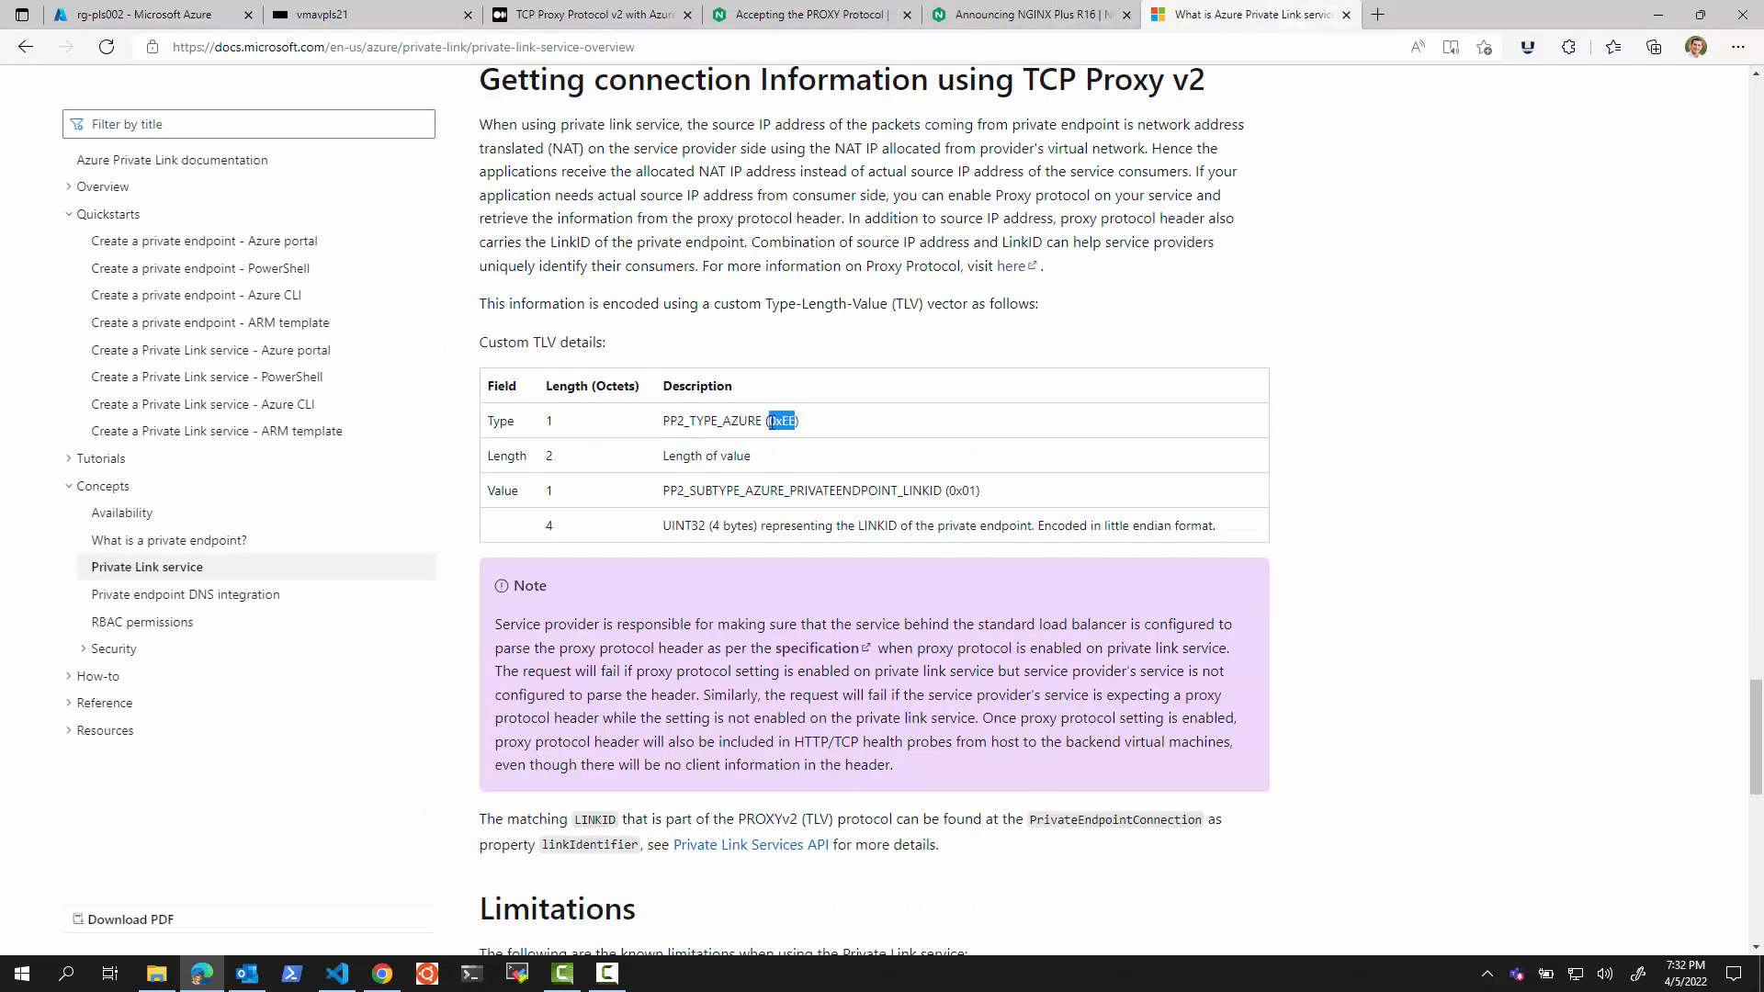
{"action": "left_click", "coordinate": [1024, 14]}
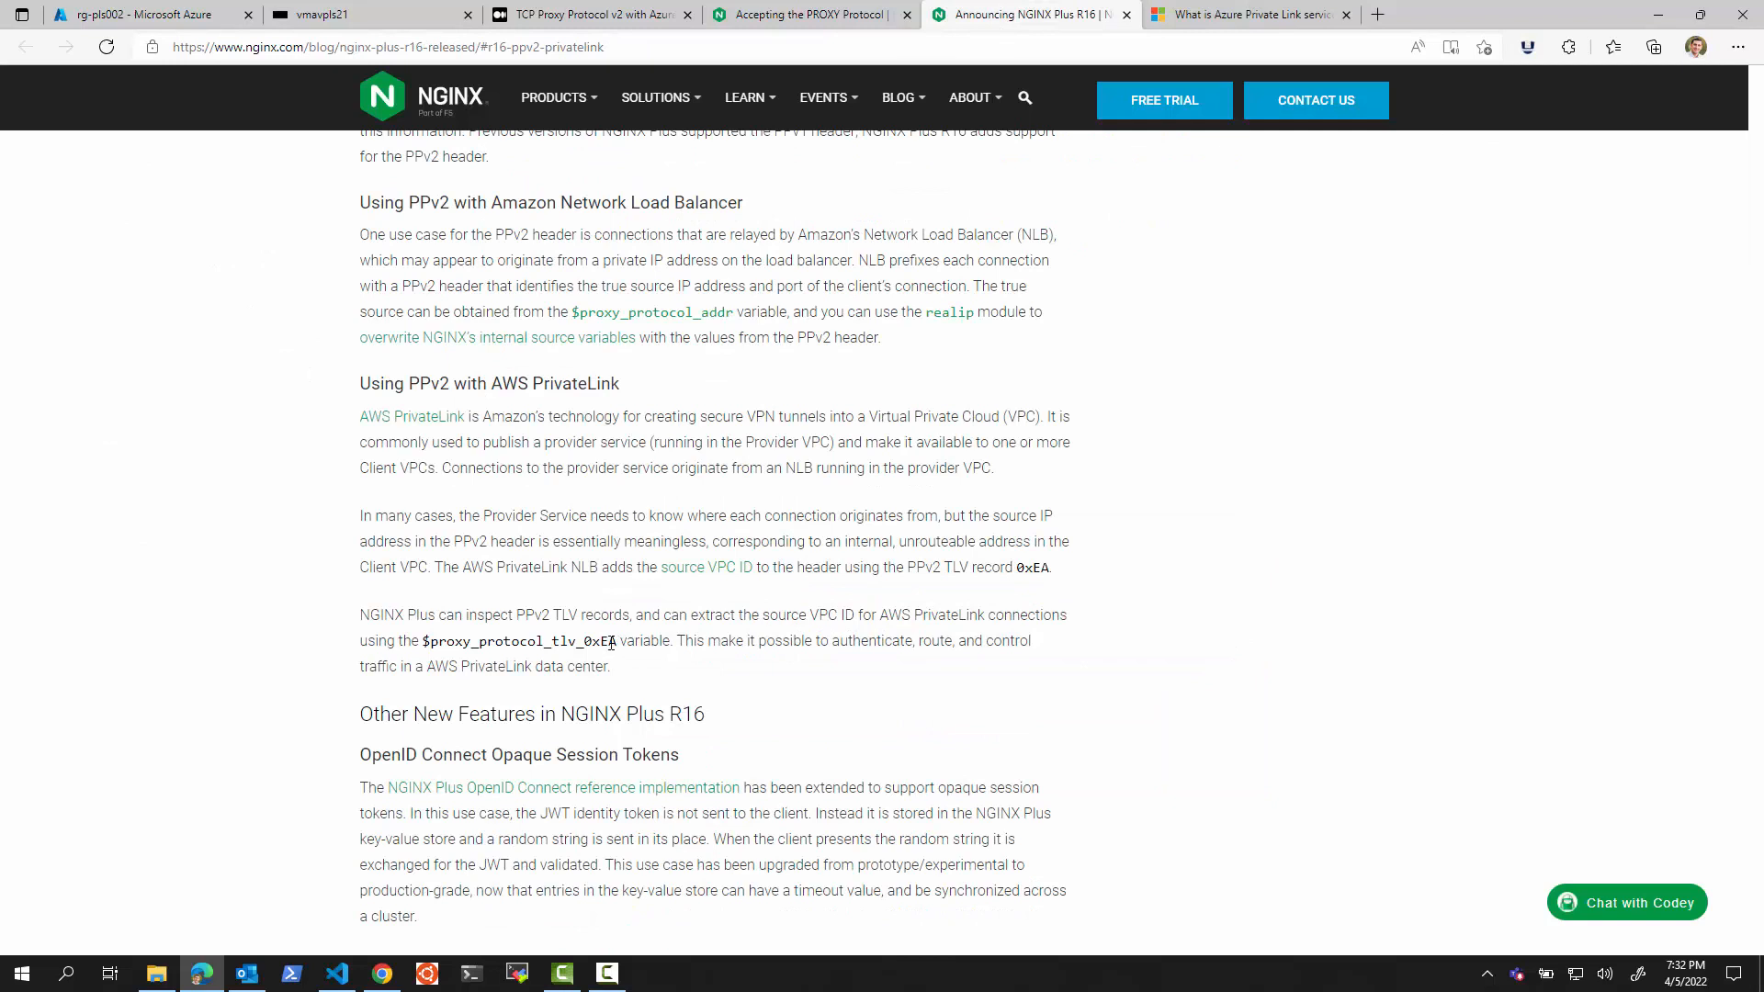
{"action": "double_click", "coordinate": [518, 640]}
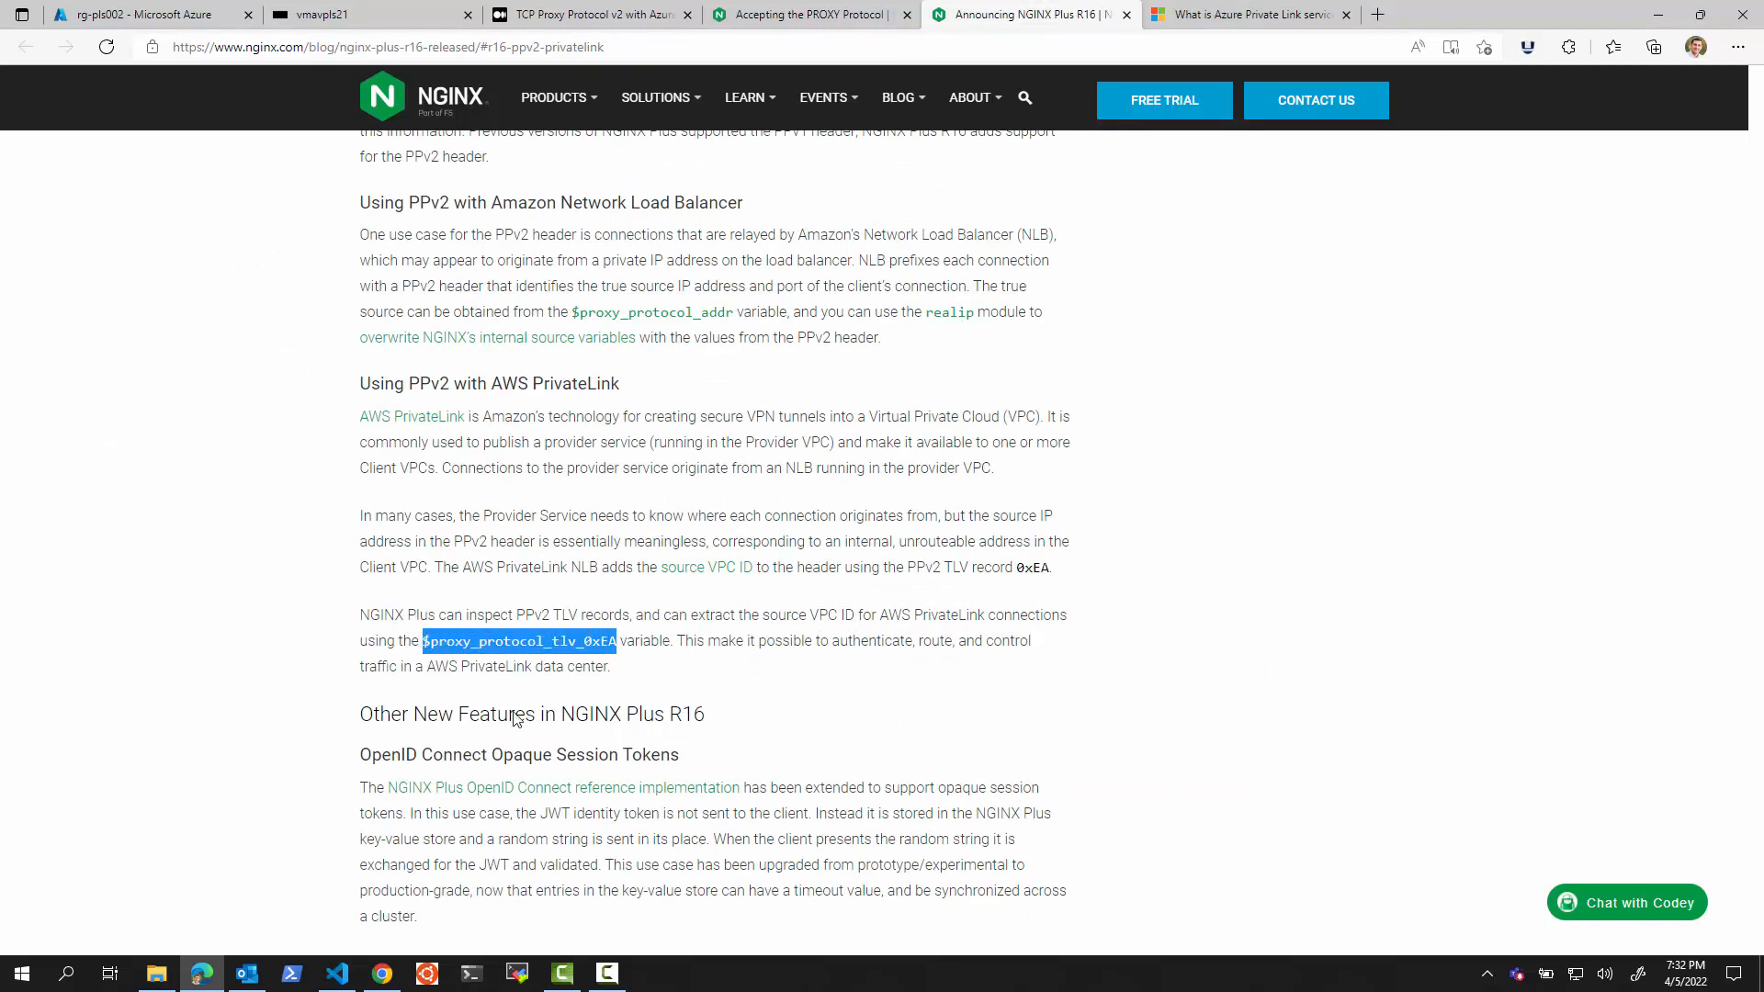
{"action": "mouse_move", "coordinate": [640, 795]}
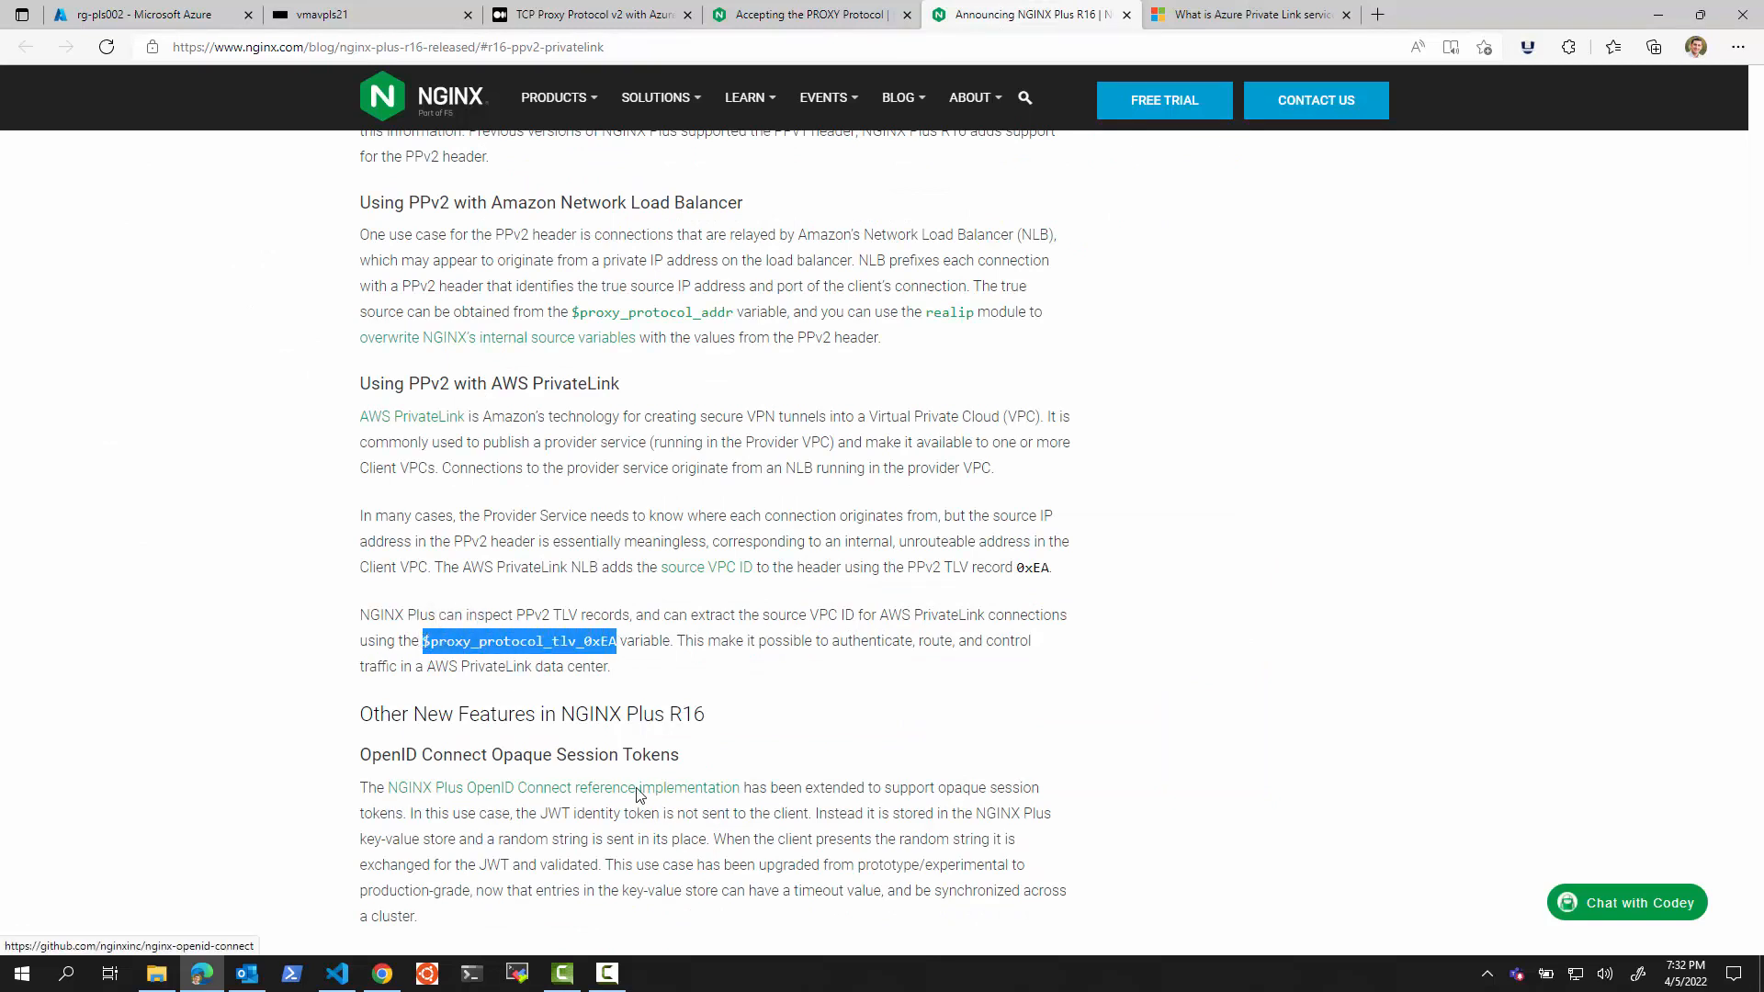
{"action": "mouse_move", "coordinate": [881, 649]}
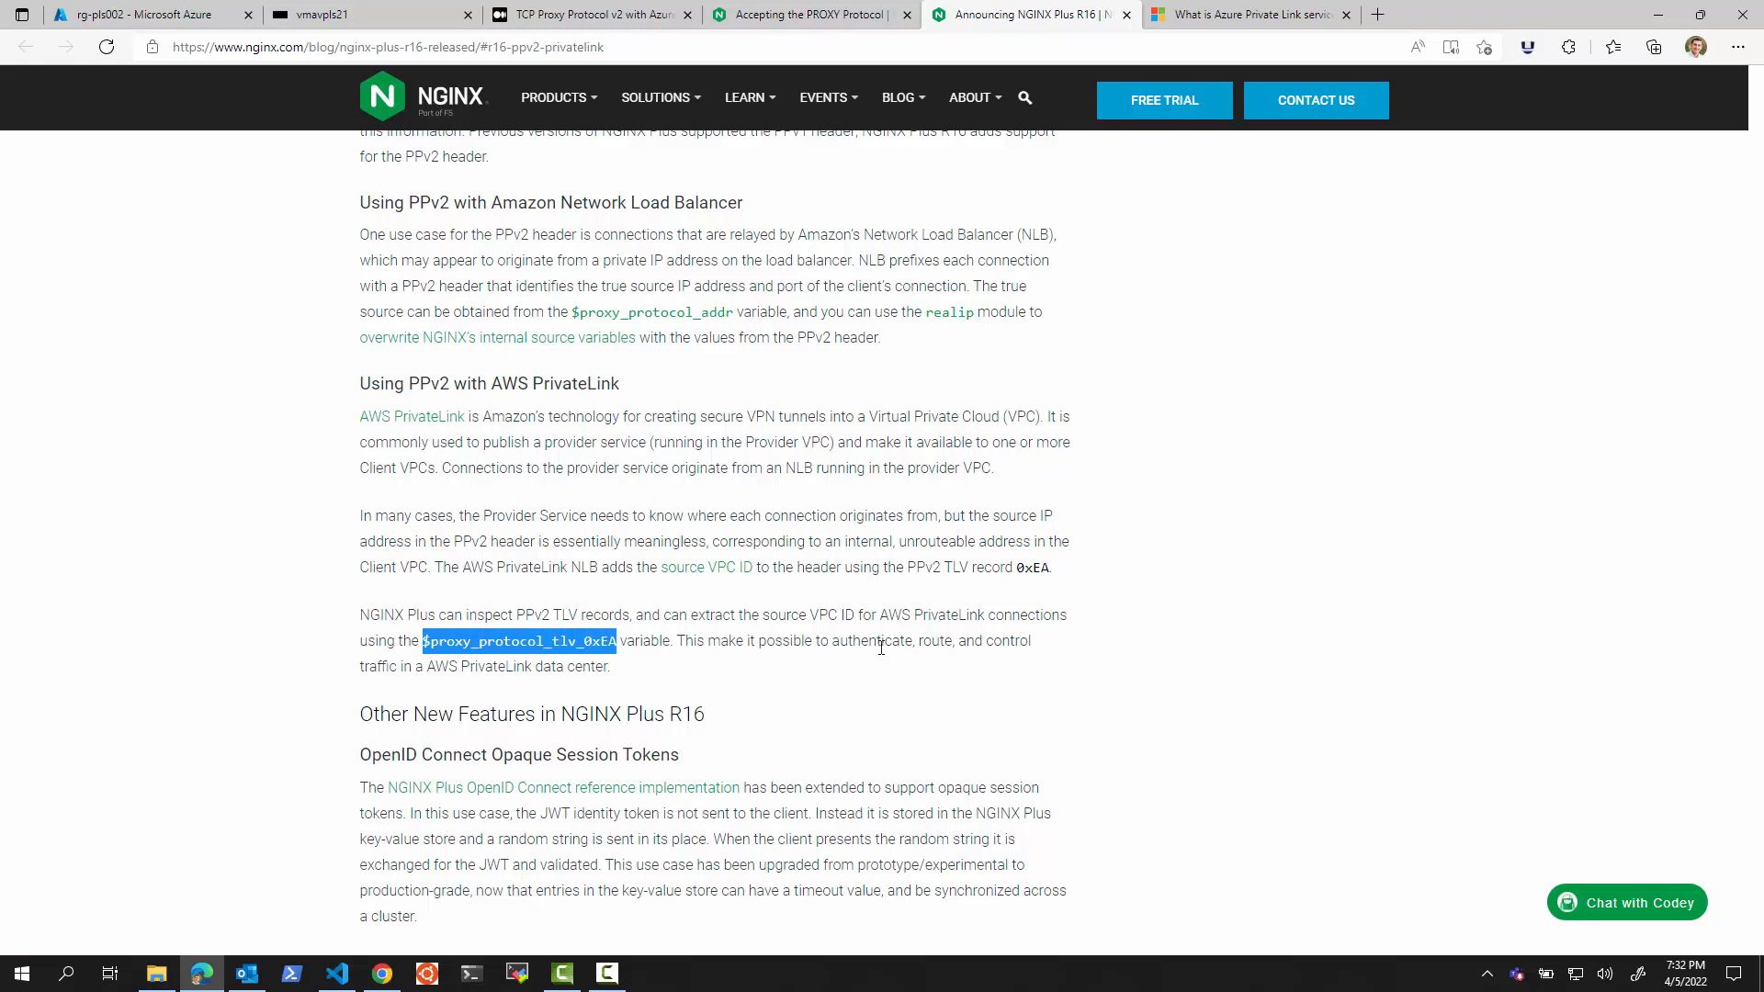
{"action": "double_click", "coordinate": [830, 614]}
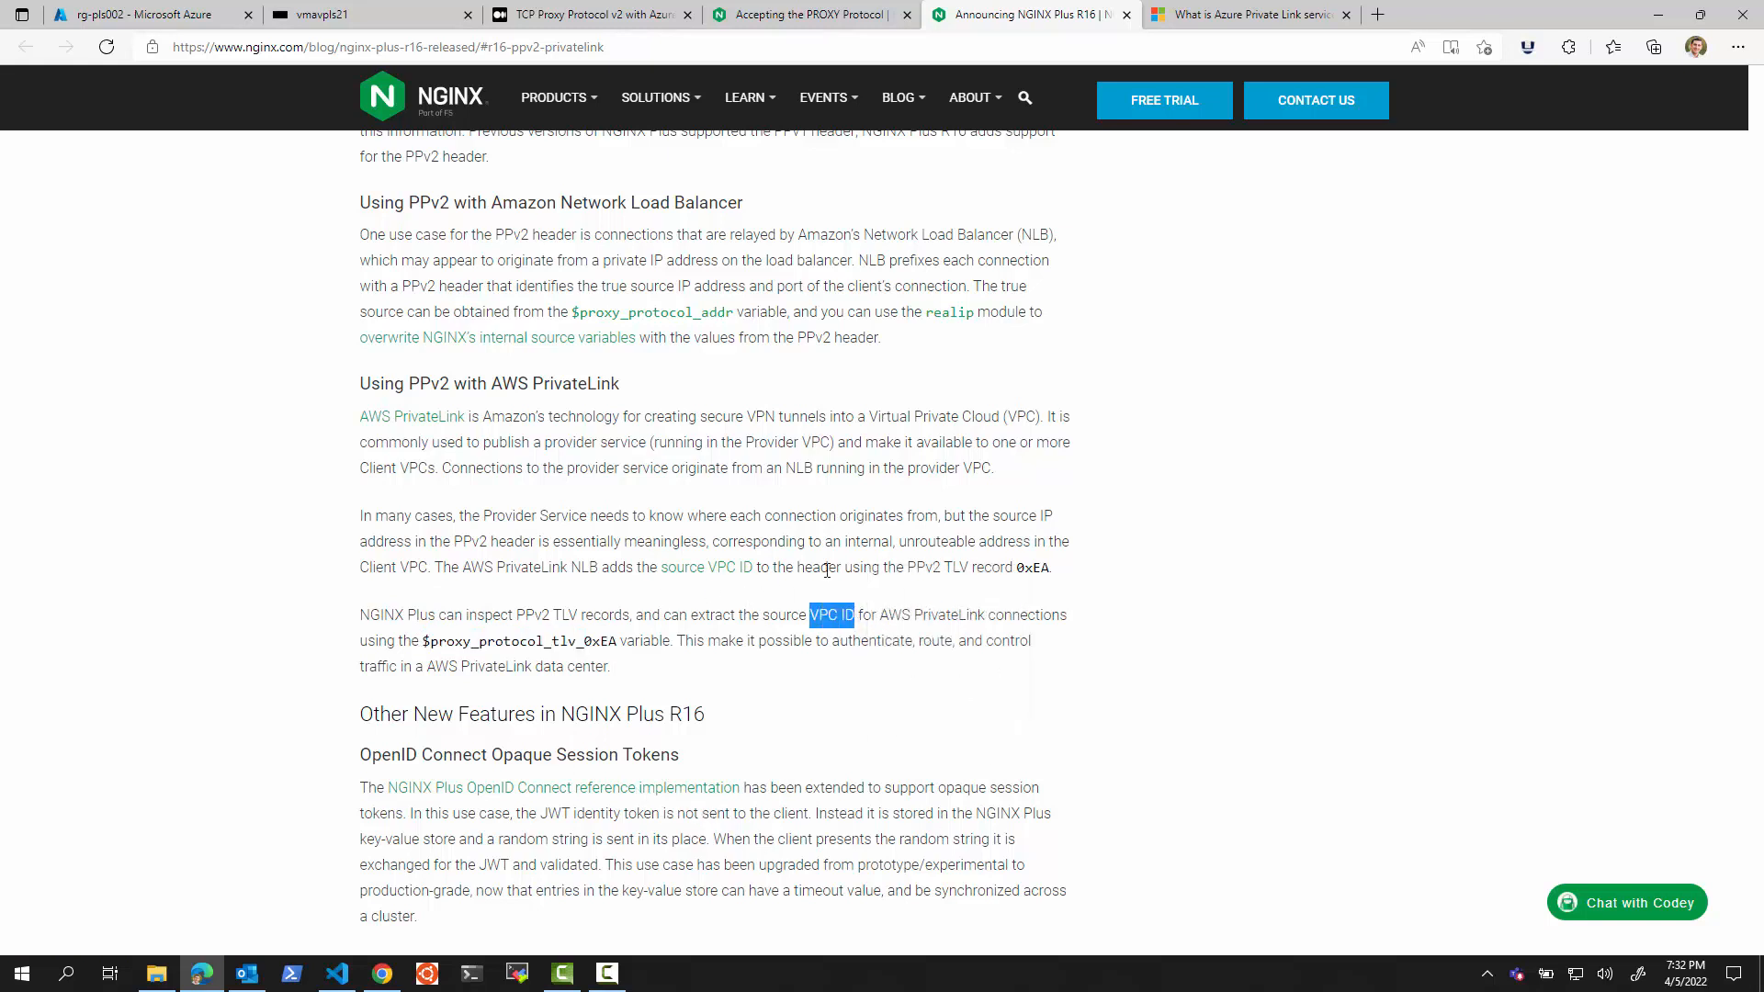
{"action": "mouse_move", "coordinate": [726, 582]}
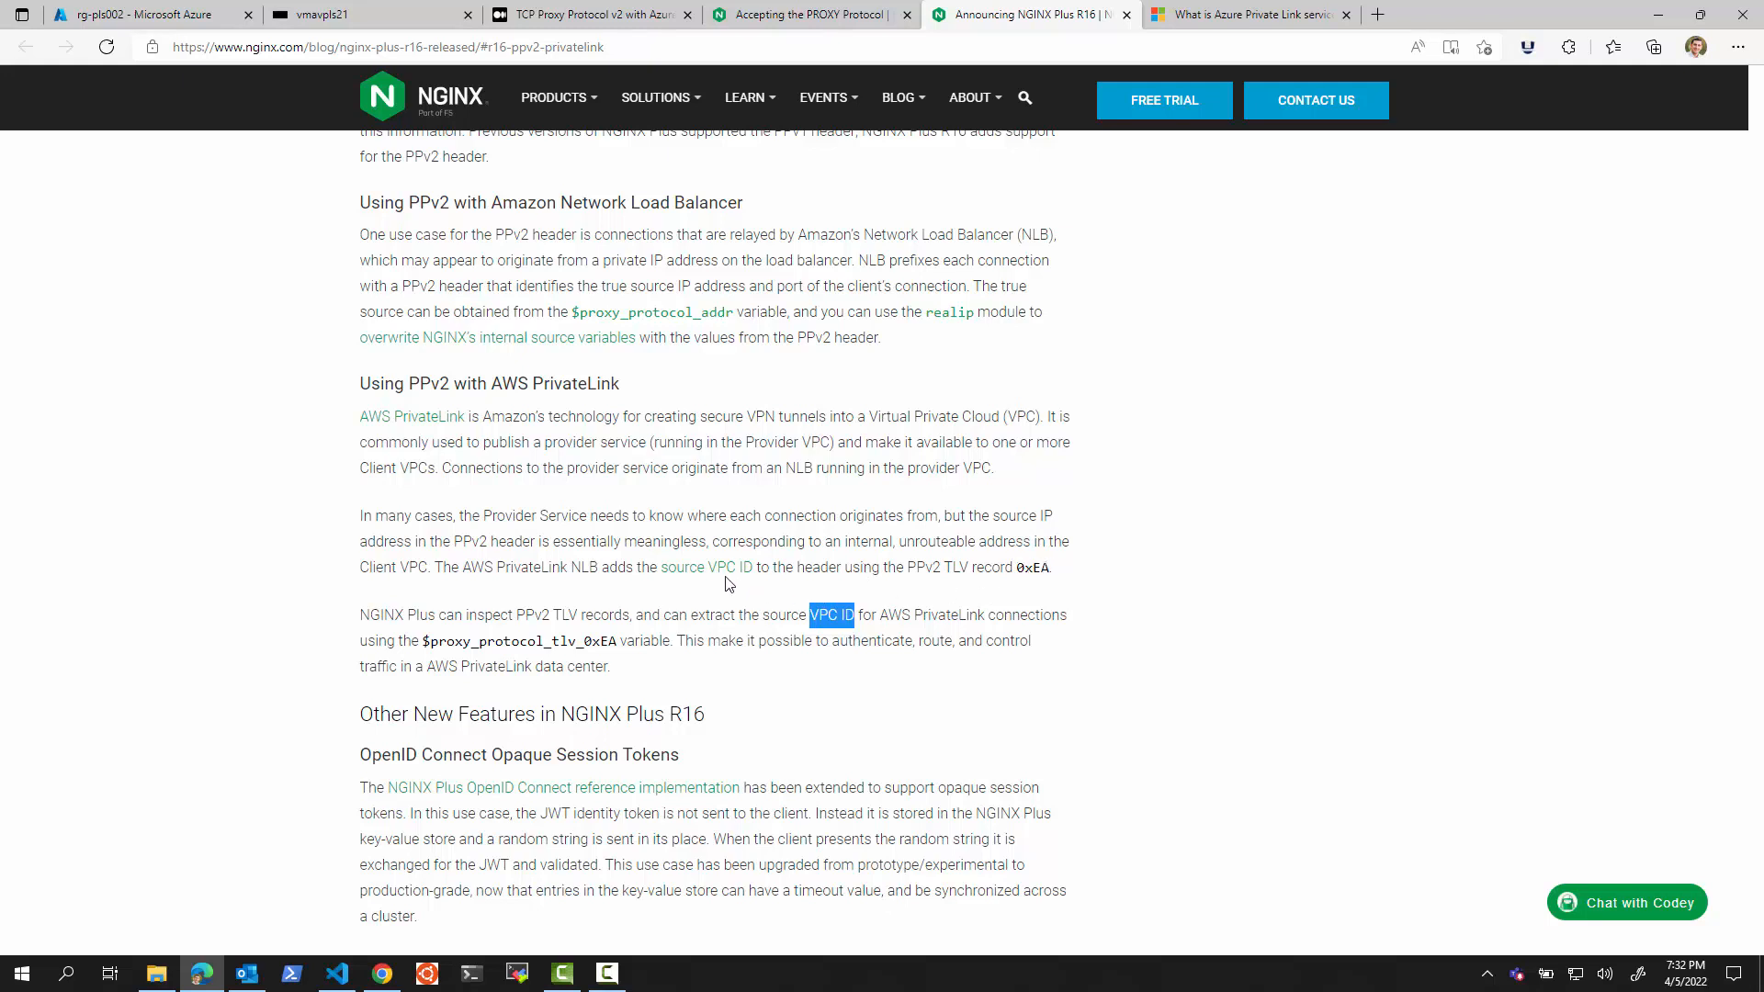
{"action": "mouse_move", "coordinate": [532, 474]}
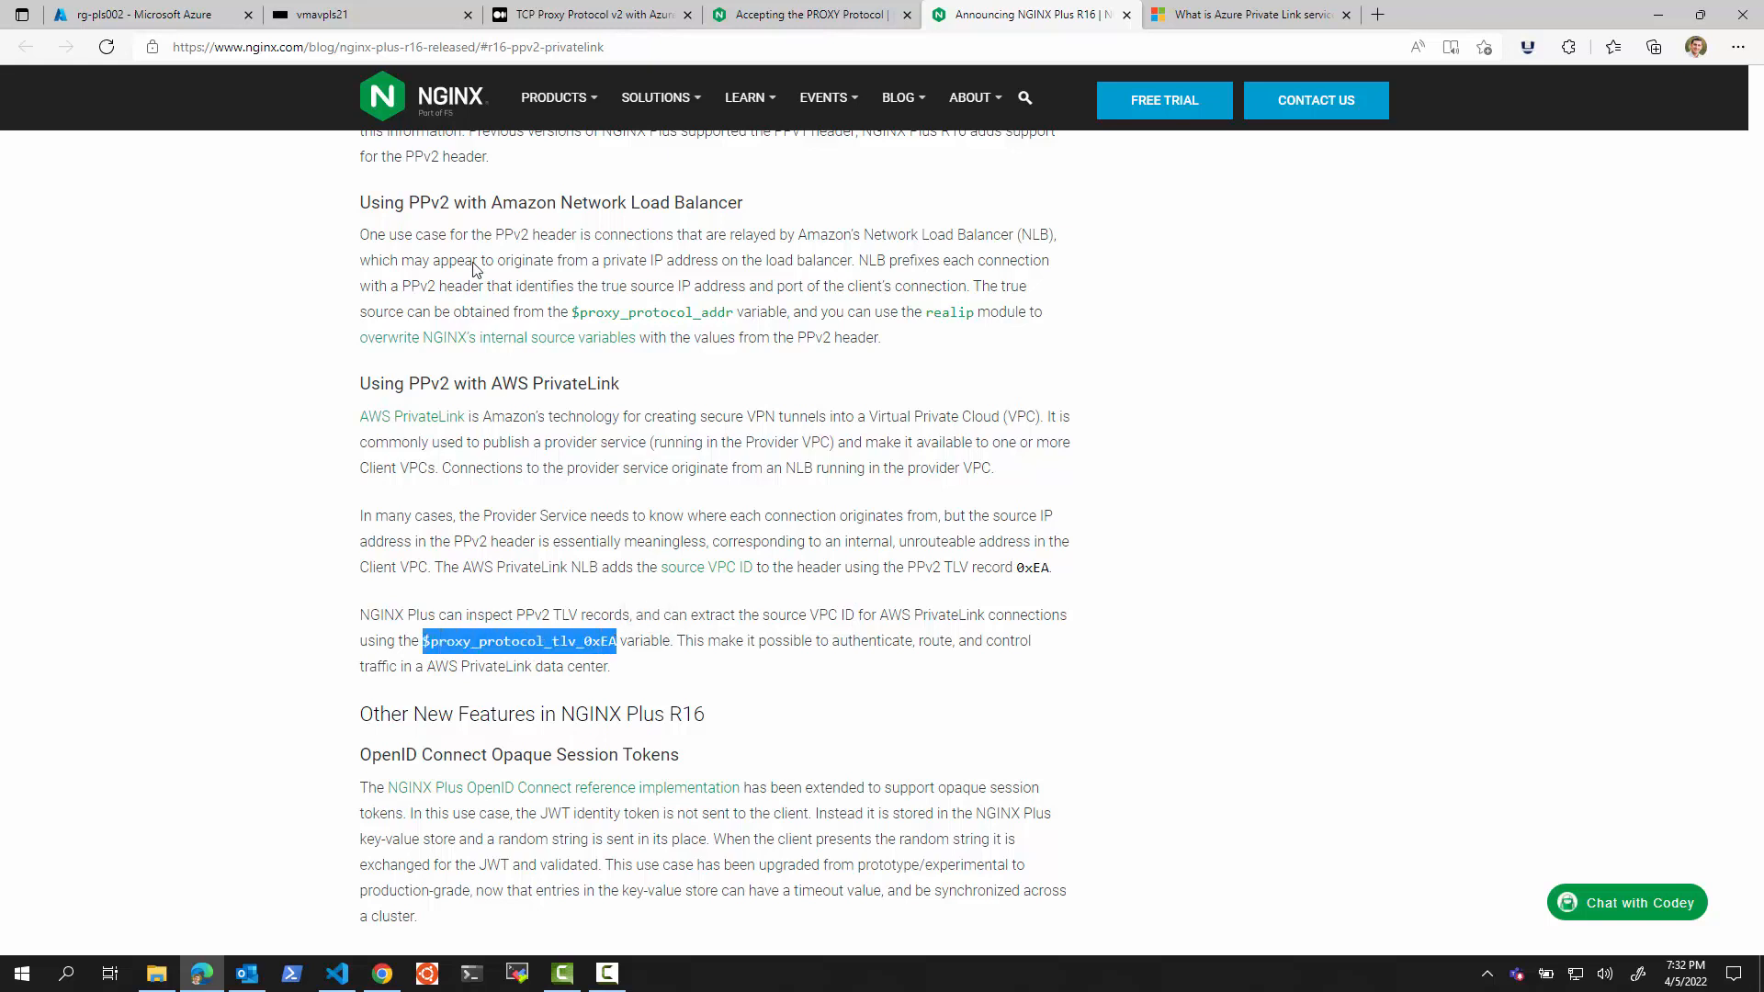
{"action": "left_click", "coordinate": [586, 15]}
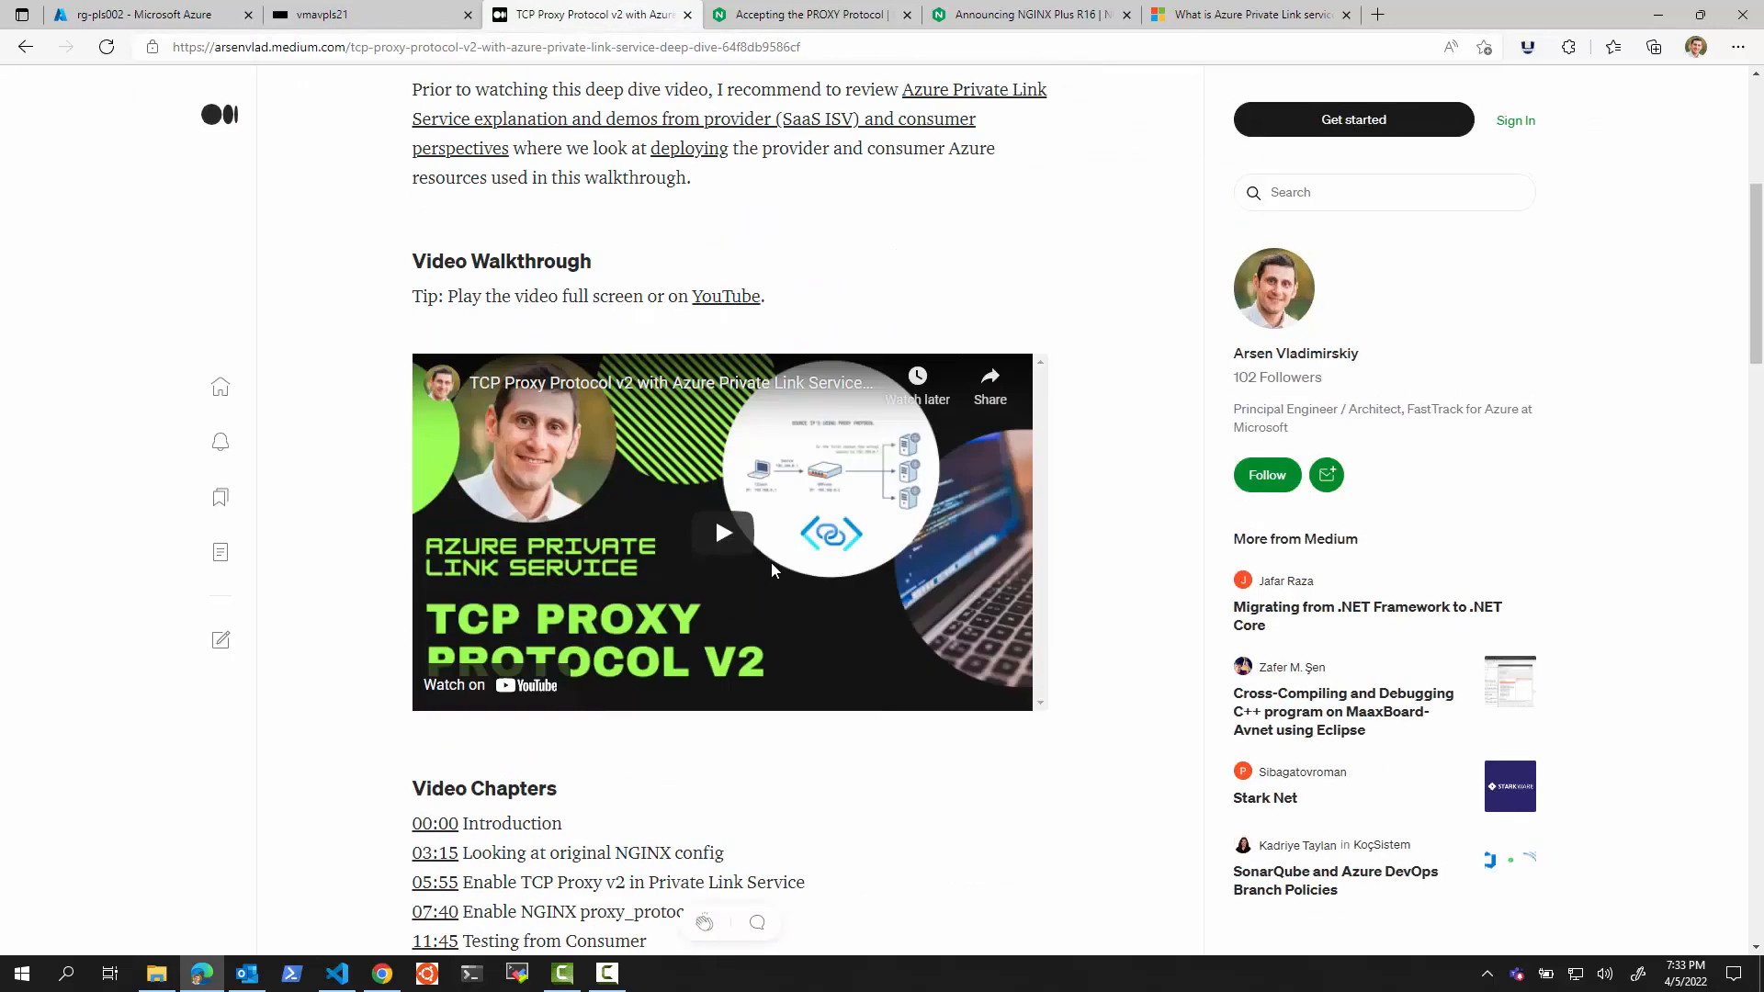
- Scroll back to the Medium article's introduction, then switch to the vmavpls21 session
{"action": "scroll", "scroll_direction": "up", "scroll_amount": 3}
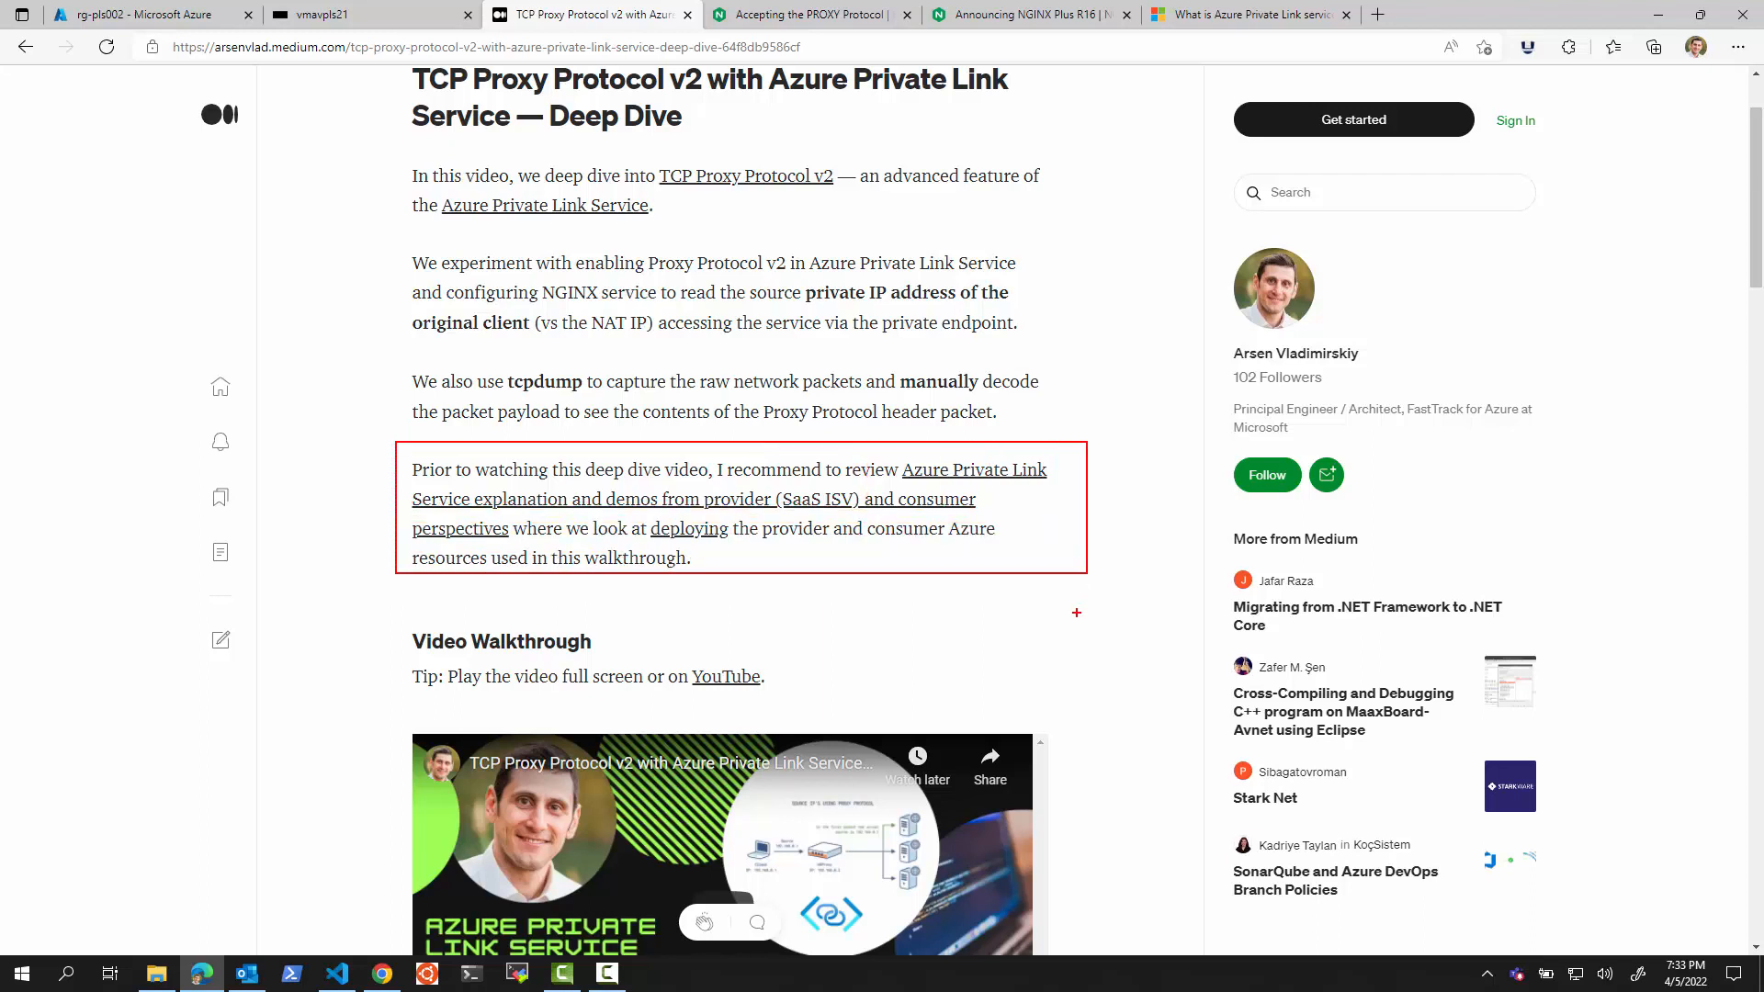
{"action": "left_click", "coordinate": [360, 15]}
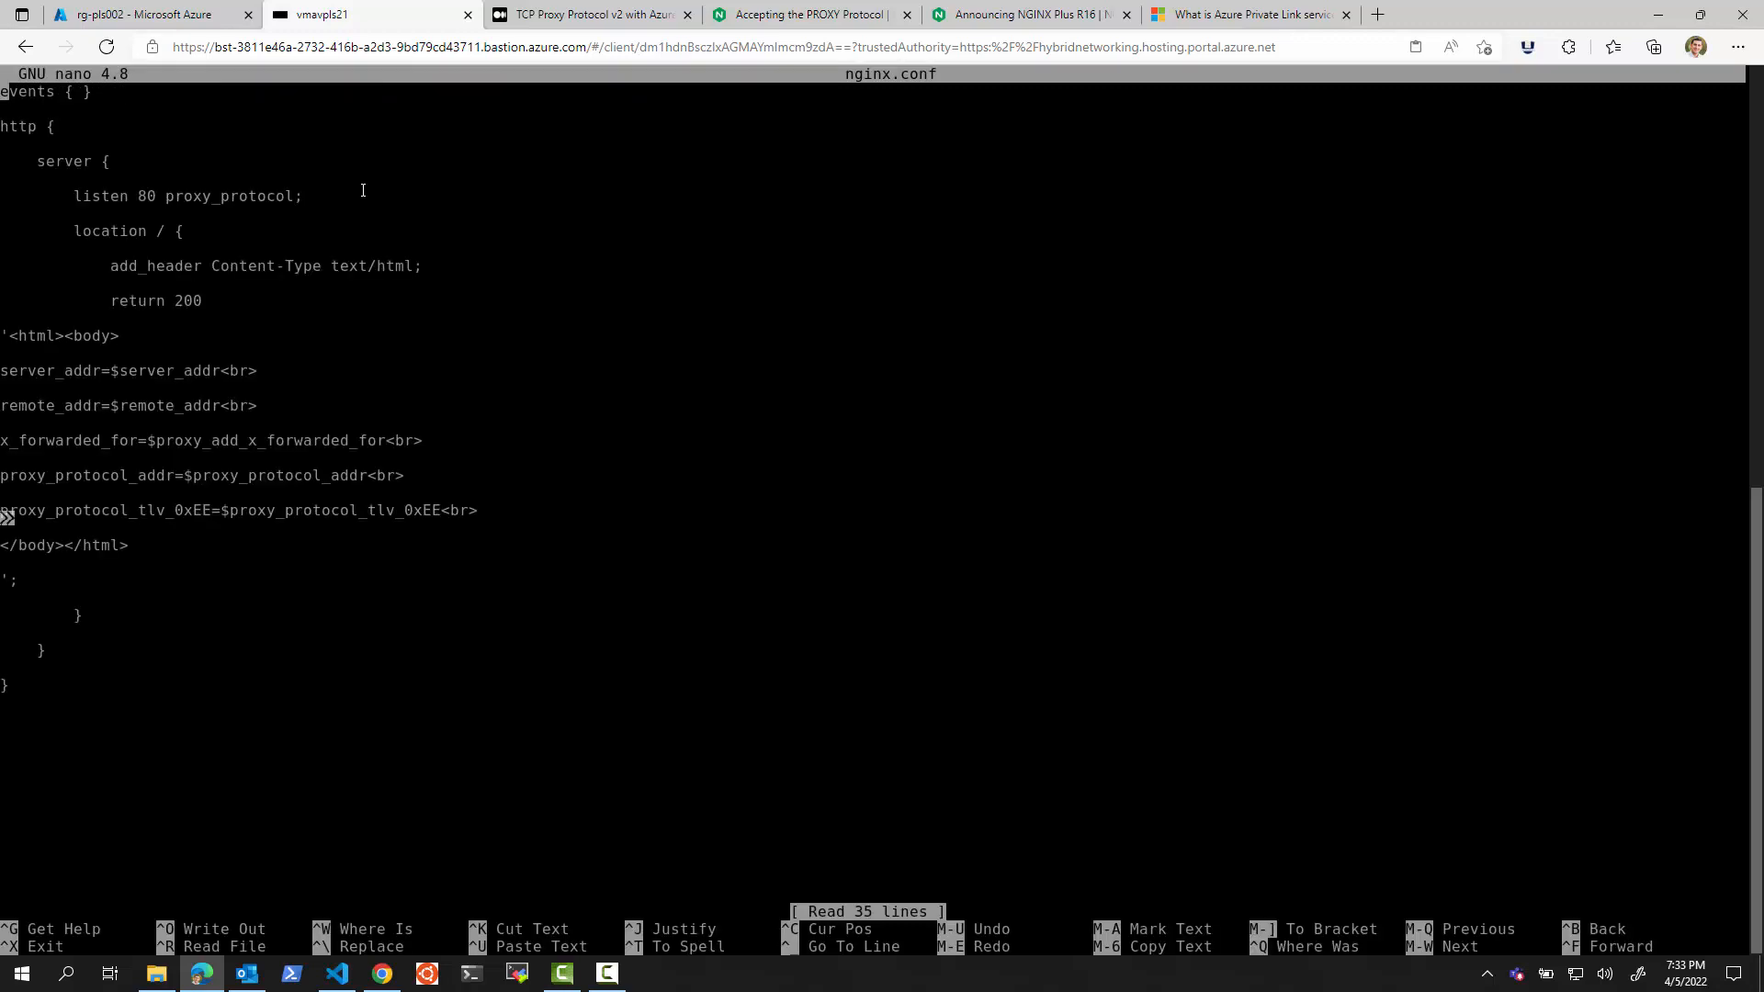
{"action": "mouse_move", "coordinate": [147, 556]}
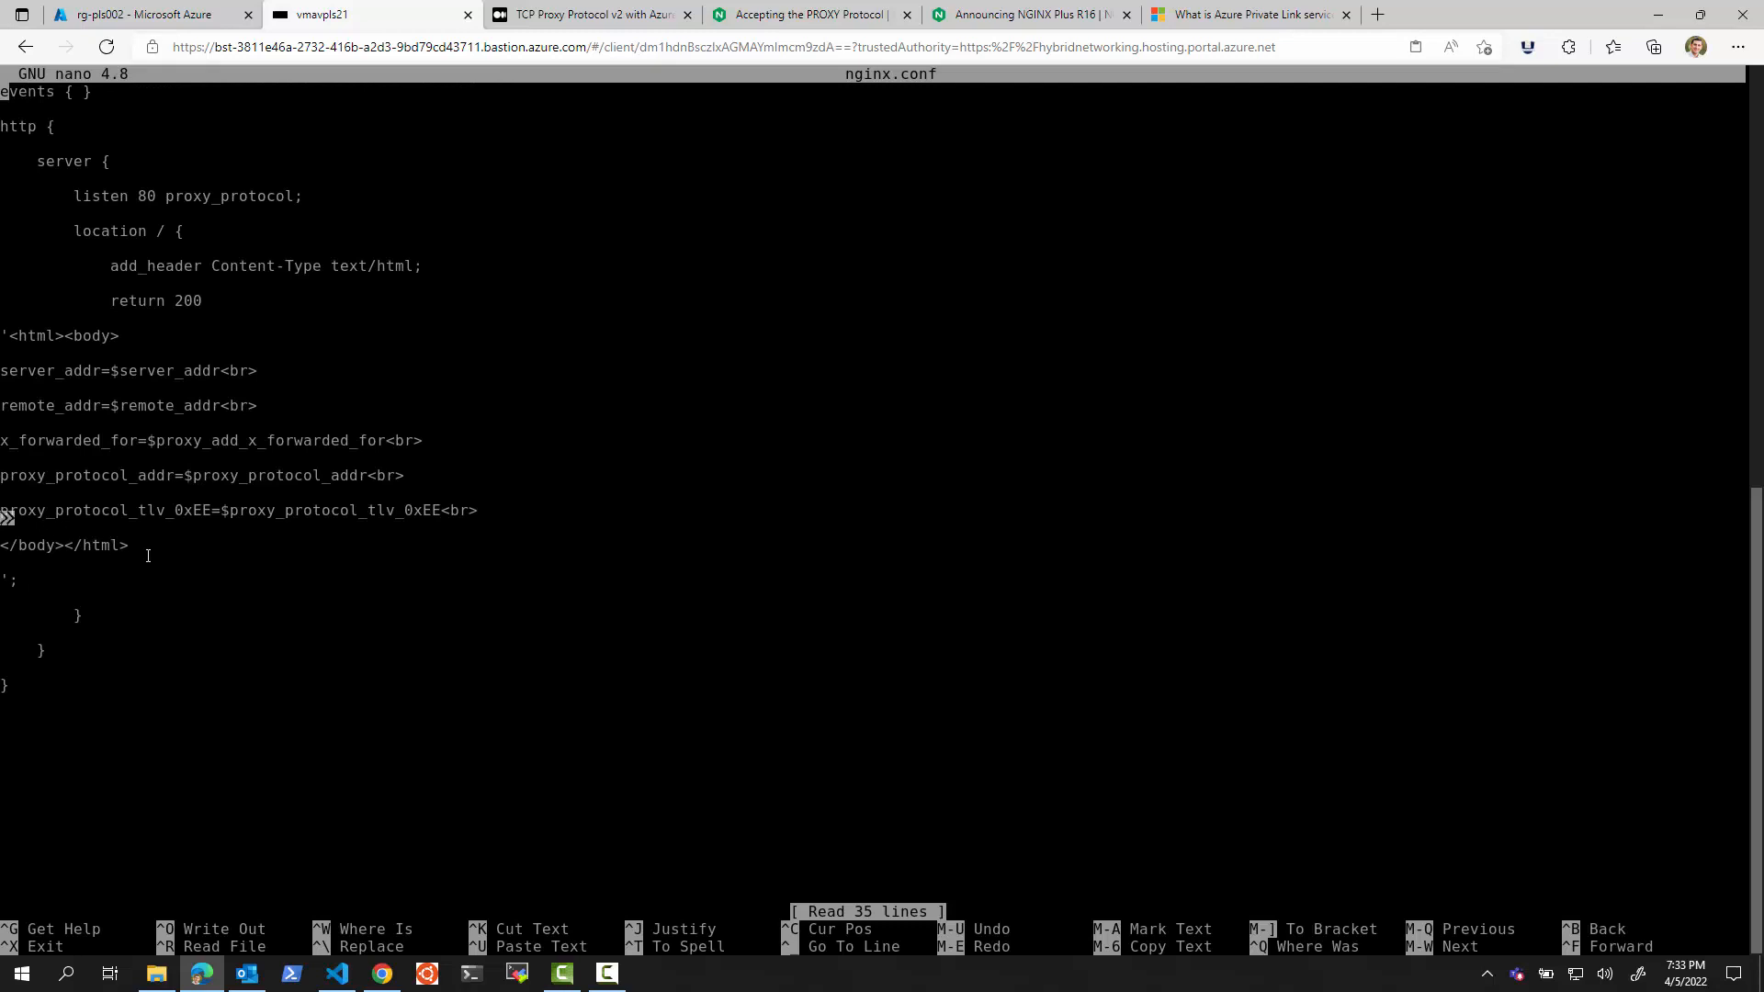
{"action": "mouse_move", "coordinate": [205, 596]}
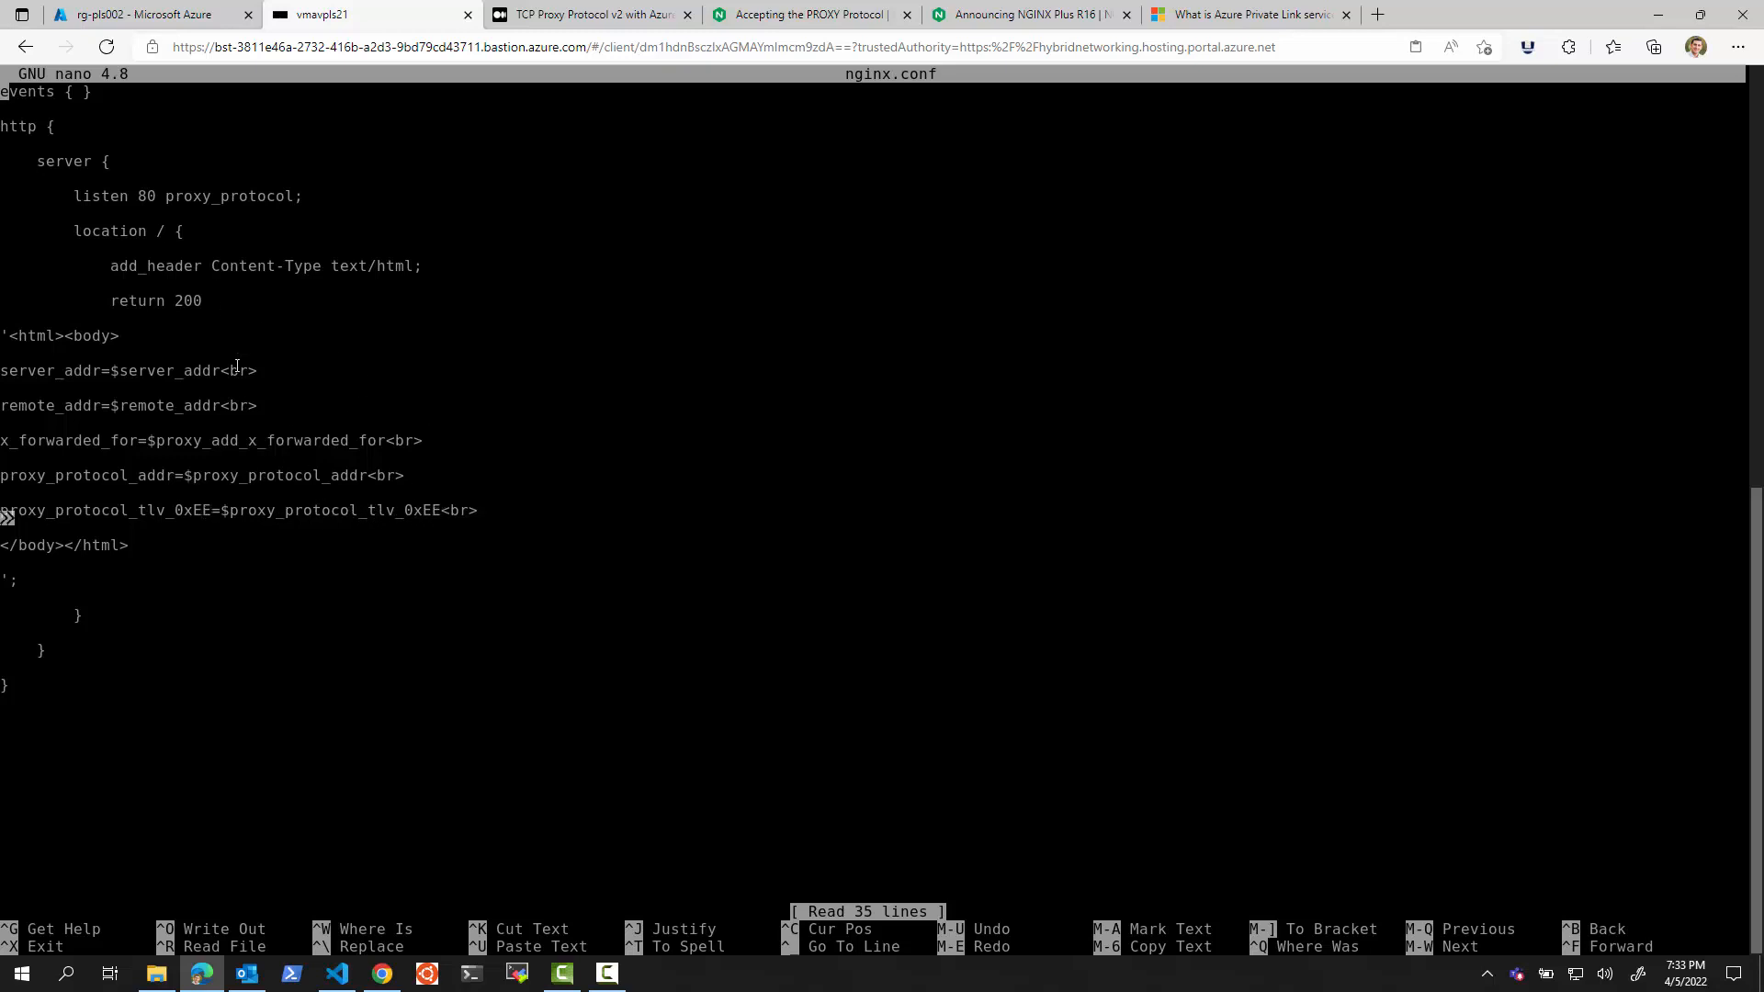
{"action": "mouse_move", "coordinate": [191, 195]}
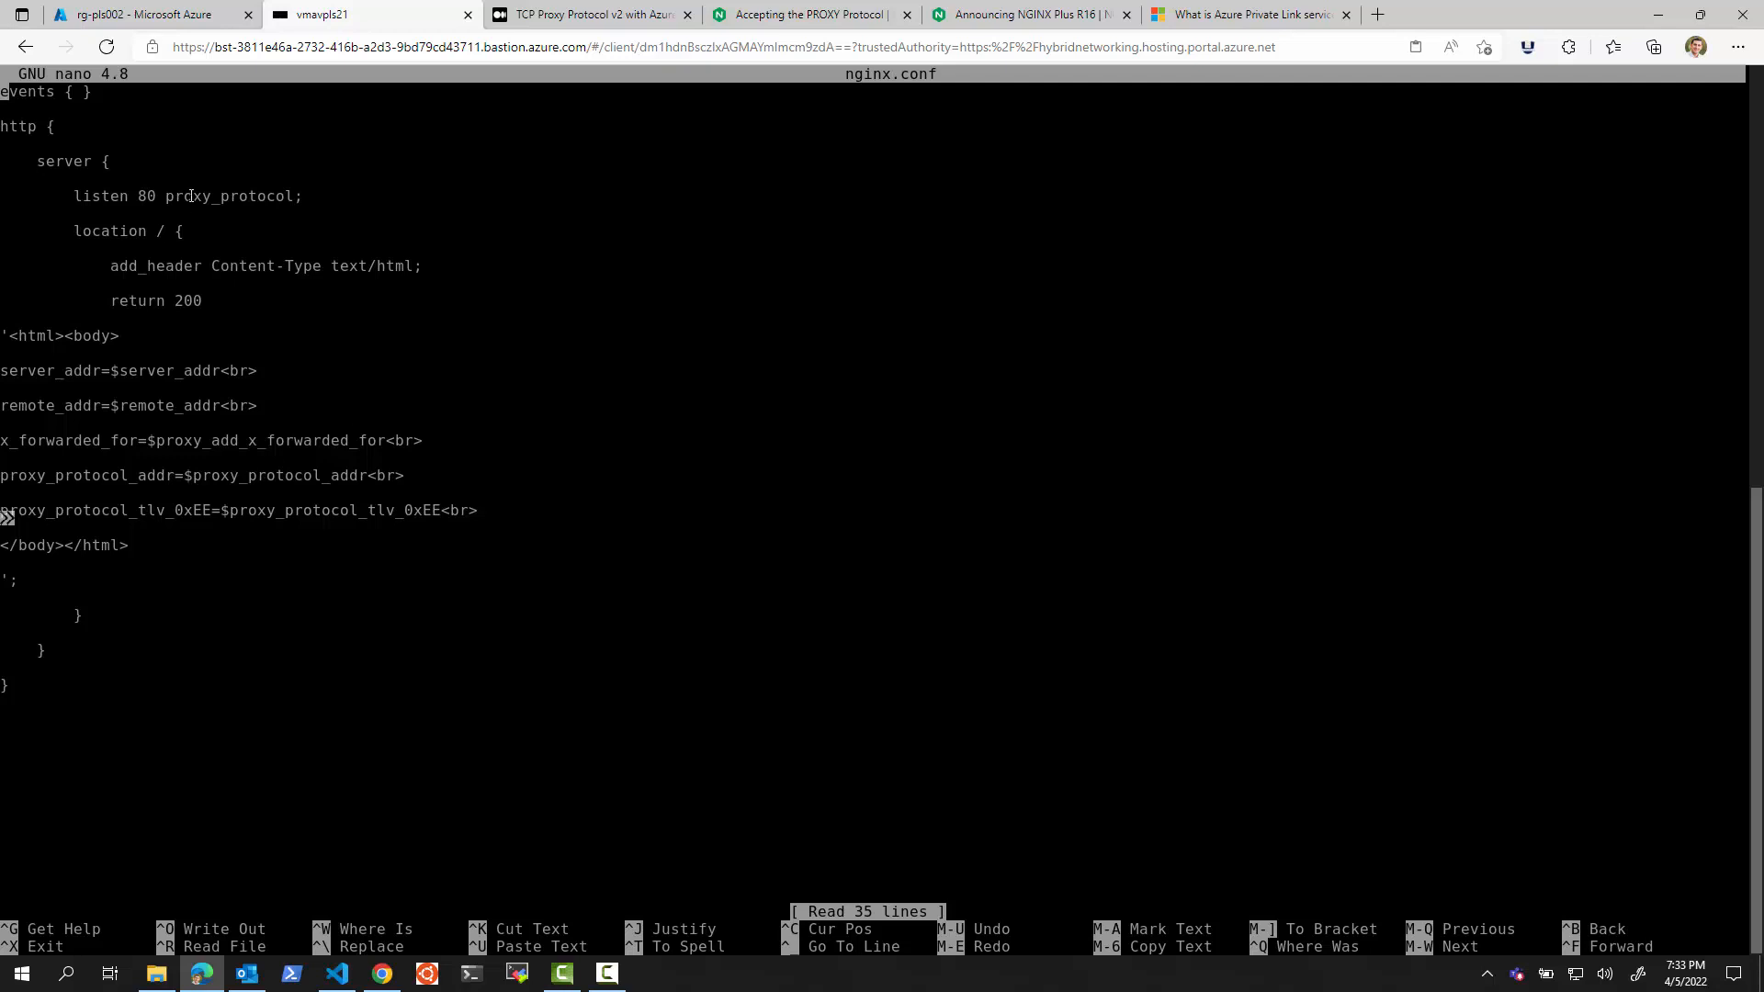
- Exit nano from nginx.conf back to the shell prompt
{"action": "key", "text": "ctrl+x"}
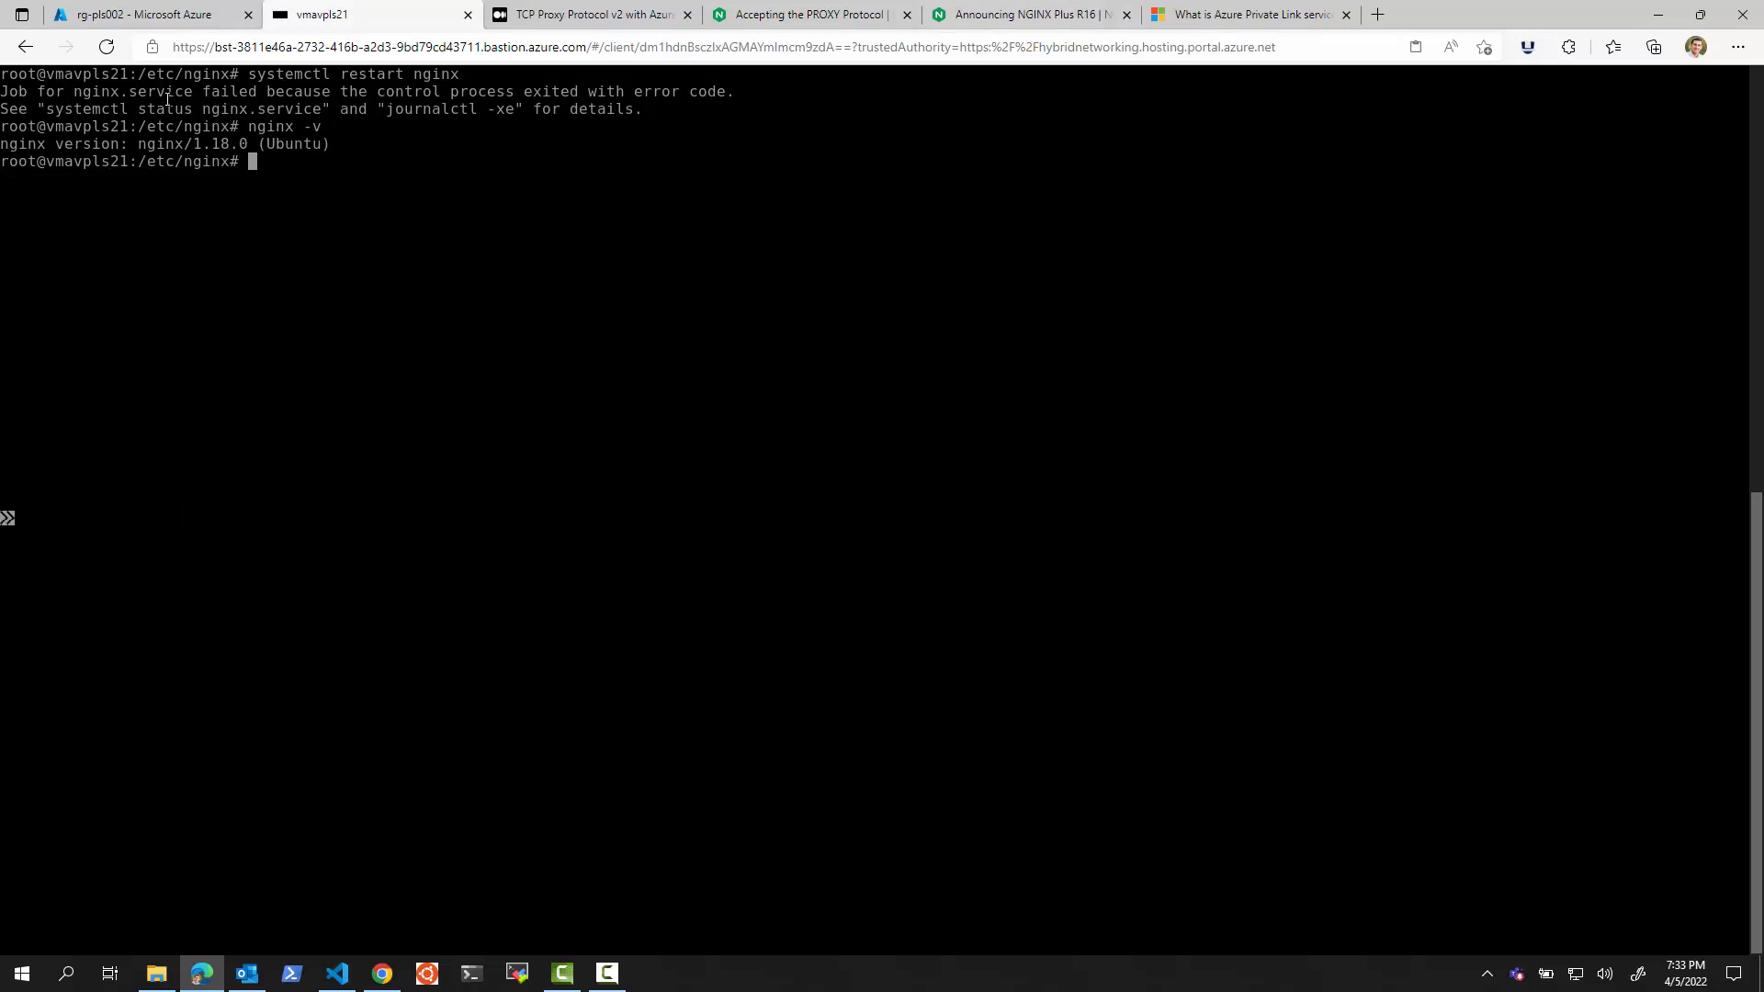
- Run systemctl status nginx.service and read the unknown proxy_protocol_tlv_0xee variable error
{"action": "left_click_drag", "start_coordinate": [44, 109], "coordinate": [319, 110]}
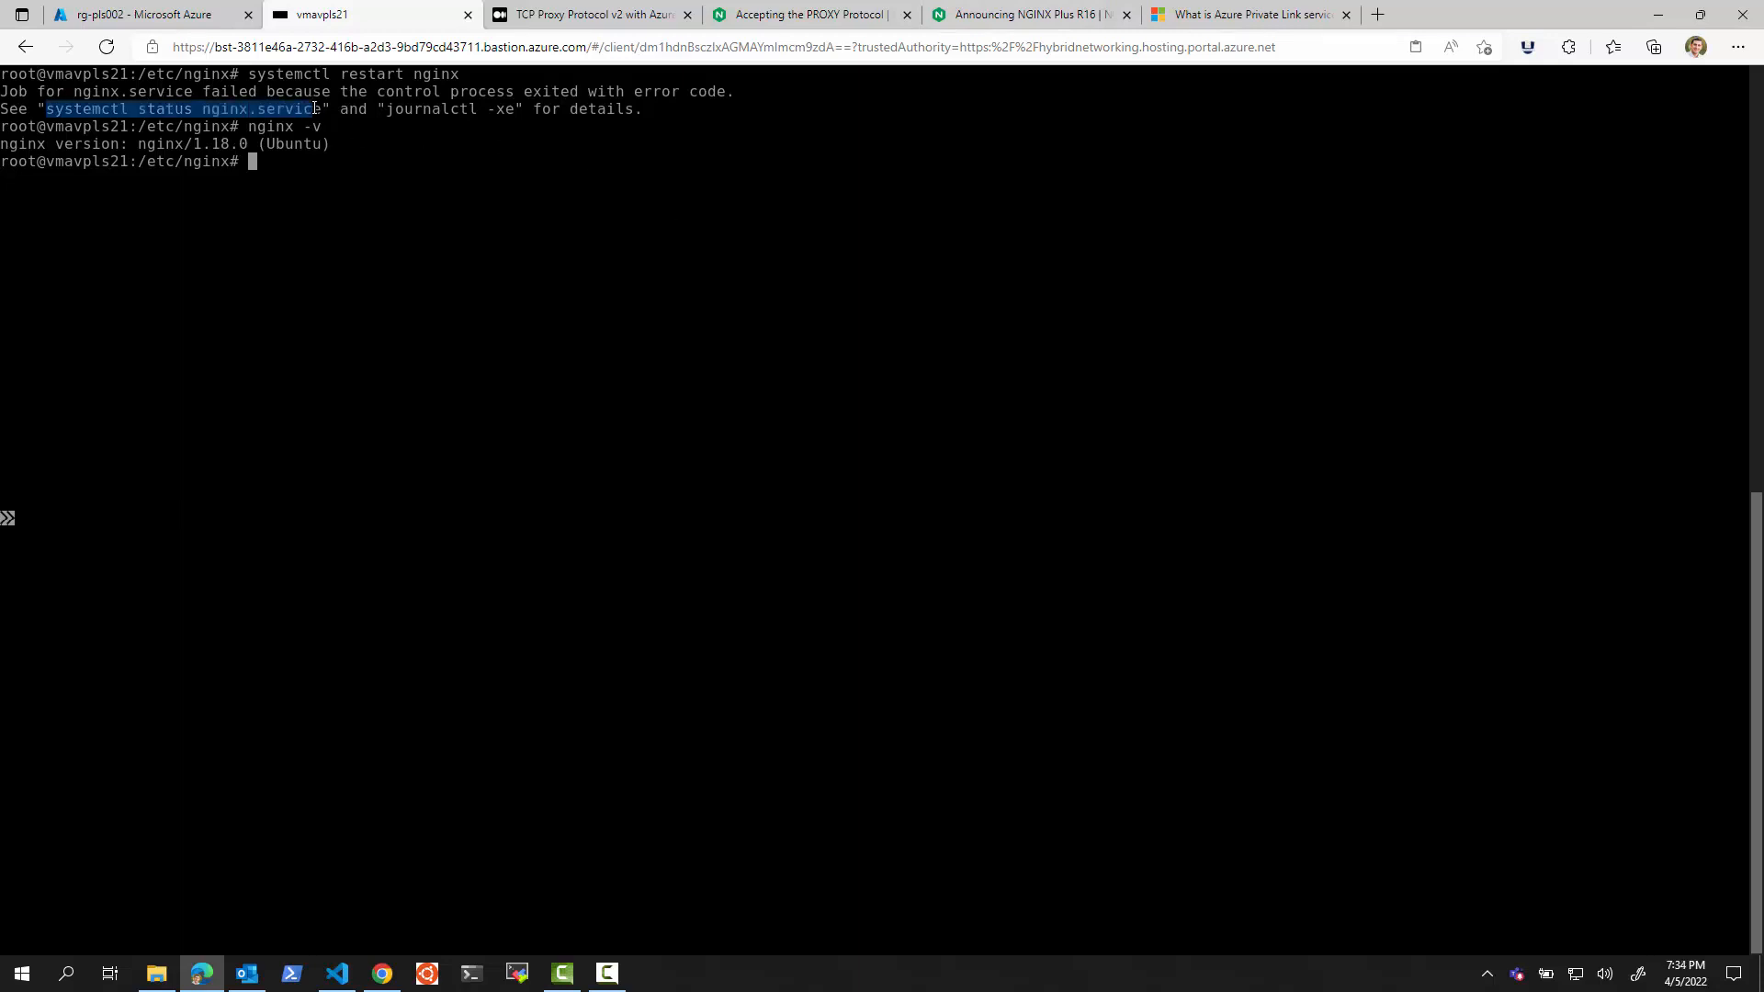
{"action": "type", "text": "systemctl status nginx.service"}
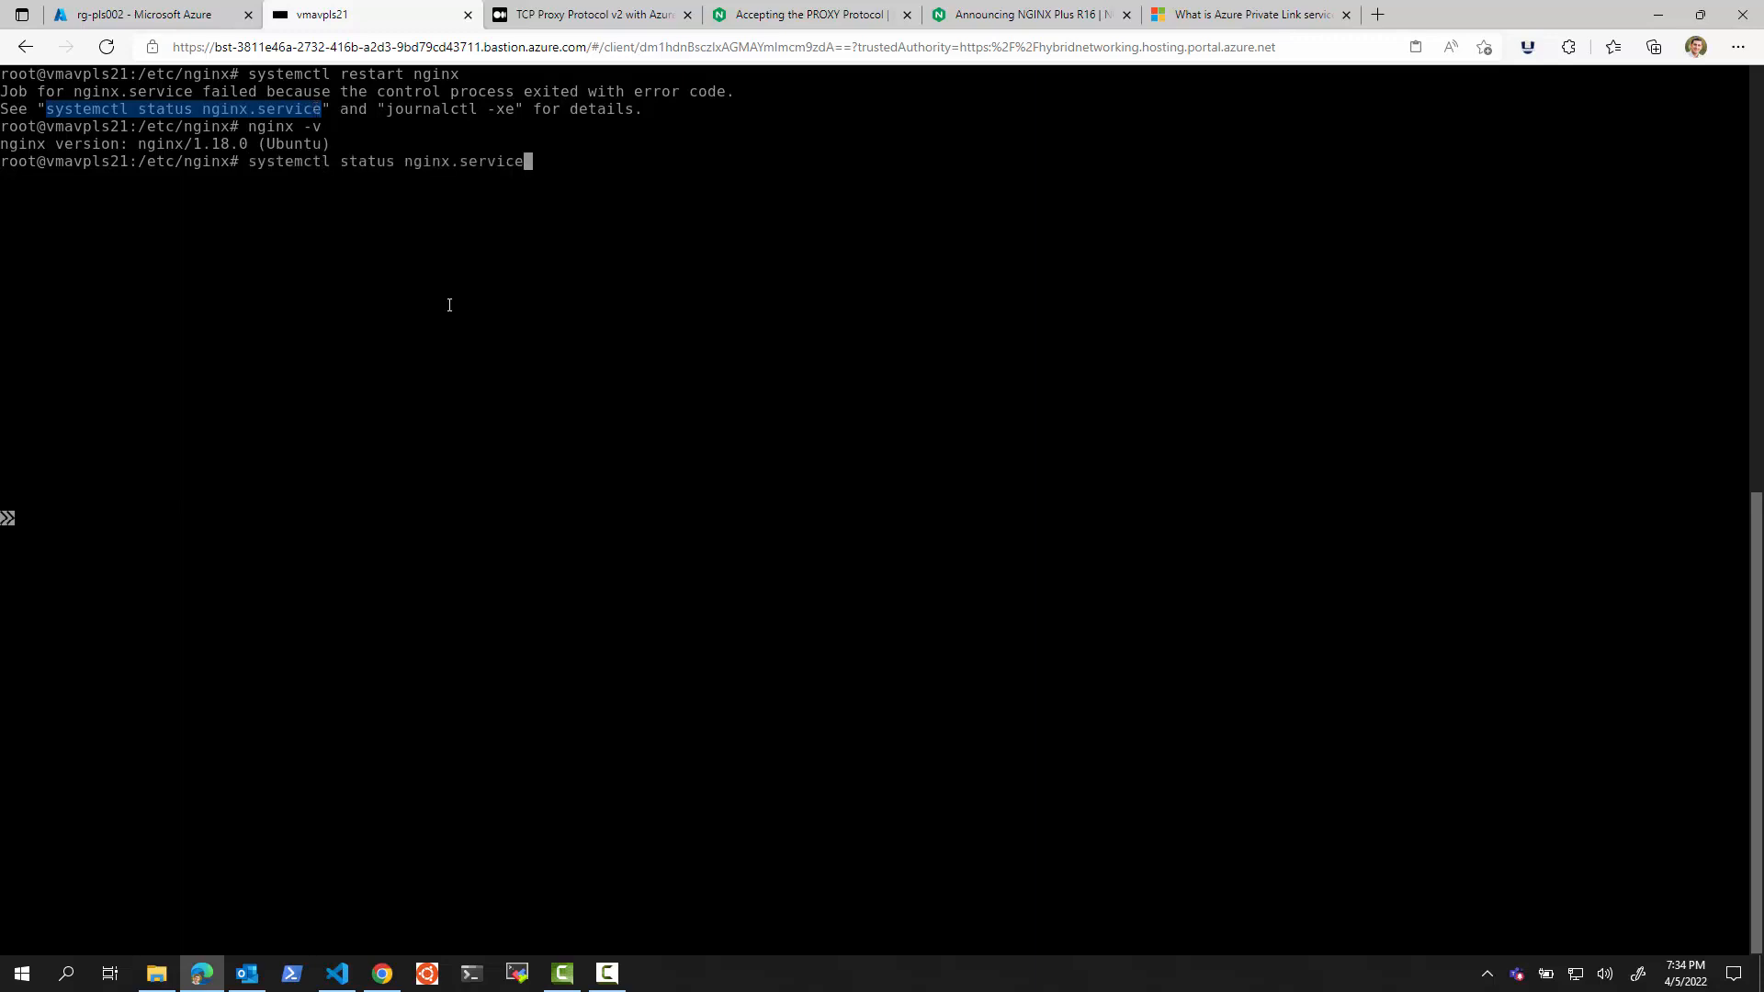
{"action": "key", "text": "Return"}
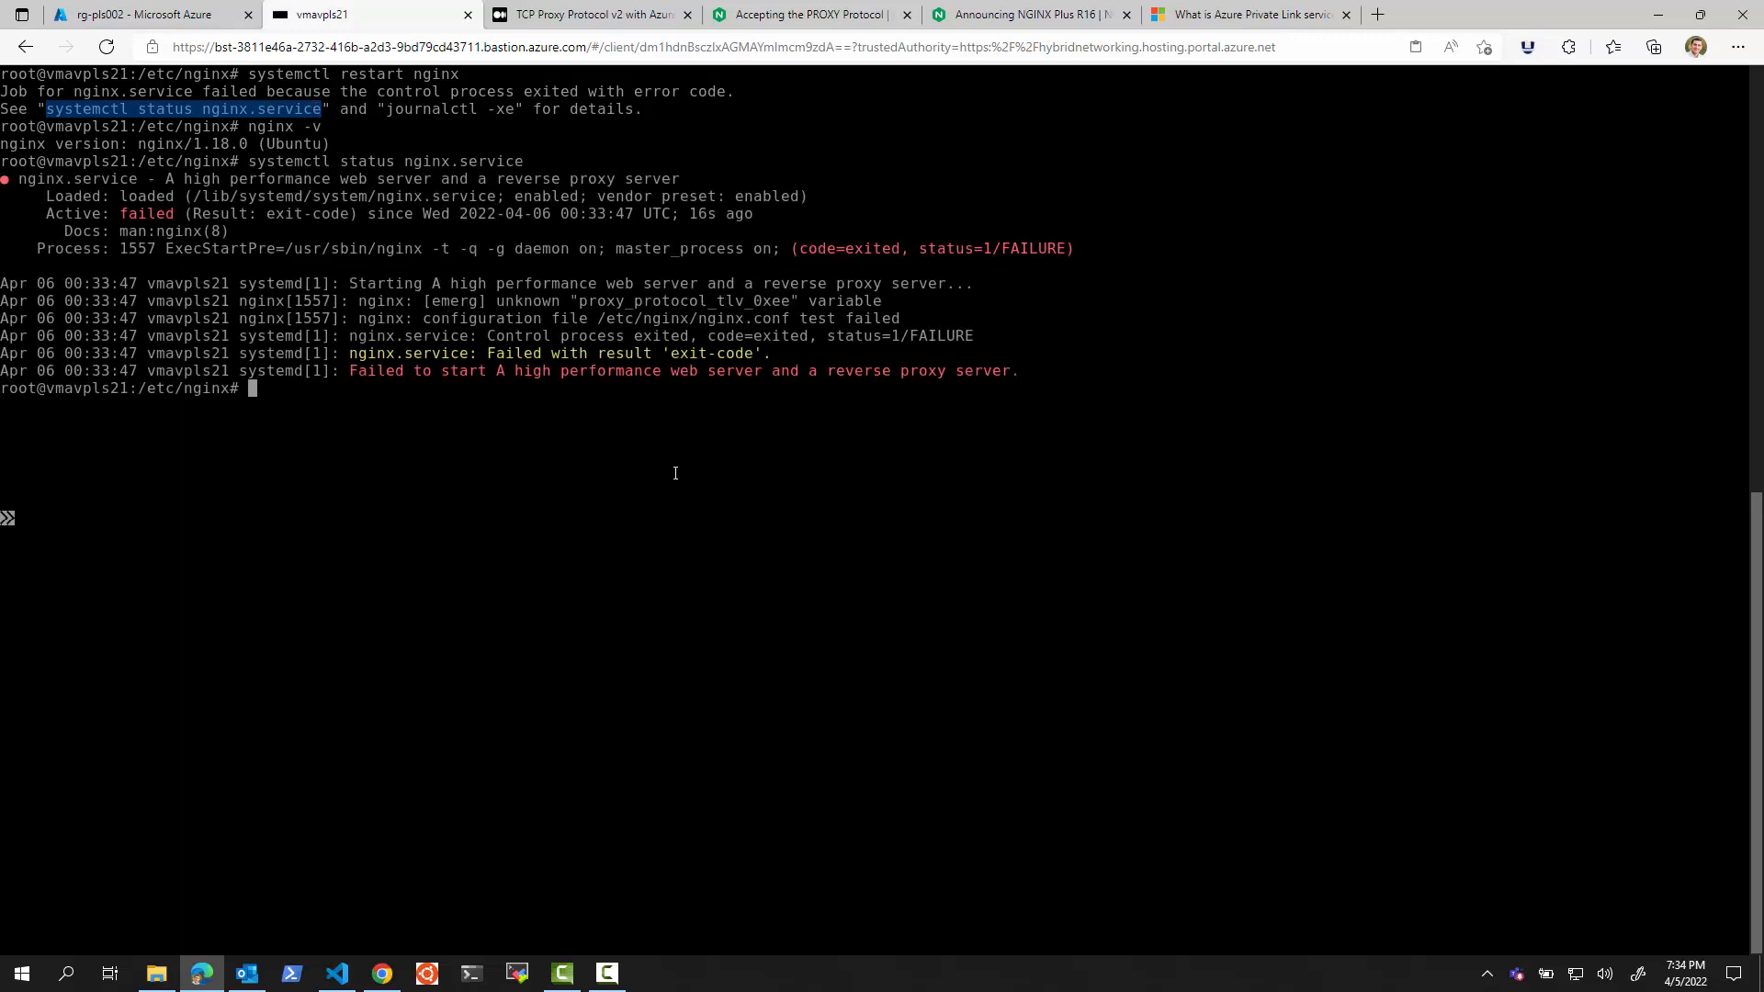
{"action": "double_click", "coordinate": [461, 301]}
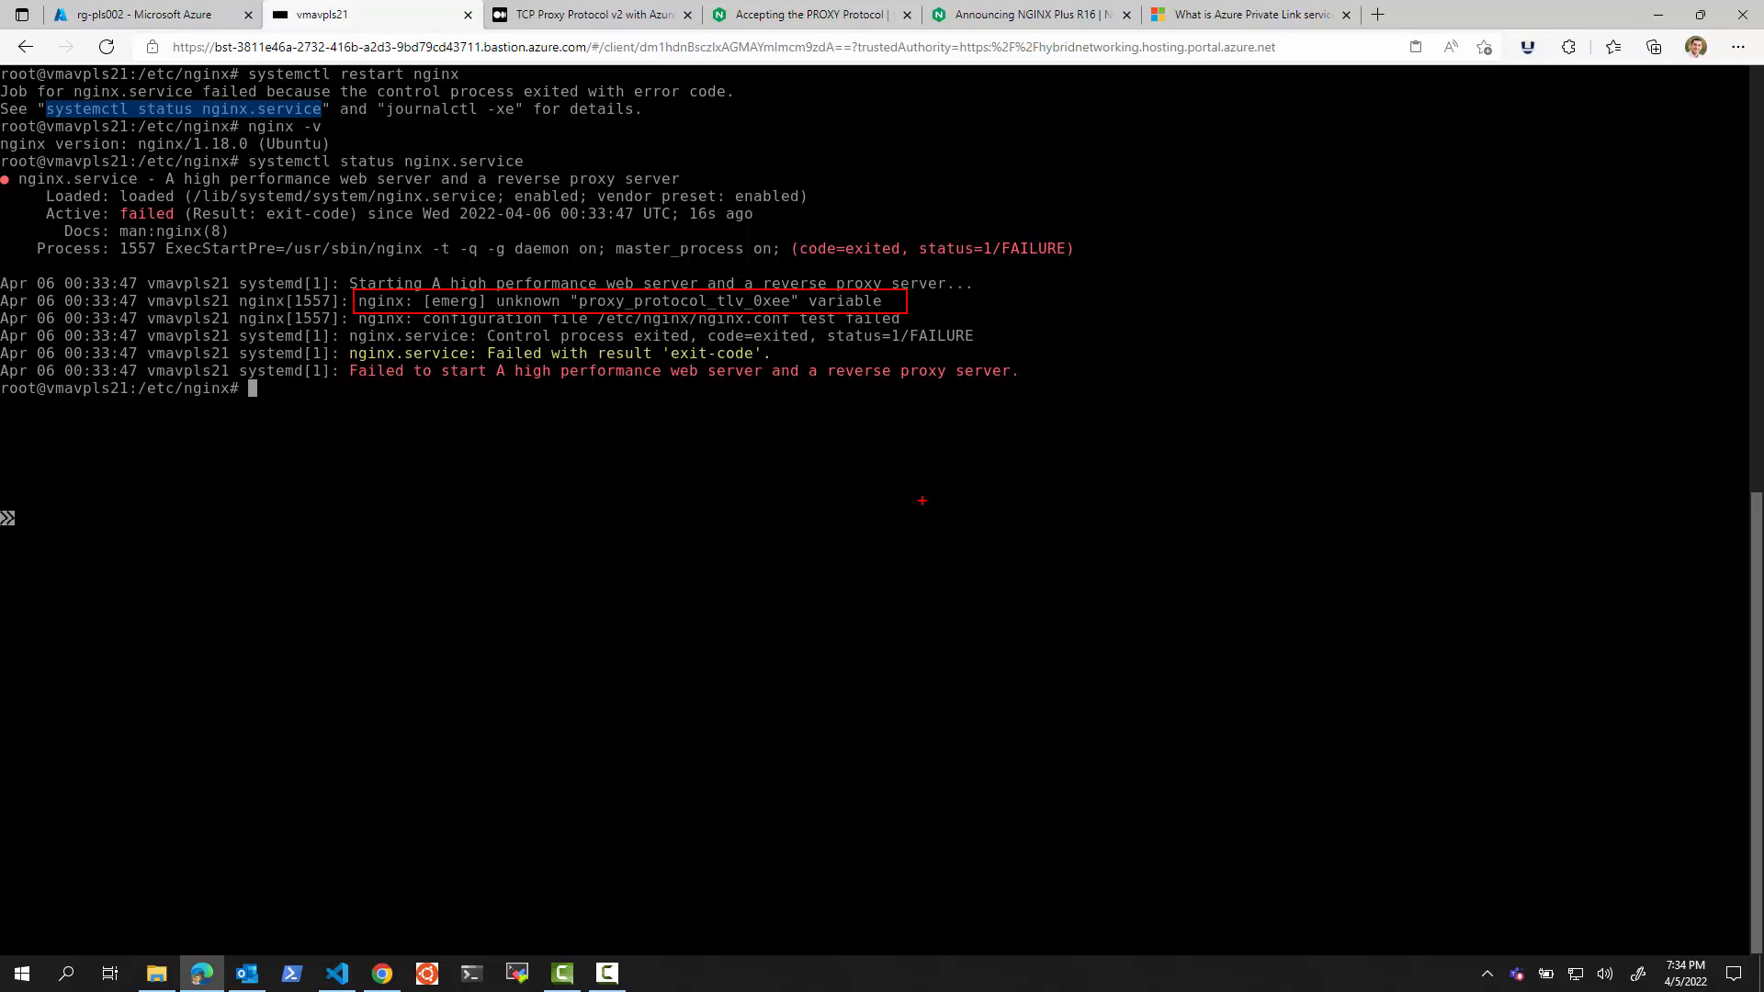
- Recheck the R16 announcement's PPv2 PrivateLink TLV variable, then open the NGINX Plus Ubuntu install docs
{"action": "left_click", "coordinate": [1025, 15]}
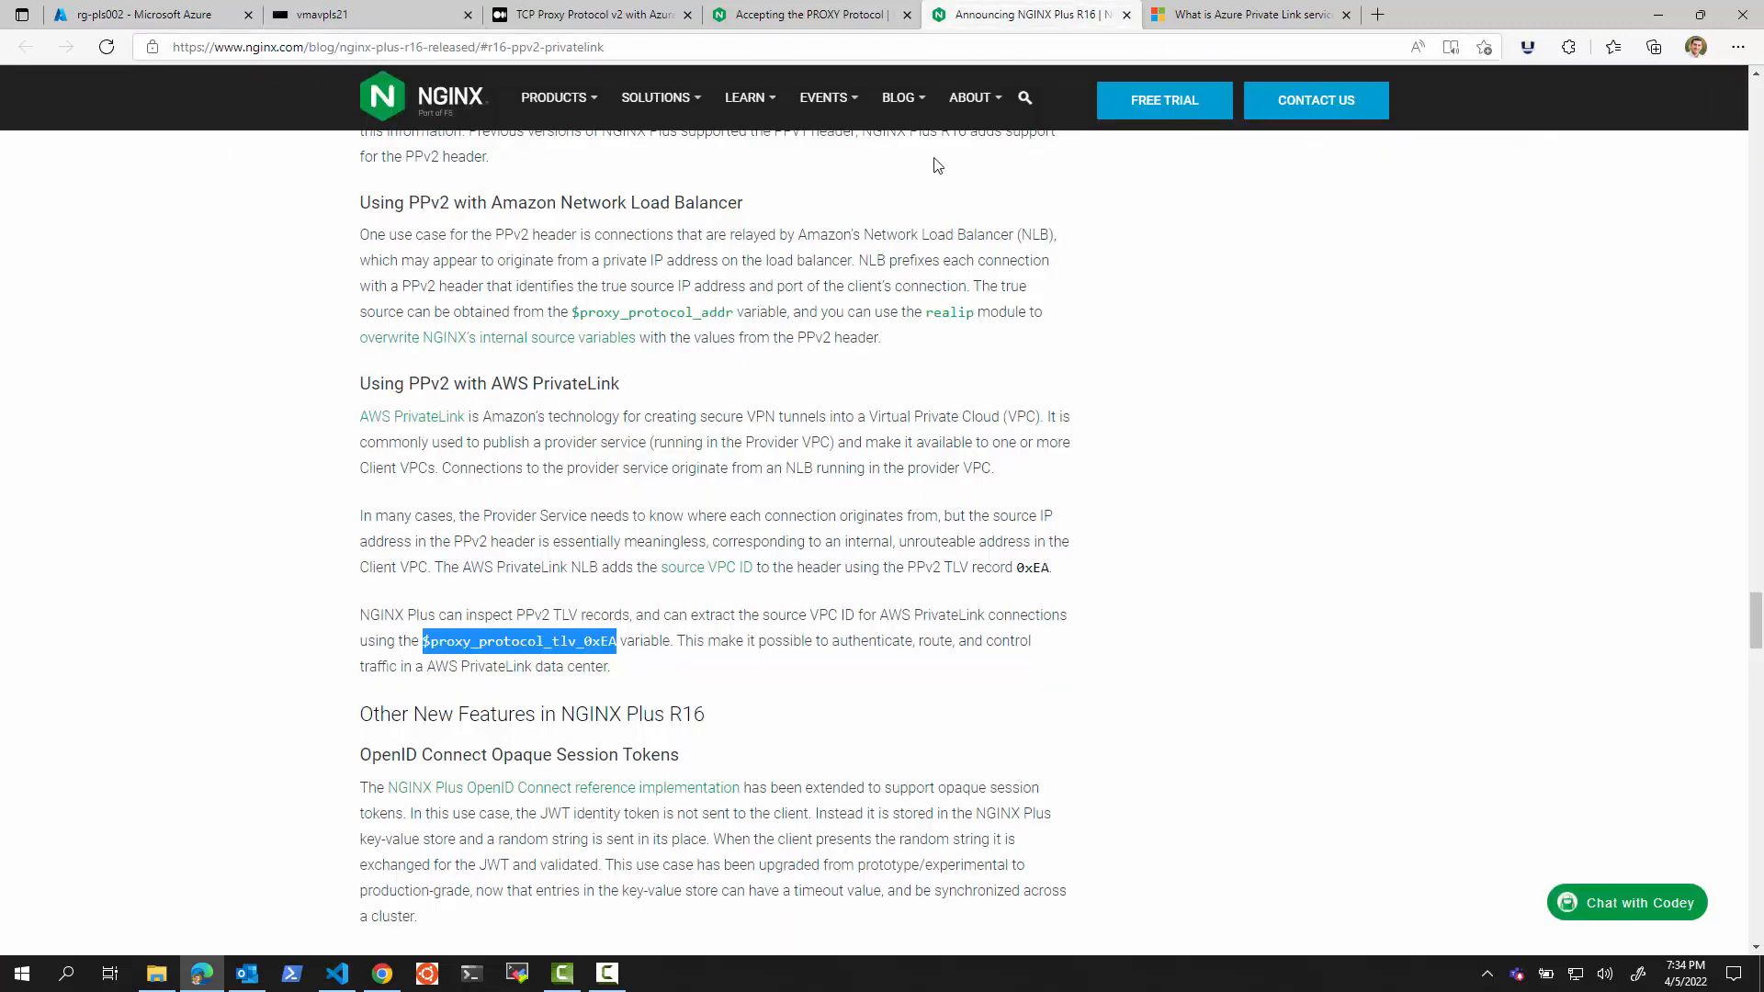
{"action": "mouse_move", "coordinate": [676, 671]}
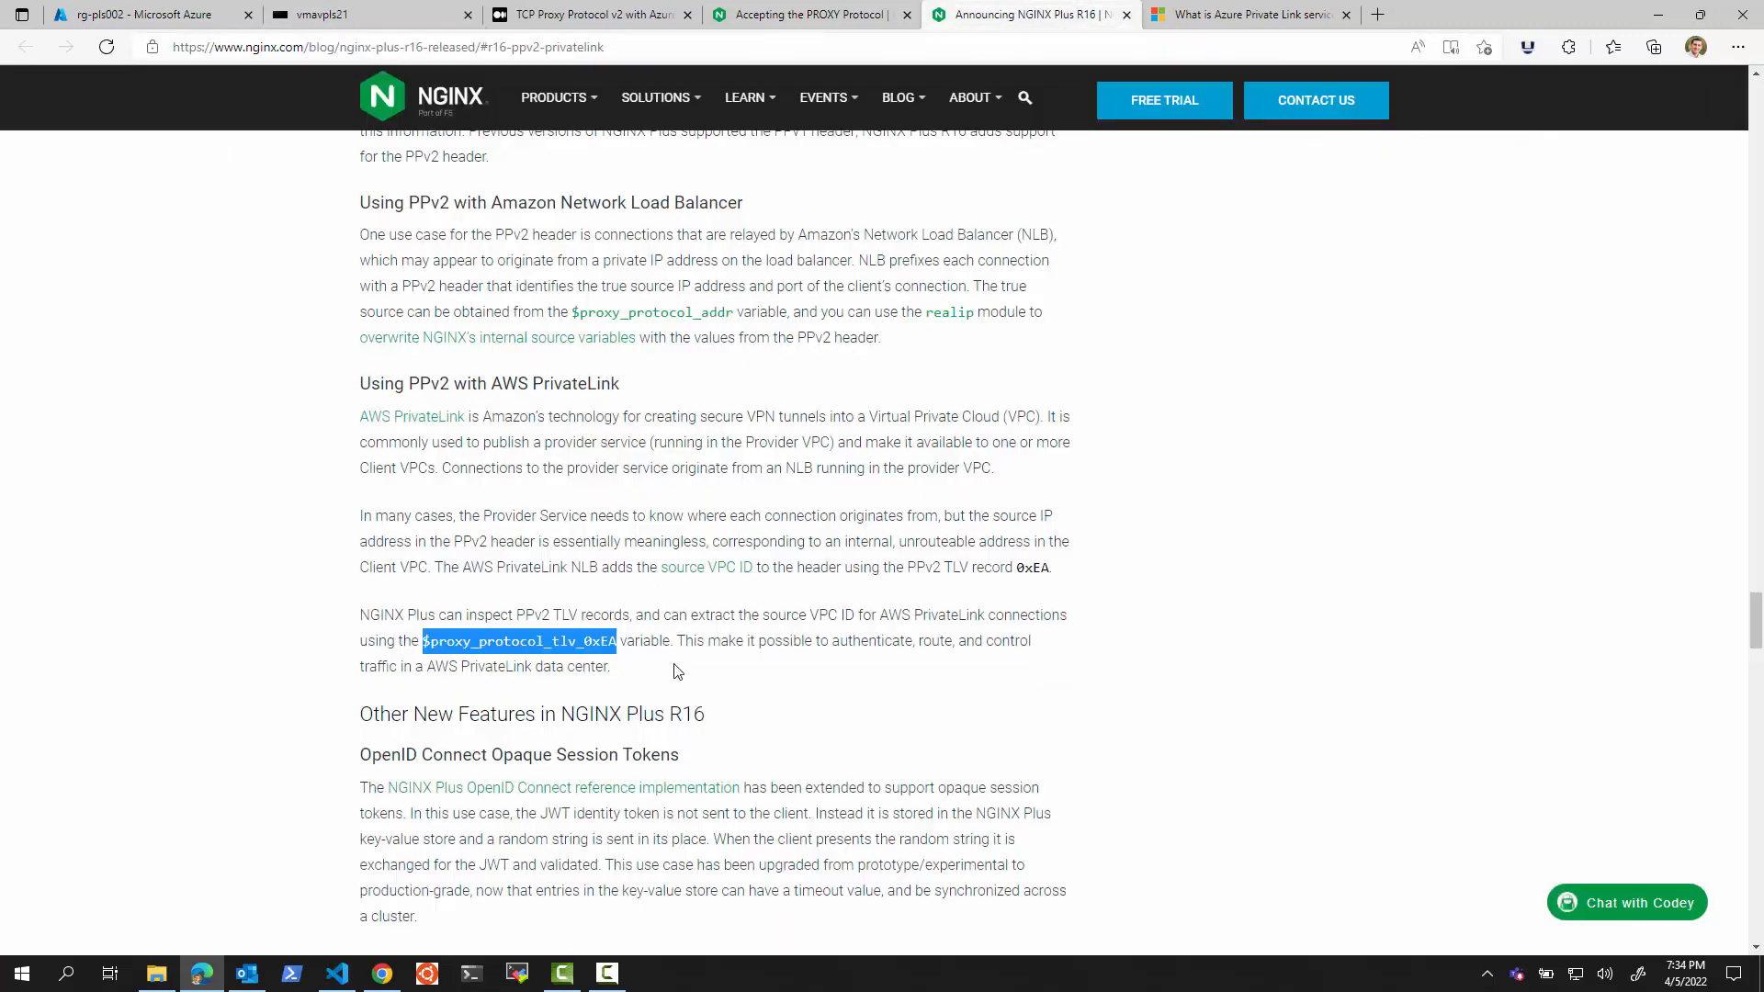
{"action": "scroll", "scroll_direction": "up", "scroll_amount": 3}
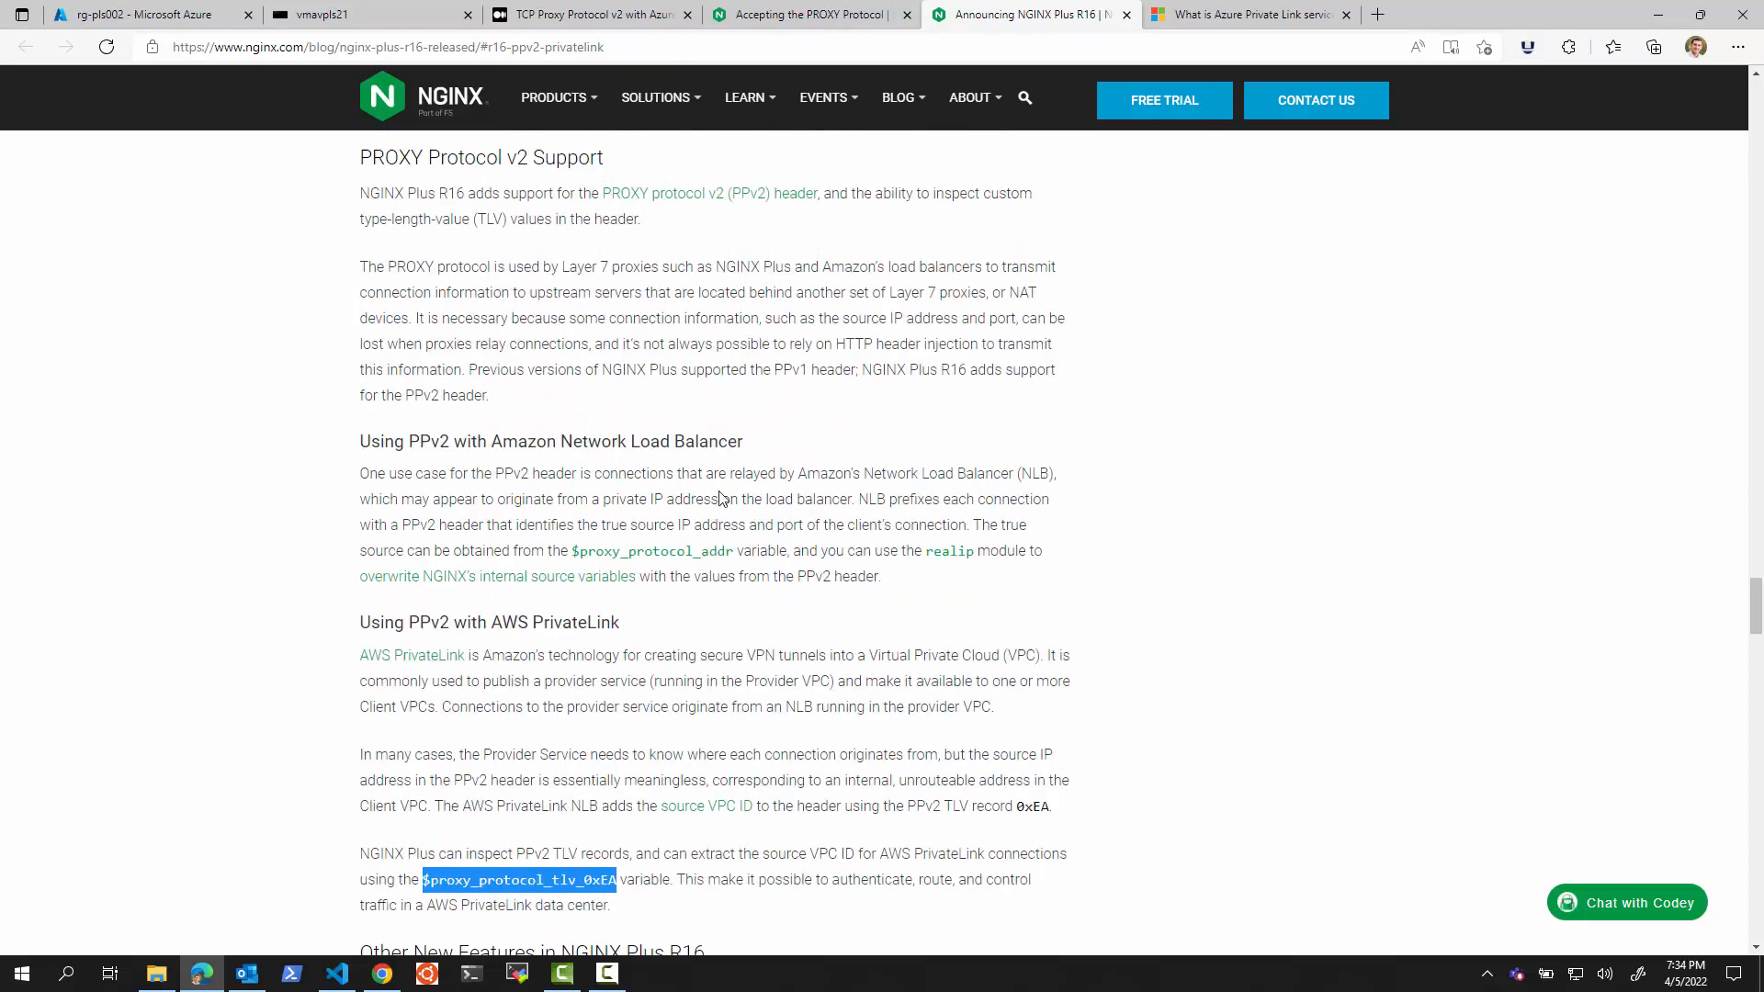
{"action": "scroll", "scroll_direction": "down", "scroll_amount": 3}
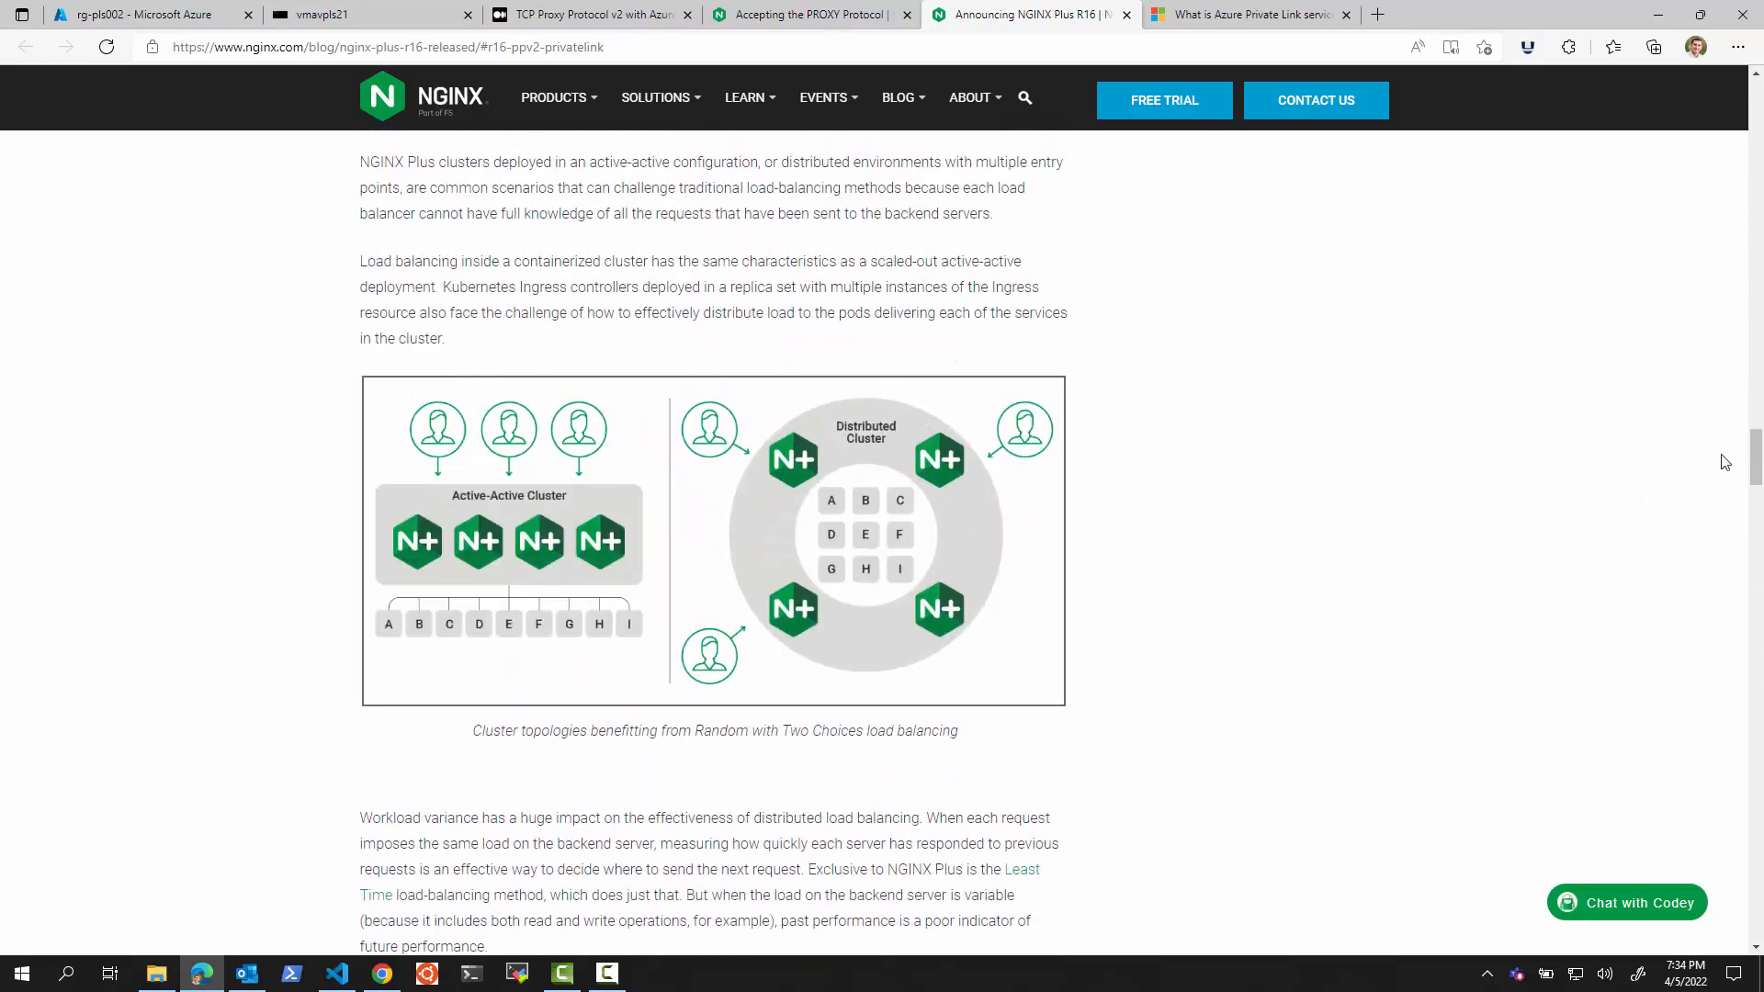
{"action": "scroll", "scroll_direction": "up", "scroll_amount": 3}
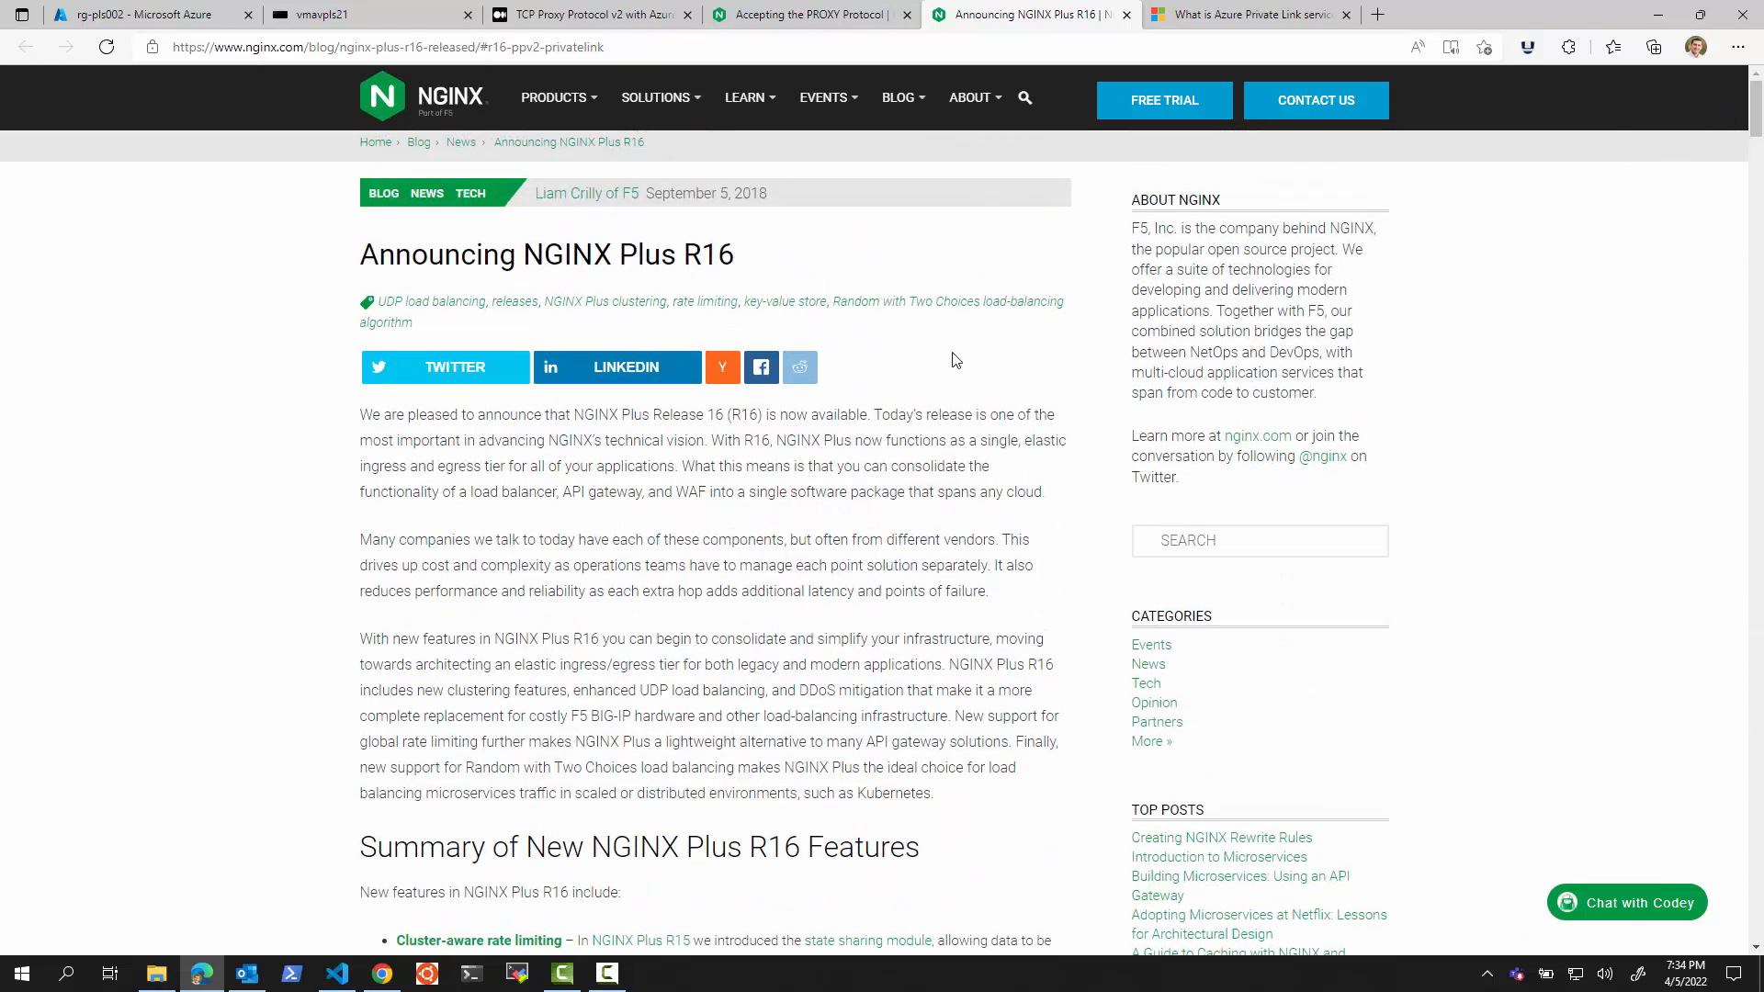
{"action": "double_click", "coordinate": [642, 254]}
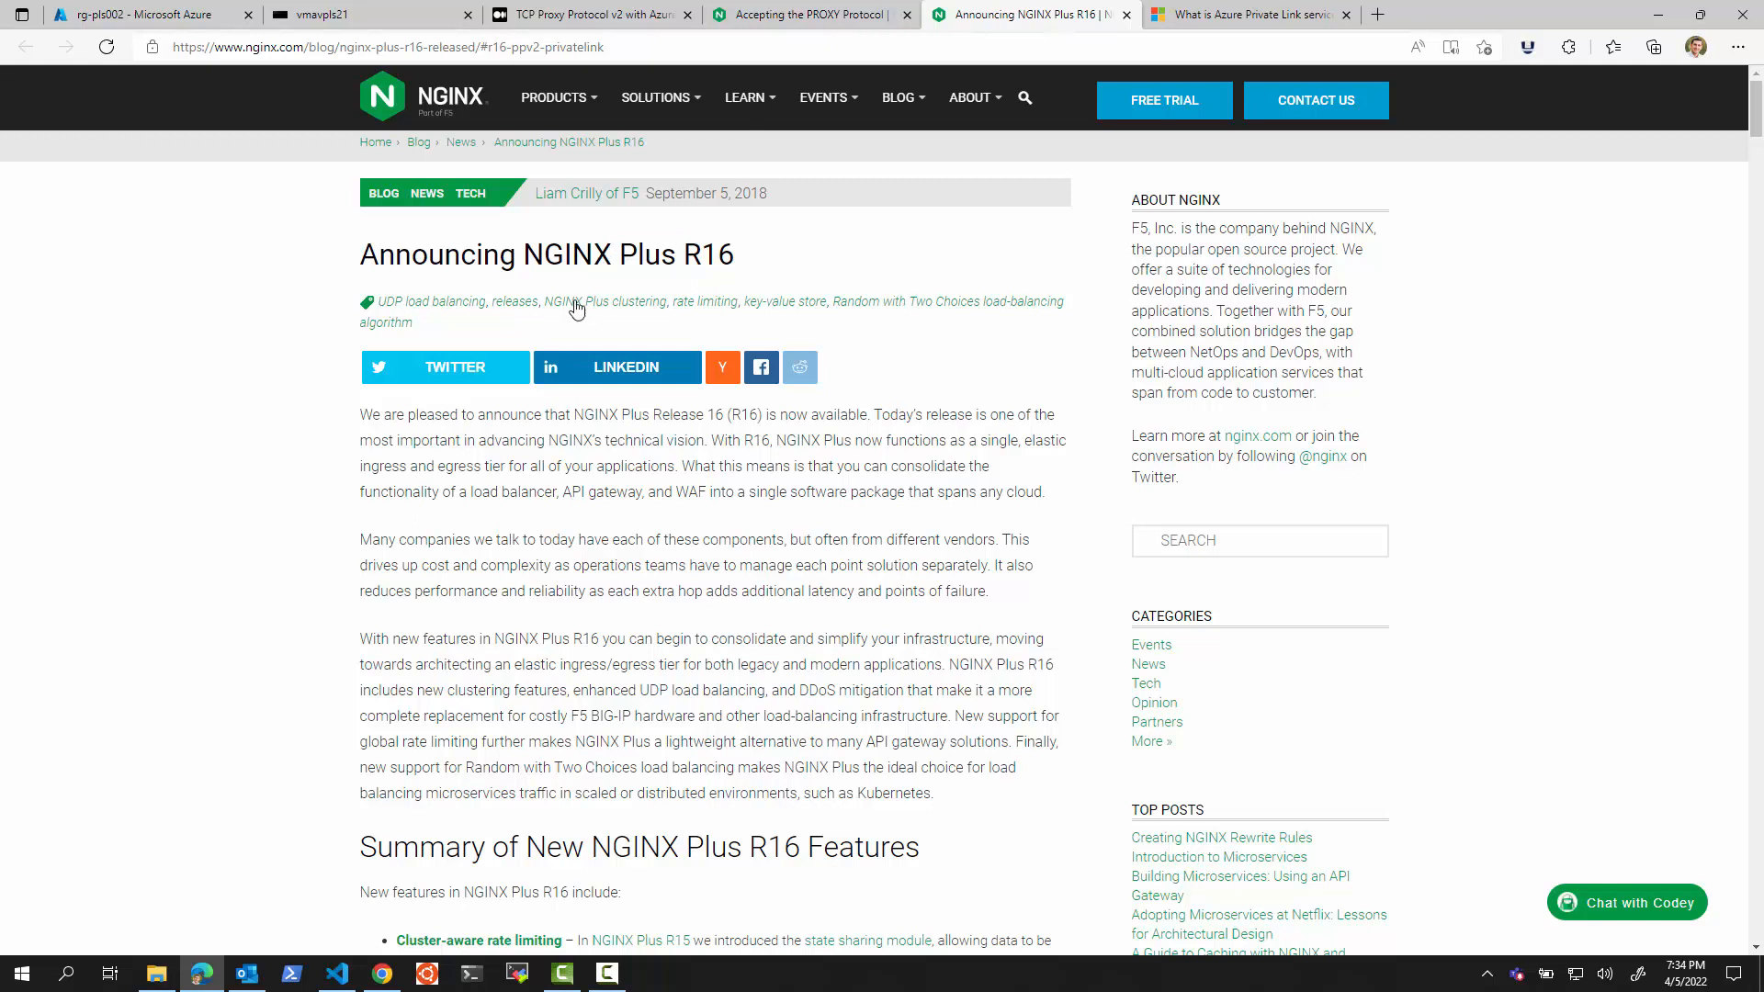
{"action": "mouse_move", "coordinate": [650, 493]}
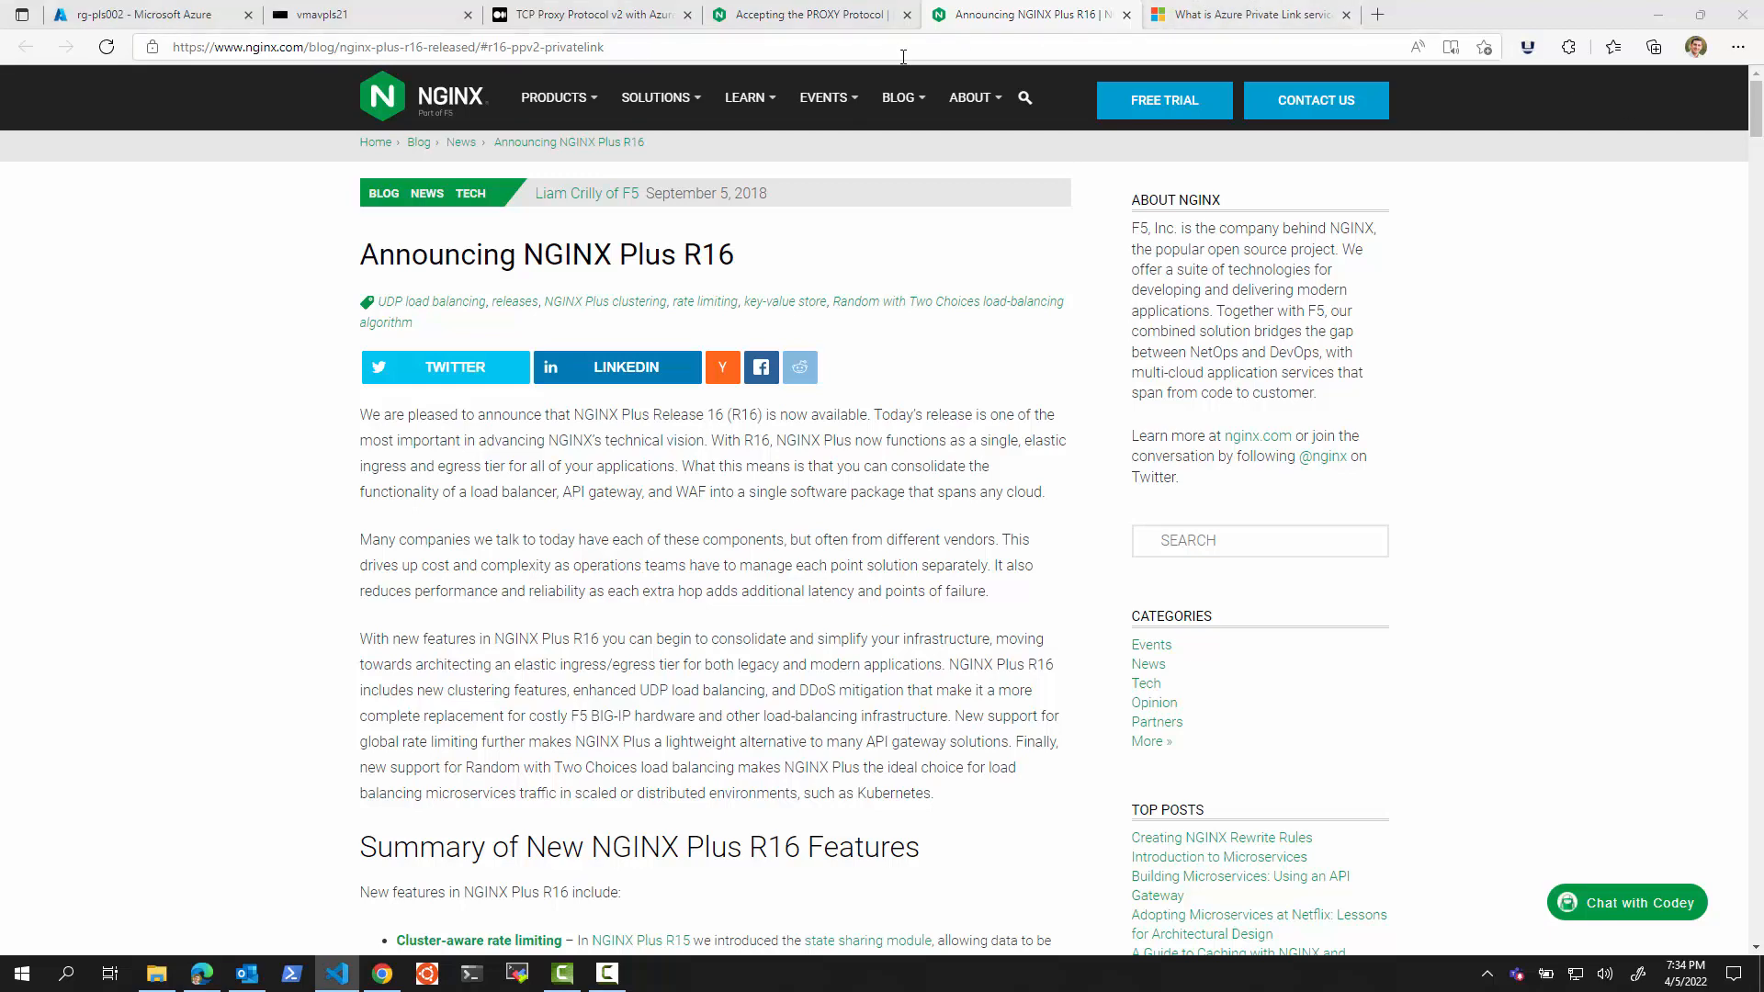
{"action": "left_click", "coordinate": [1583, 13]}
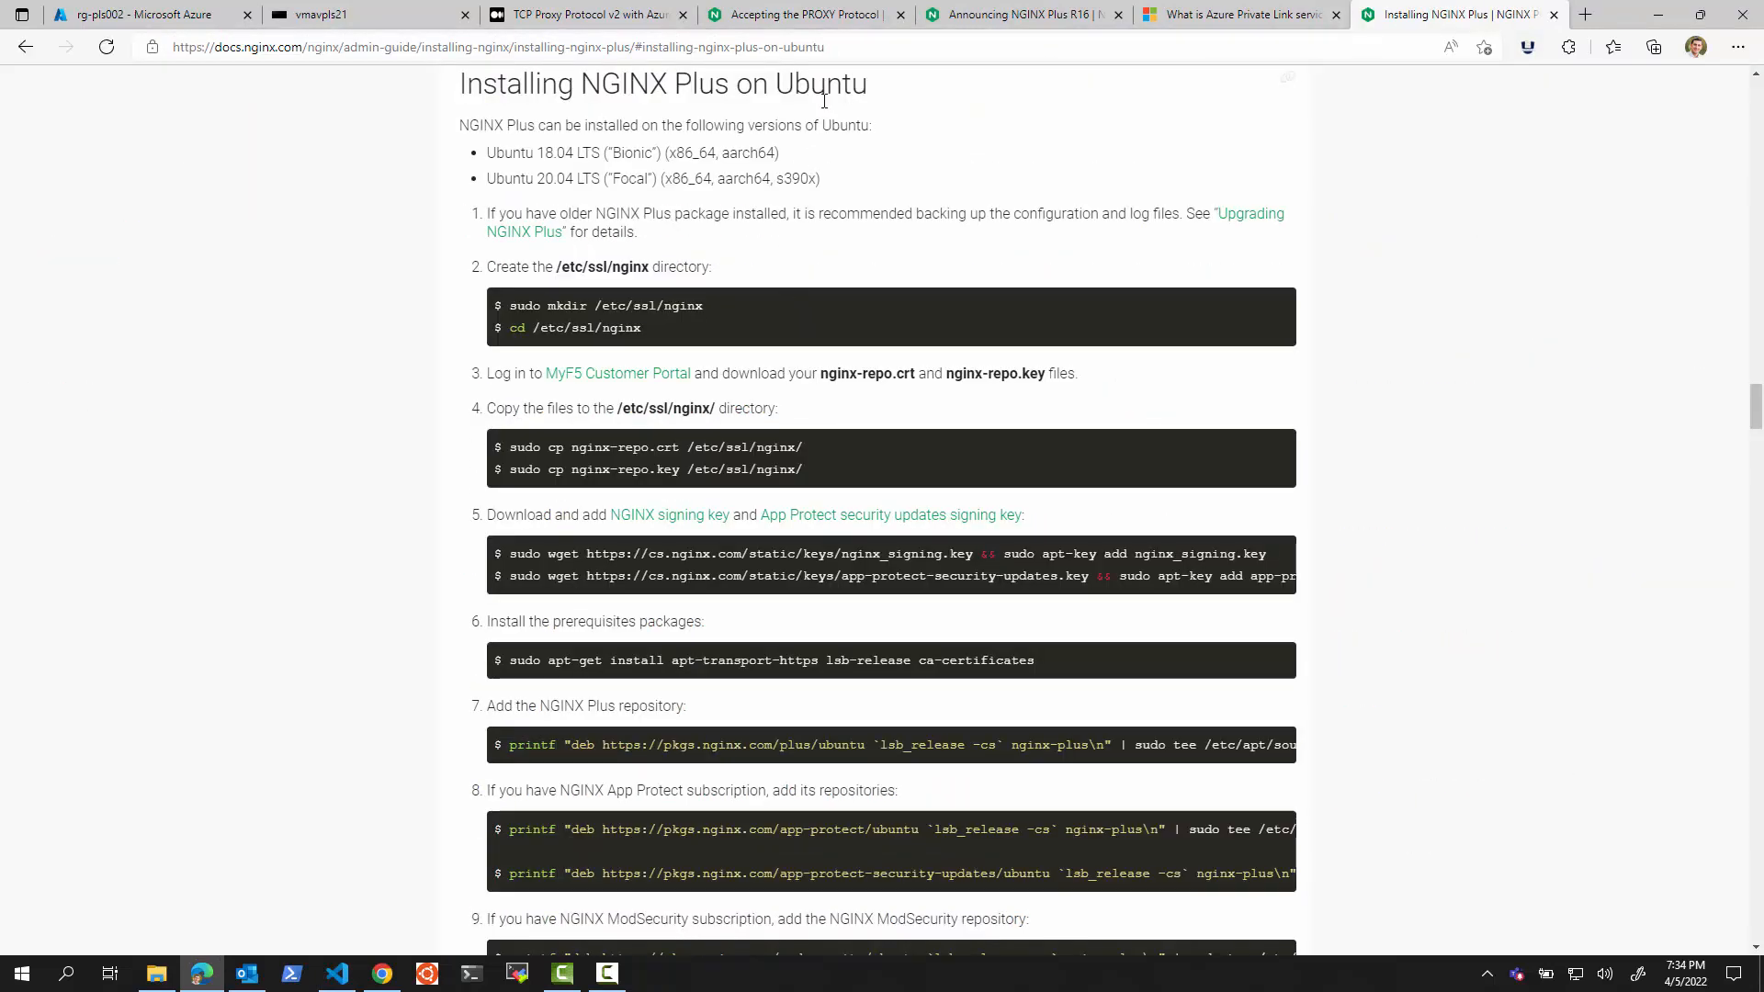
{"action": "mouse_move", "coordinate": [849, 628]}
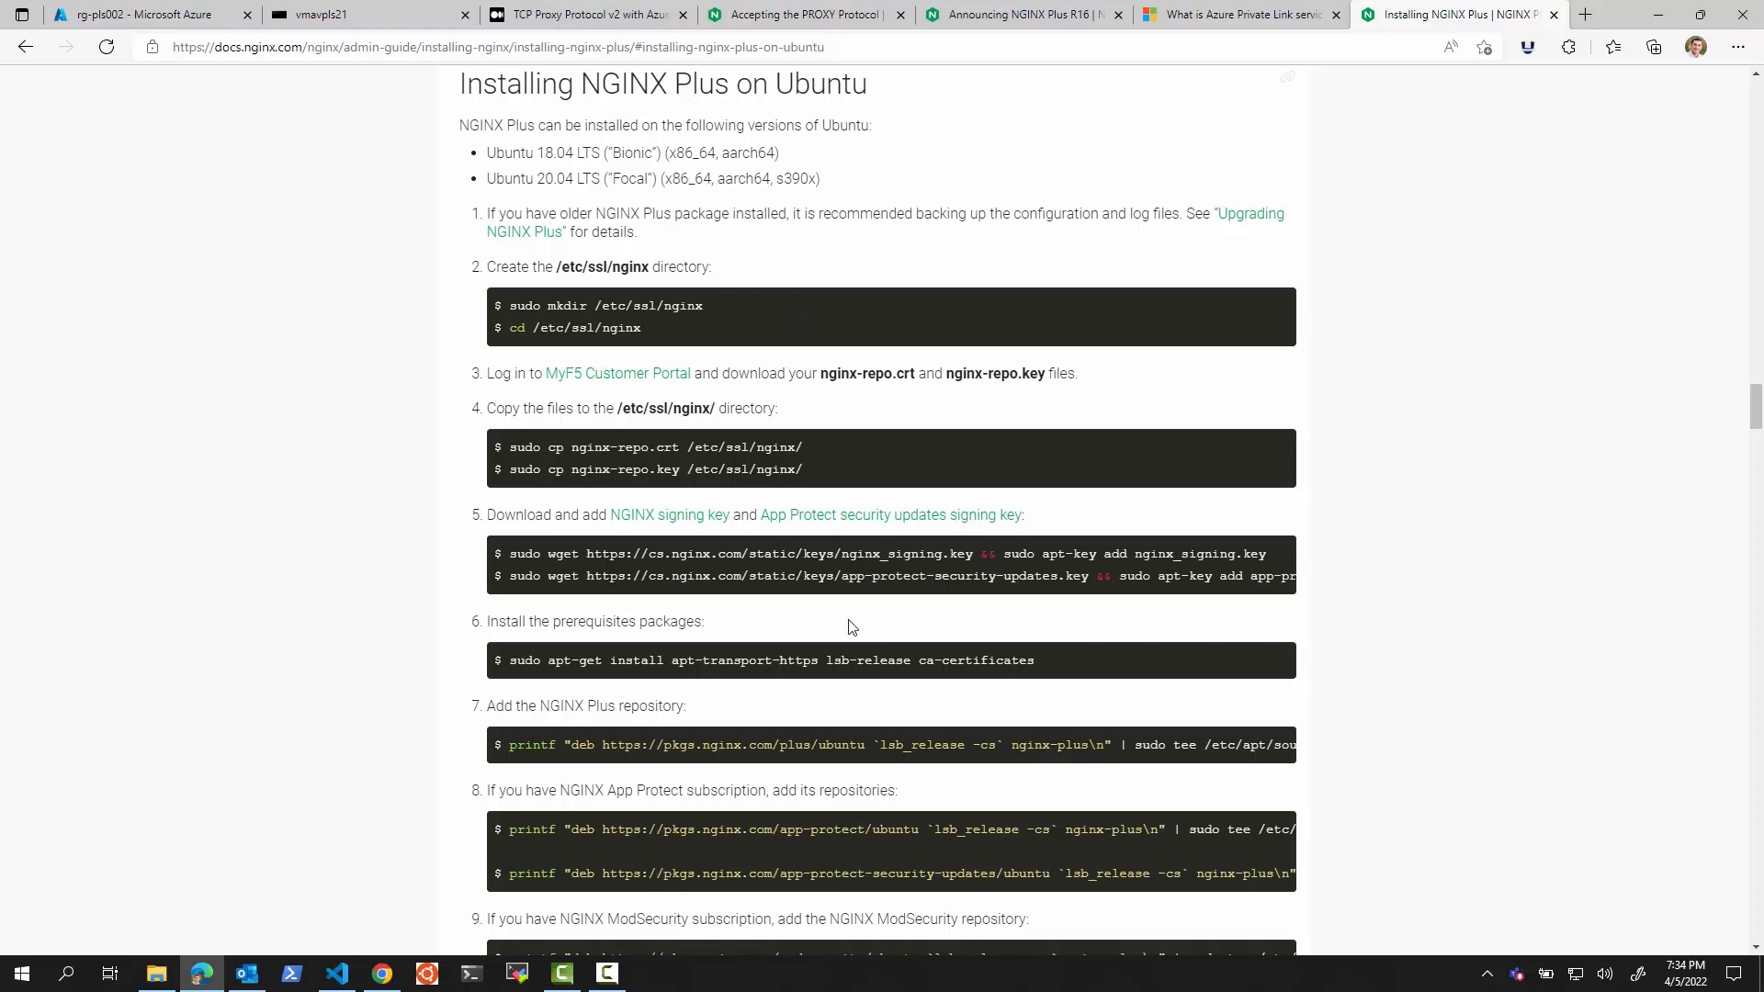
{"action": "mouse_move", "coordinate": [670, 399]}
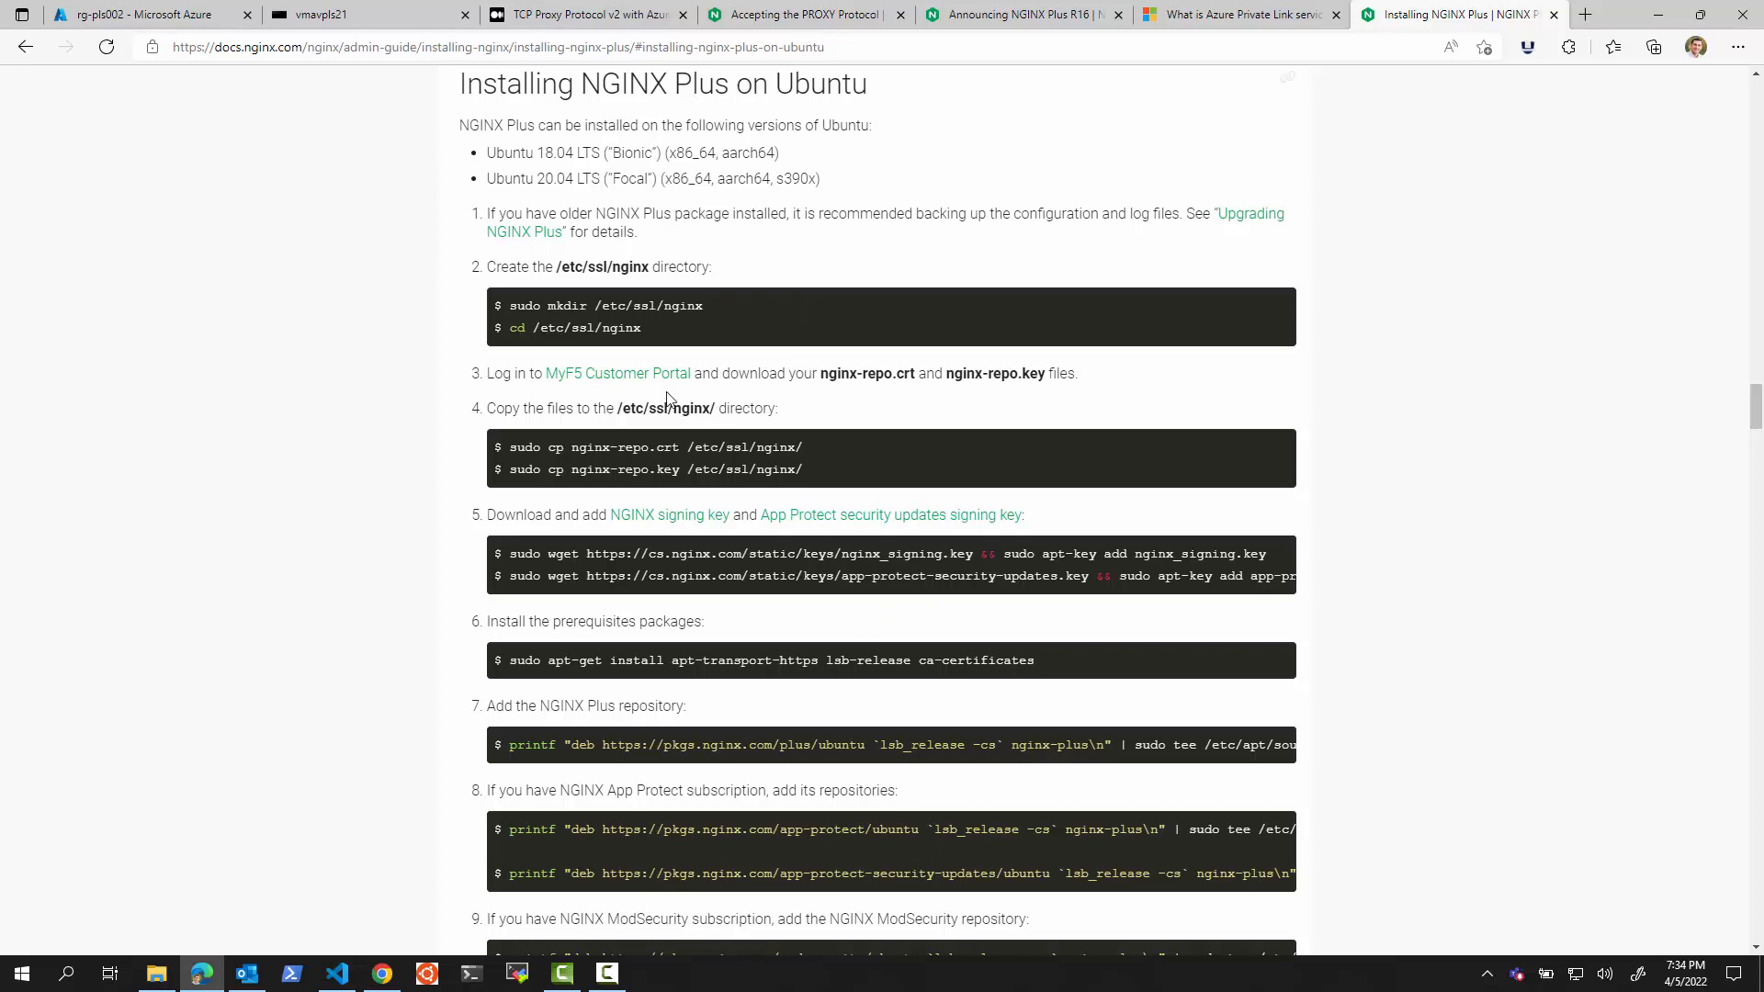
{"action": "mouse_move", "coordinate": [793, 405]}
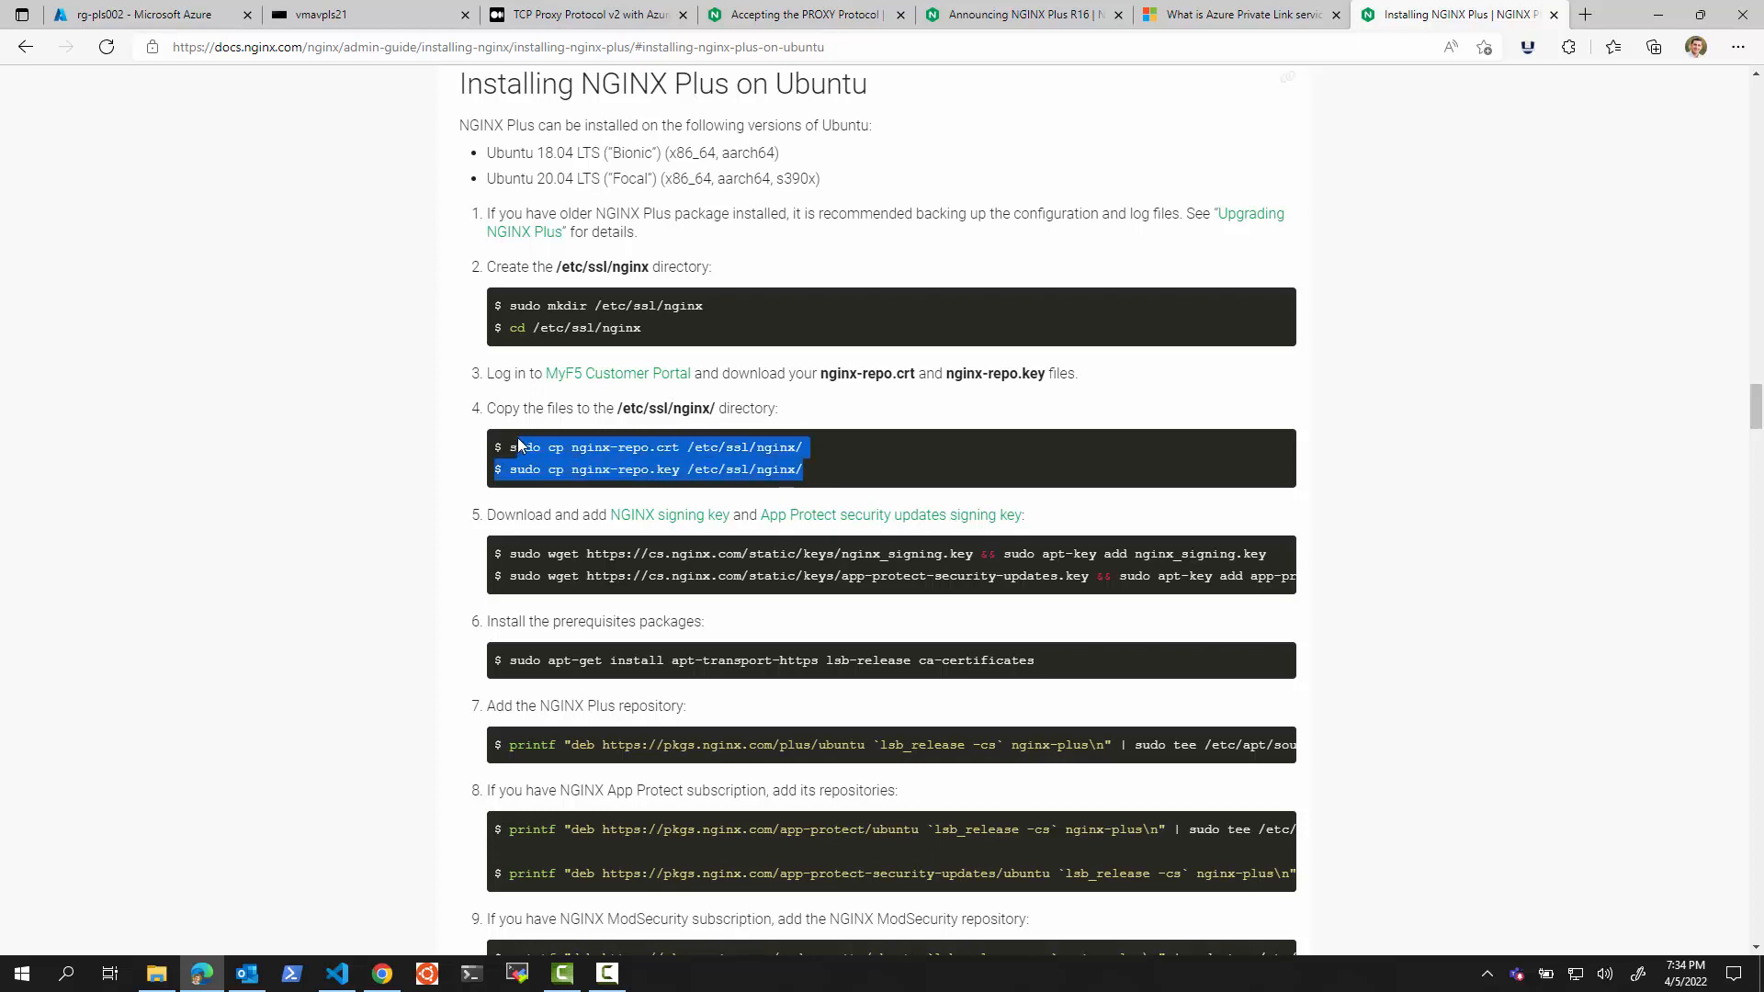
{"action": "mouse_move", "coordinate": [845, 688]}
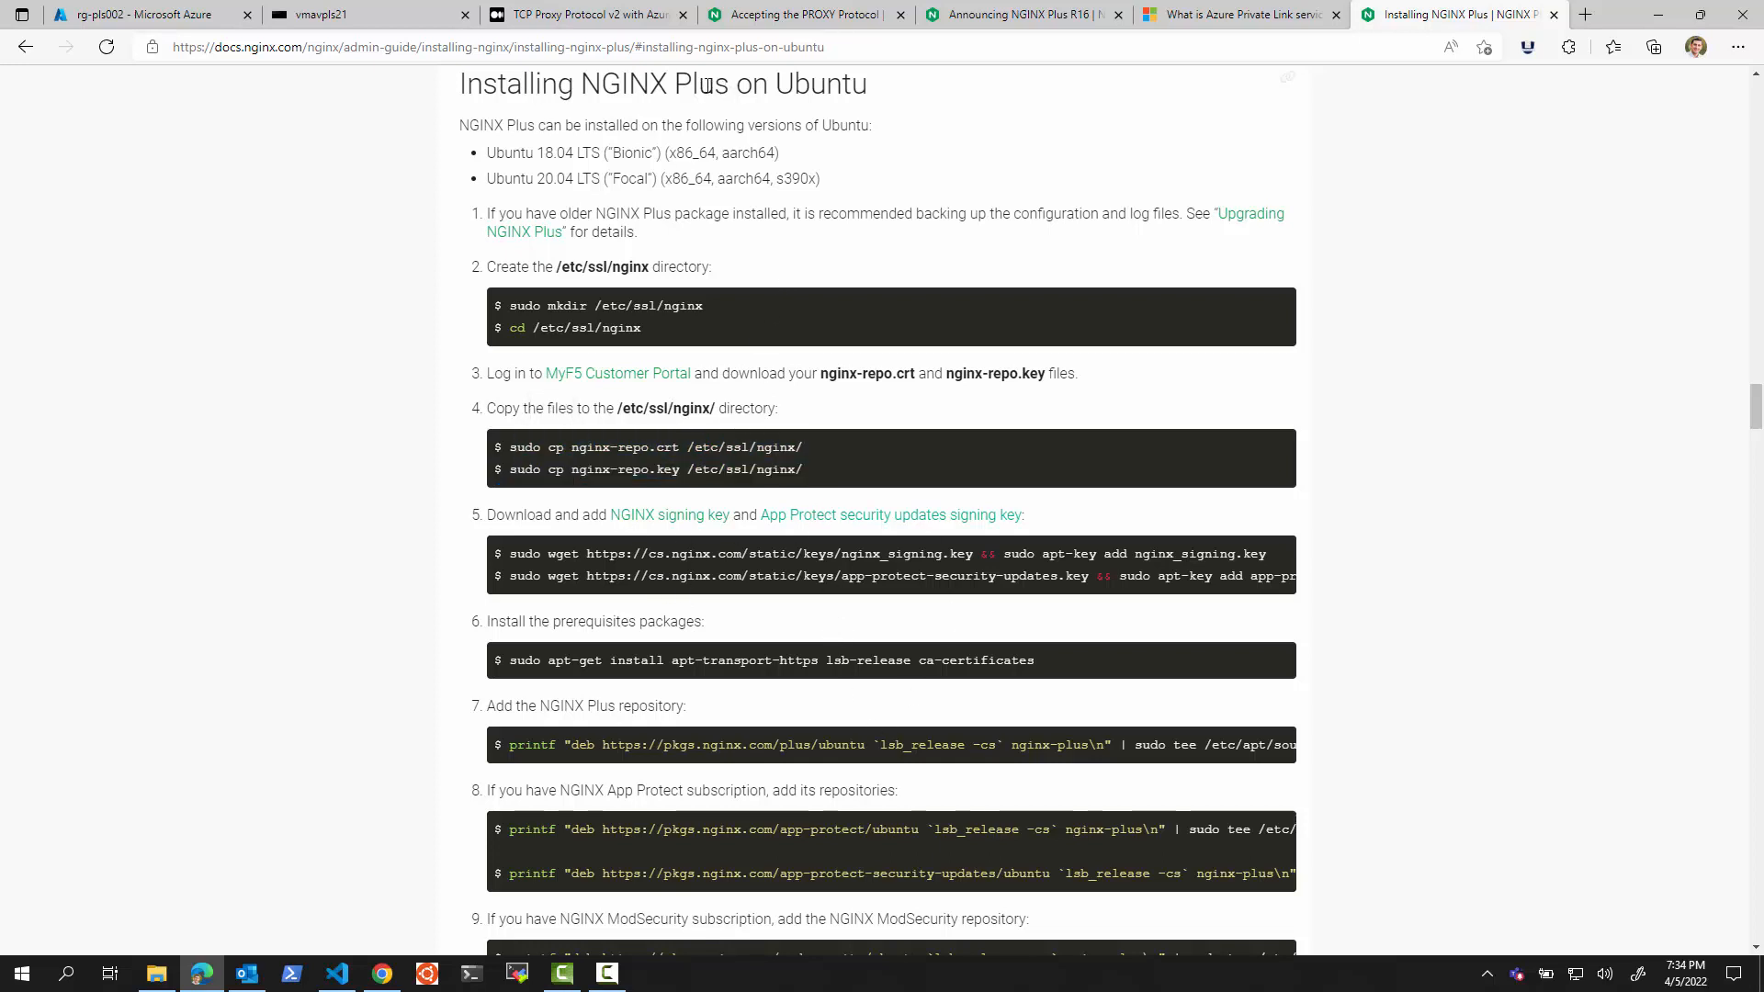
- Scroll the Ubuntu install guide, then go via the vmavpls21 tab to the rg-pls002 resource group
{"action": "scroll", "scroll_direction": "up", "scroll_amount": 3}
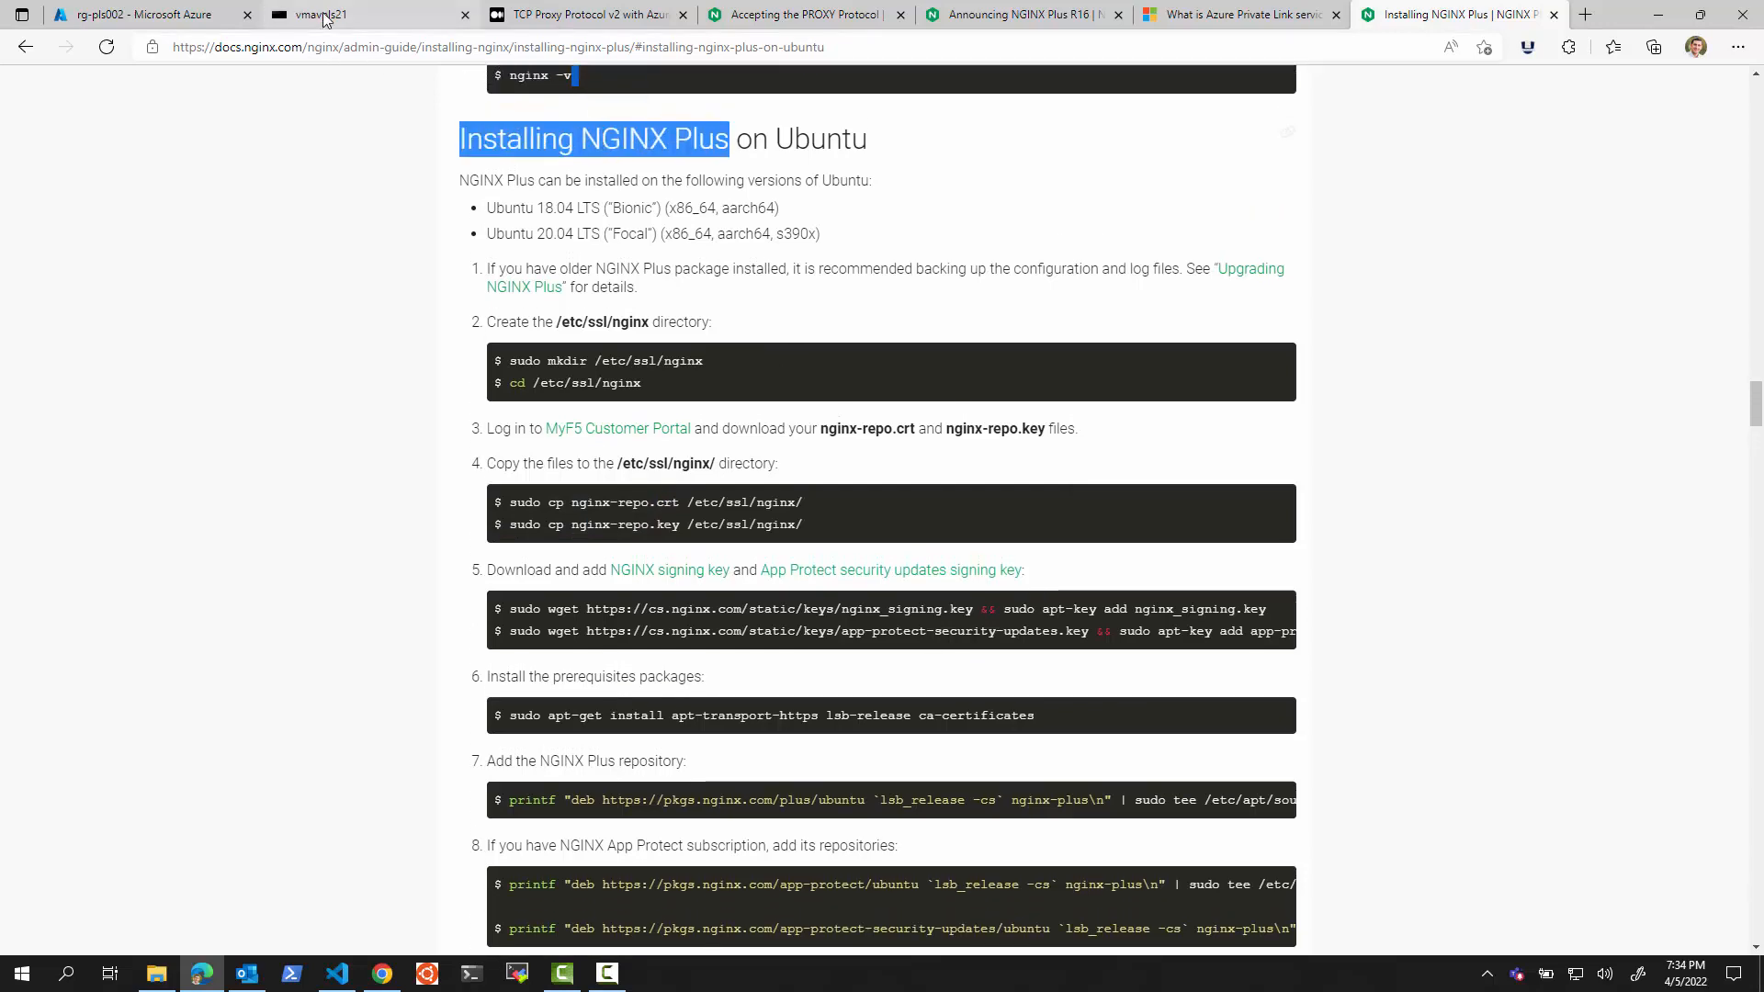
{"action": "left_click", "coordinate": [360, 14]}
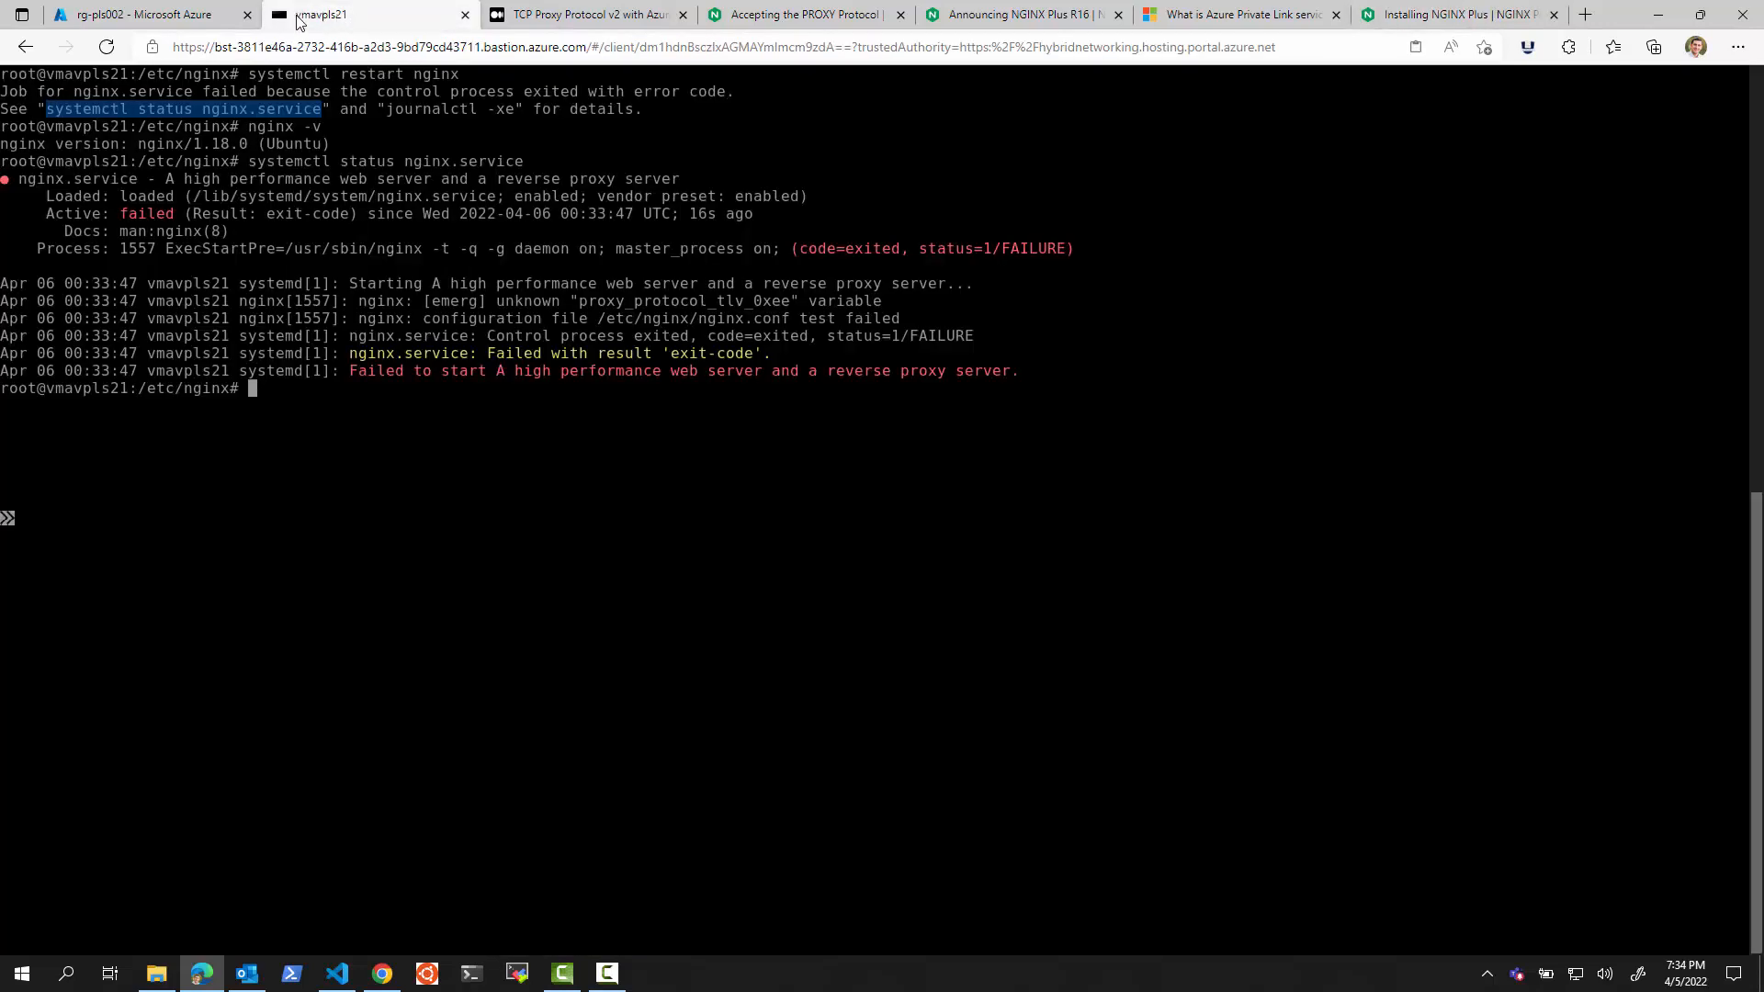
{"action": "left_click", "coordinate": [140, 14]}
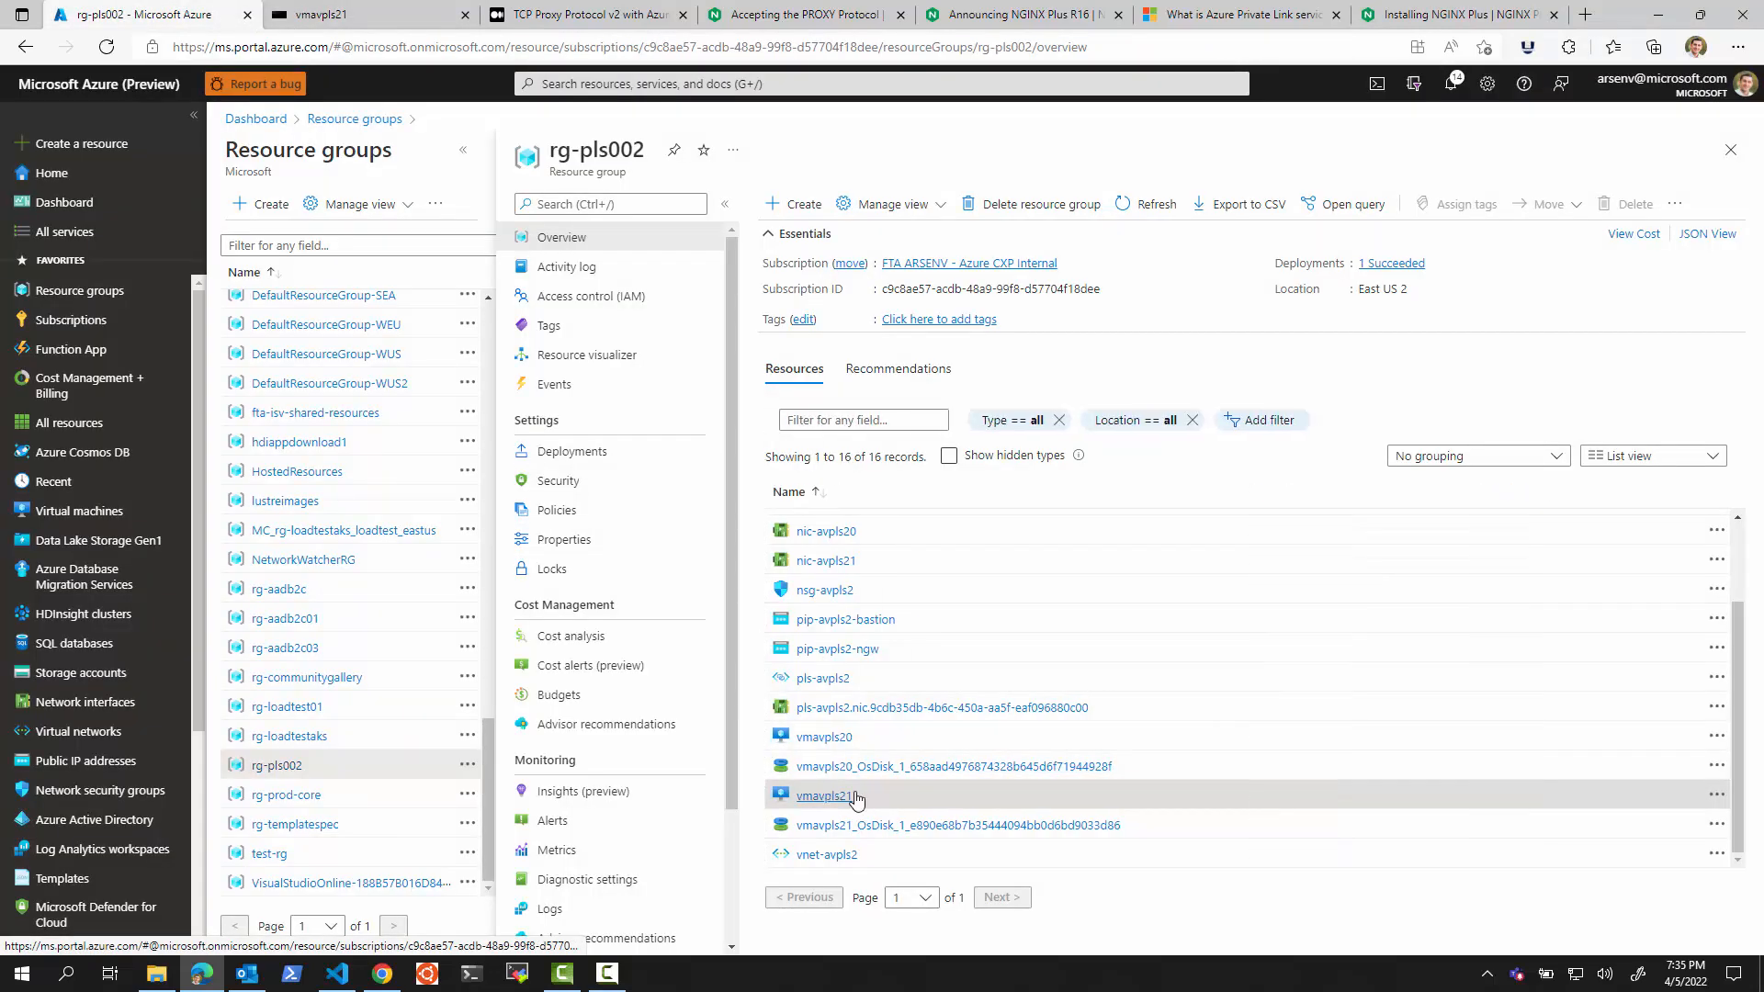
- Stop vmavpls21 and confirm Yes, then open the vmavpls20 virtual machine
{"action": "left_click", "coordinate": [822, 795]}
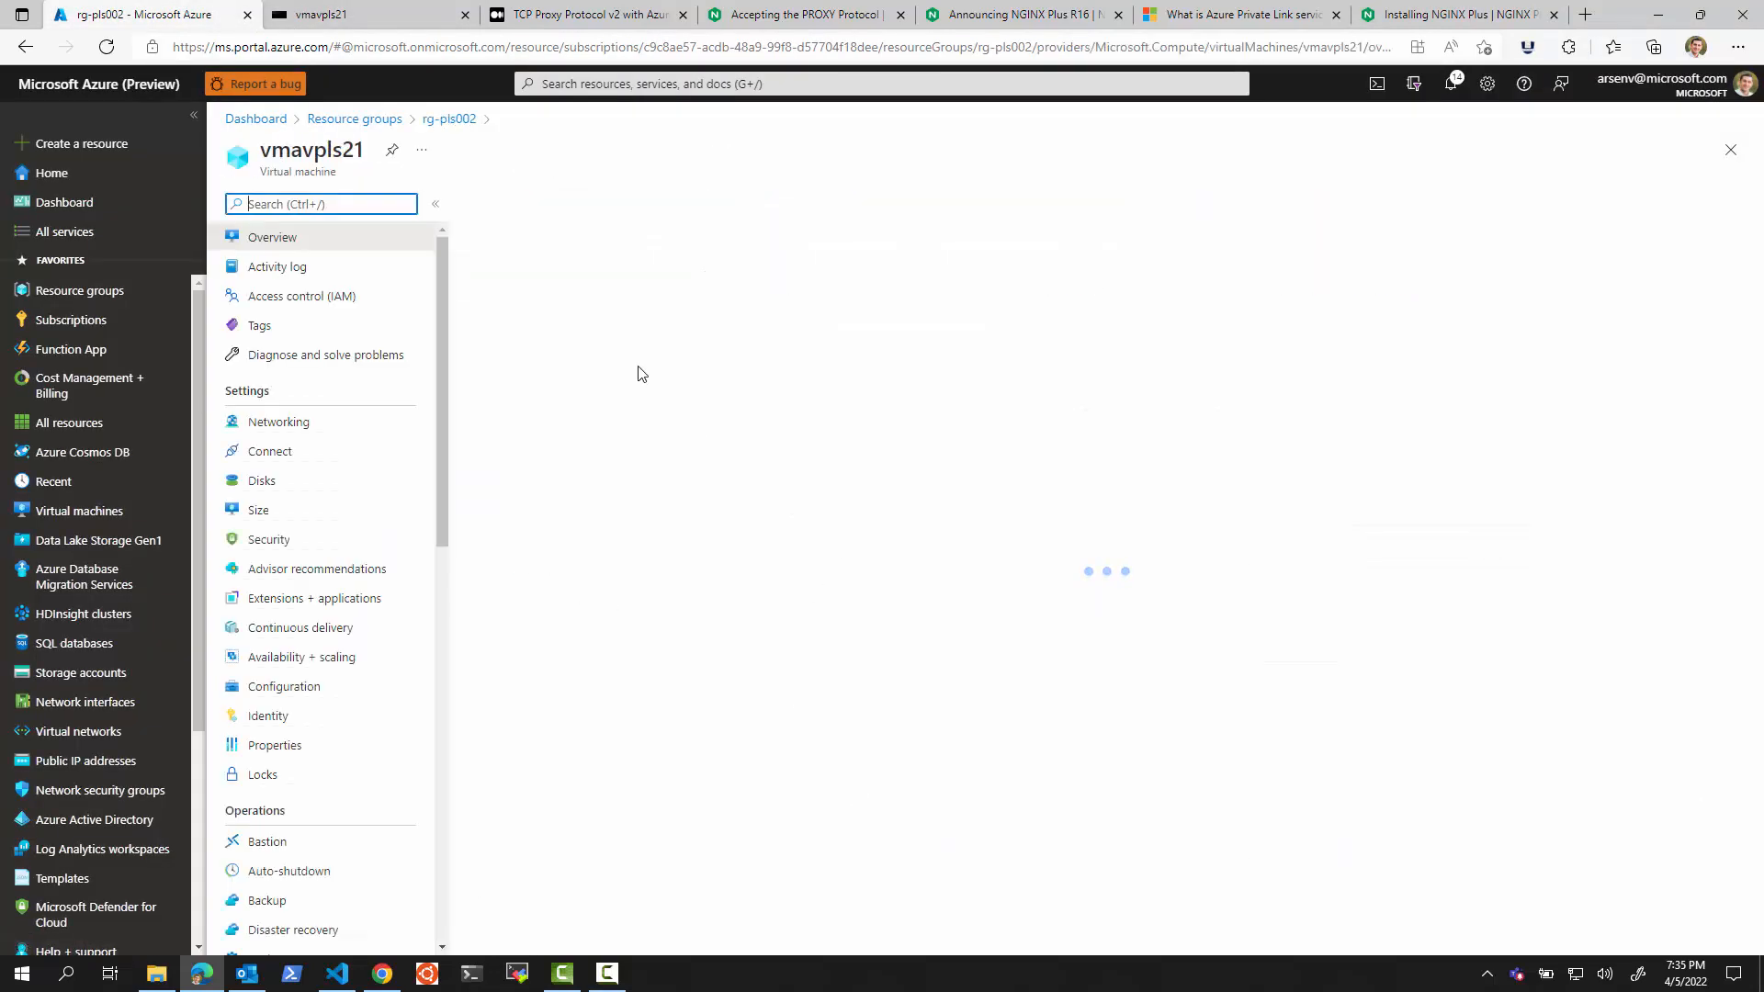
{"action": "left_click", "coordinate": [271, 236]}
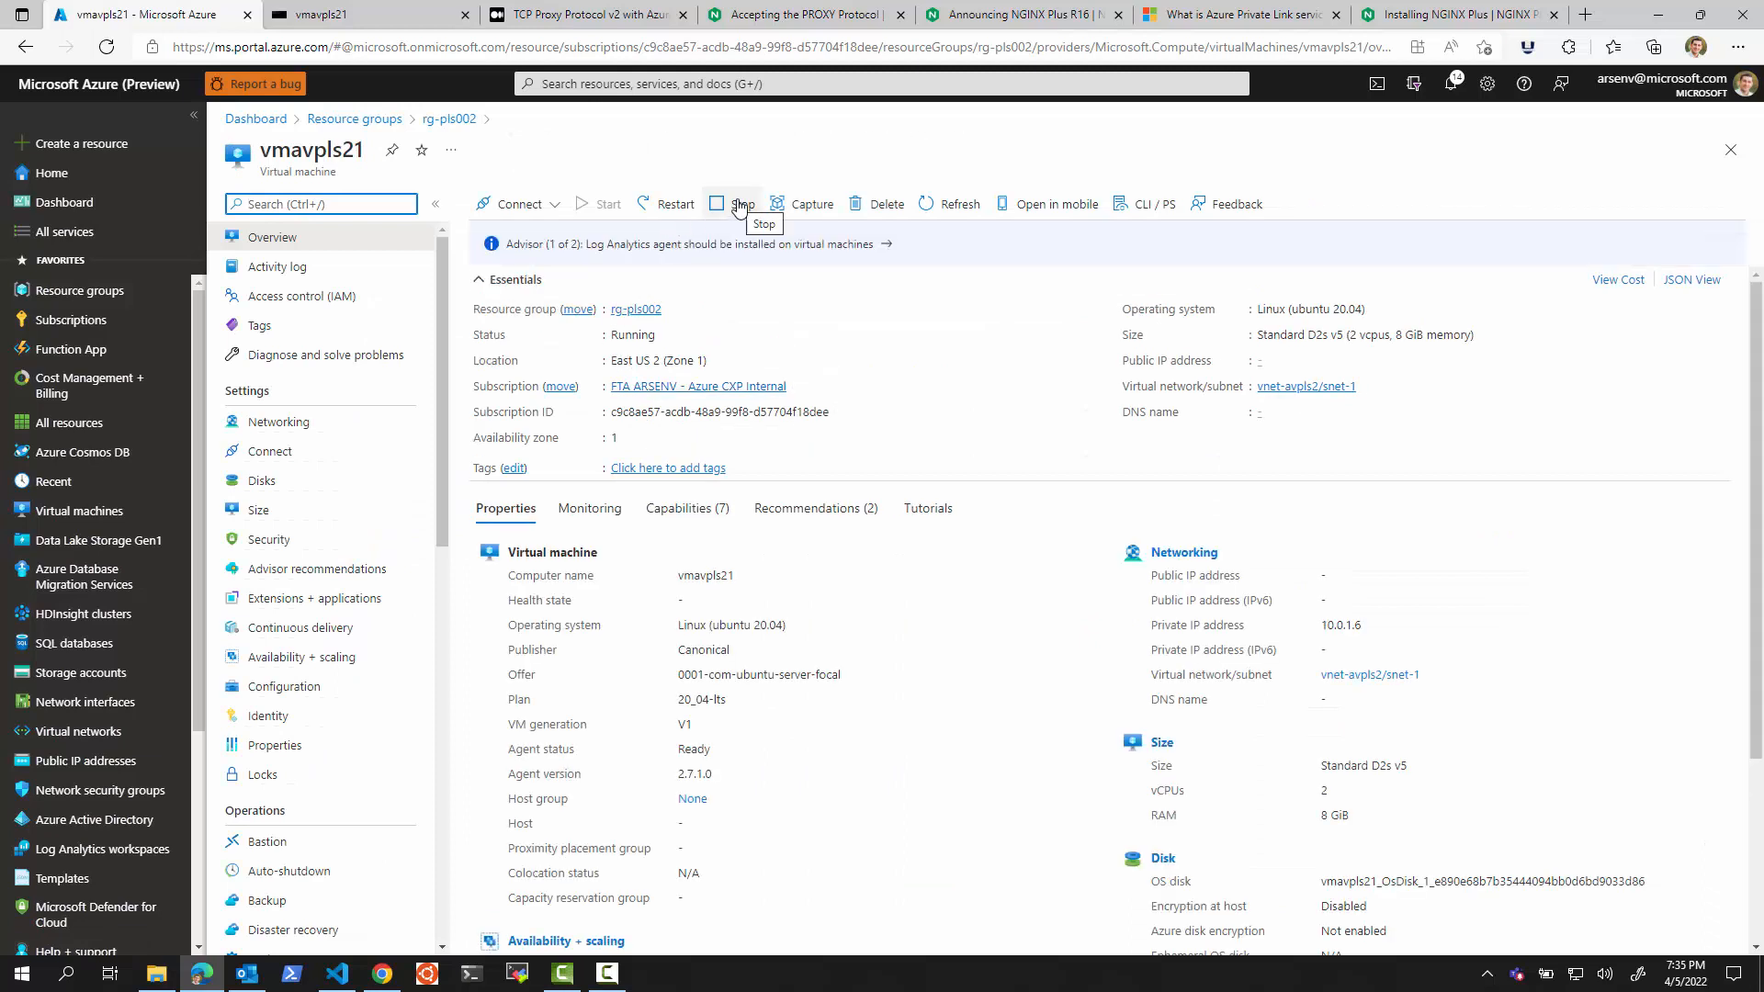
{"action": "left_click", "coordinate": [740, 204]}
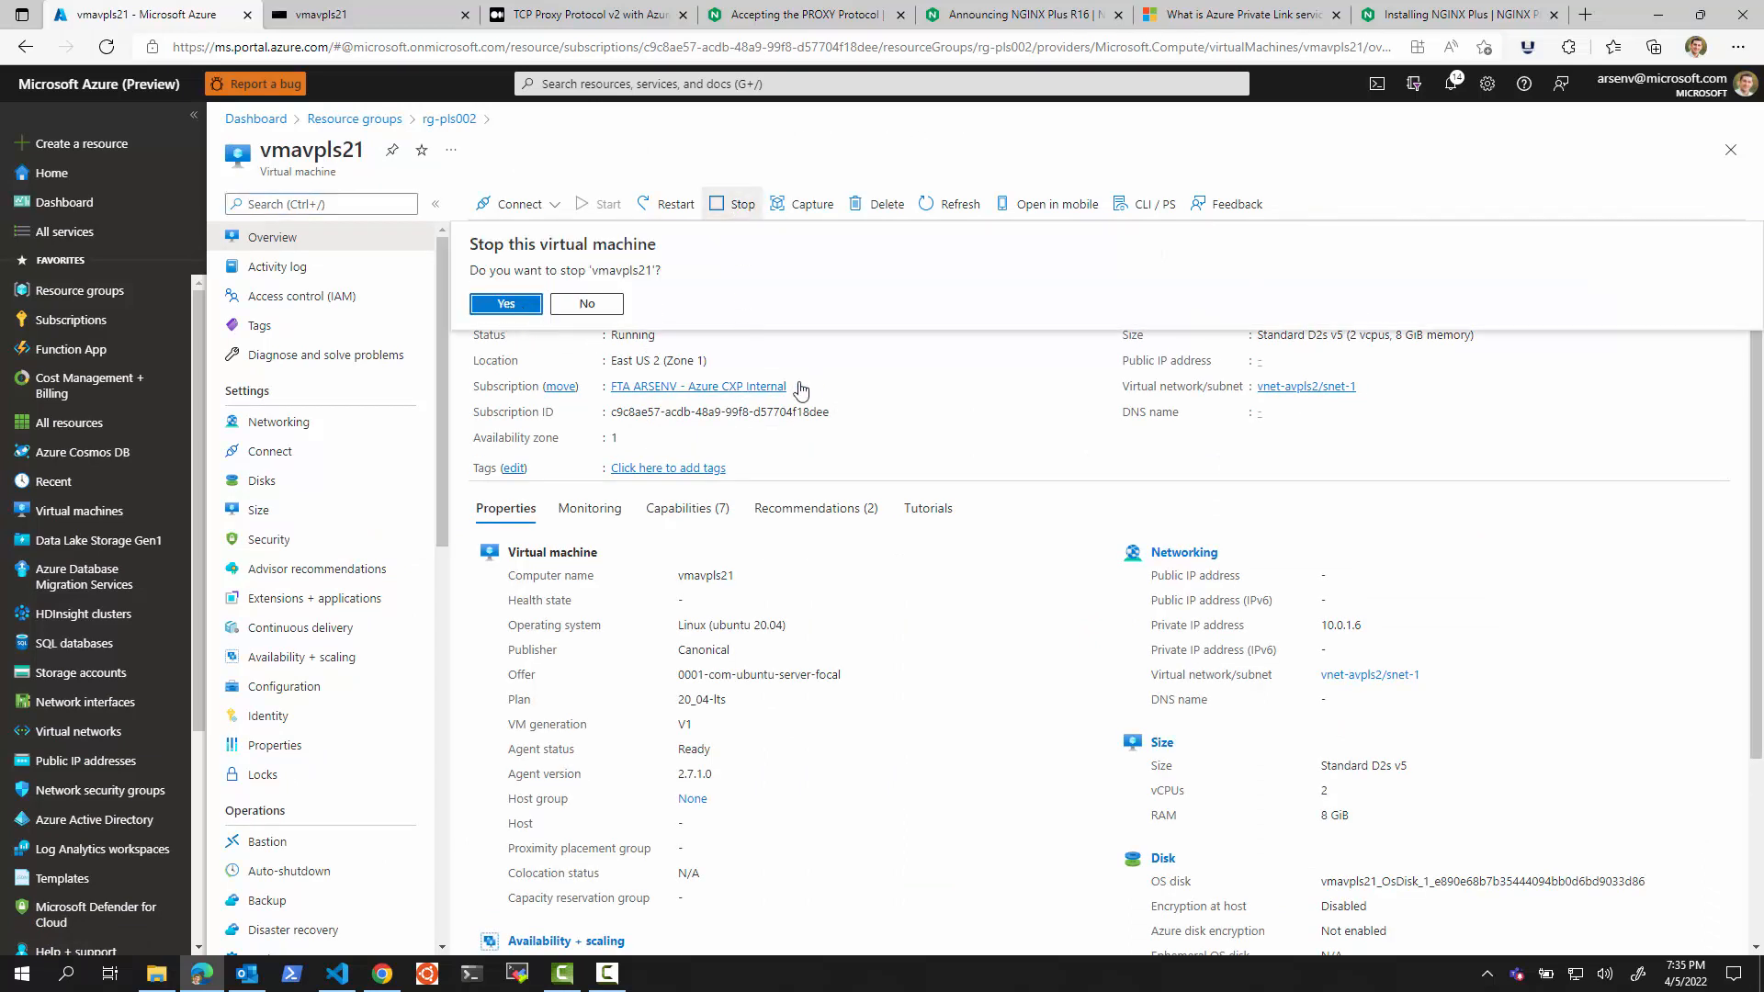
{"action": "left_click", "coordinate": [504, 304]}
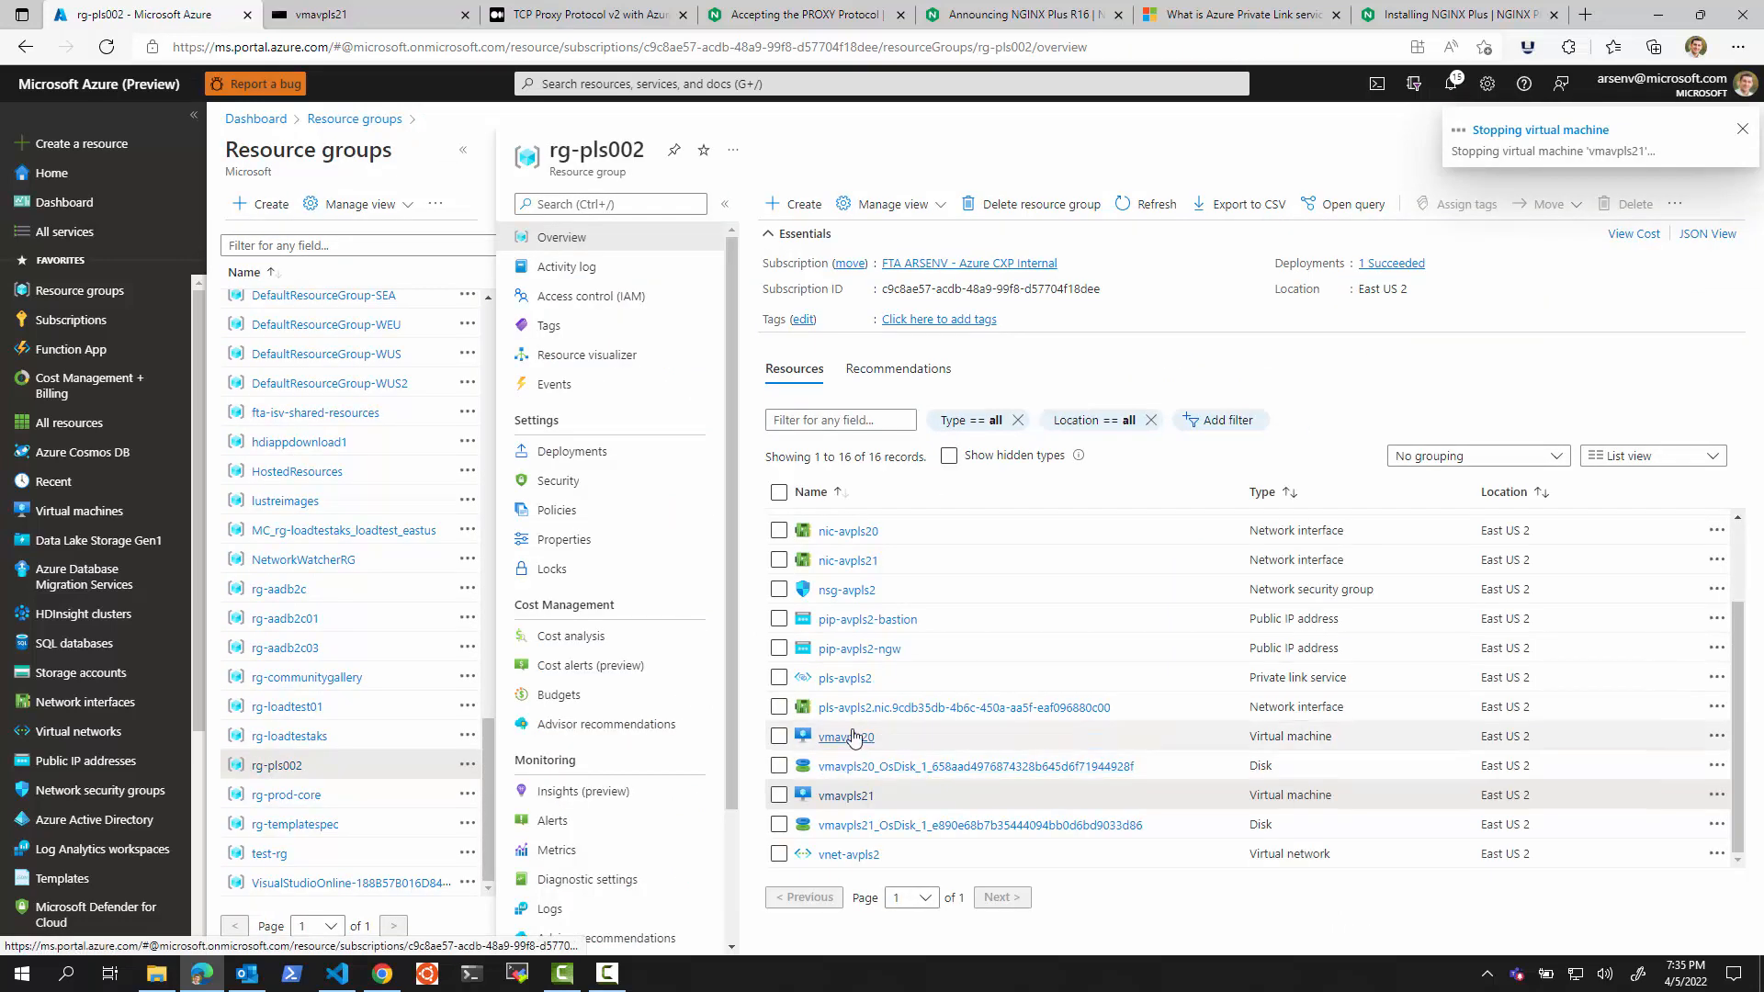
{"action": "left_click", "coordinate": [845, 735]}
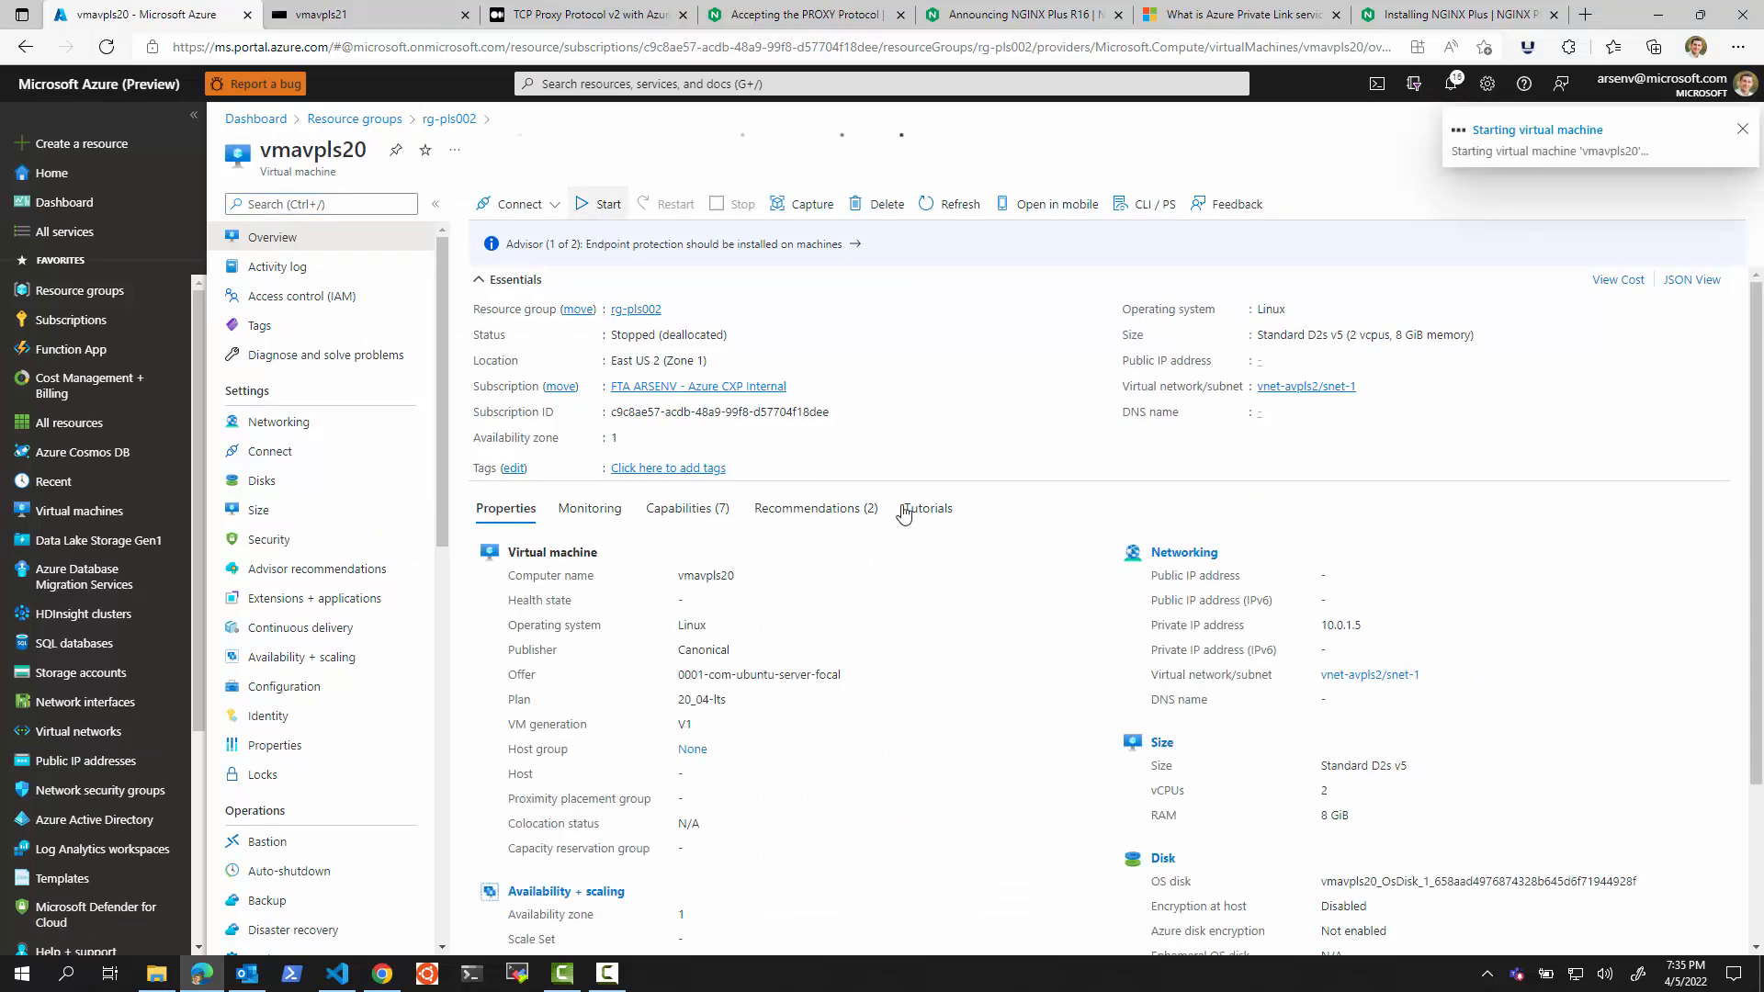
{"action": "mouse_move", "coordinate": [627, 236]}
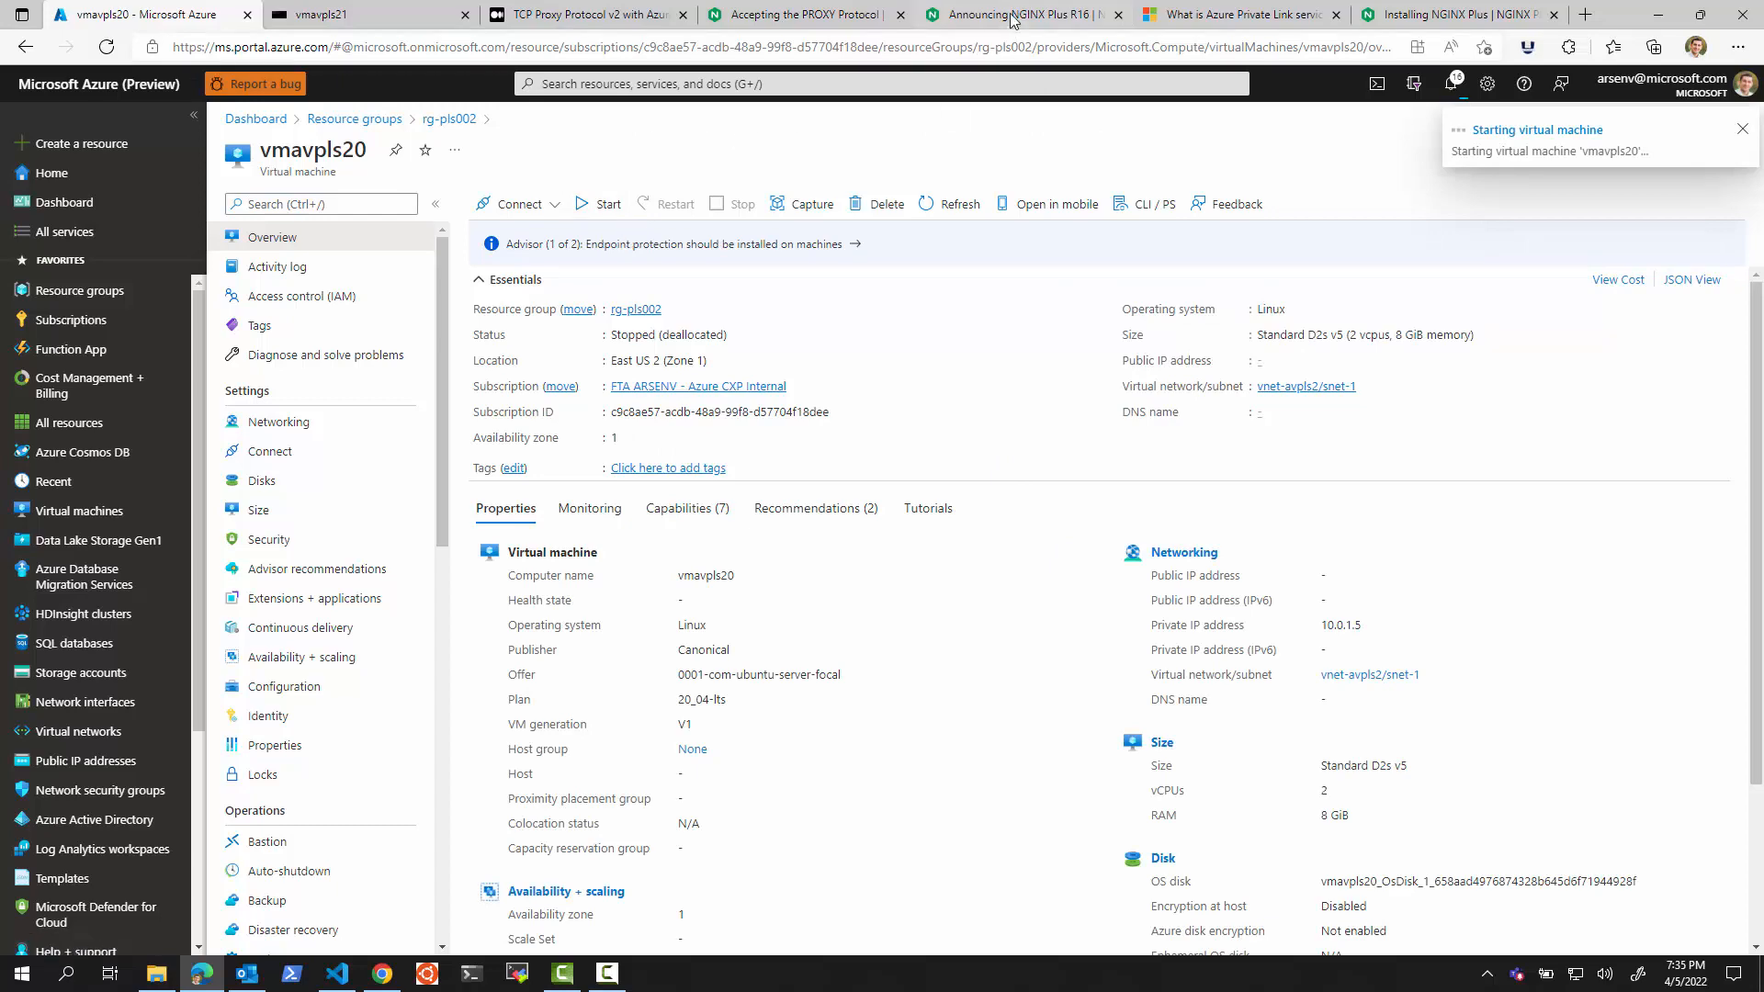
- Visit the NGINX Plus R16 tab, then return to the rg-pls002 resource list in Azure portal
{"action": "left_click", "coordinate": [1018, 14]}
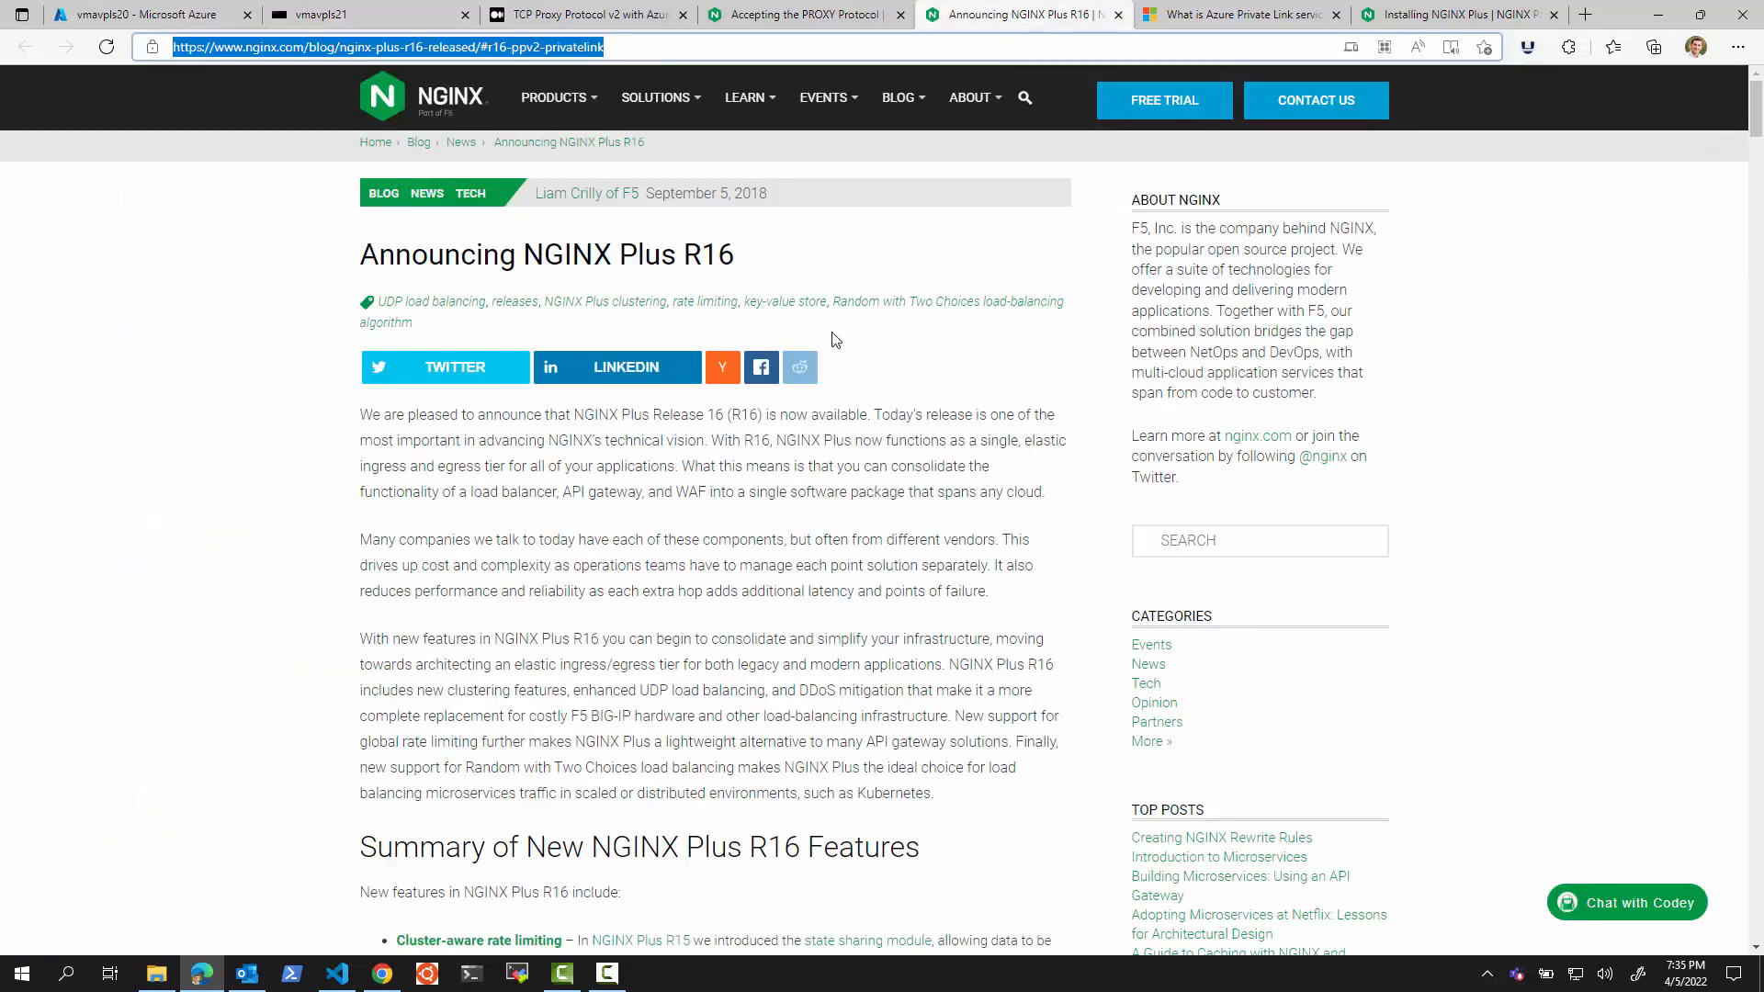
{"action": "mouse_move", "coordinate": [828, 88]}
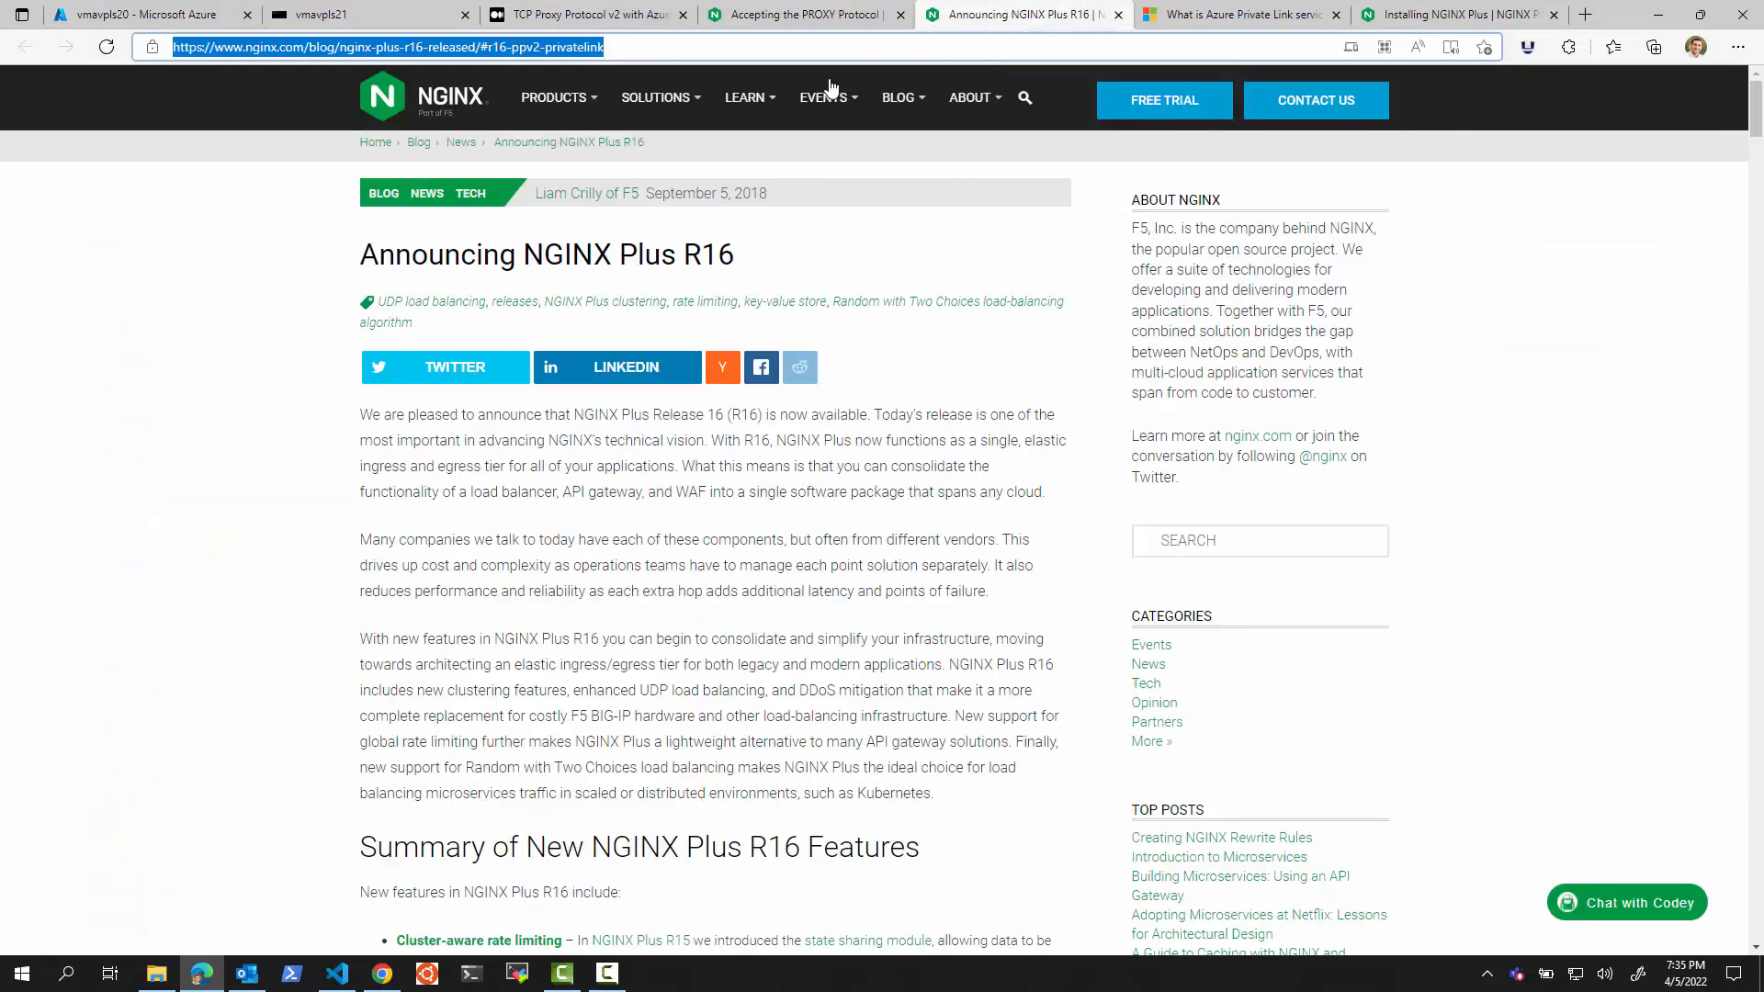
{"action": "mouse_move", "coordinate": [1141, 715]}
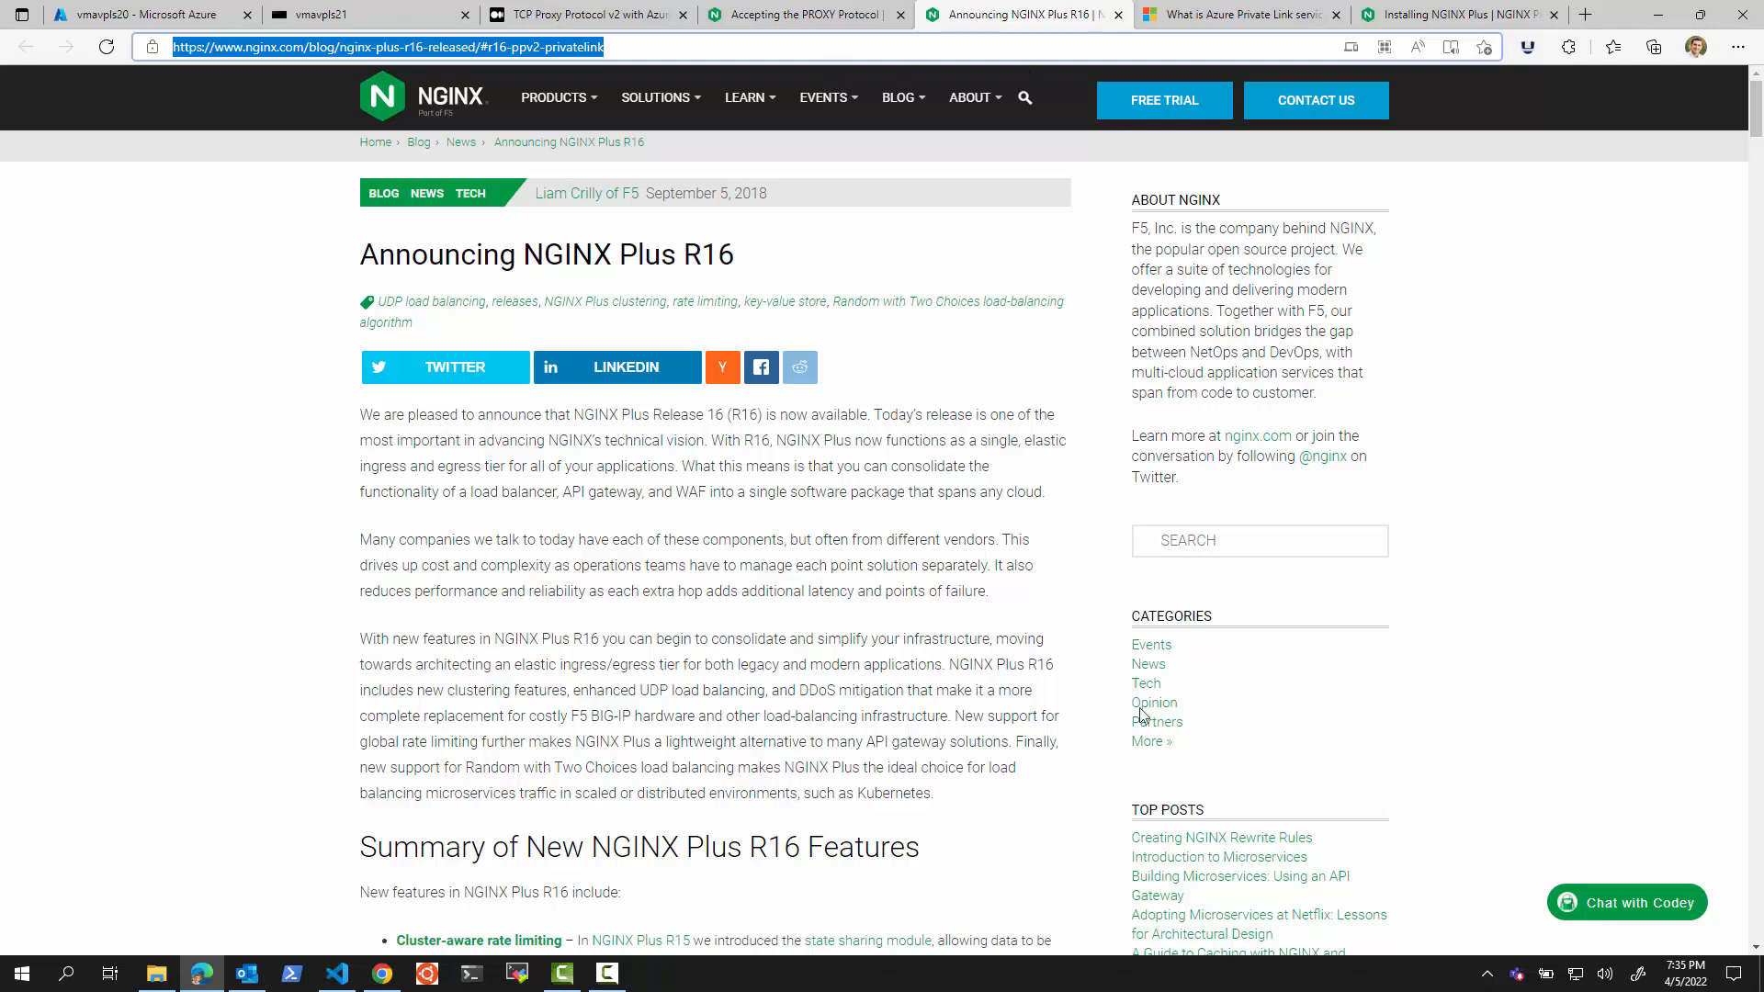
{"action": "left_click", "coordinate": [104, 14]}
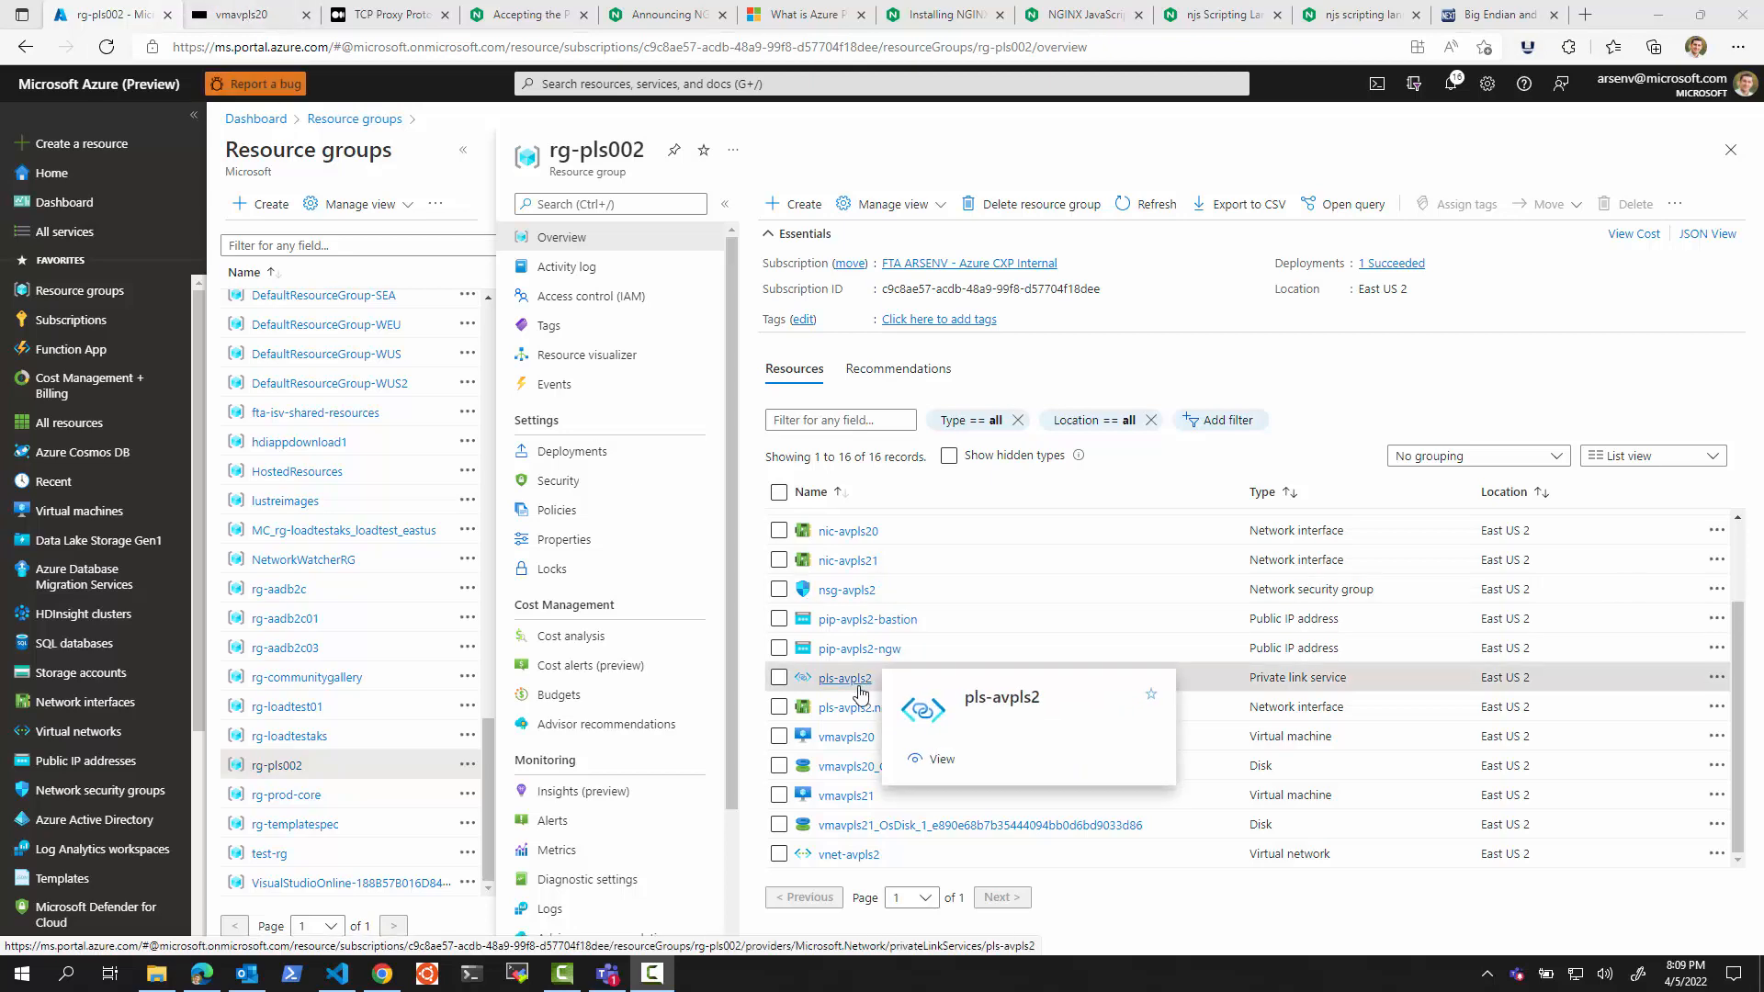
{"action": "mouse_move", "coordinate": [819, 857]}
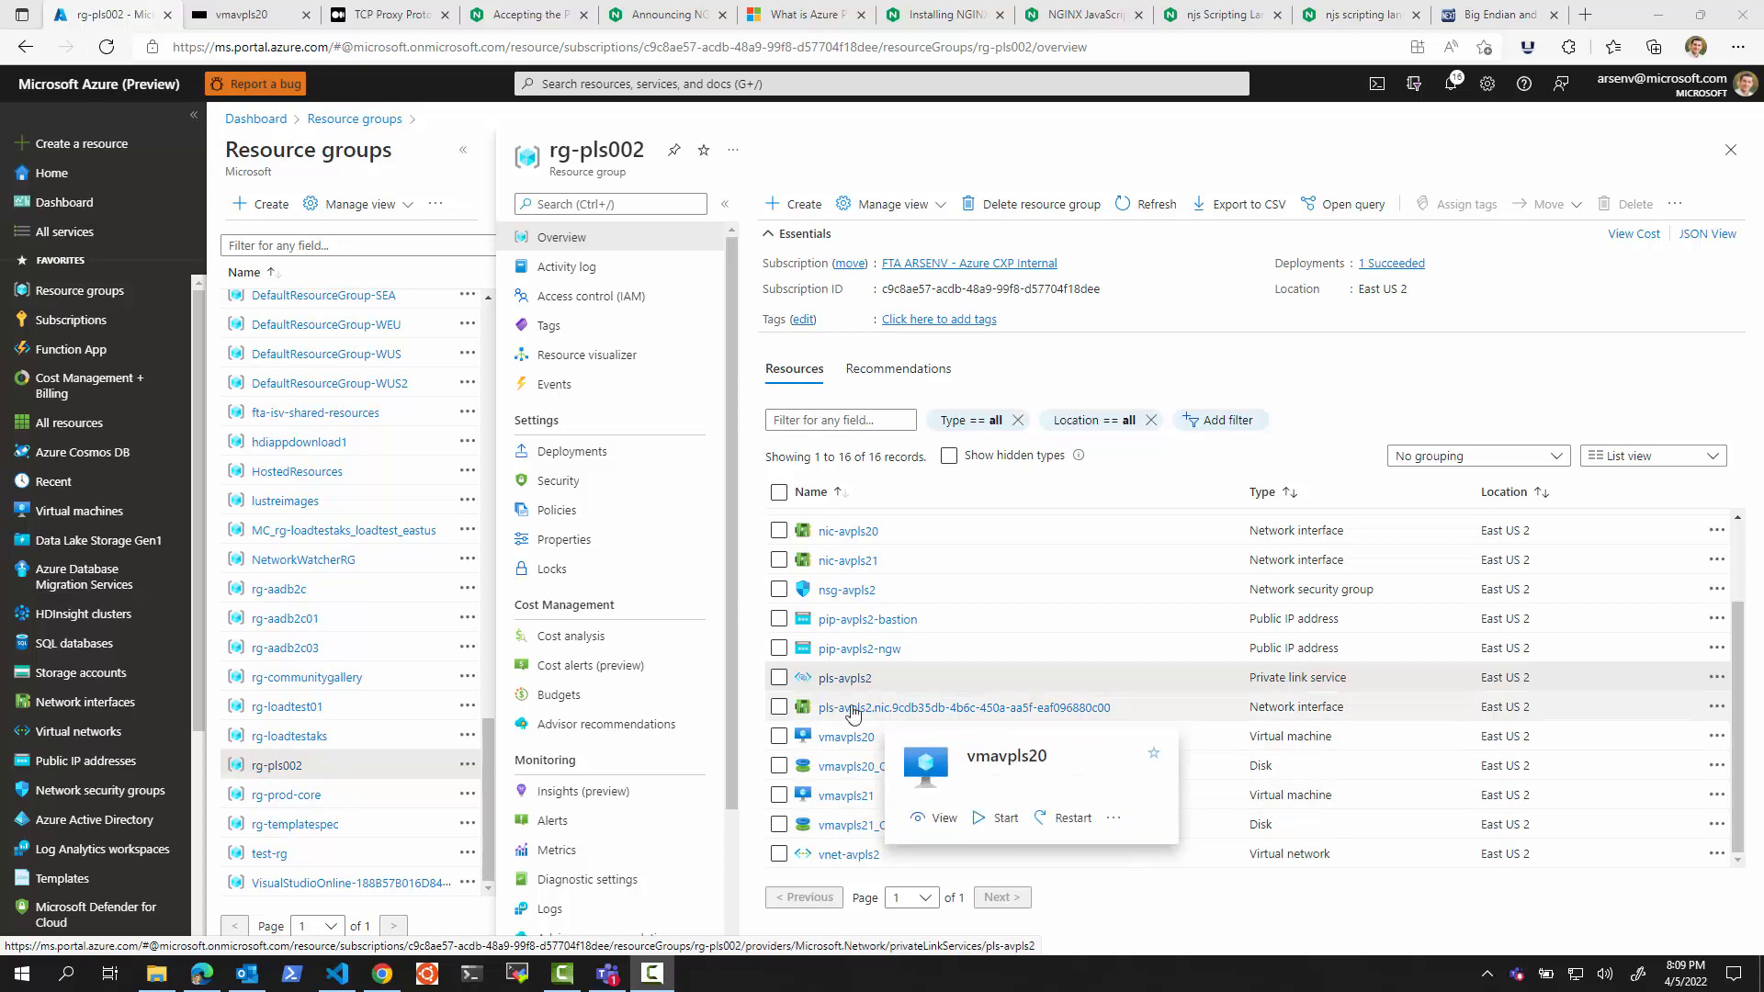
- Confirm pe-avpe1 is Approved on pls-avpls2, then bring up nginx.conf on vmavpls20
{"action": "left_click", "coordinate": [846, 677]}
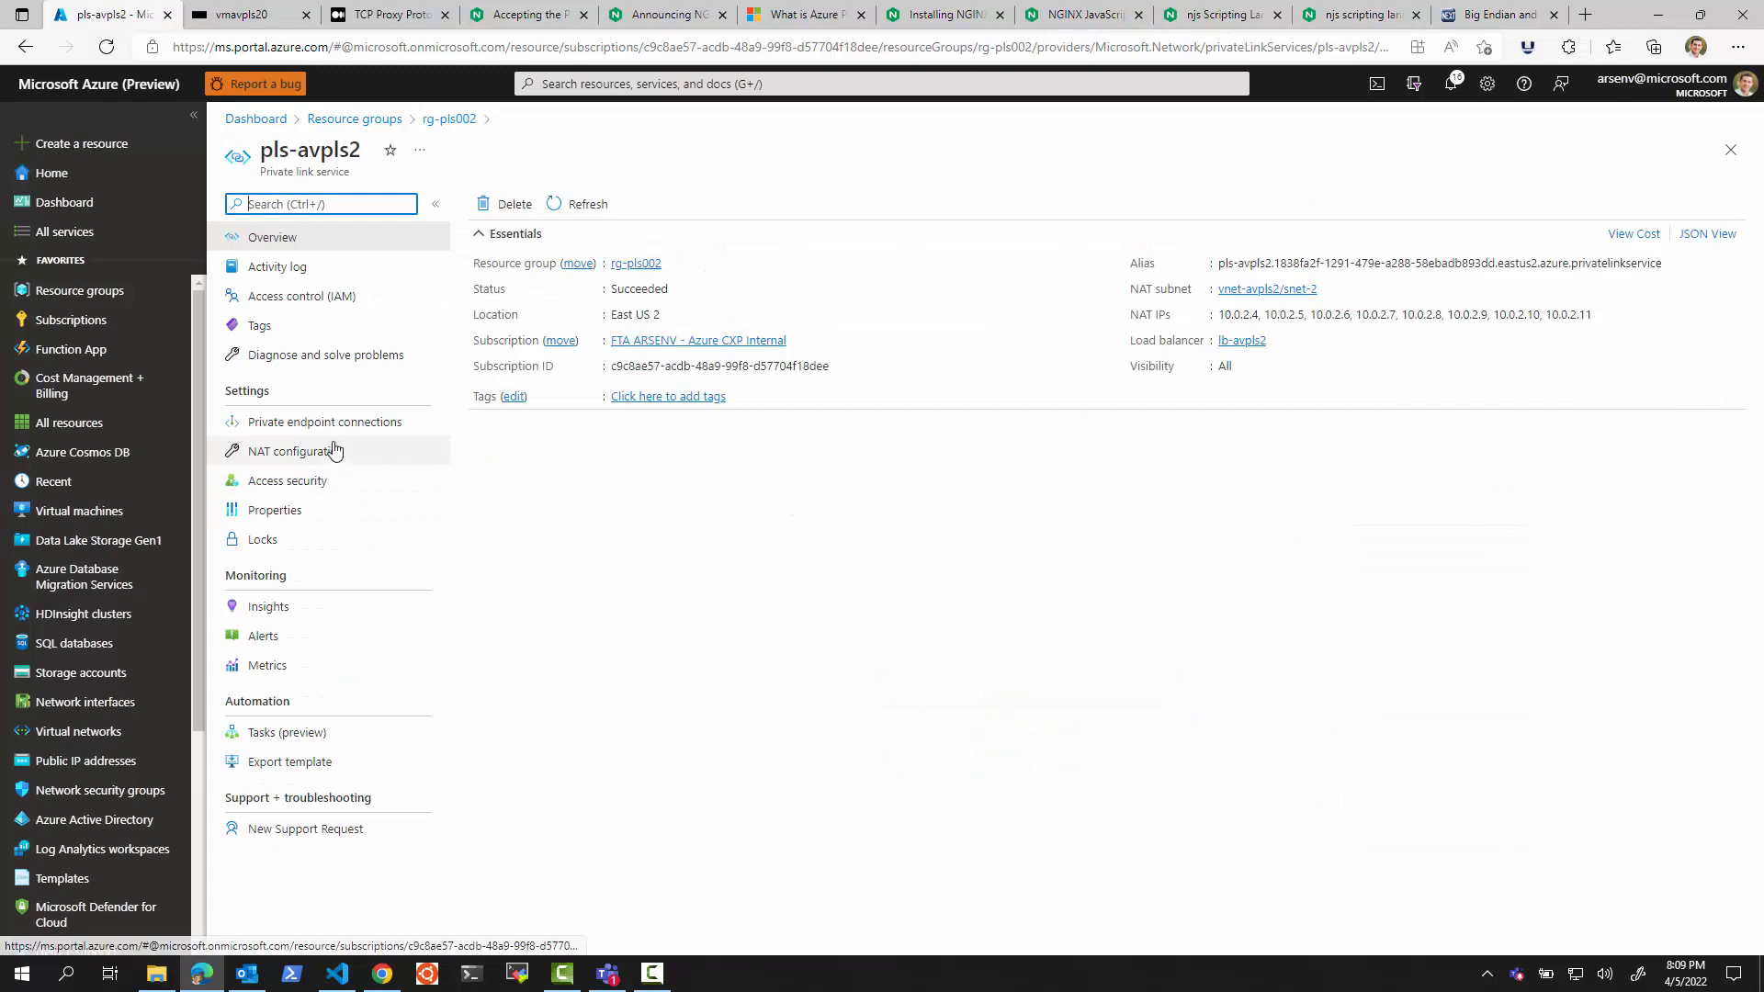
{"action": "left_click", "coordinate": [296, 450]}
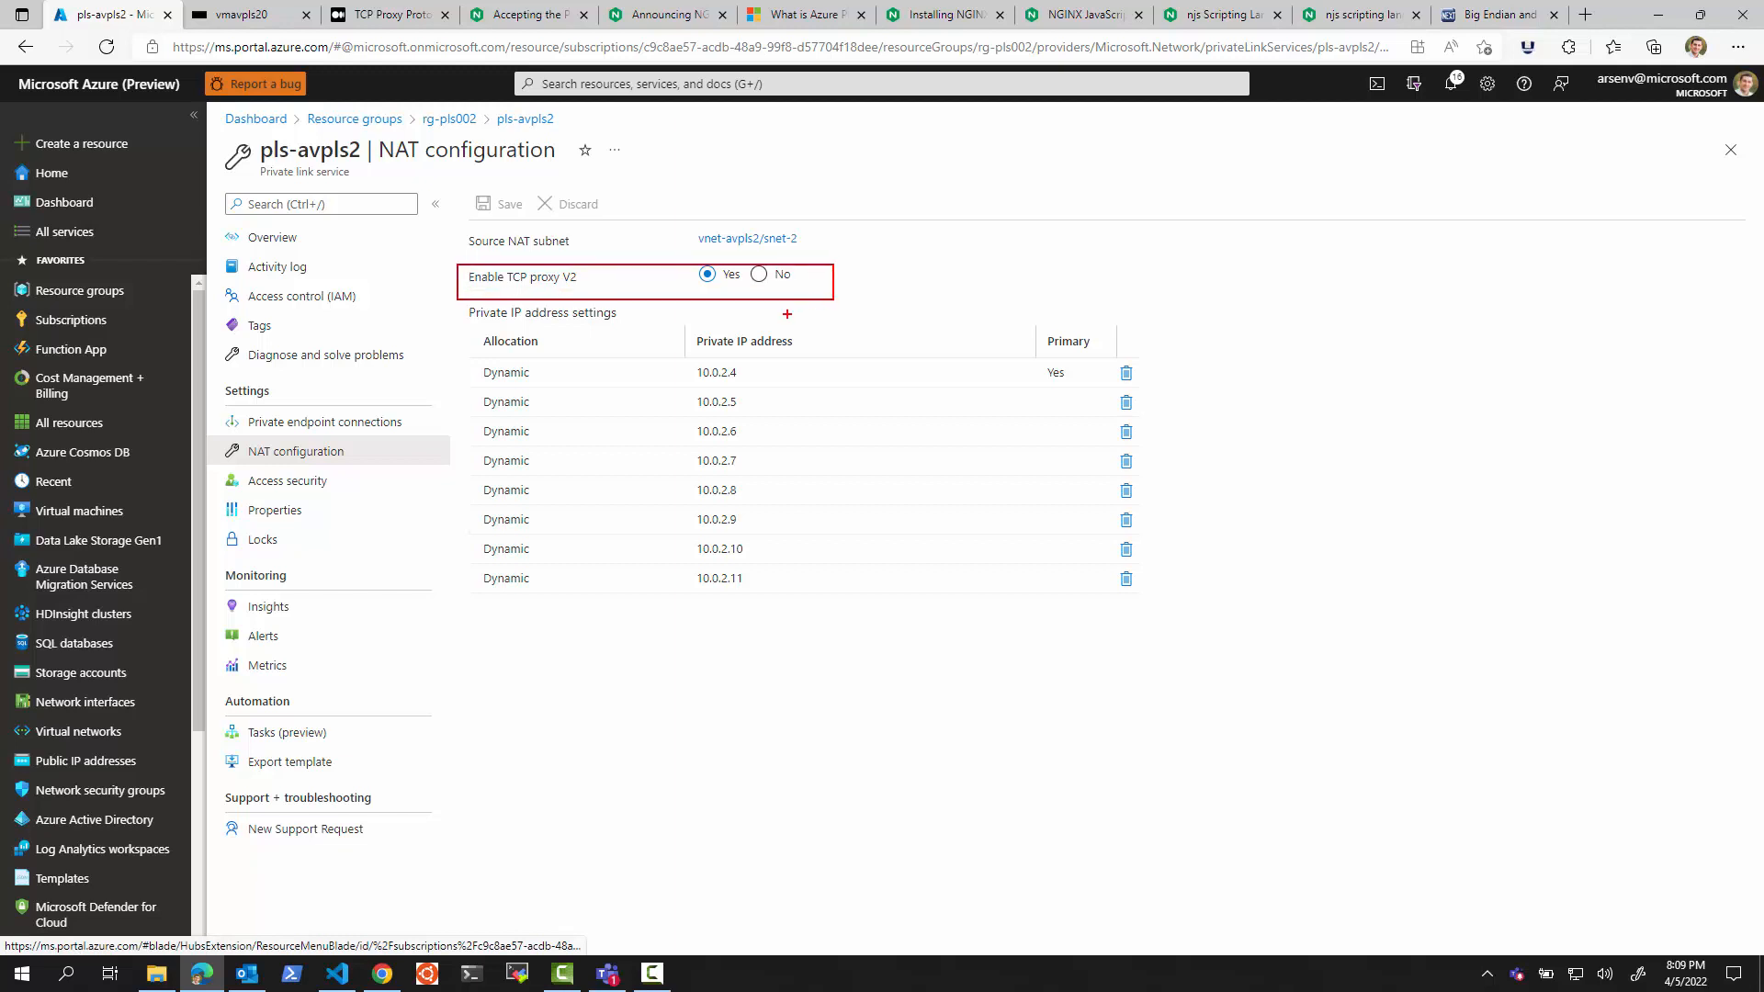
{"action": "left_click", "coordinate": [325, 421]}
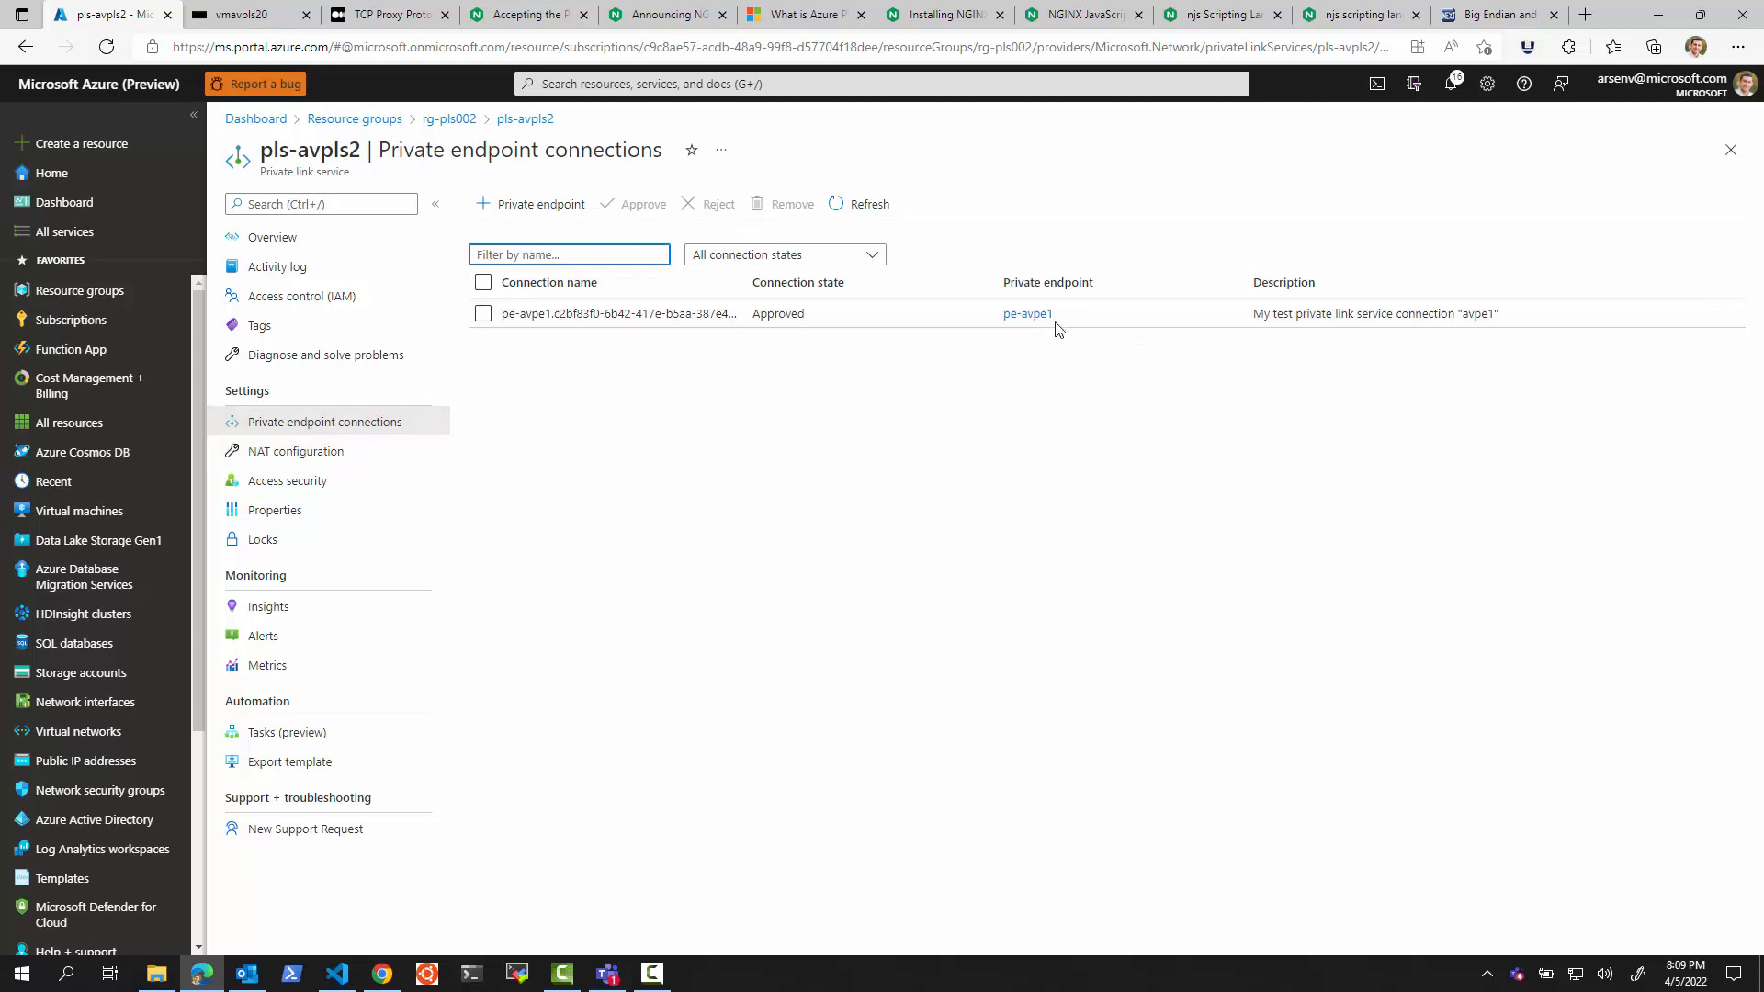
{"action": "mouse_move", "coordinate": [949, 345]}
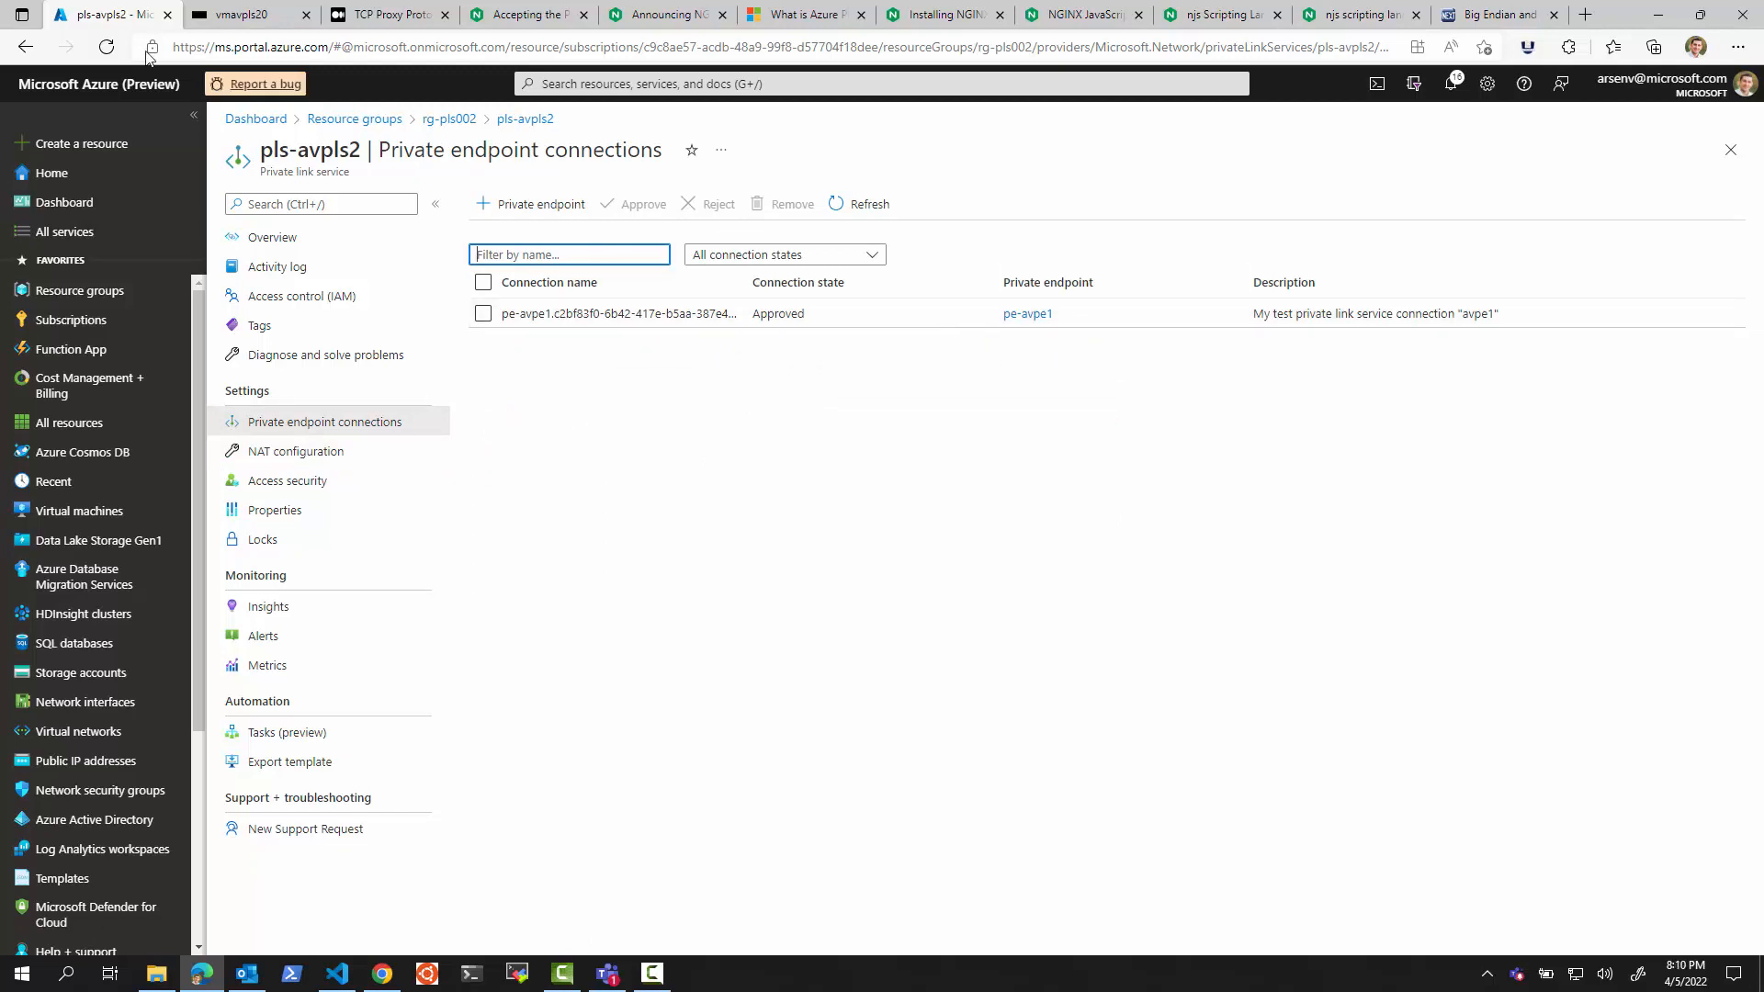
{"action": "left_click", "coordinate": [240, 14]}
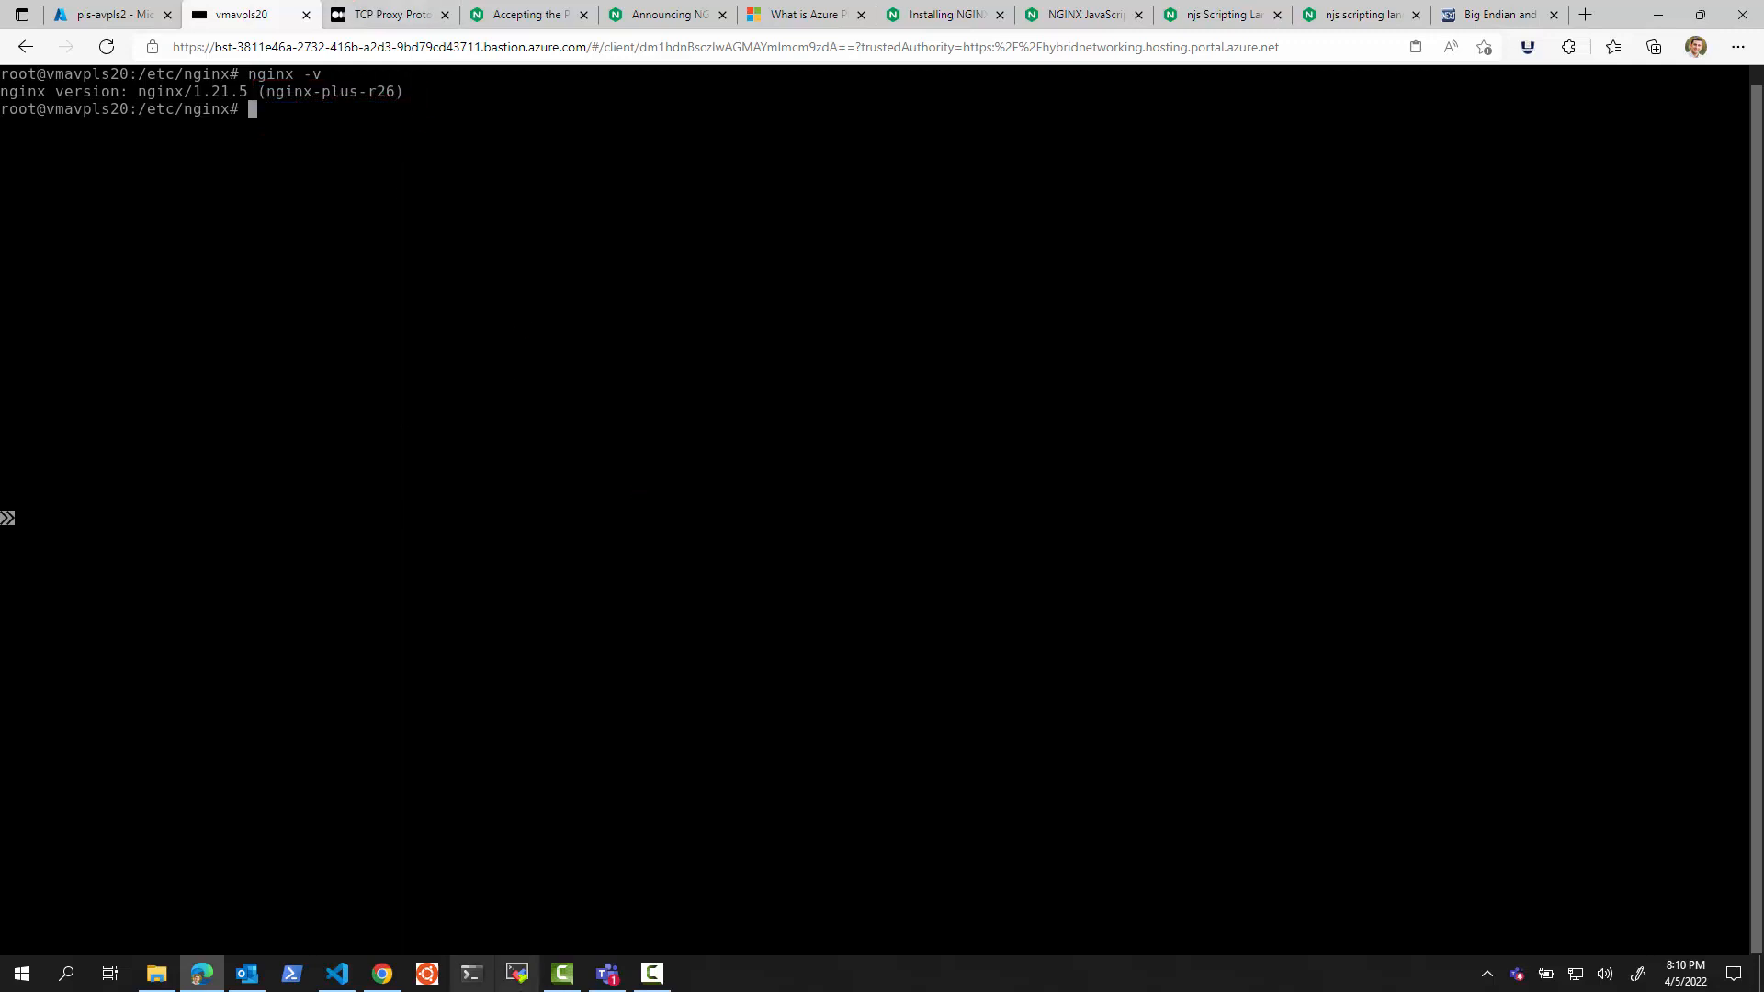
{"action": "left_click", "coordinate": [335, 981]}
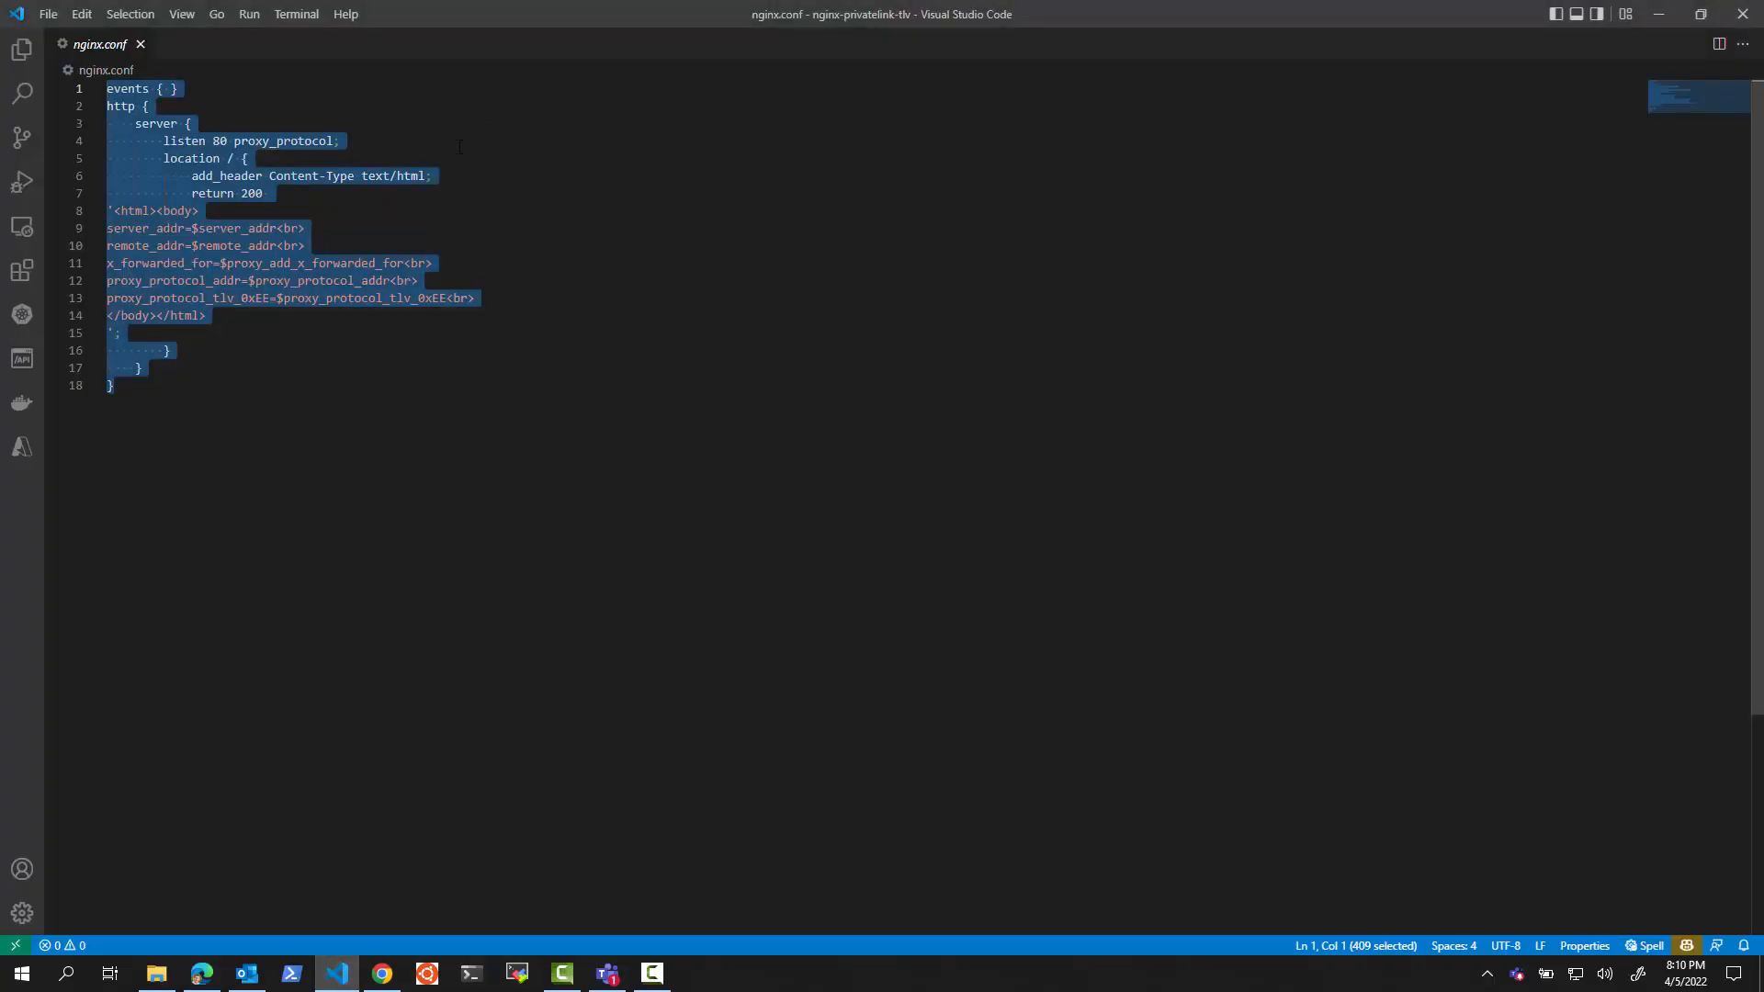
- Highlight nginx.conf response lines 9–13 and the $proxy_protocol_tlv_0xEE variable, then view the Azure TLV docs
{"action": "left_click", "coordinate": [124, 333]}
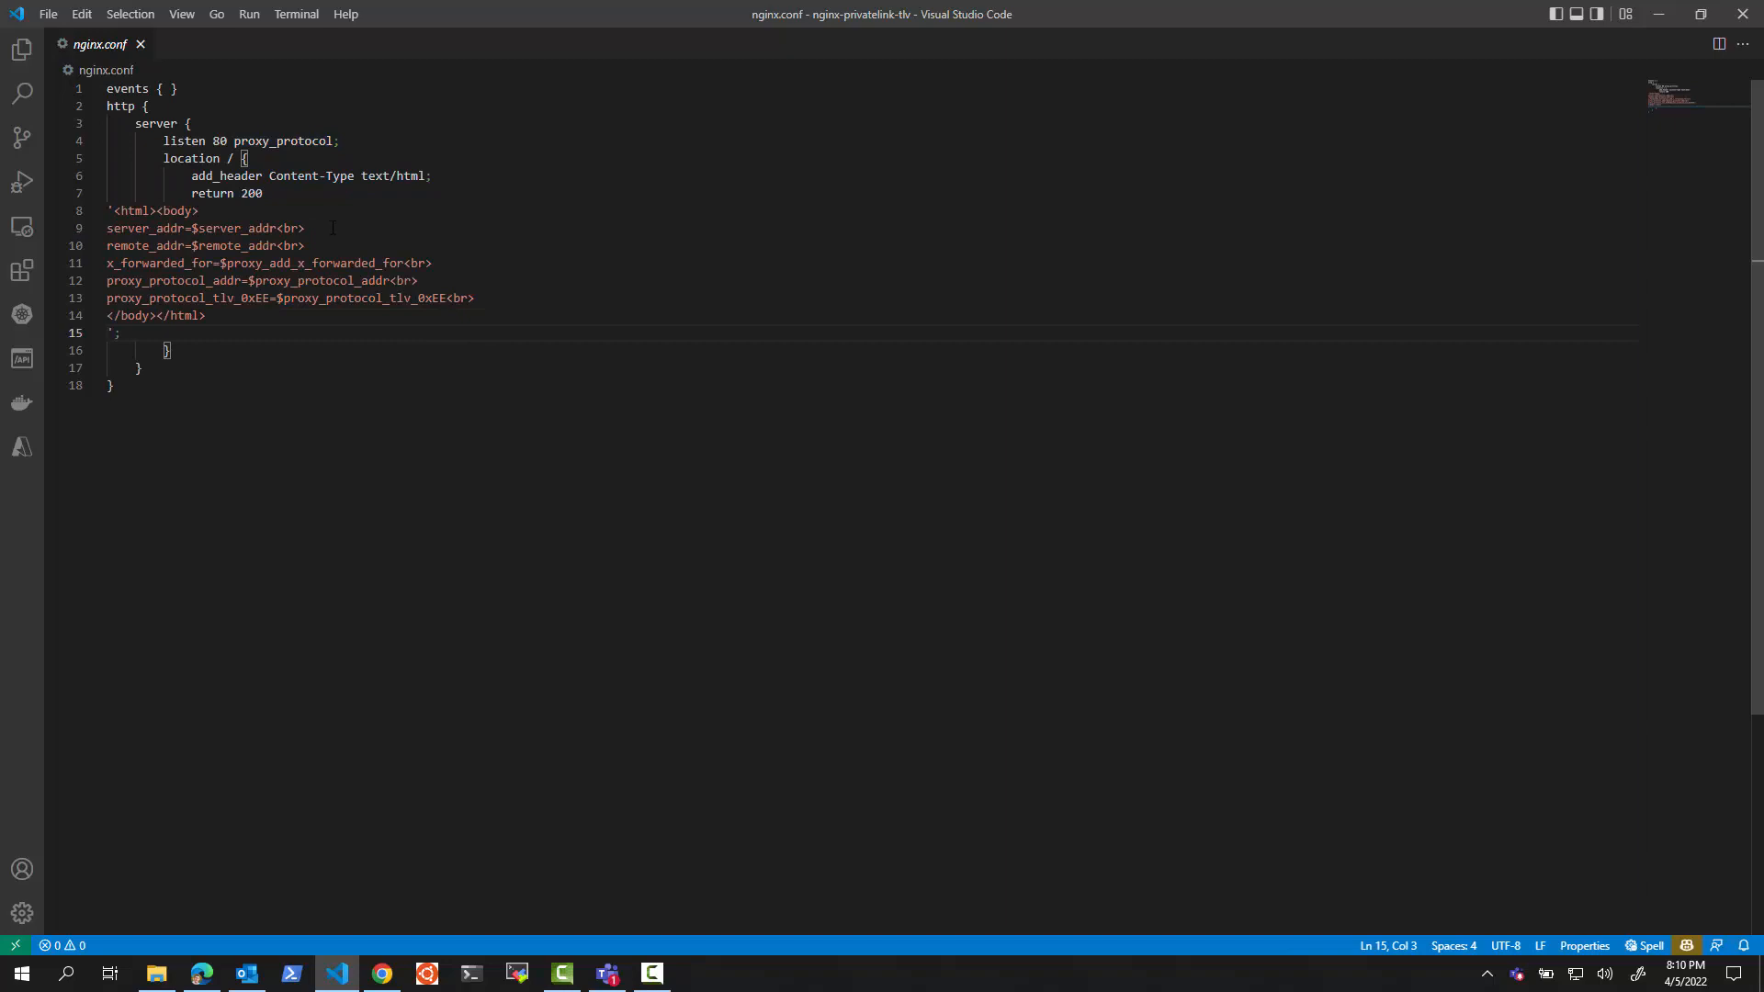
{"action": "mouse_move", "coordinate": [722, 15]}
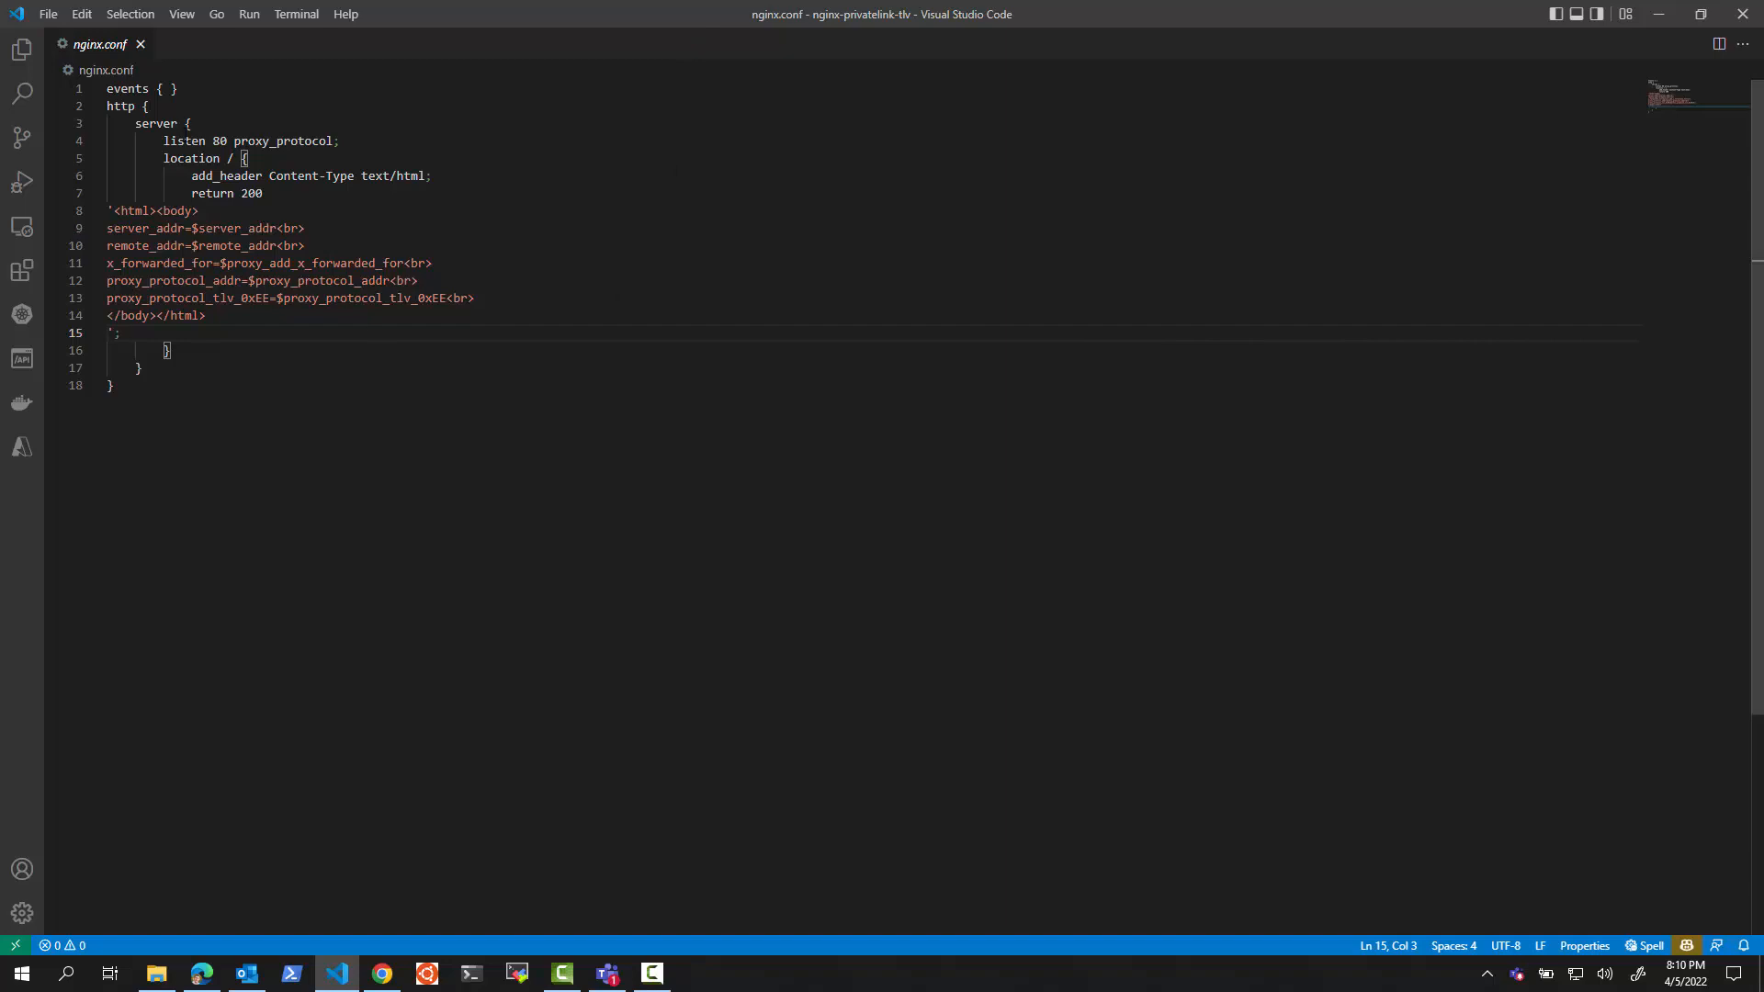
{"action": "double_click", "coordinate": [281, 141]}
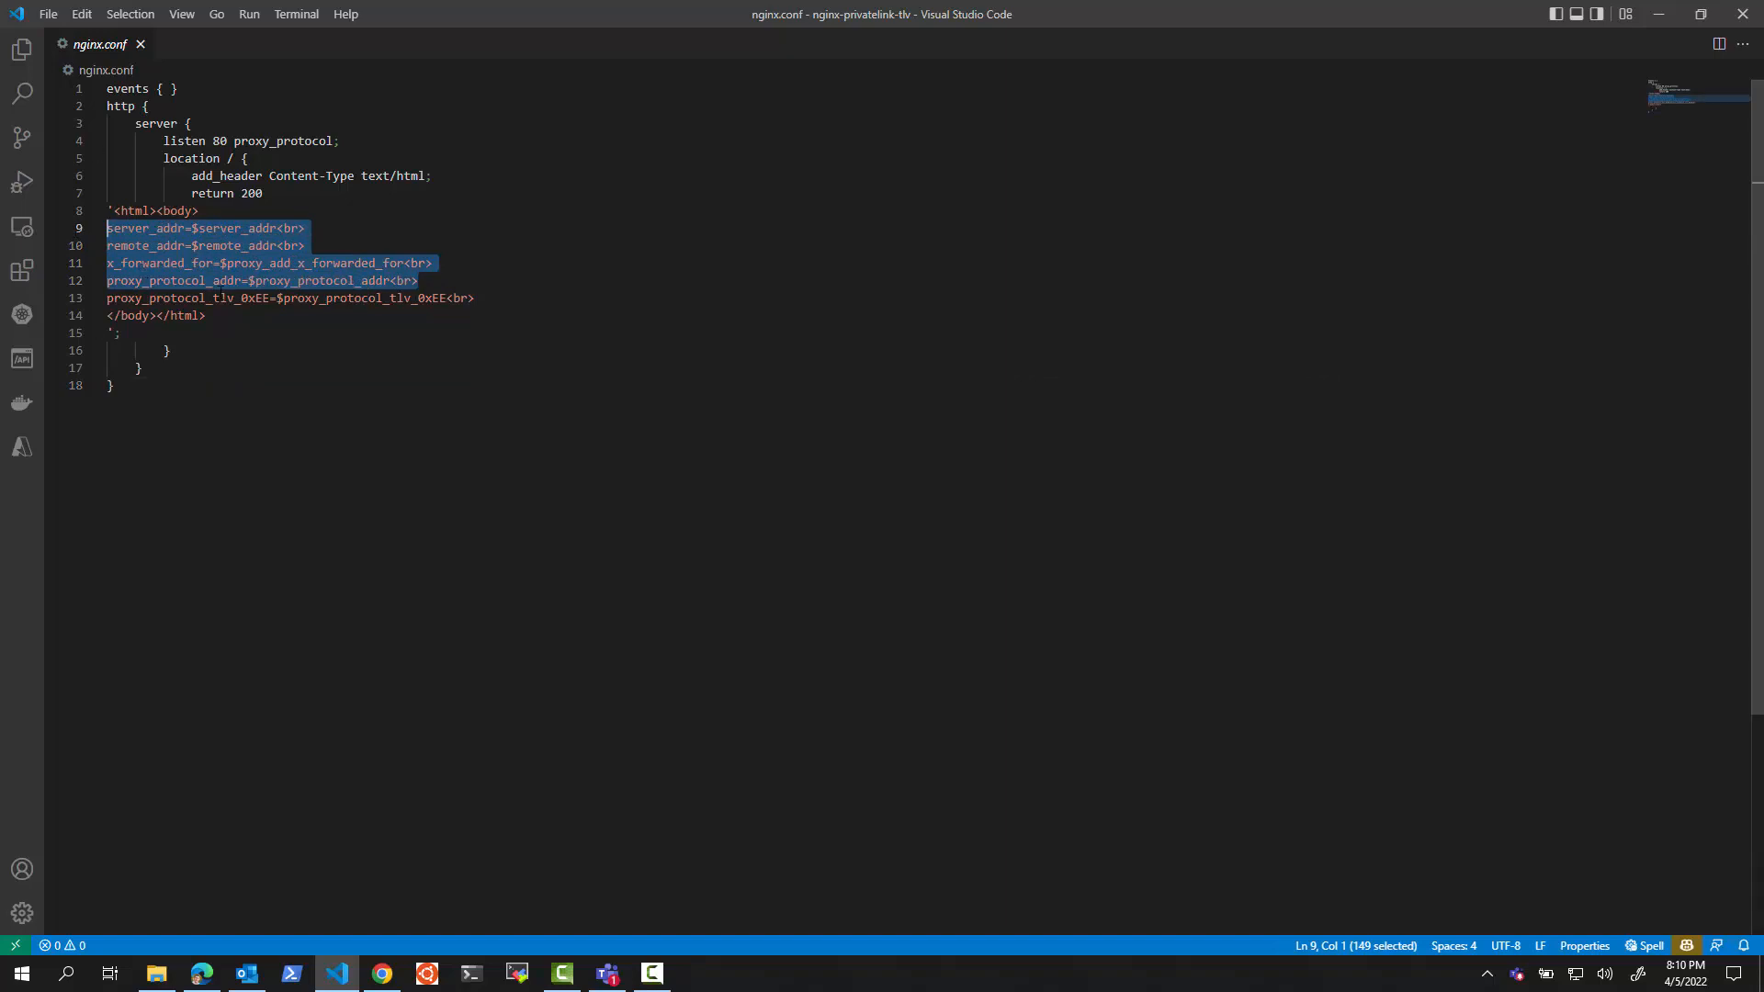
{"action": "left_click", "coordinate": [262, 297]}
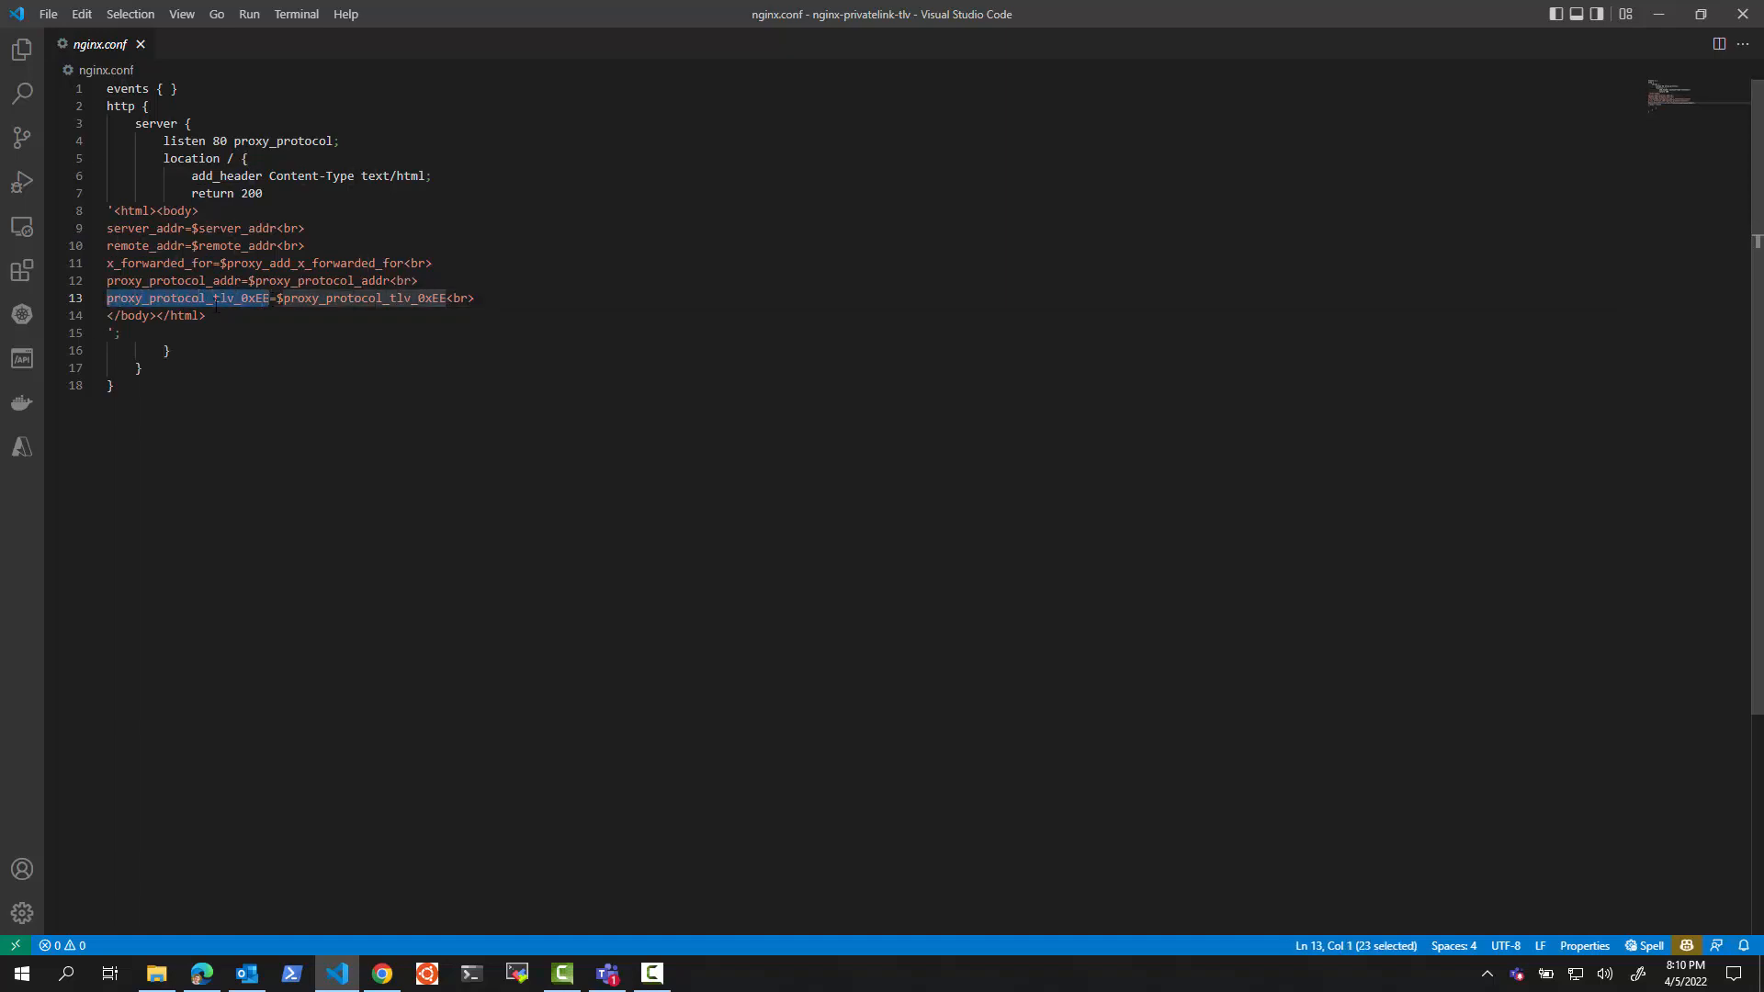
{"action": "left_click", "coordinate": [416, 298]}
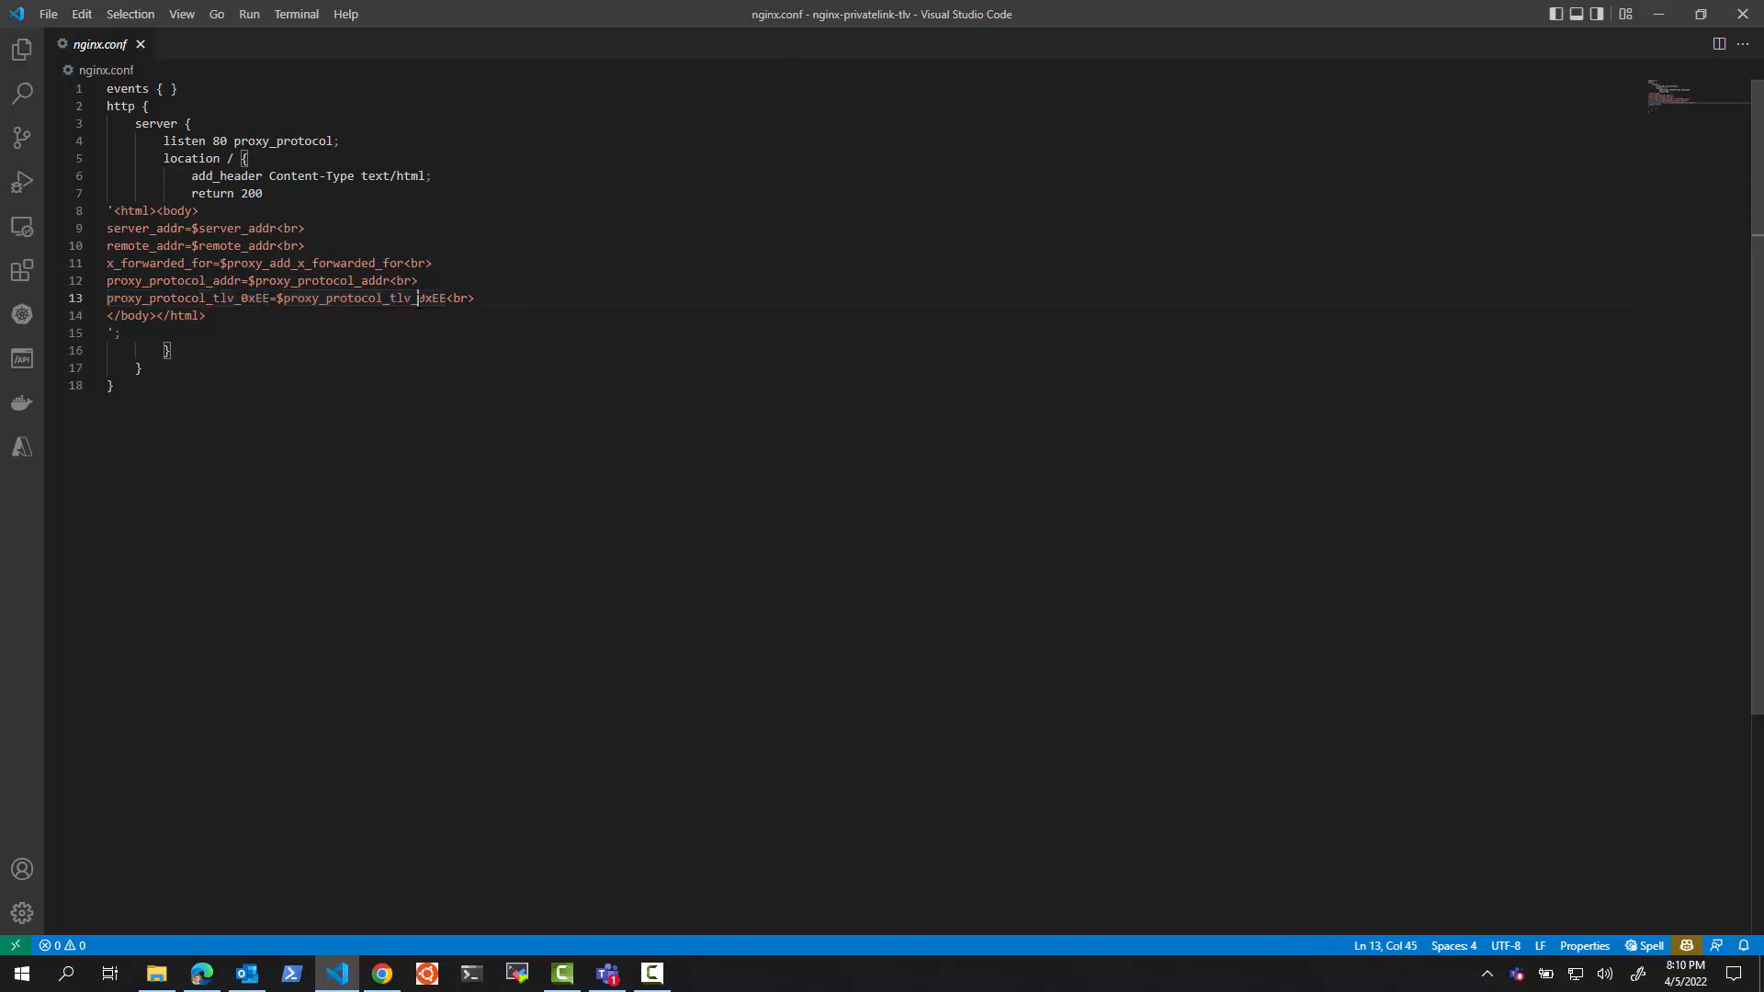
{"action": "left_click_drag", "start_coordinate": [271, 297], "coordinate": [447, 297]}
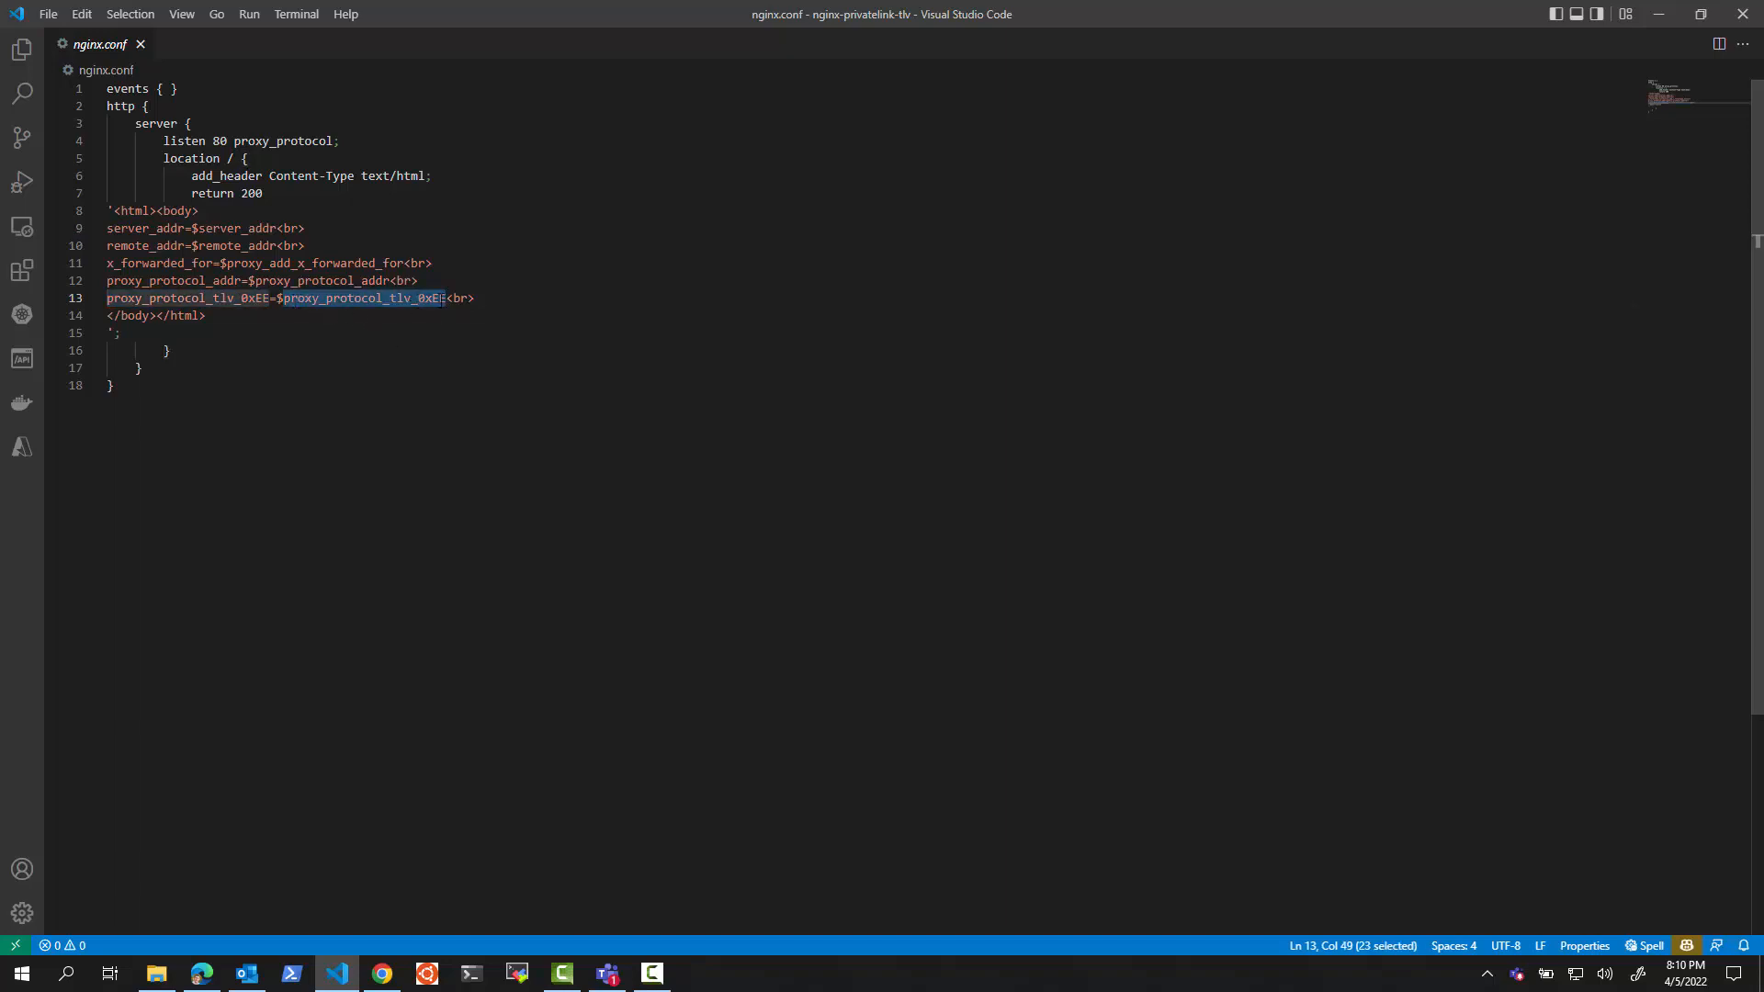
{"action": "left_click", "coordinate": [200, 973]}
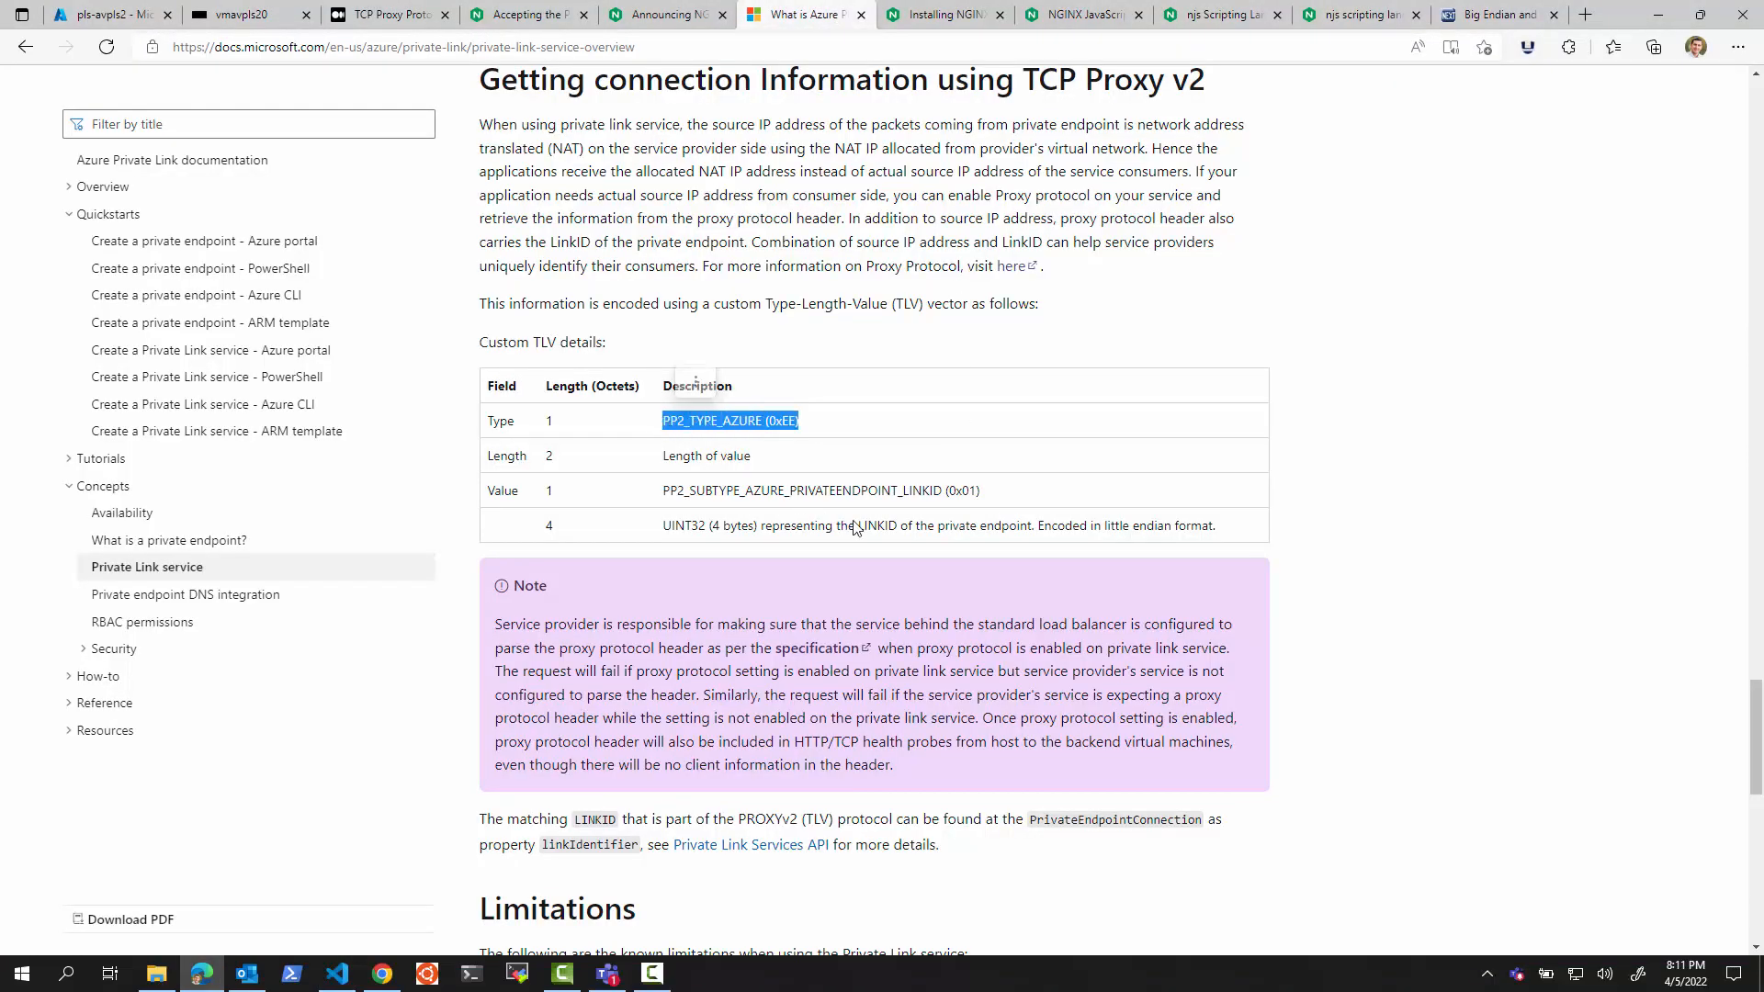
- Print nginx.conf with cat in the vmavpls20 Bastion terminal
{"action": "left_click", "coordinate": [239, 14]}
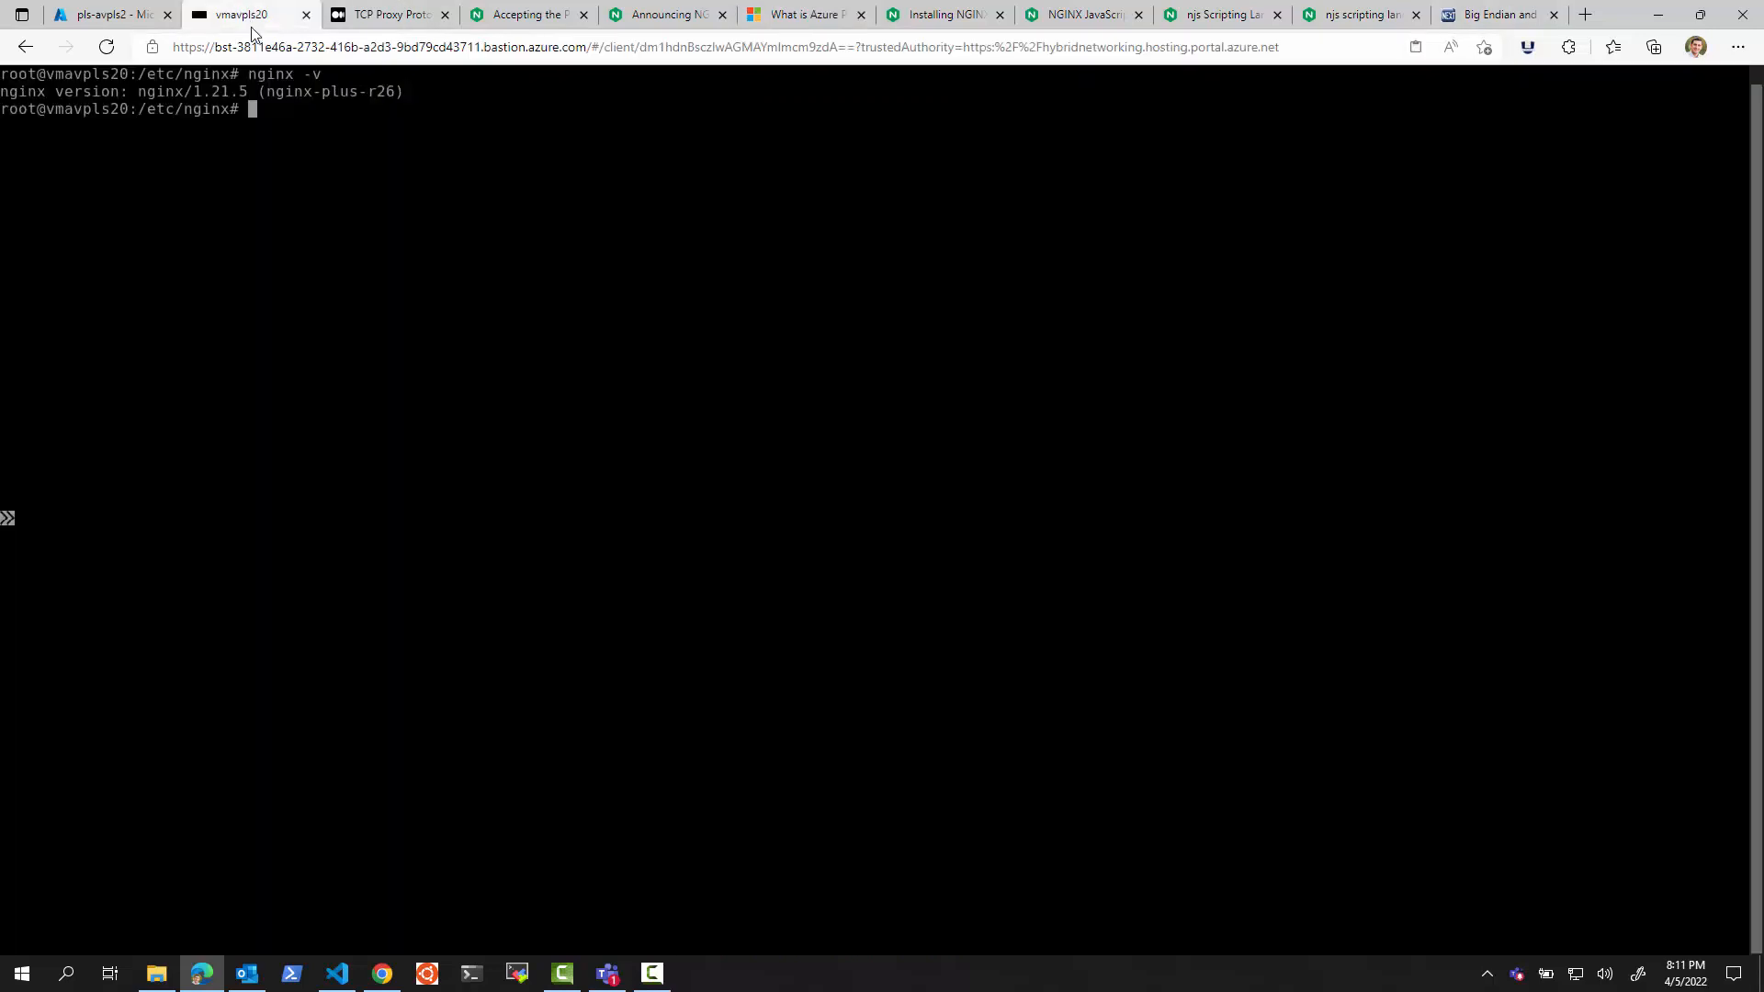
{"action": "mouse_move", "coordinate": [590, 422]}
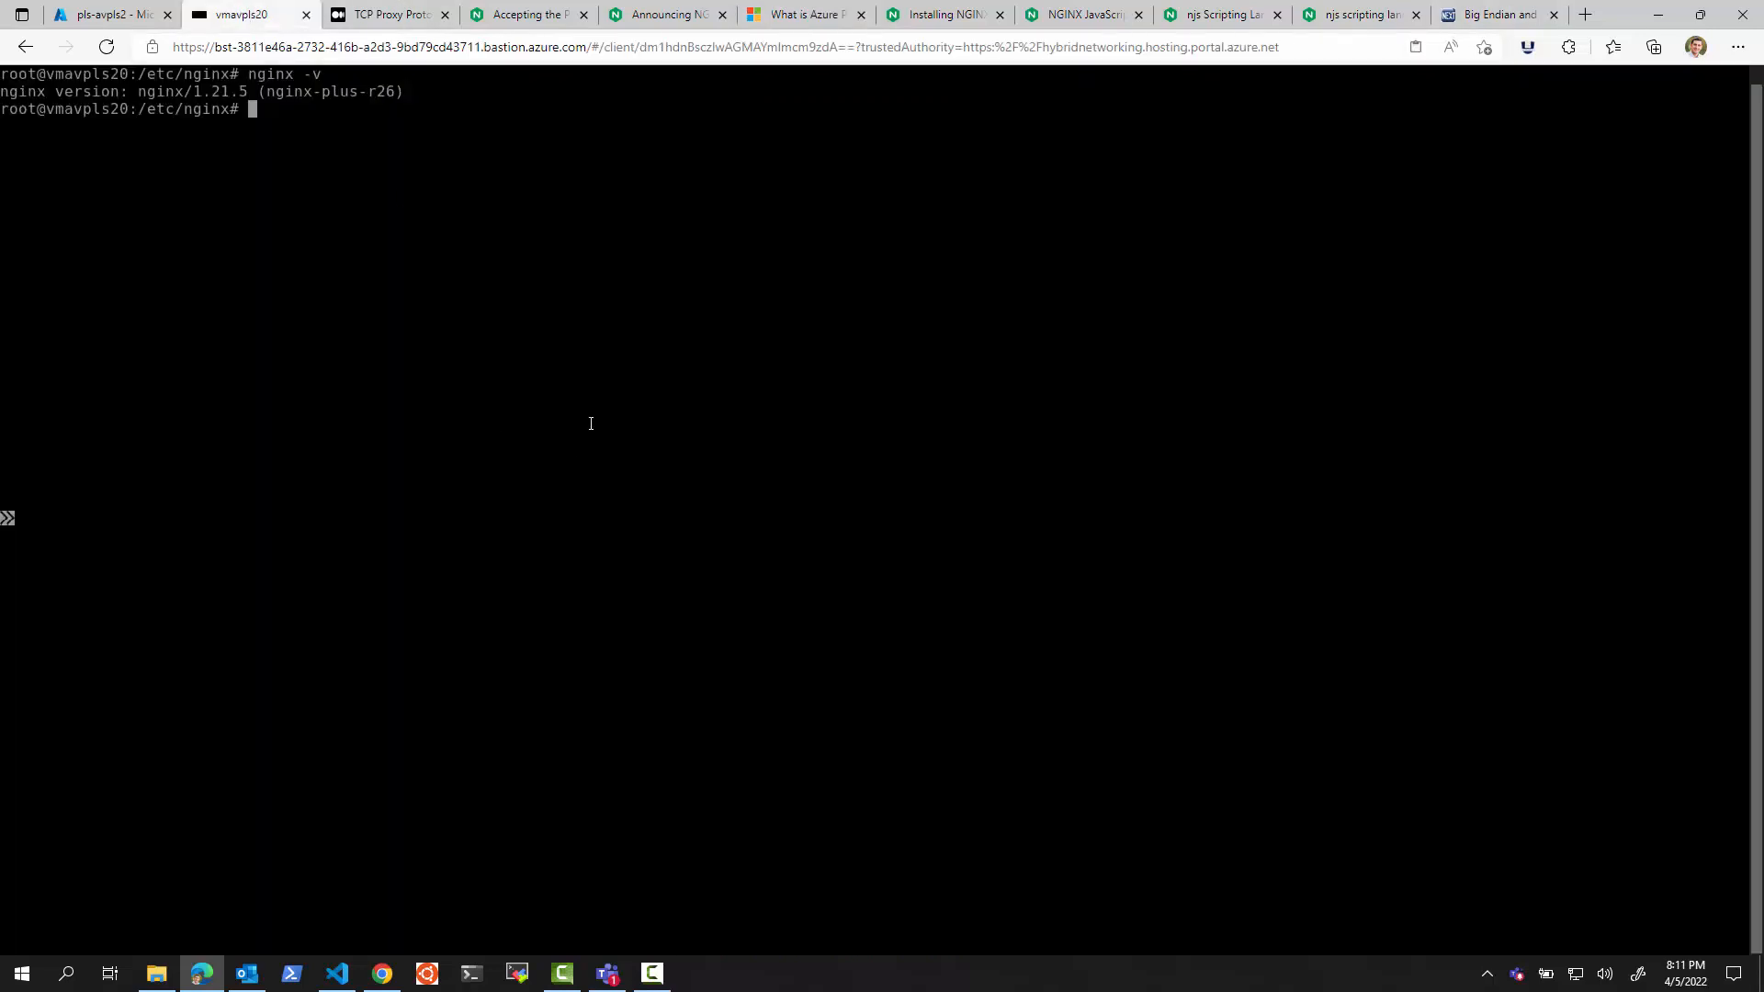
{"action": "type", "text": "cat nginx.conf"}
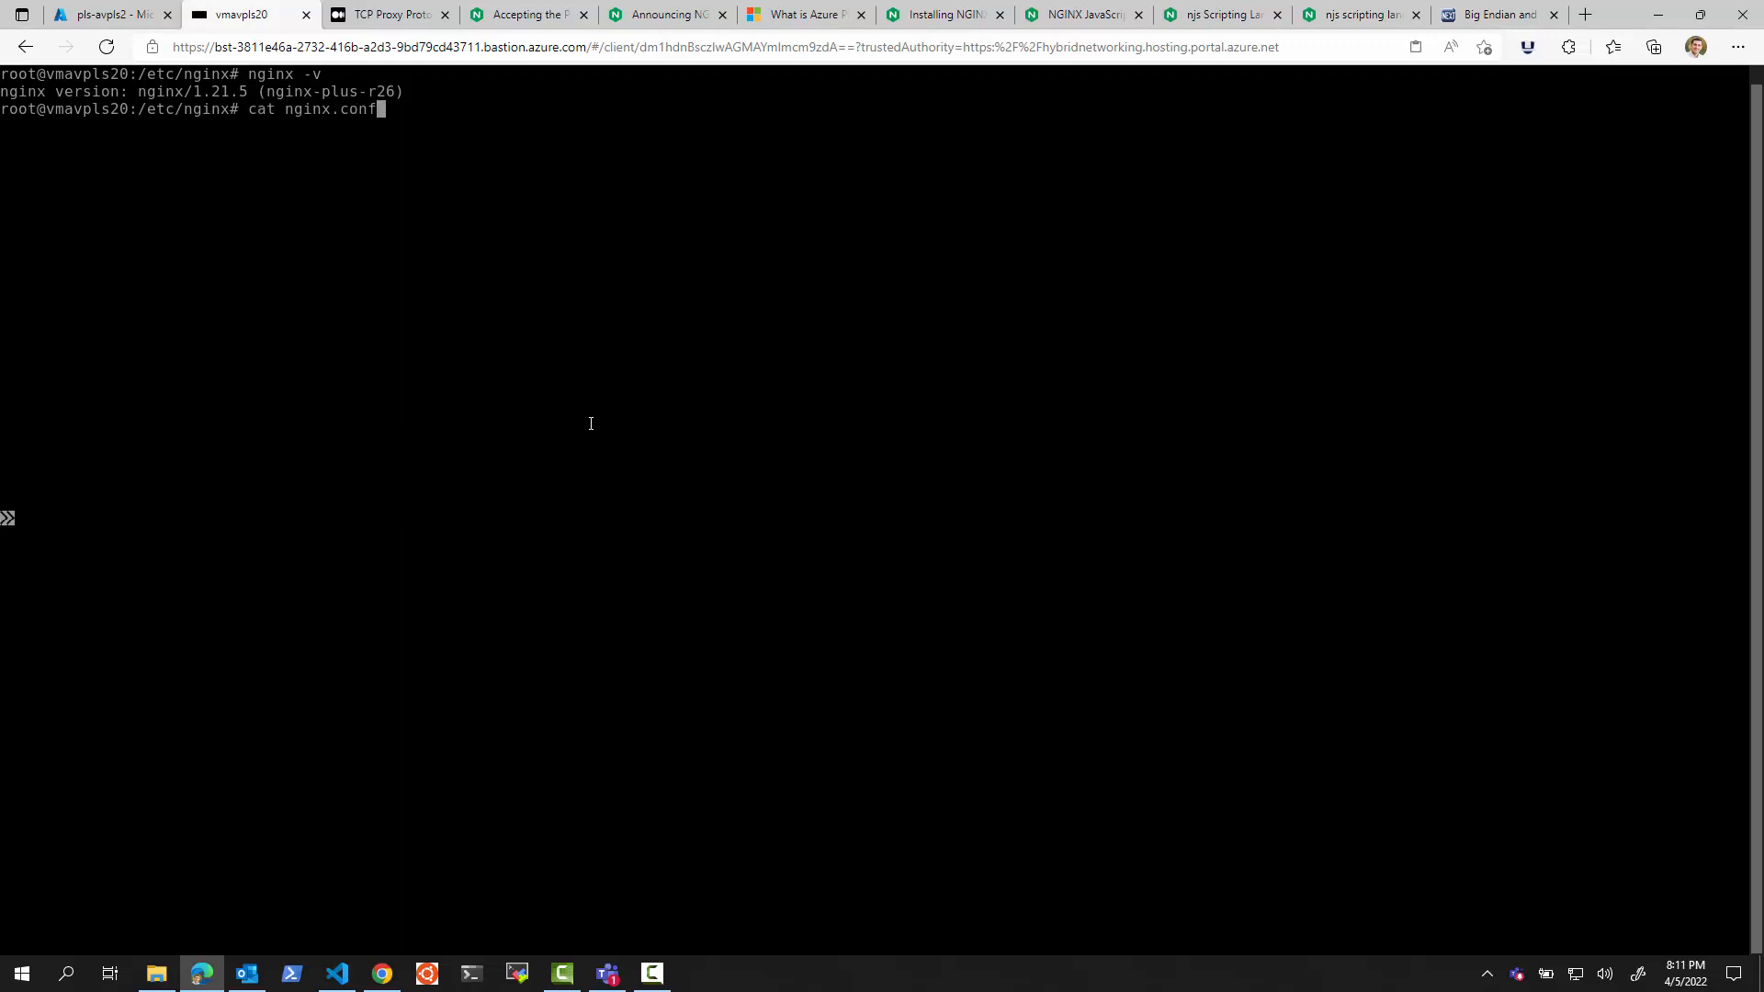
{"action": "key", "text": "Return"}
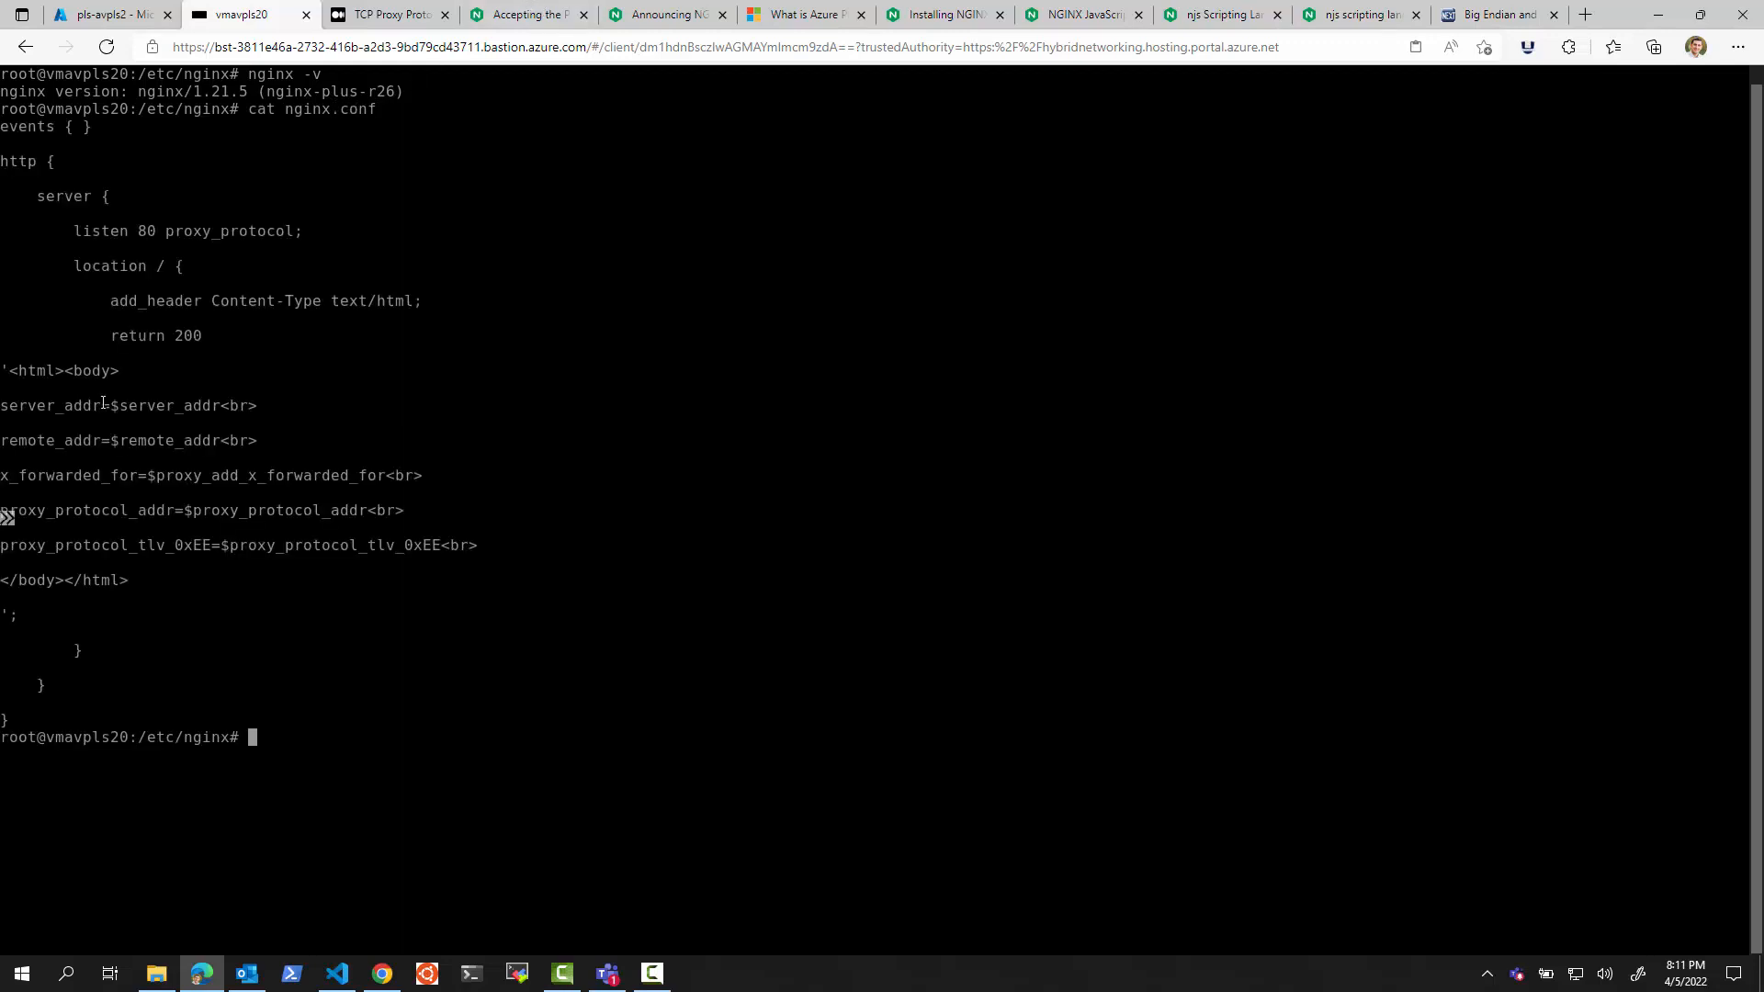
{"action": "mouse_move", "coordinate": [169, 592]}
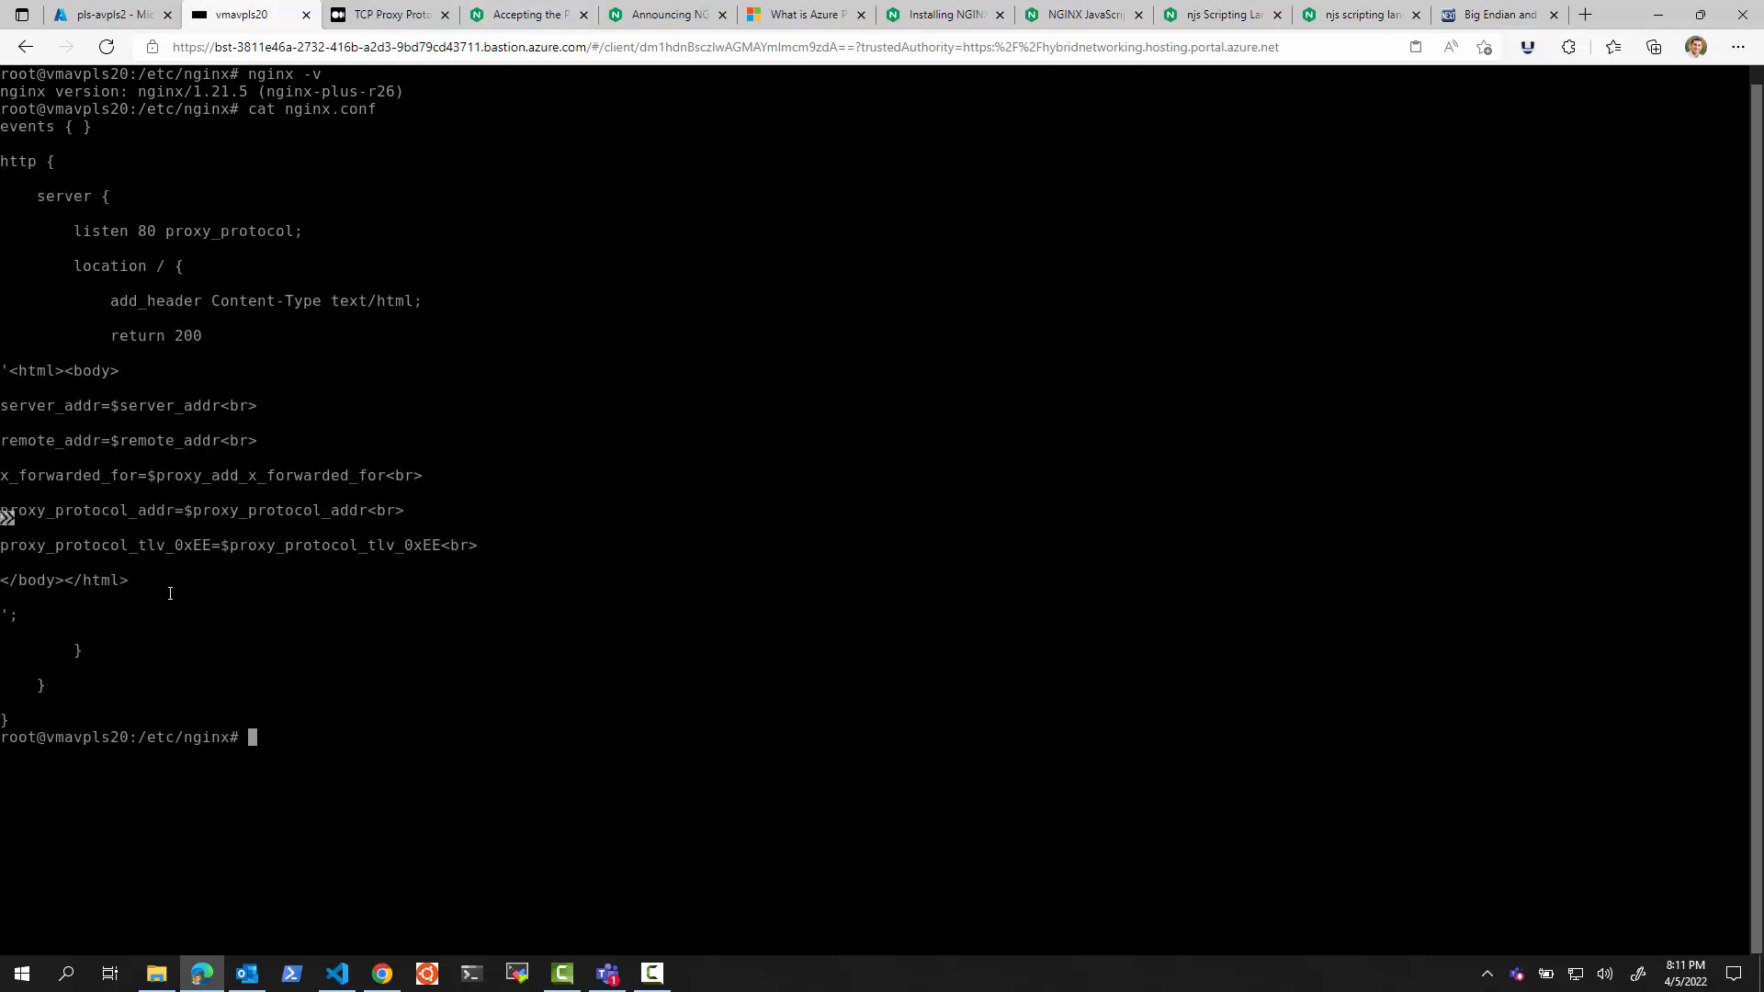
{"action": "mouse_move", "coordinate": [496, 758]}
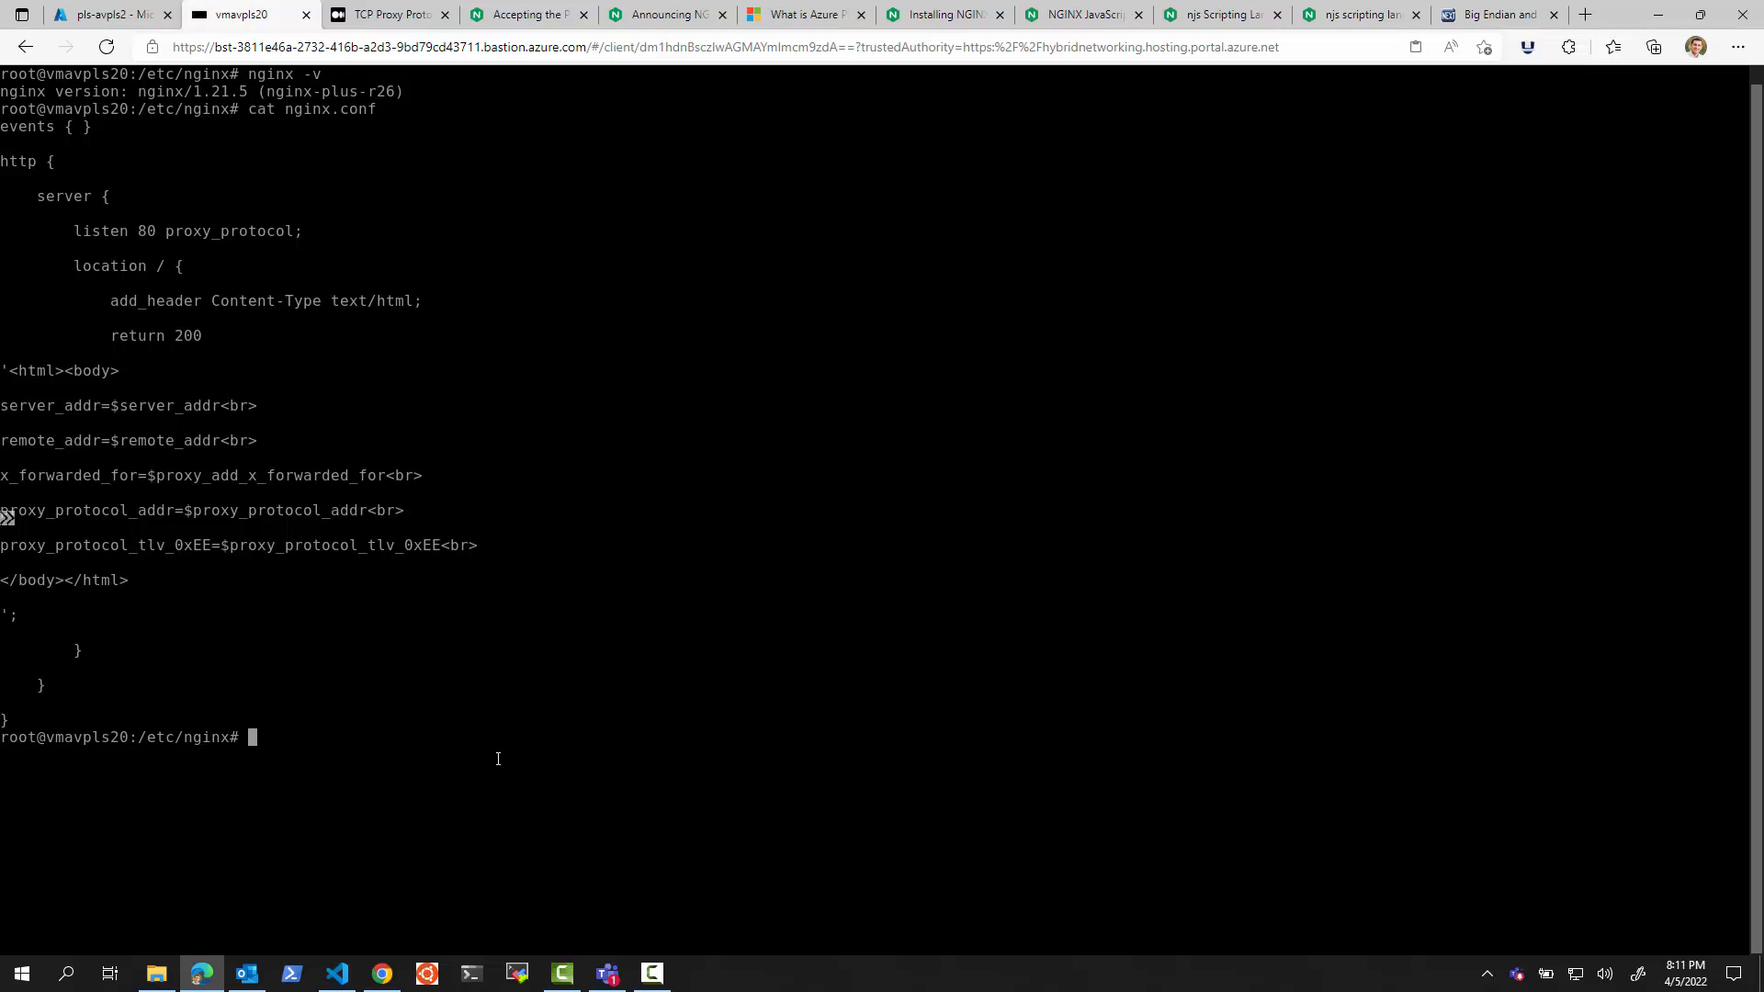
- Restart the NGINX service with systemctl restart
{"action": "type", "text": "systemctl"}
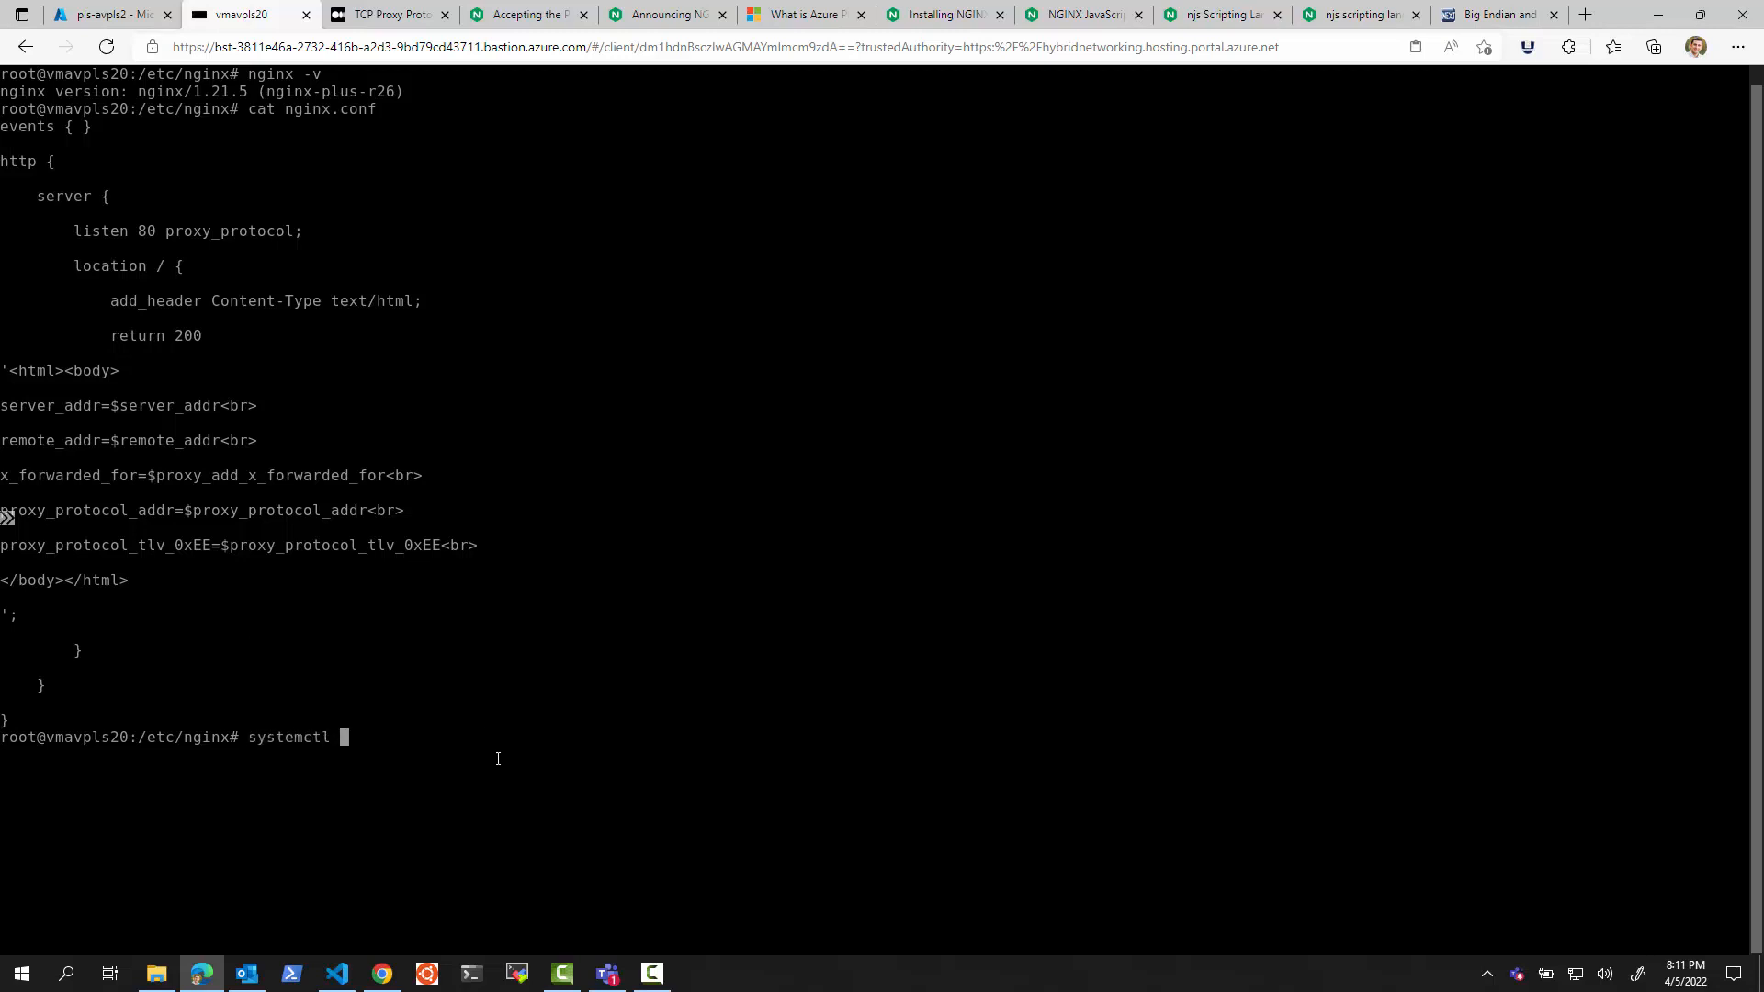
{"action": "type", "text": "resta"}
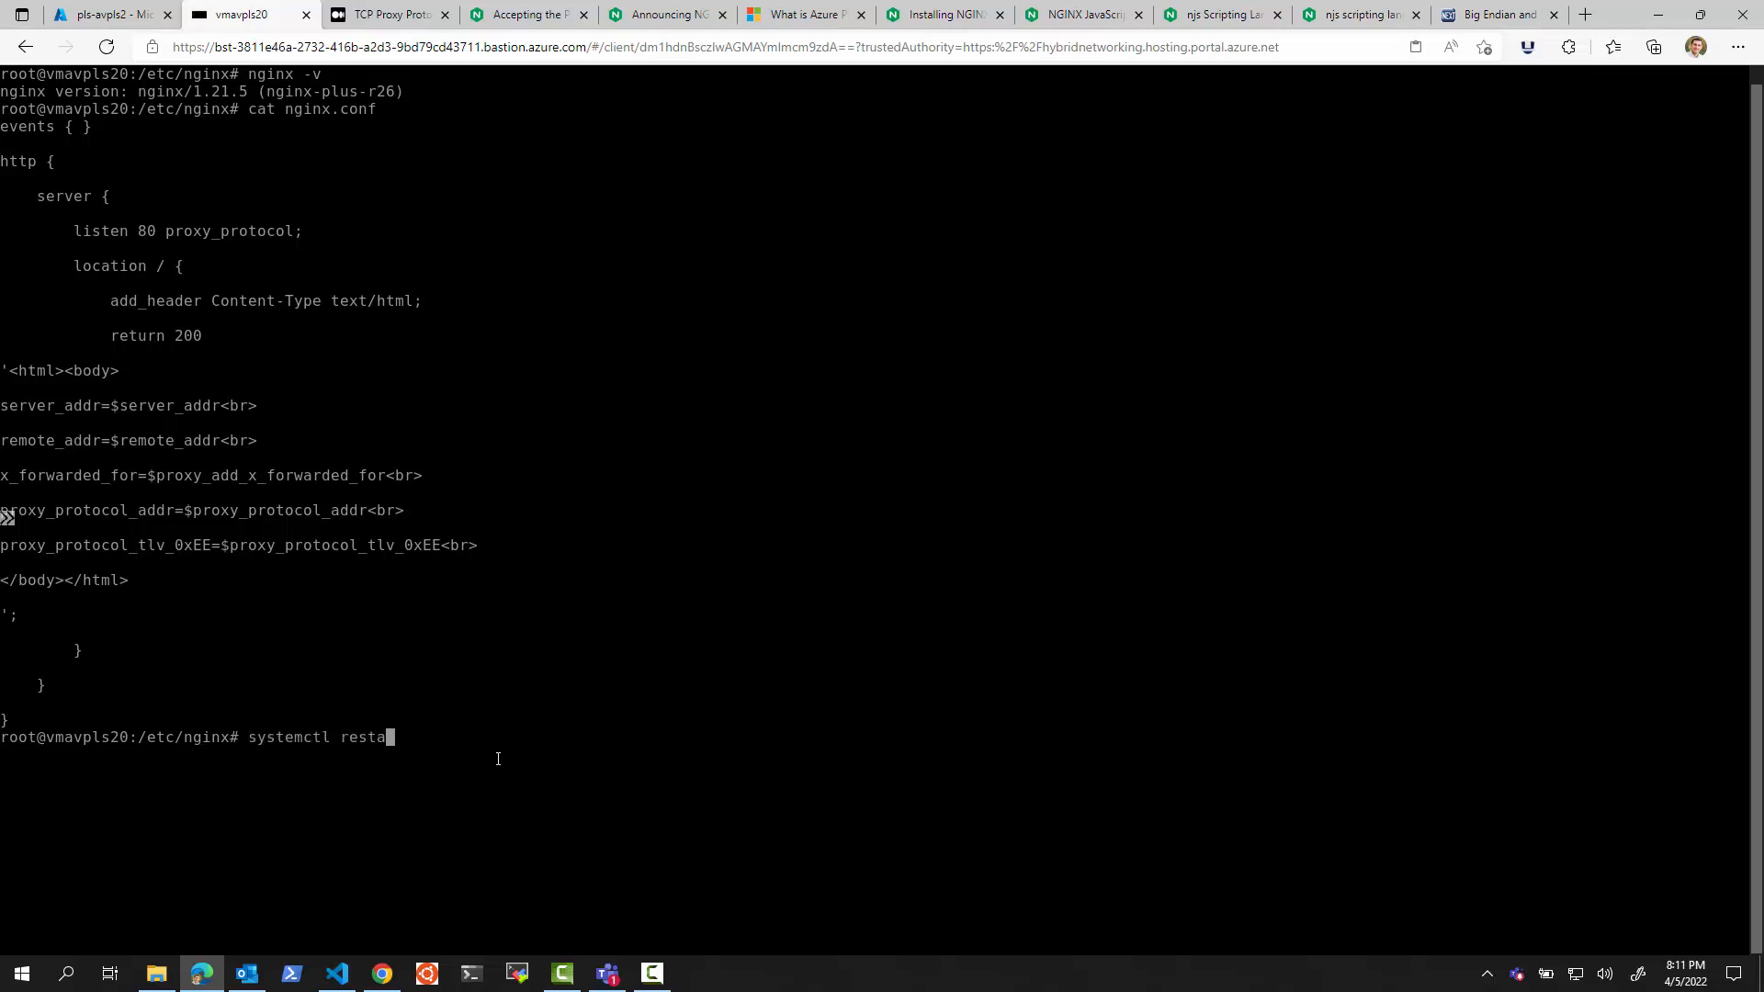
{"action": "key", "text": "Return"}
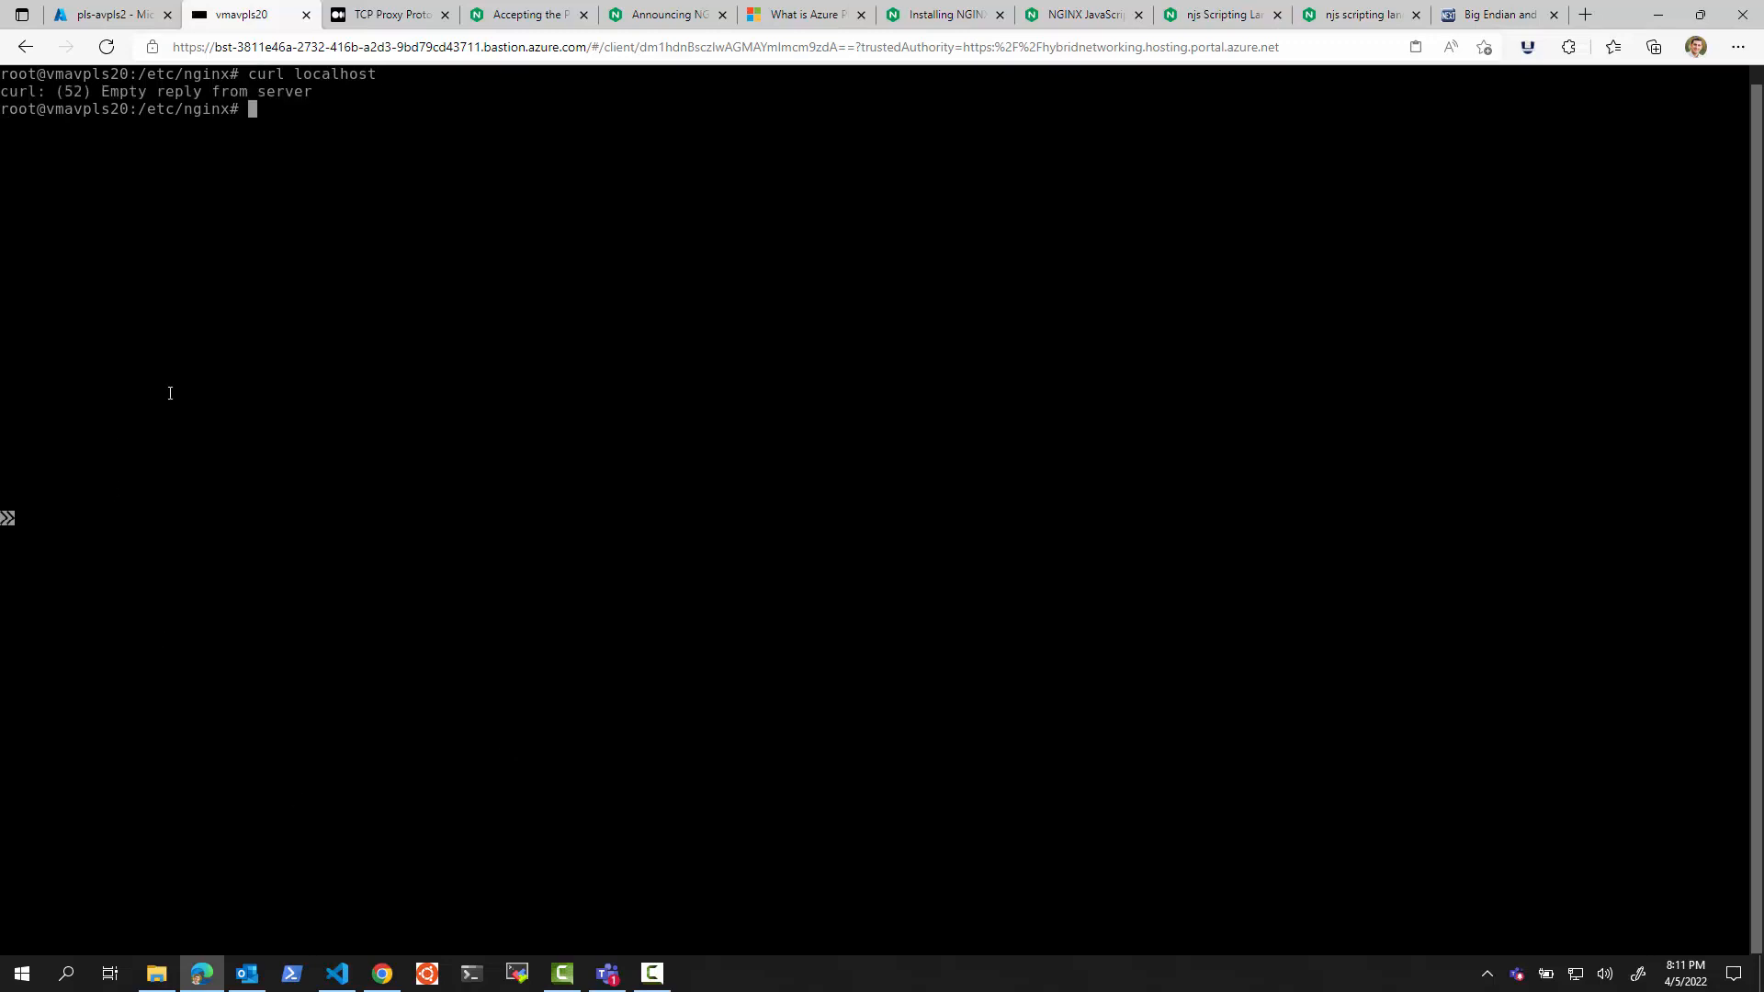
{"action": "mouse_move", "coordinate": [317, 146]}
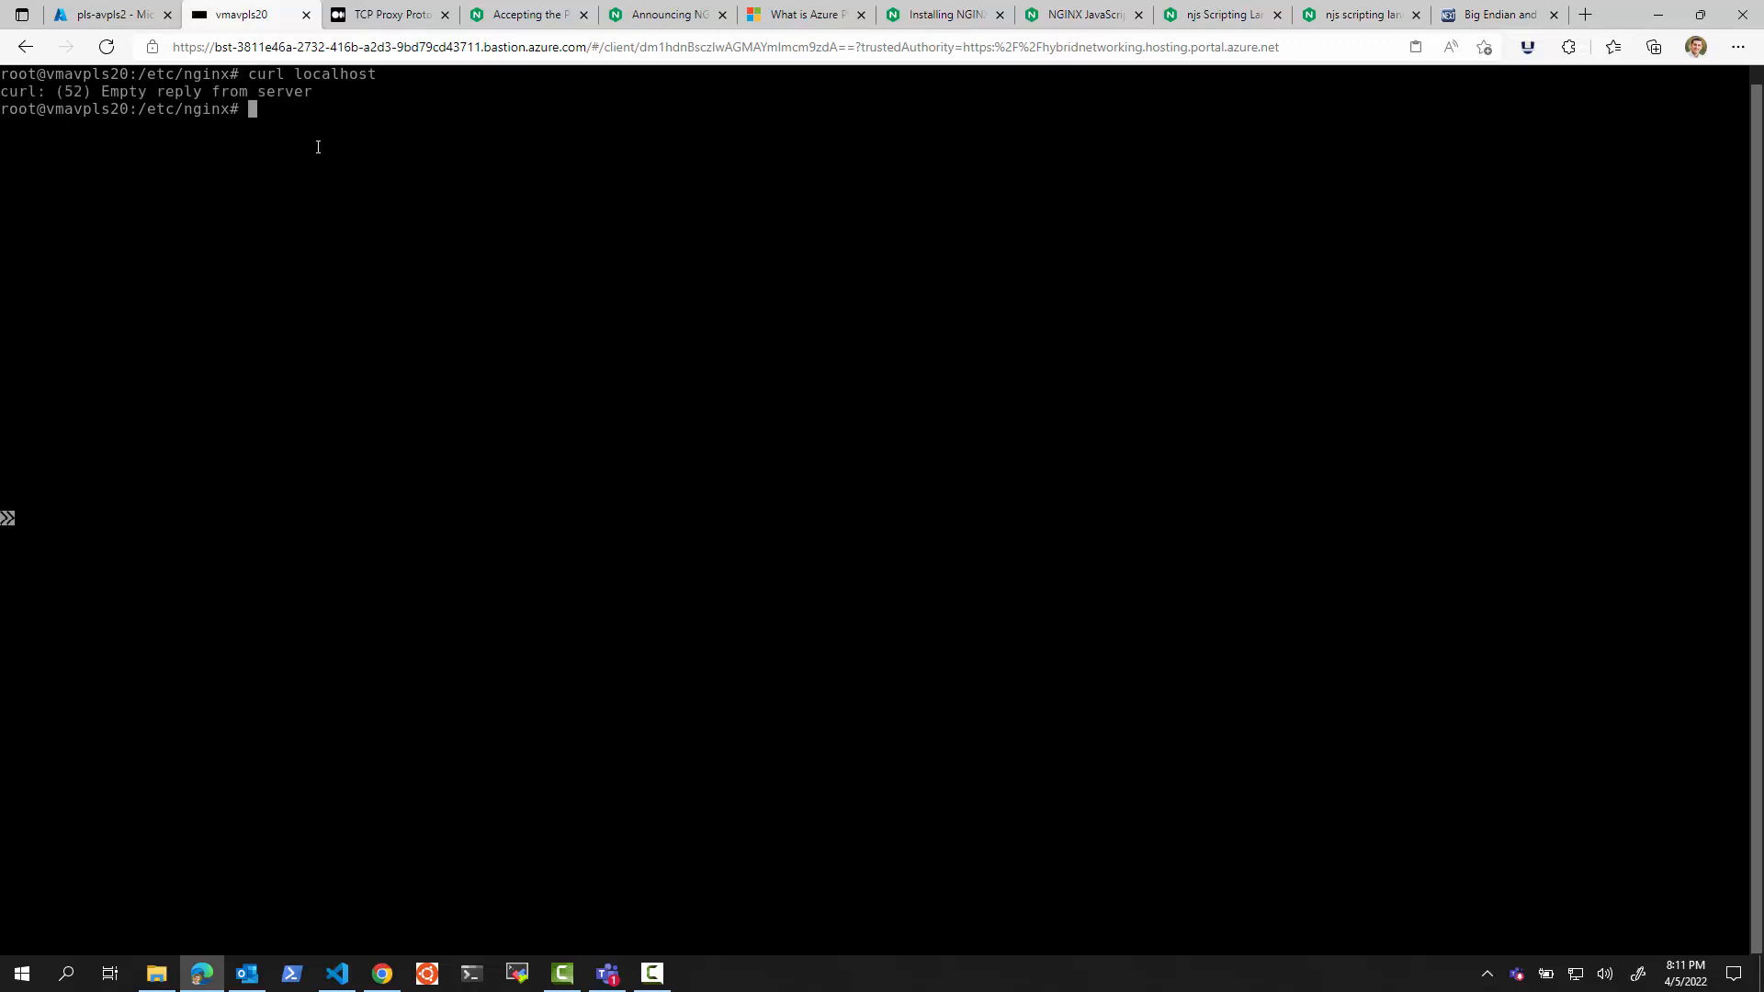
{"action": "mouse_move", "coordinate": [468, 91]}
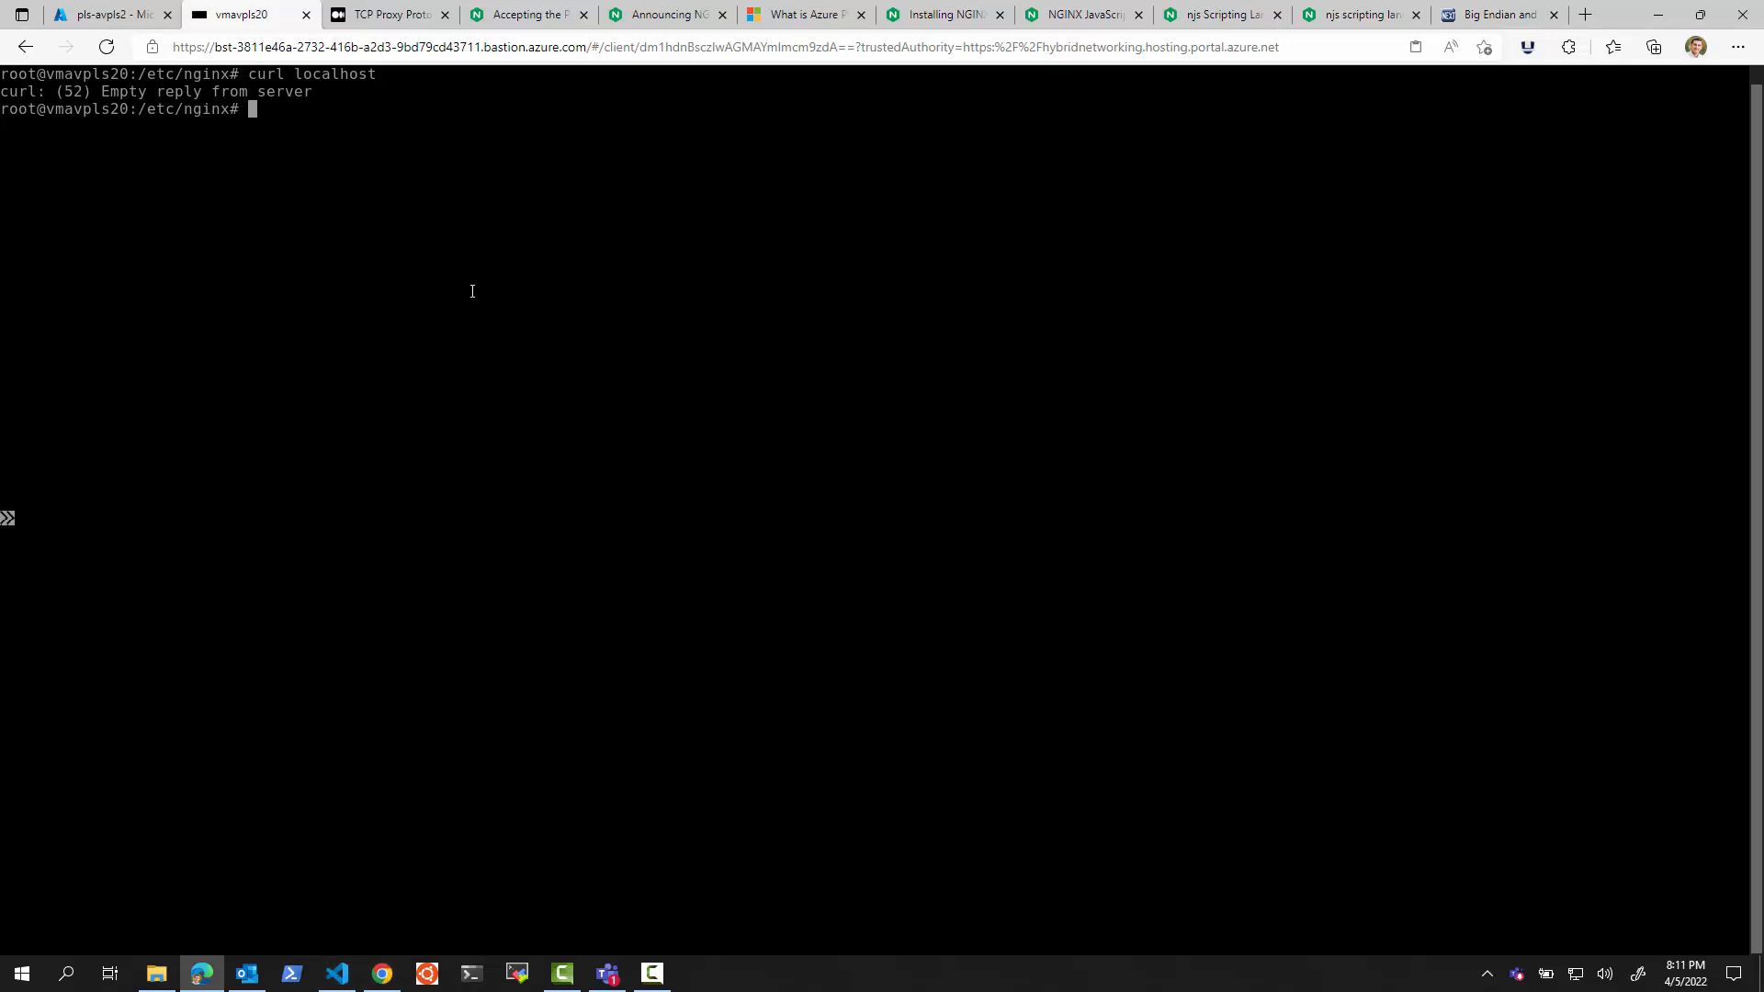
{"action": "mouse_move", "coordinate": [325, 631]}
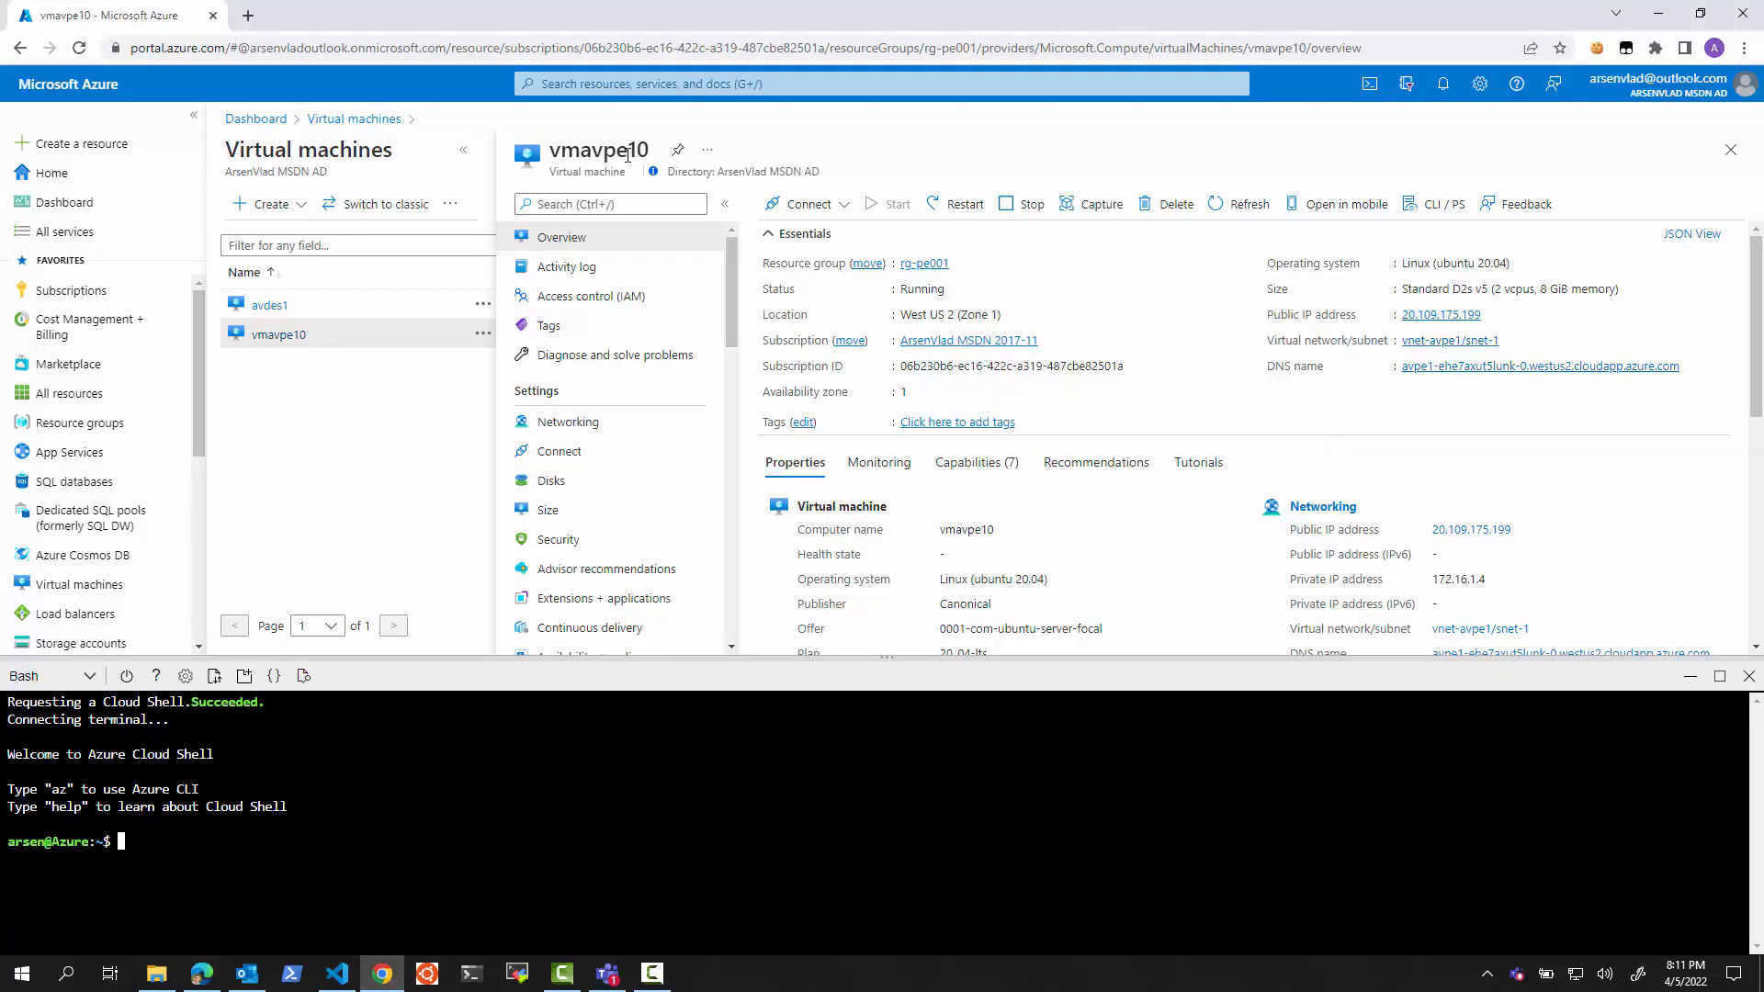
{"action": "mouse_move", "coordinate": [1450, 340]}
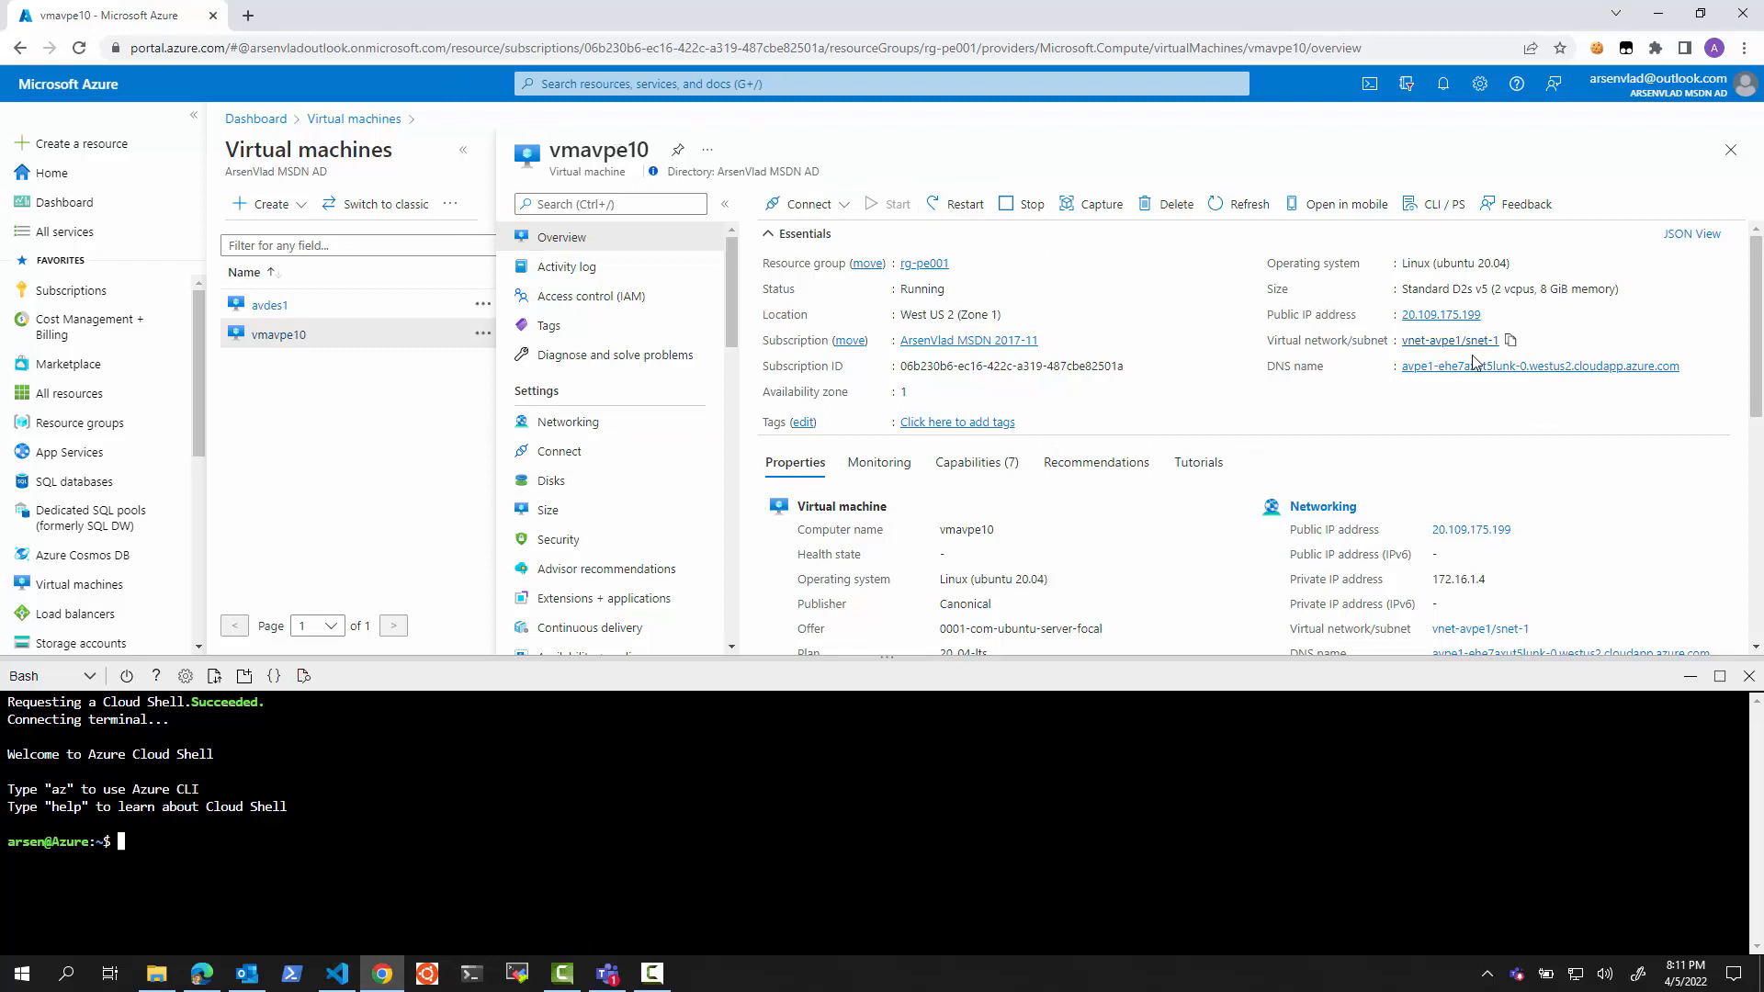
{"action": "mouse_move", "coordinate": [1513, 315]}
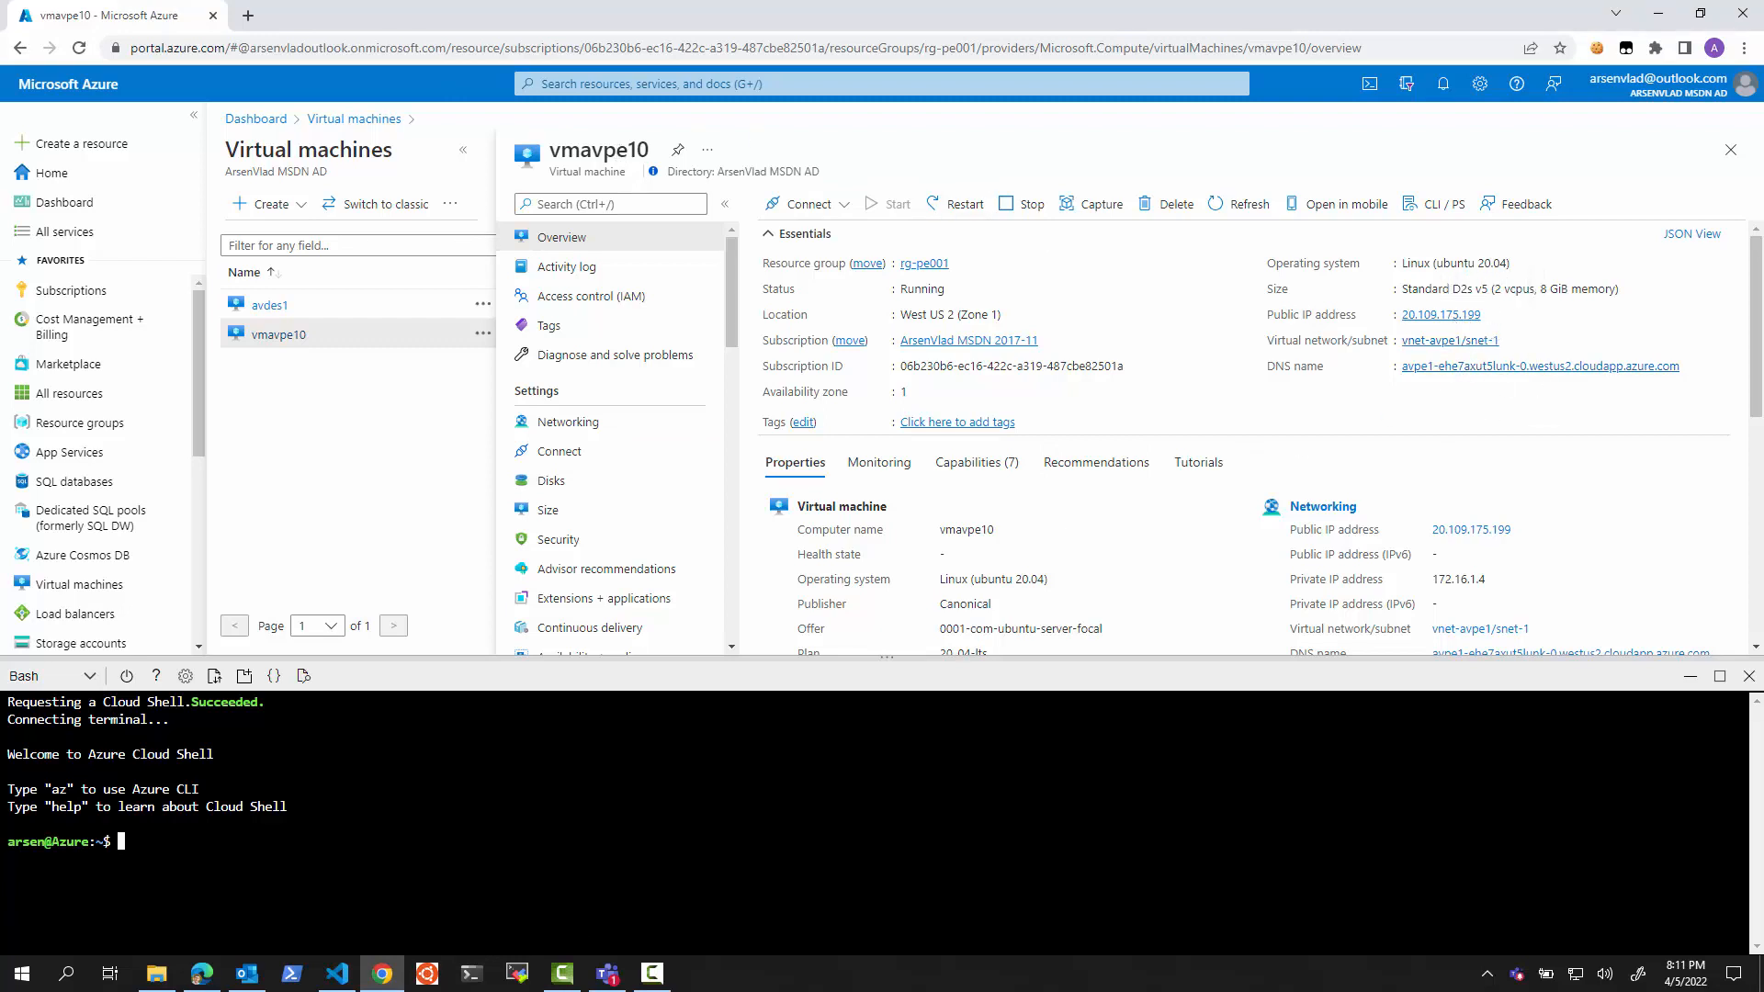
{"action": "type", "text": "ssh"}
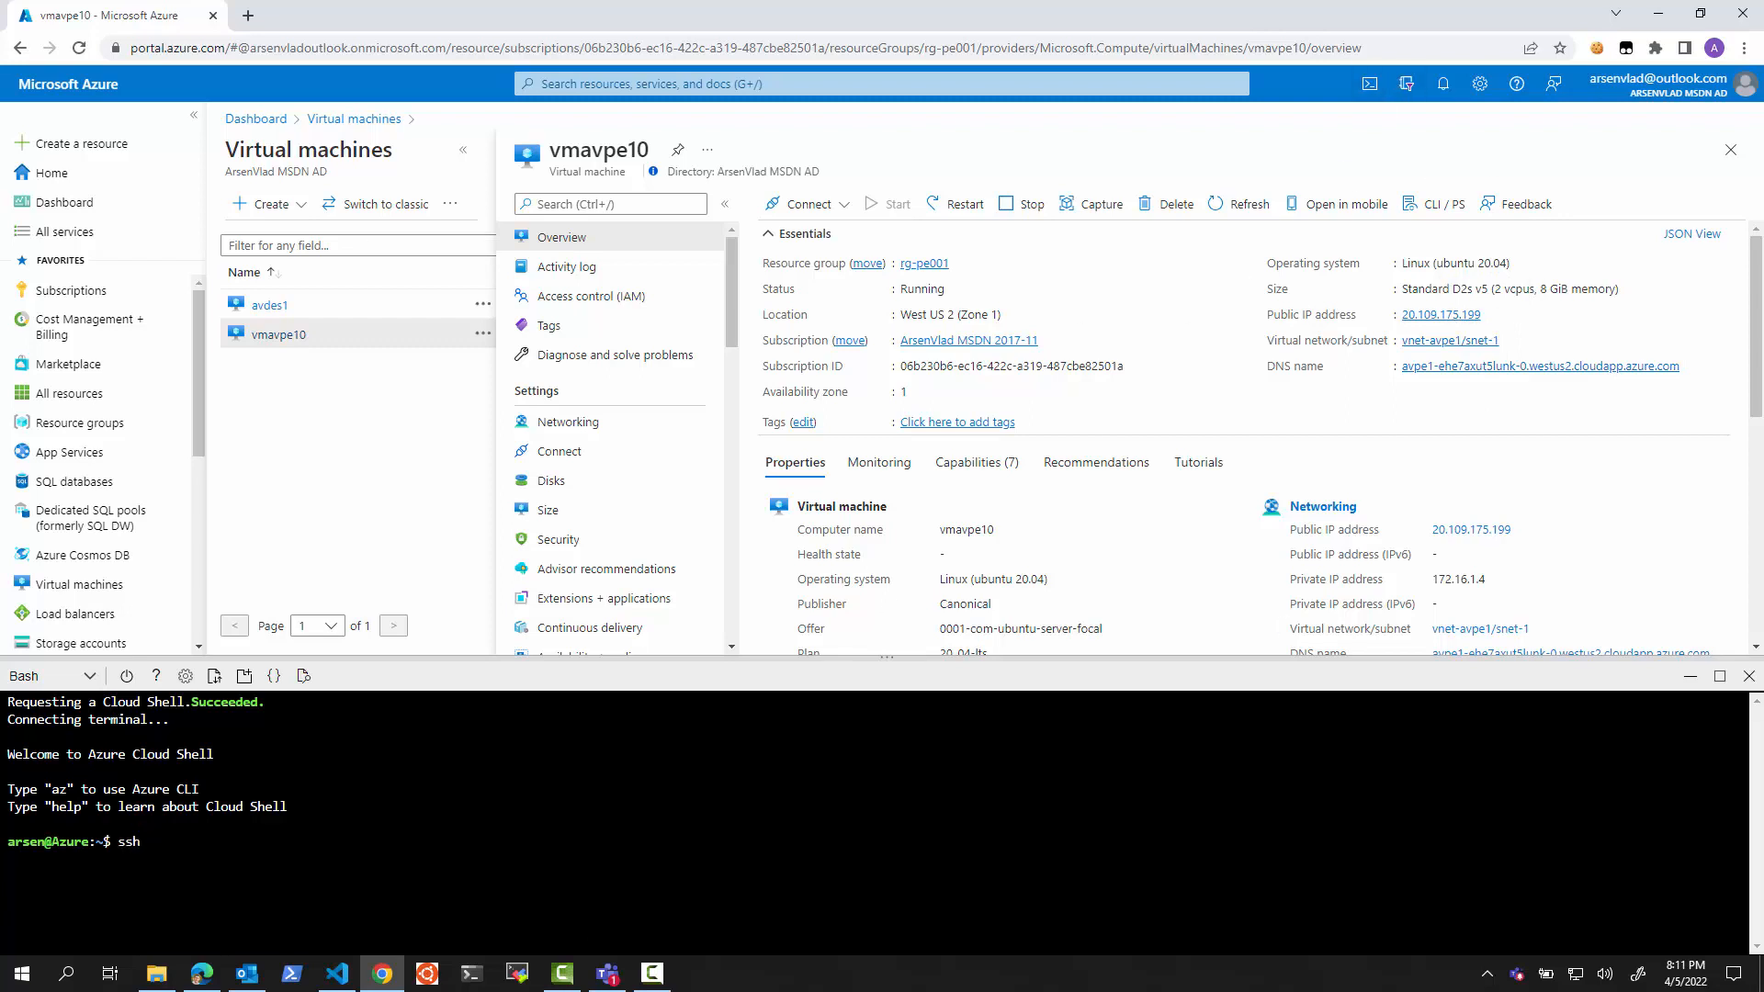
{"action": "type", "text": "azureuser@"}
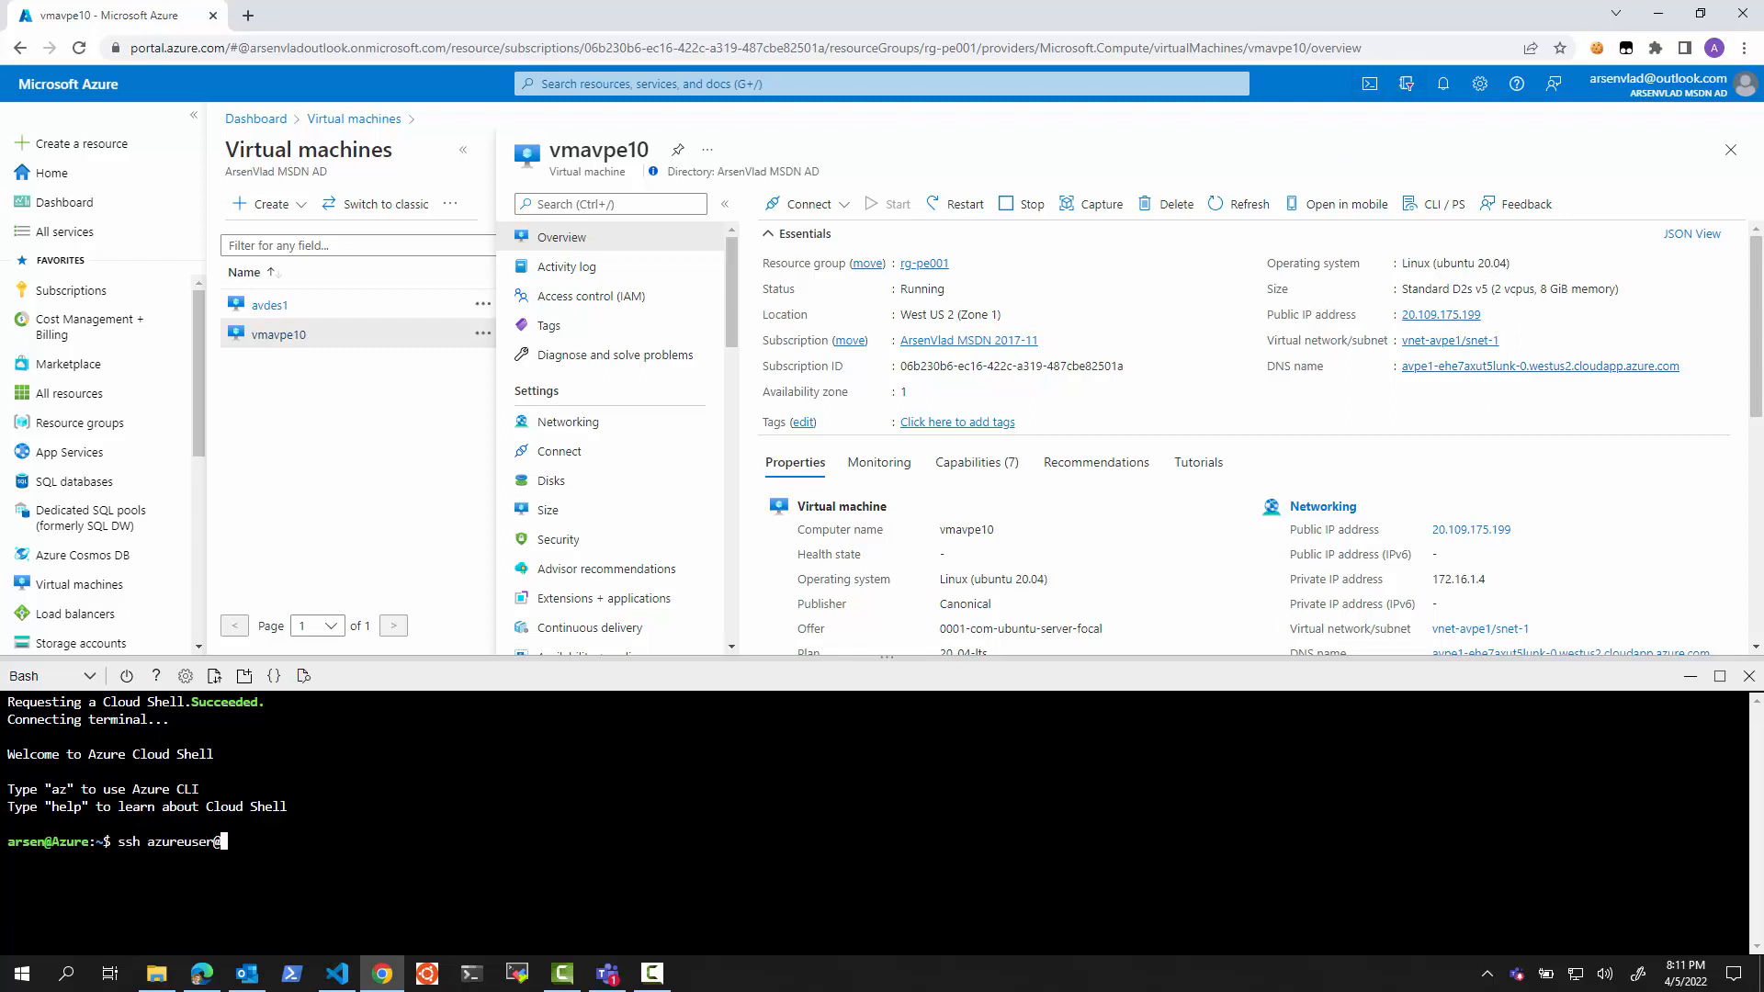
{"action": "type", "text": "20.109.175.199"}
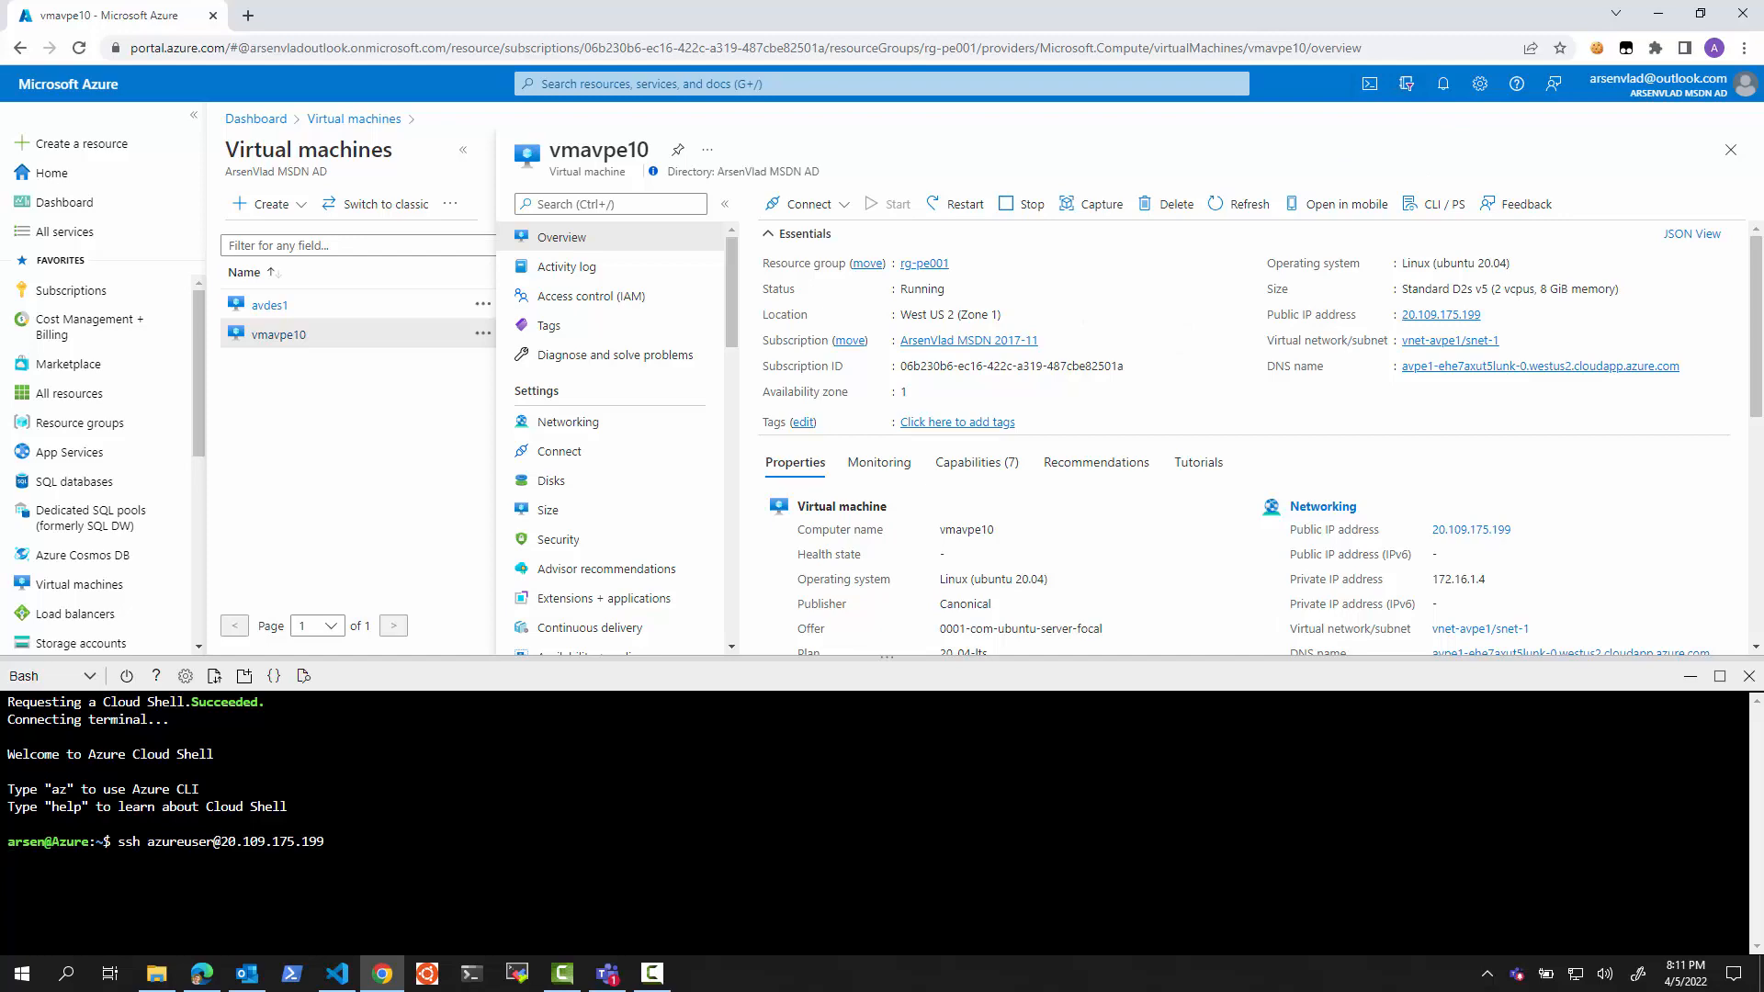
{"action": "key", "text": "Return"}
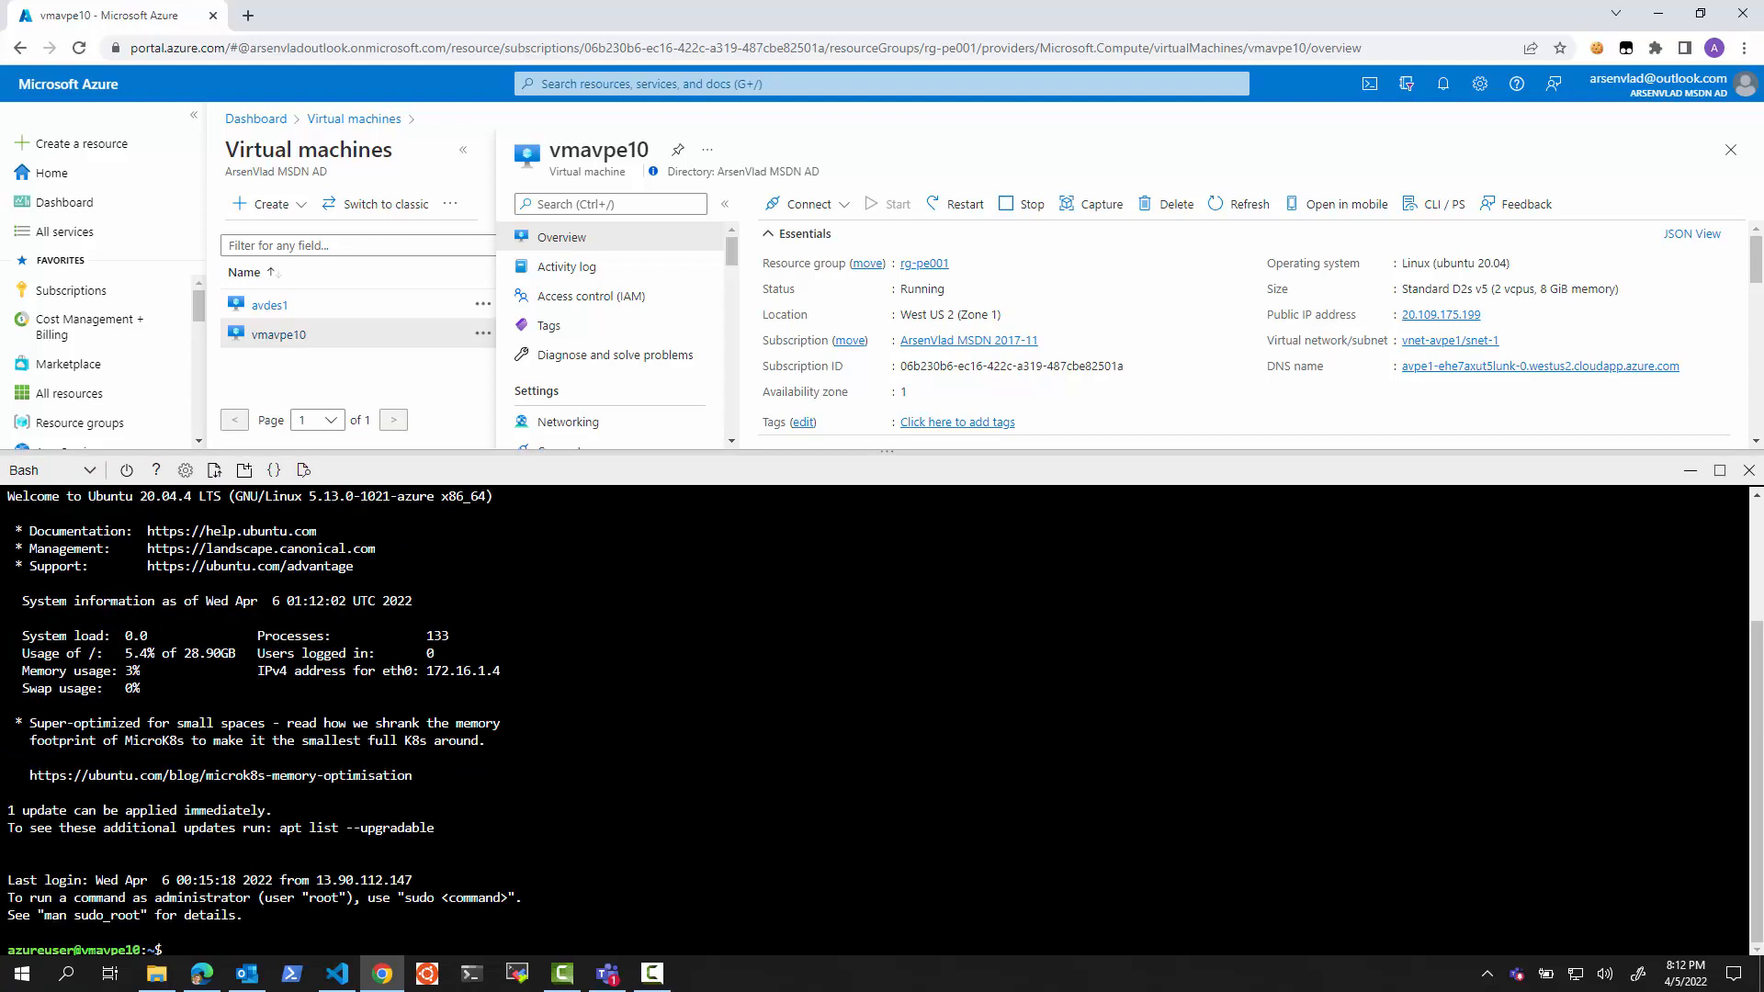
{"action": "type", "text": "ip addr"}
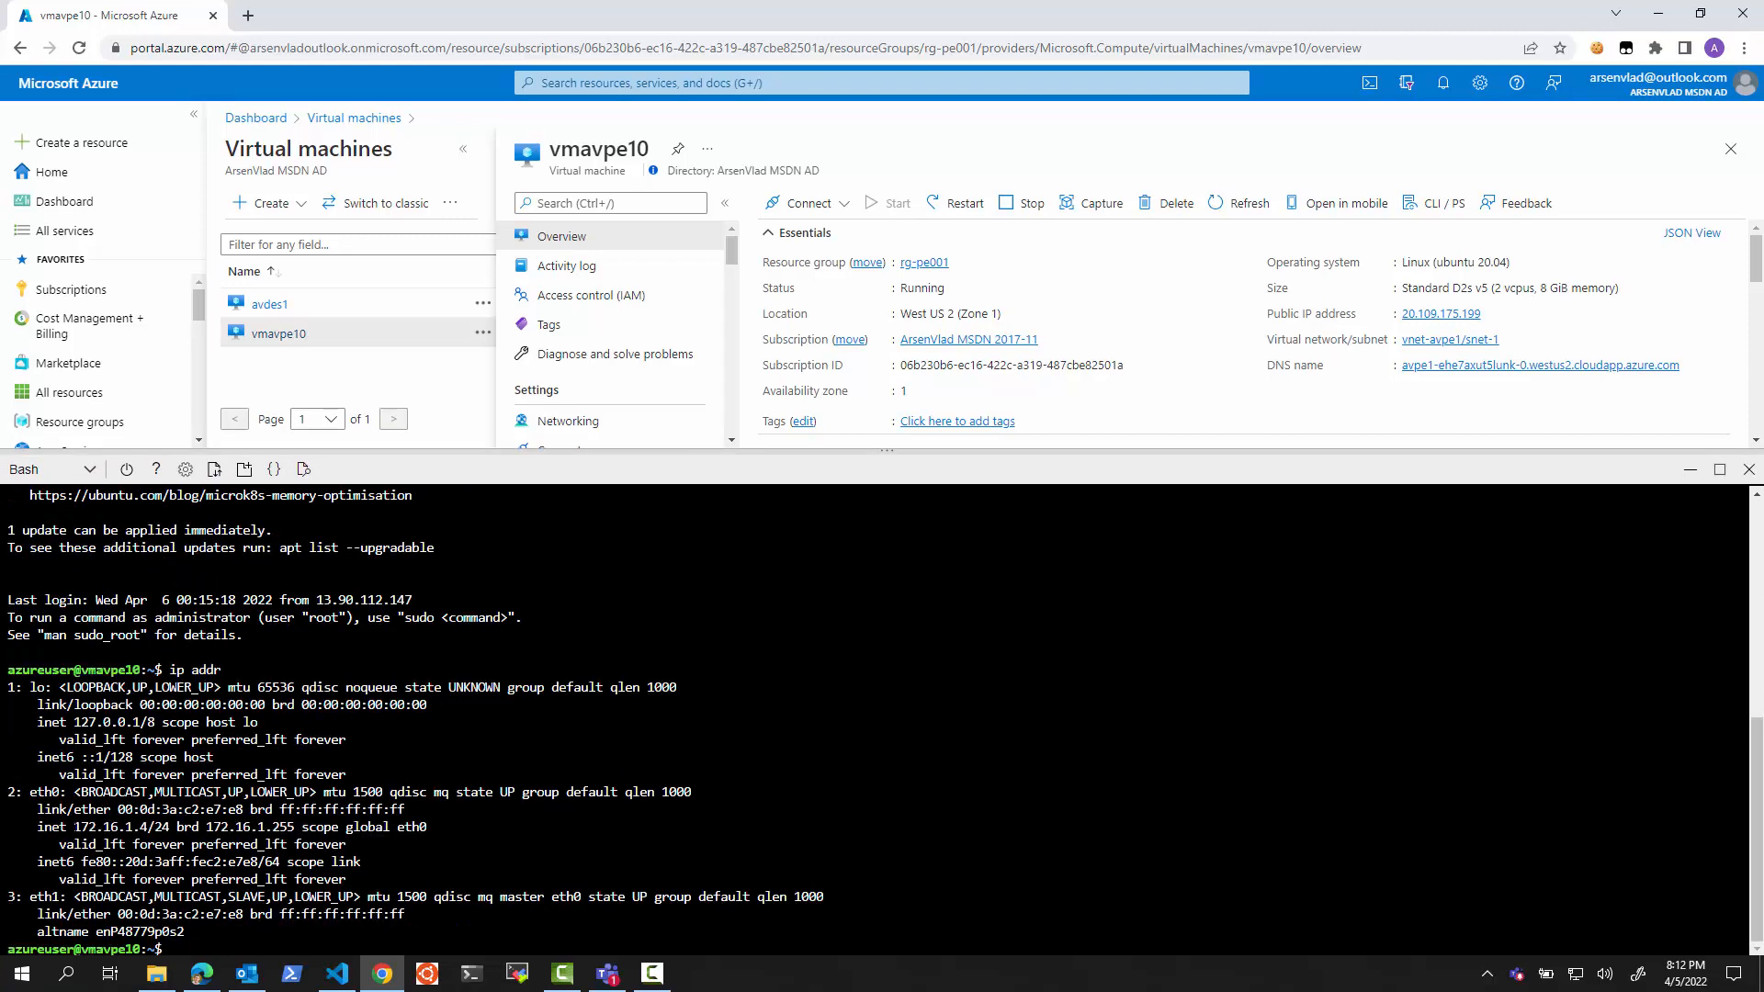
{"action": "double_click", "coordinate": [99, 827]}
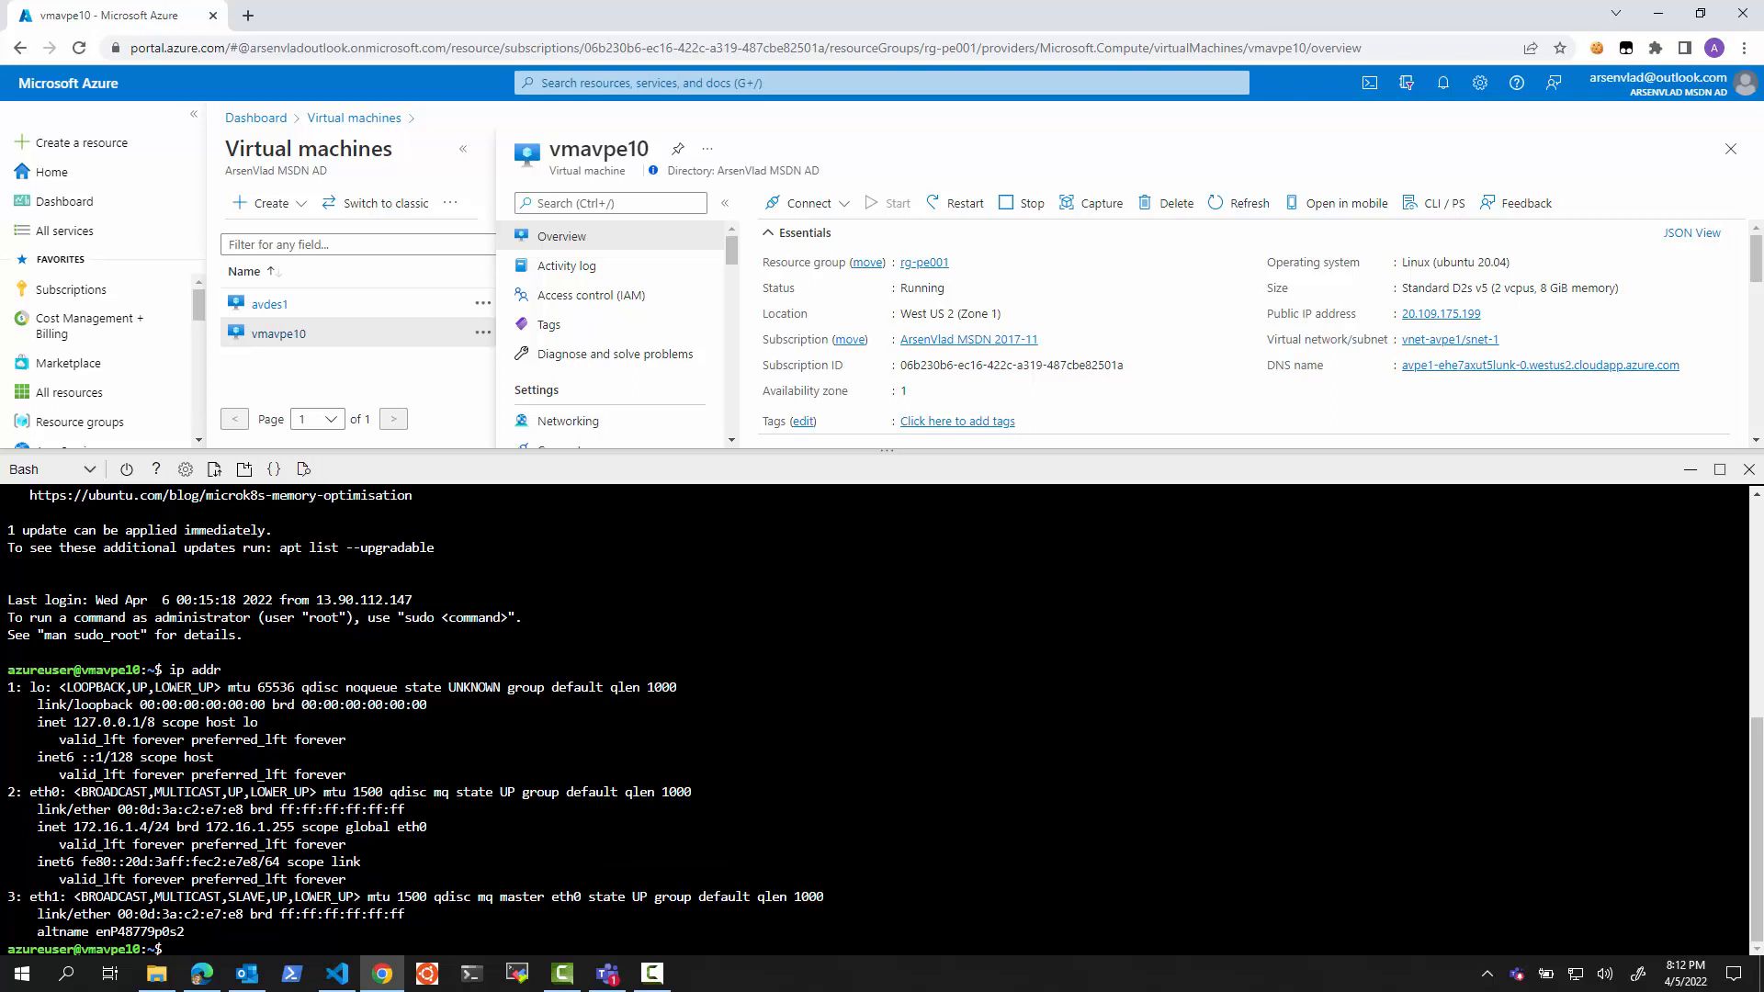
{"action": "type", "text": "curl http:/"}
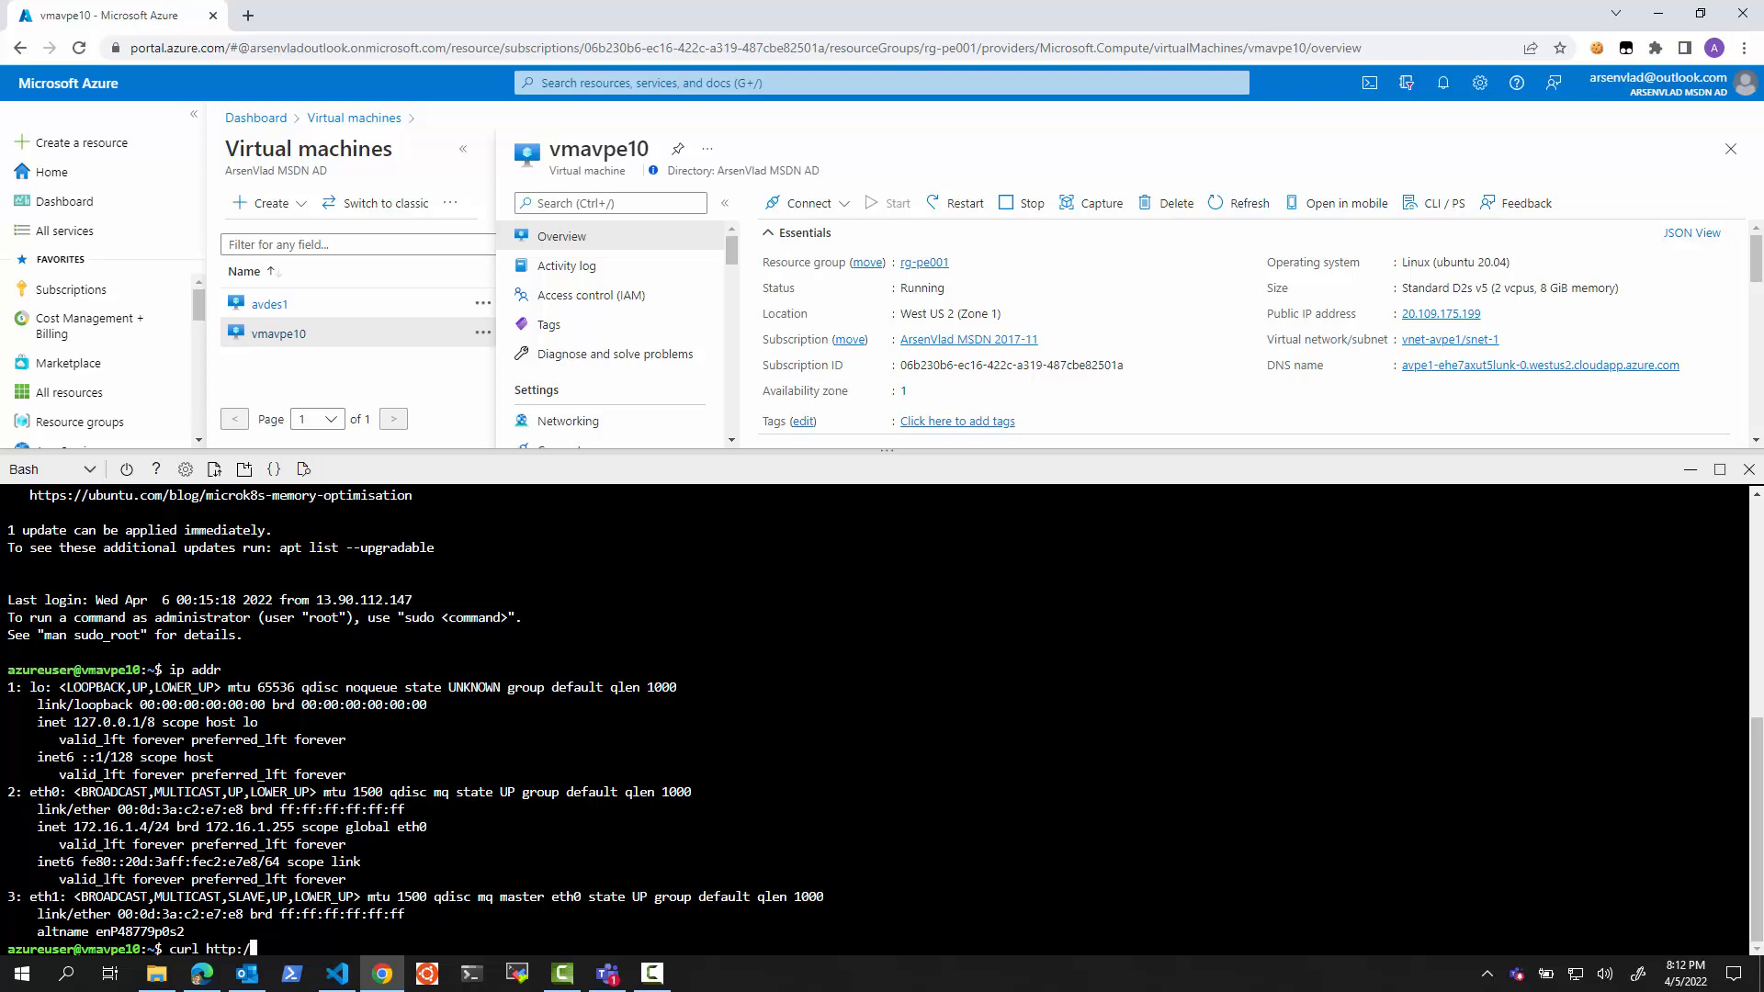
{"action": "type", "text": "172.16"}
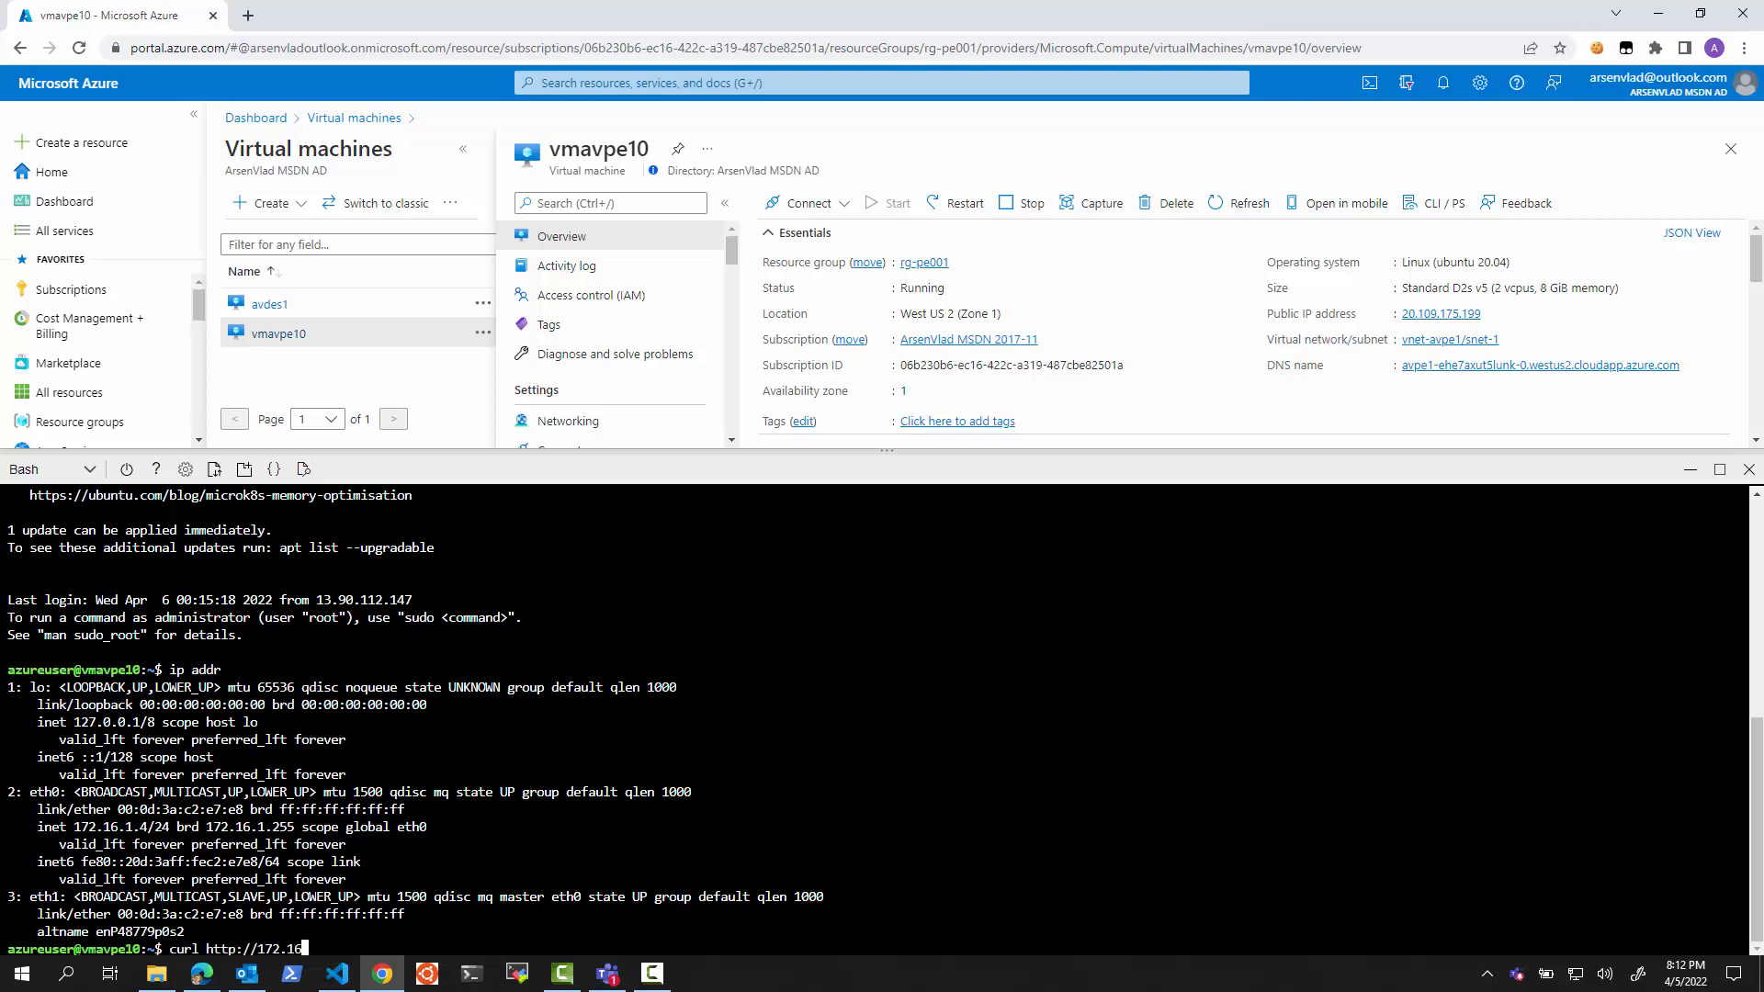
{"action": "key", "text": "Return"}
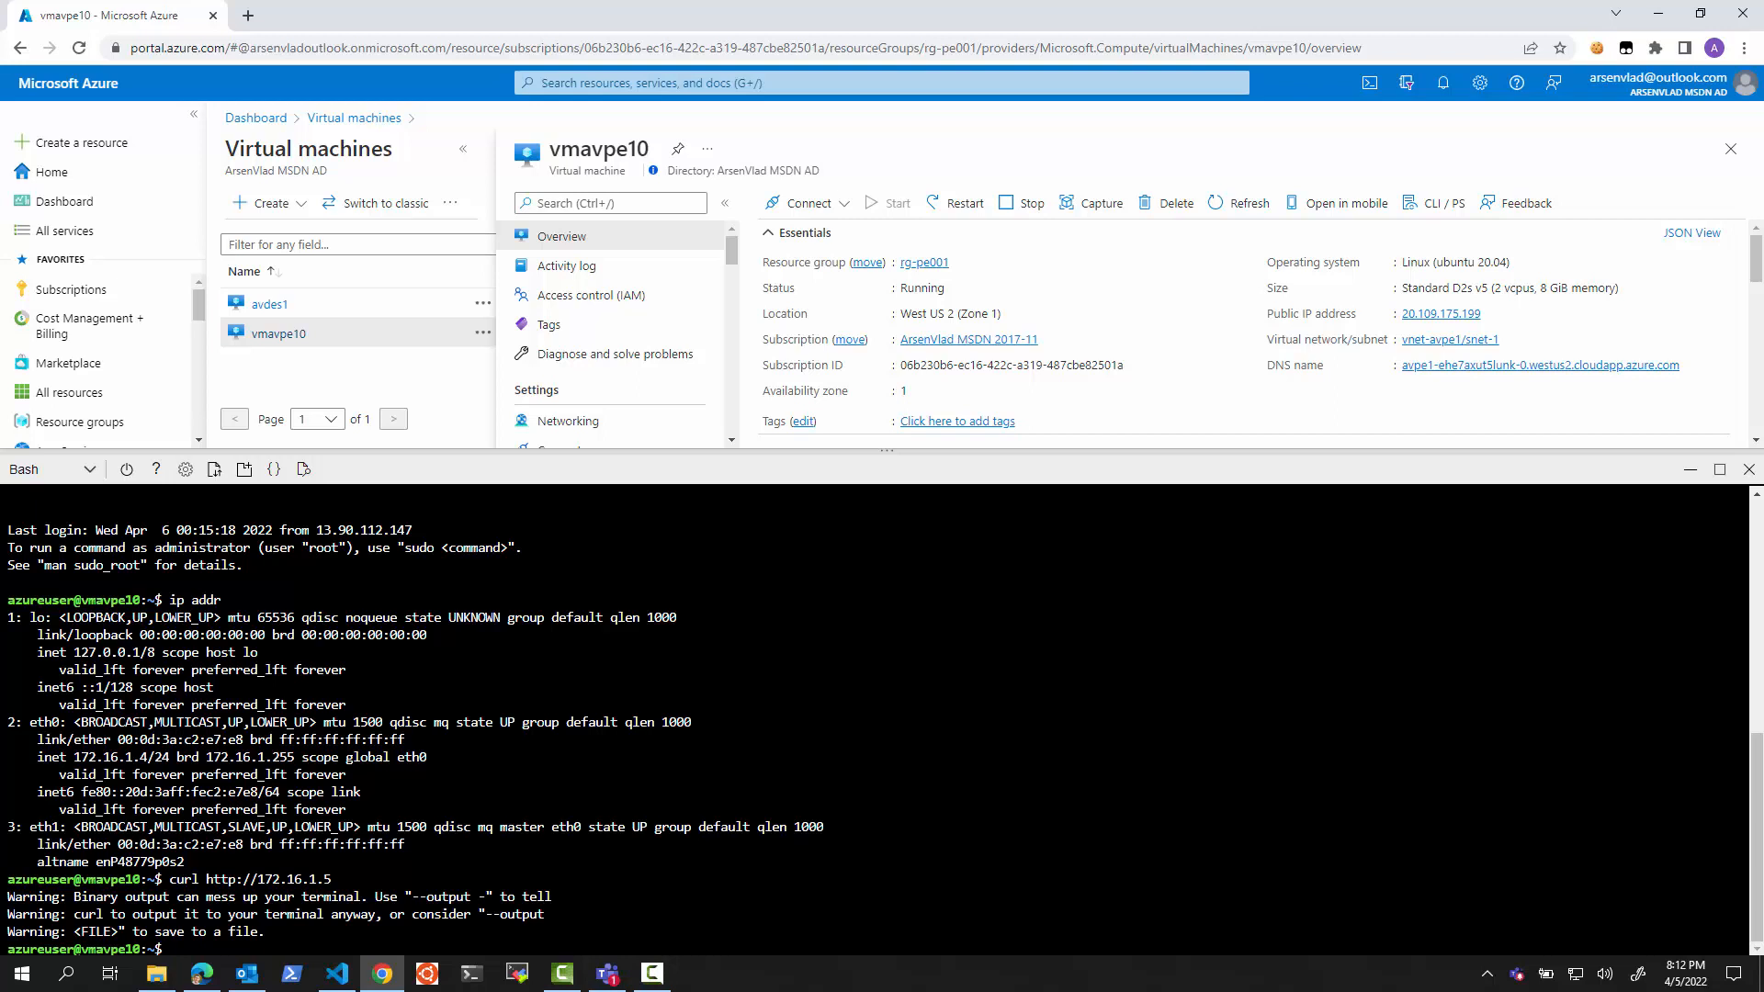
{"action": "type", "text": "curl http://172.16.1.5"}
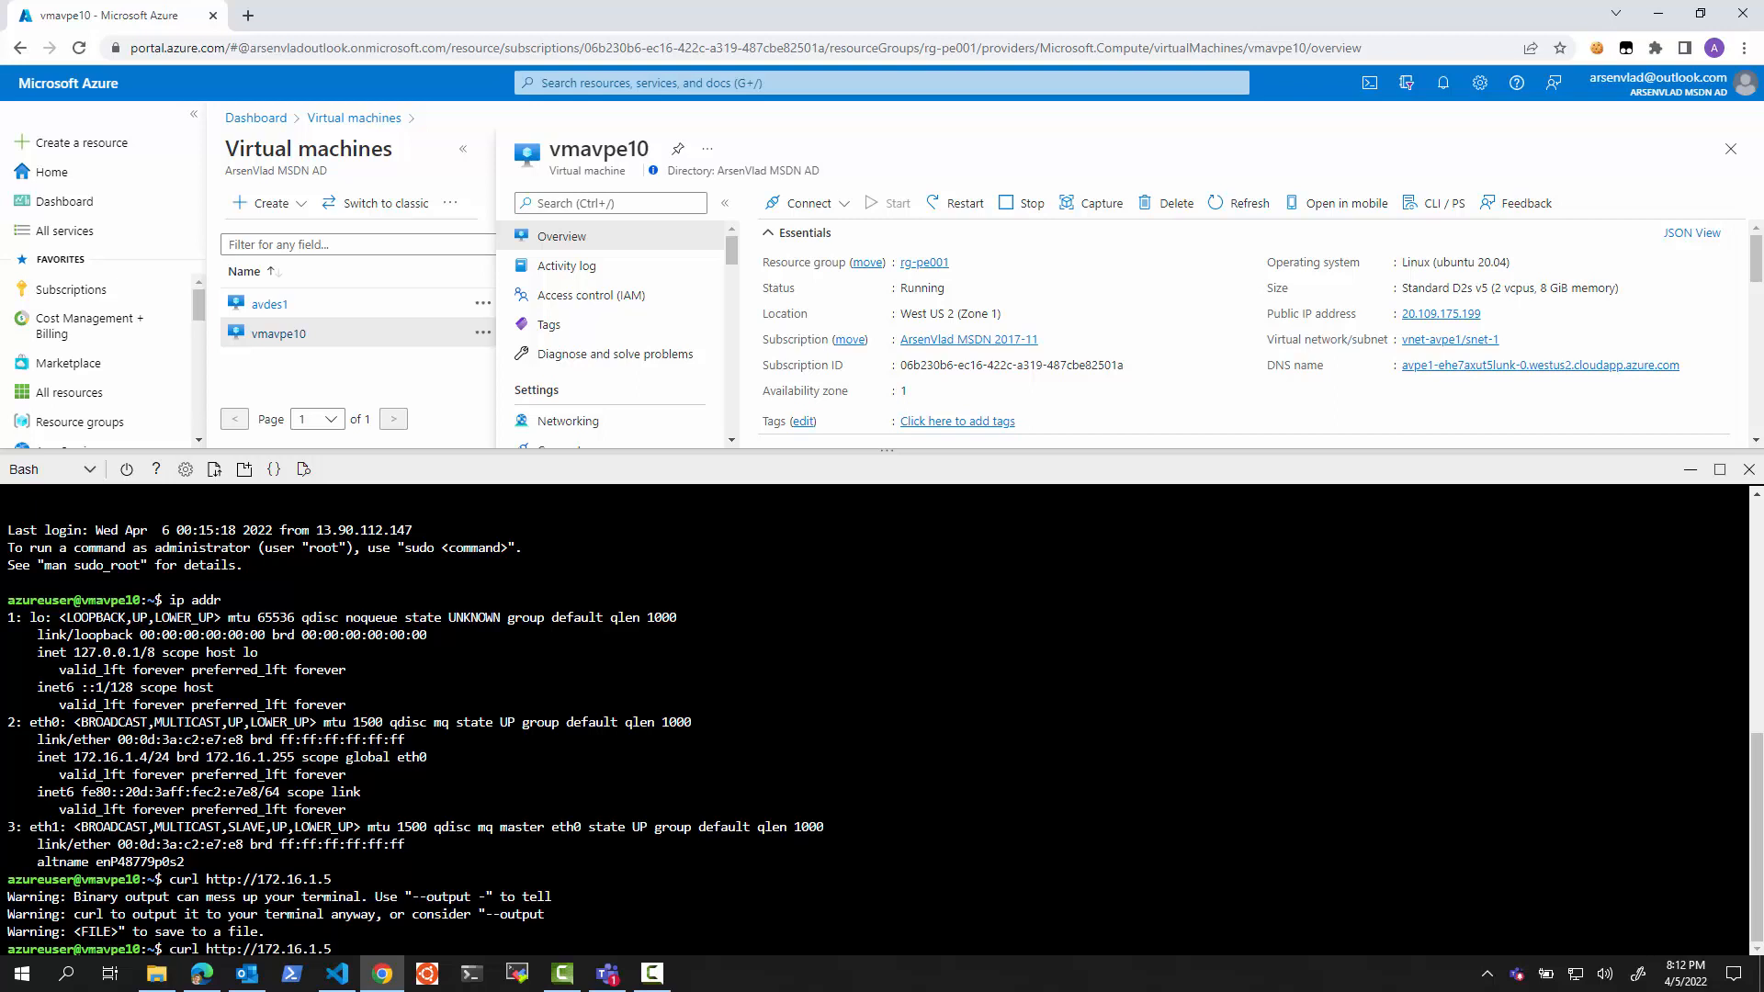
{"action": "type", "text": "--out"}
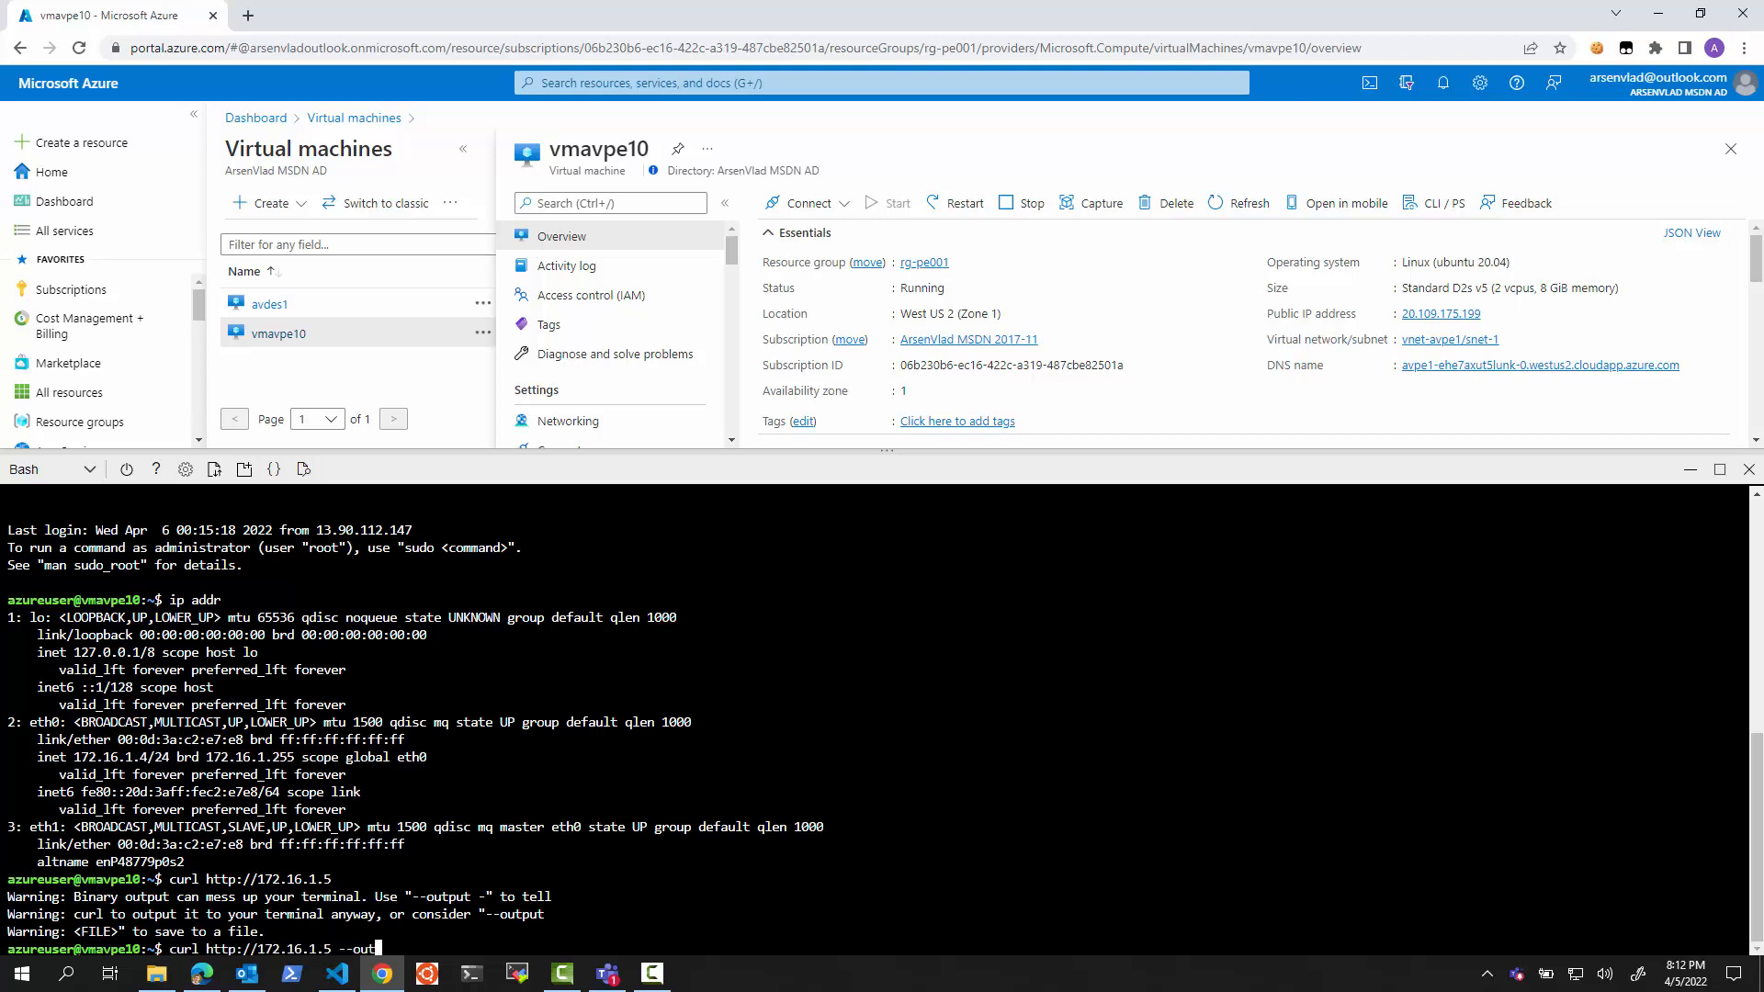
{"action": "type", "text": "put"}
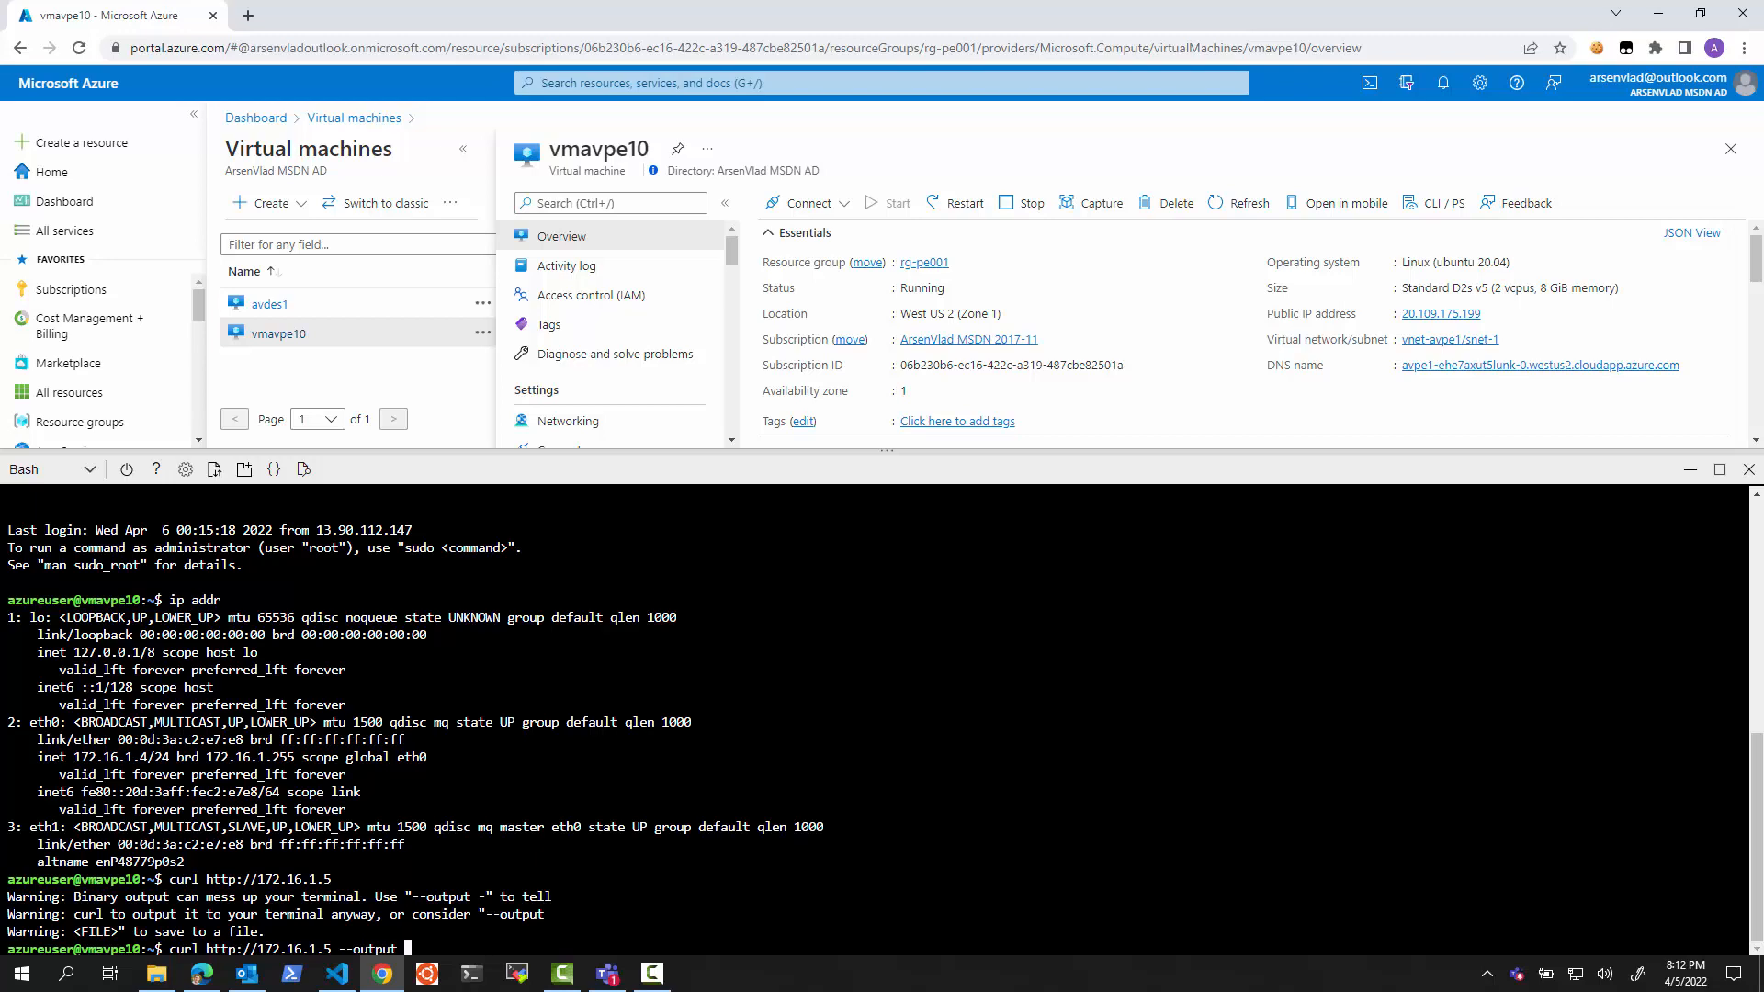
{"action": "key", "text": "Return"}
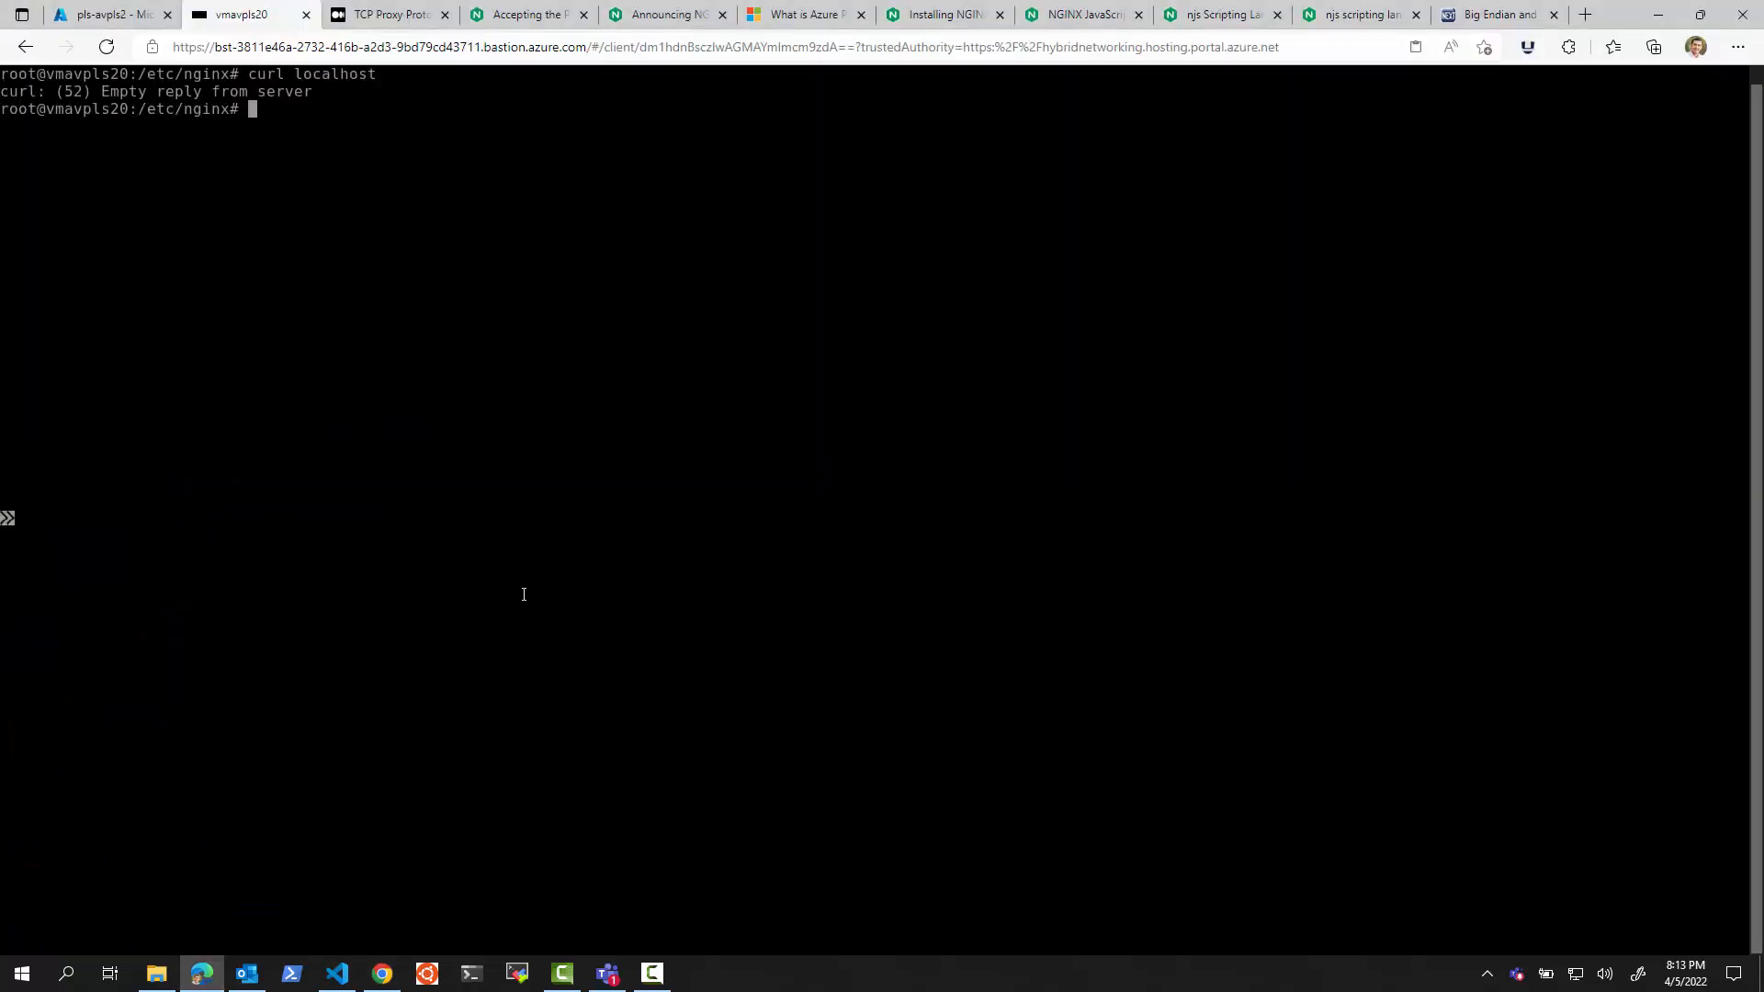
- Mark TLV type 0xEA in the AWS target groups docs and open the linked GitHub example
{"action": "left_click", "coordinate": [942, 13]}
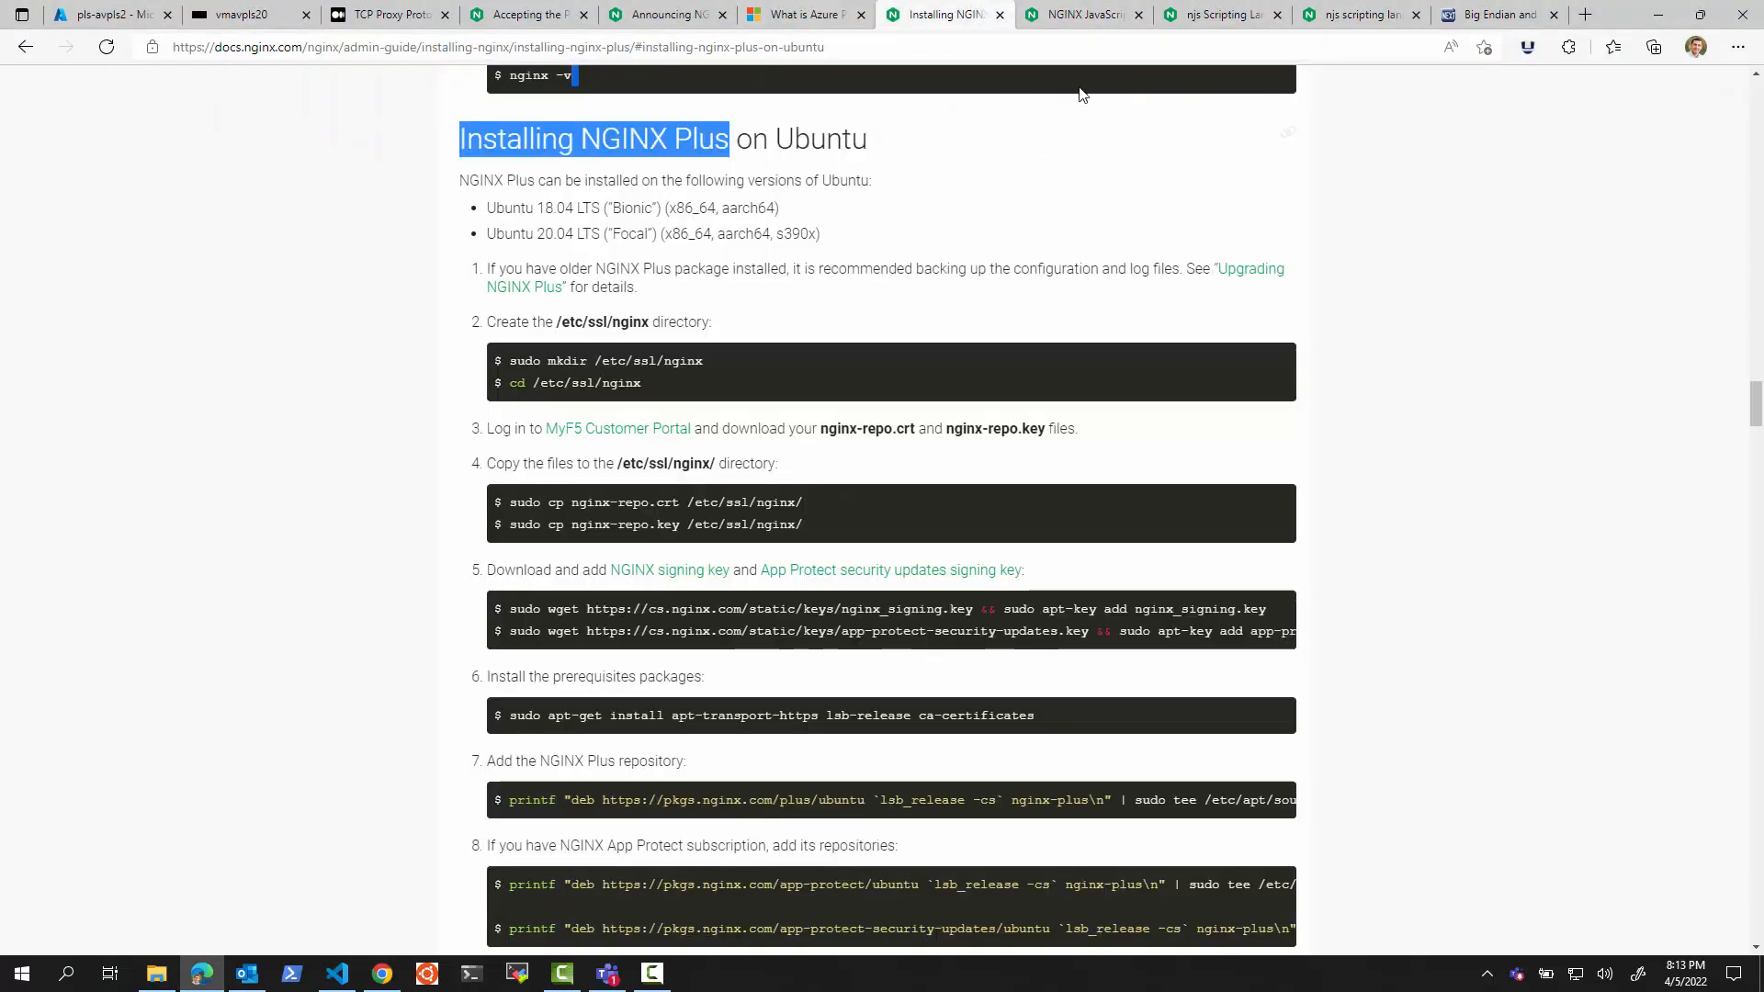
{"action": "left_click", "coordinate": [663, 15]}
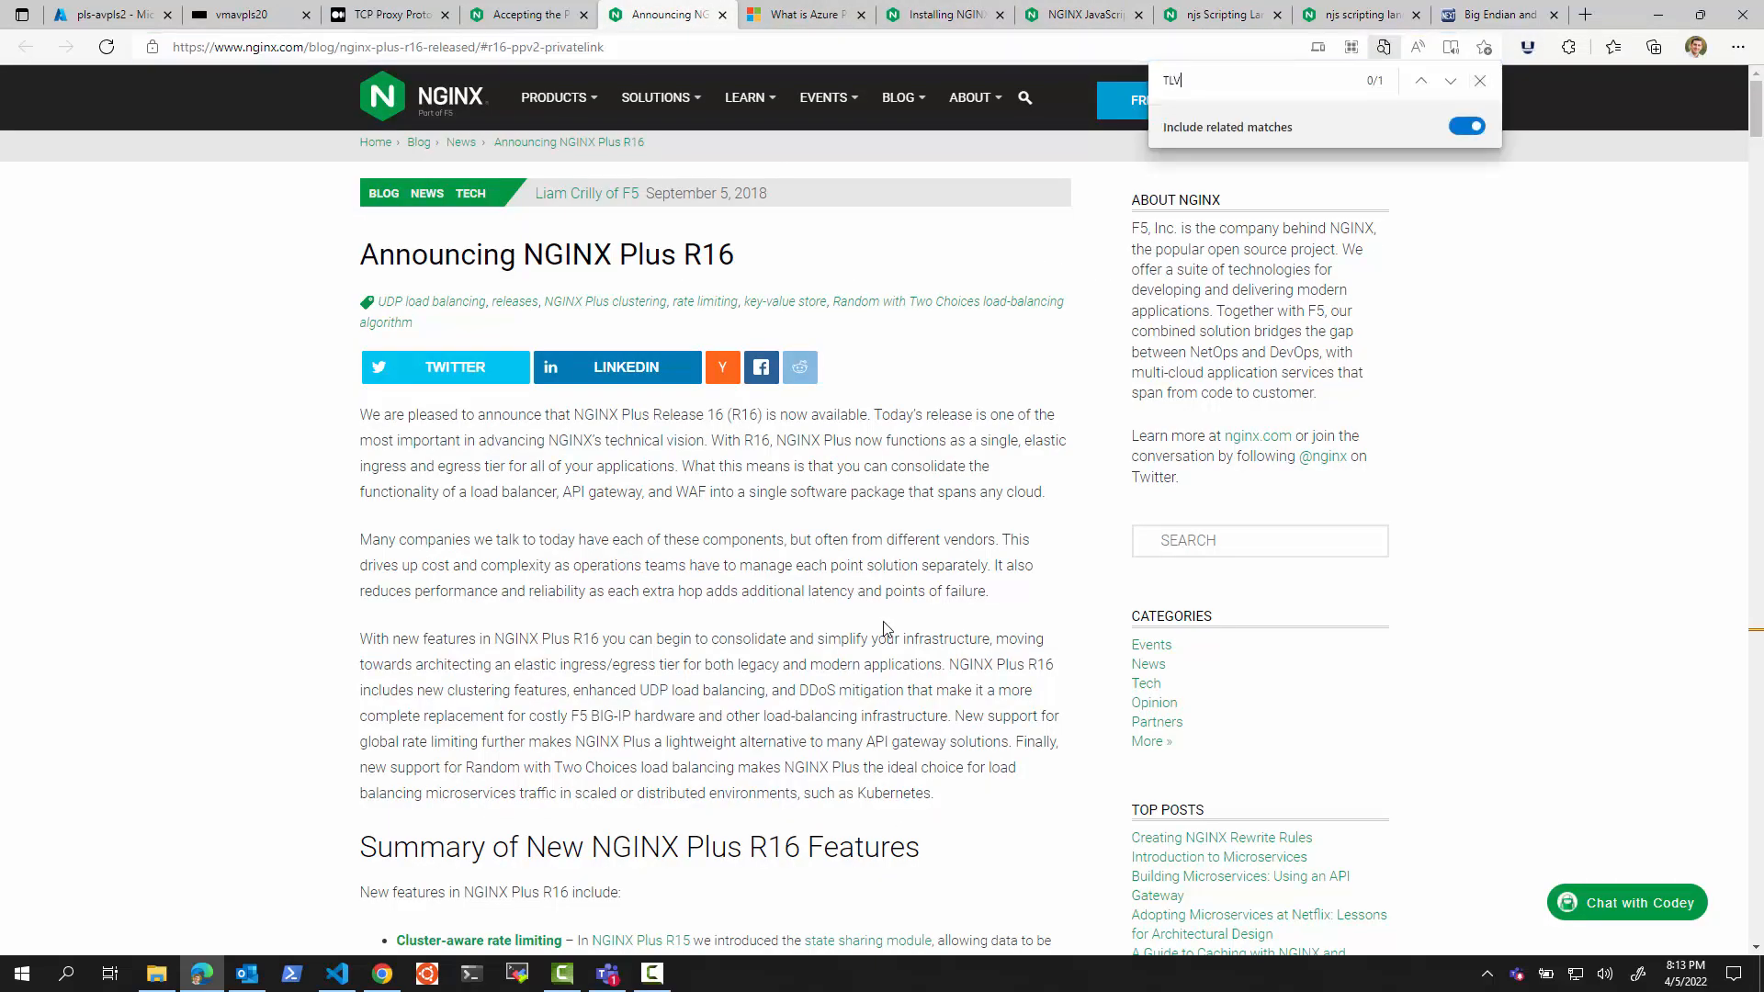
{"action": "left_click", "coordinate": [1449, 80]}
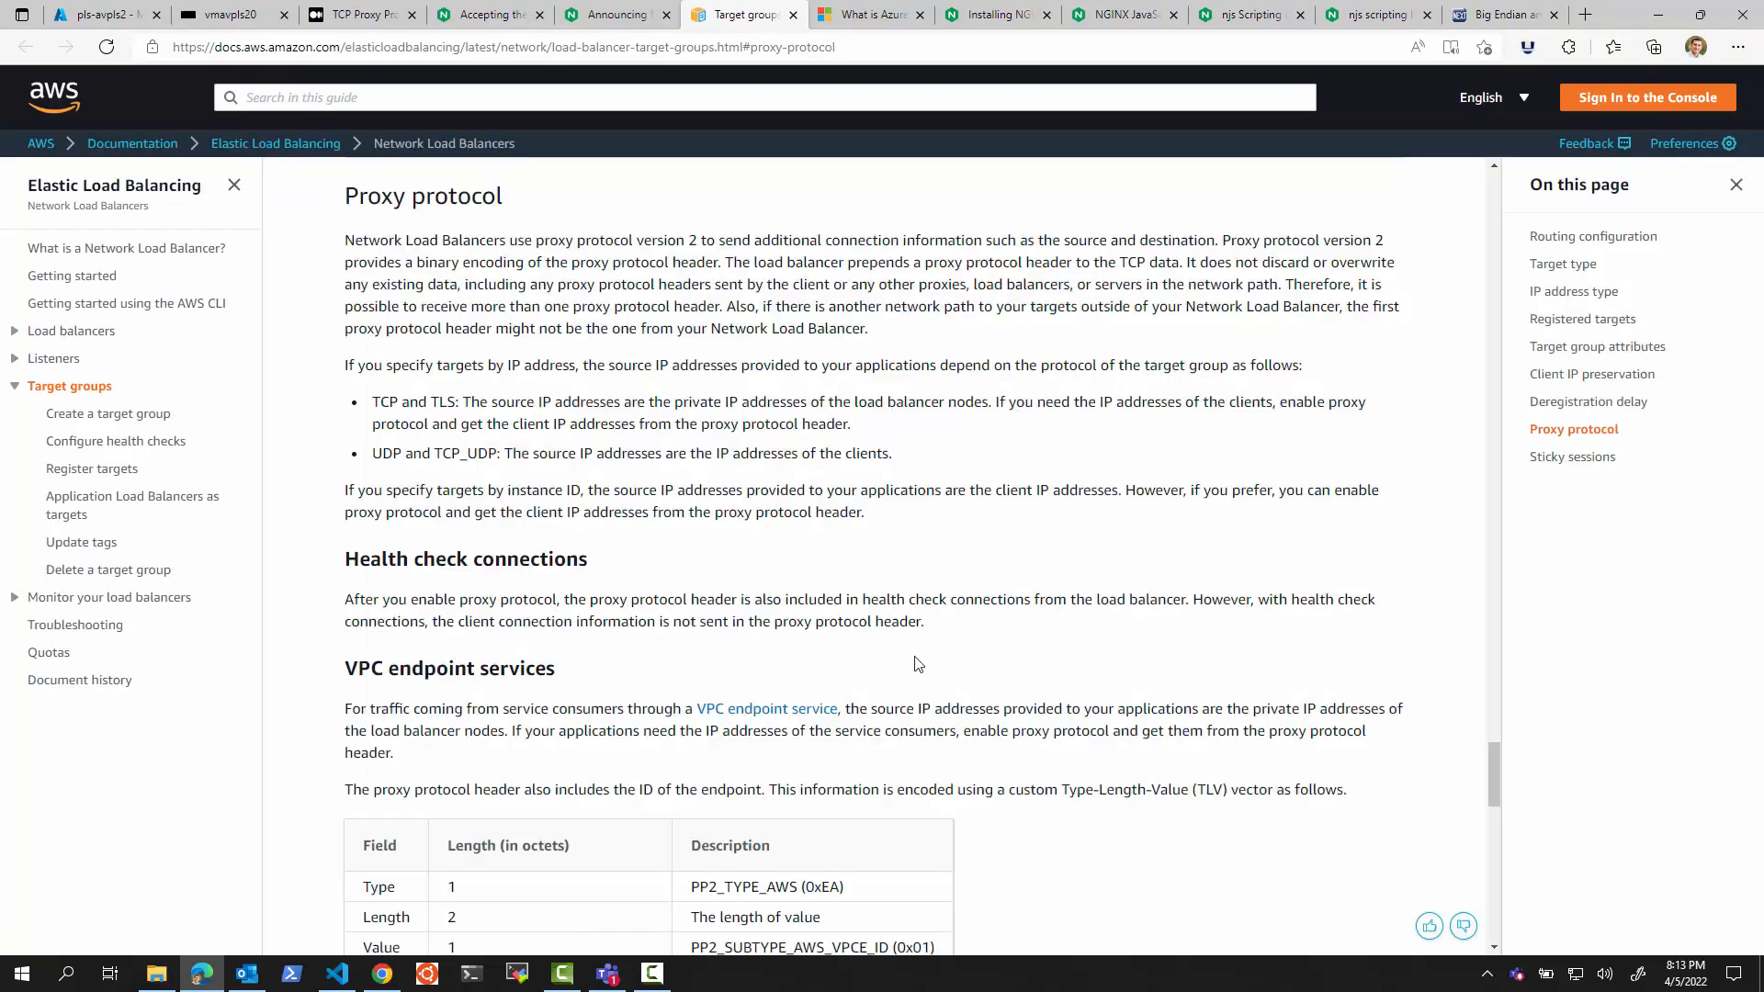
{"action": "scroll", "scroll_direction": "down", "scroll_amount": 3}
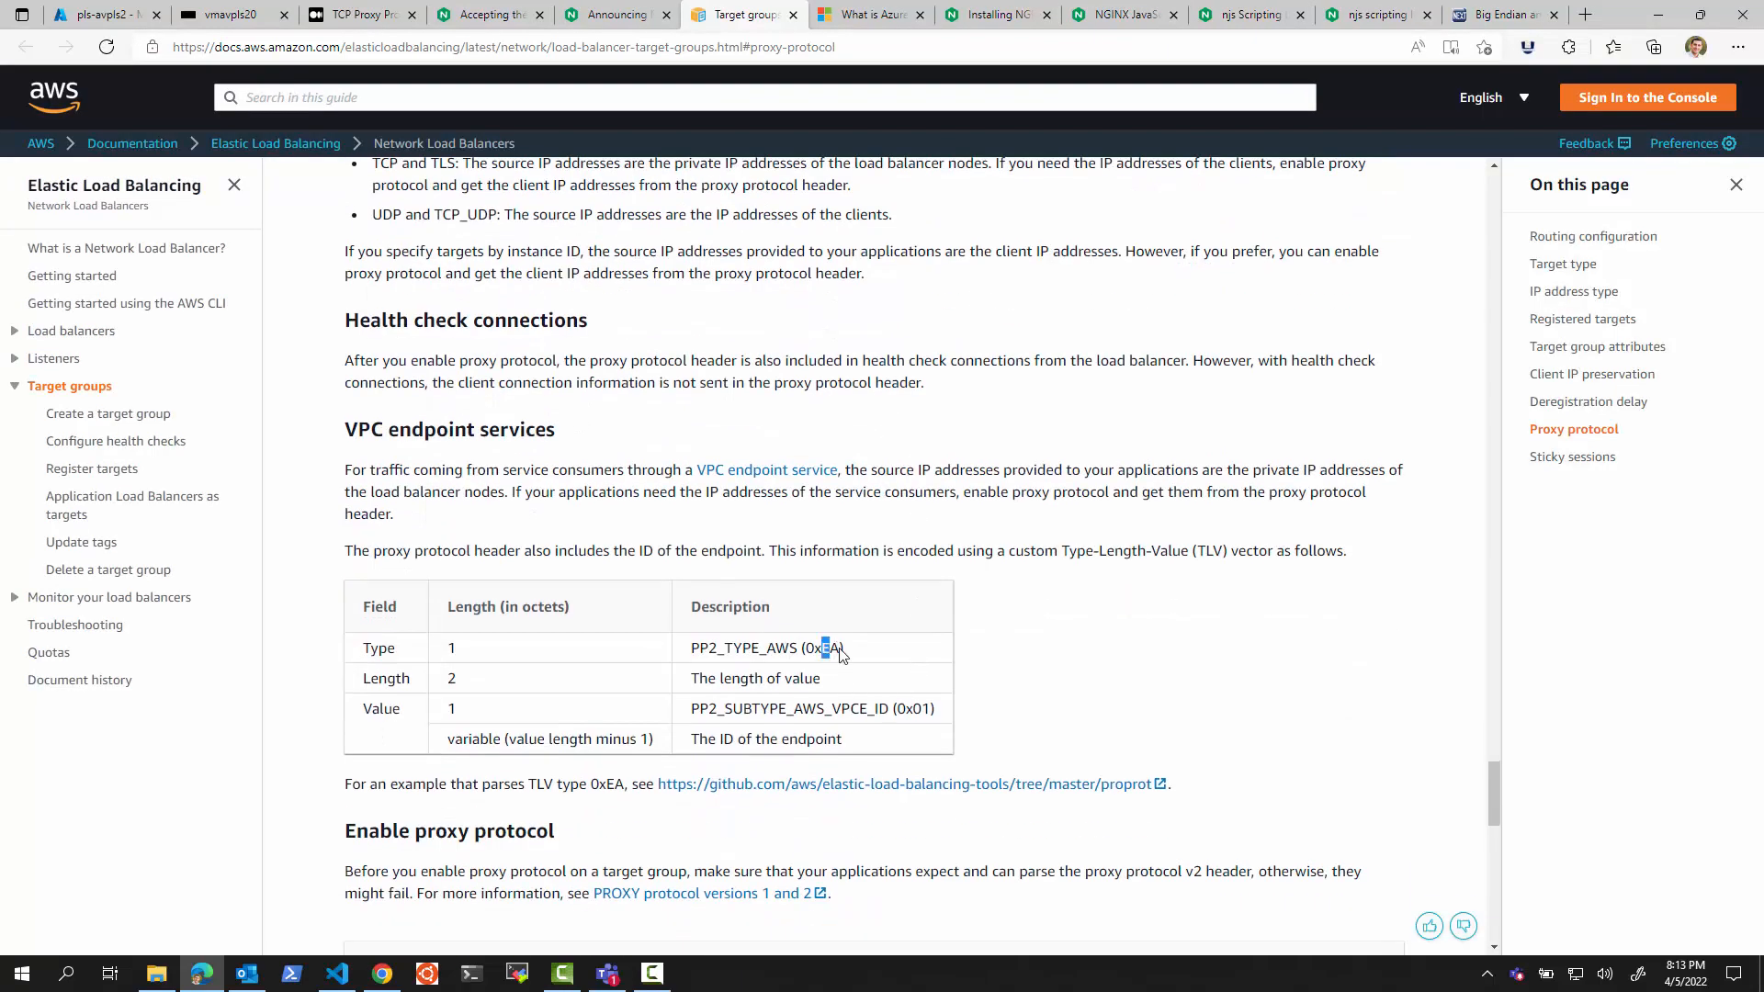
{"action": "double_click", "coordinate": [790, 677]}
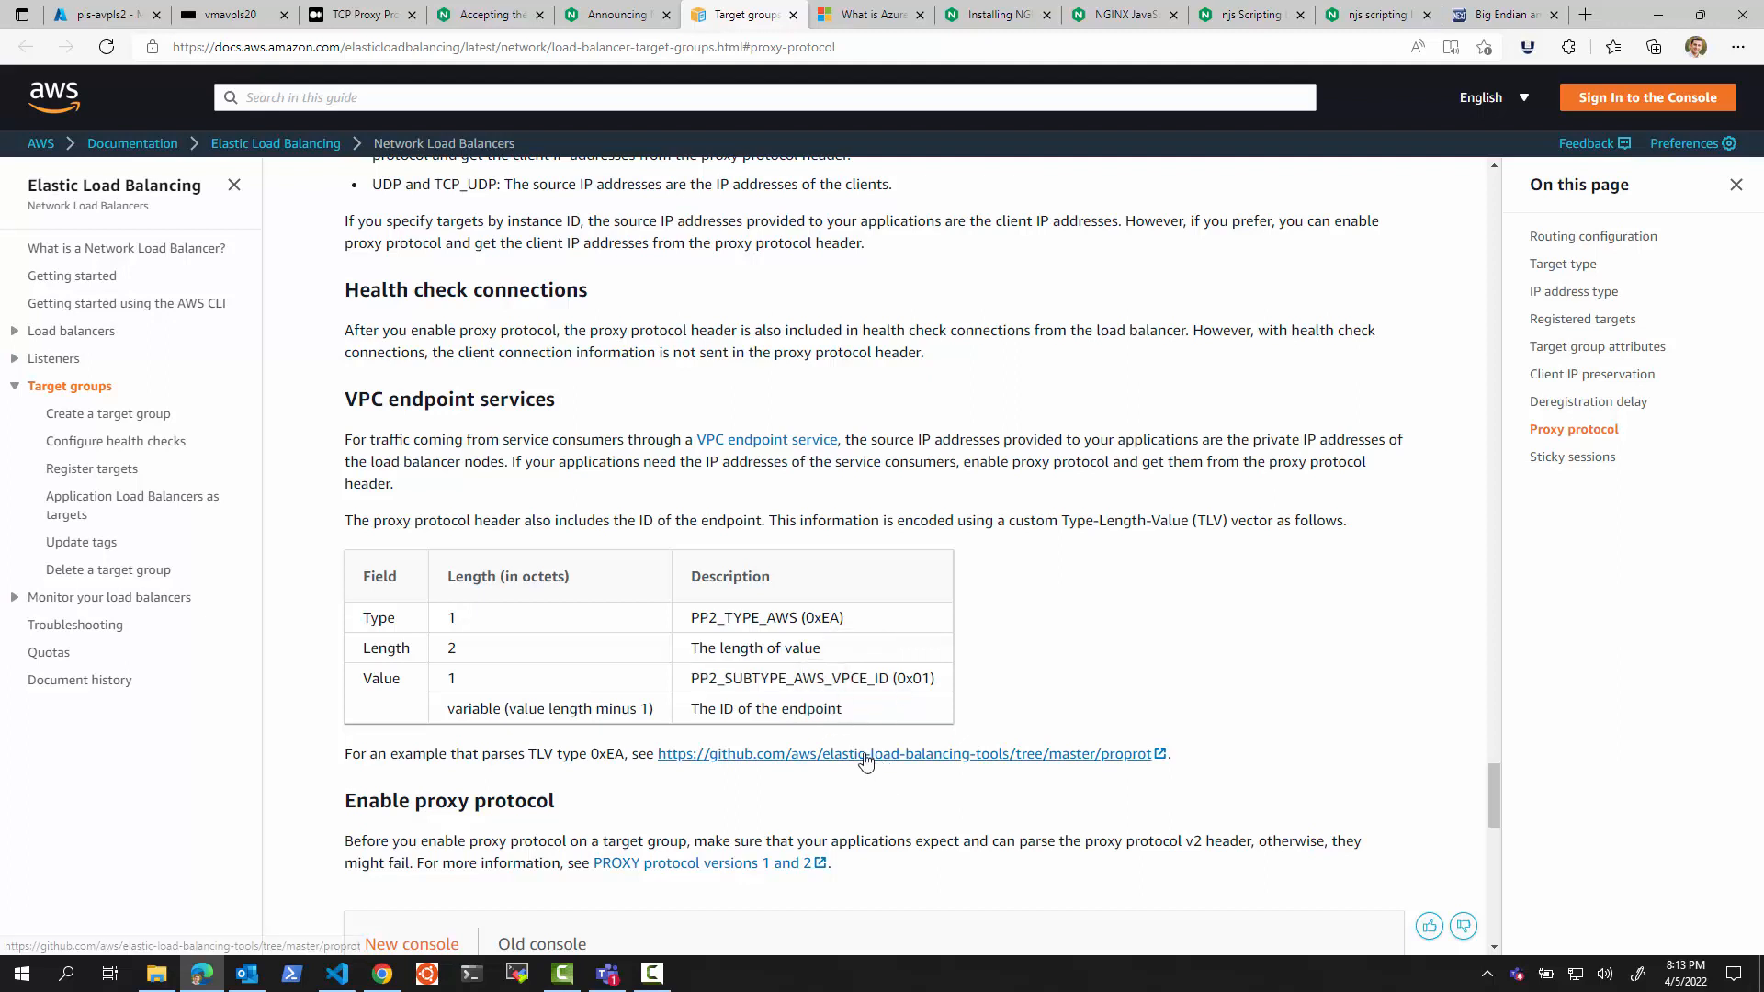
{"action": "left_click", "coordinate": [911, 754]}
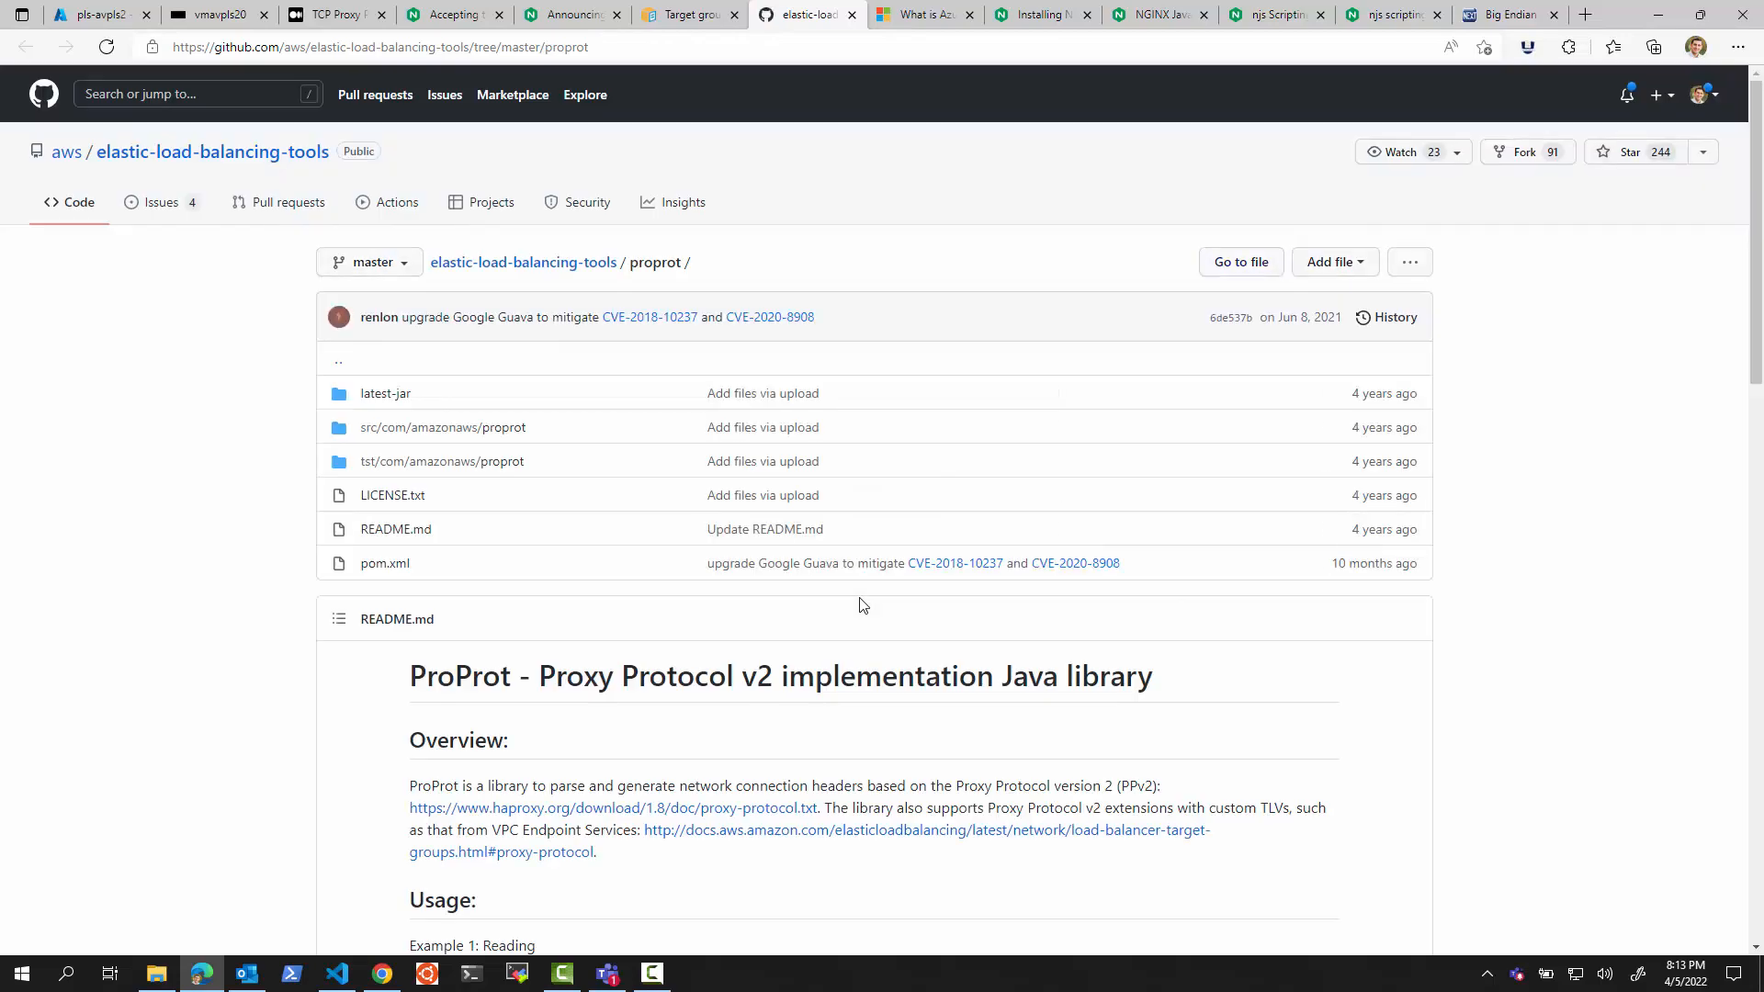
- Open Compatibility_AwsNetworkLoadBalancerTest from the GitHub ProProt README
{"action": "scroll", "scroll_direction": "down", "scroll_amount": 3}
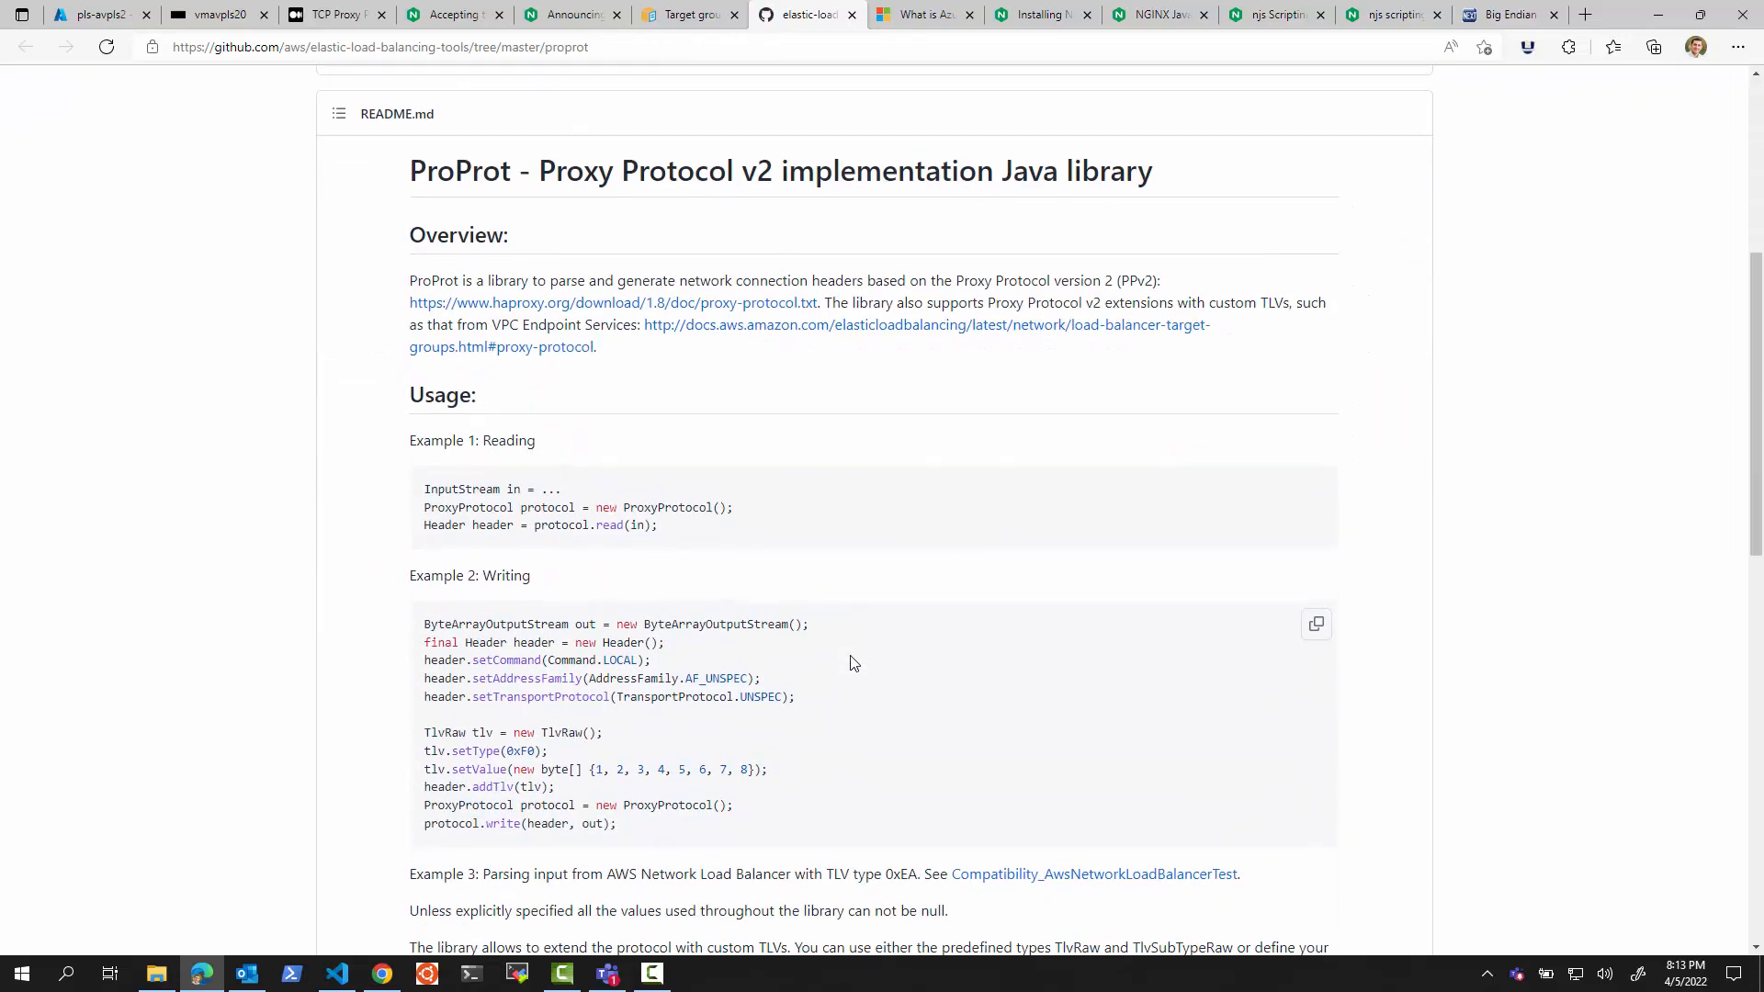
{"action": "scroll", "scroll_direction": "up", "scroll_amount": 3}
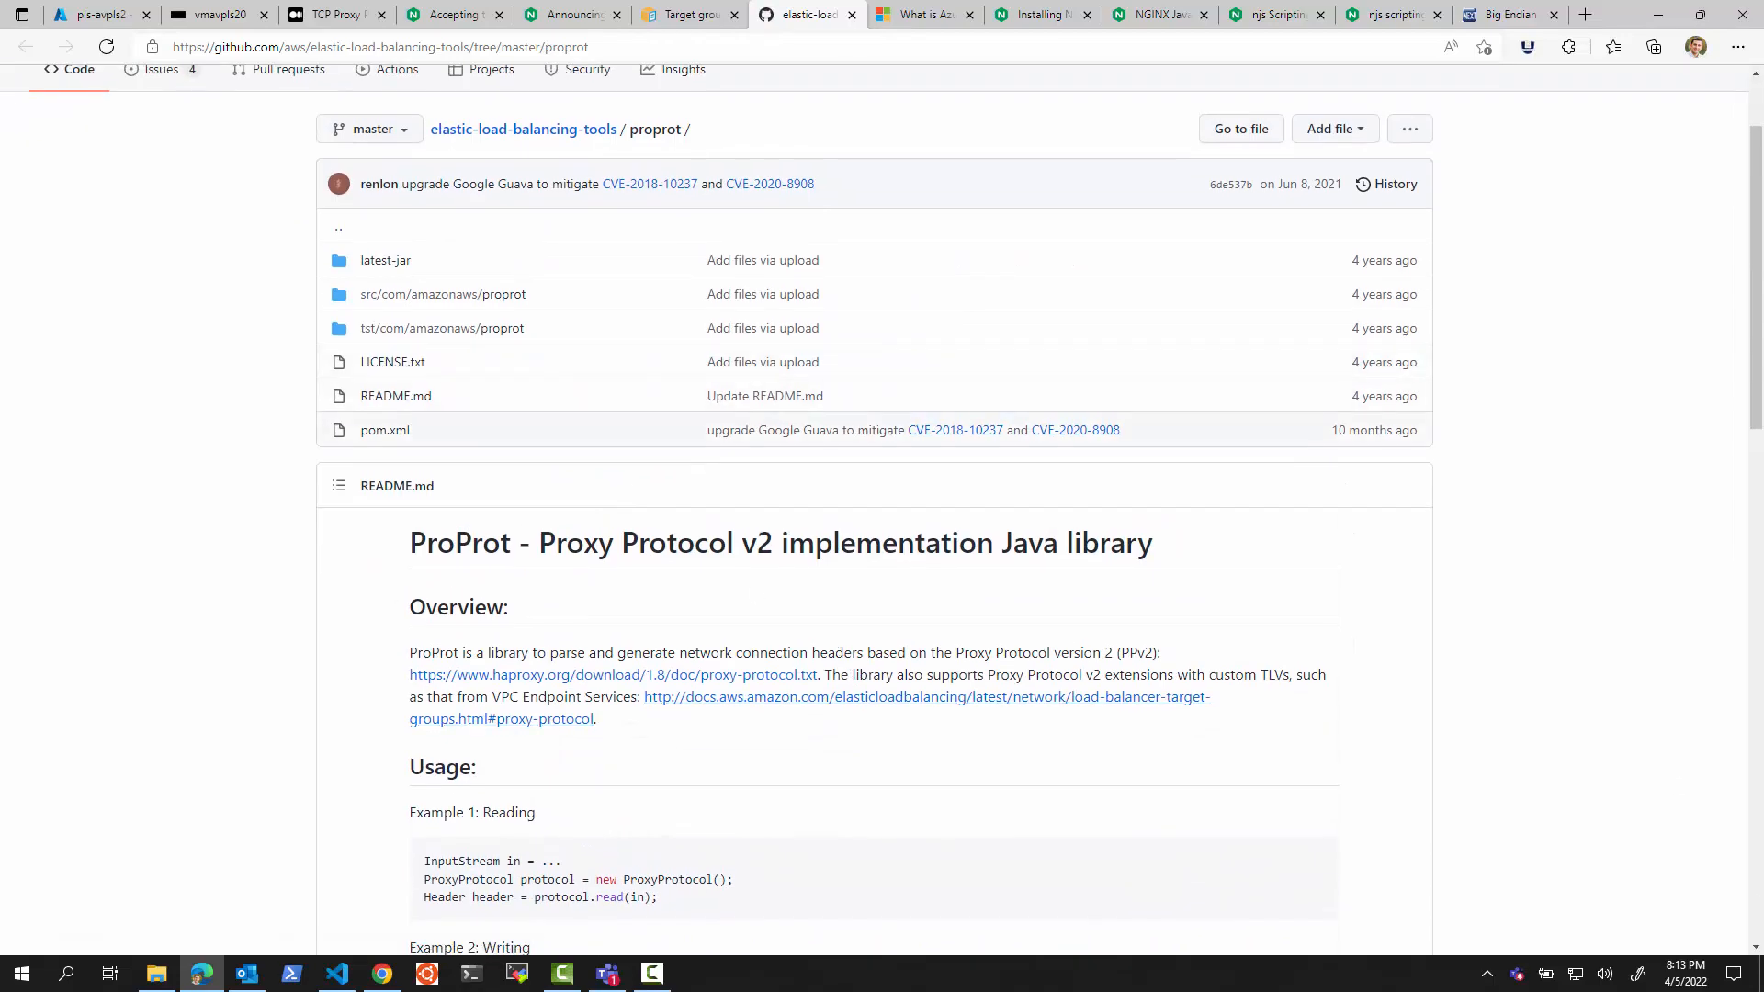
{"action": "scroll", "scroll_direction": "down", "scroll_amount": 3}
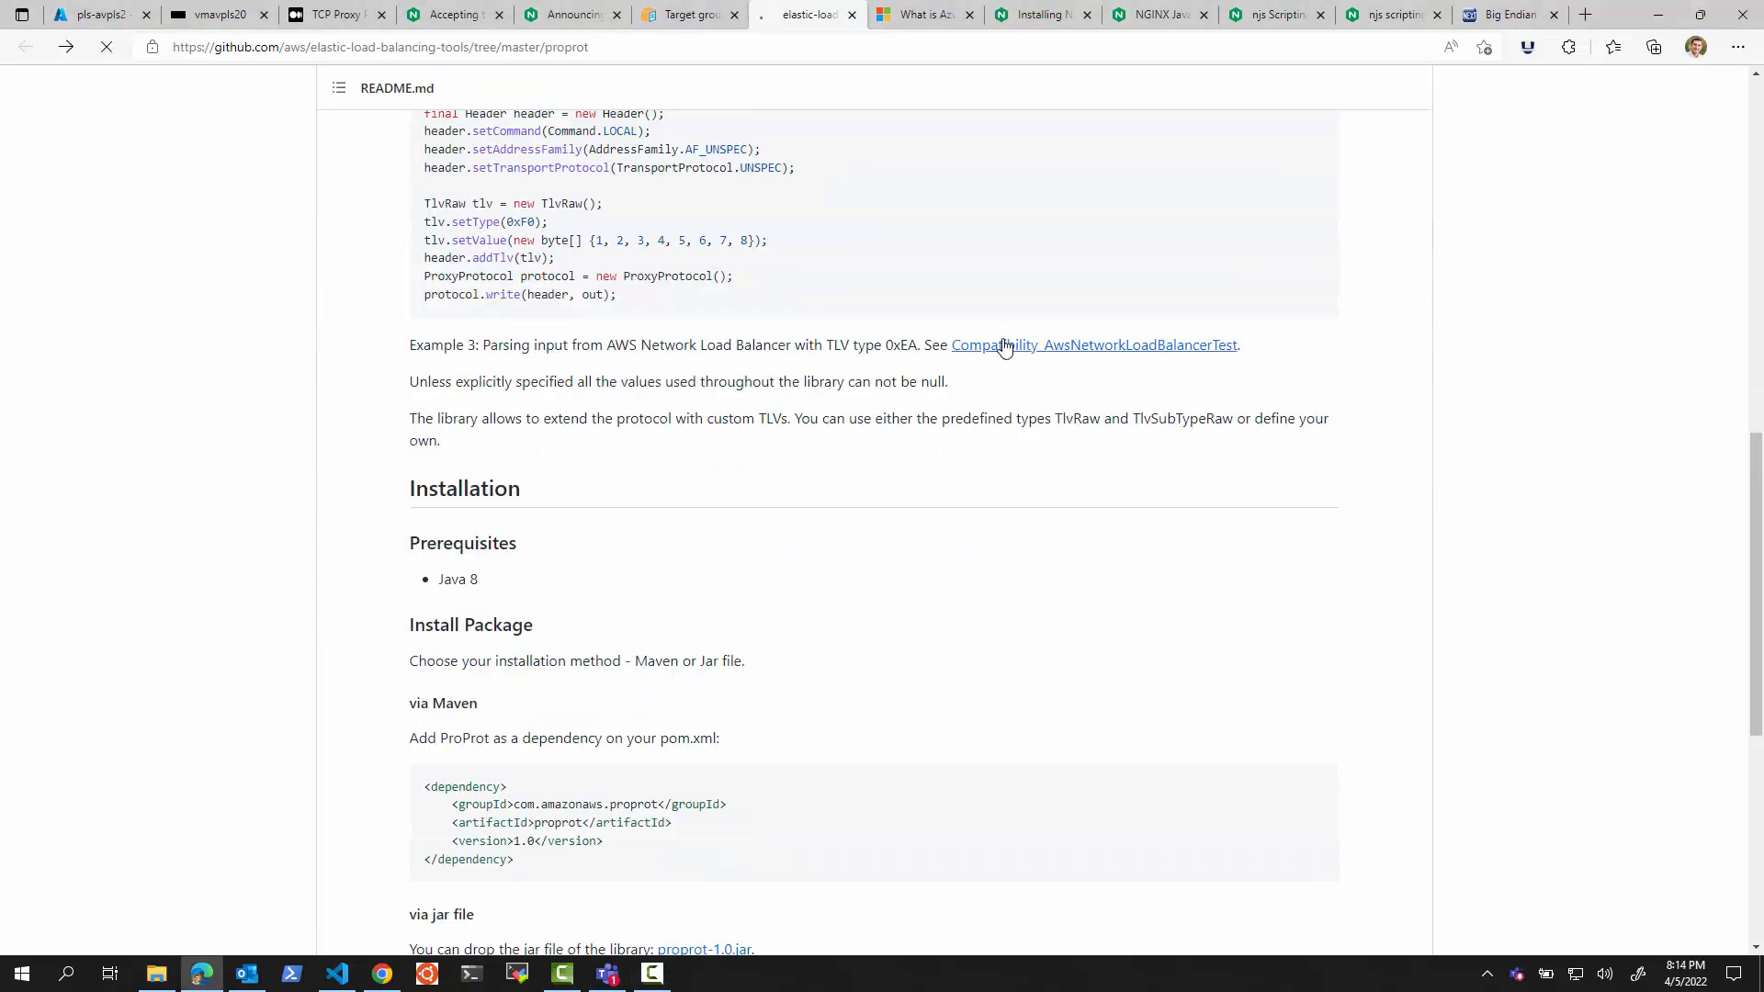
{"action": "left_click", "coordinate": [1093, 344]}
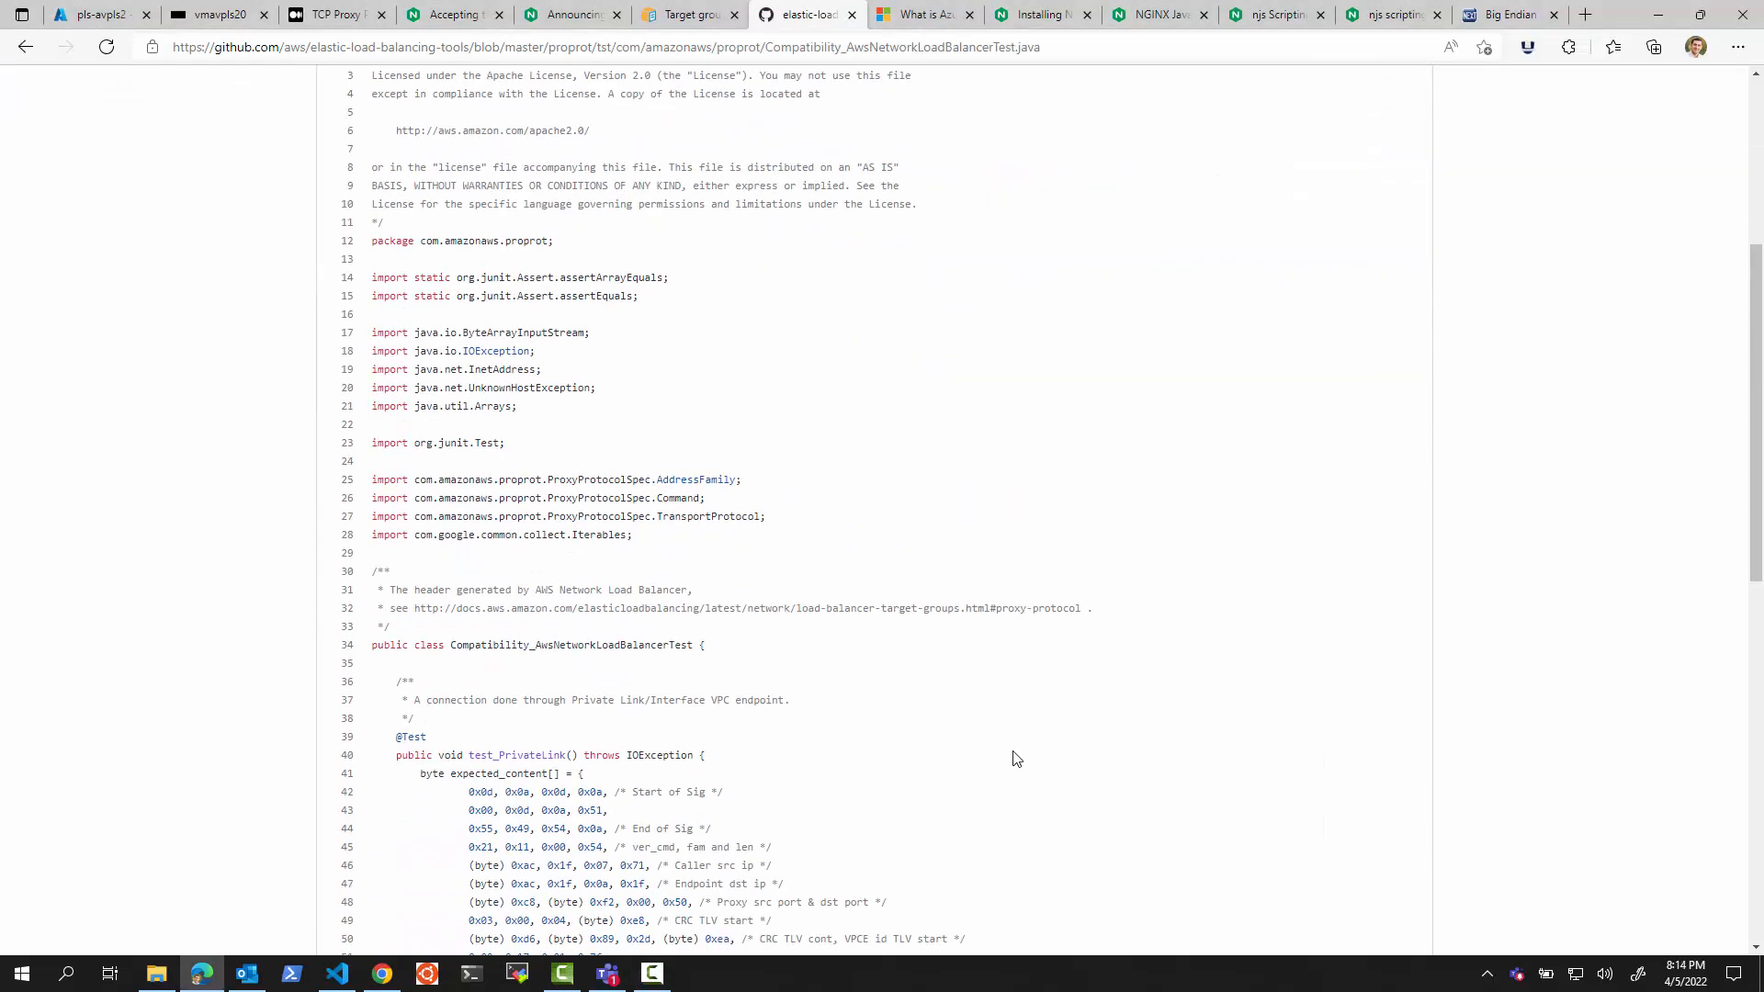
- Highlight the VPCE ID bytes and expected vpce string, then return to the AWS docs
{"action": "scroll", "scroll_direction": "down", "scroll_amount": 3}
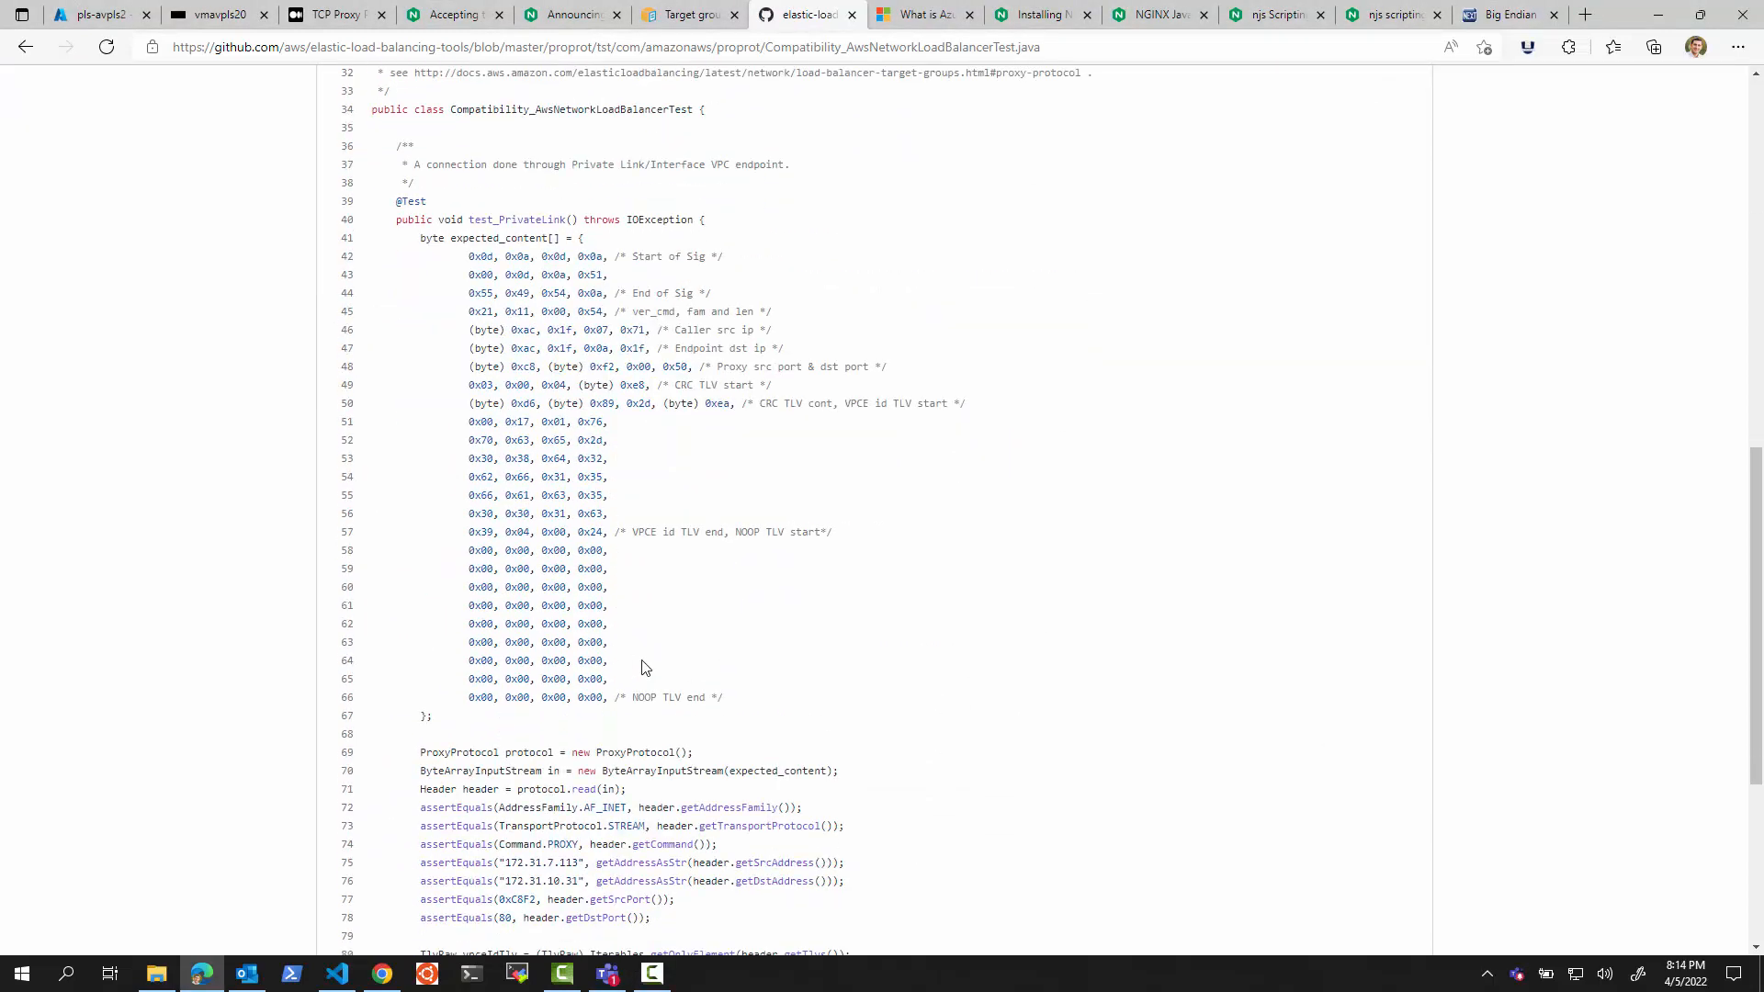
{"action": "mouse_move", "coordinate": [657, 565]}
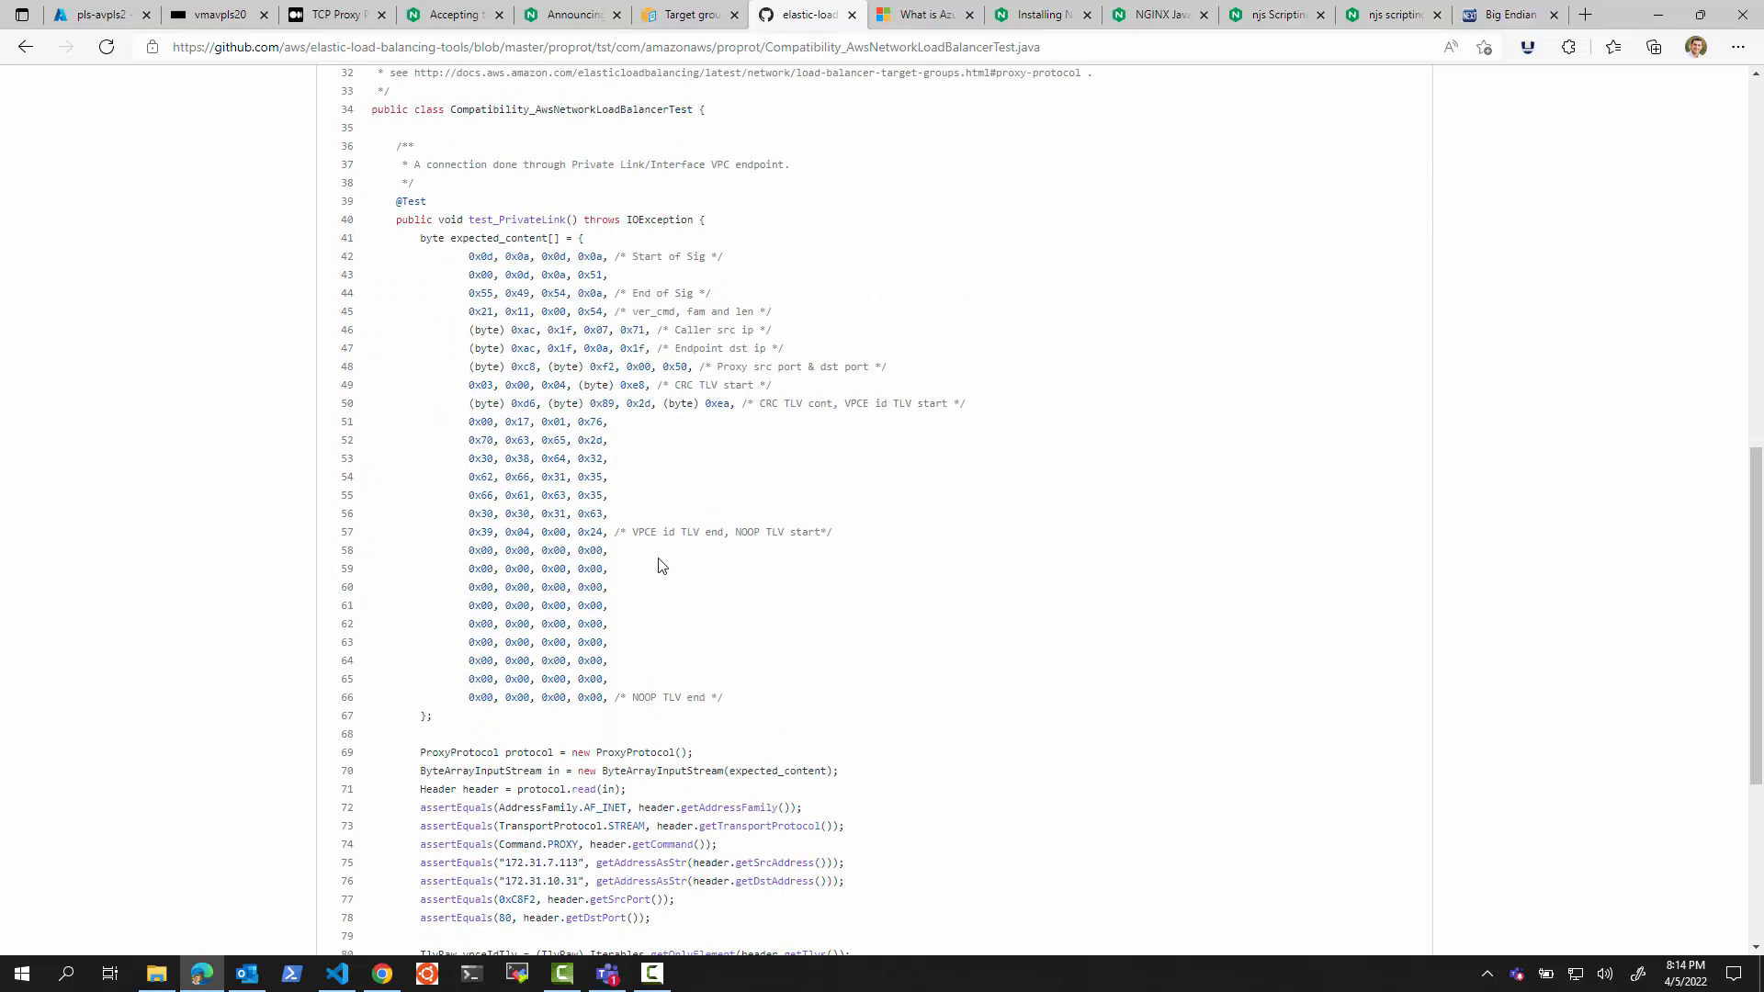
{"action": "mouse_move", "coordinate": [601, 490]}
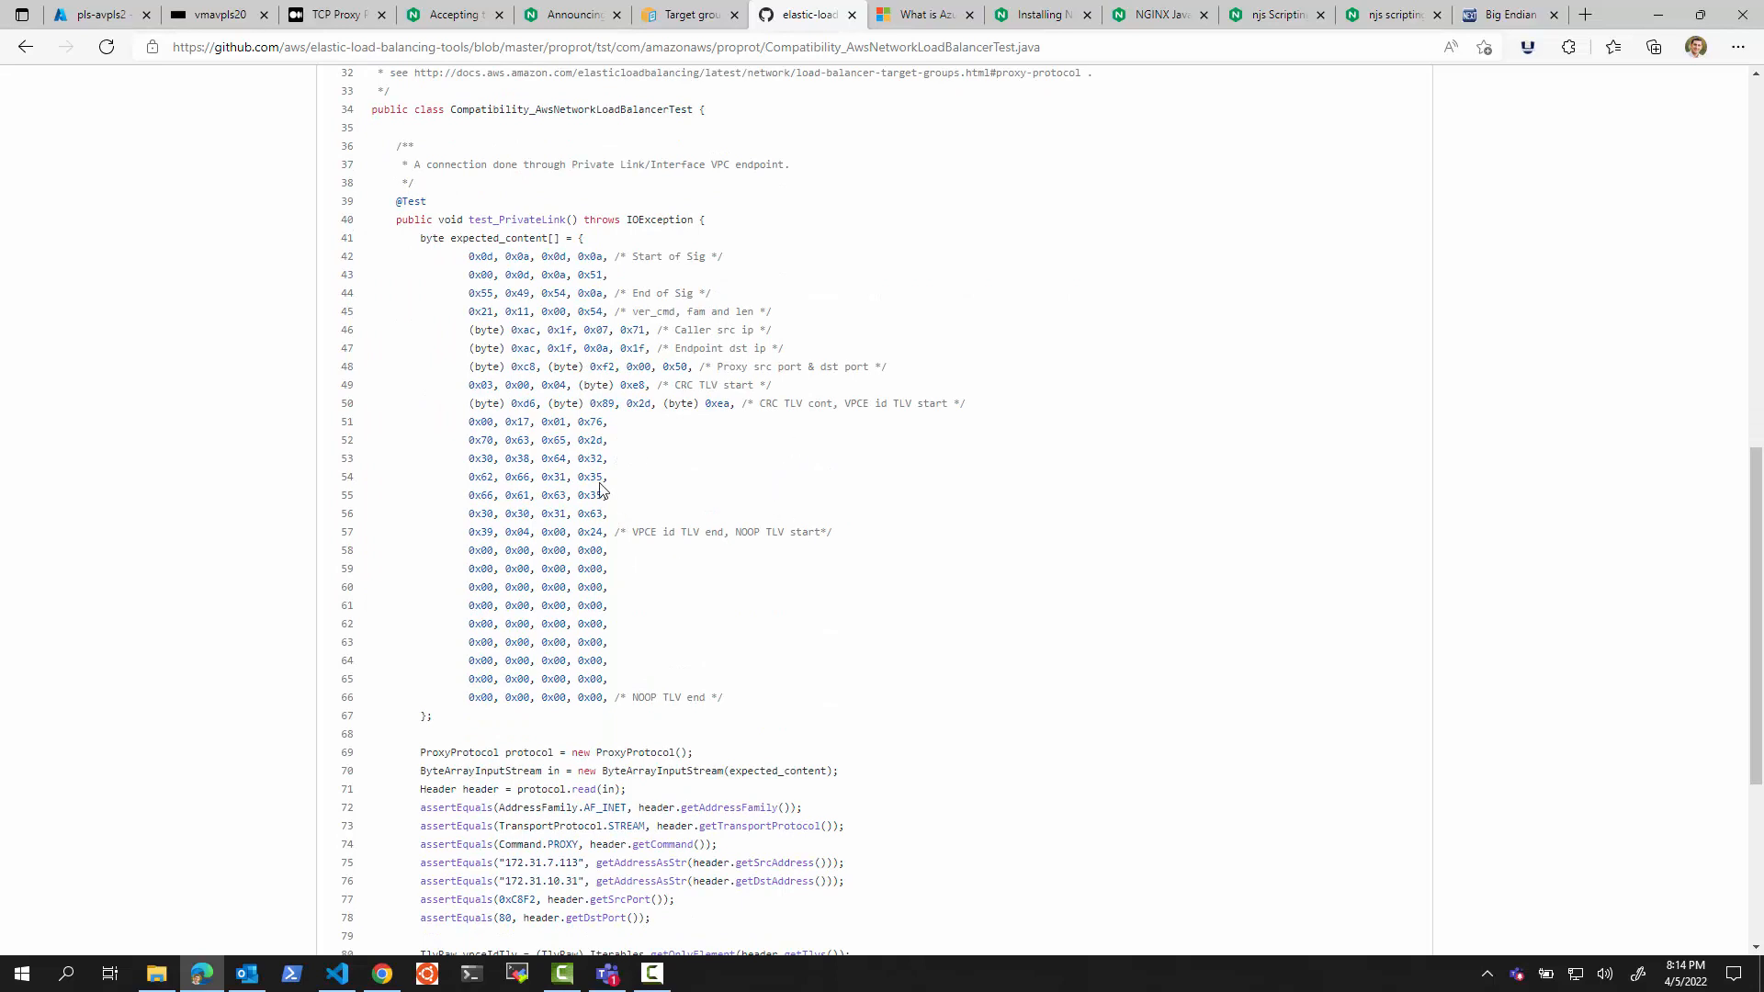
{"action": "double_click", "coordinate": [717, 402]}
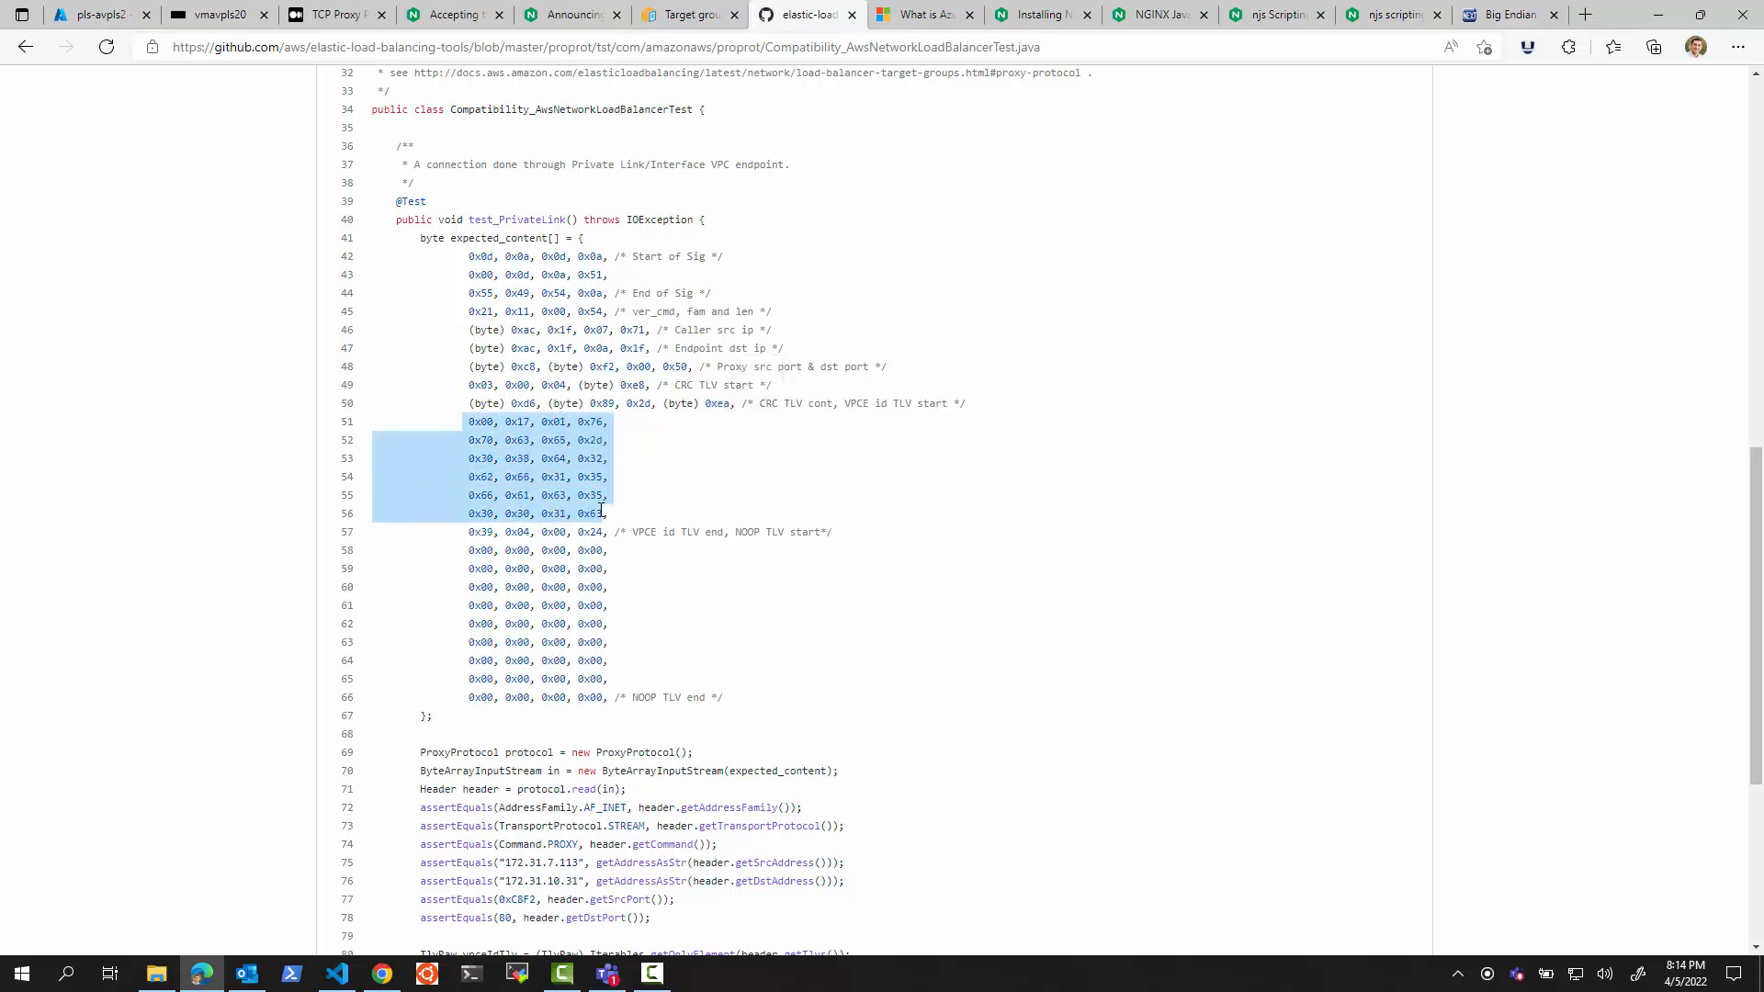
{"action": "scroll", "scroll_direction": "down", "scroll_amount": 3}
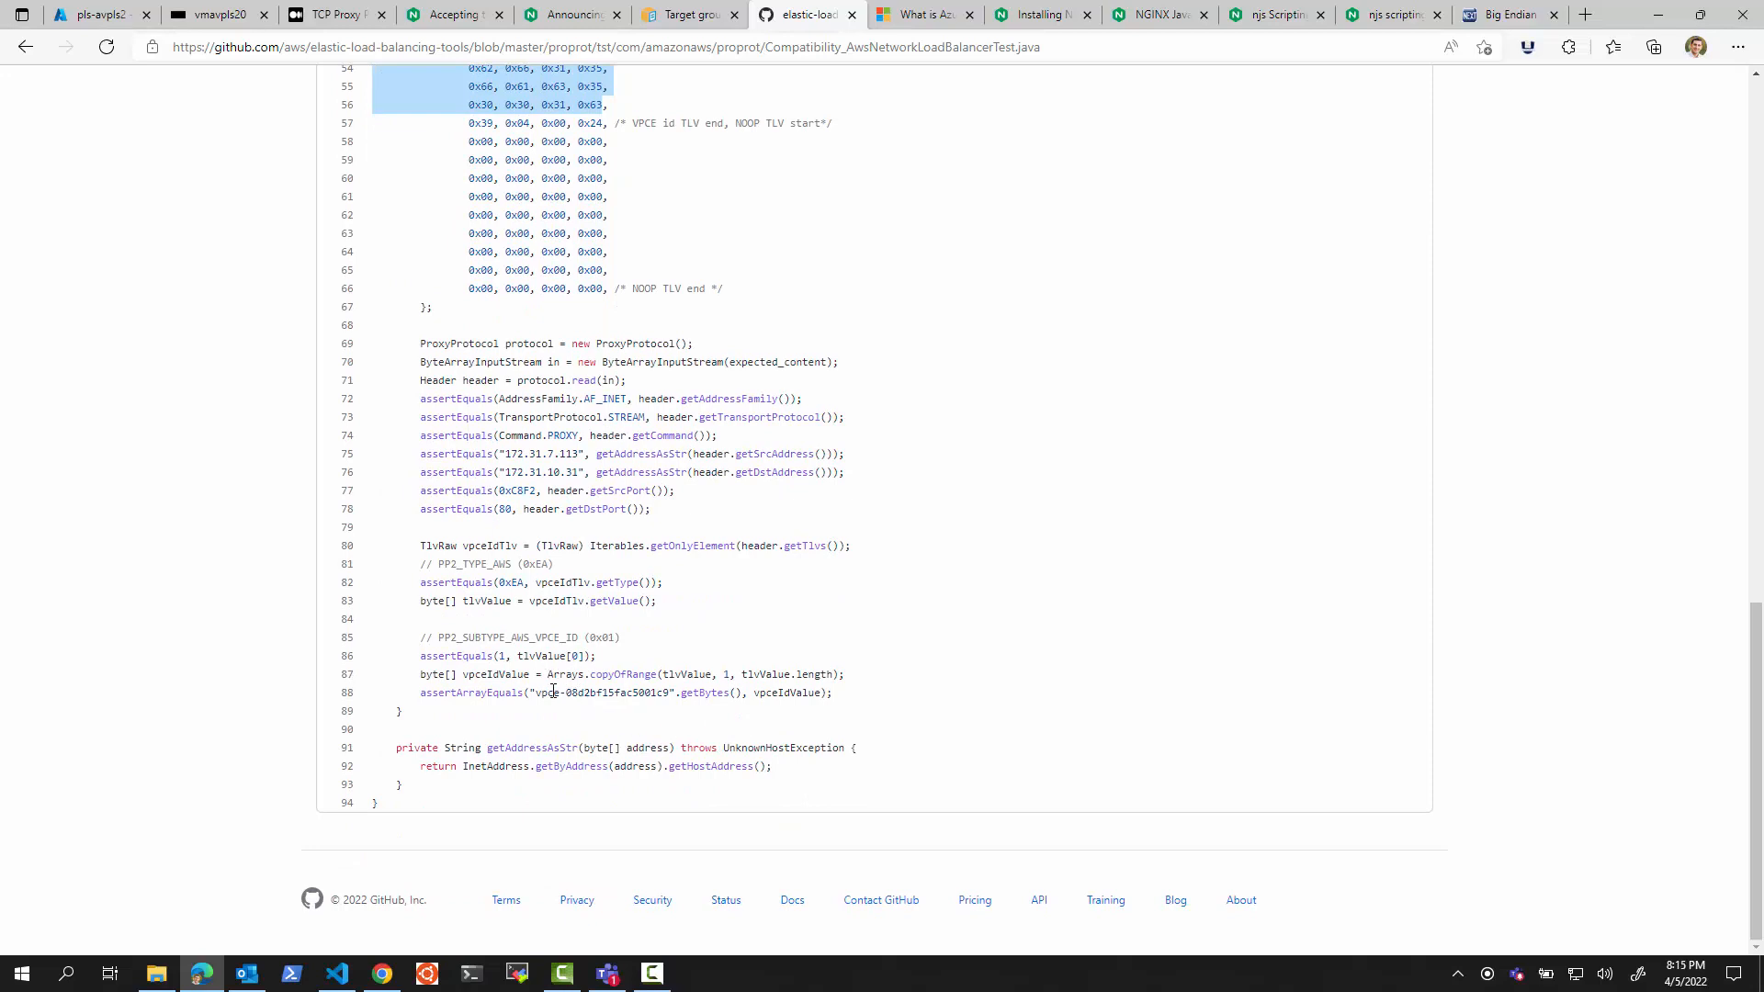
{"action": "double_click", "coordinate": [601, 691]}
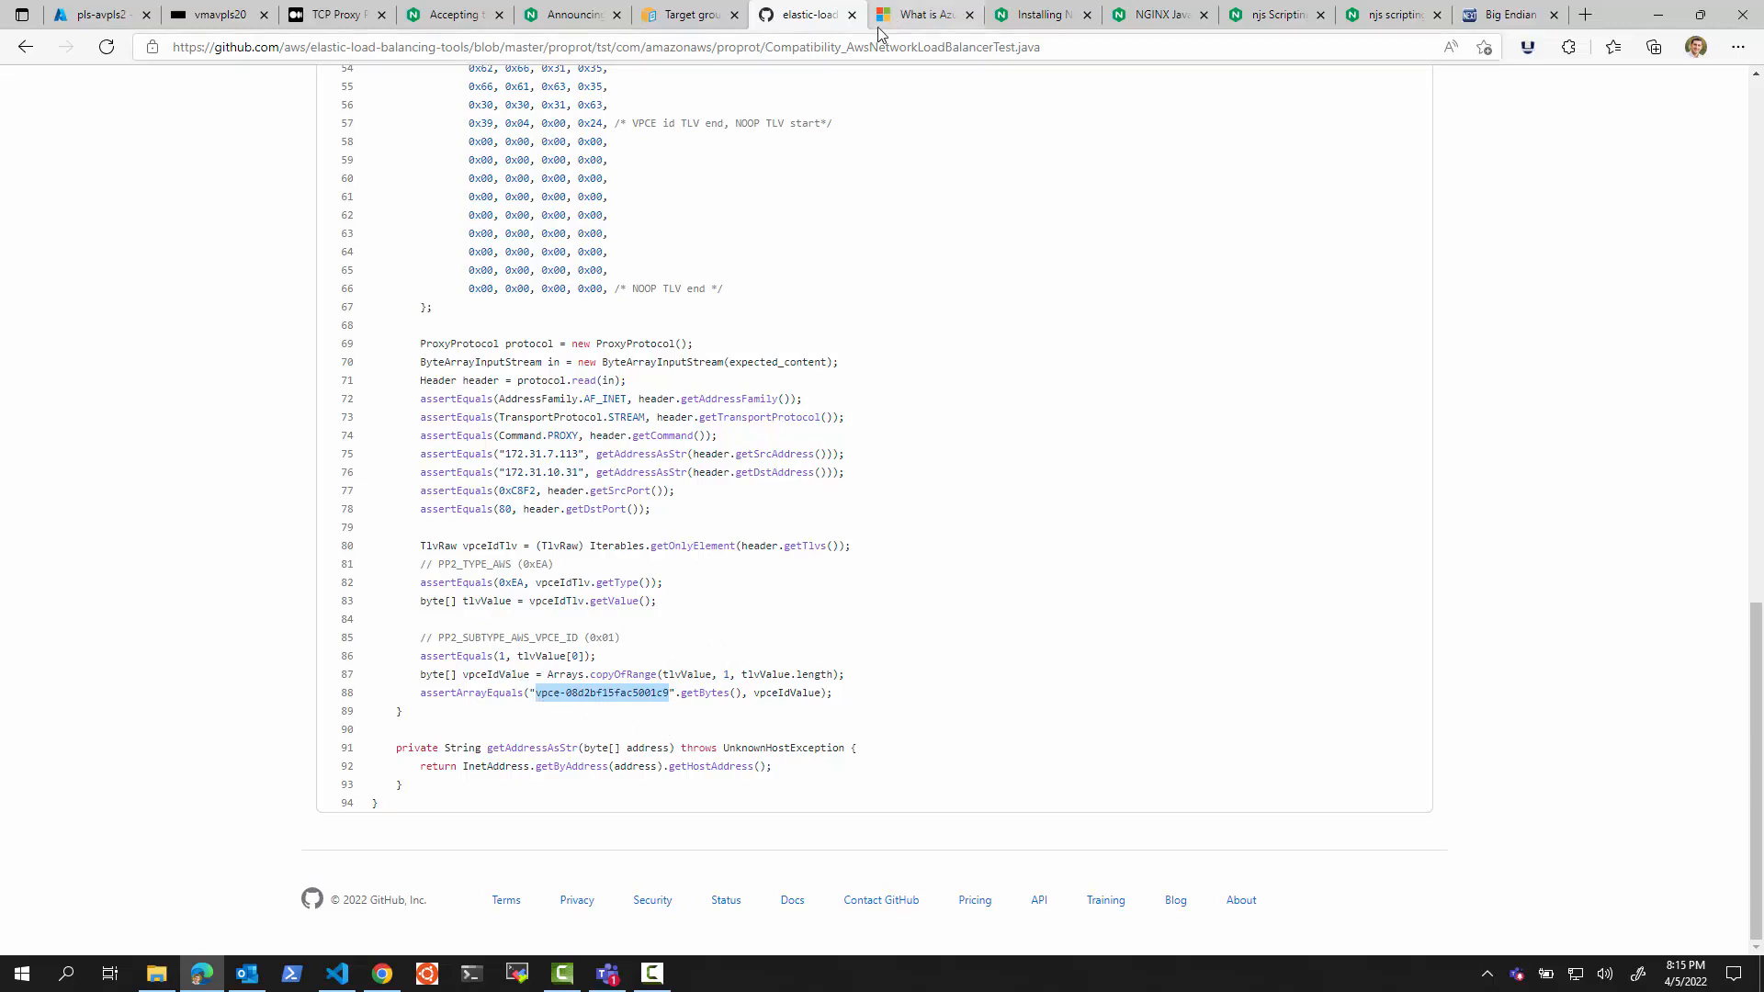
{"action": "left_click", "coordinate": [687, 14]}
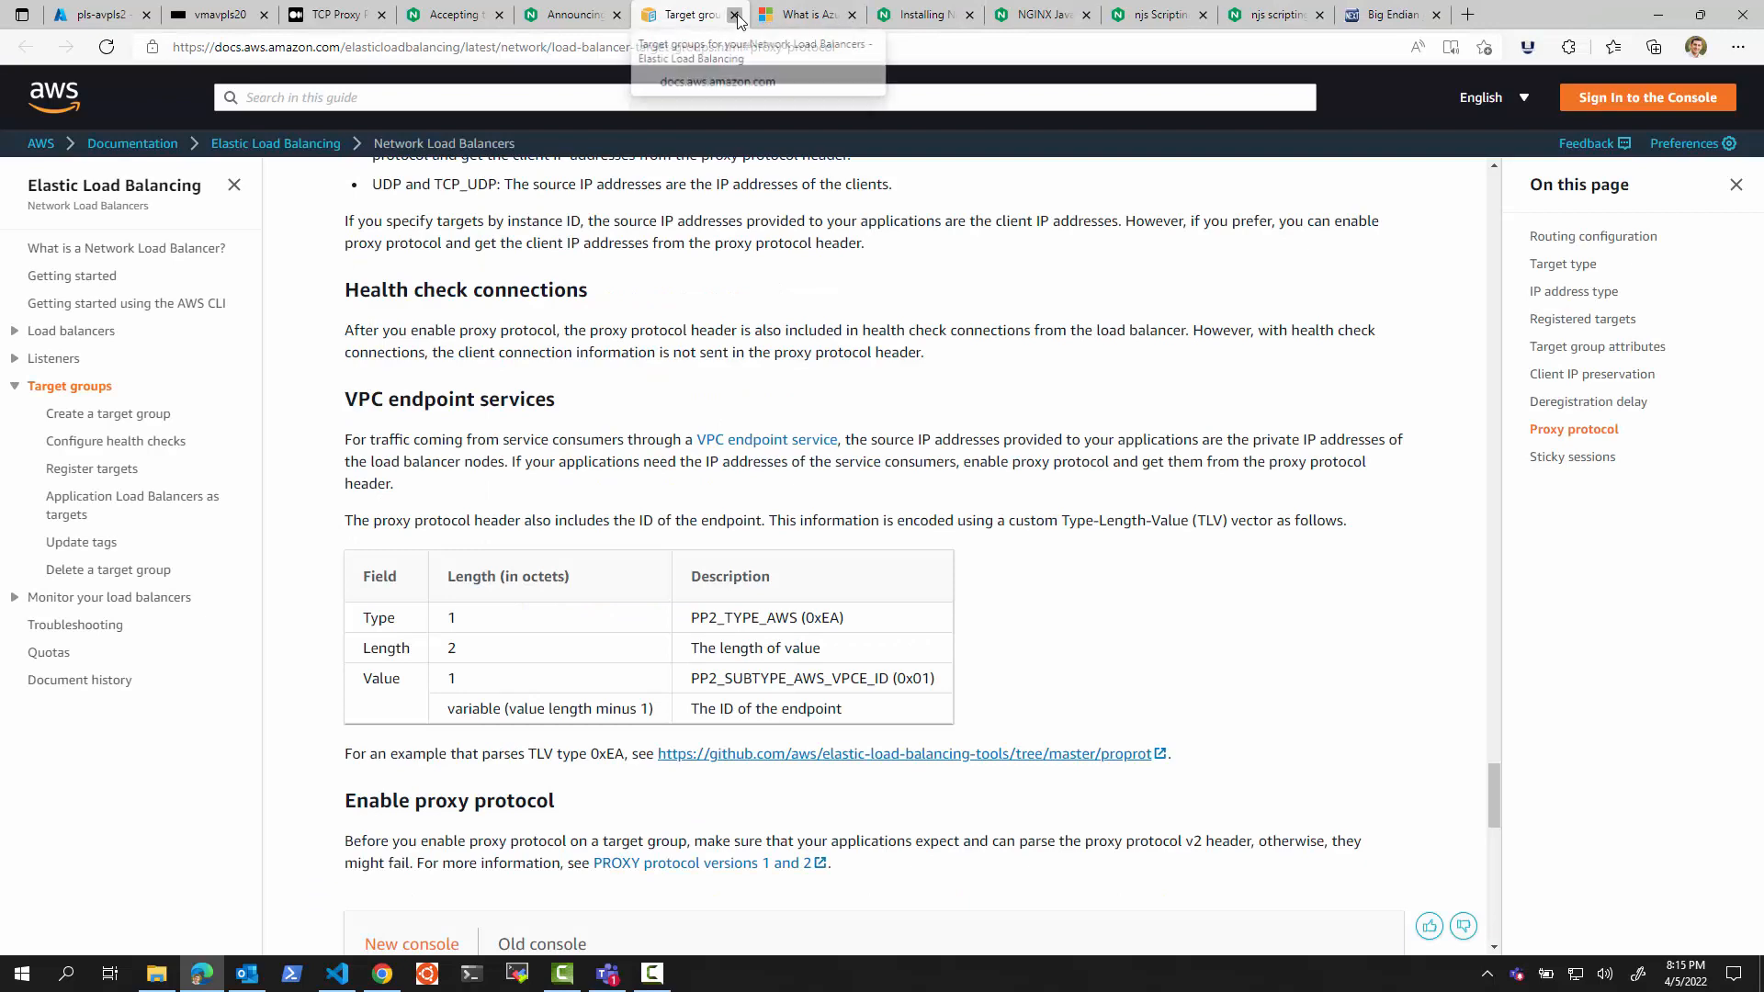
- Highlight 'little endian' in the Azure LINKID TLV table, then go back to vmavpls20's terminal
{"action": "left_click", "coordinate": [737, 15]}
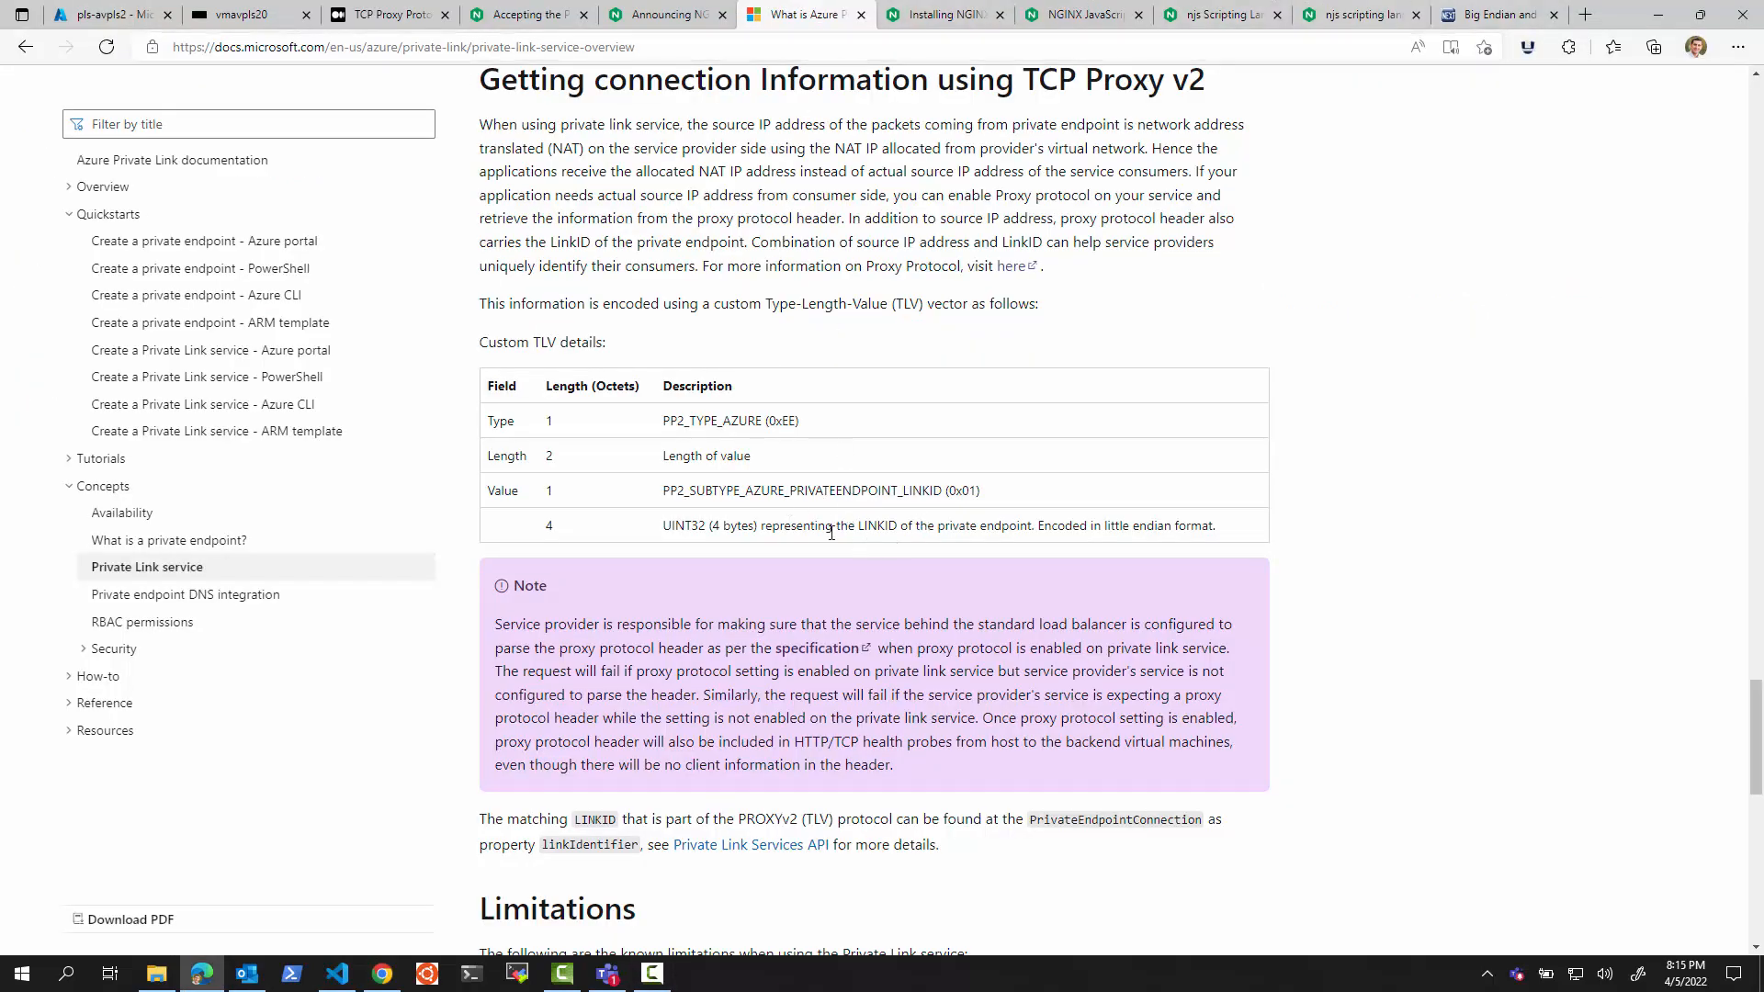
{"action": "double_click", "coordinate": [682, 526]}
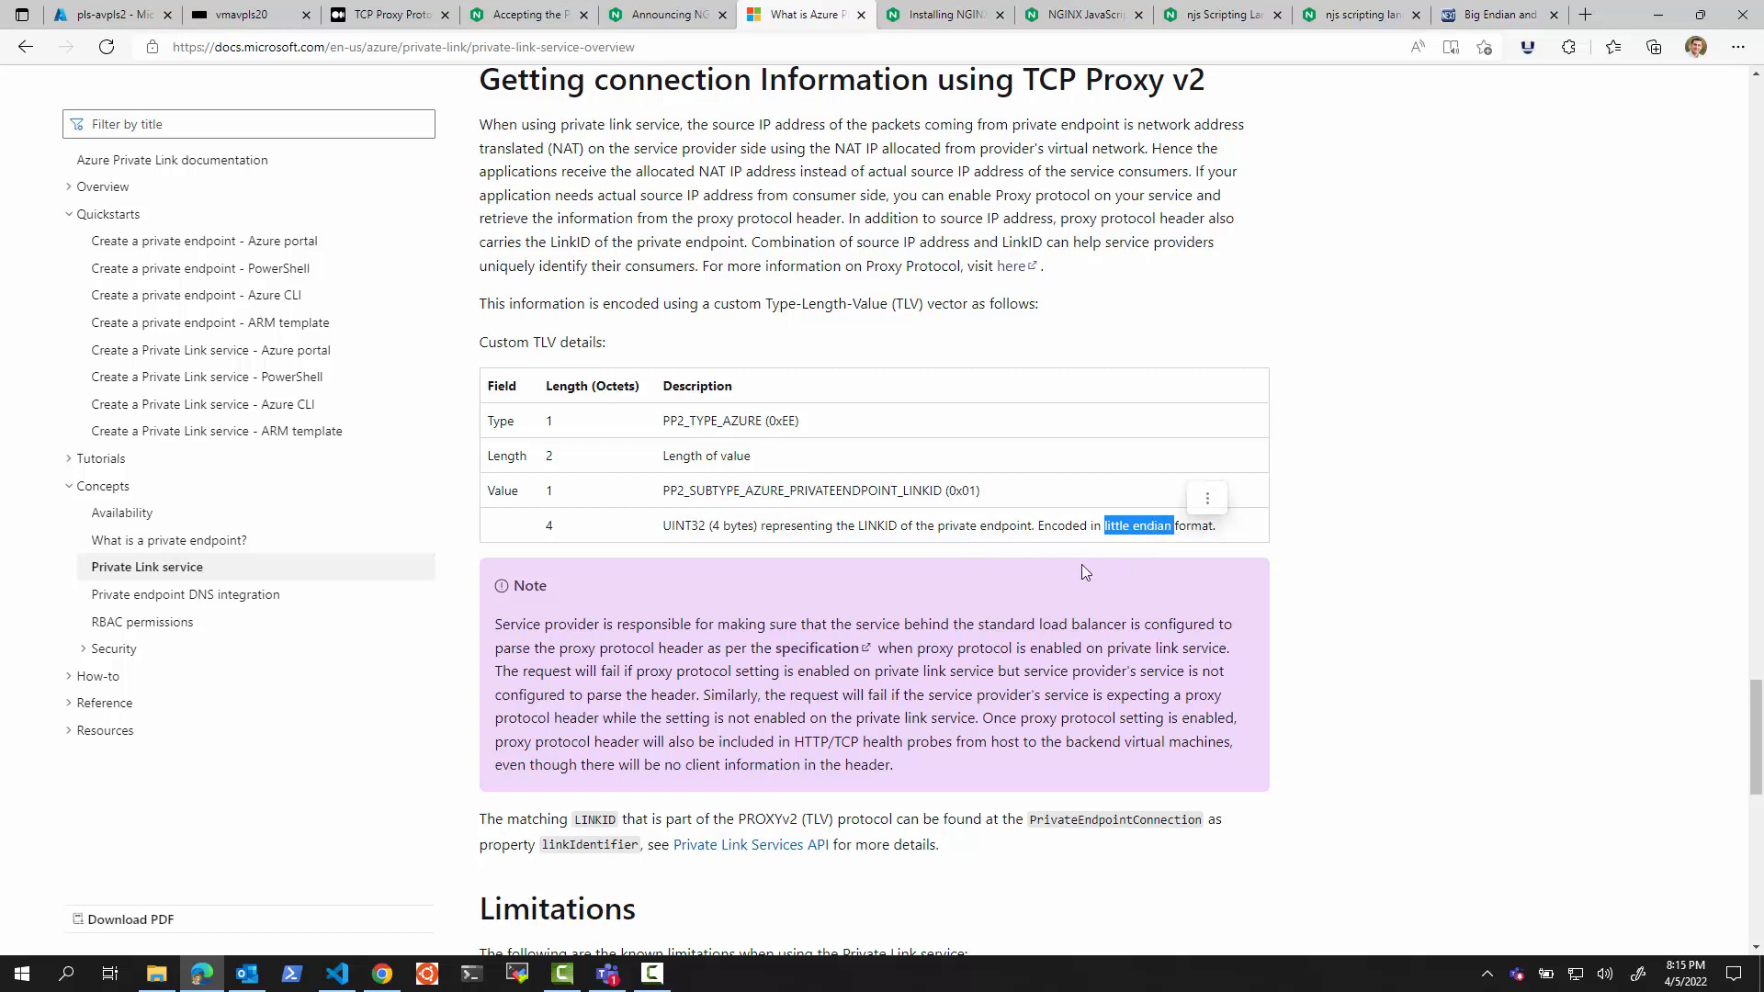
{"action": "mouse_move", "coordinate": [1070, 569]}
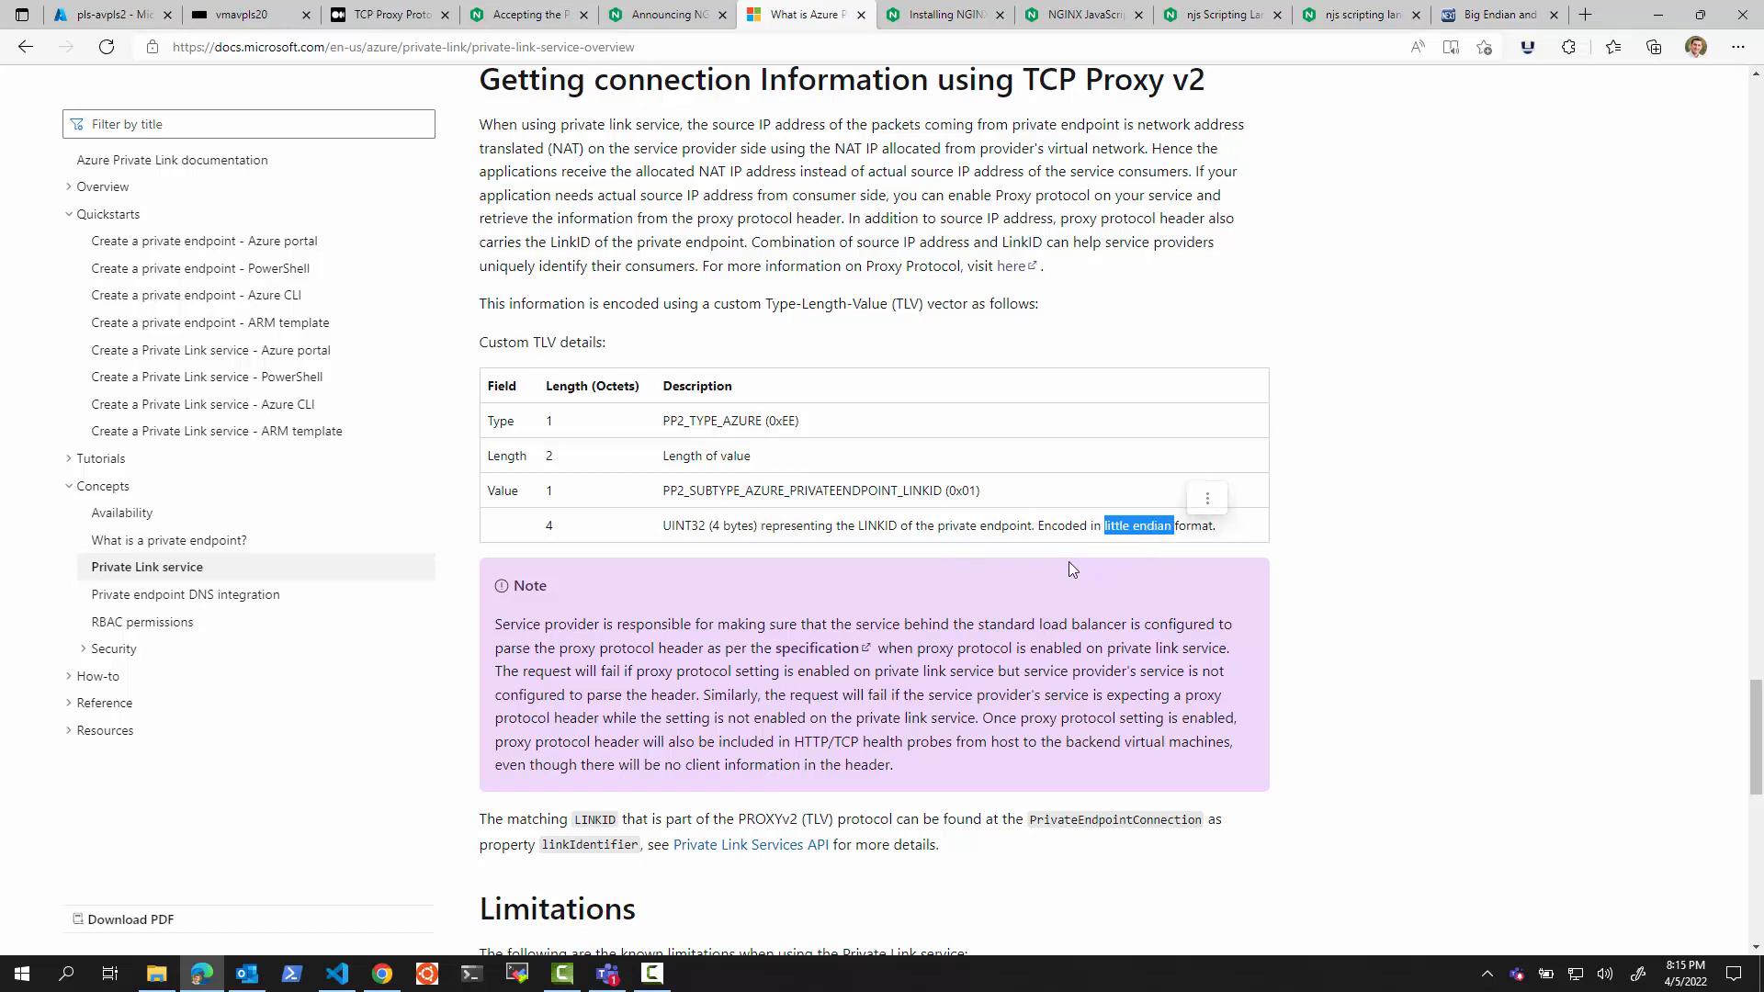
{"action": "left_click", "coordinate": [239, 14]}
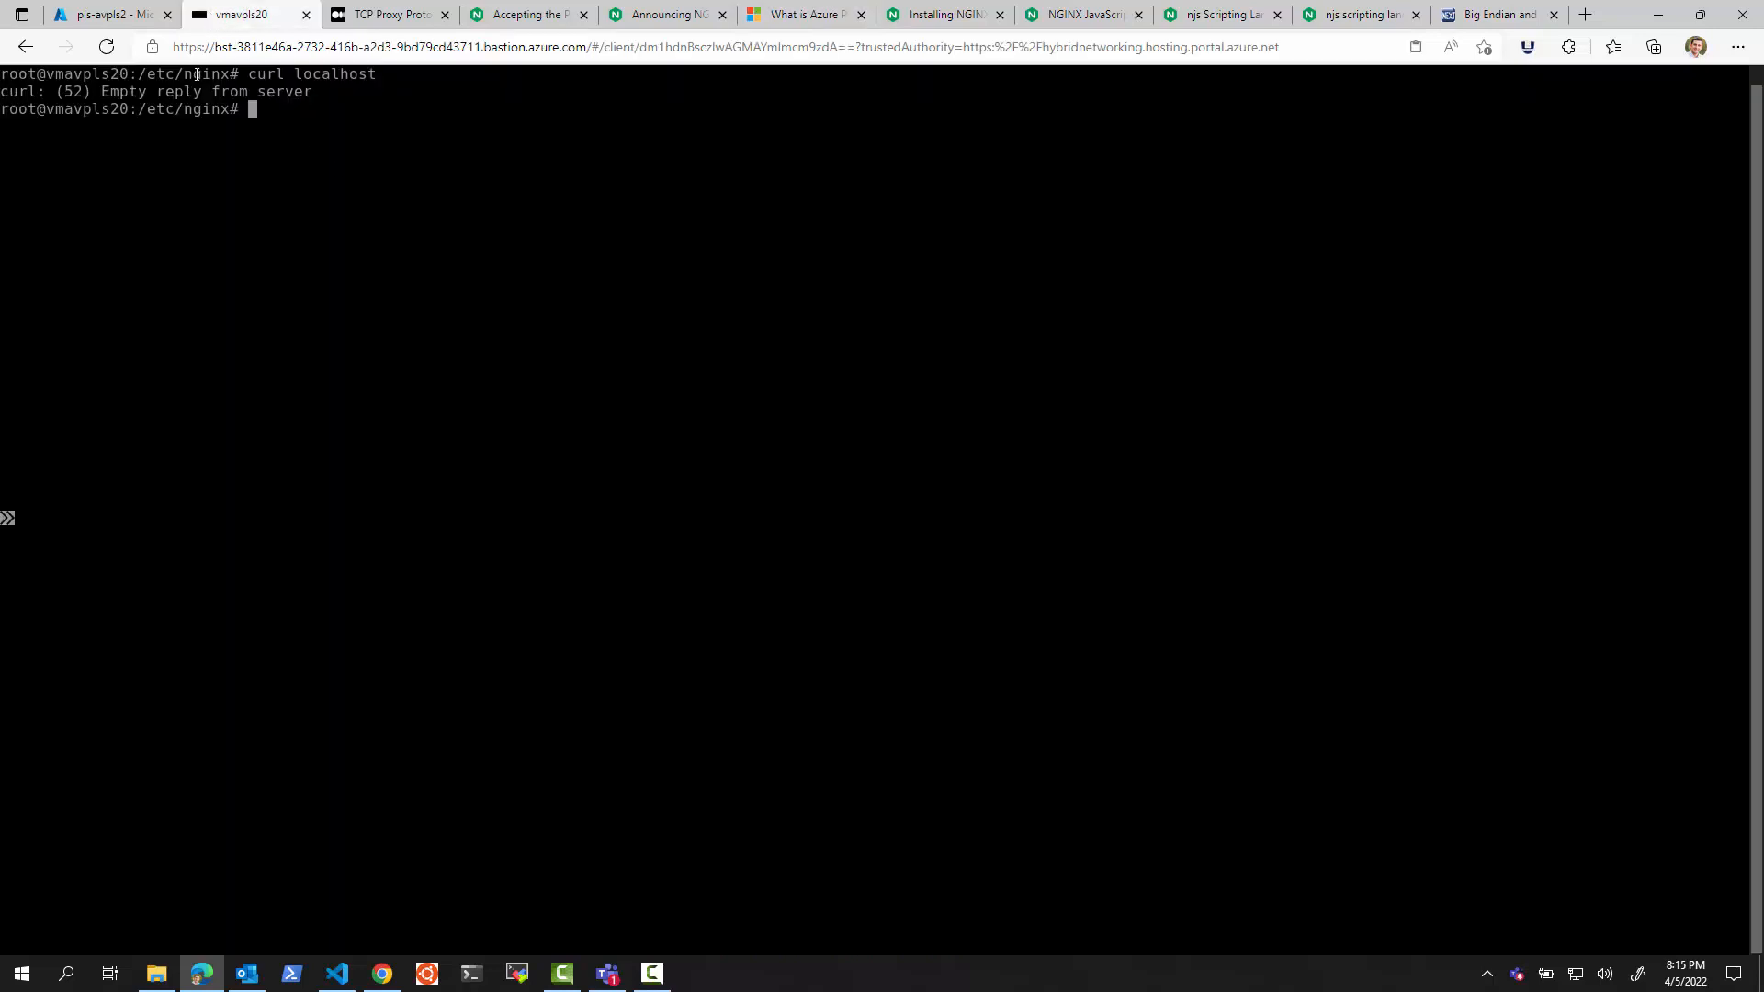
- Restart NGINX on vmavpls20 with systemctl restart nginx
{"action": "type", "text": "systemctl restart nginx"}
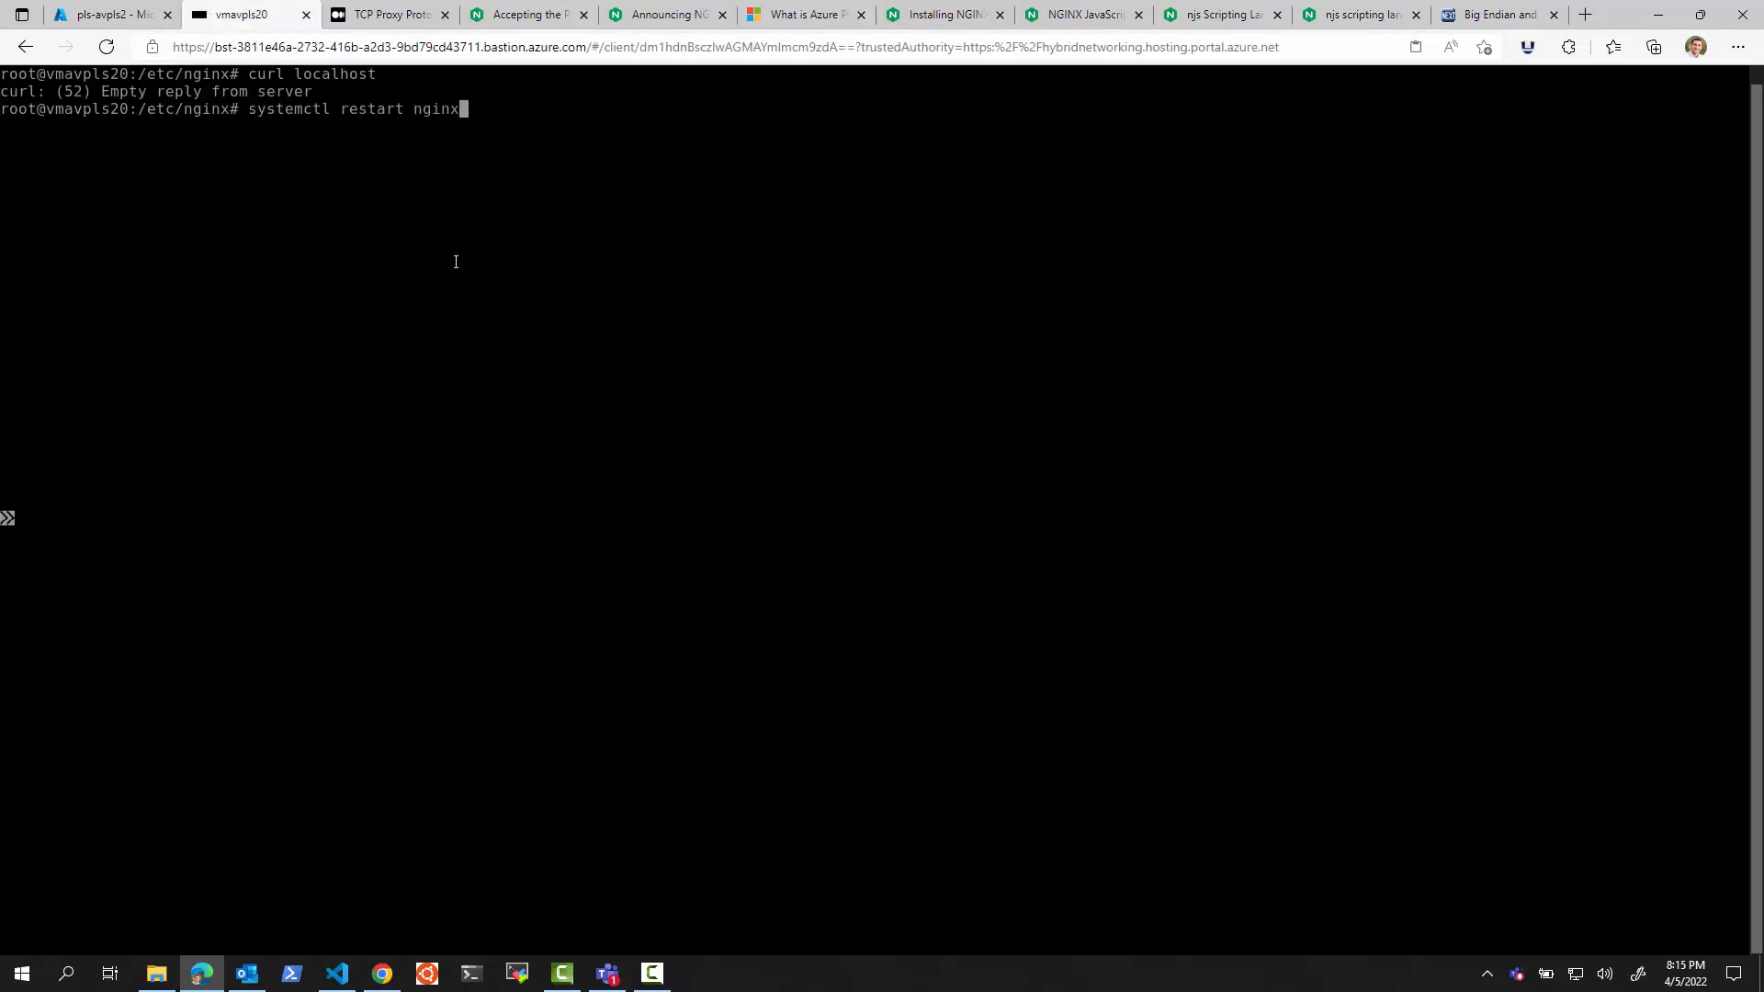
{"action": "key", "text": "Return"}
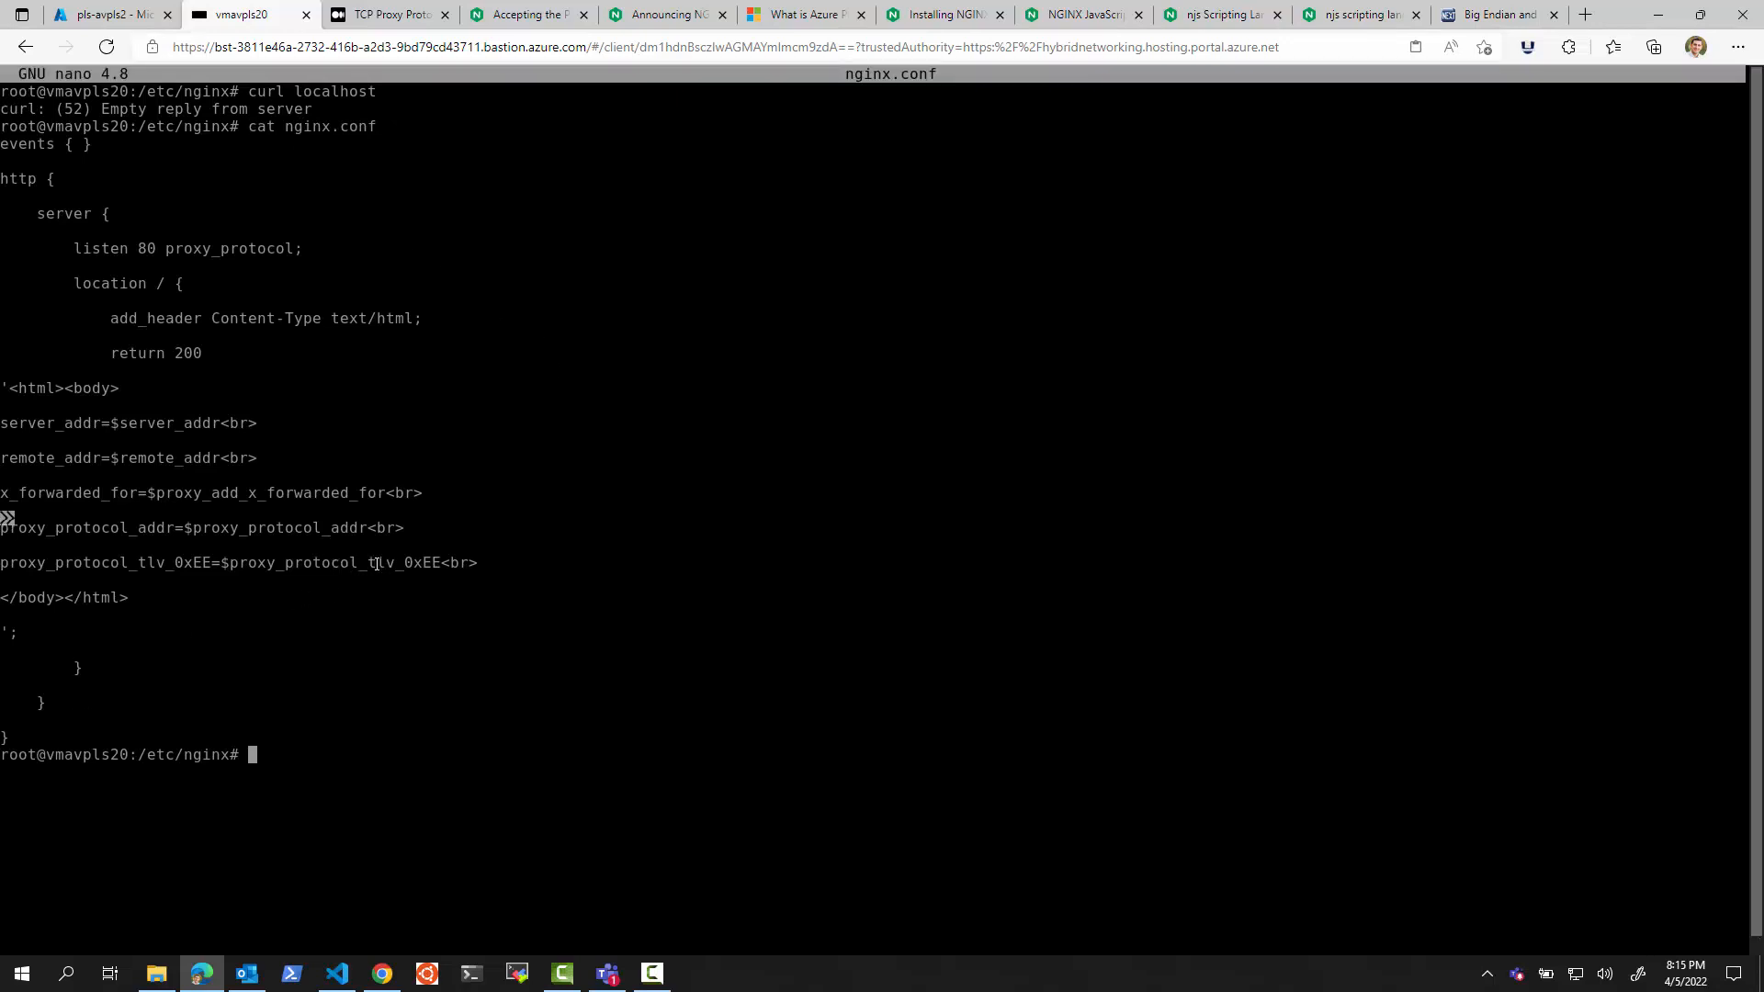
{"action": "mouse_move", "coordinate": [546, 729]}
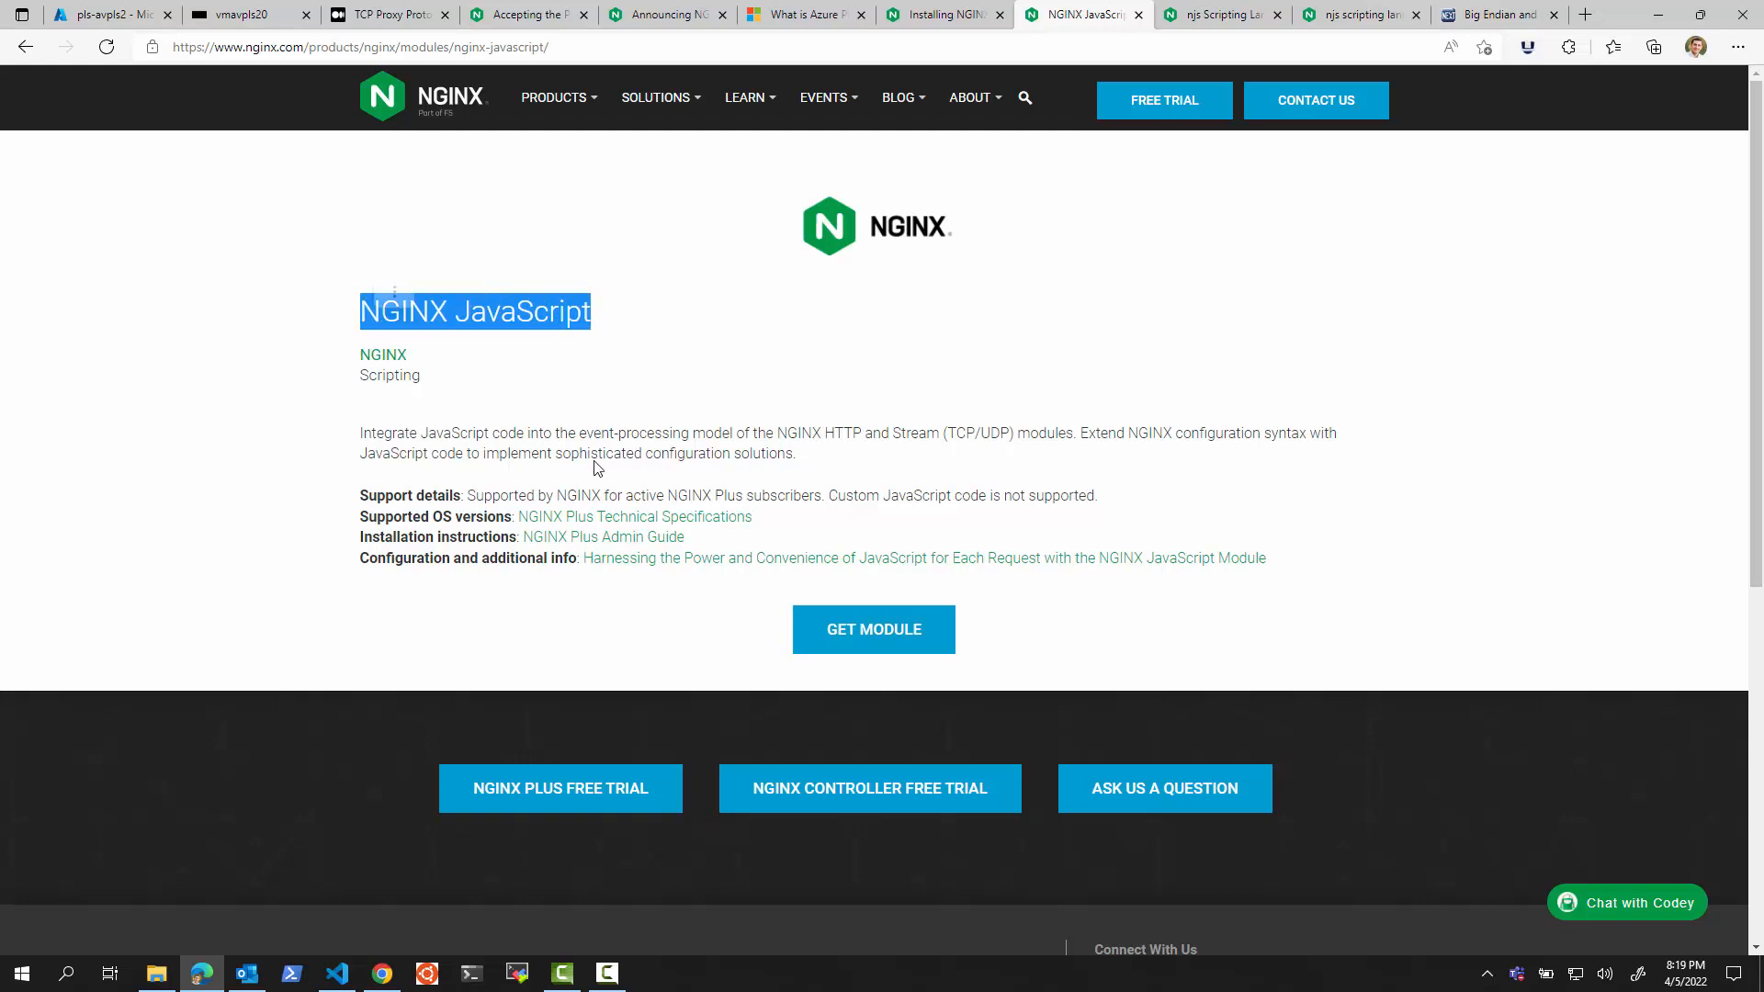
{"action": "mouse_move", "coordinate": [736, 551]}
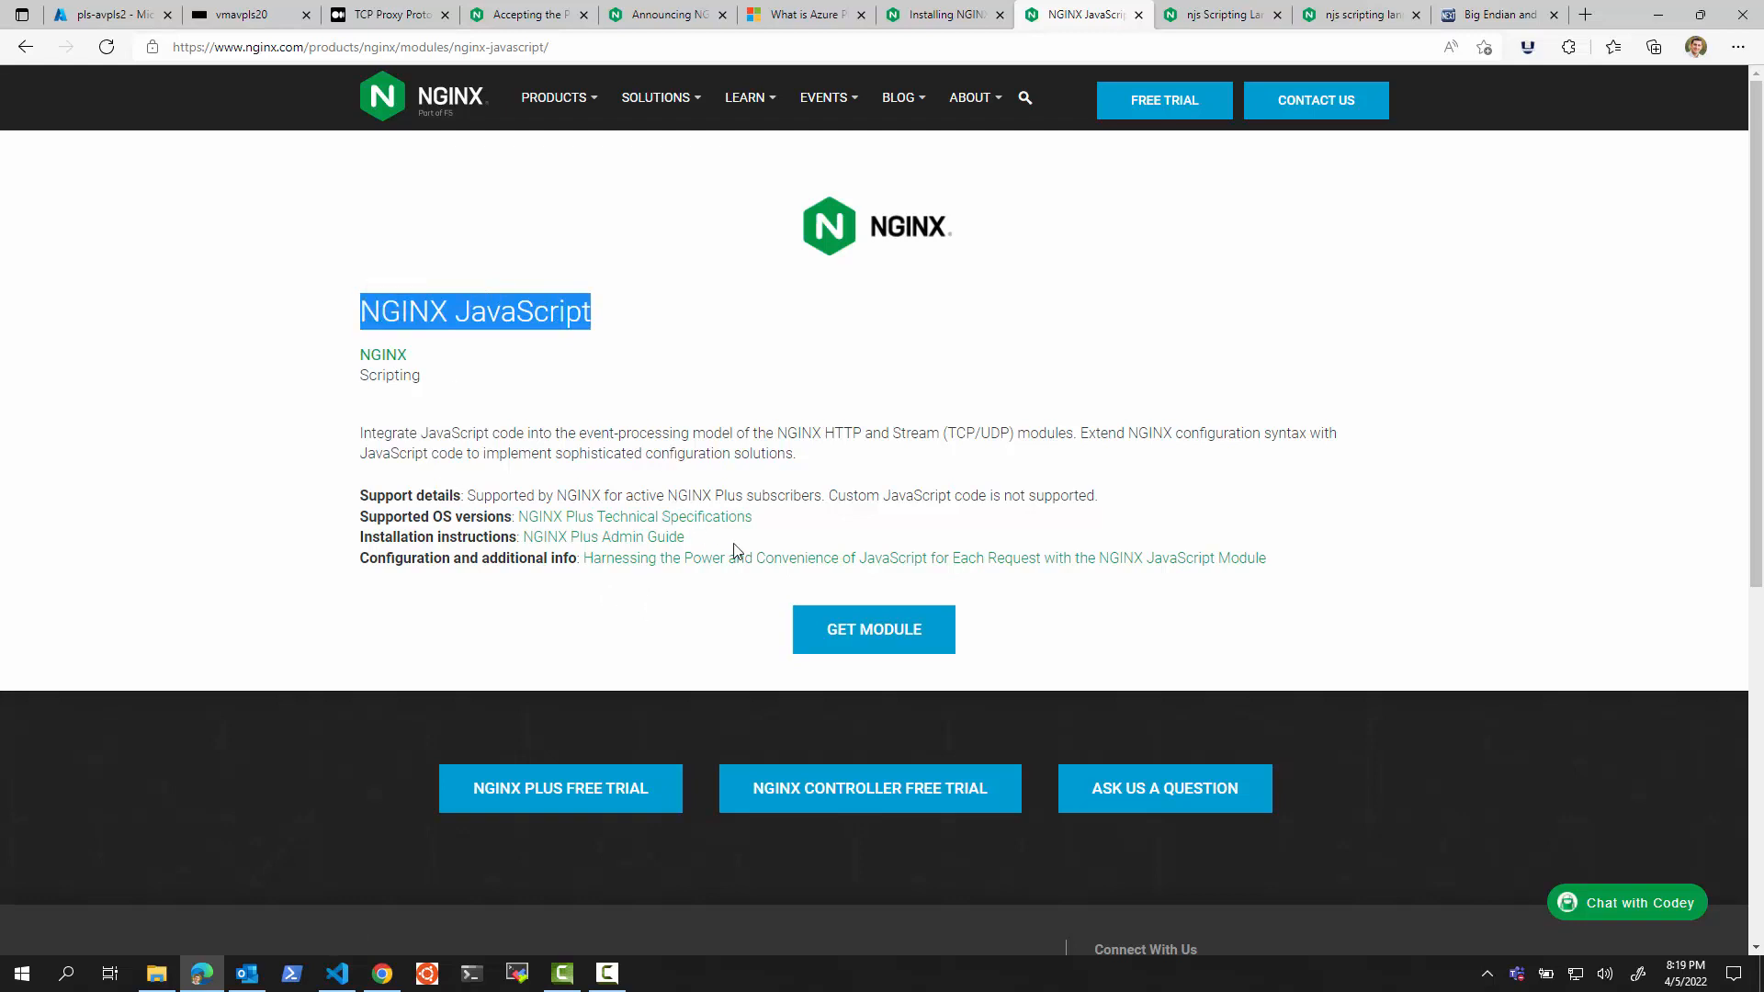
{"action": "mouse_move", "coordinate": [695, 688]}
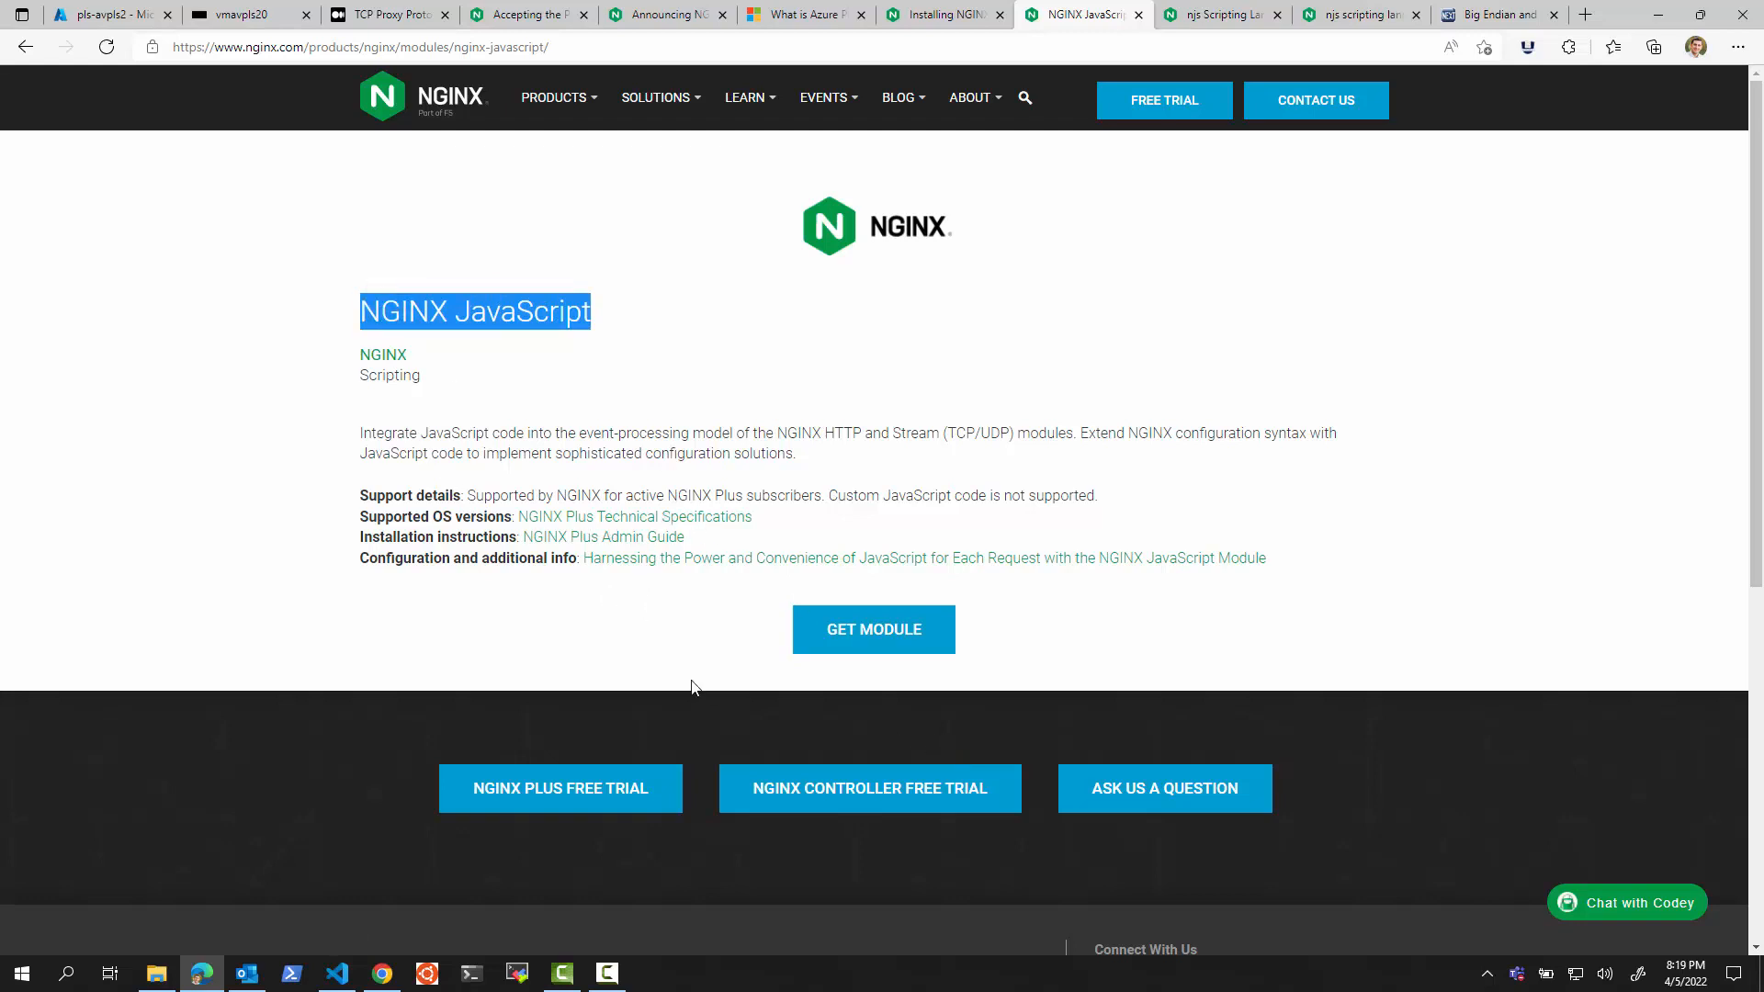
{"action": "mouse_move", "coordinate": [670, 546]}
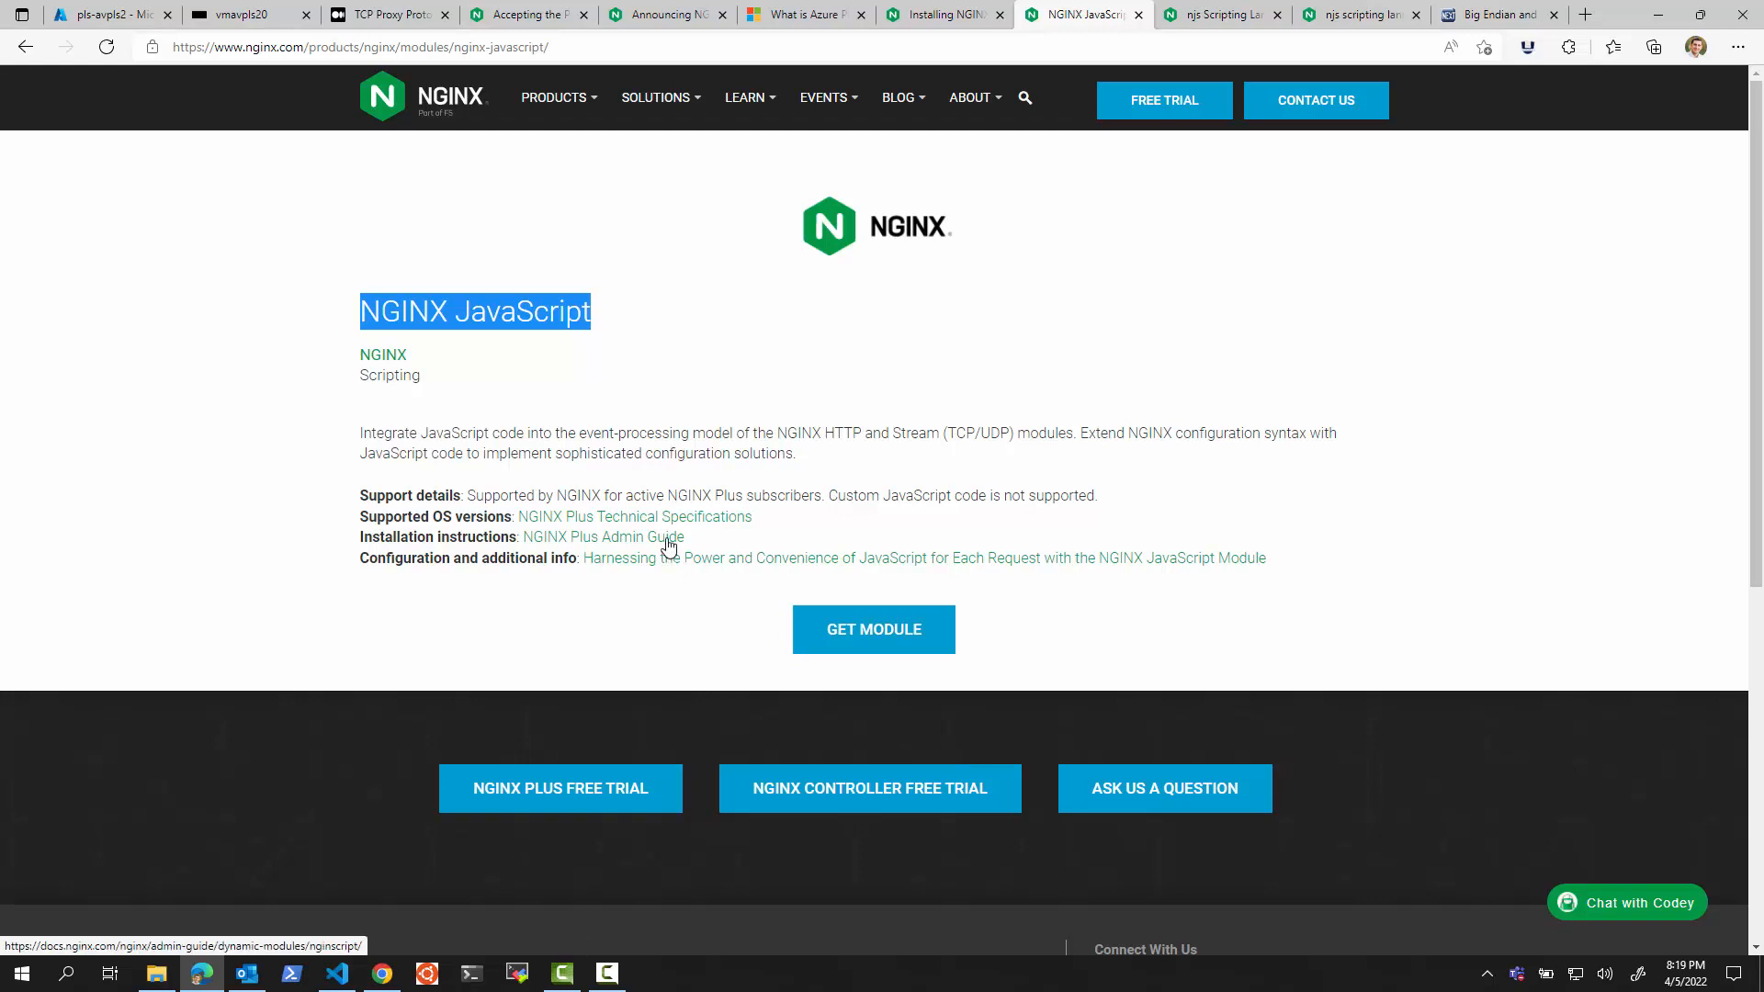
{"action": "mouse_move", "coordinate": [756, 441]}
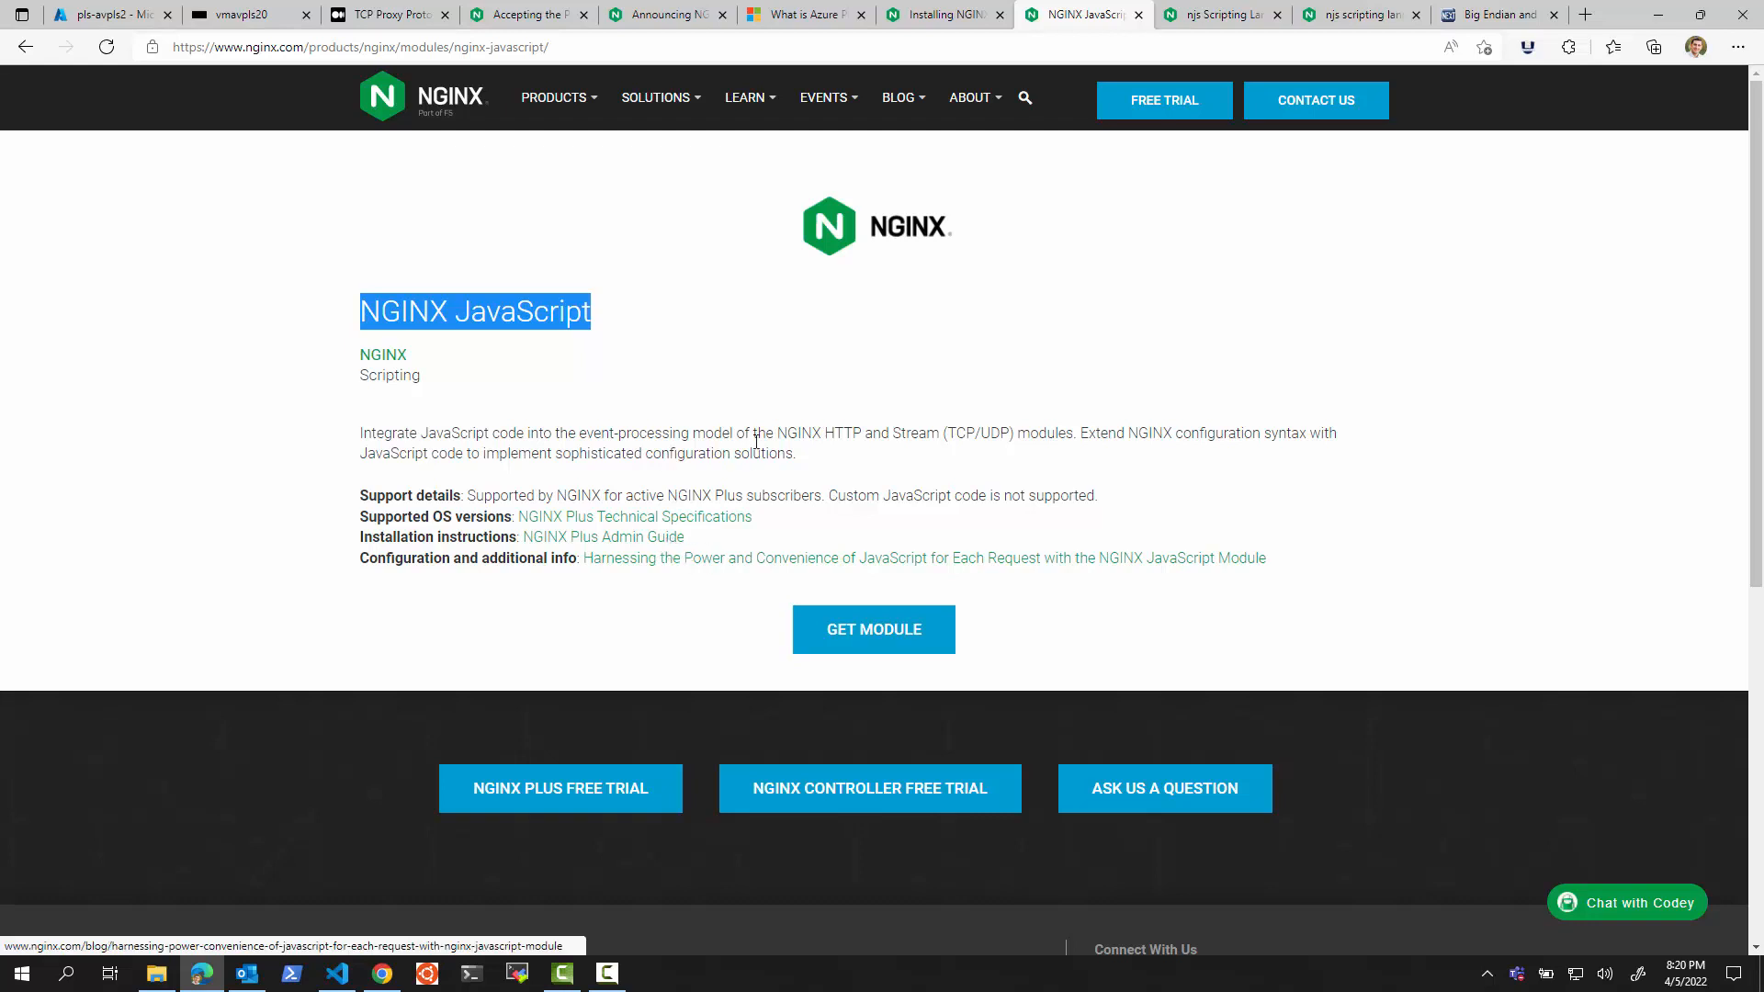
{"action": "mouse_move", "coordinate": [928, 249]}
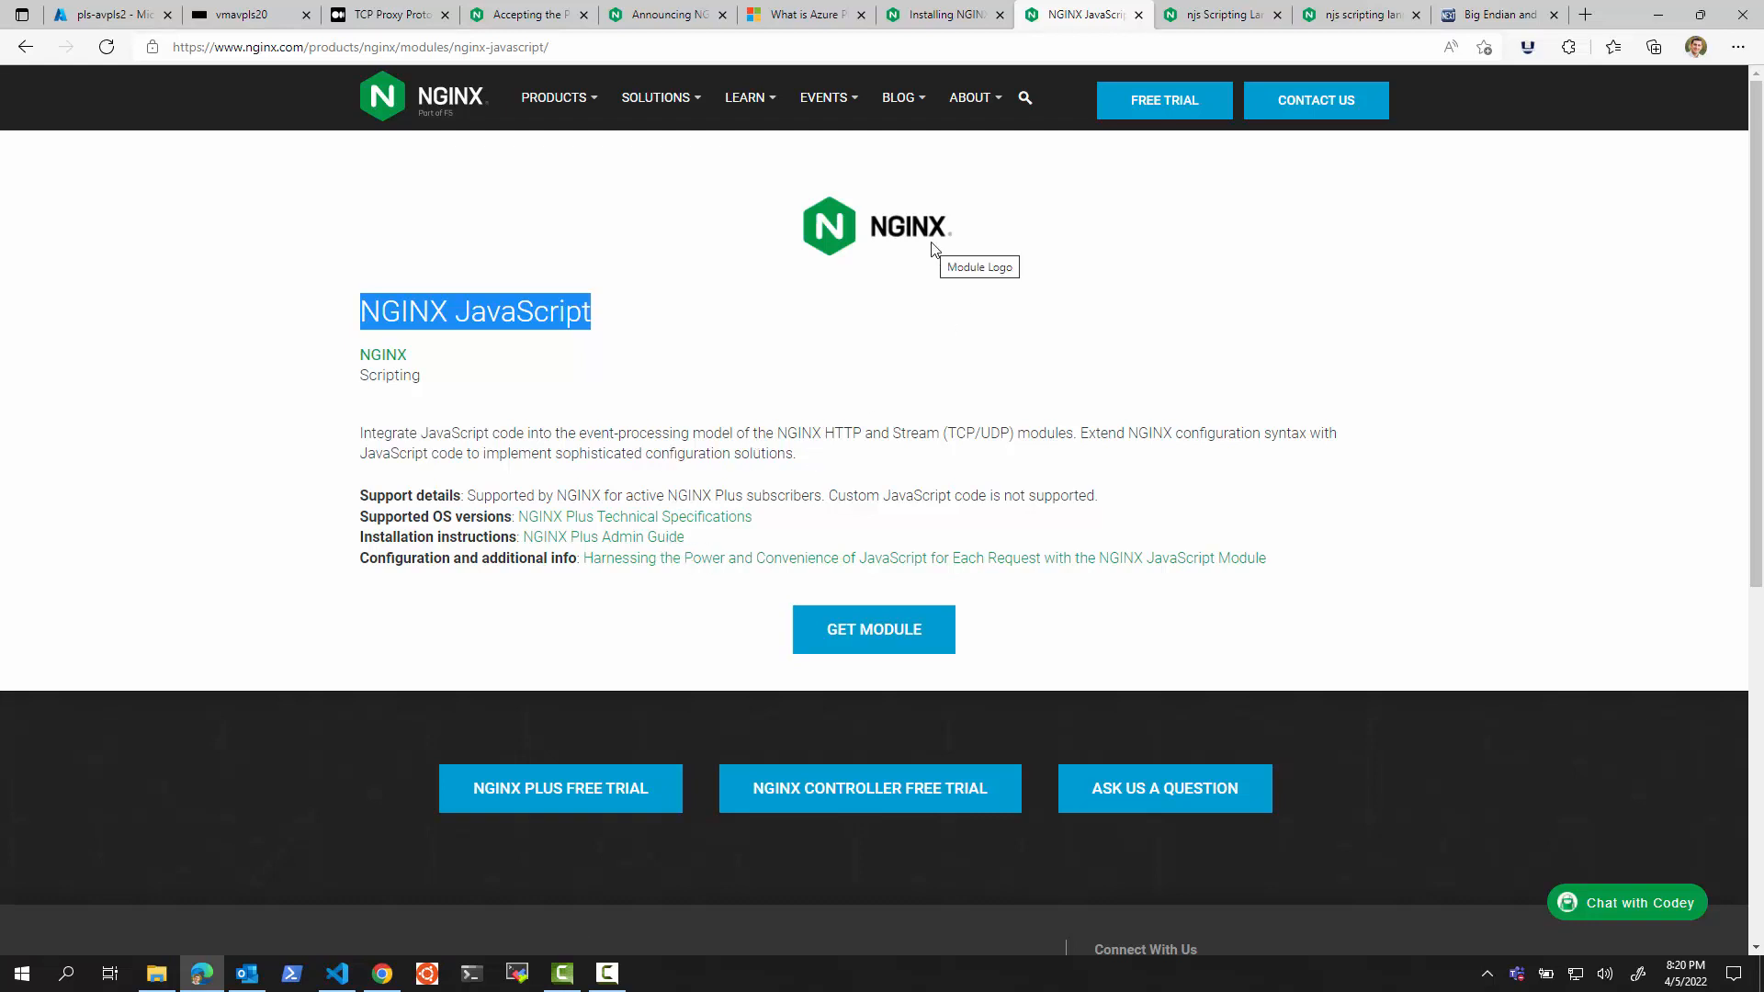
{"action": "mouse_move", "coordinate": [697, 521]}
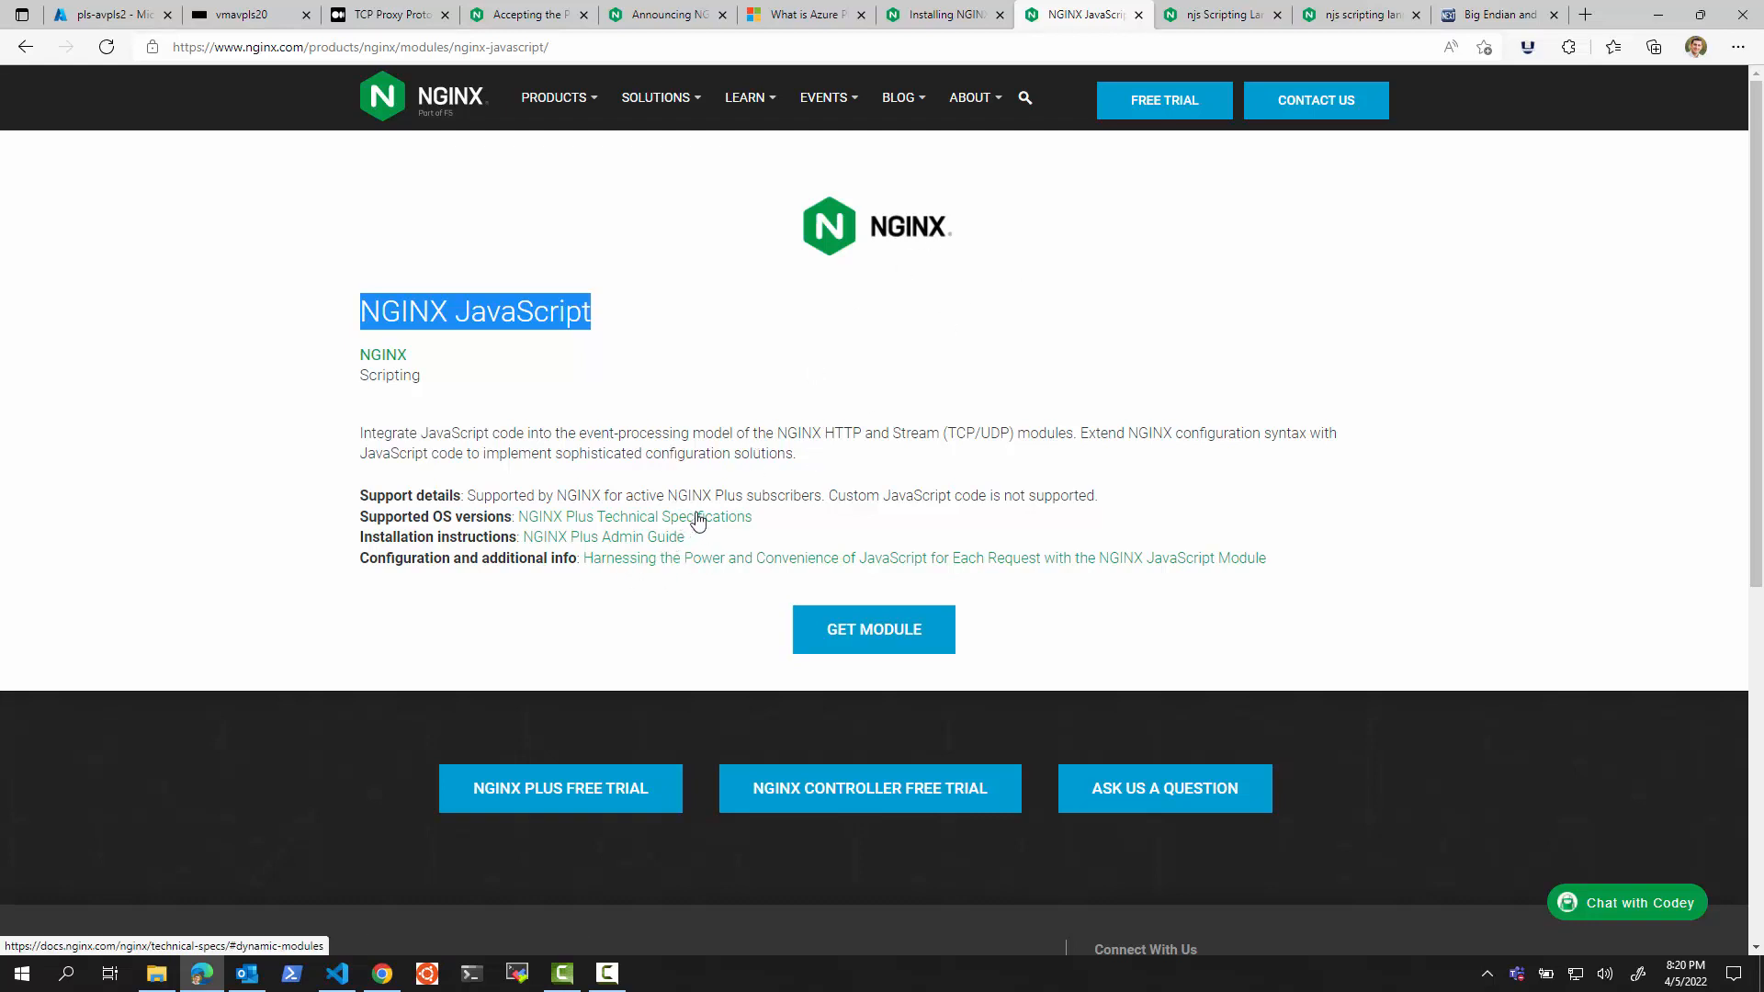
{"action": "mouse_move", "coordinate": [727, 497]}
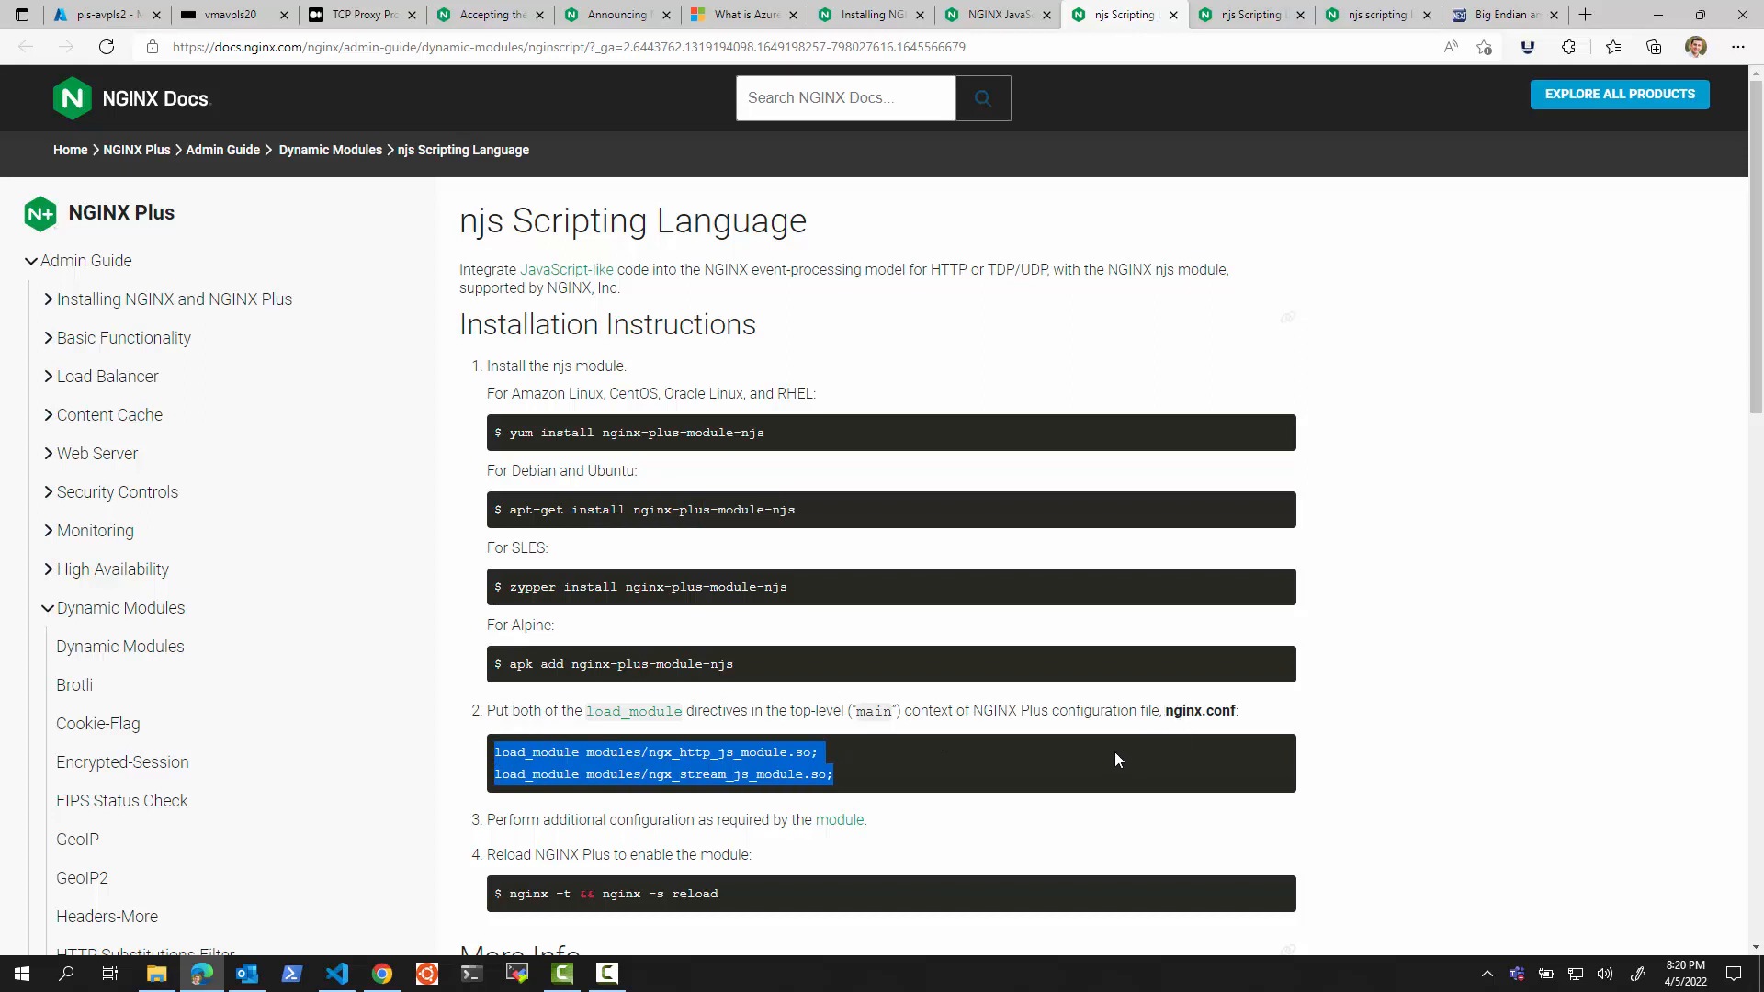
{"action": "mouse_move", "coordinate": [818, 610]}
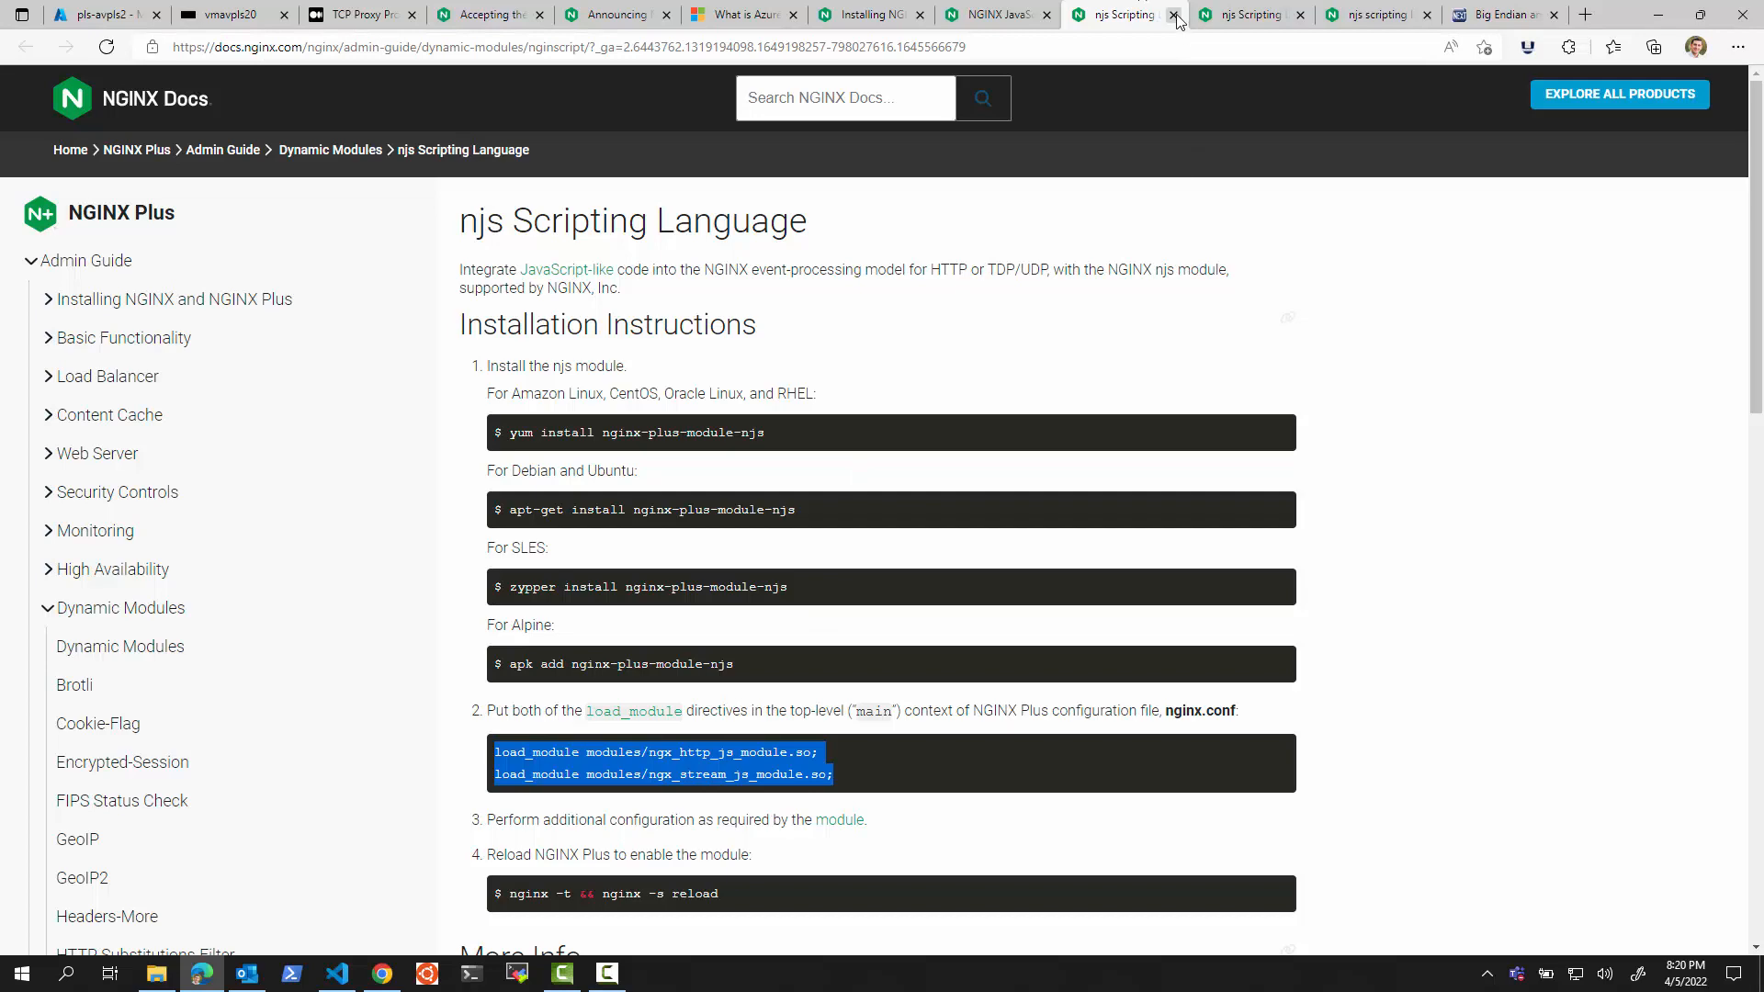
- Close the duplicate njs tab, scroll the njs page to Basic HTTP Example, then return to VS Code
{"action": "left_click", "coordinate": [1174, 15]}
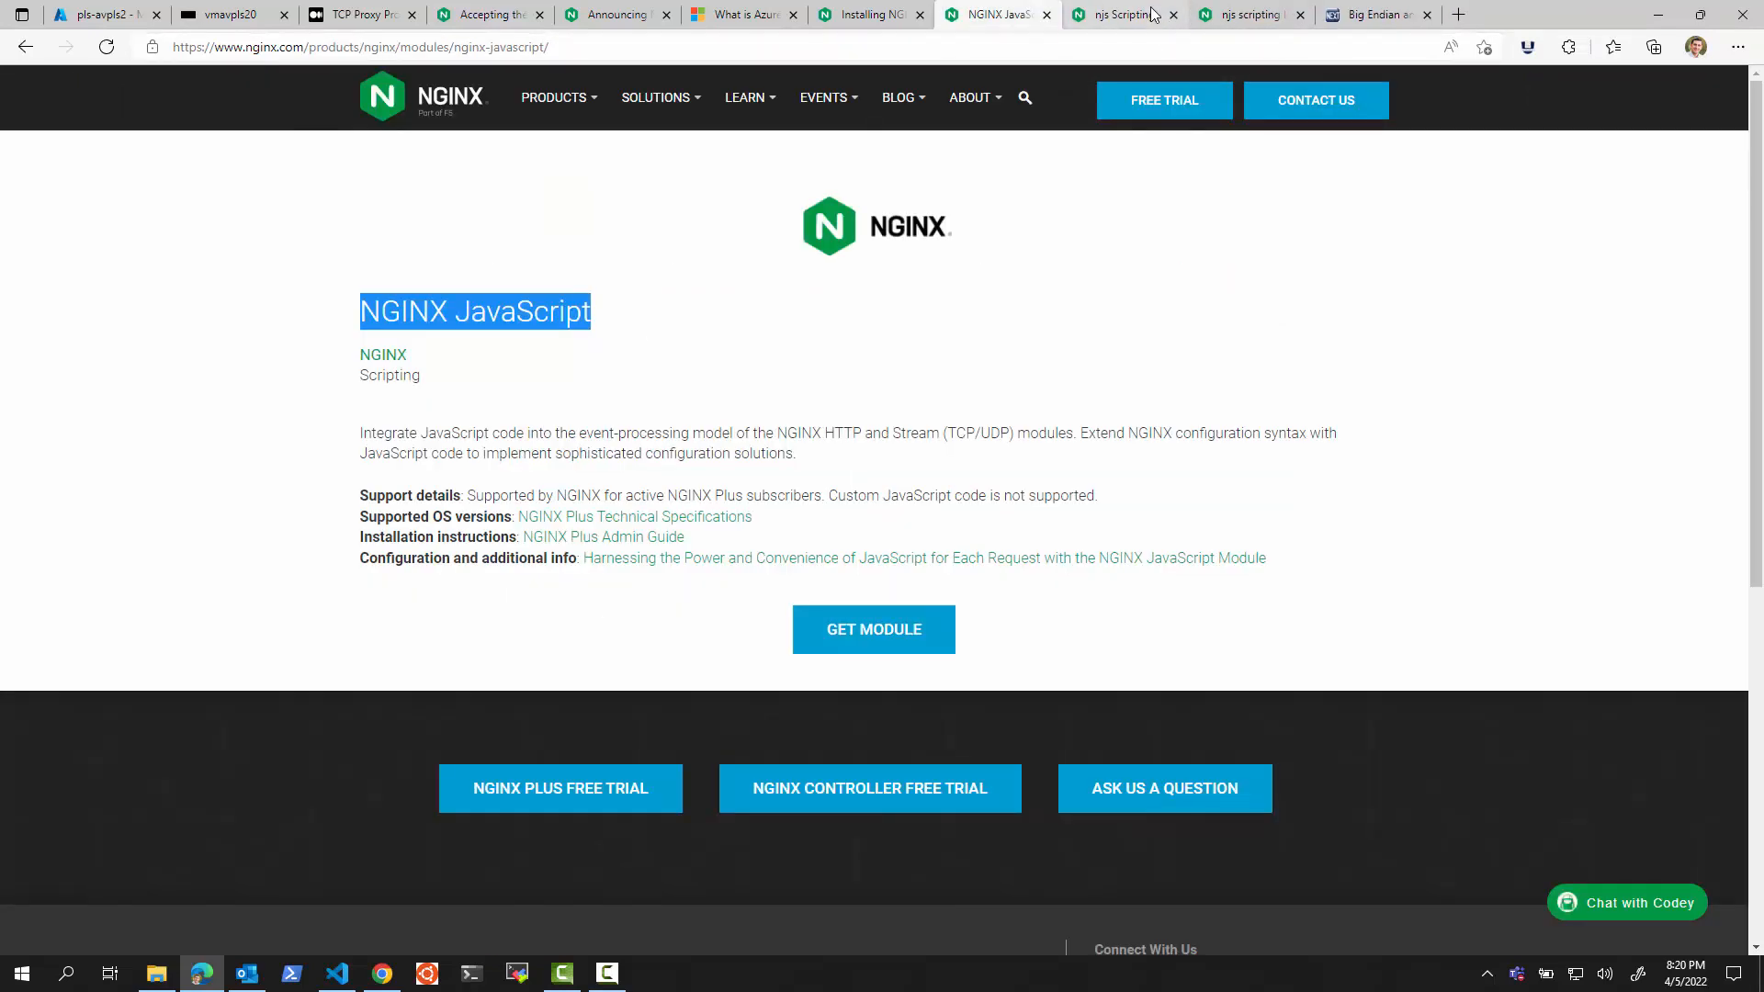
{"action": "left_click", "coordinate": [1123, 14]}
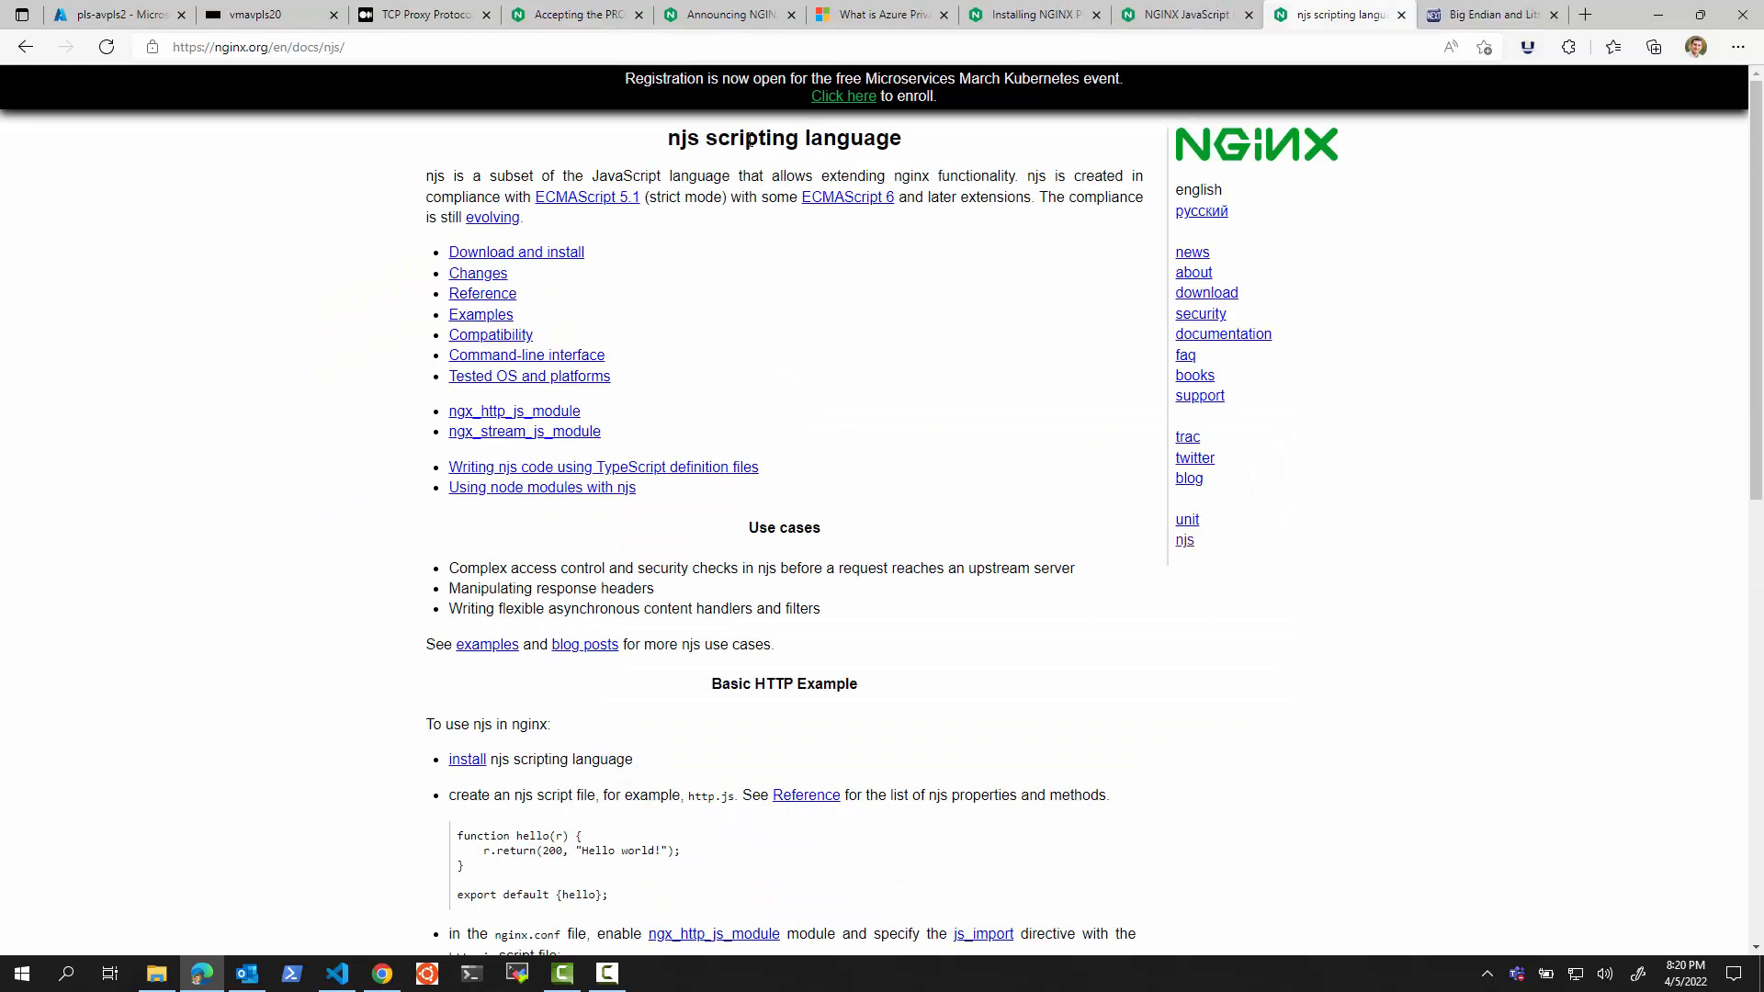
{"action": "double_click", "coordinate": [681, 137]}
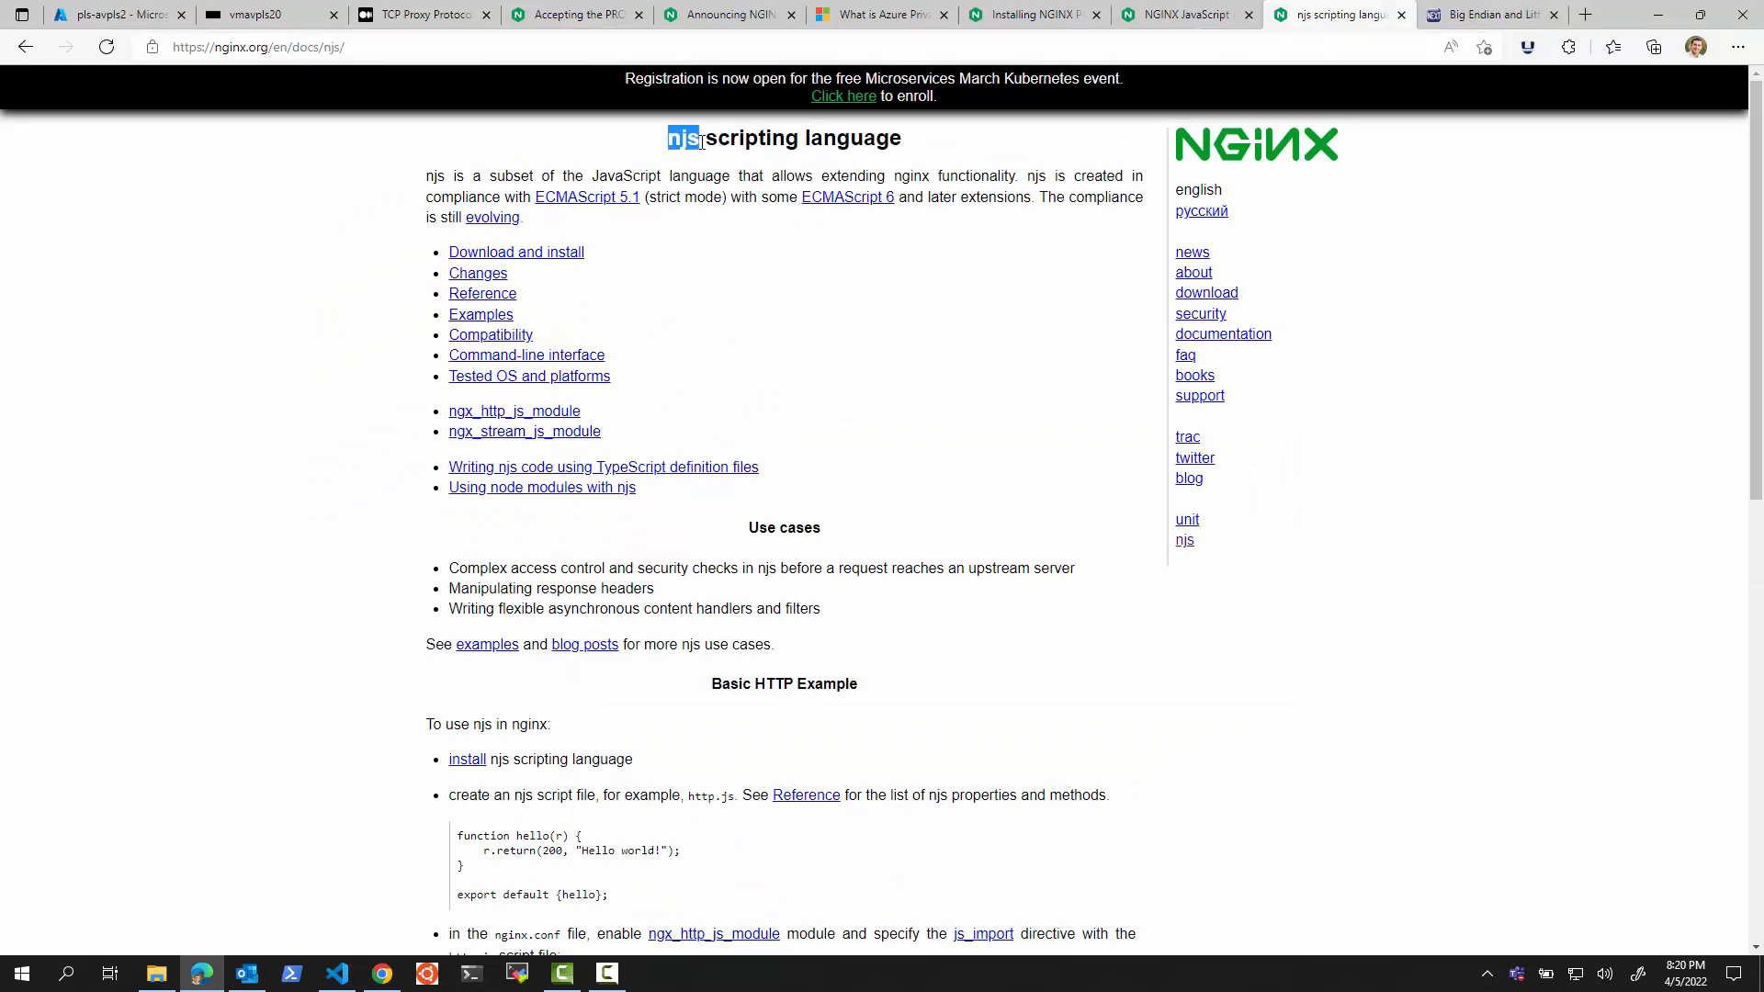
{"action": "scroll", "scroll_direction": "down", "scroll_amount": 3}
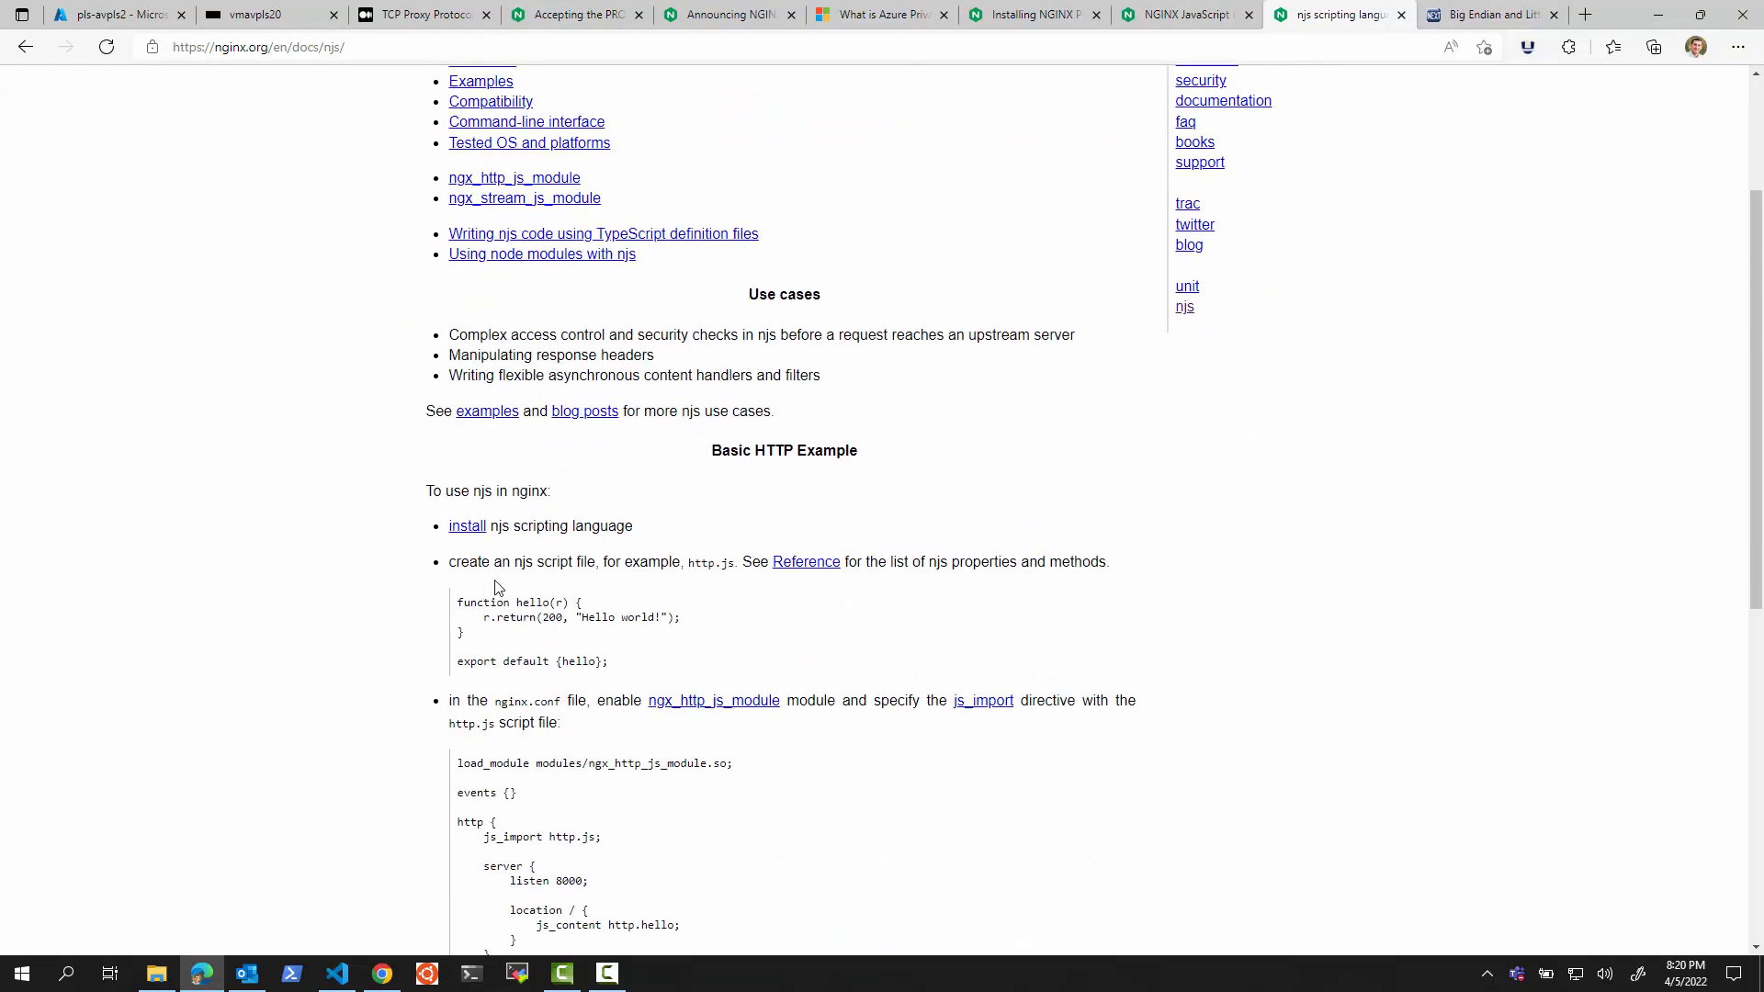
{"action": "mouse_move", "coordinate": [540, 617]}
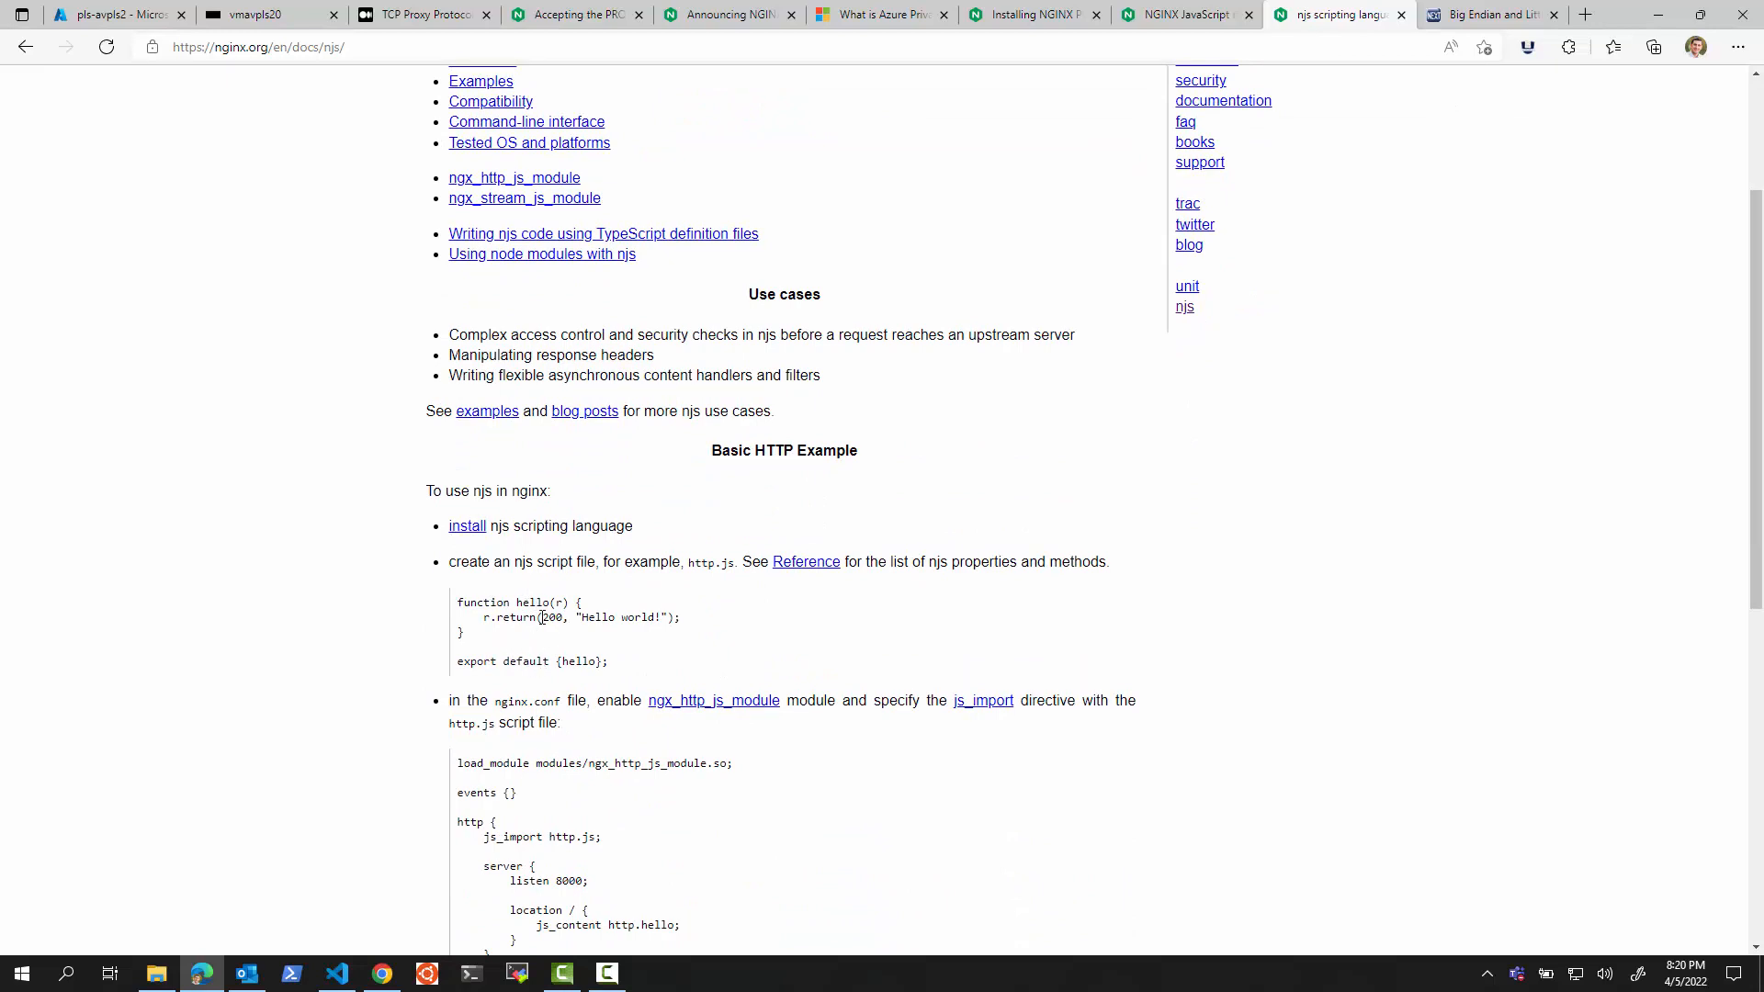
{"action": "scroll", "scroll_direction": "down", "scroll_amount": 3}
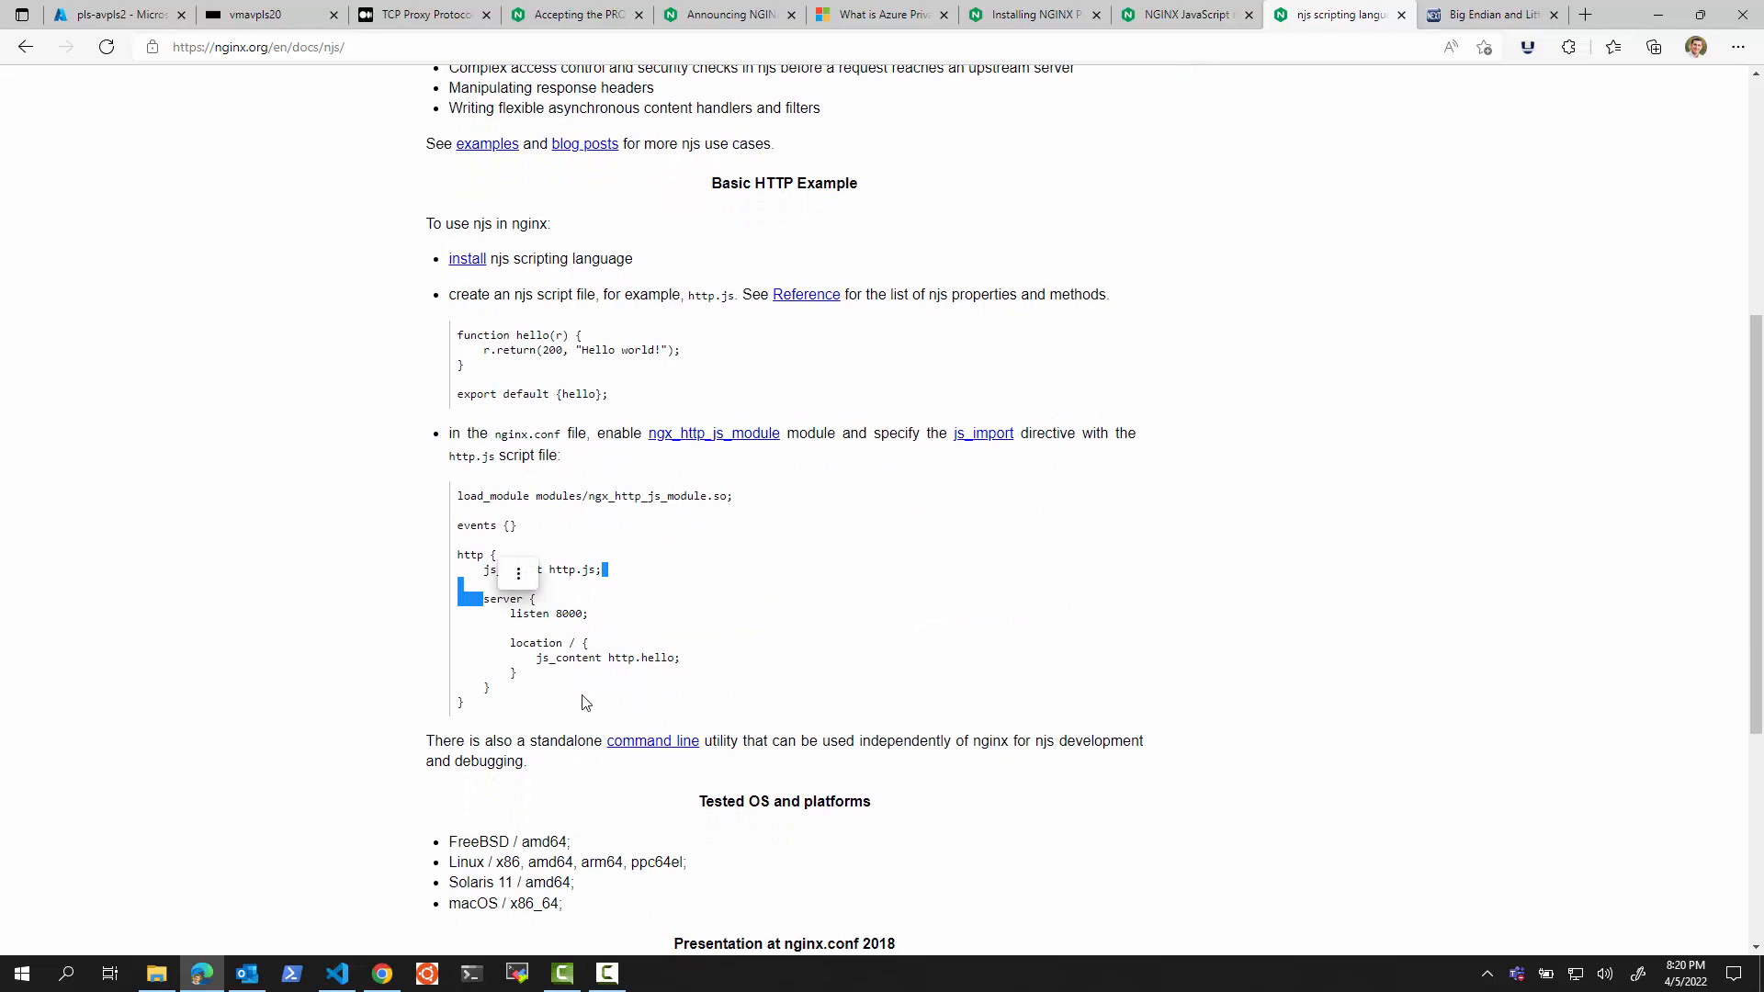
{"action": "mouse_move", "coordinate": [616, 644]}
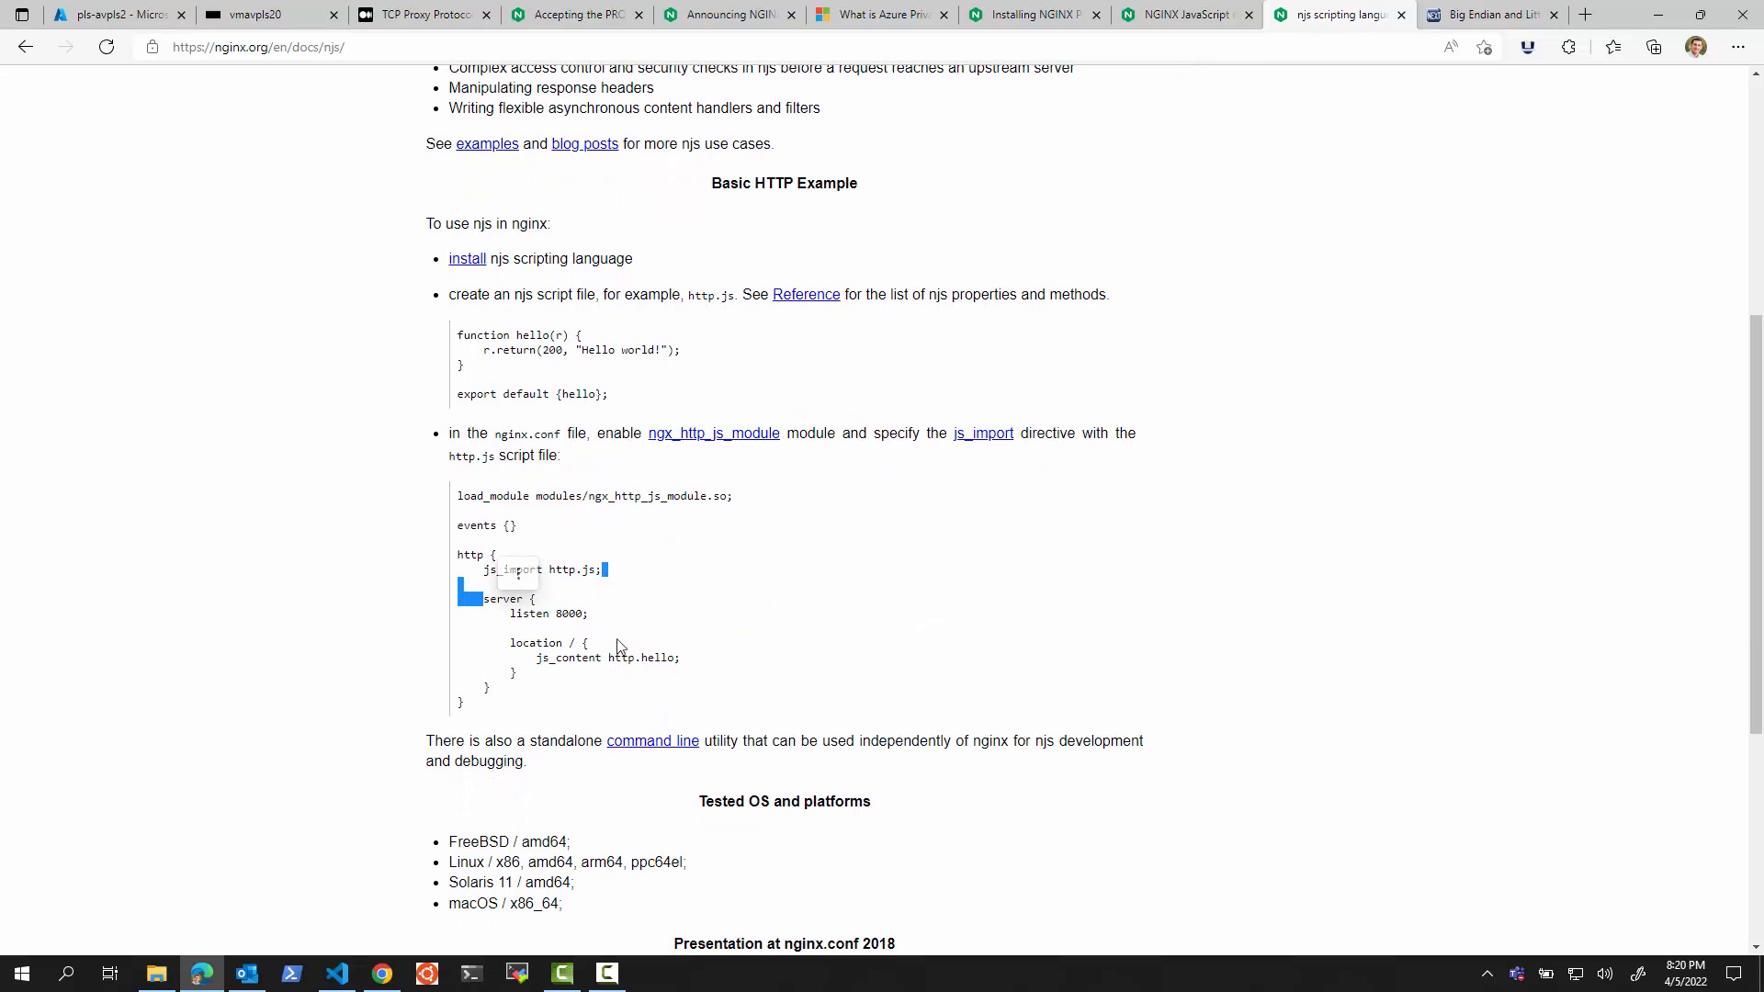
{"action": "mouse_move", "coordinate": [620, 466]}
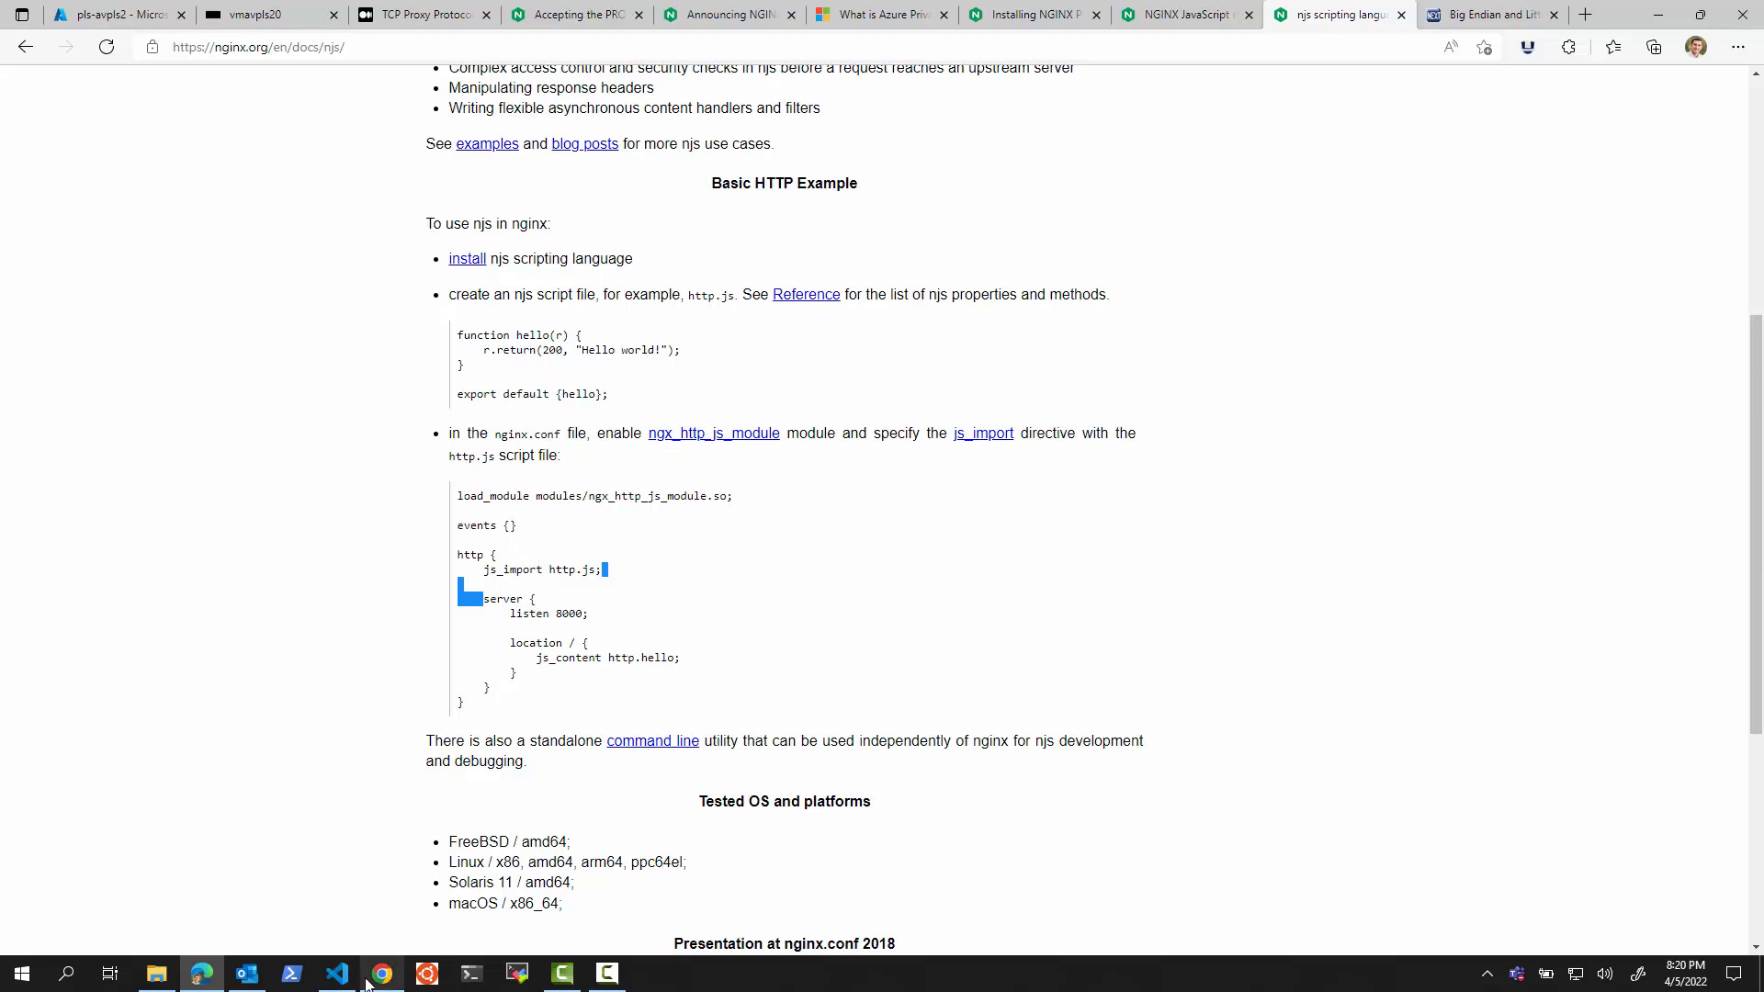
{"action": "left_click", "coordinate": [335, 973]}
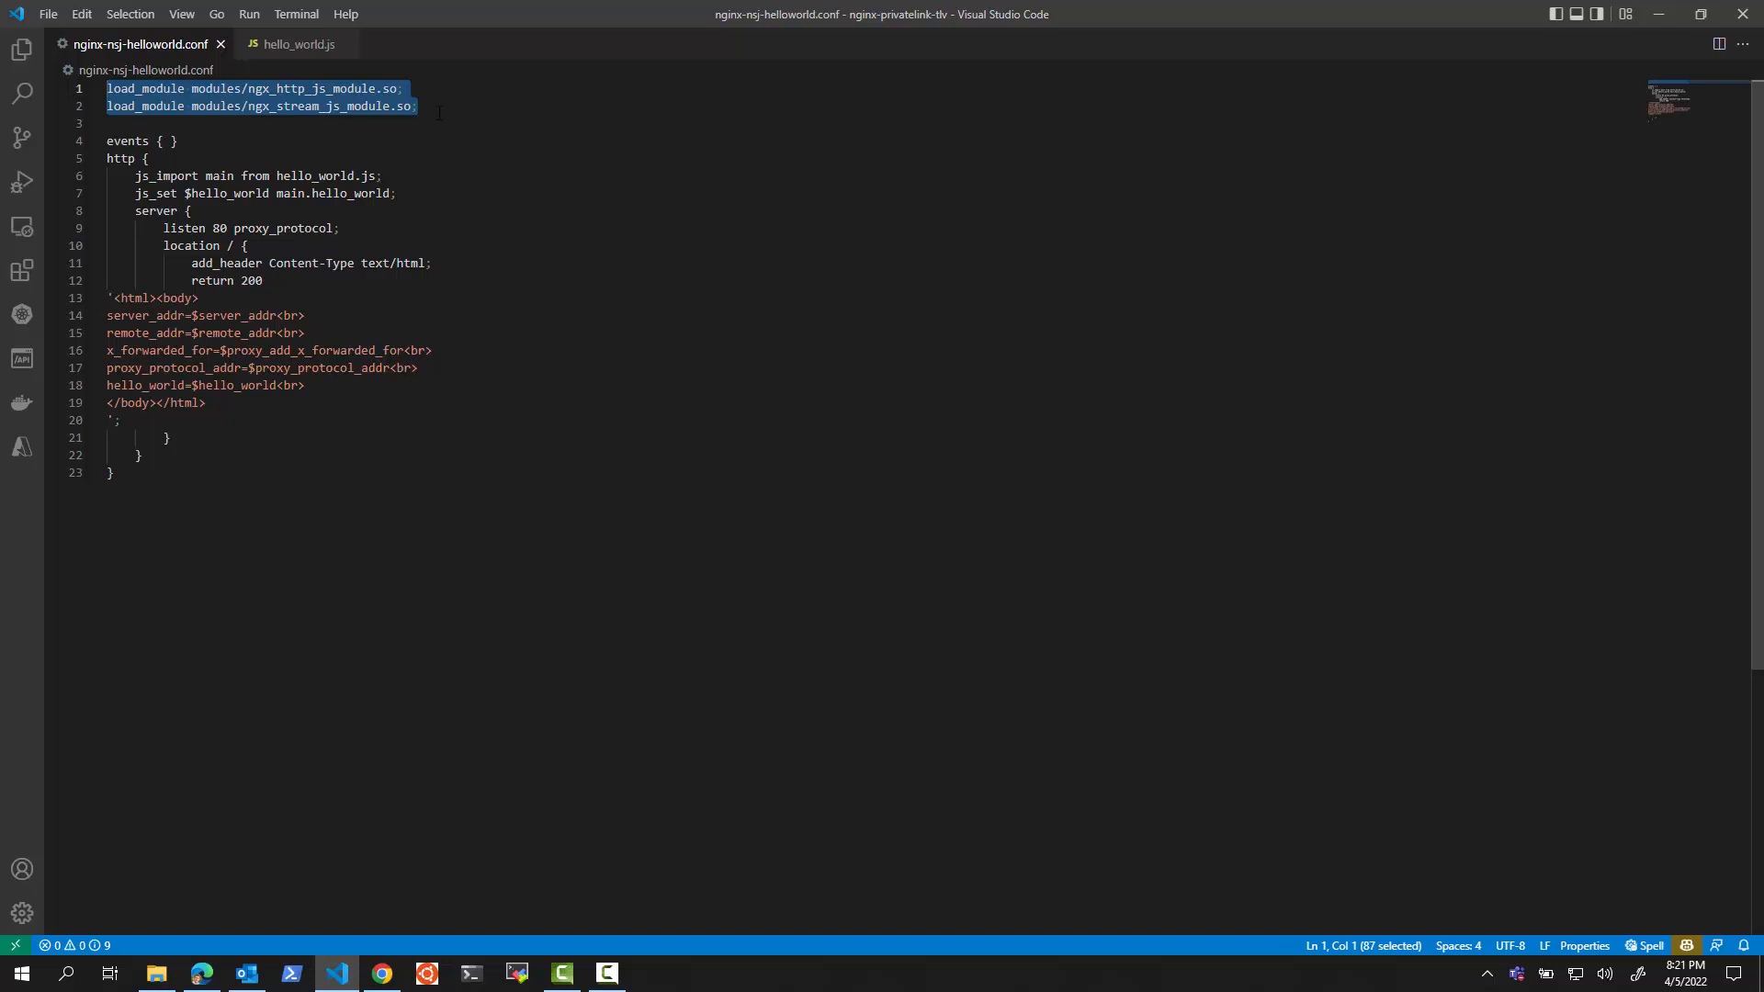
{"action": "left_click", "coordinate": [436, 105]}
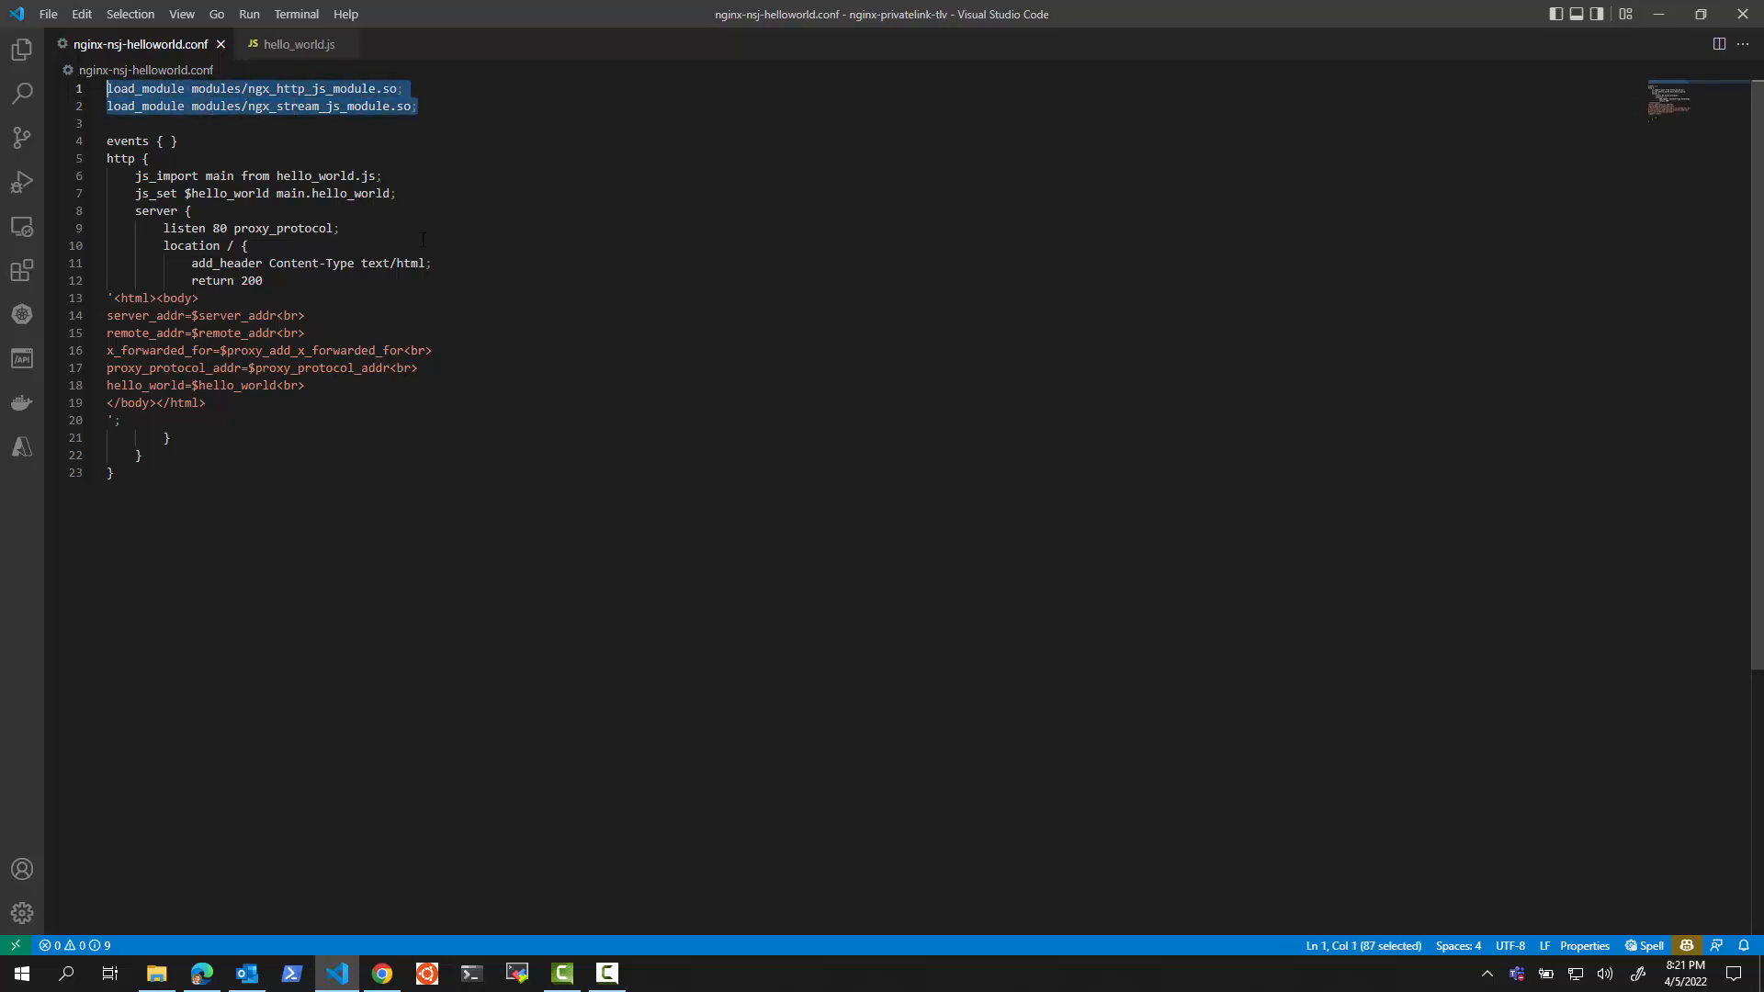
{"action": "left_click", "coordinate": [189, 210]}
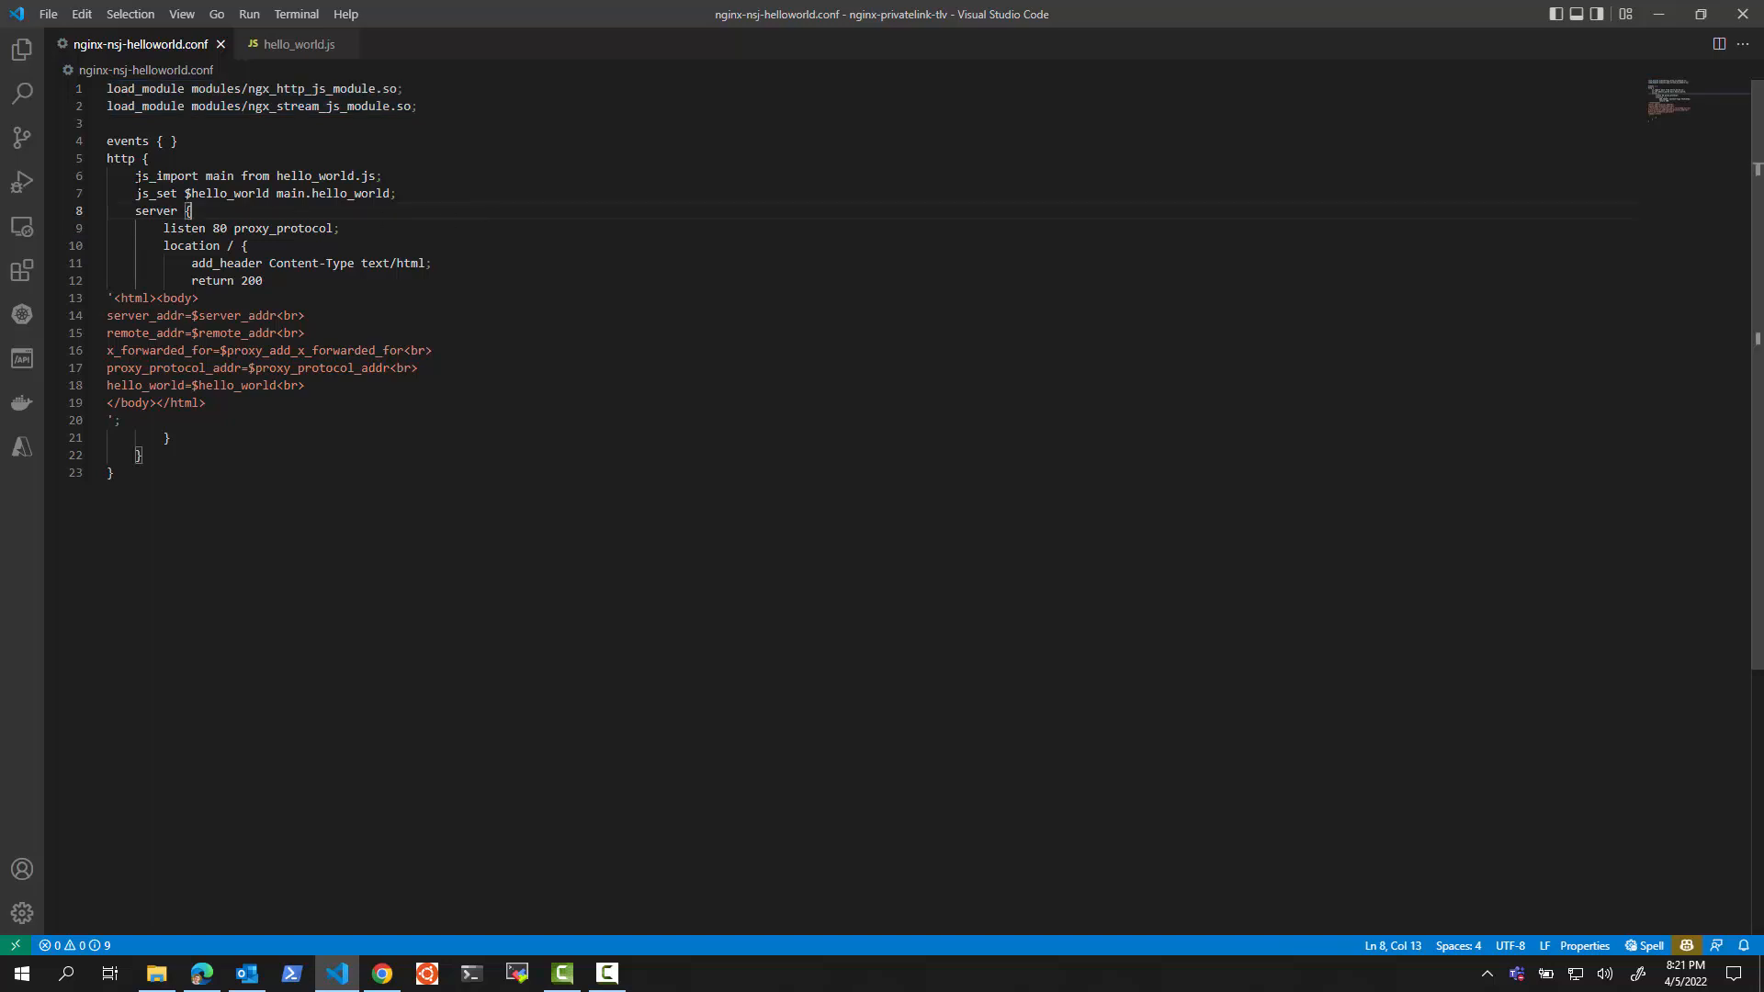
{"action": "double_click", "coordinate": [163, 175]}
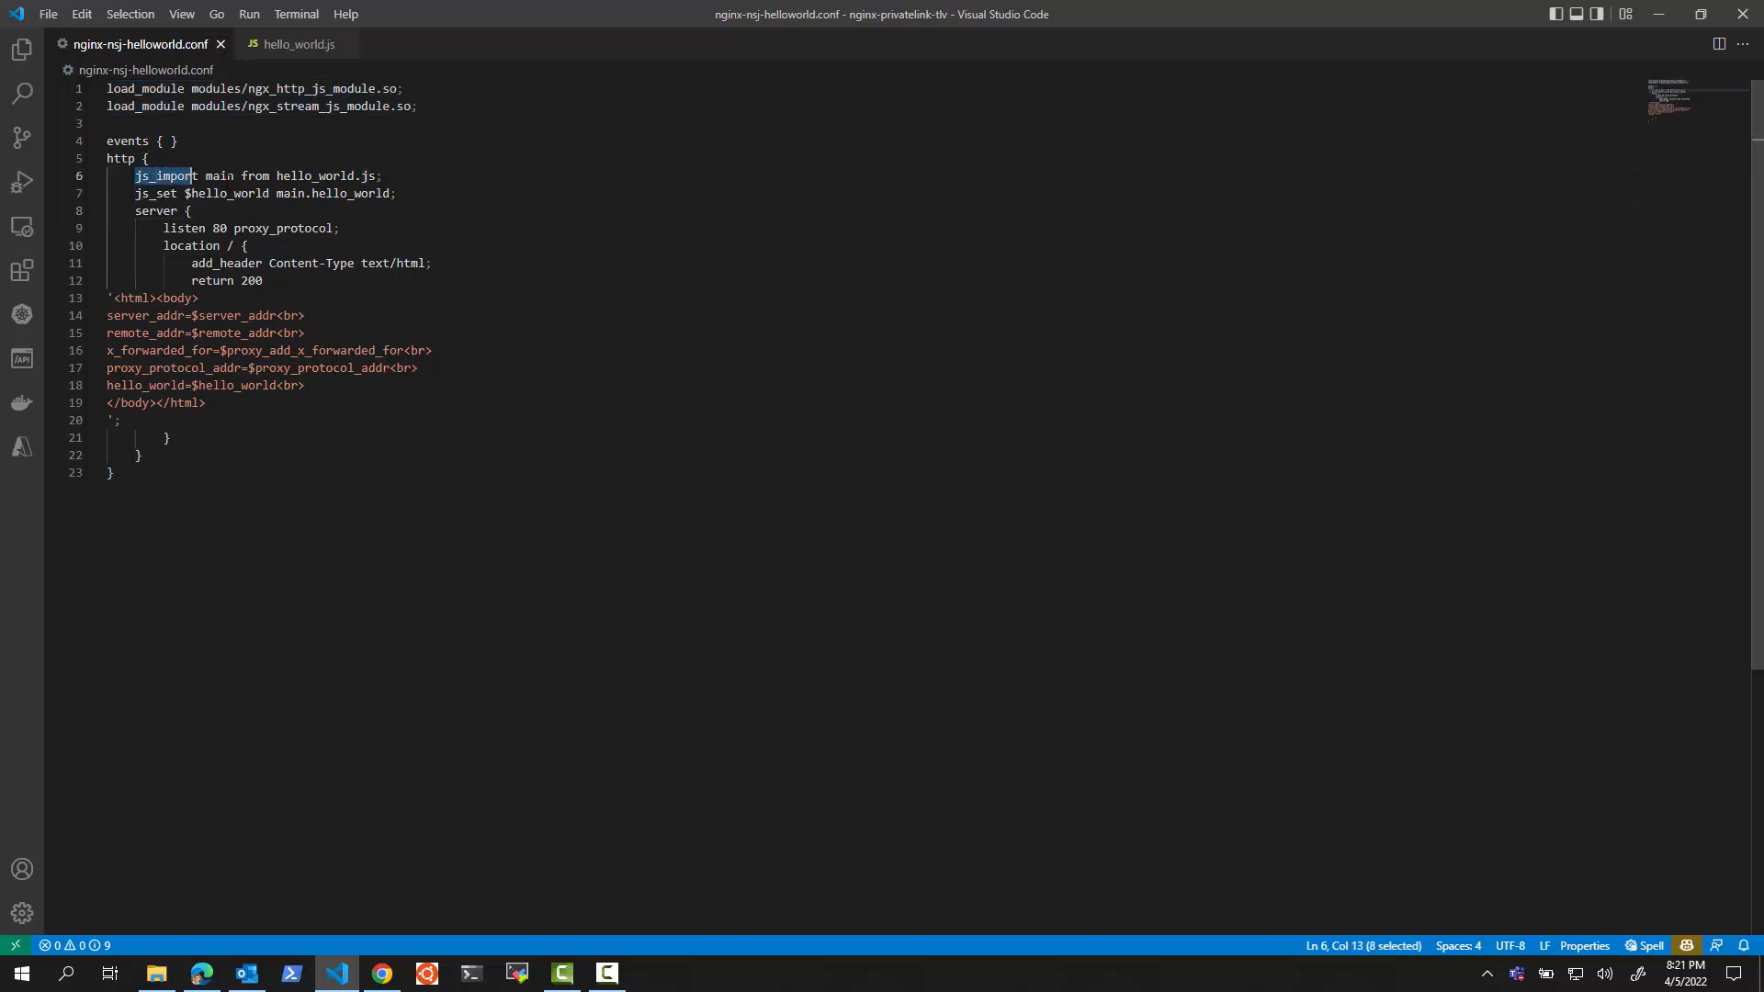
{"action": "double_click", "coordinate": [319, 175]}
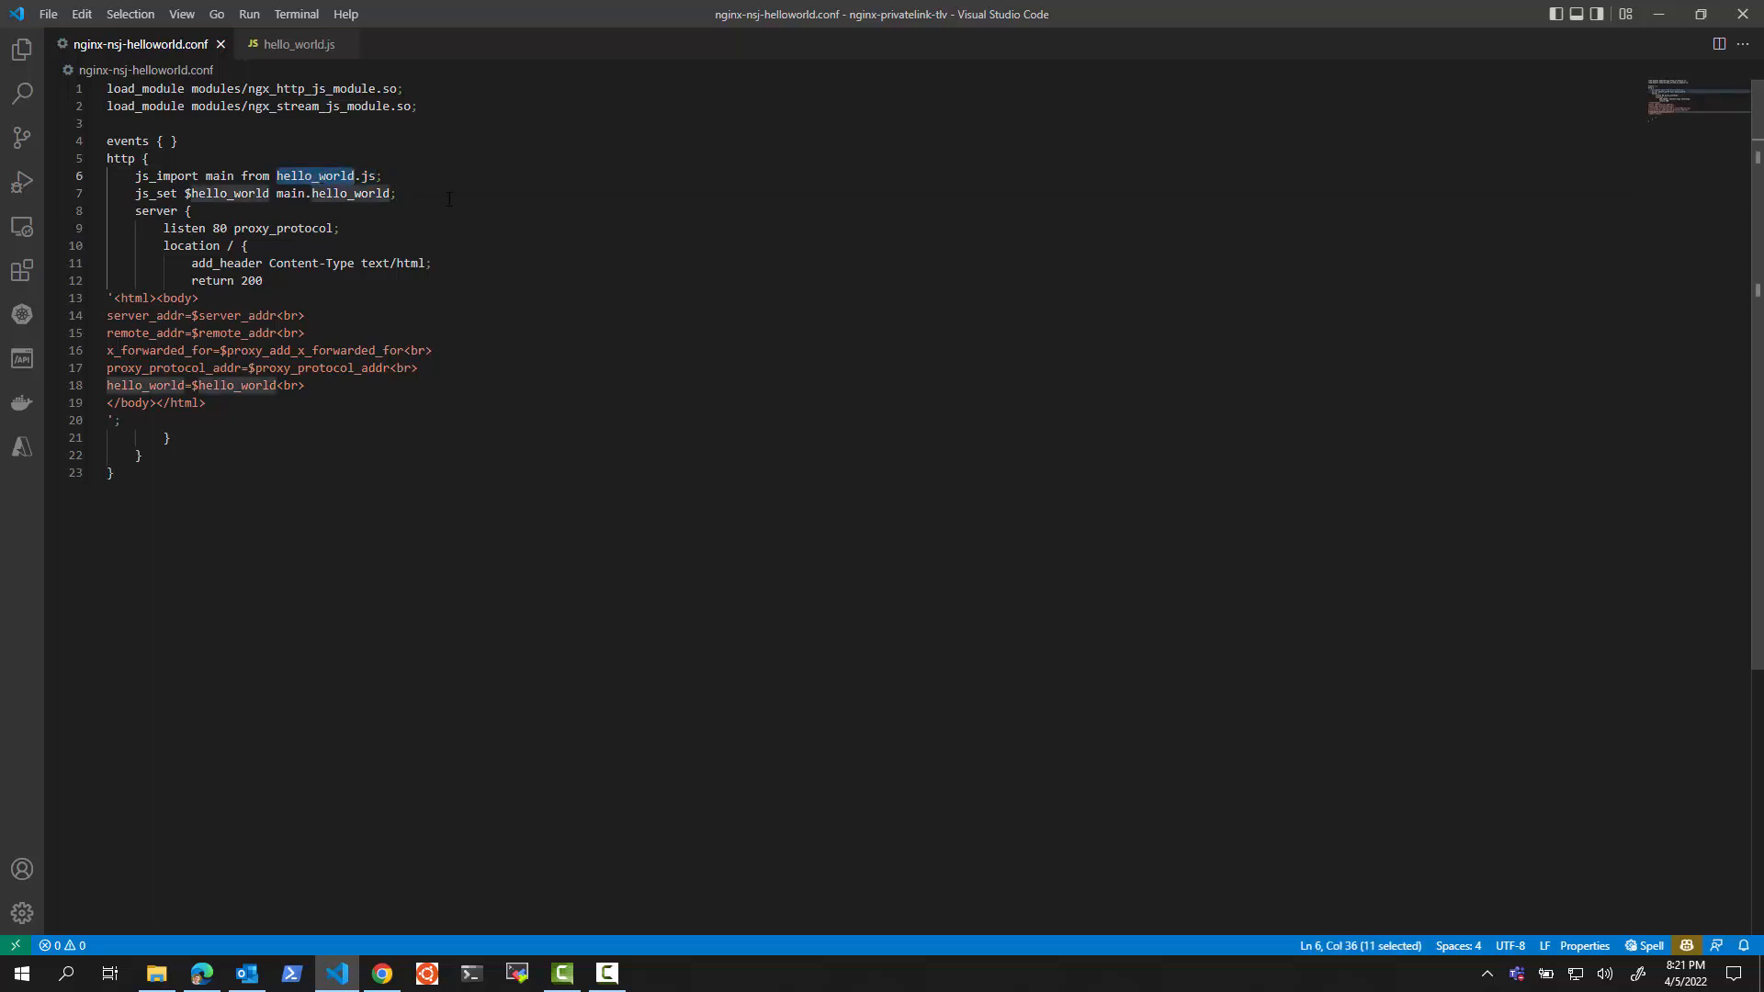
{"action": "double_click", "coordinate": [155, 194]}
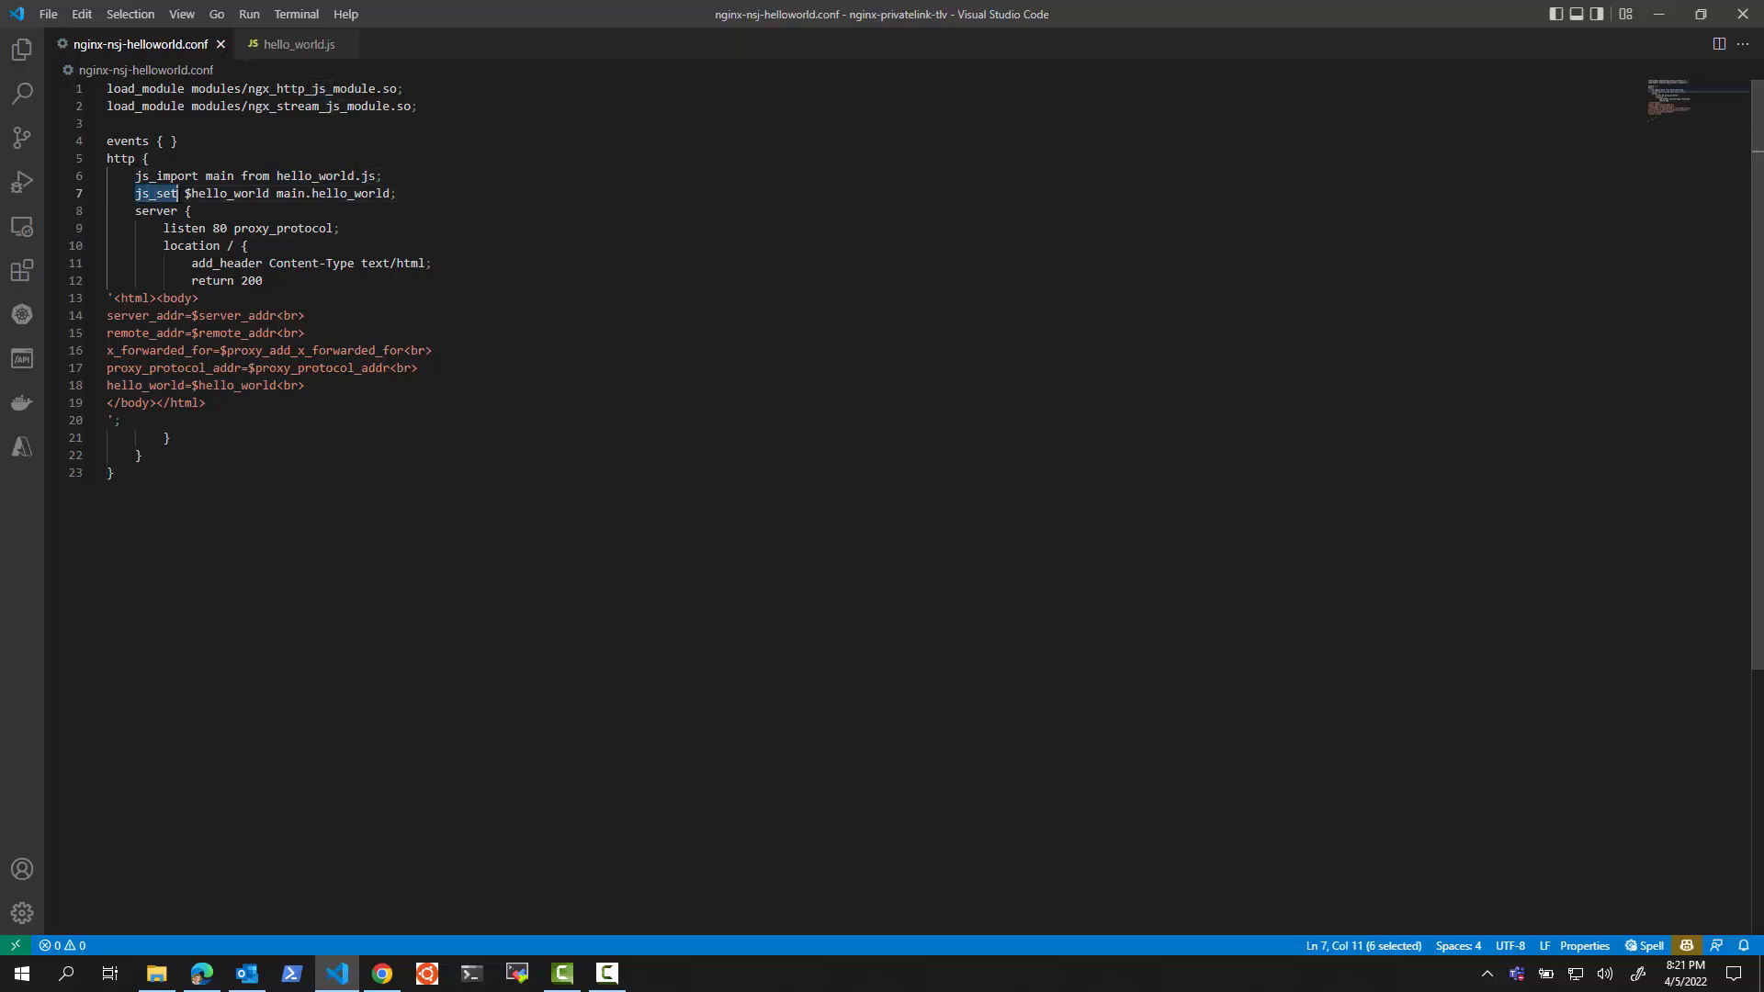
{"action": "left_click", "coordinate": [184, 192]}
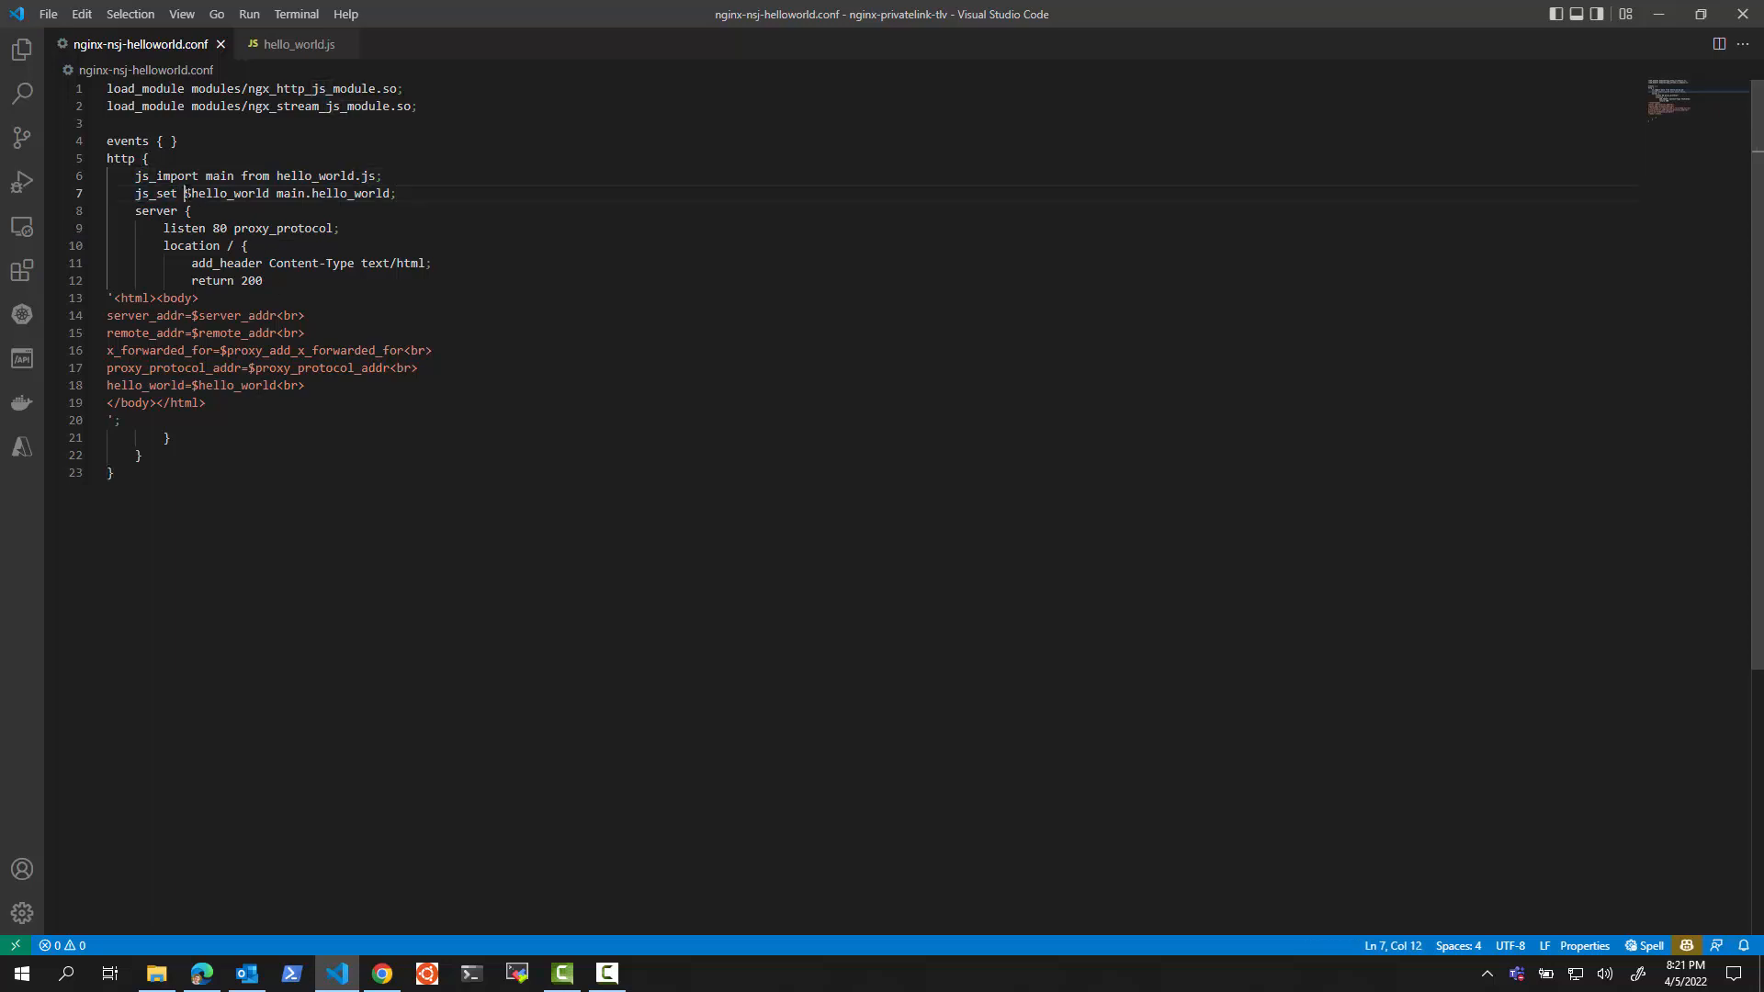
{"action": "double_click", "coordinate": [225, 192]}
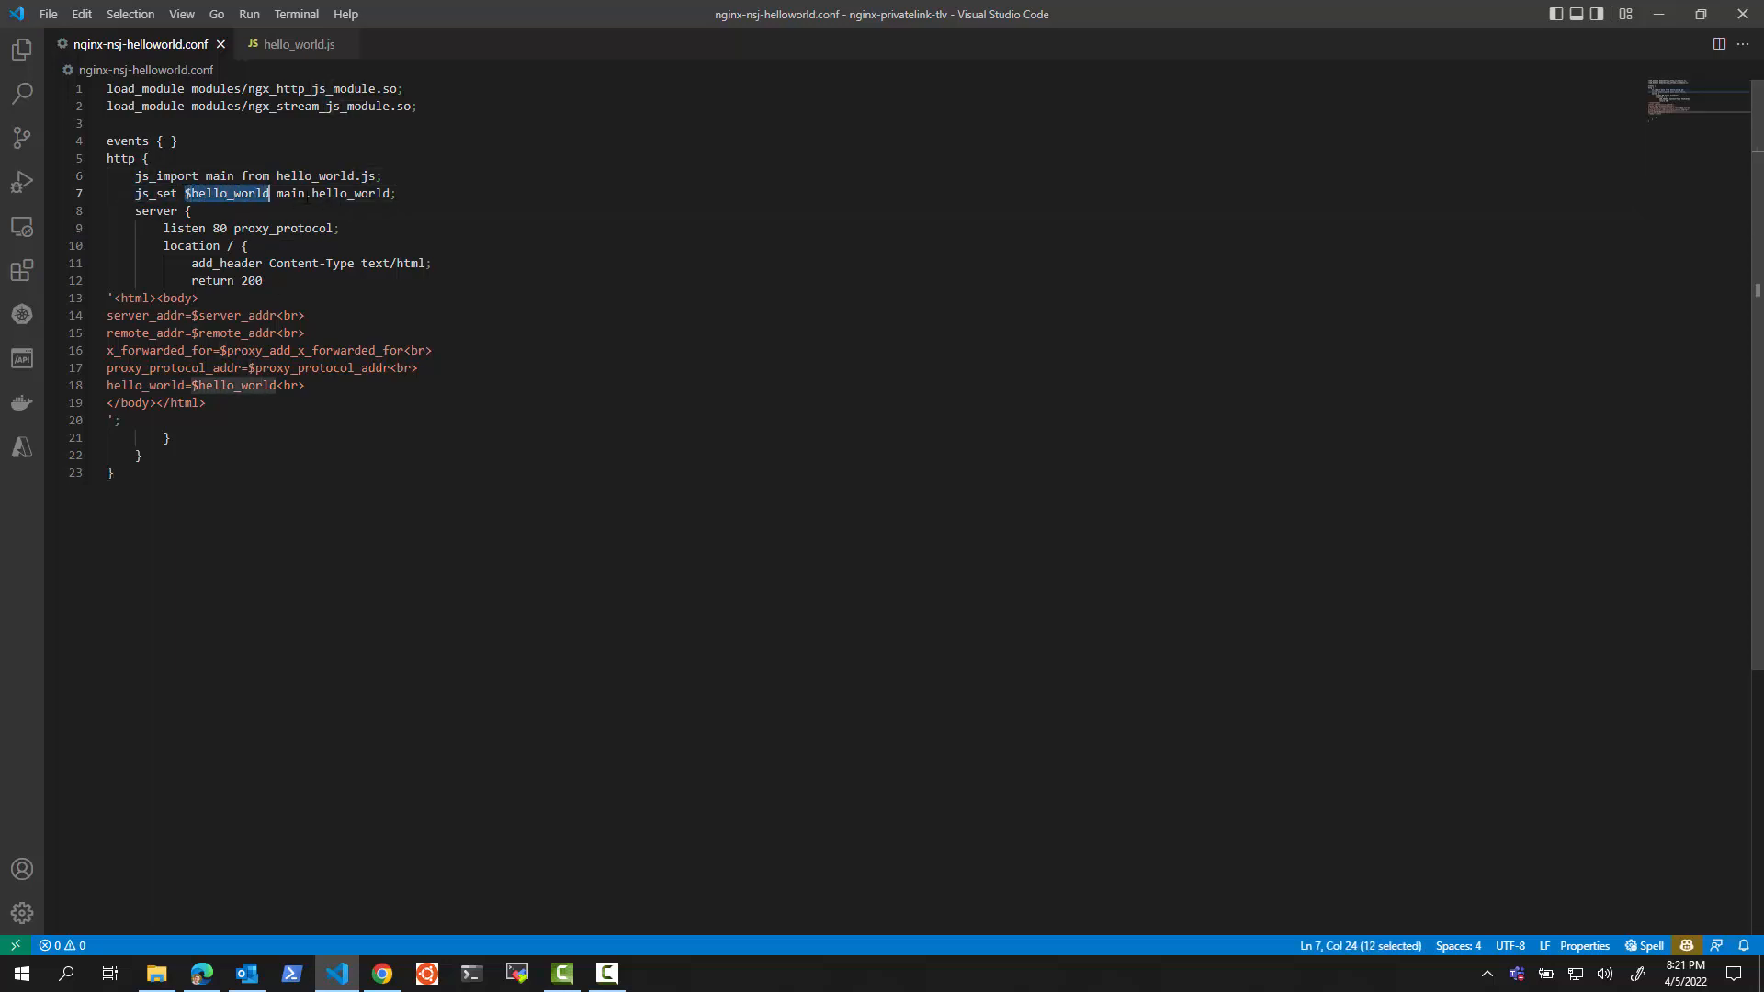
{"action": "double_click", "coordinate": [349, 192]}
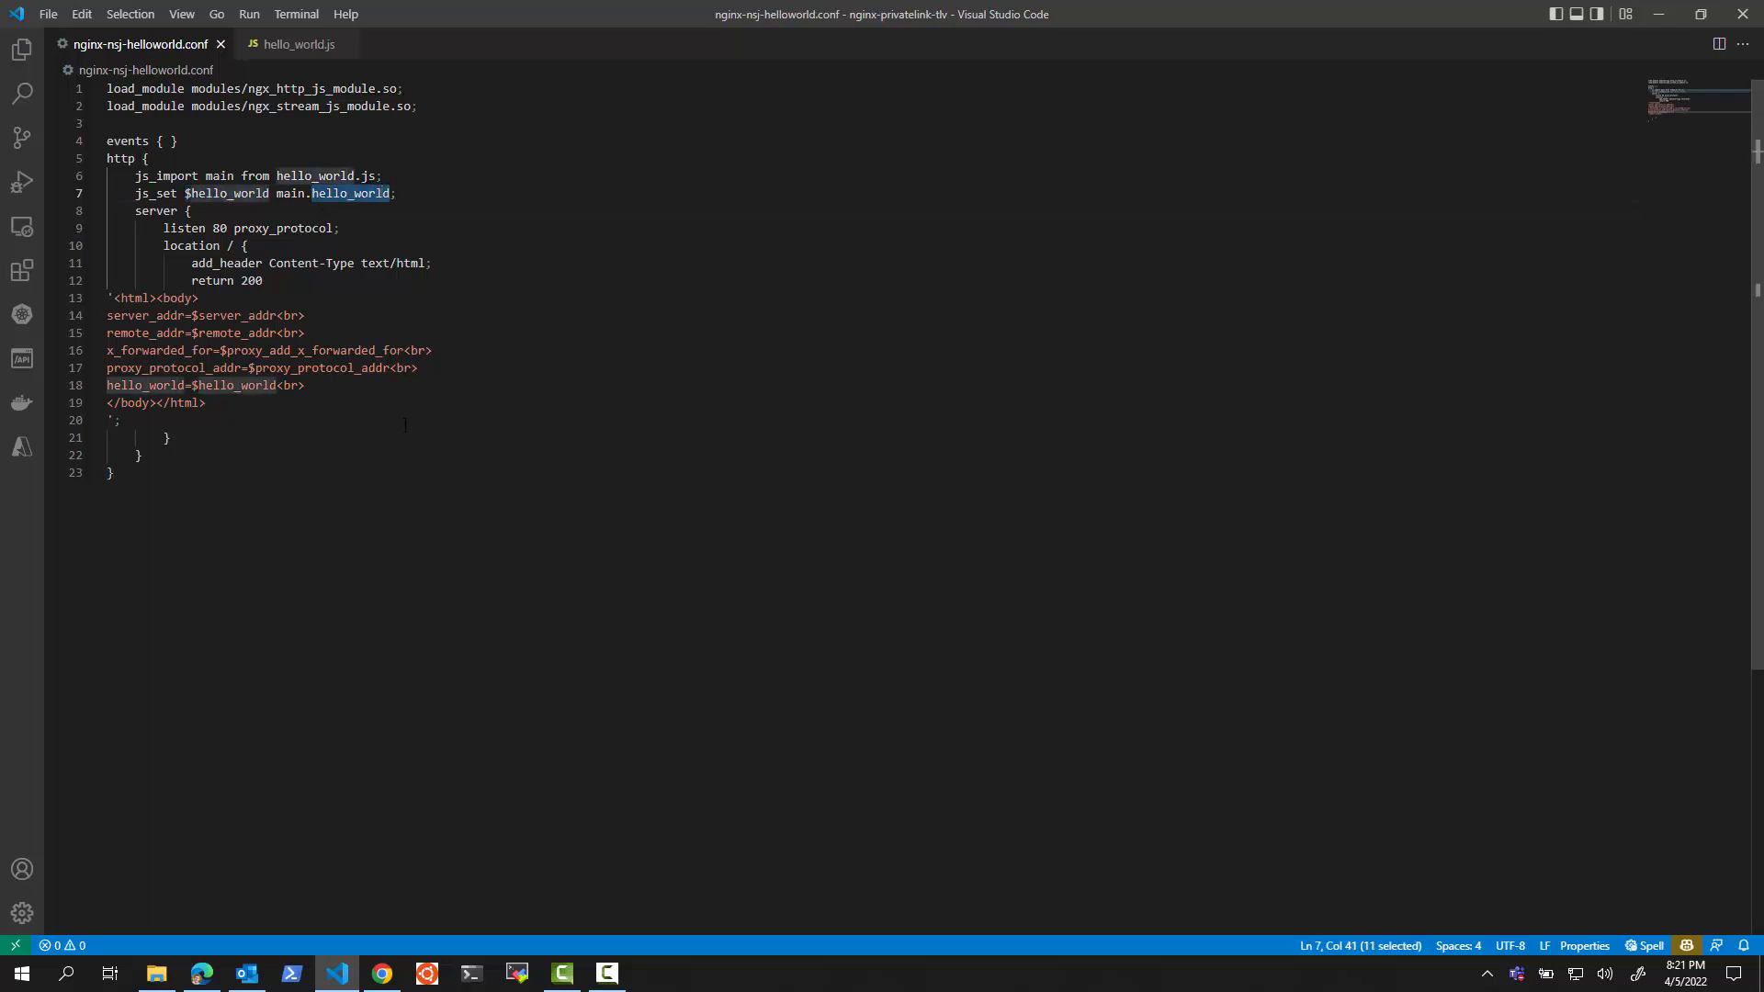
{"action": "left_click", "coordinate": [206, 402]}
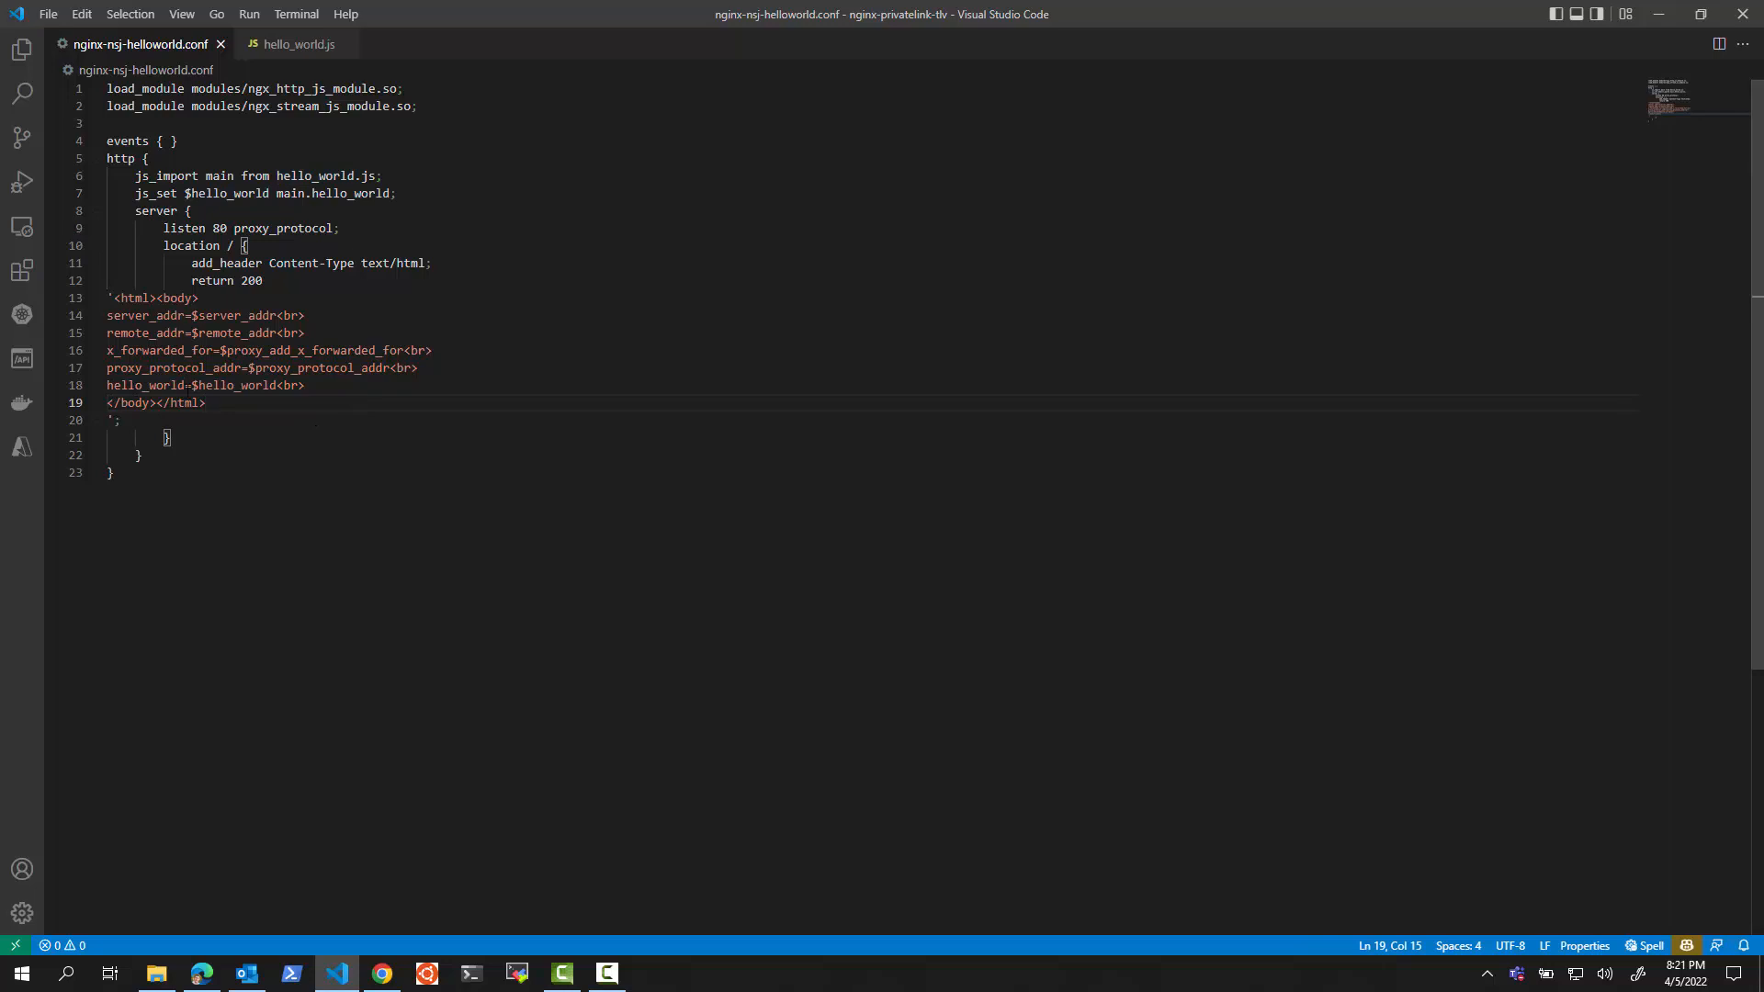
{"action": "left_click", "coordinate": [298, 45]}
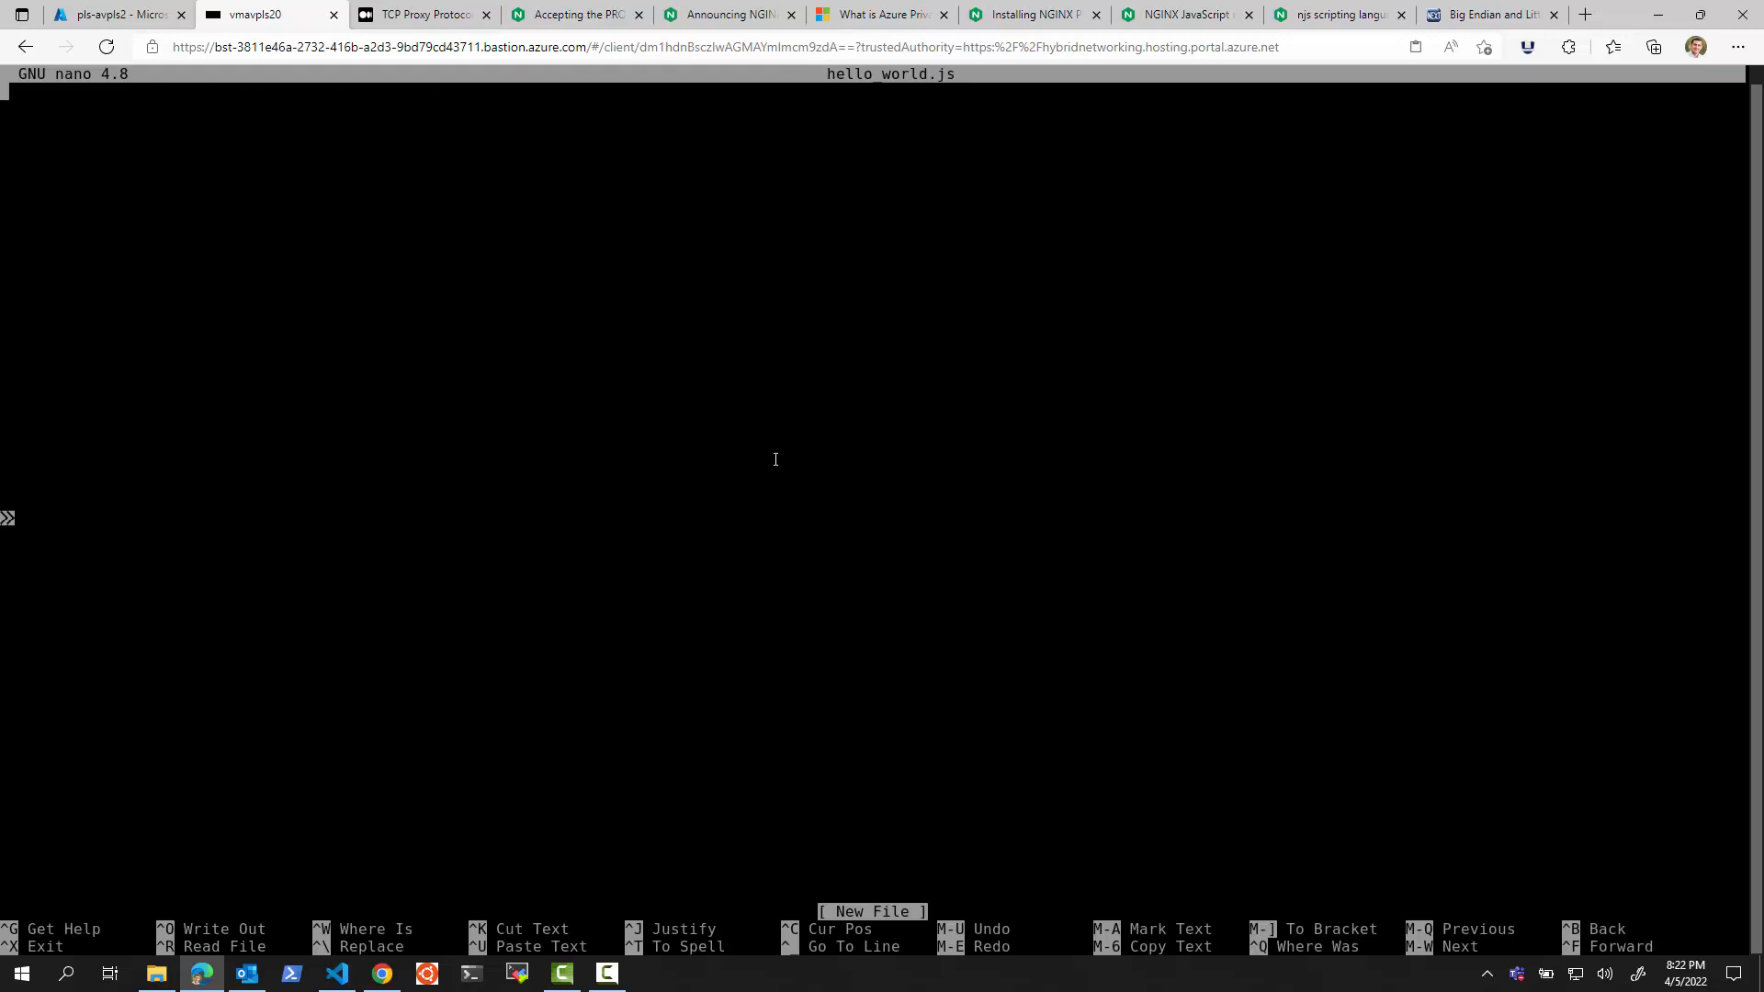
- Save hello_world.js, exit nano, and delete the old nginx.conf with rm
{"action": "key", "text": "ctrl+x"}
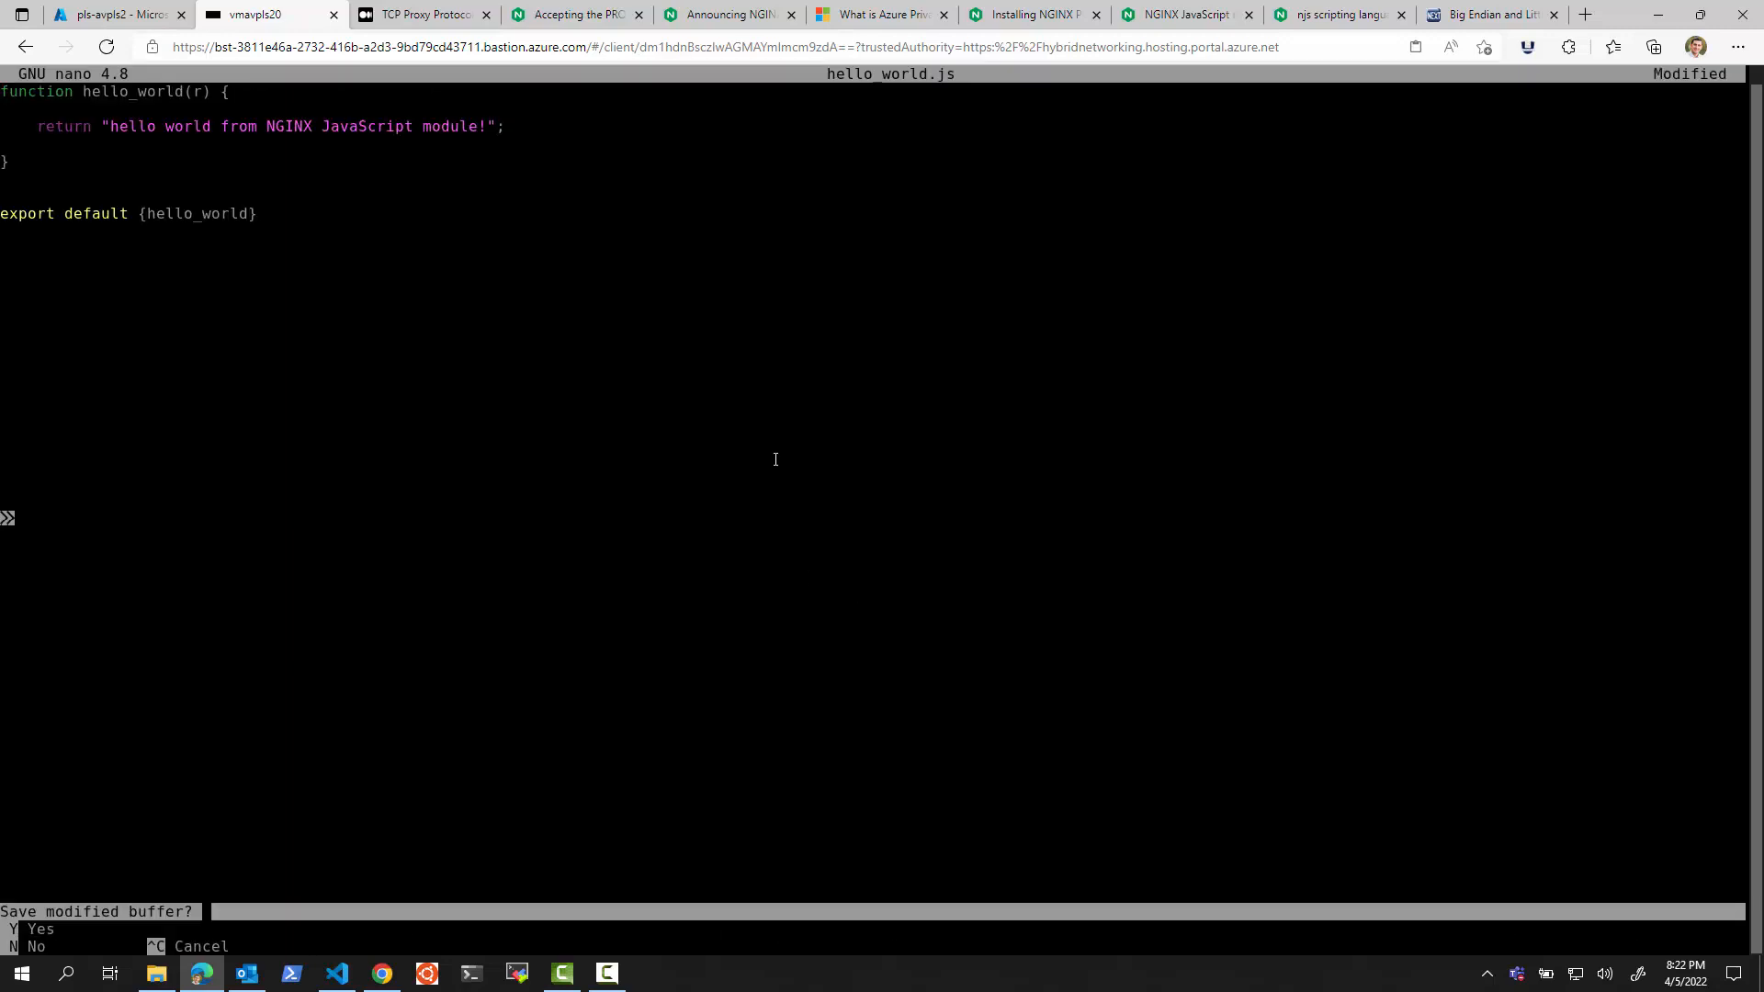
{"action": "key", "text": "y"}
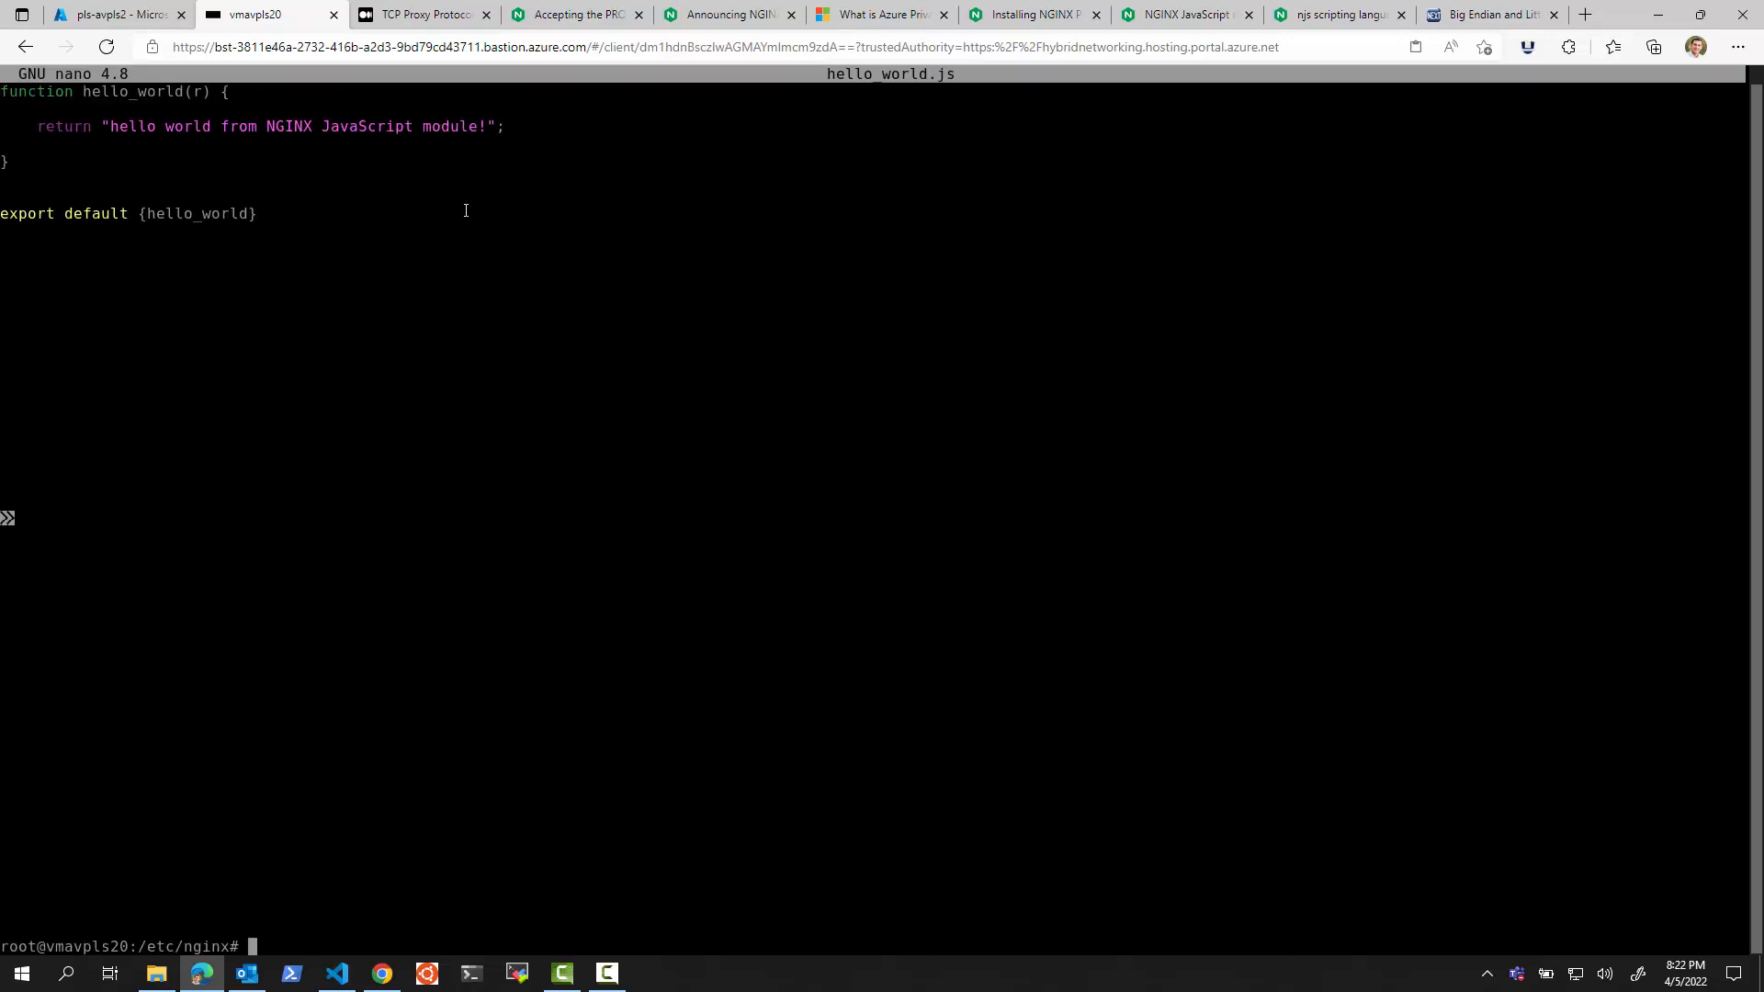
{"action": "mouse_move", "coordinate": [446, 511]}
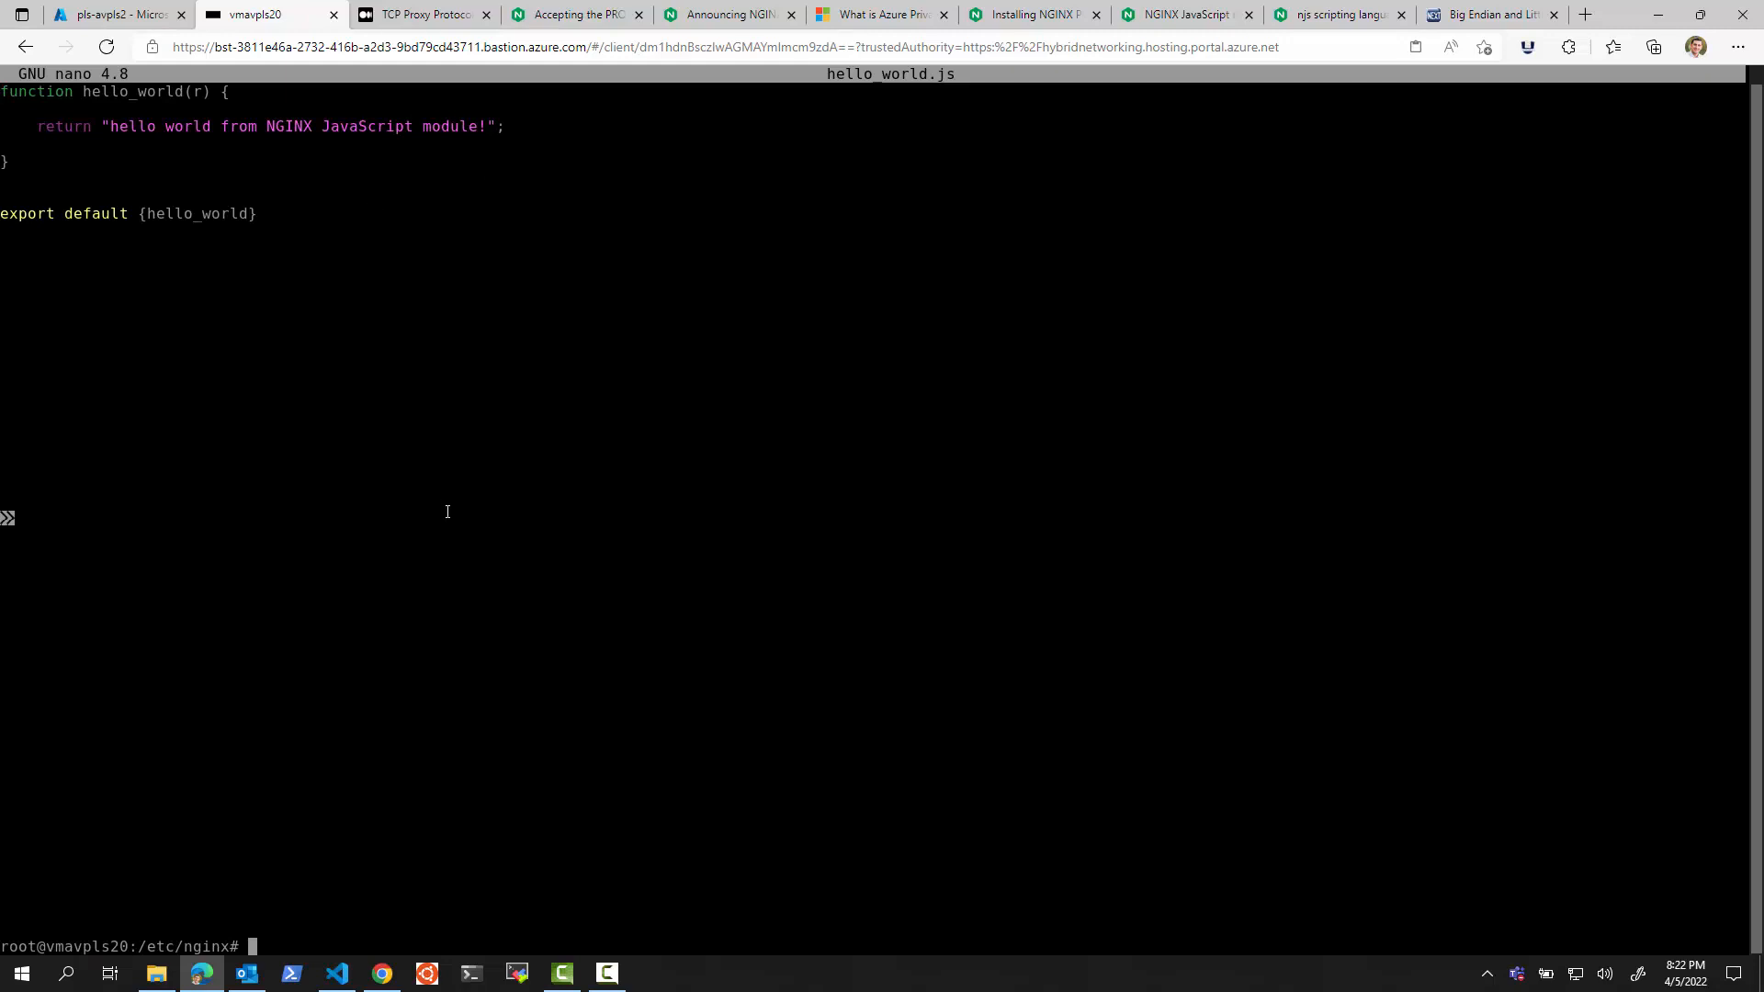
{"action": "type", "text": "rm nginx.conf"}
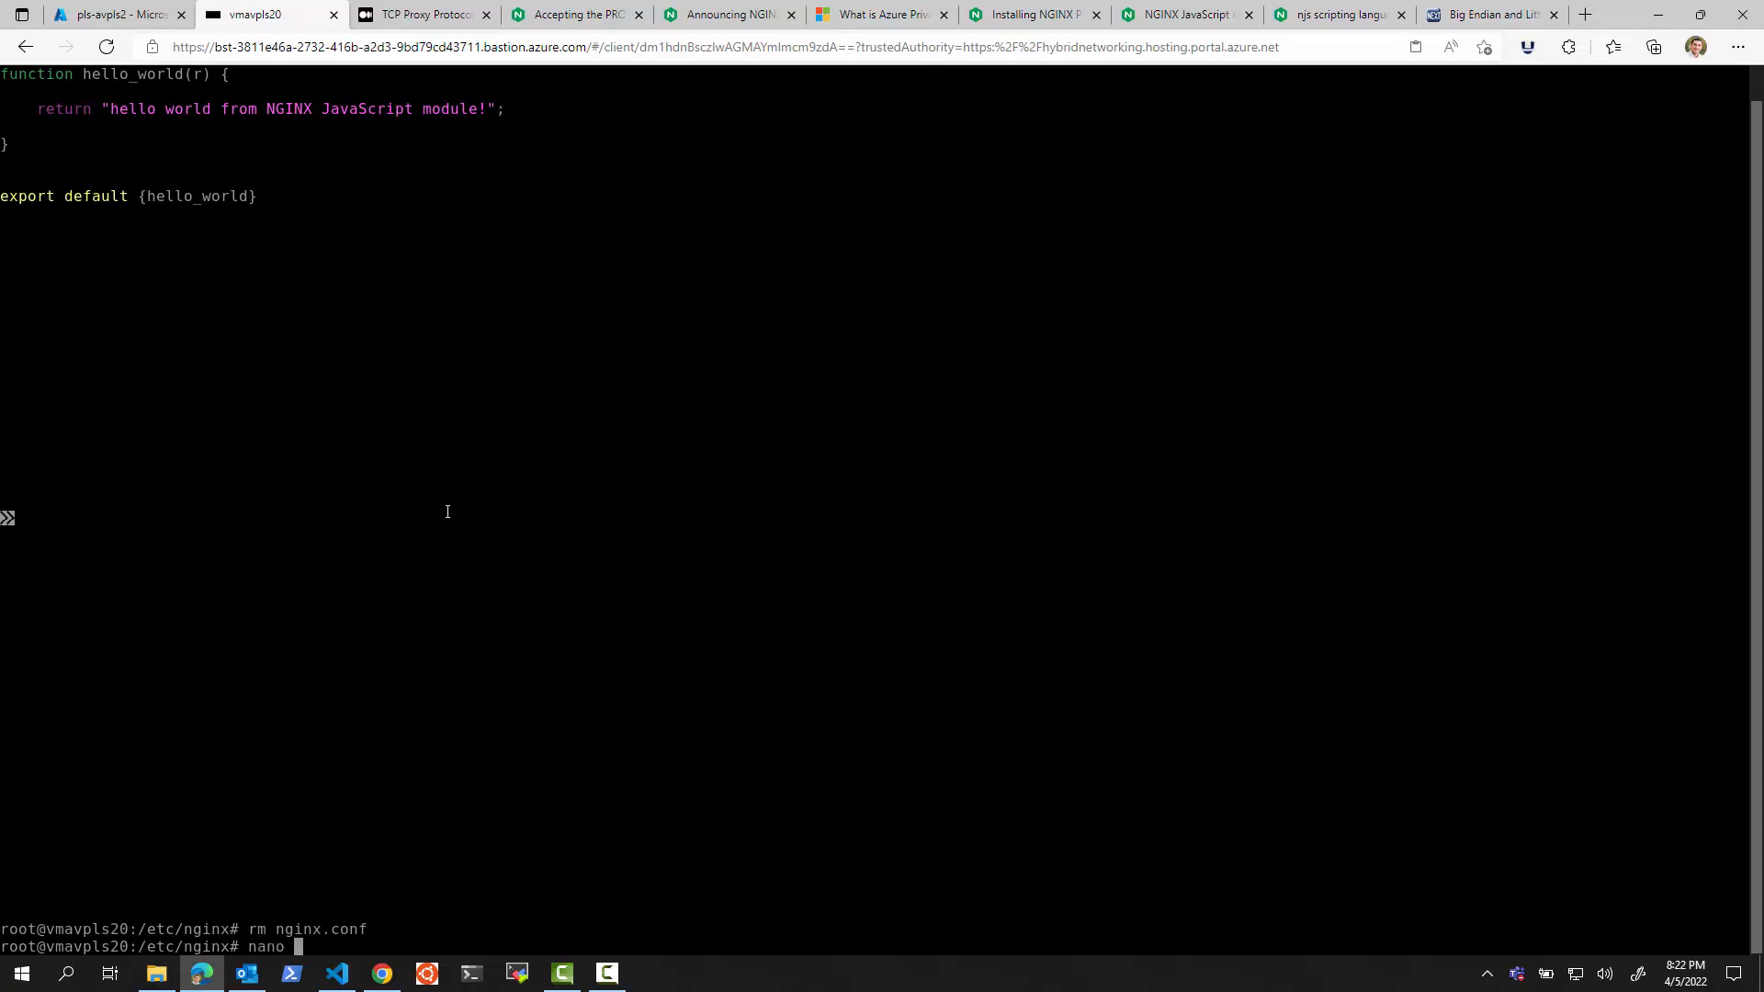
{"action": "left_click", "coordinate": [335, 973]}
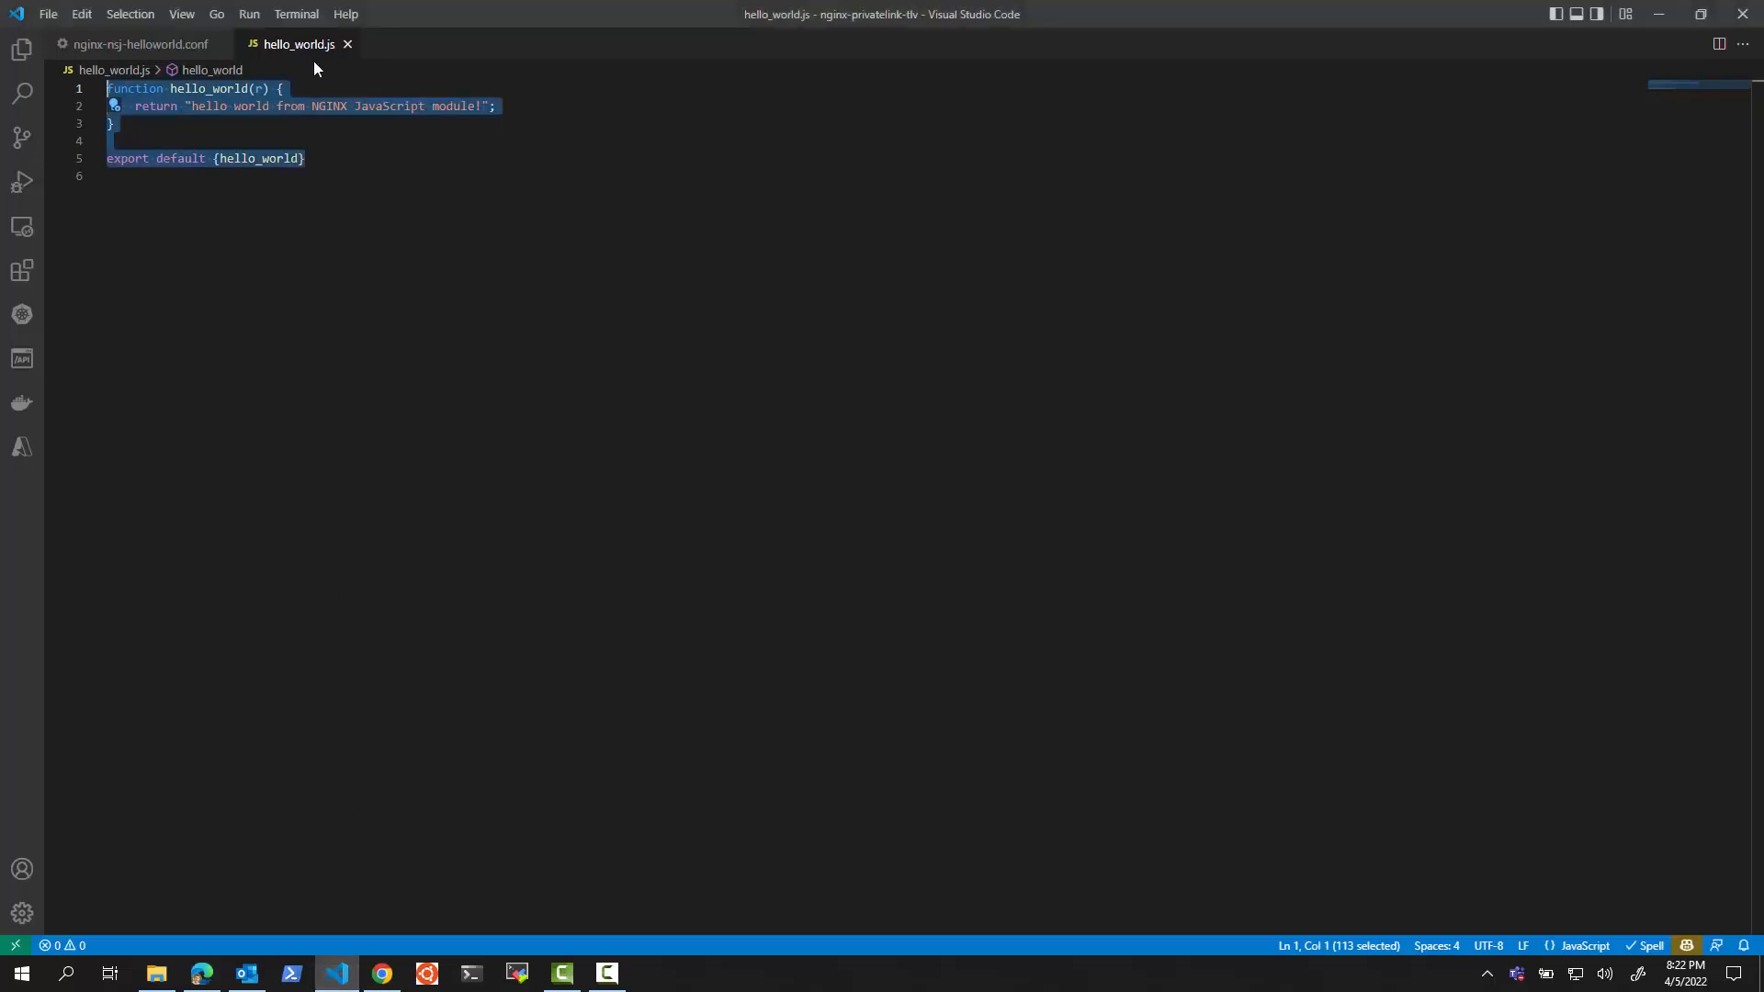
- Select the whole nginx-nsj-helloworld.conf file in VS Code to carry it to the server
{"action": "left_click", "coordinate": [132, 44]}
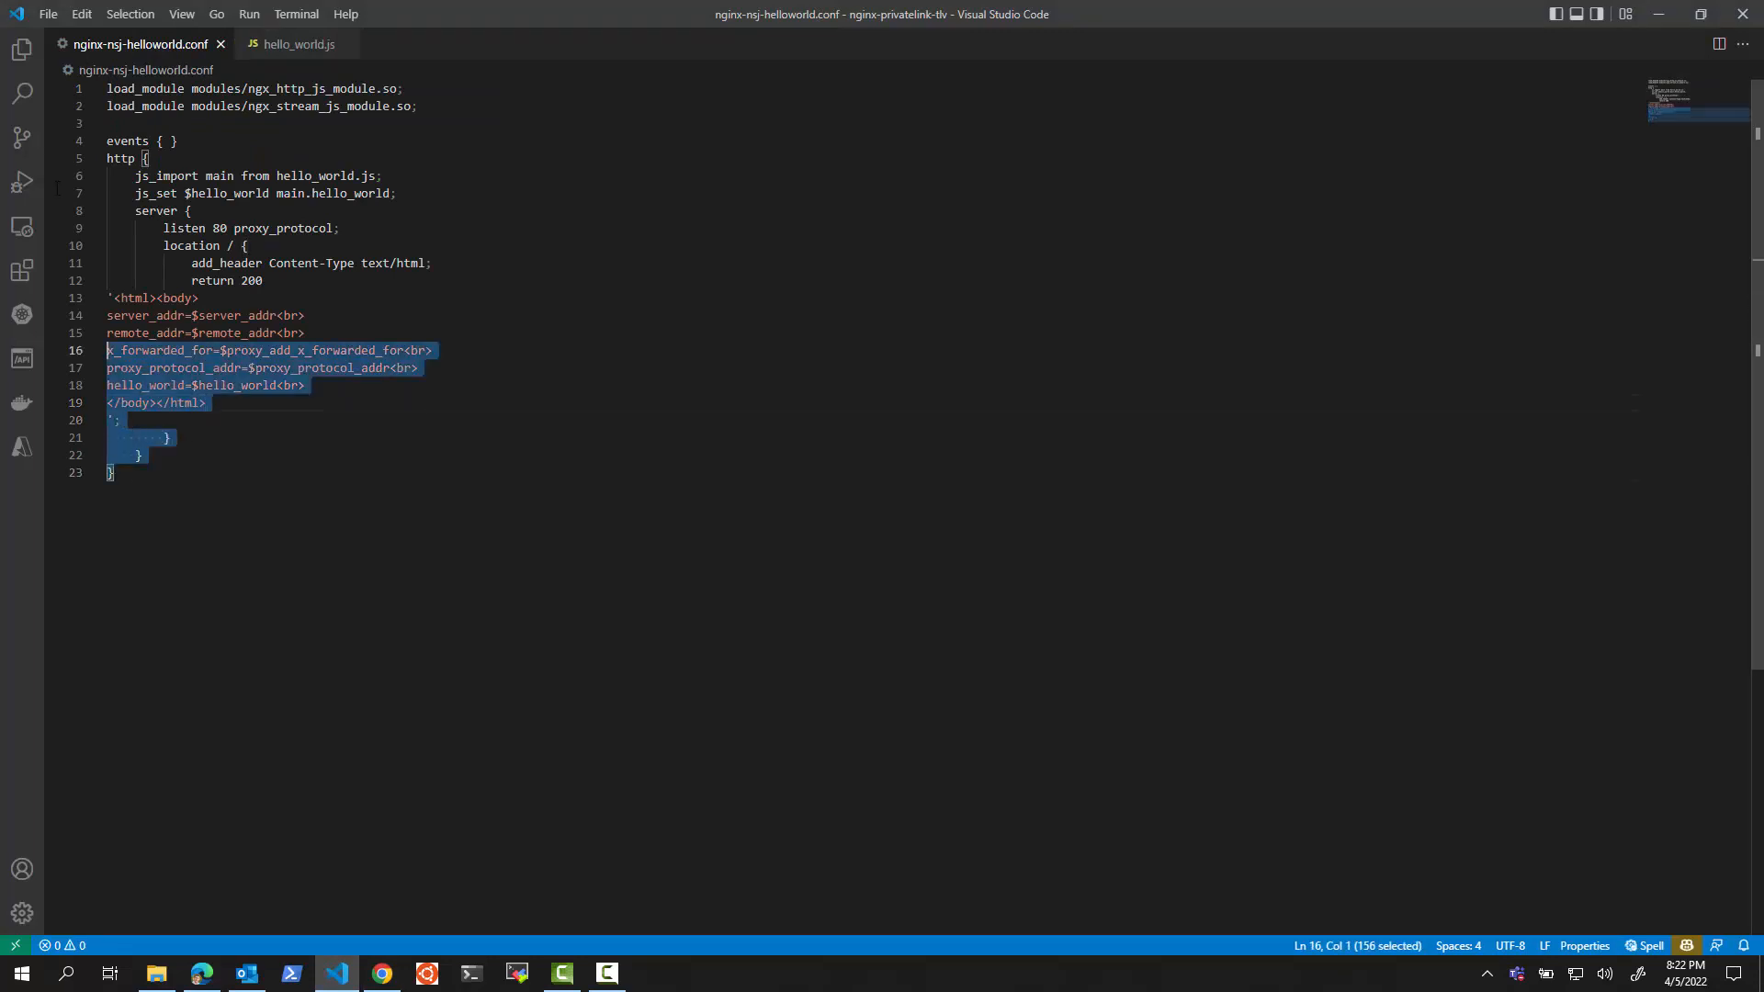
{"action": "key", "text": "ctrl+a"}
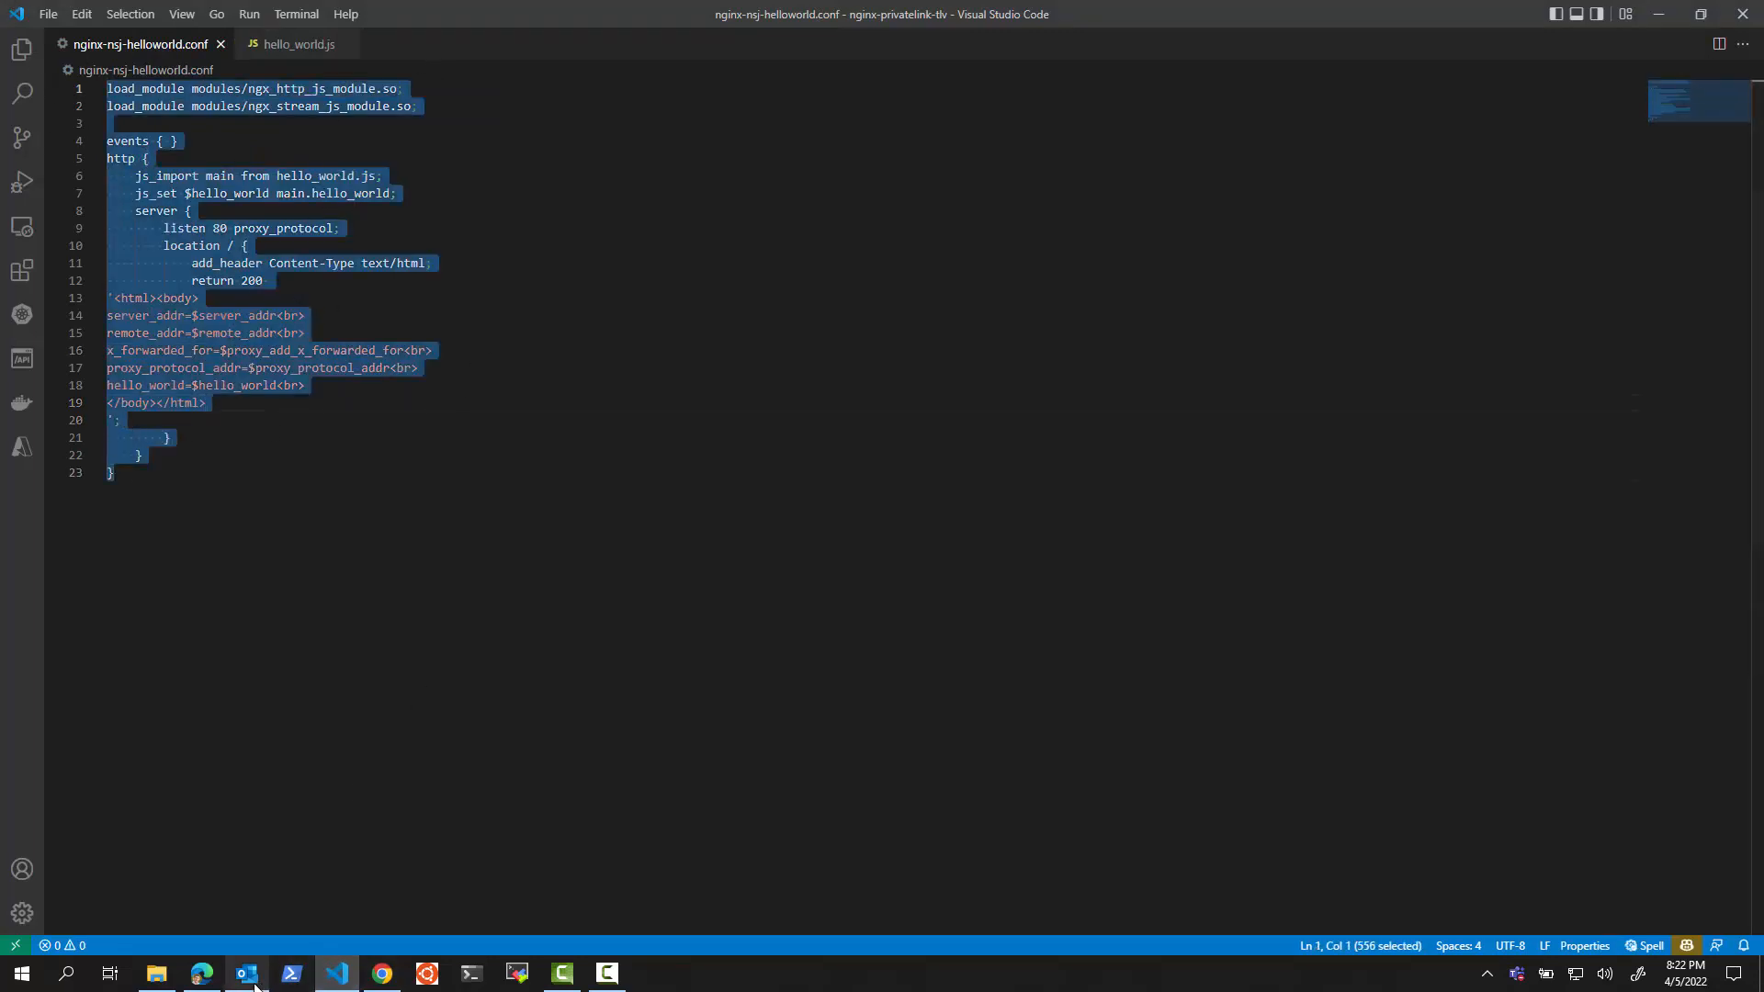
{"action": "left_click", "coordinate": [202, 973]}
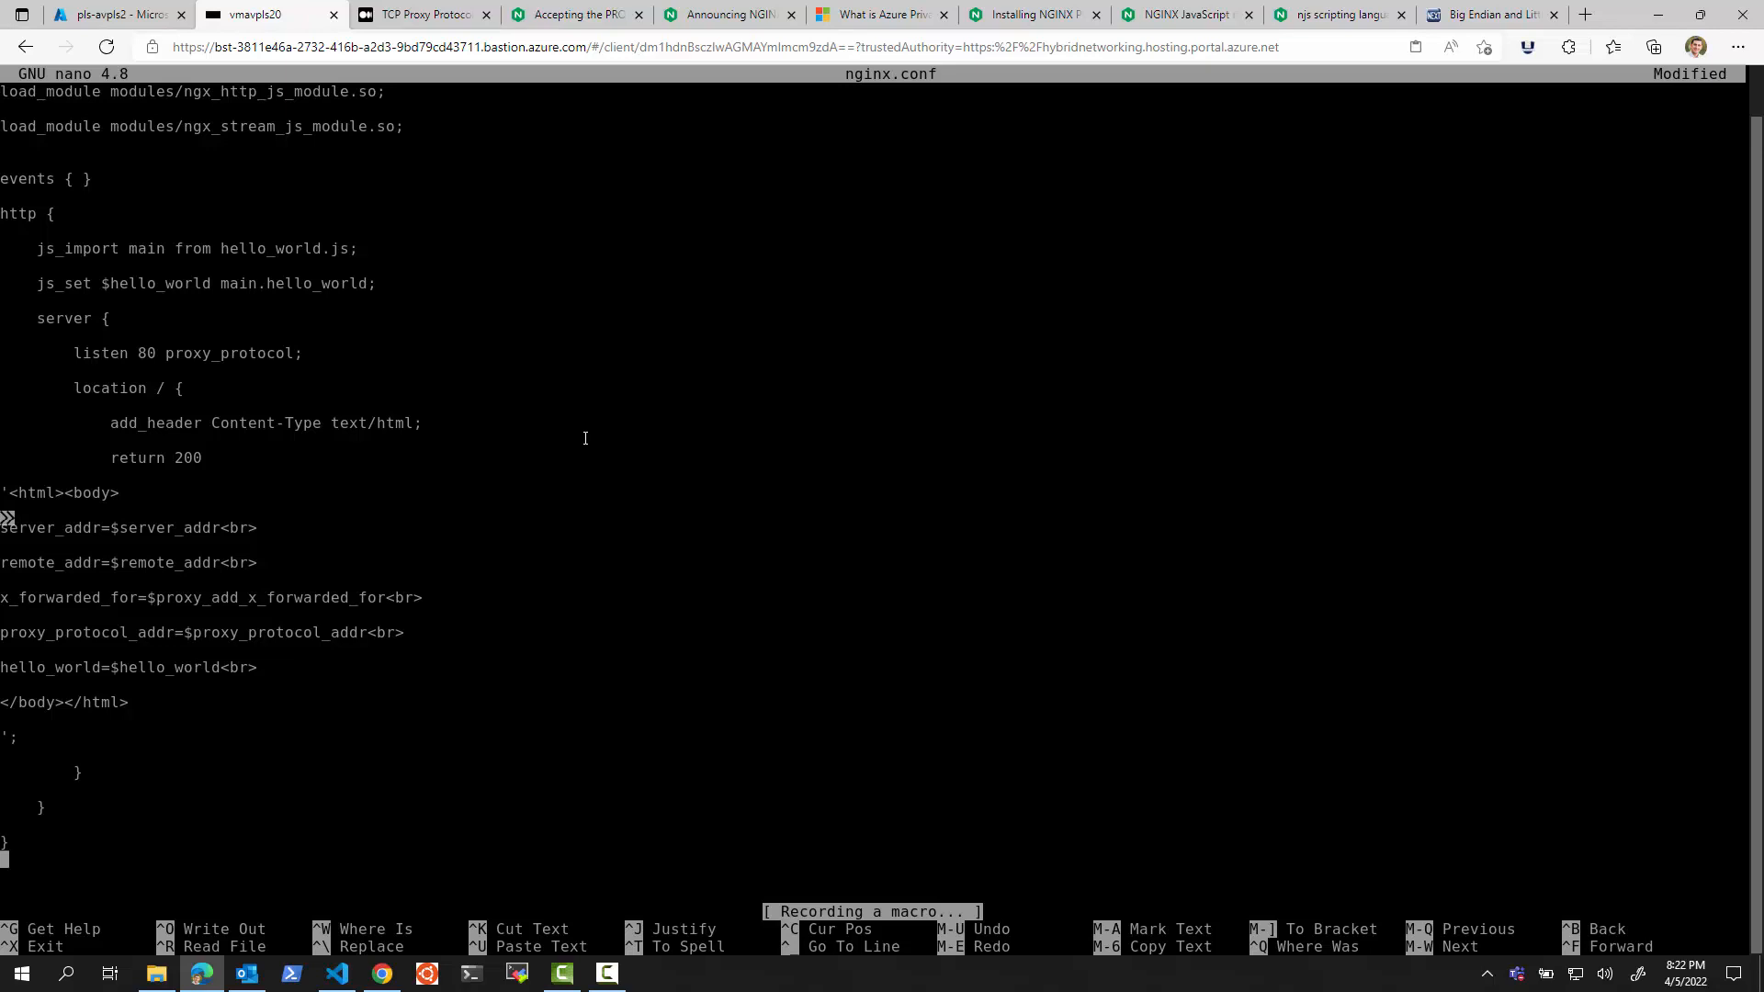
- Save the pasted hello-world config as nginx.conf and run systemctl restart nginx
{"action": "key", "text": "ctrl+x"}
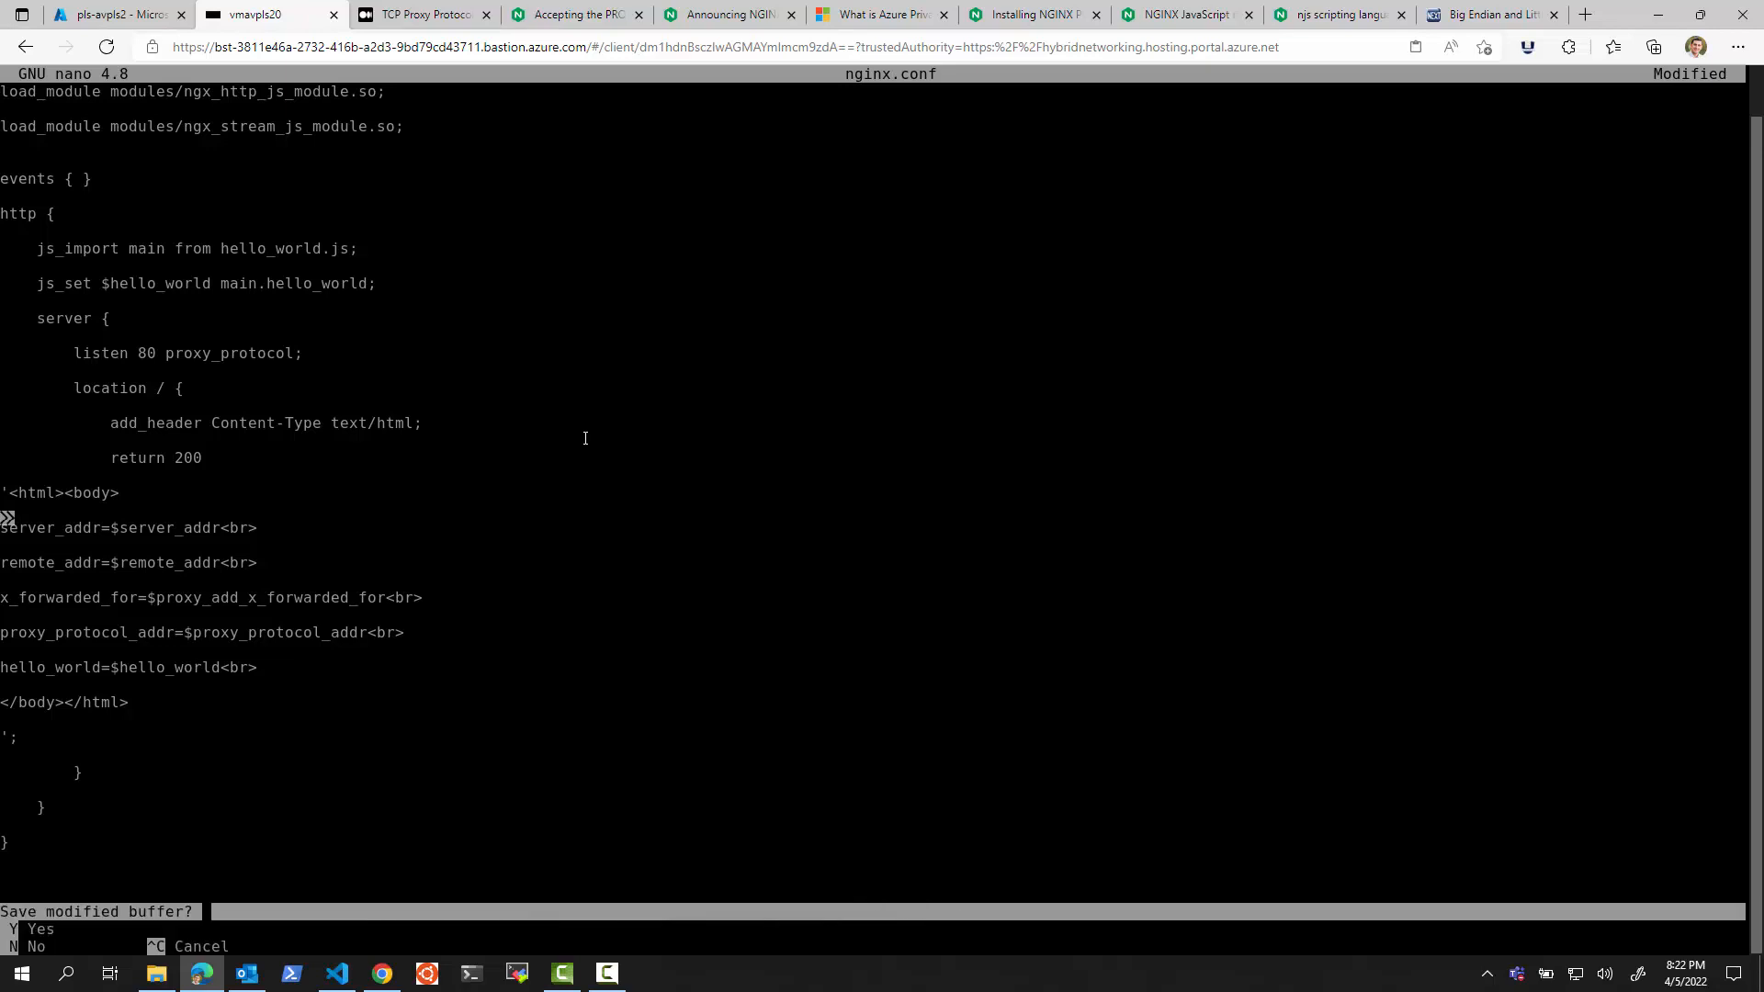
{"action": "key", "text": "y"}
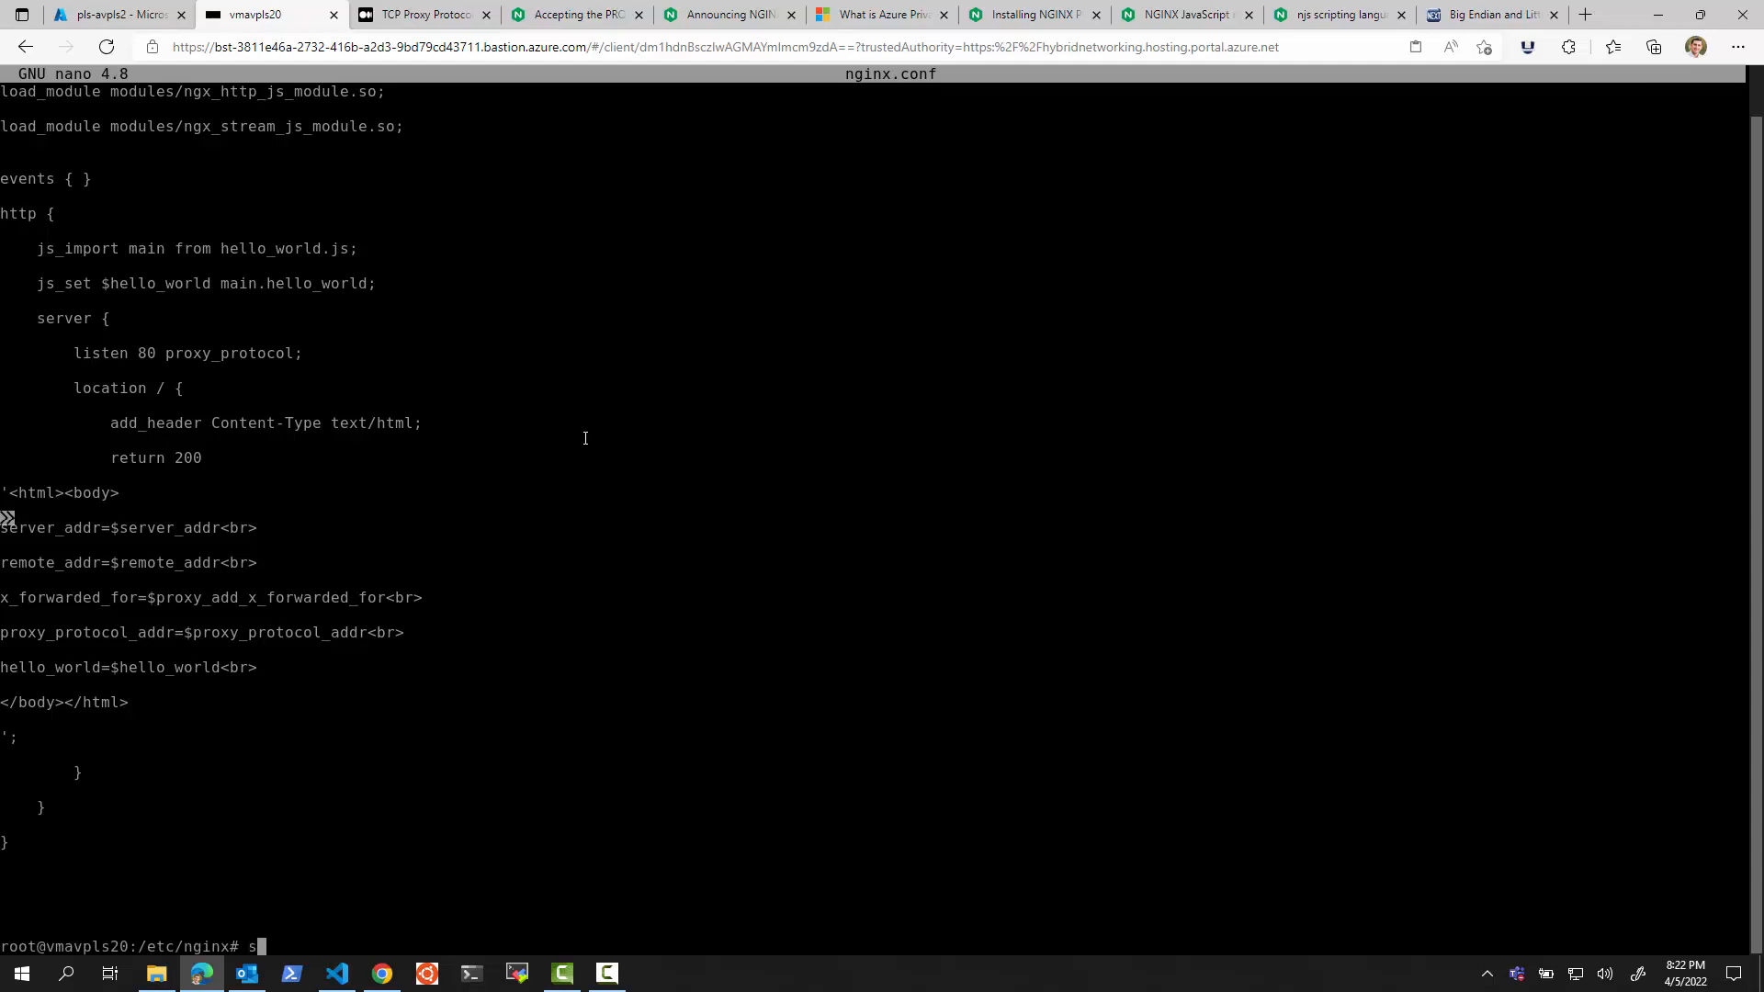
{"action": "type", "text": "ystemctl restar"}
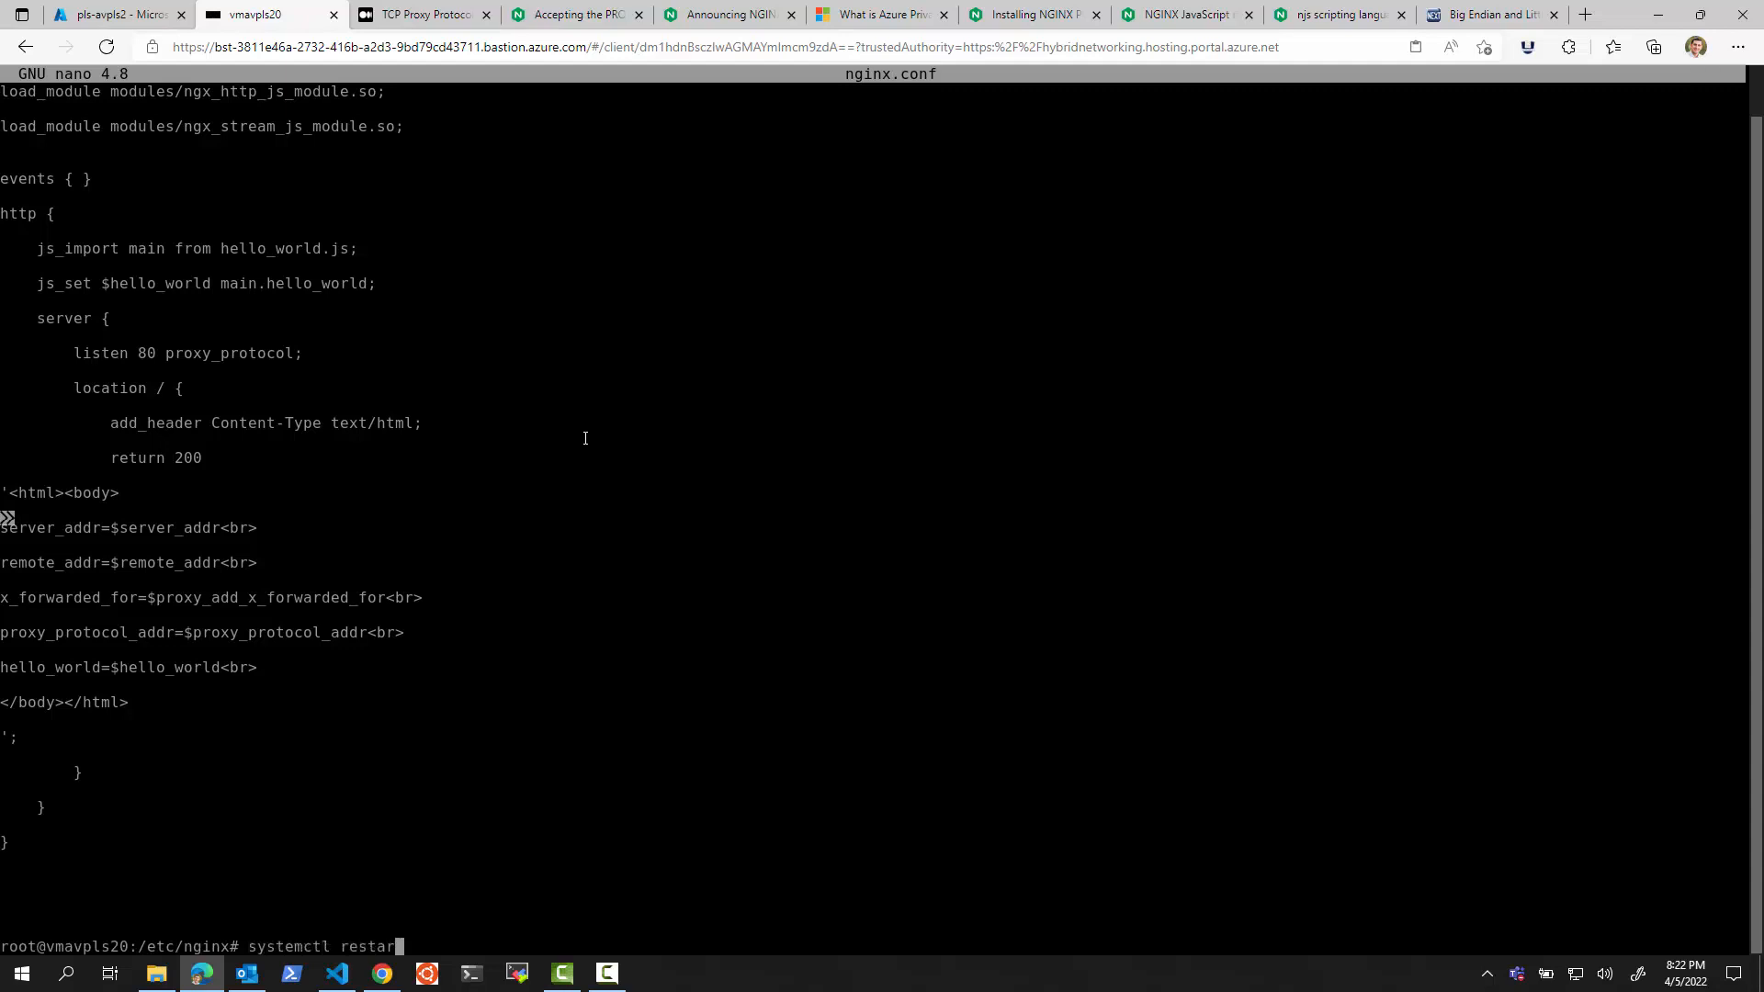
{"action": "key", "text": "Return"}
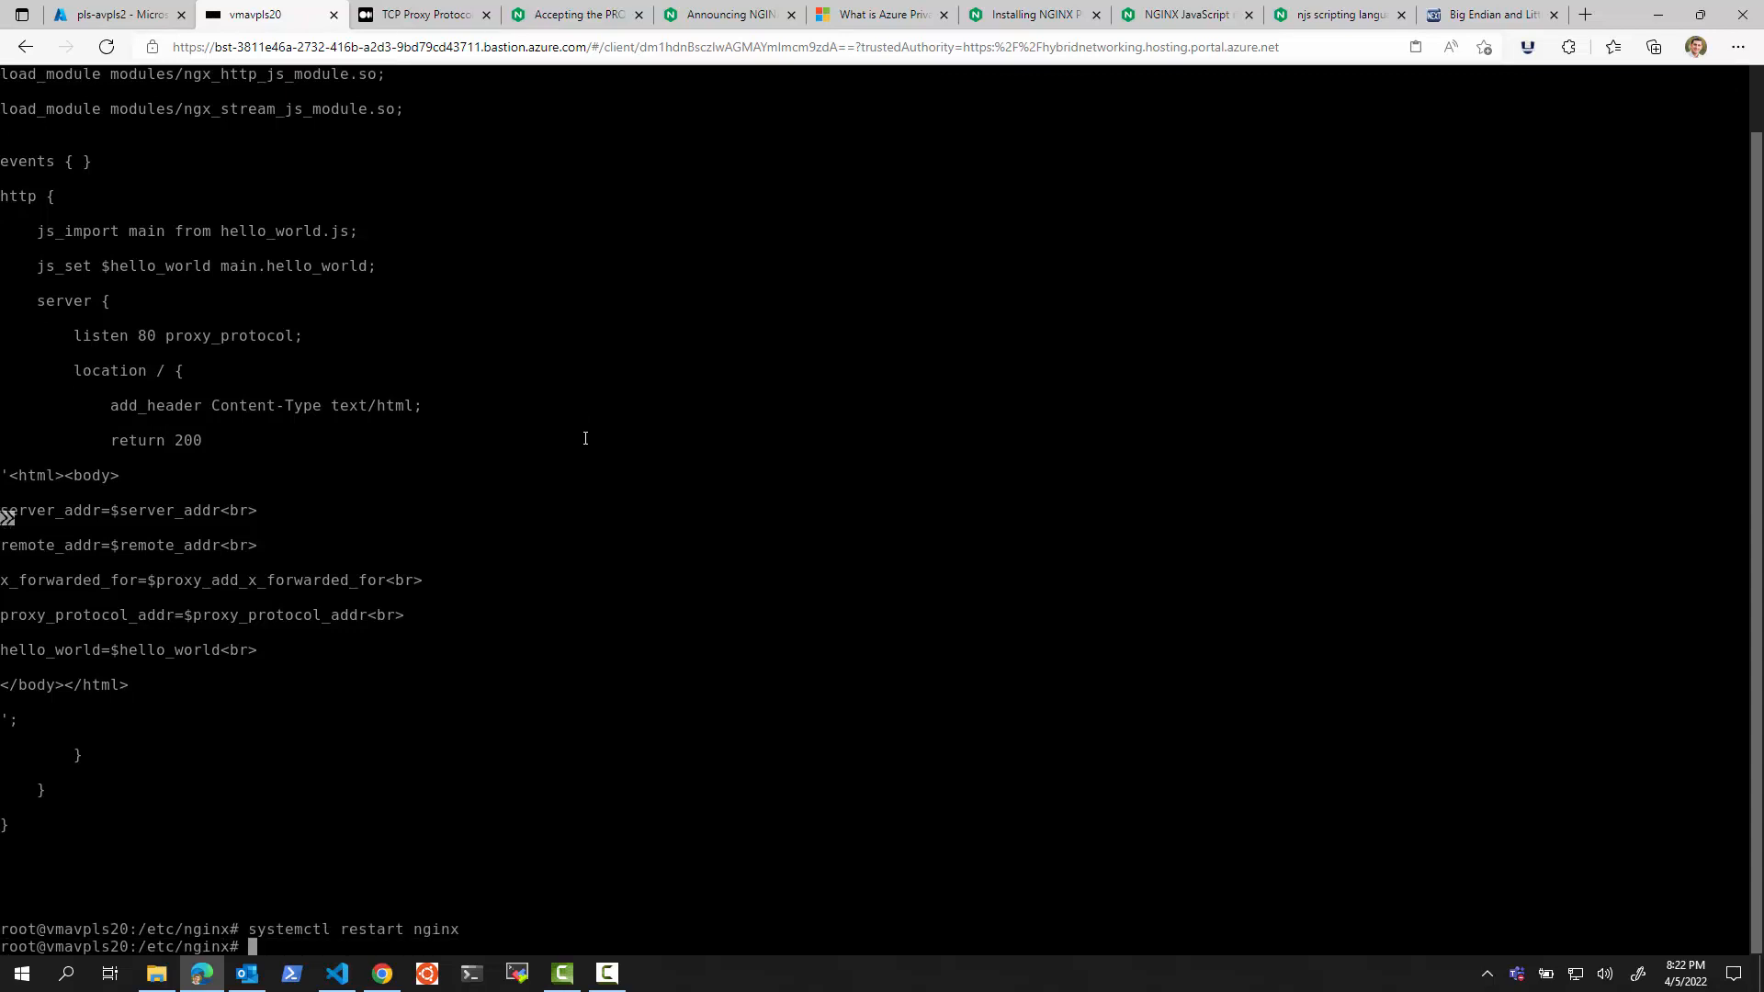
{"action": "mouse_move", "coordinate": [242, 319]}
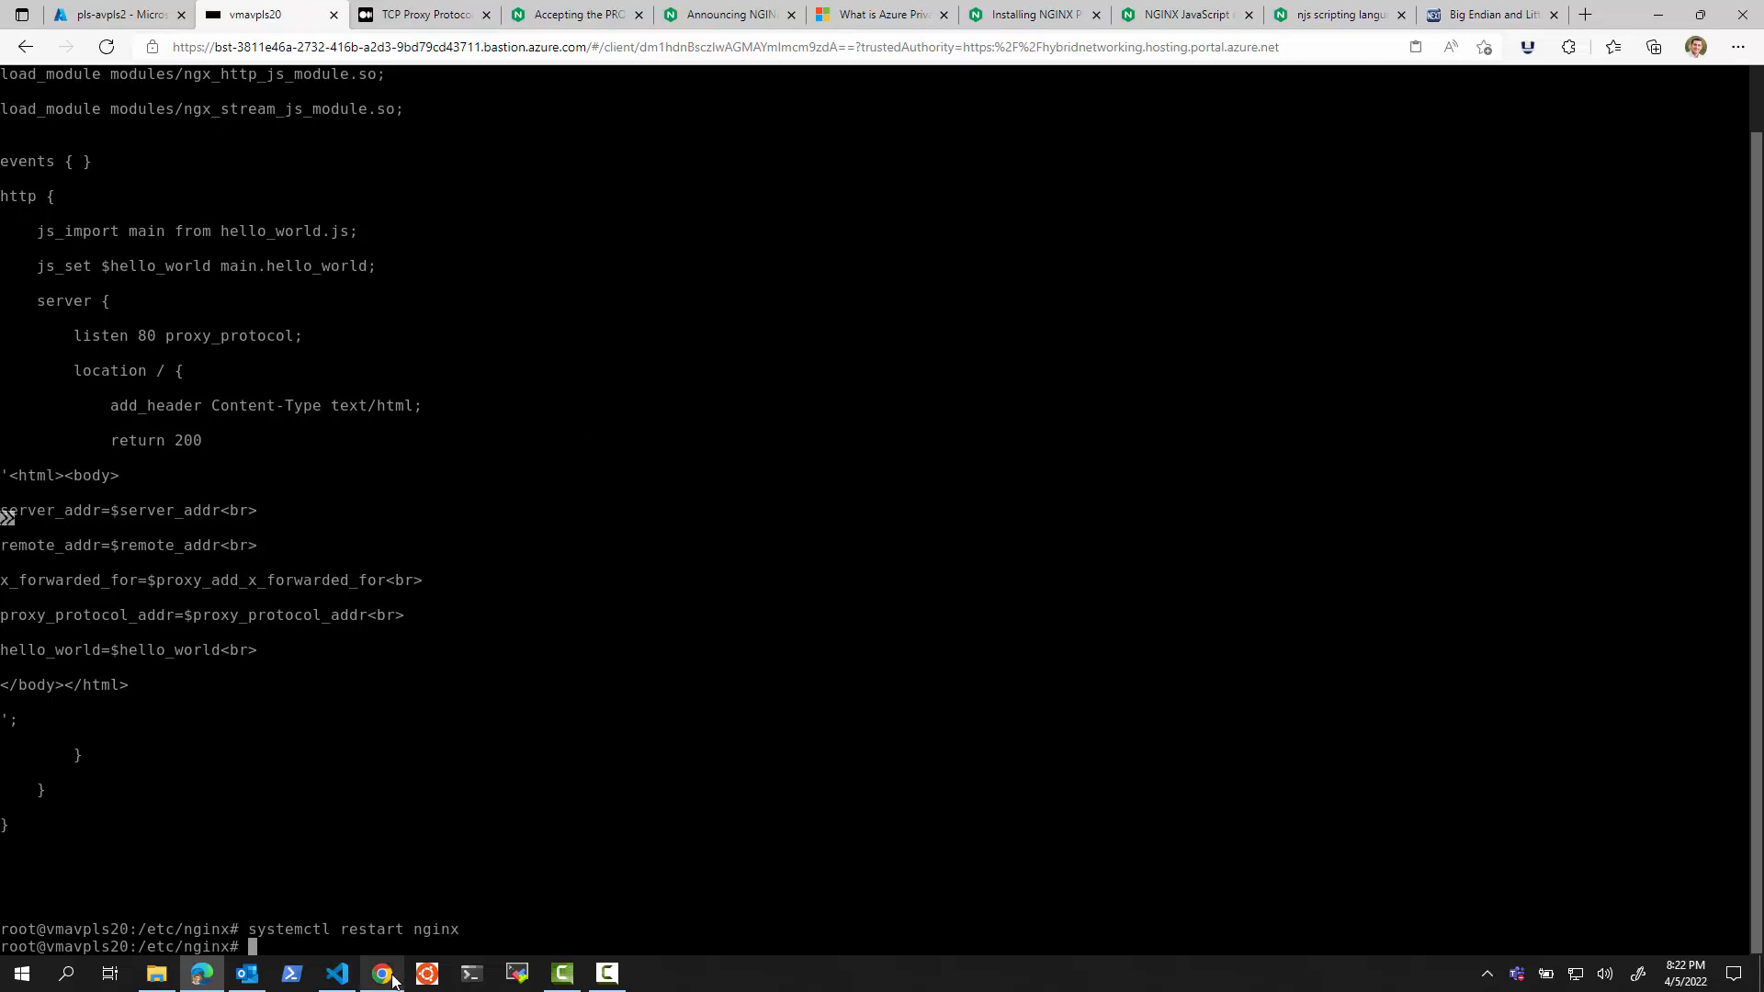
{"action": "mouse_move", "coordinate": [381, 973]}
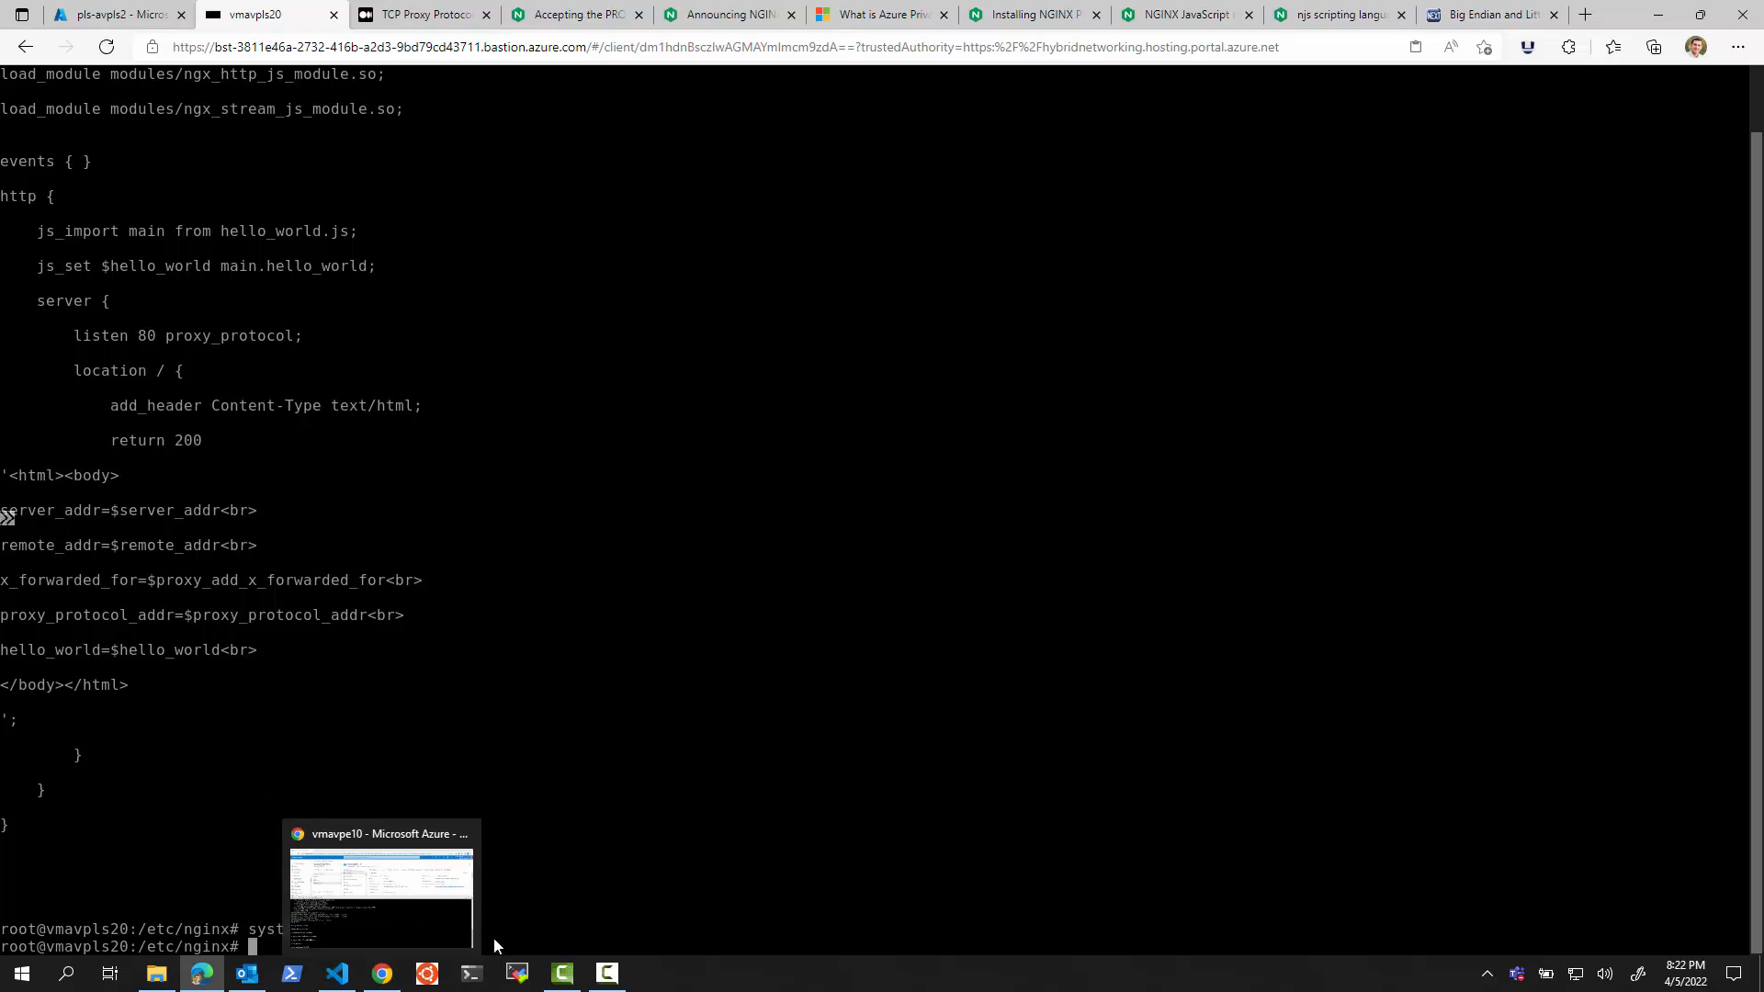
{"action": "left_click", "coordinate": [380, 883]}
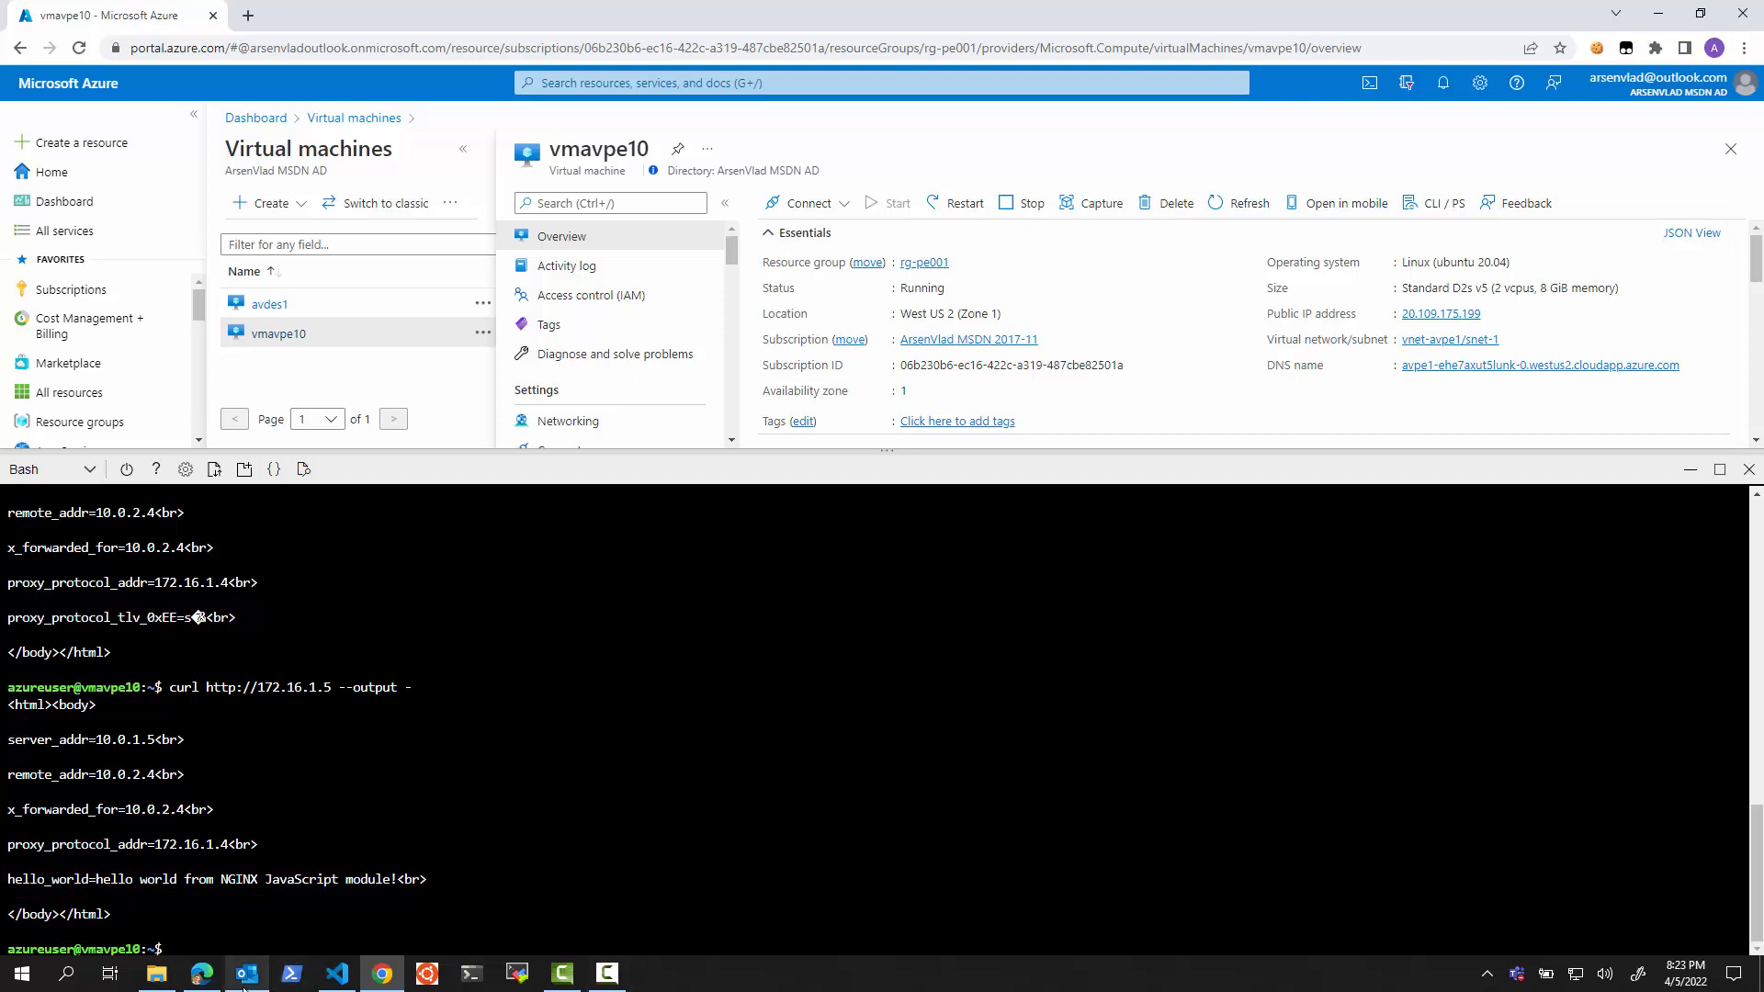
- Return to Visual Studio Code after checking curl shows 'hello world from NGINX JavaScript module'
{"action": "left_click", "coordinate": [335, 973]}
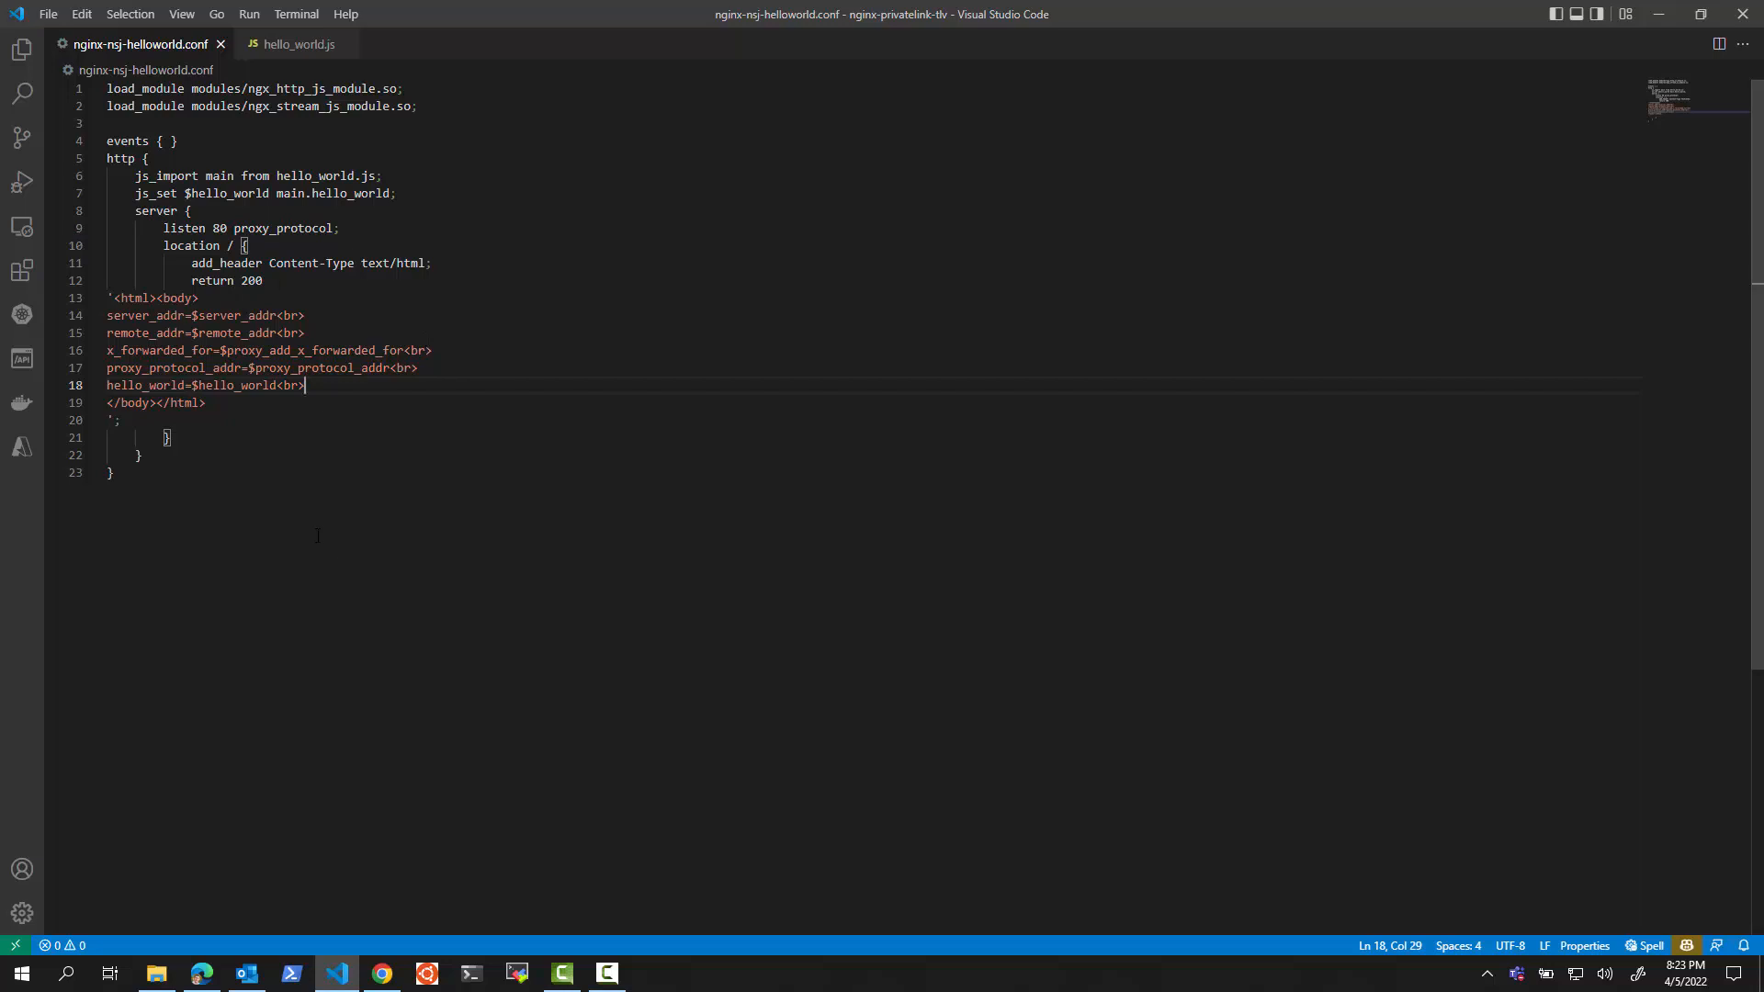
{"action": "mouse_move", "coordinate": [211, 959]}
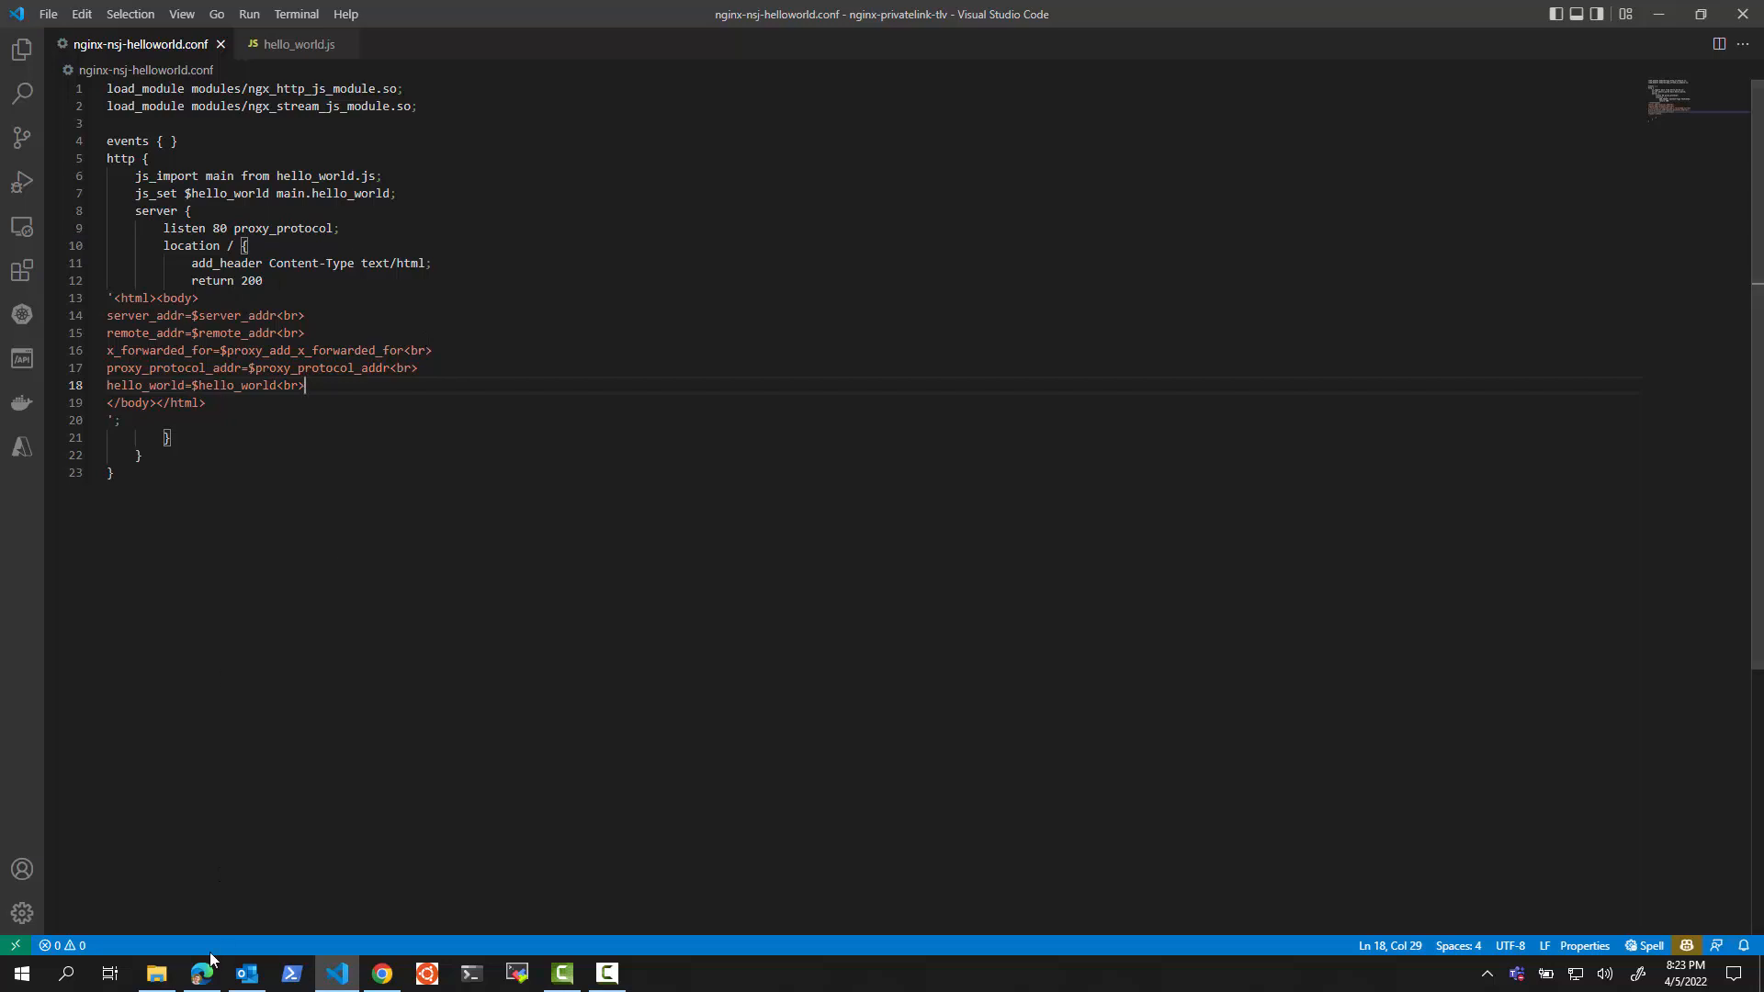
{"action": "mouse_move", "coordinate": [202, 894]}
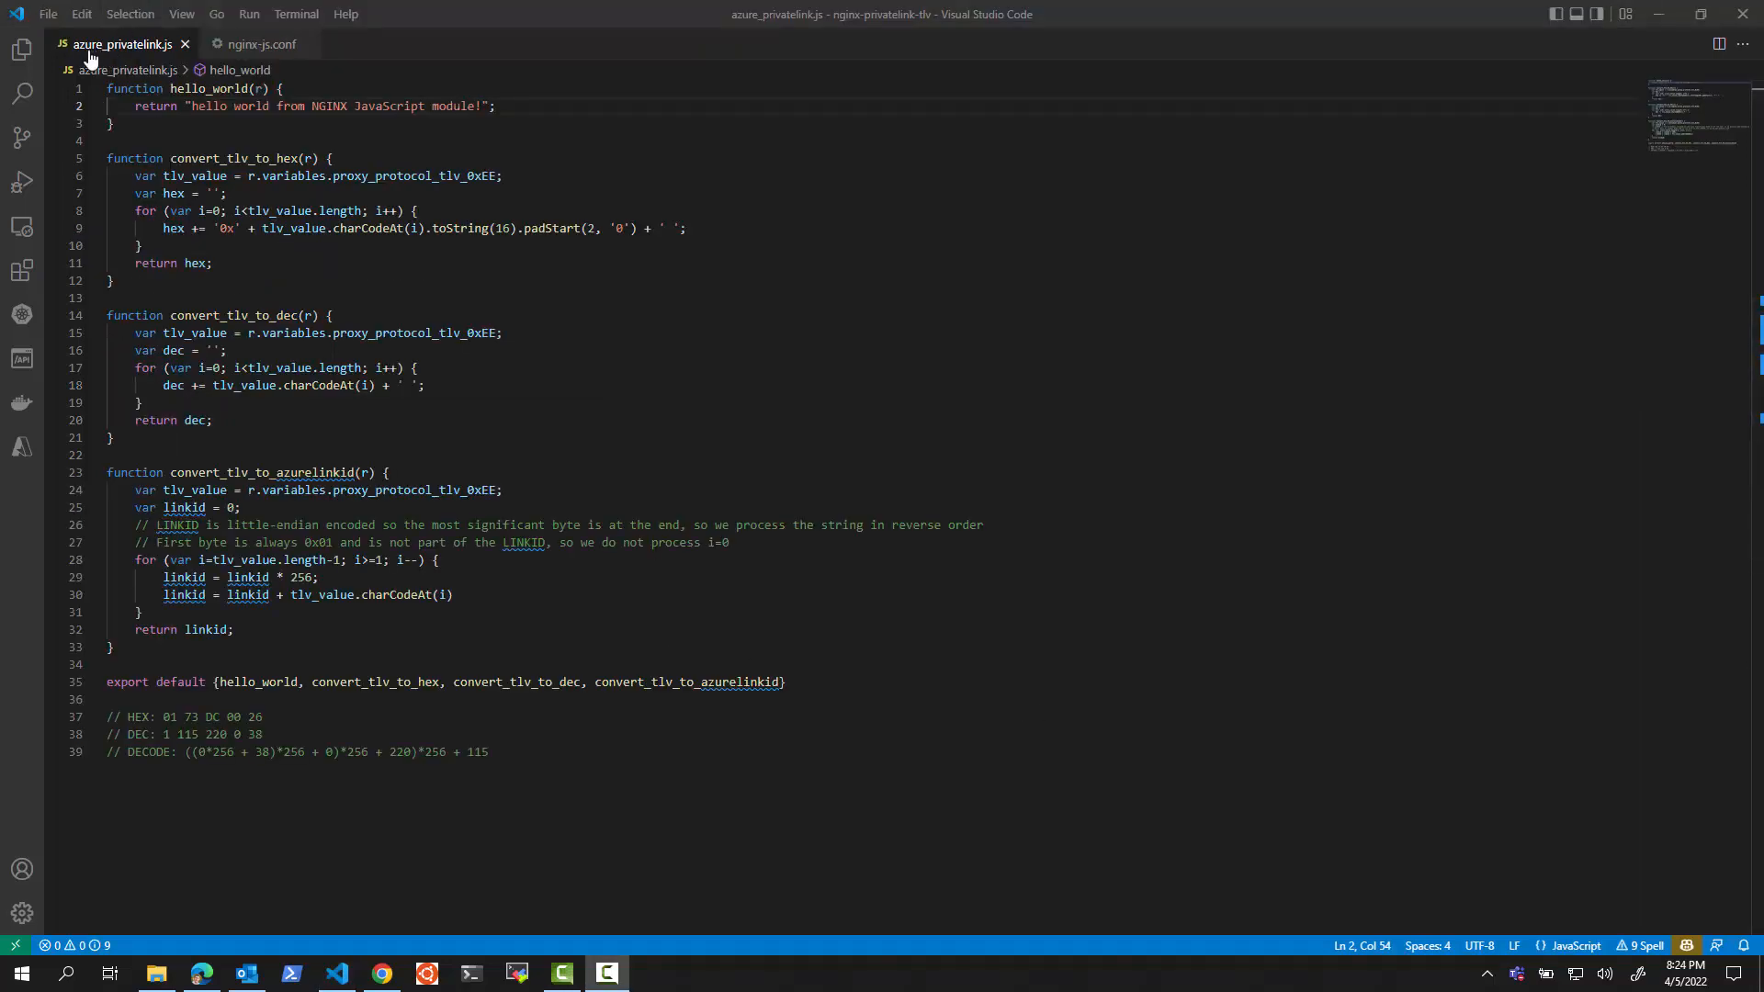
{"action": "mouse_move", "coordinate": [122, 44]}
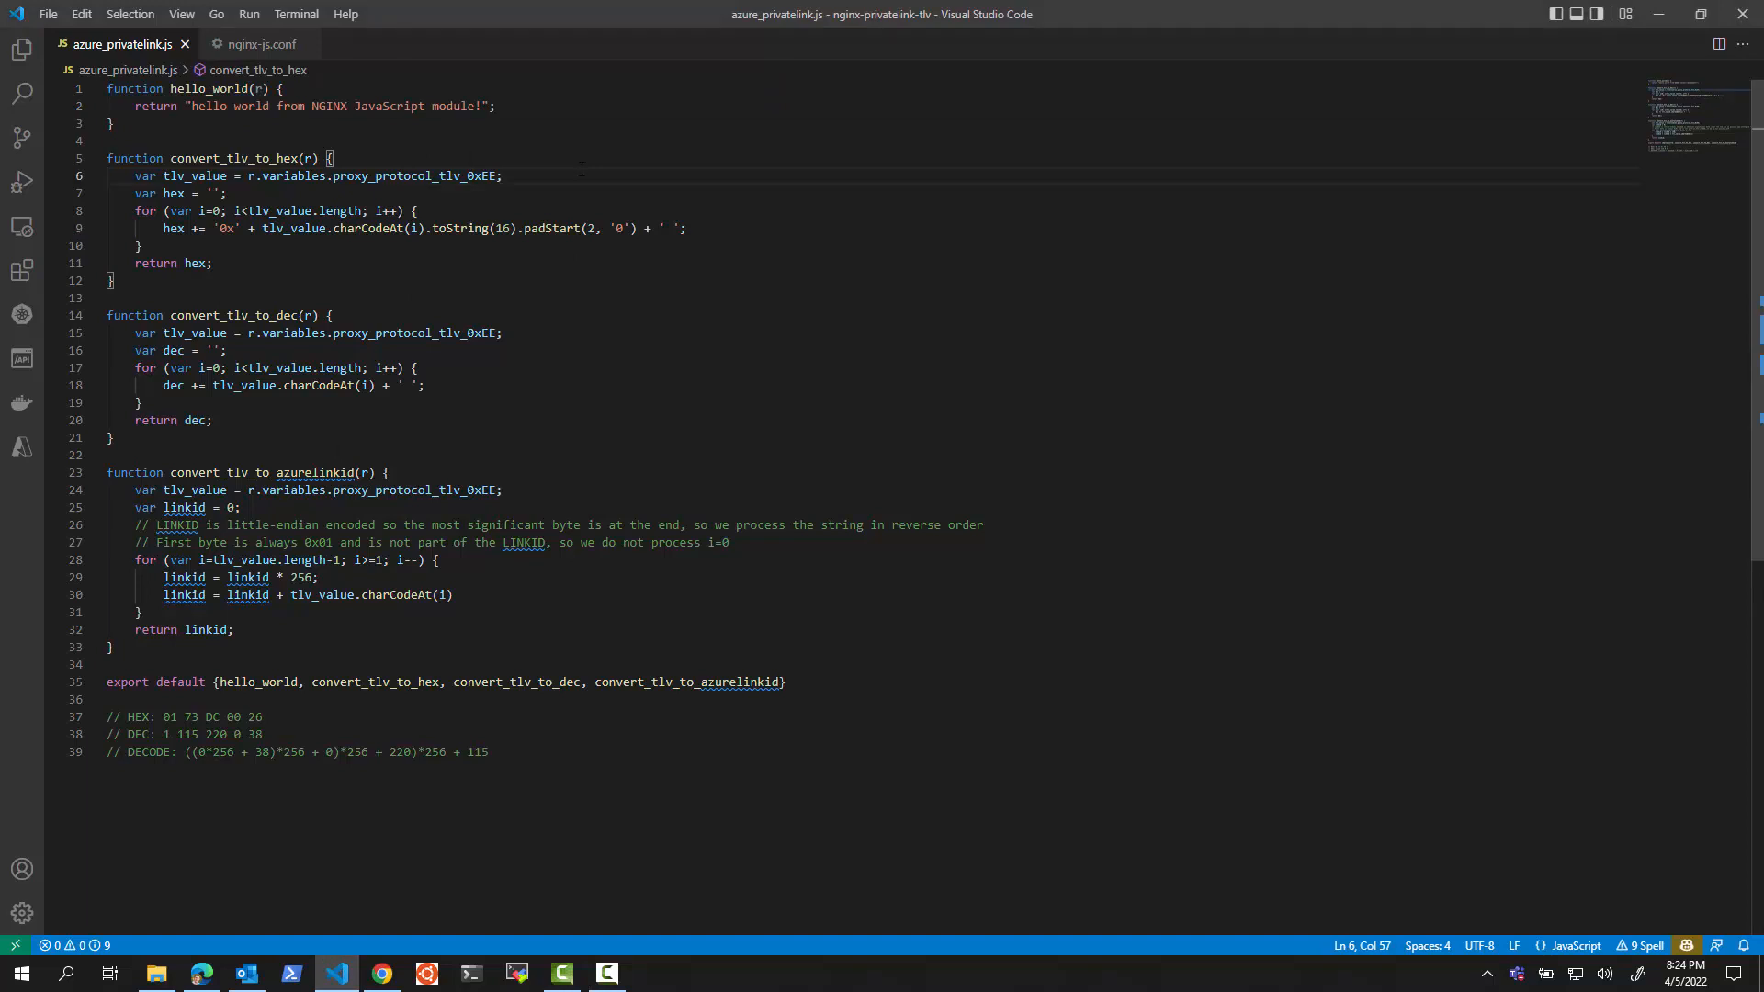
- Mark the azure_privatelink.js line that reads the 0xEE TLV value
{"action": "left_click", "coordinate": [503, 176]}
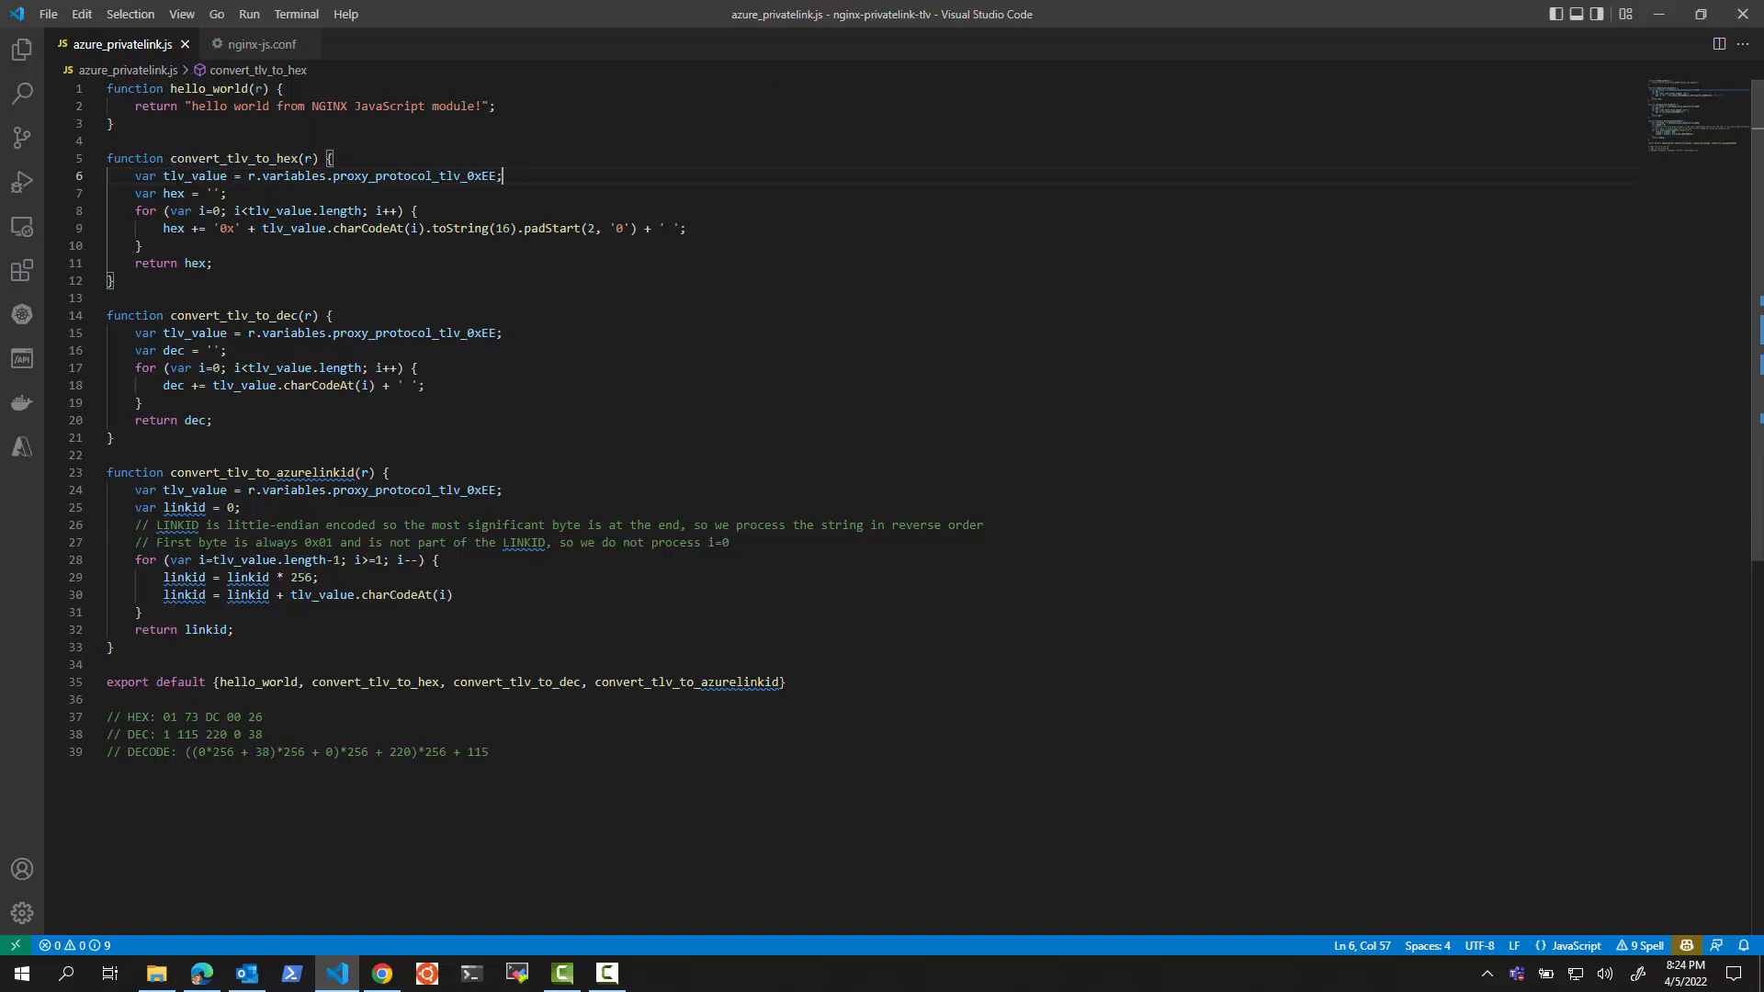
{"action": "double_click", "coordinate": [295, 175]}
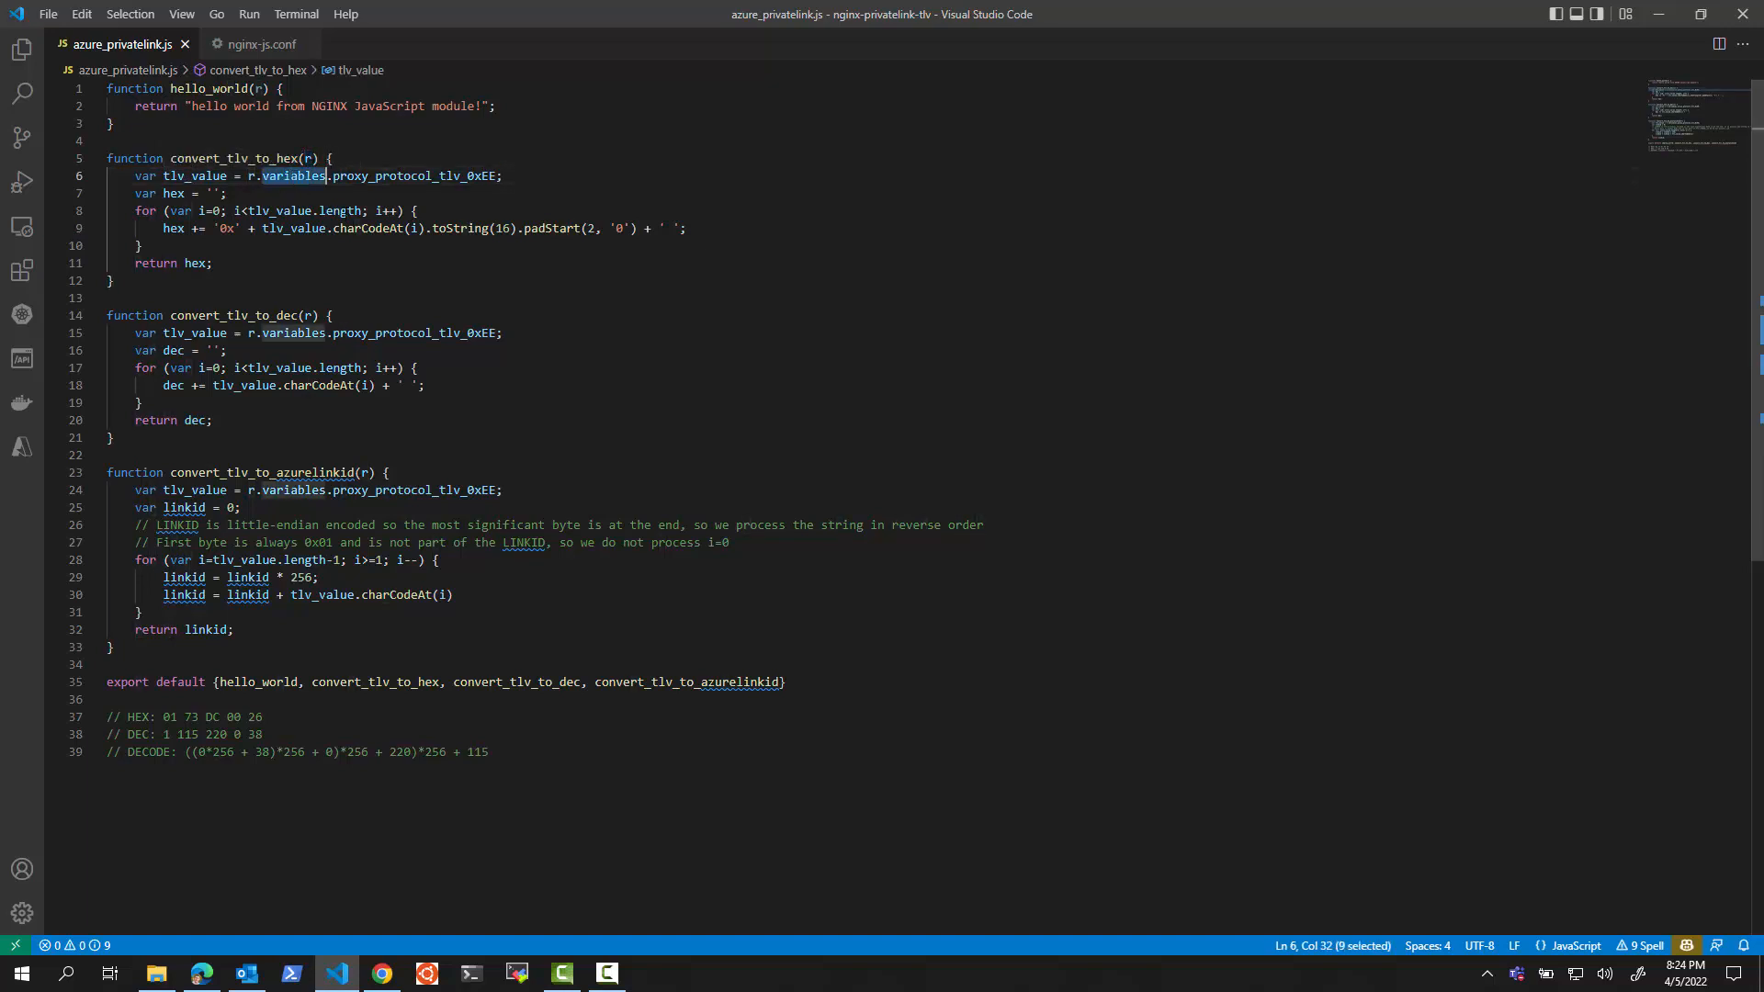
{"action": "left_click", "coordinate": [504, 176]}
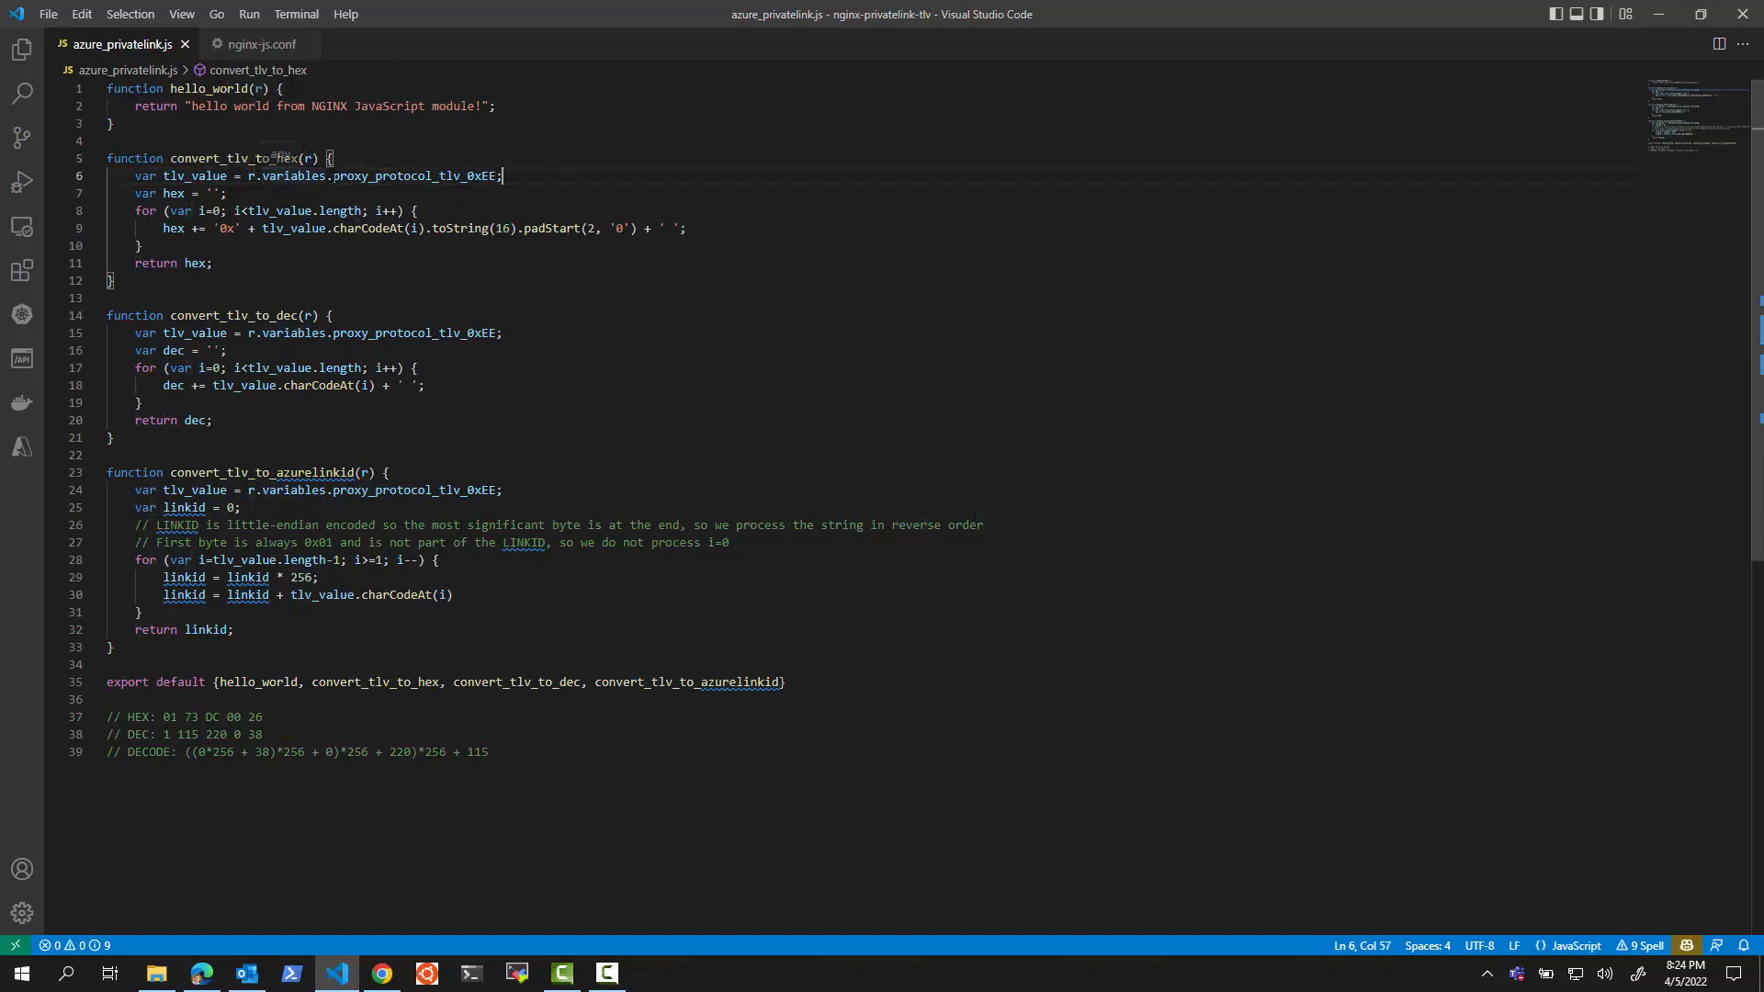
{"action": "double_click", "coordinate": [416, 175]}
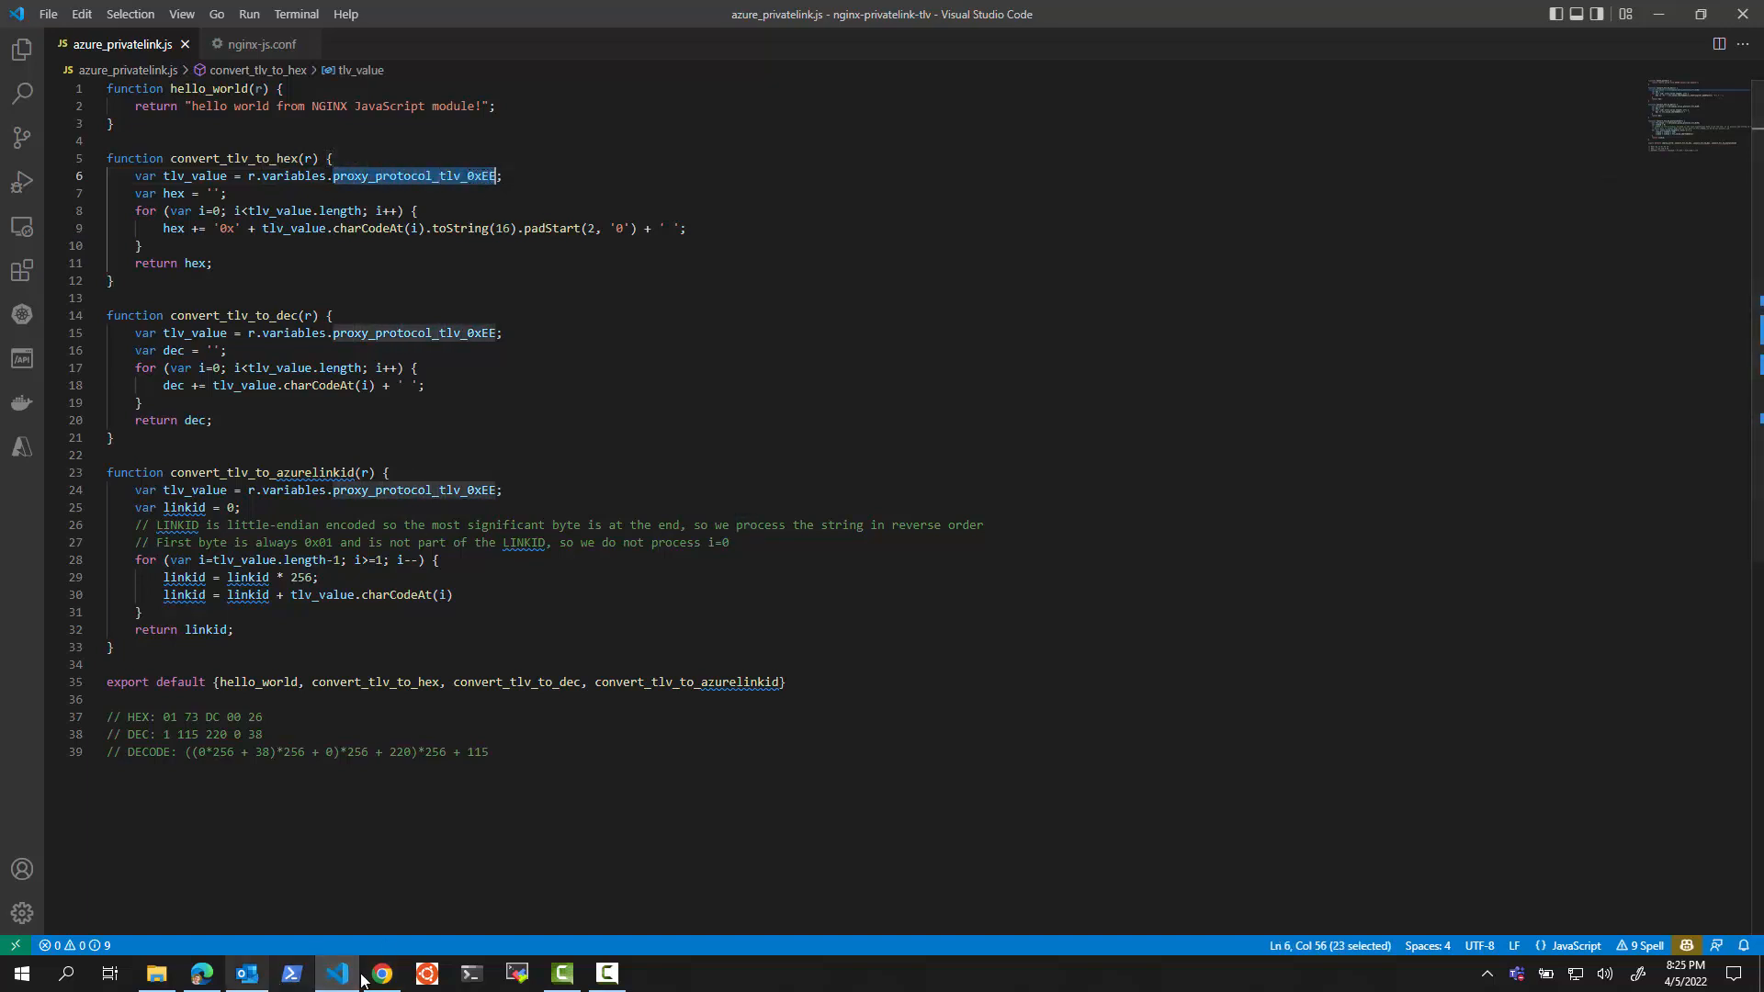
{"action": "left_click", "coordinate": [381, 981]}
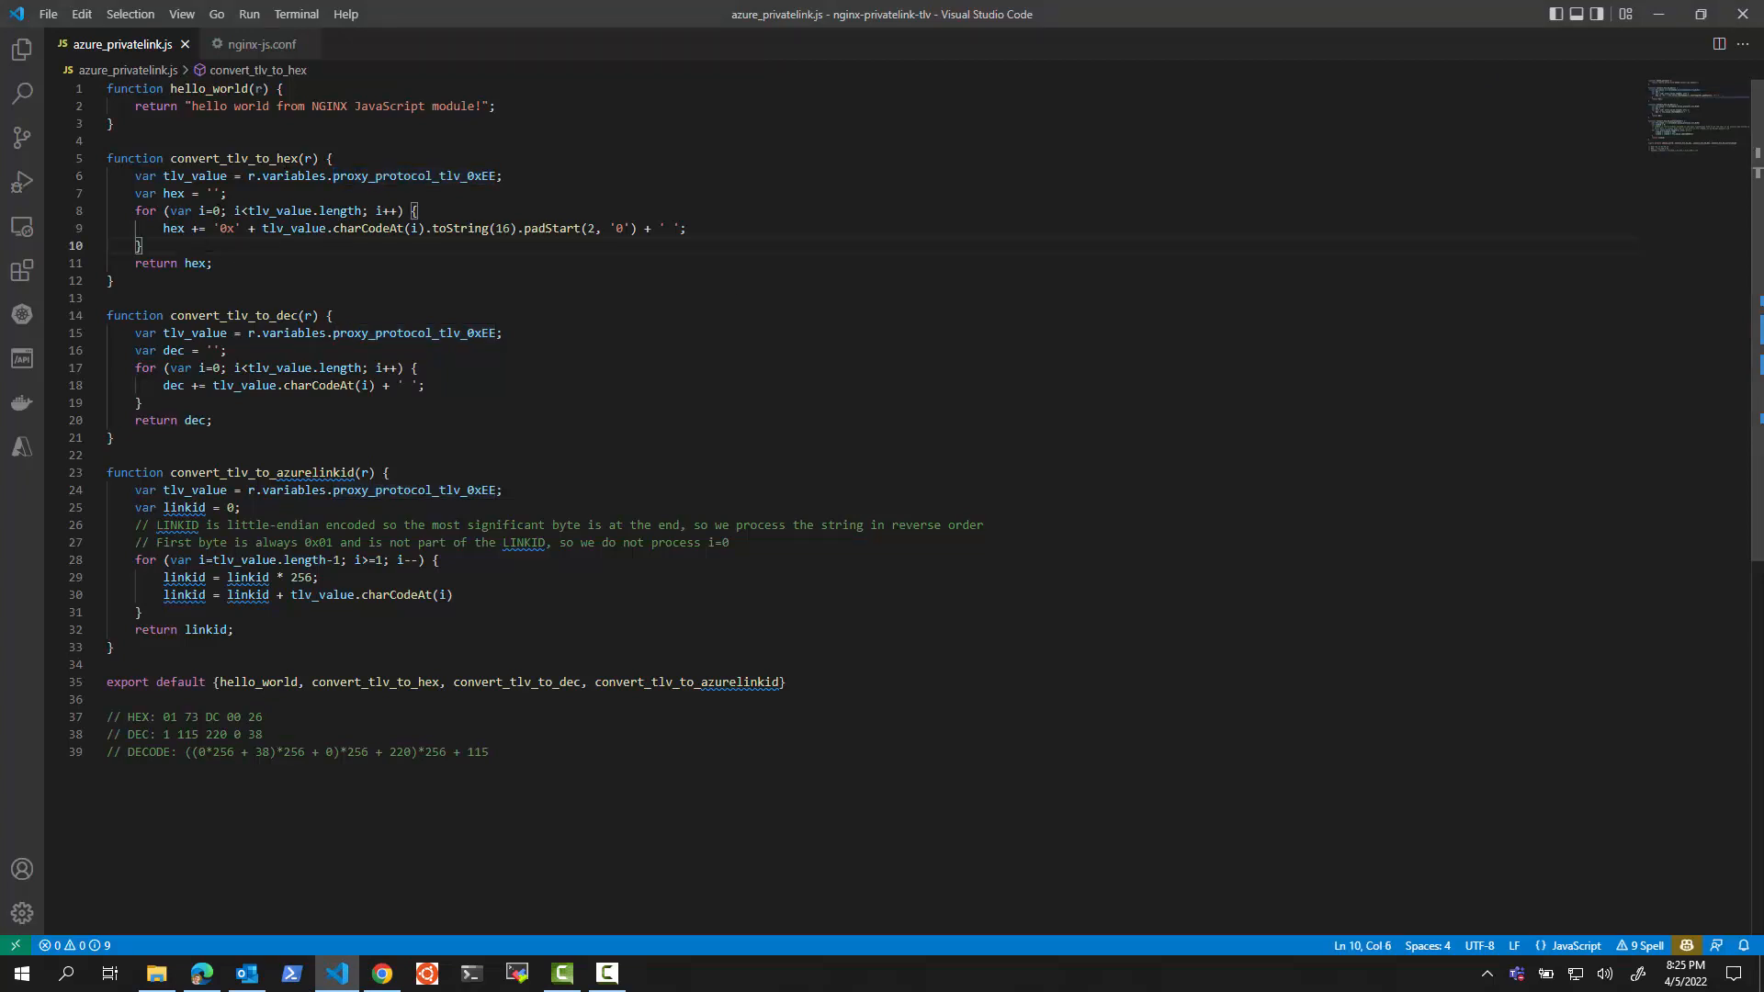
{"action": "mouse_move", "coordinate": [319, 315]}
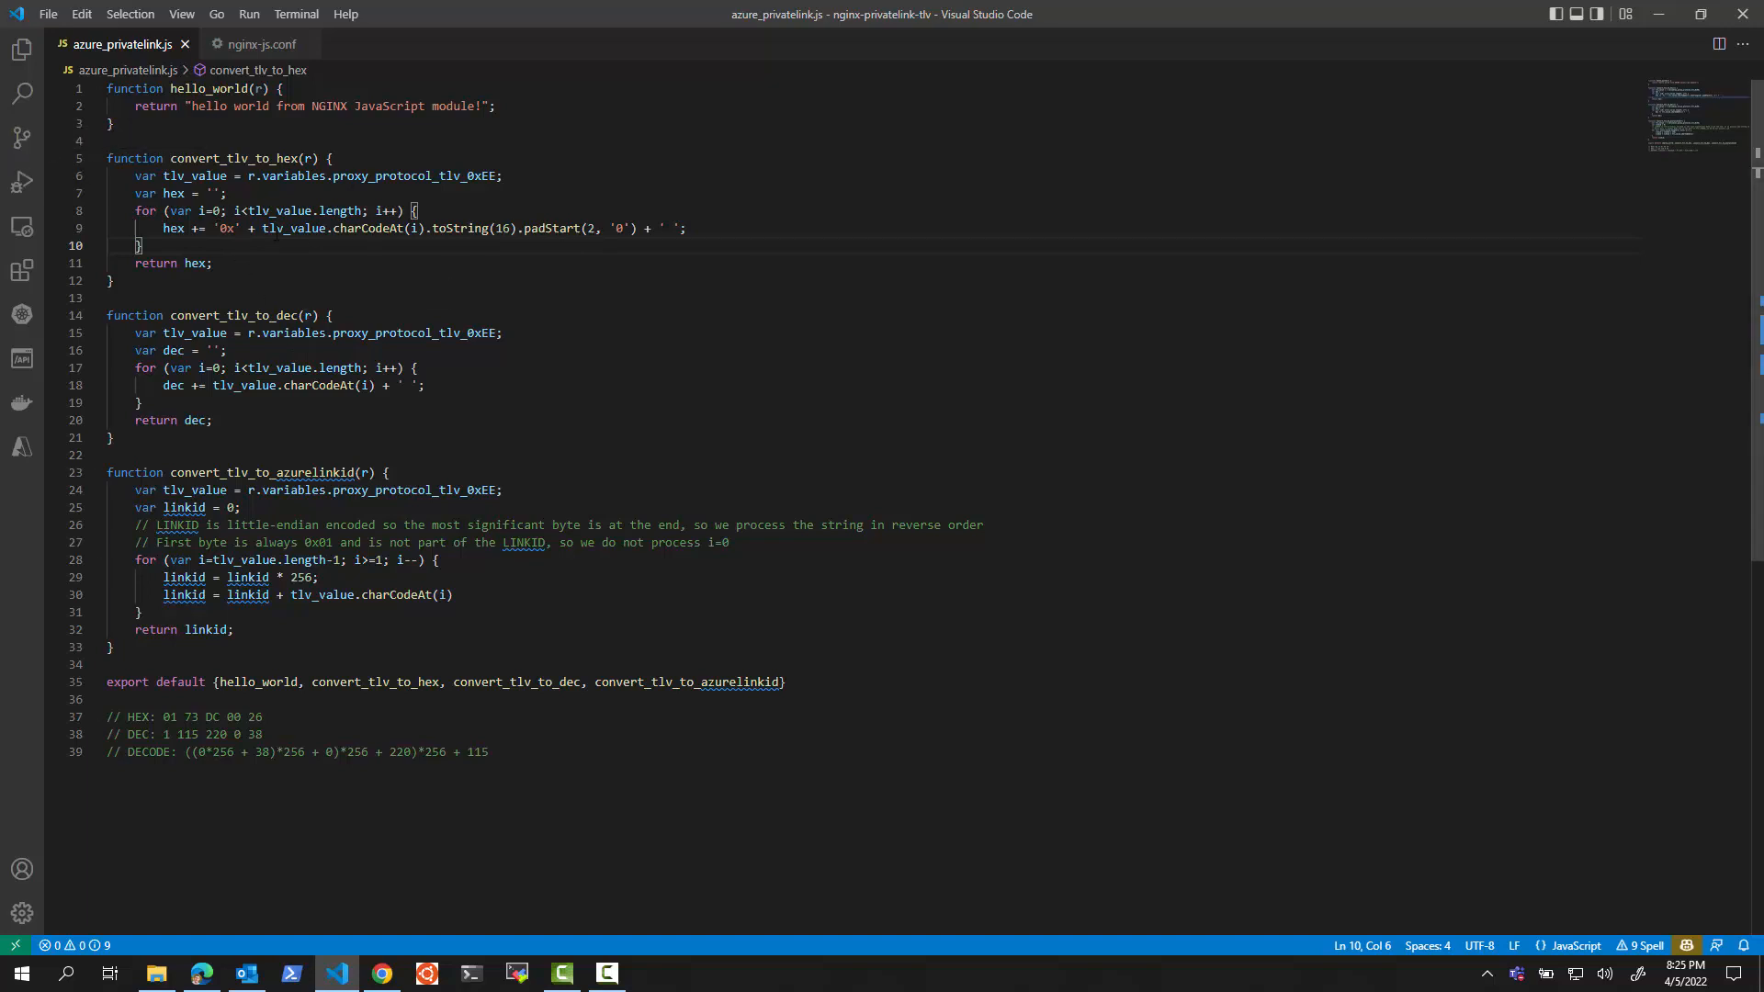
{"action": "double_click", "coordinate": [202, 211]}
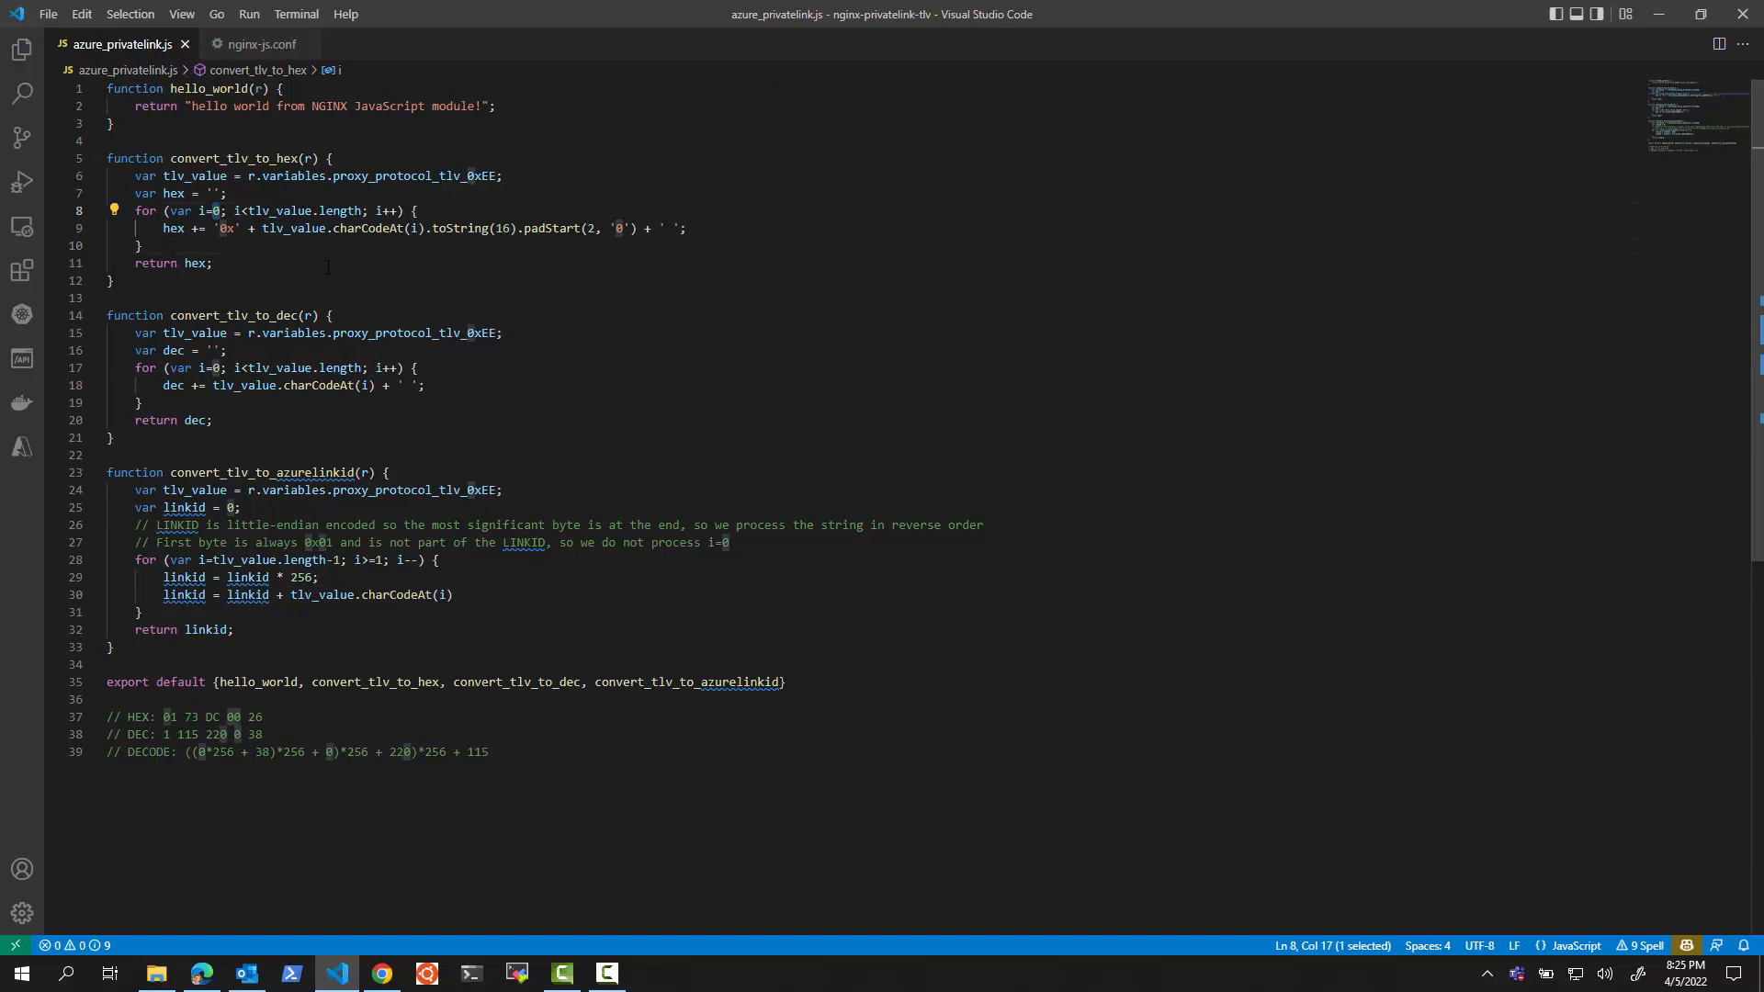
{"action": "double_click", "coordinate": [367, 227]}
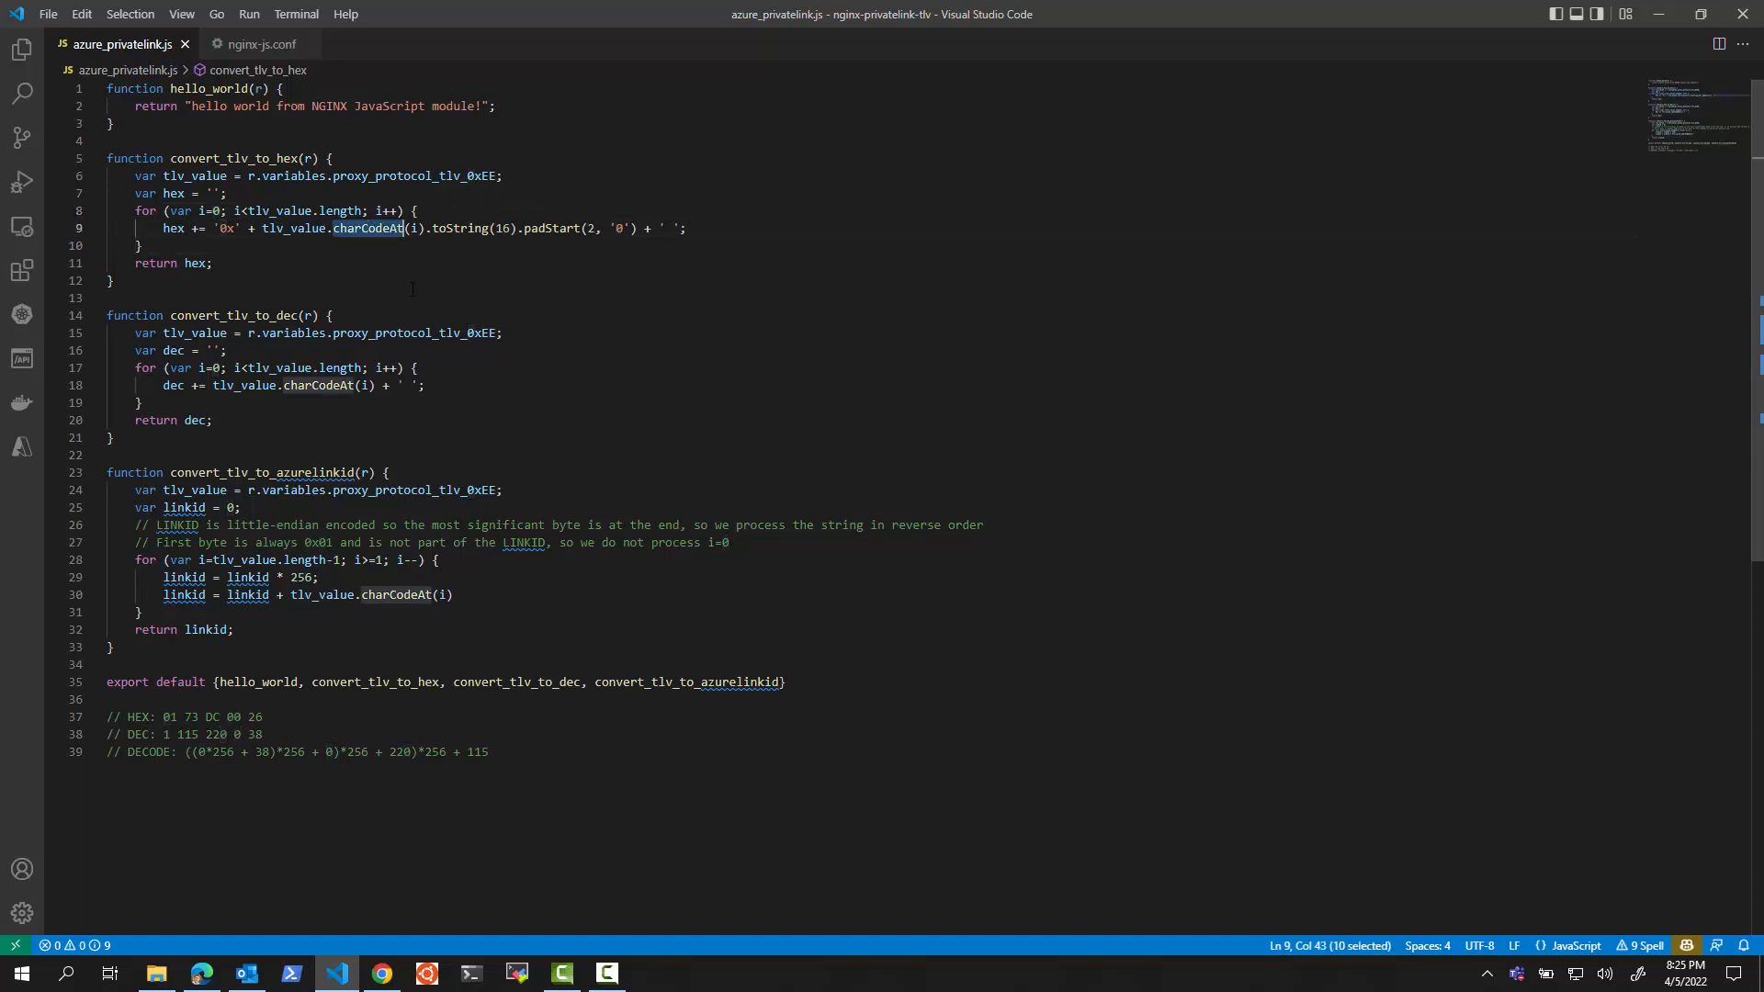
{"action": "mouse_move", "coordinate": [412, 227]}
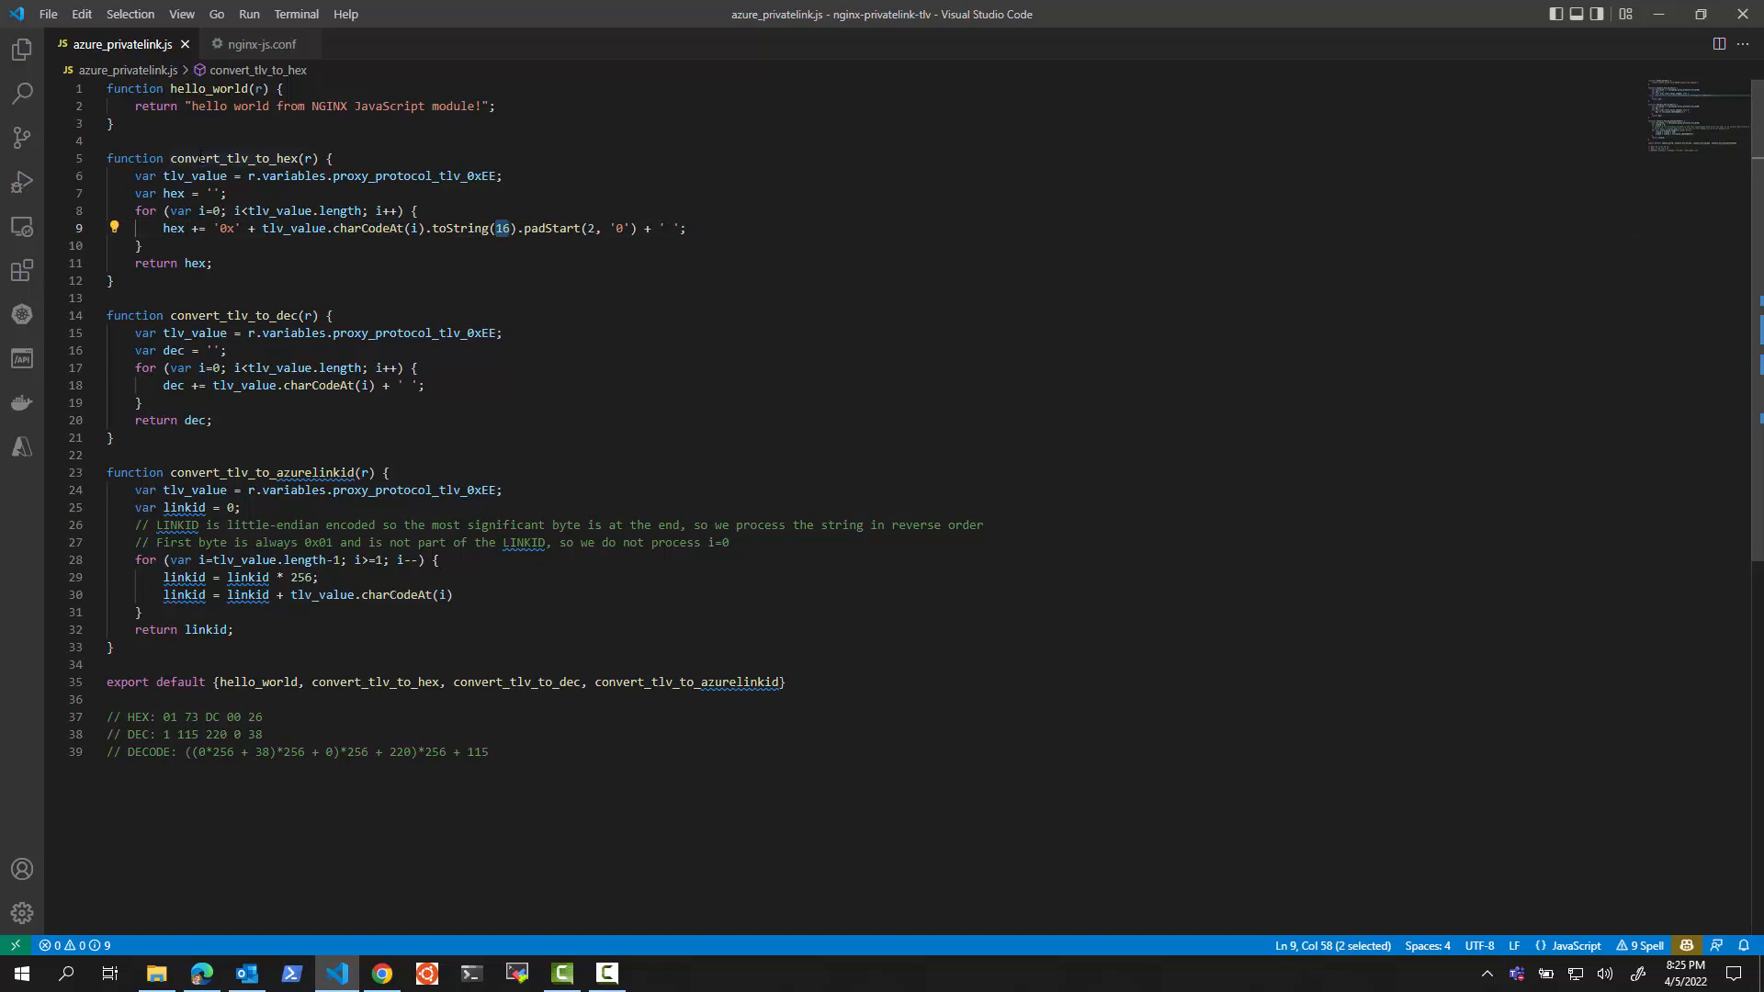
{"action": "double_click", "coordinate": [235, 157]}
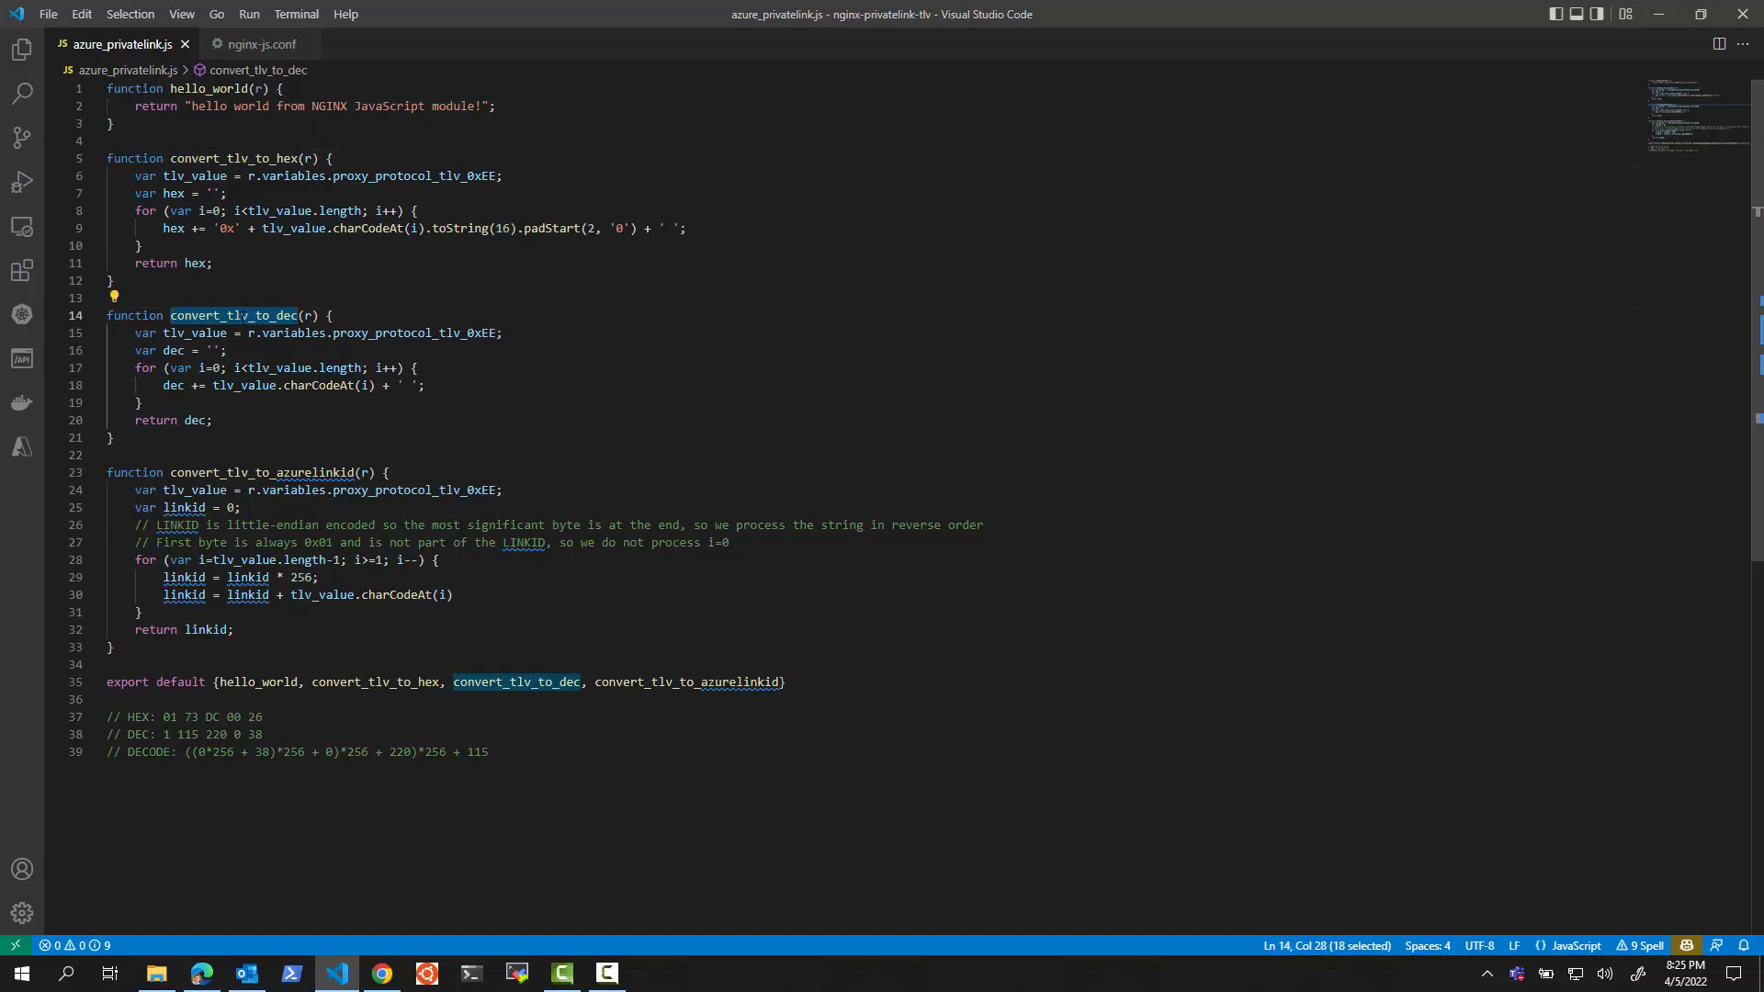
{"action": "mouse_move", "coordinate": [196, 157]}
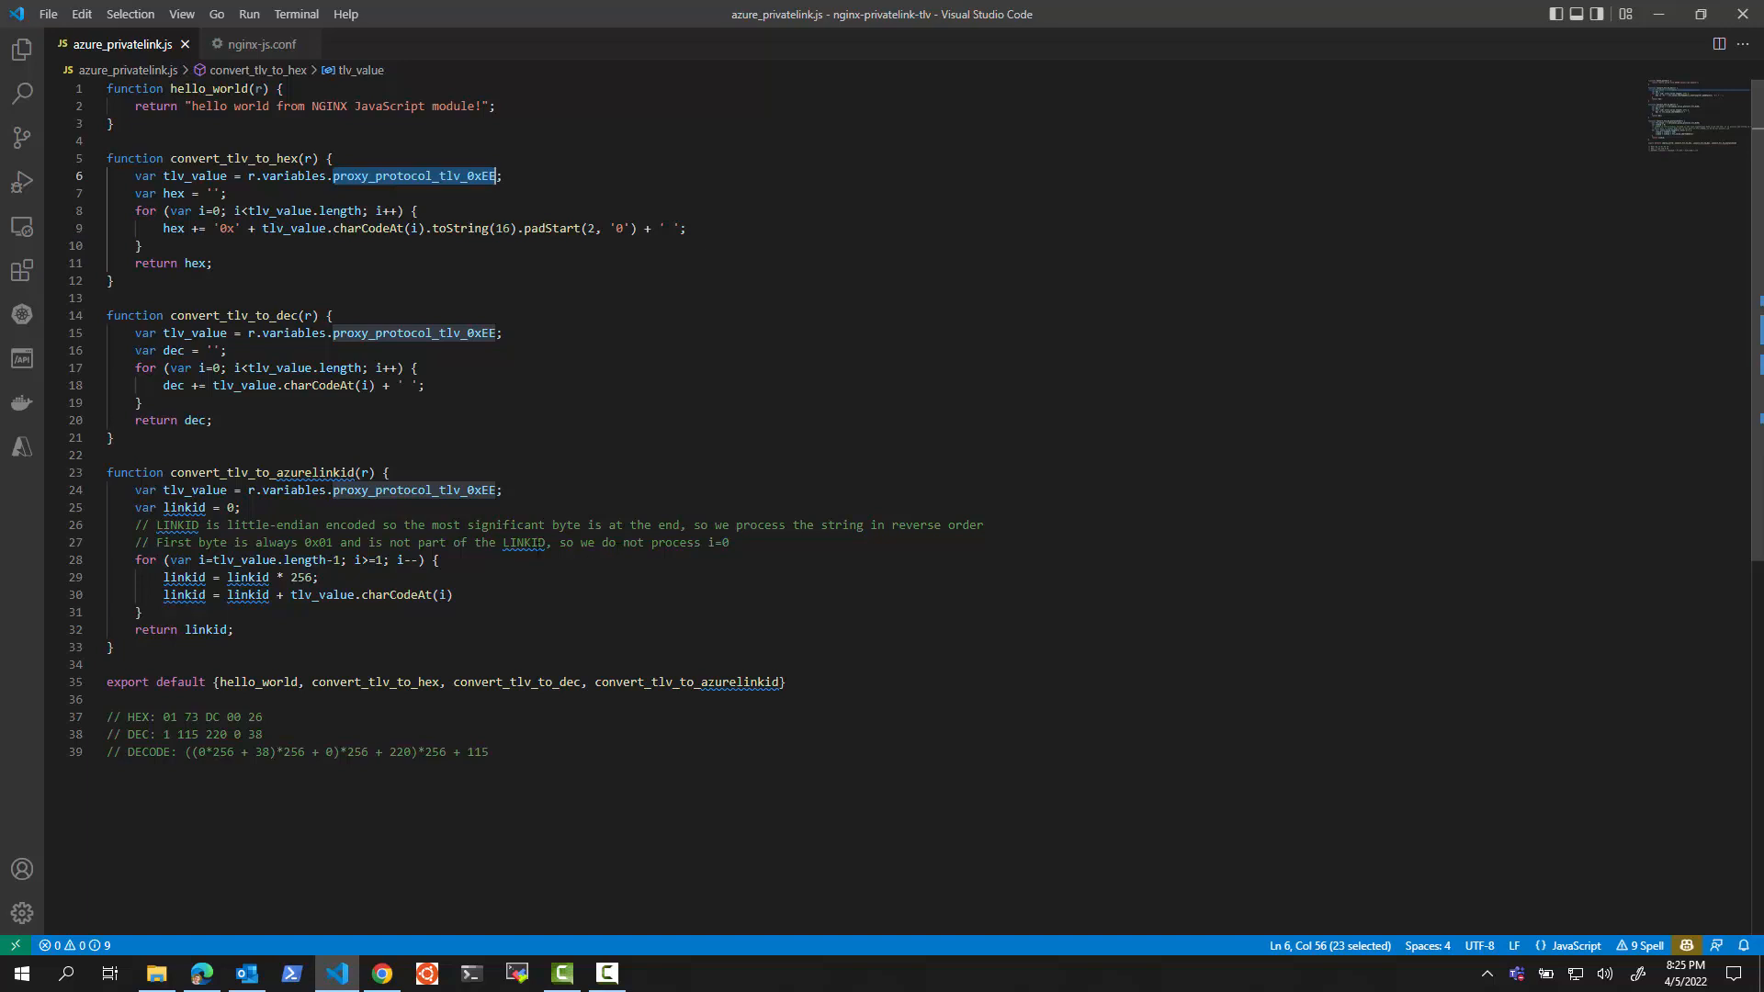
{"action": "left_click", "coordinate": [212, 419]}
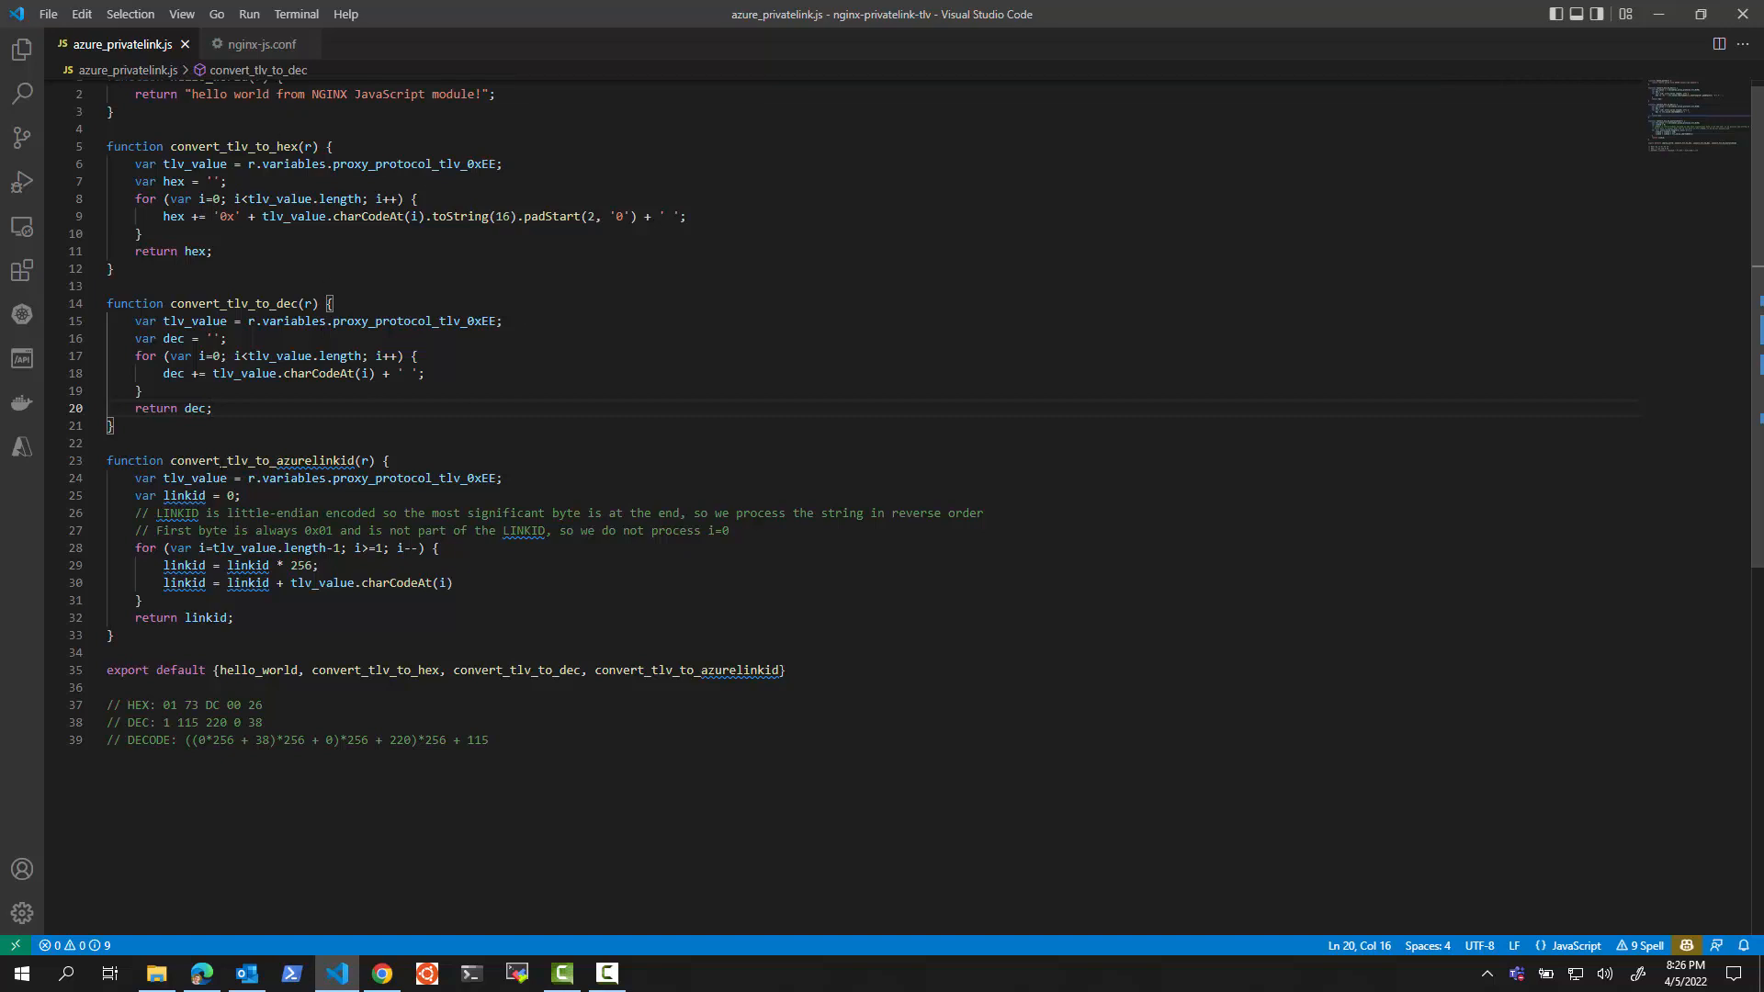
{"action": "mouse_move", "coordinate": [254, 460]}
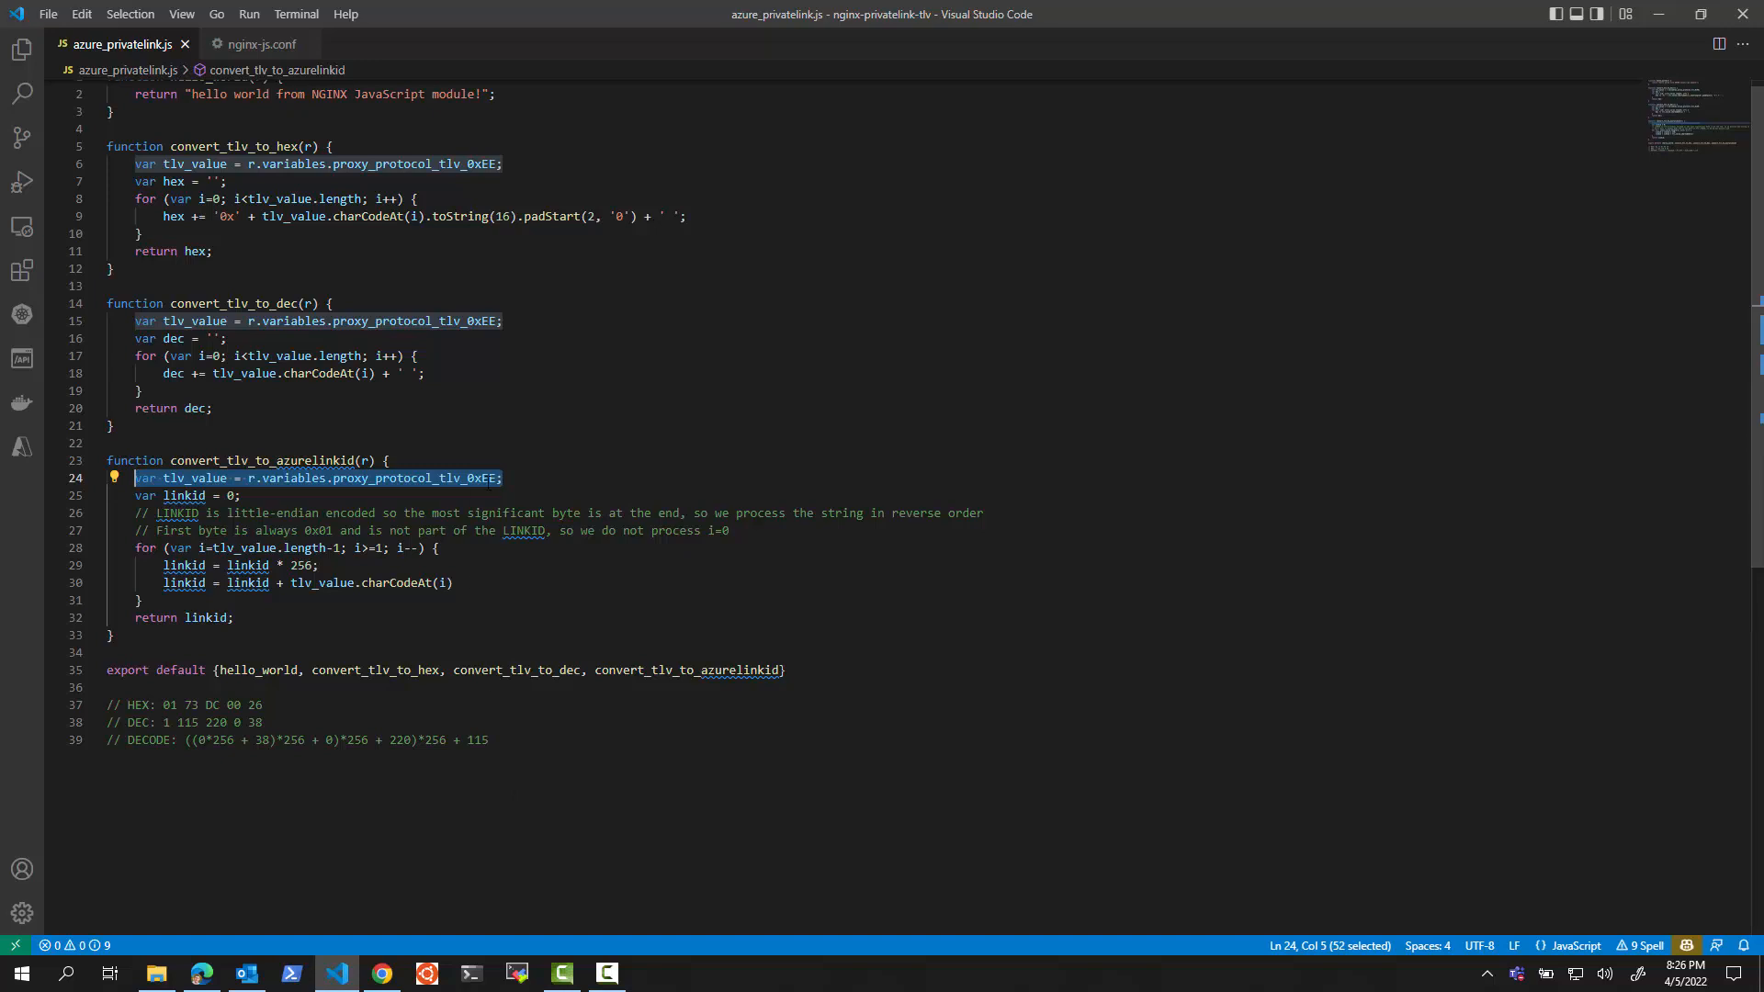
{"action": "mouse_move", "coordinate": [349, 460]}
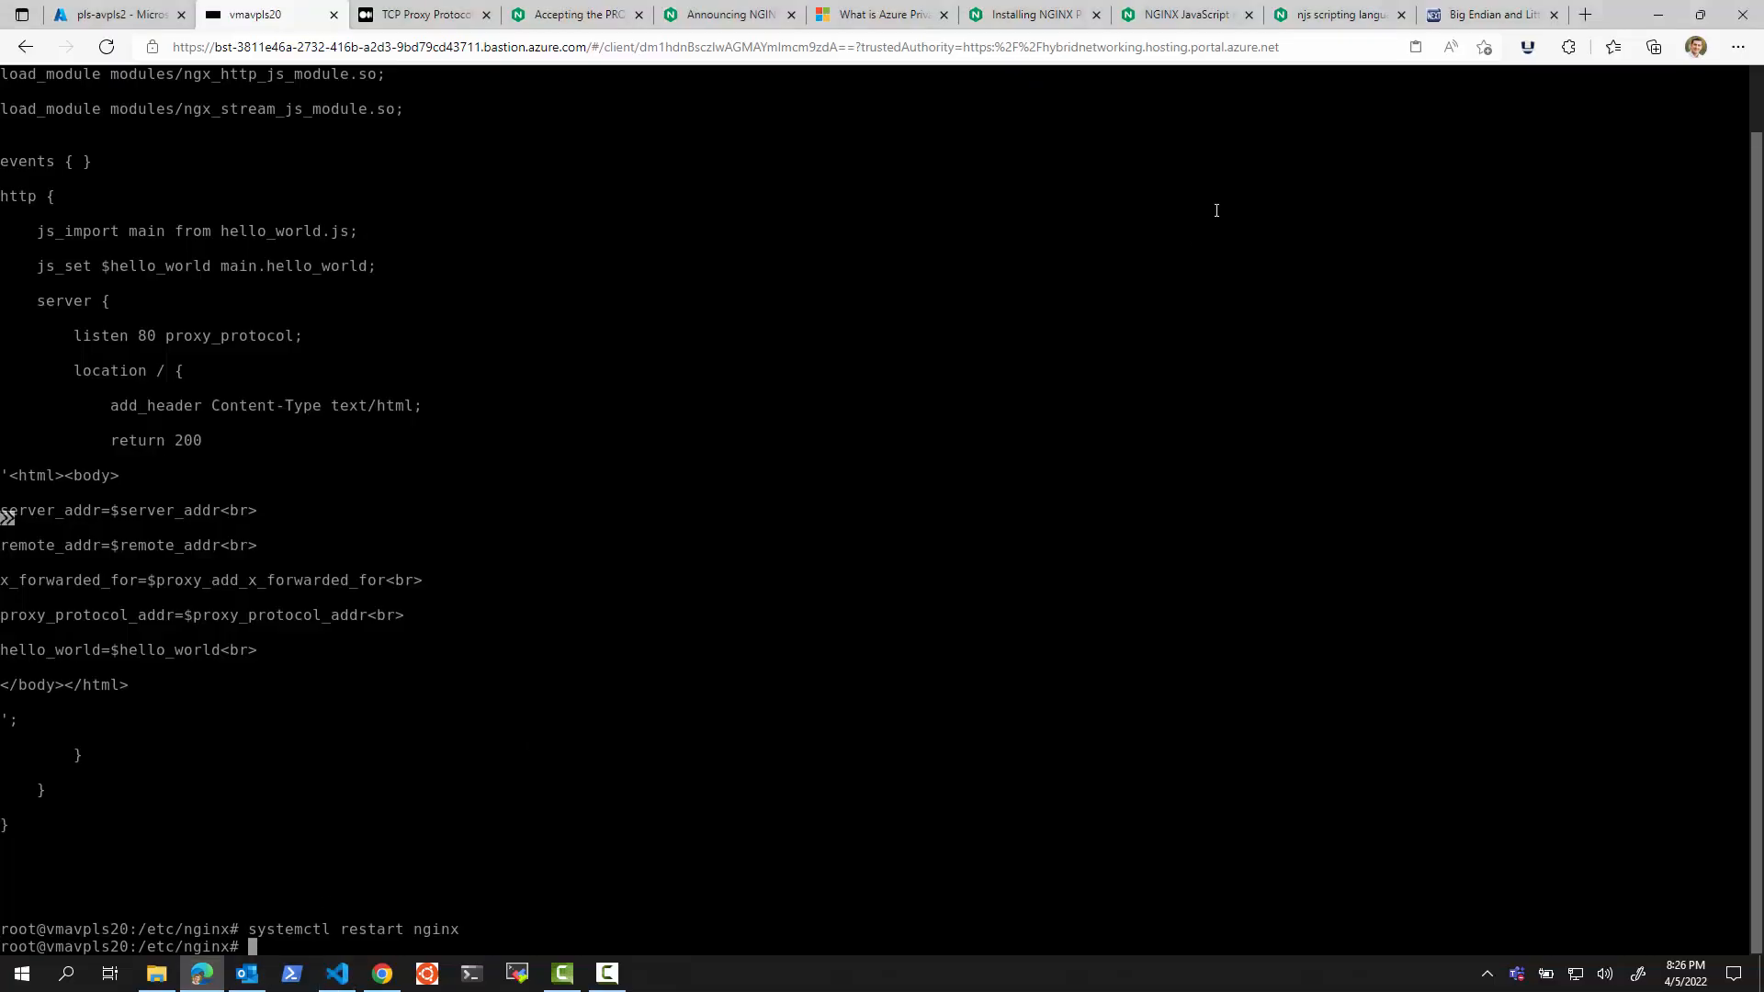
- Review the Big and Little Endian tutorial, then return to the Private Link documentation
{"action": "left_click", "coordinate": [1484, 13]}
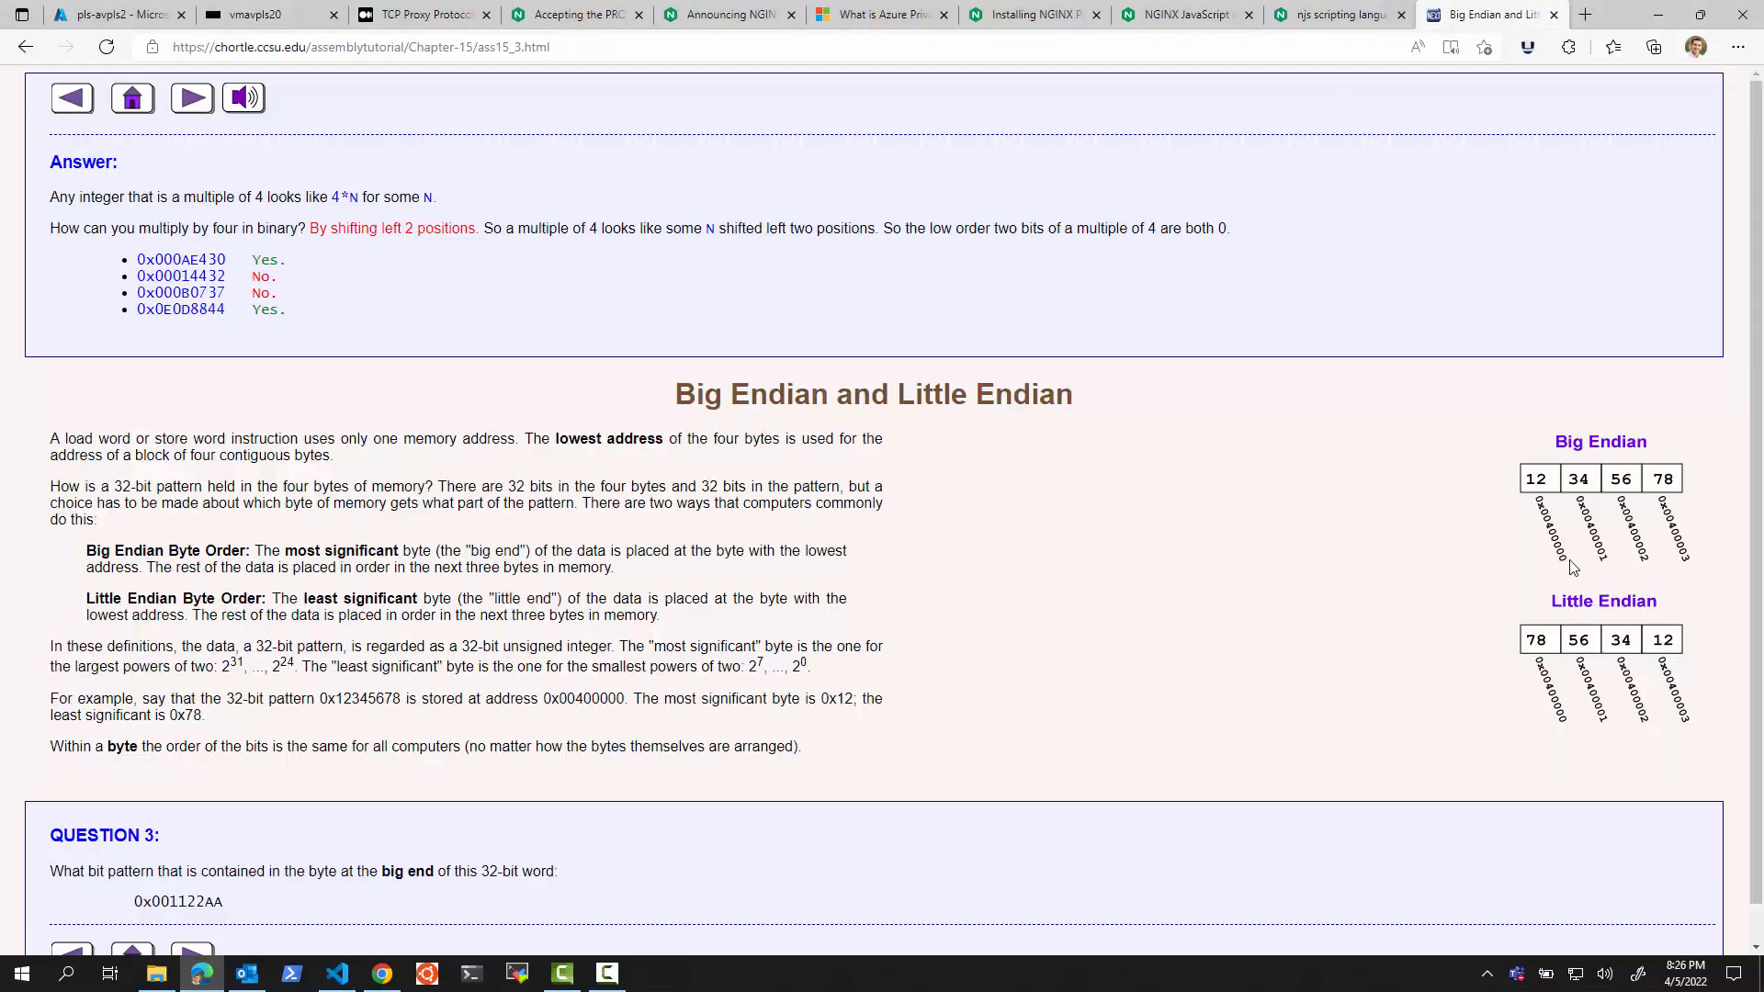
{"action": "mouse_move", "coordinate": [1563, 675]}
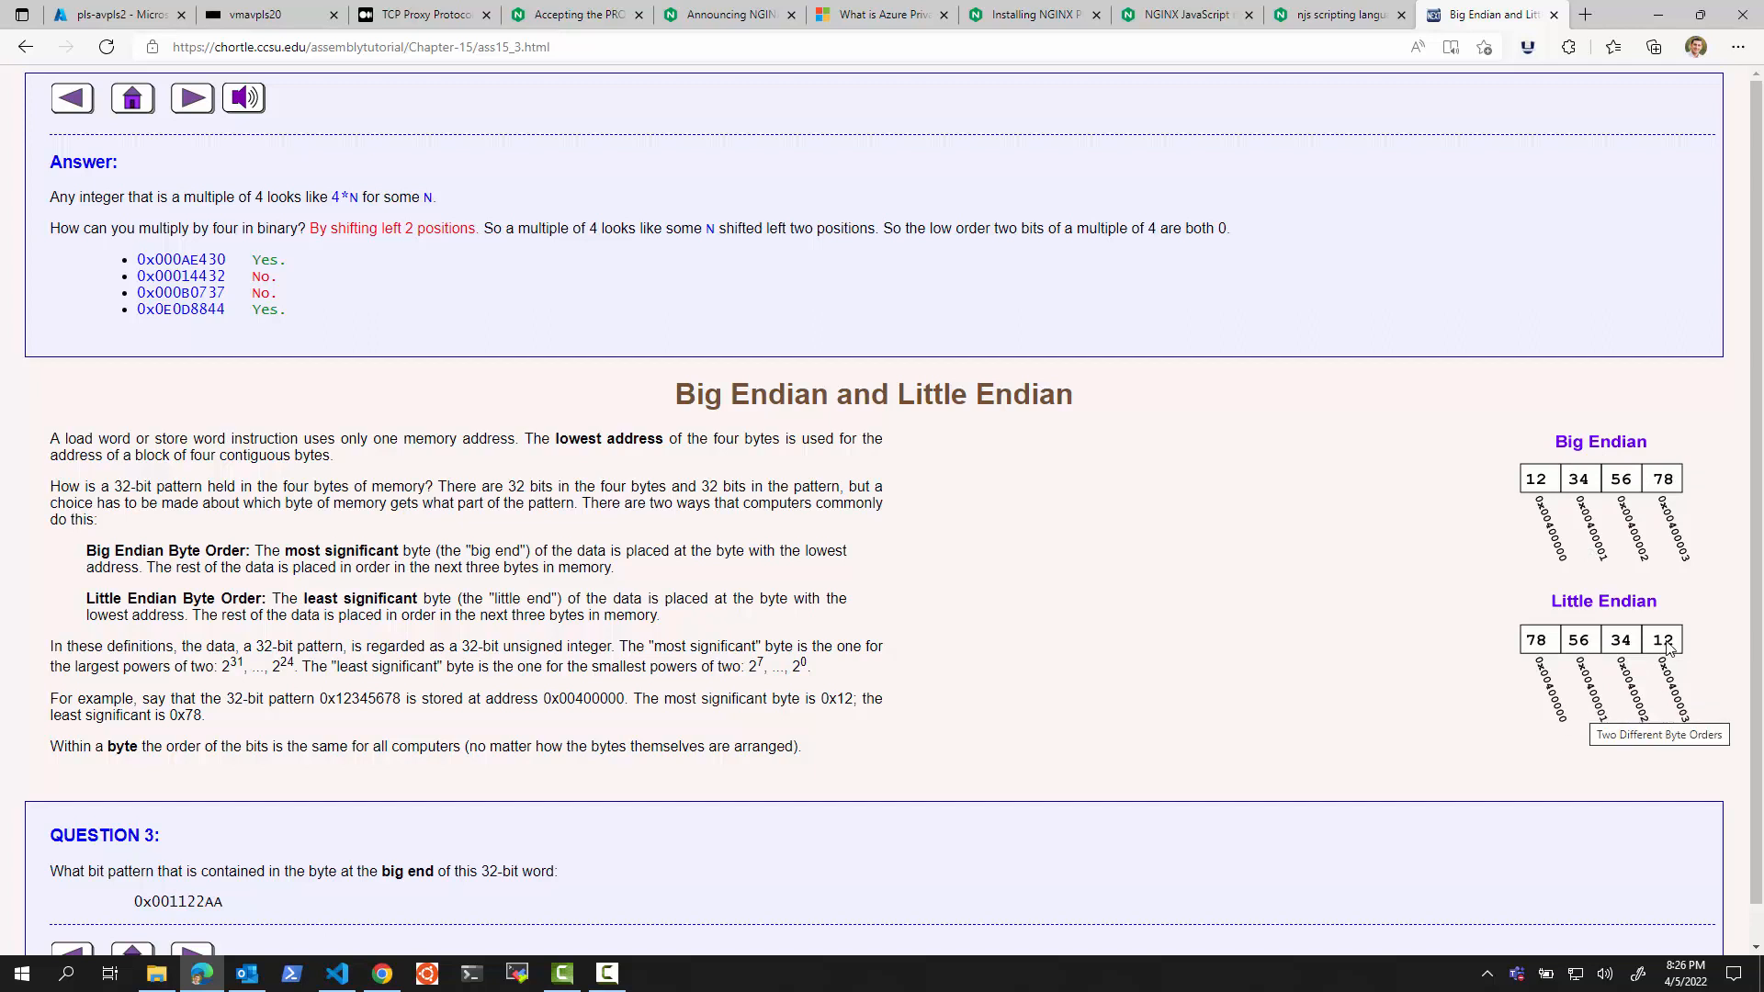
{"action": "mouse_move", "coordinate": [1676, 650]}
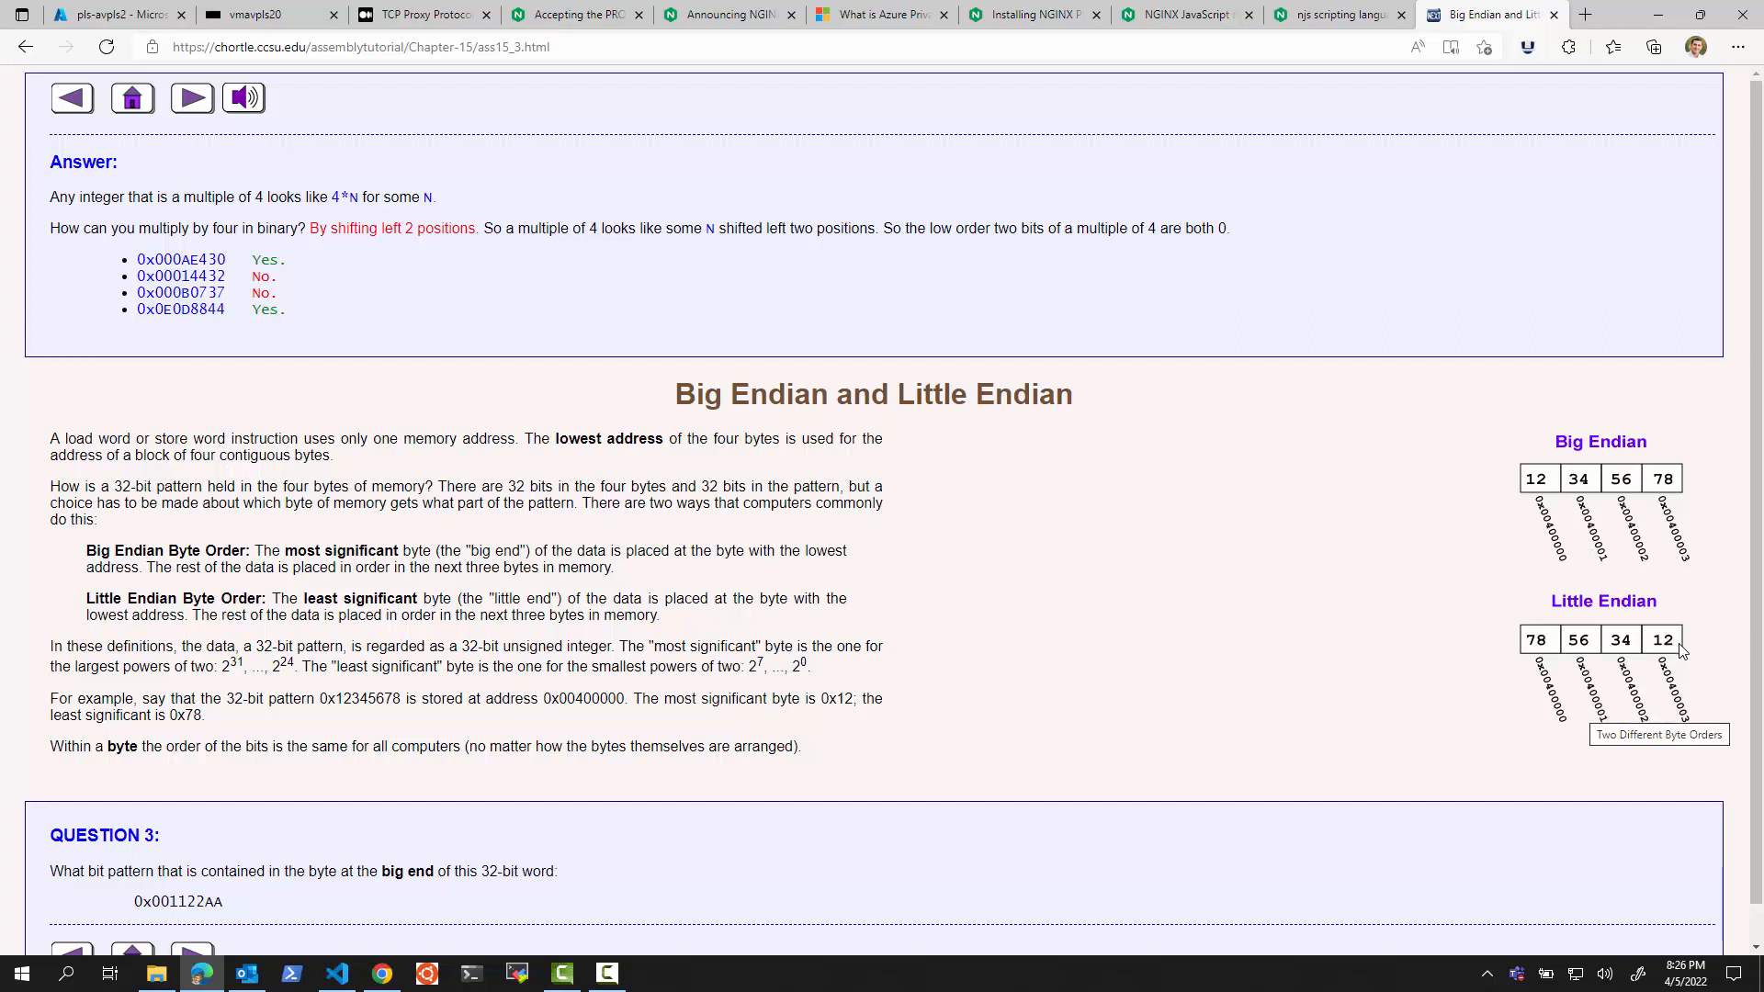
{"action": "mouse_move", "coordinate": [1543, 661]}
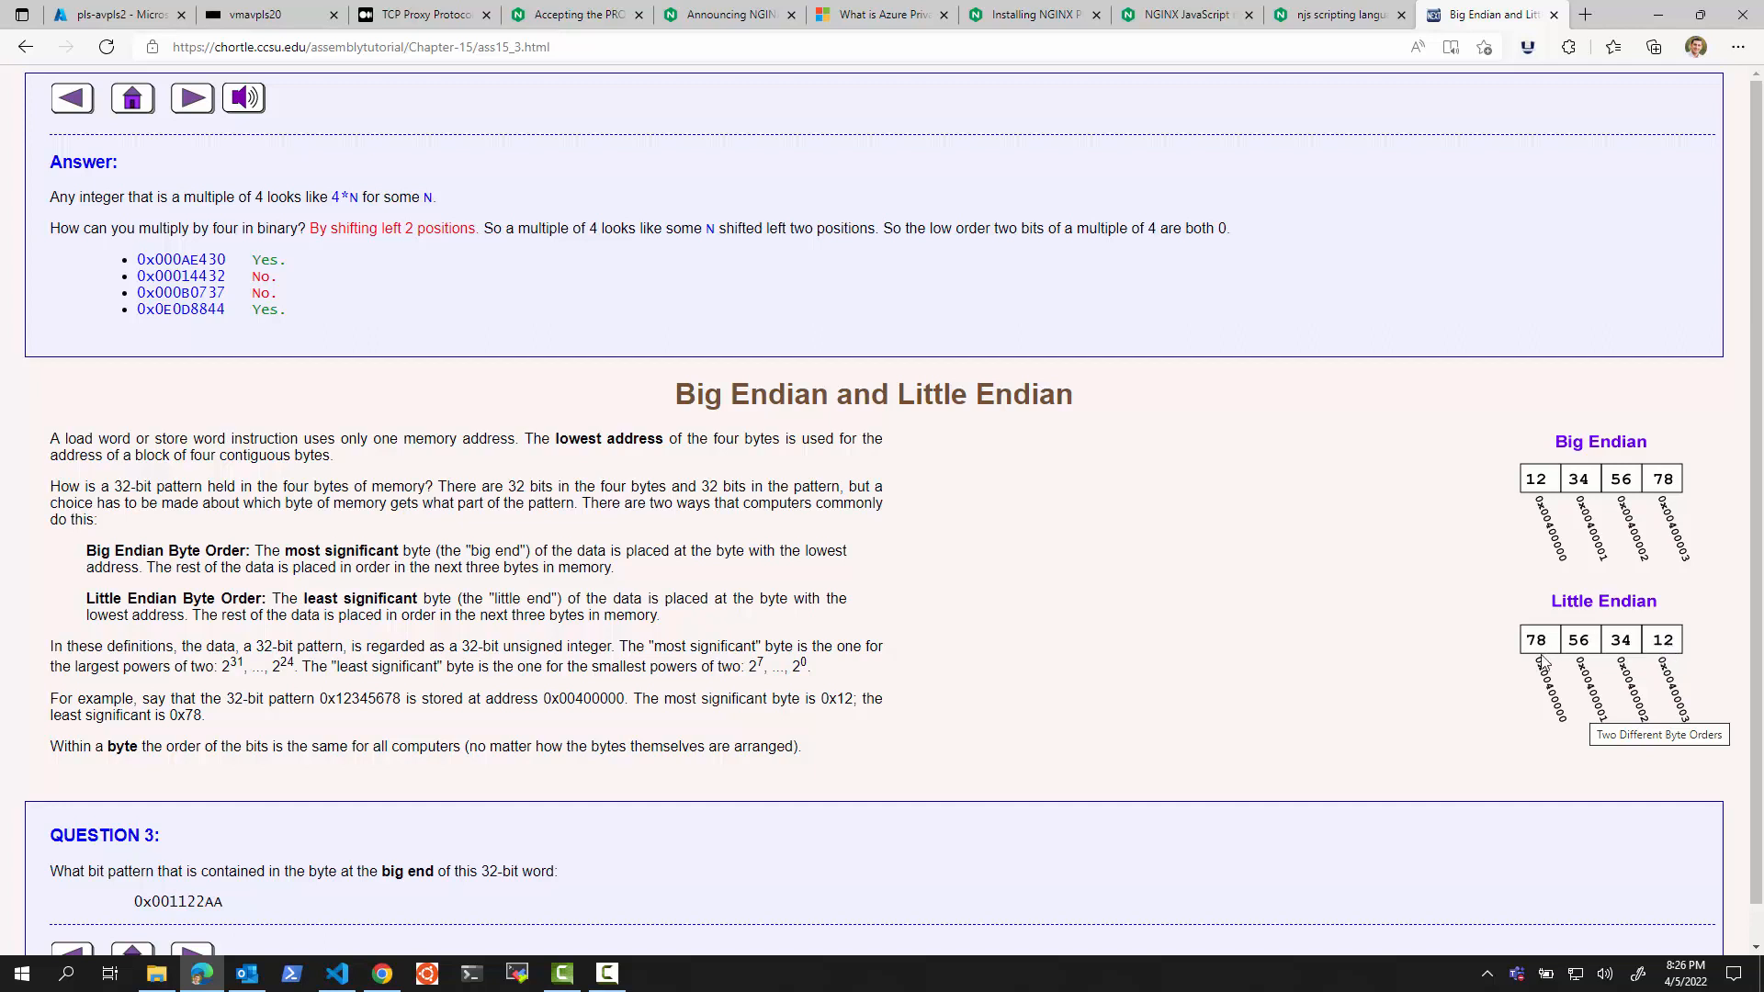
{"action": "mouse_move", "coordinate": [1675, 668]}
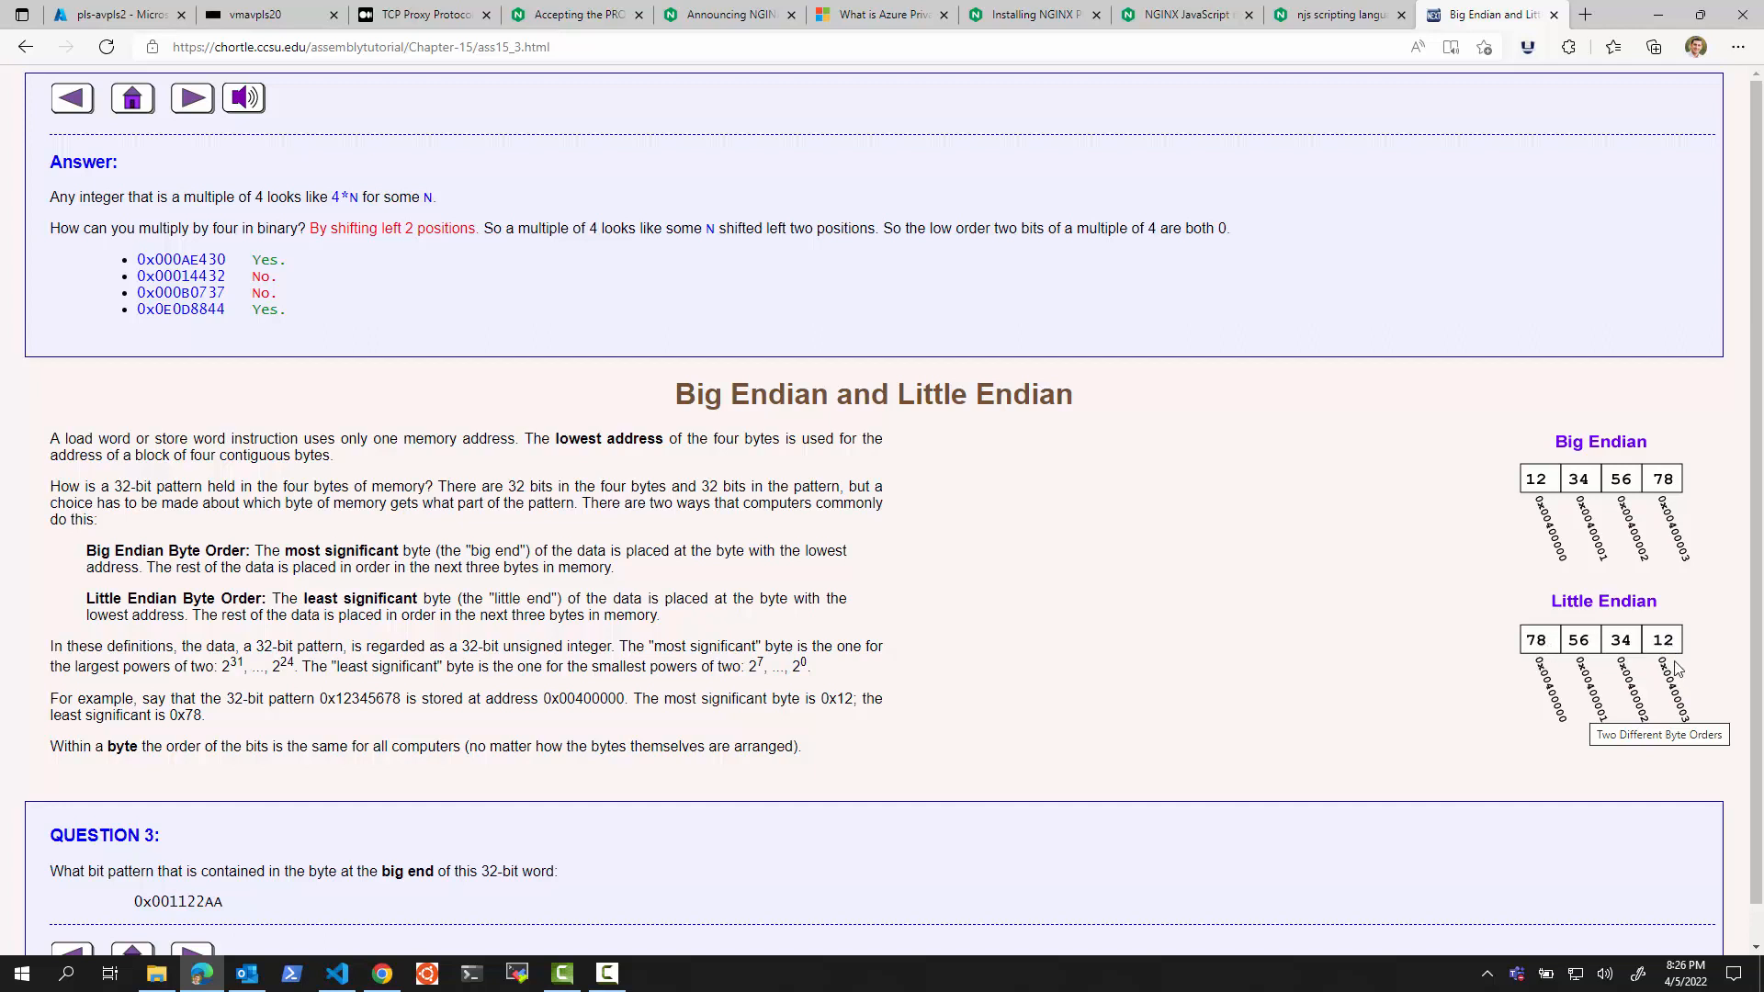
{"action": "mouse_move", "coordinate": [1627, 643]}
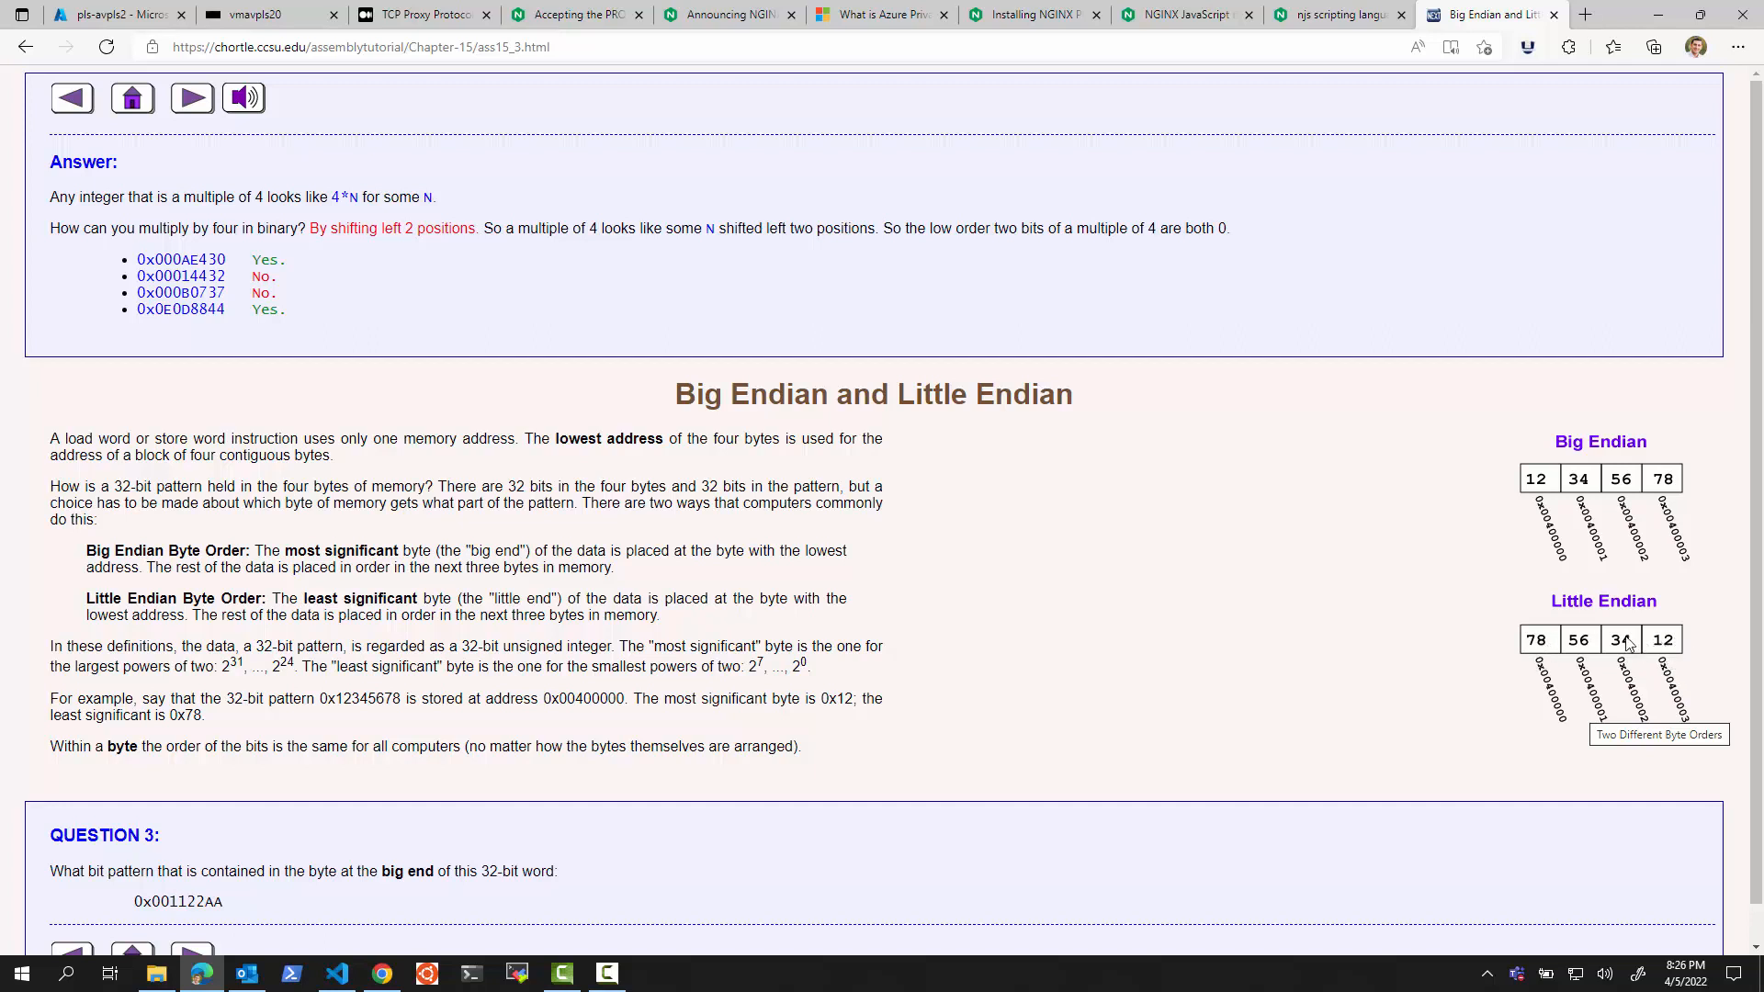
{"action": "mouse_move", "coordinate": [1154, 593]}
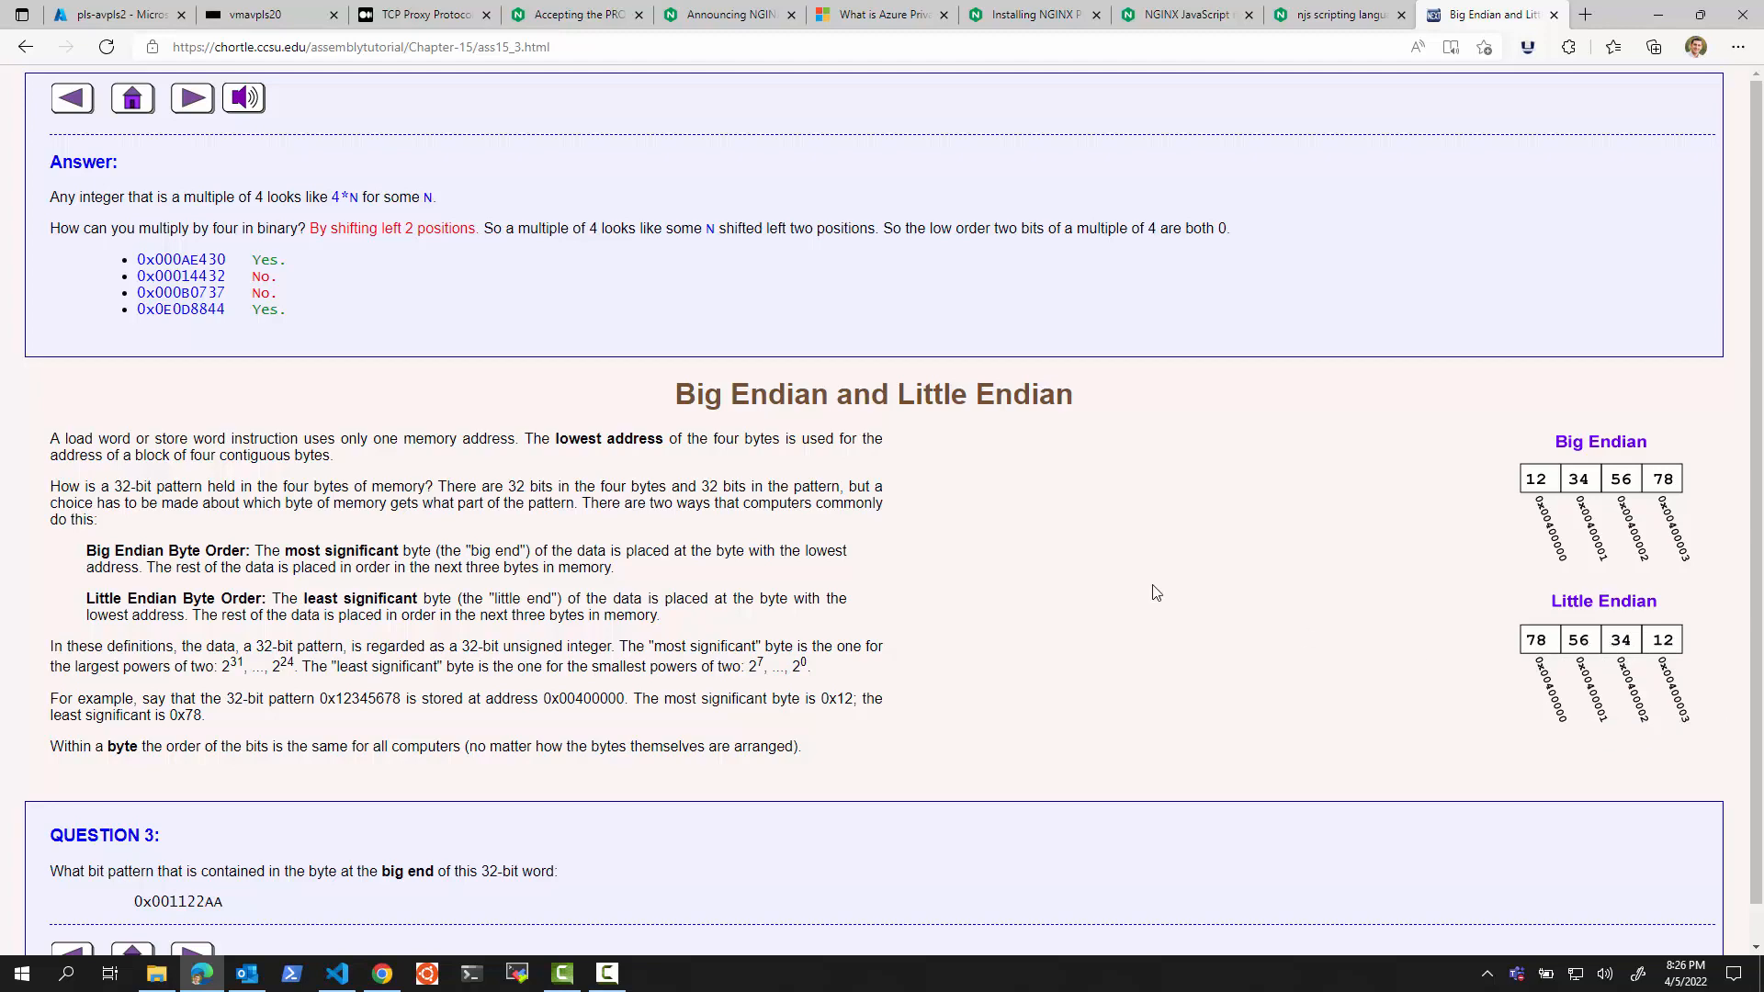
{"action": "mouse_move", "coordinate": [1557, 656]}
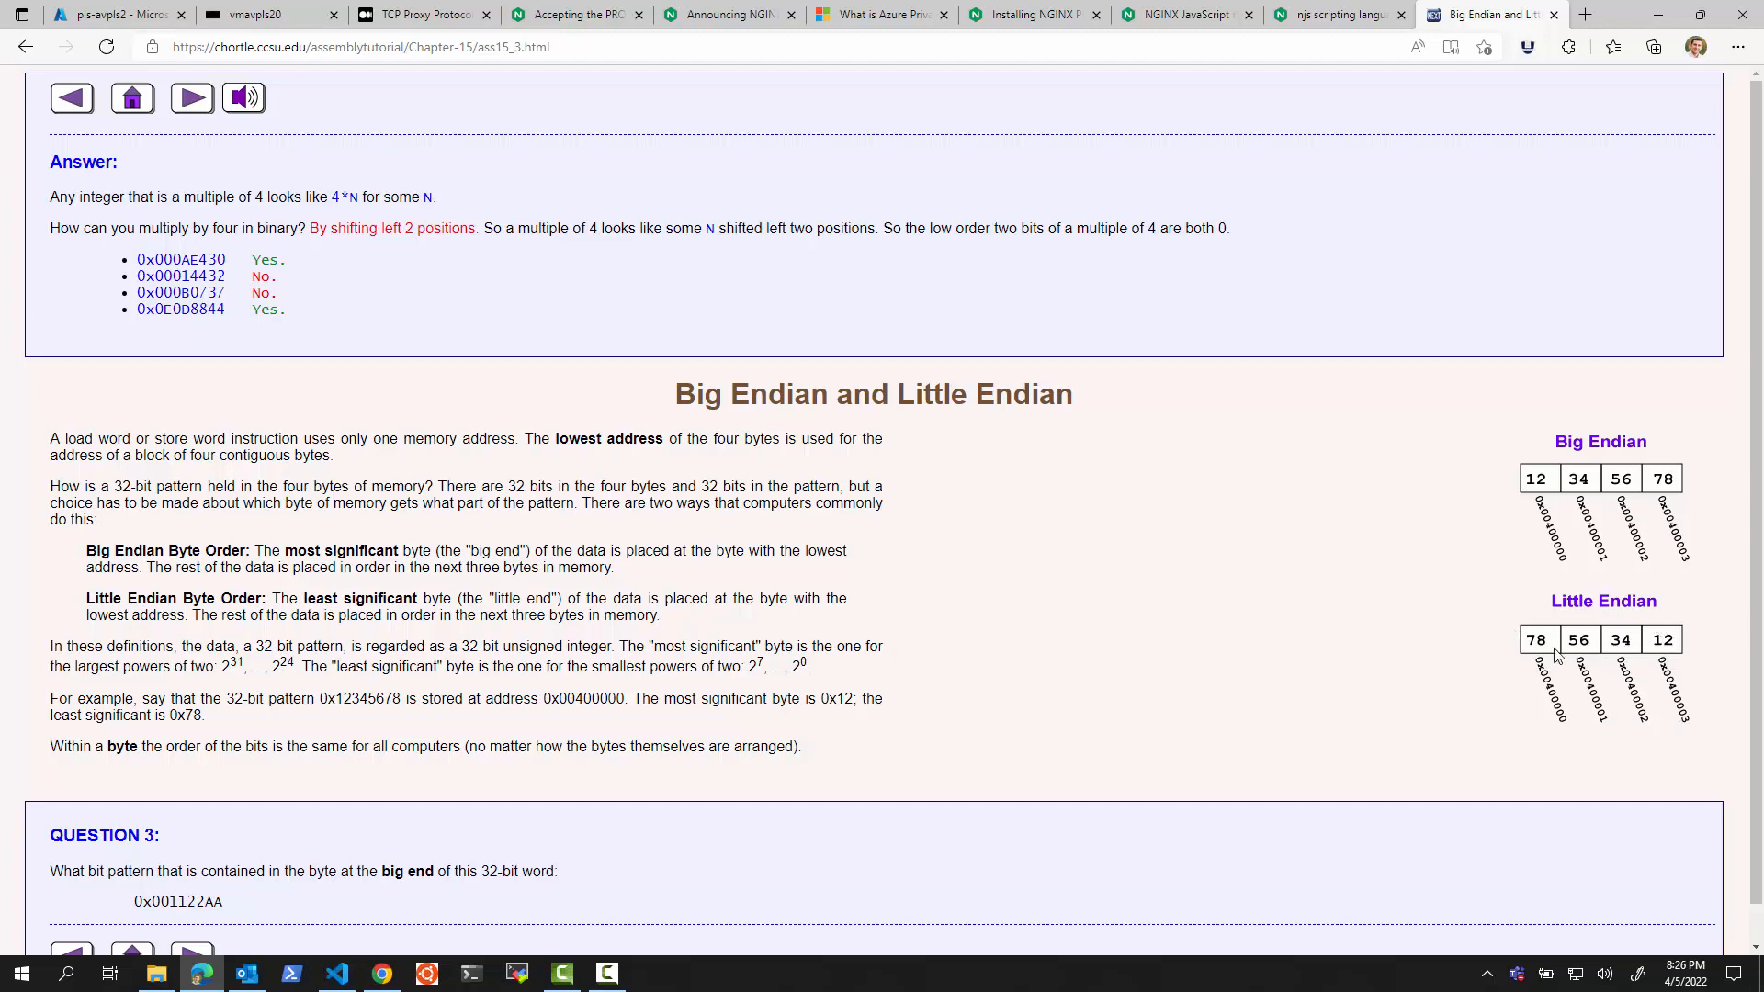
{"action": "left_click", "coordinate": [882, 14]}
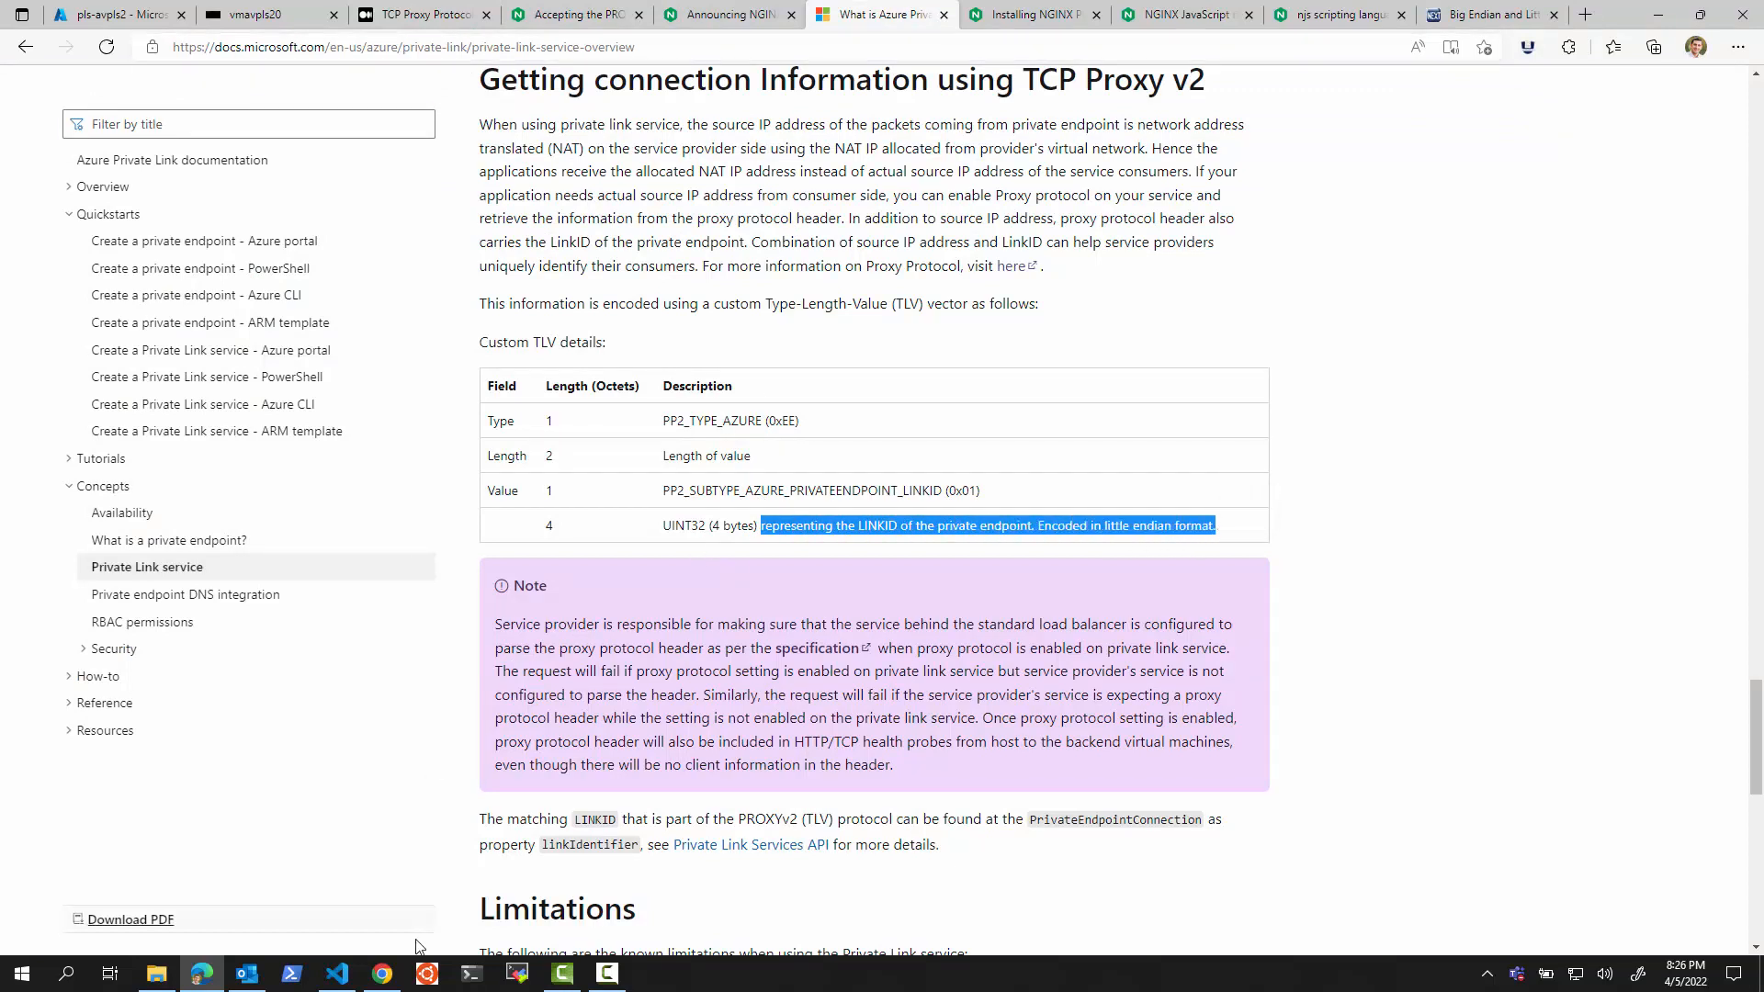
- Highlight tlv_value.length-1 and the 0x01 first-byte note in convert_tlv_to_azurelinkid's reverse loop
{"action": "left_click", "coordinate": [336, 981]}
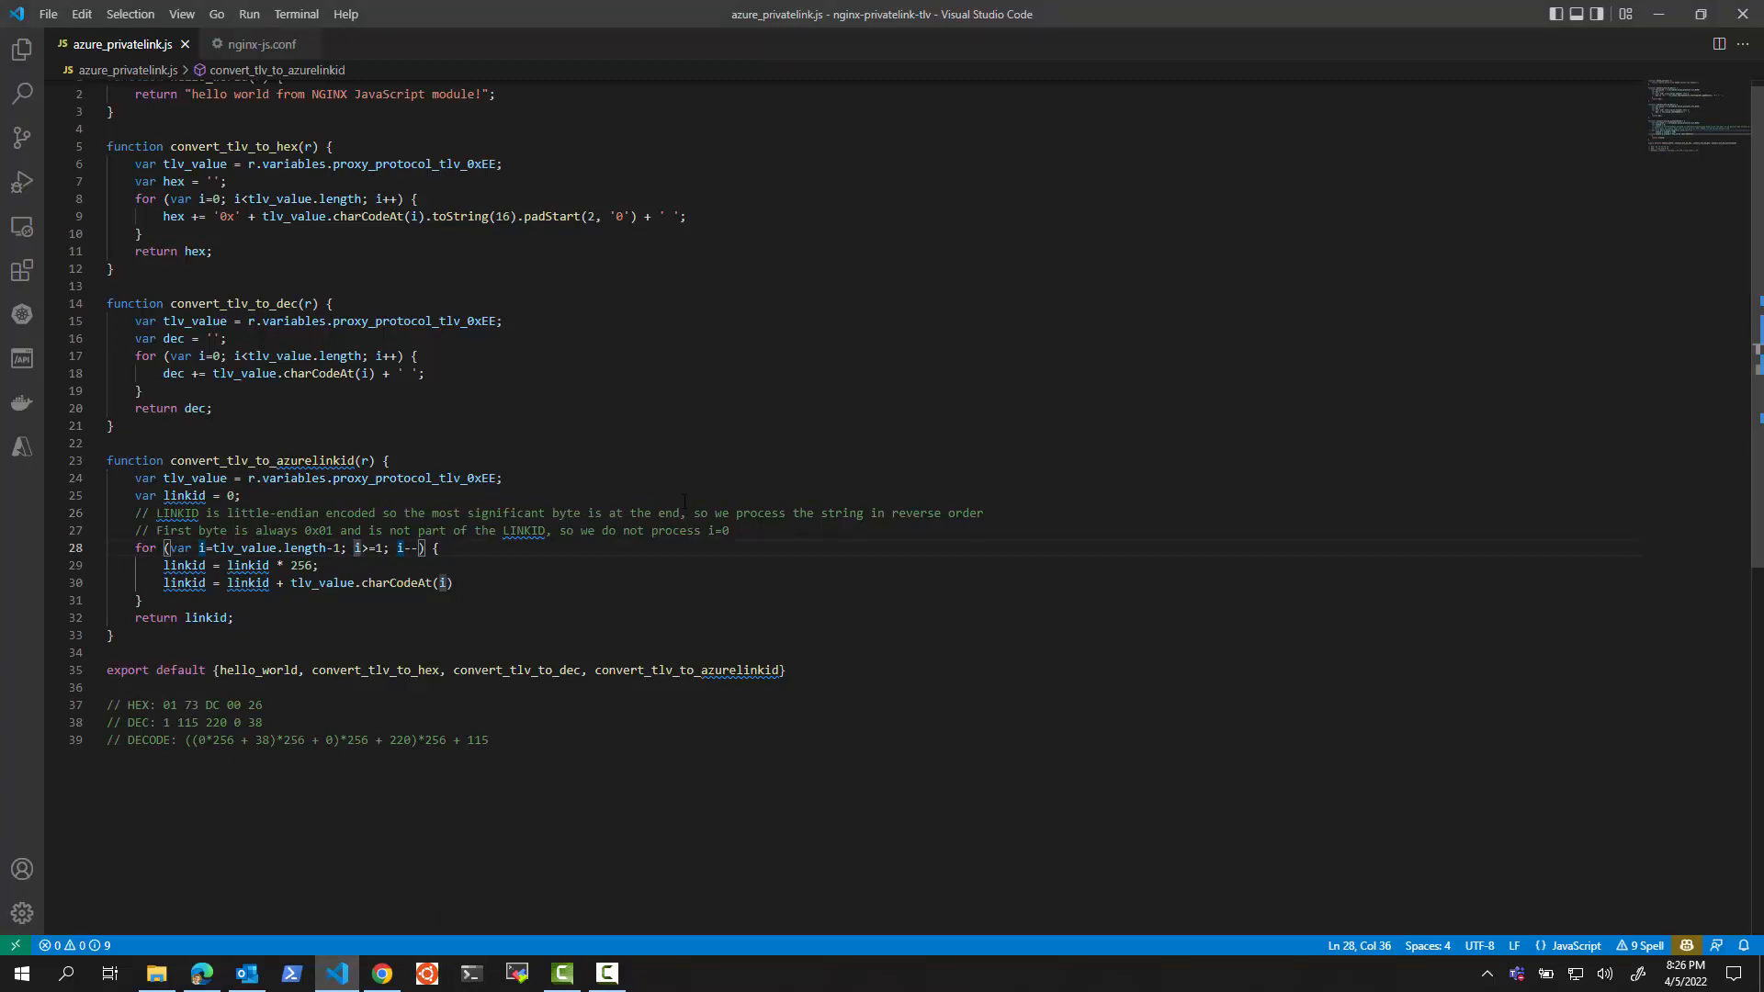
{"action": "left_click", "coordinate": [209, 477]}
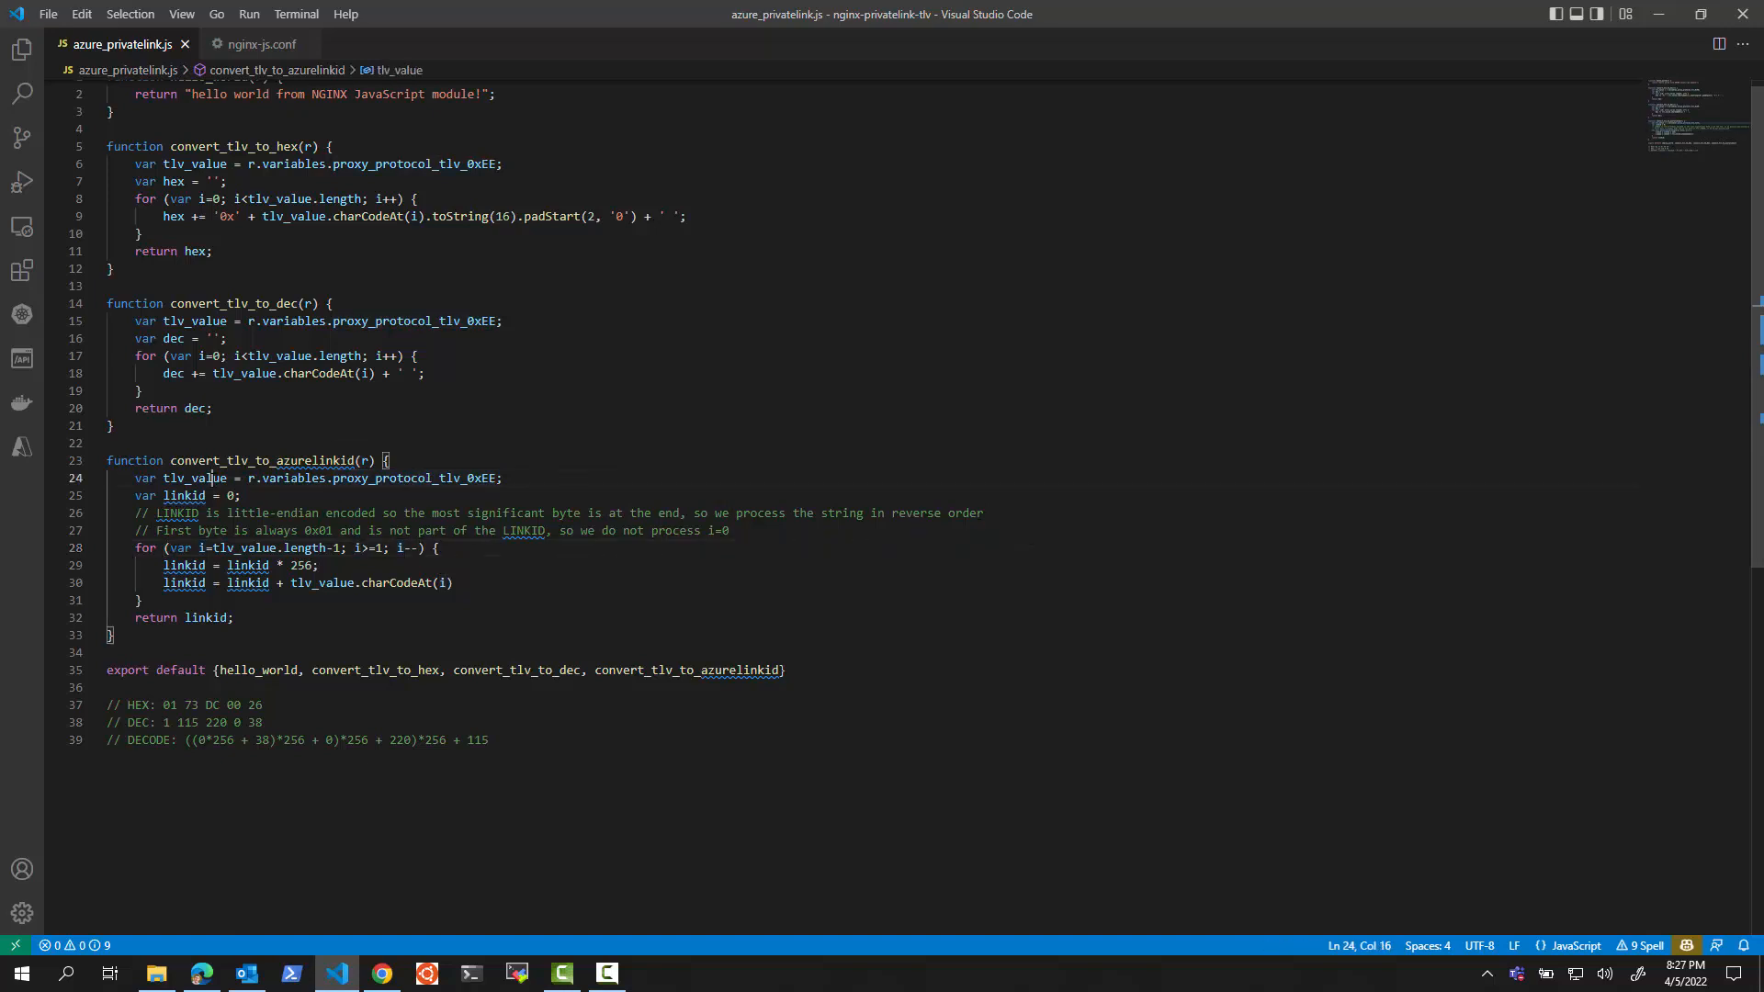
{"action": "double_click", "coordinate": [199, 476]}
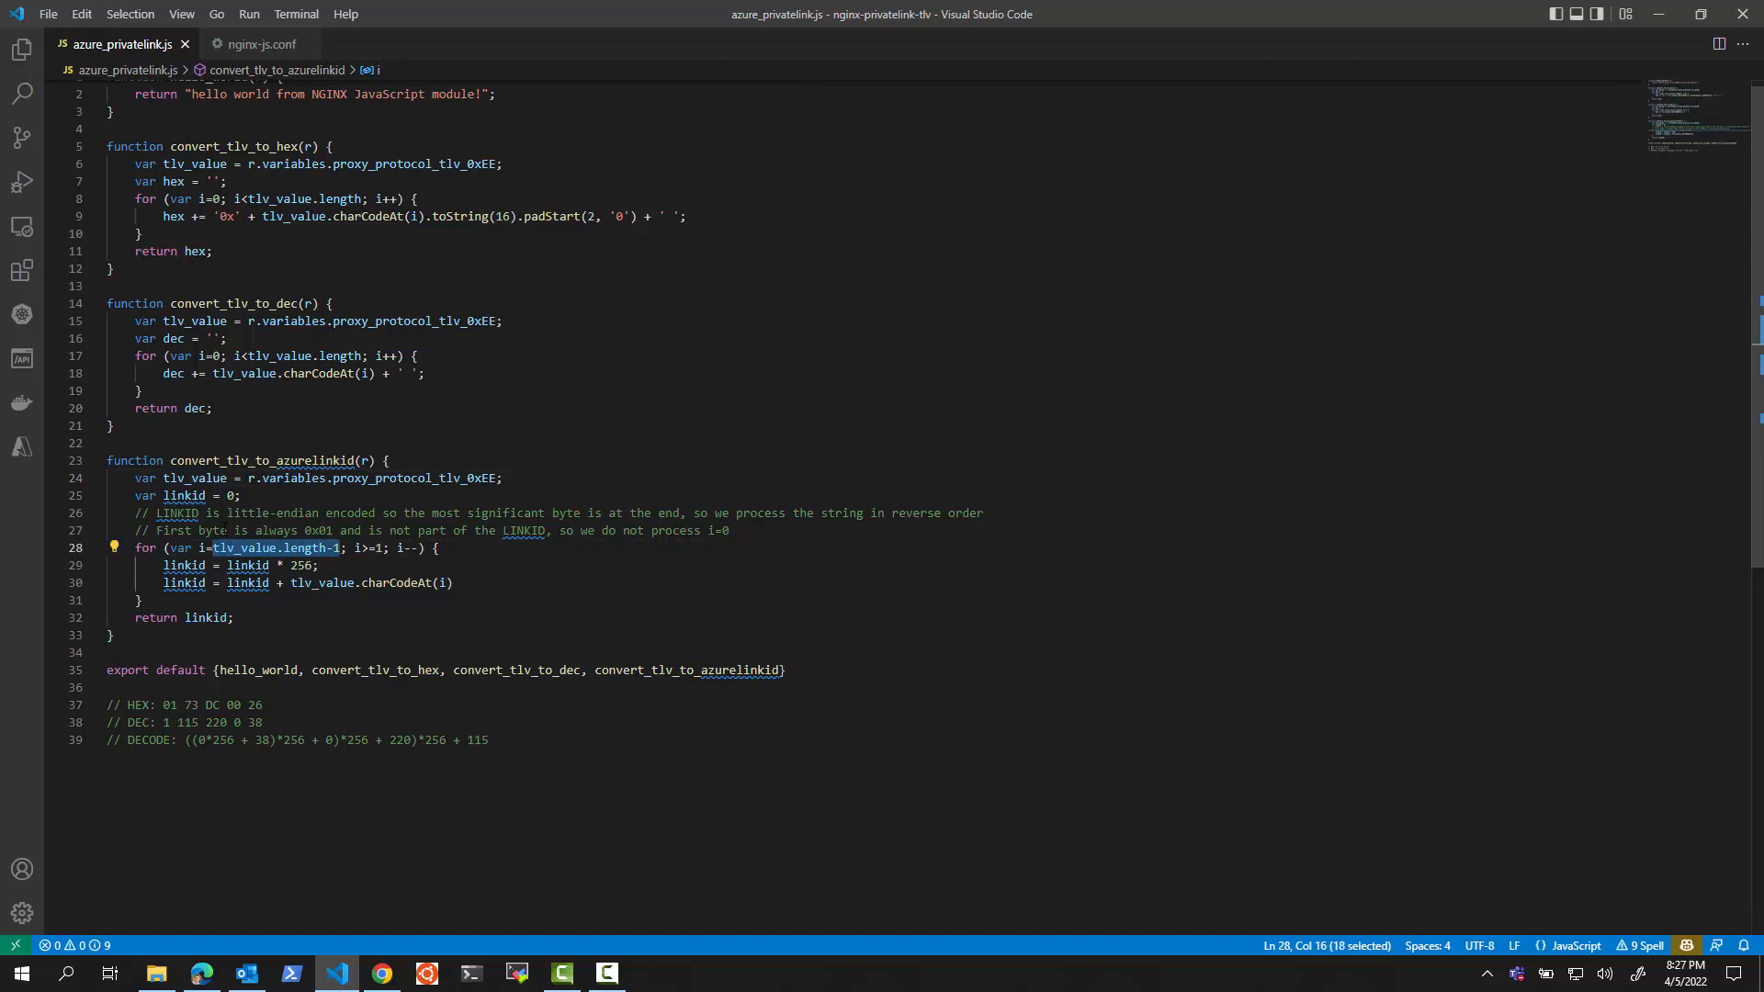
{"action": "left_click", "coordinate": [309, 530]}
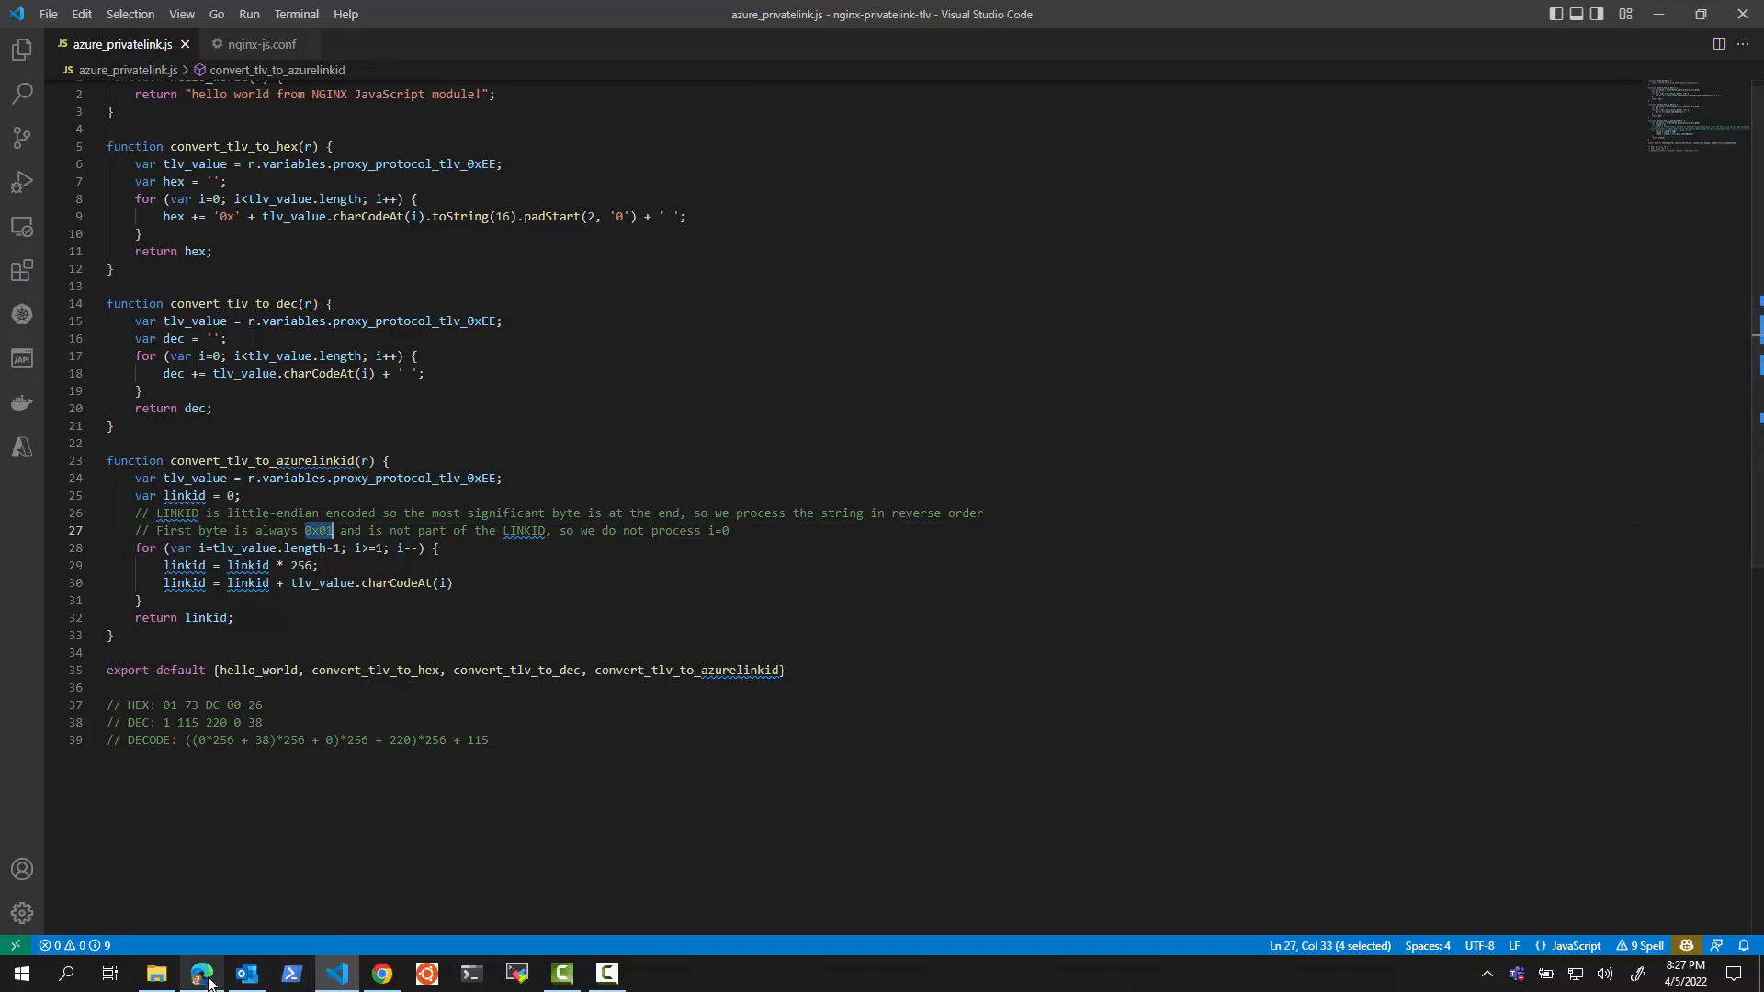
{"action": "left_click", "coordinate": [201, 973]}
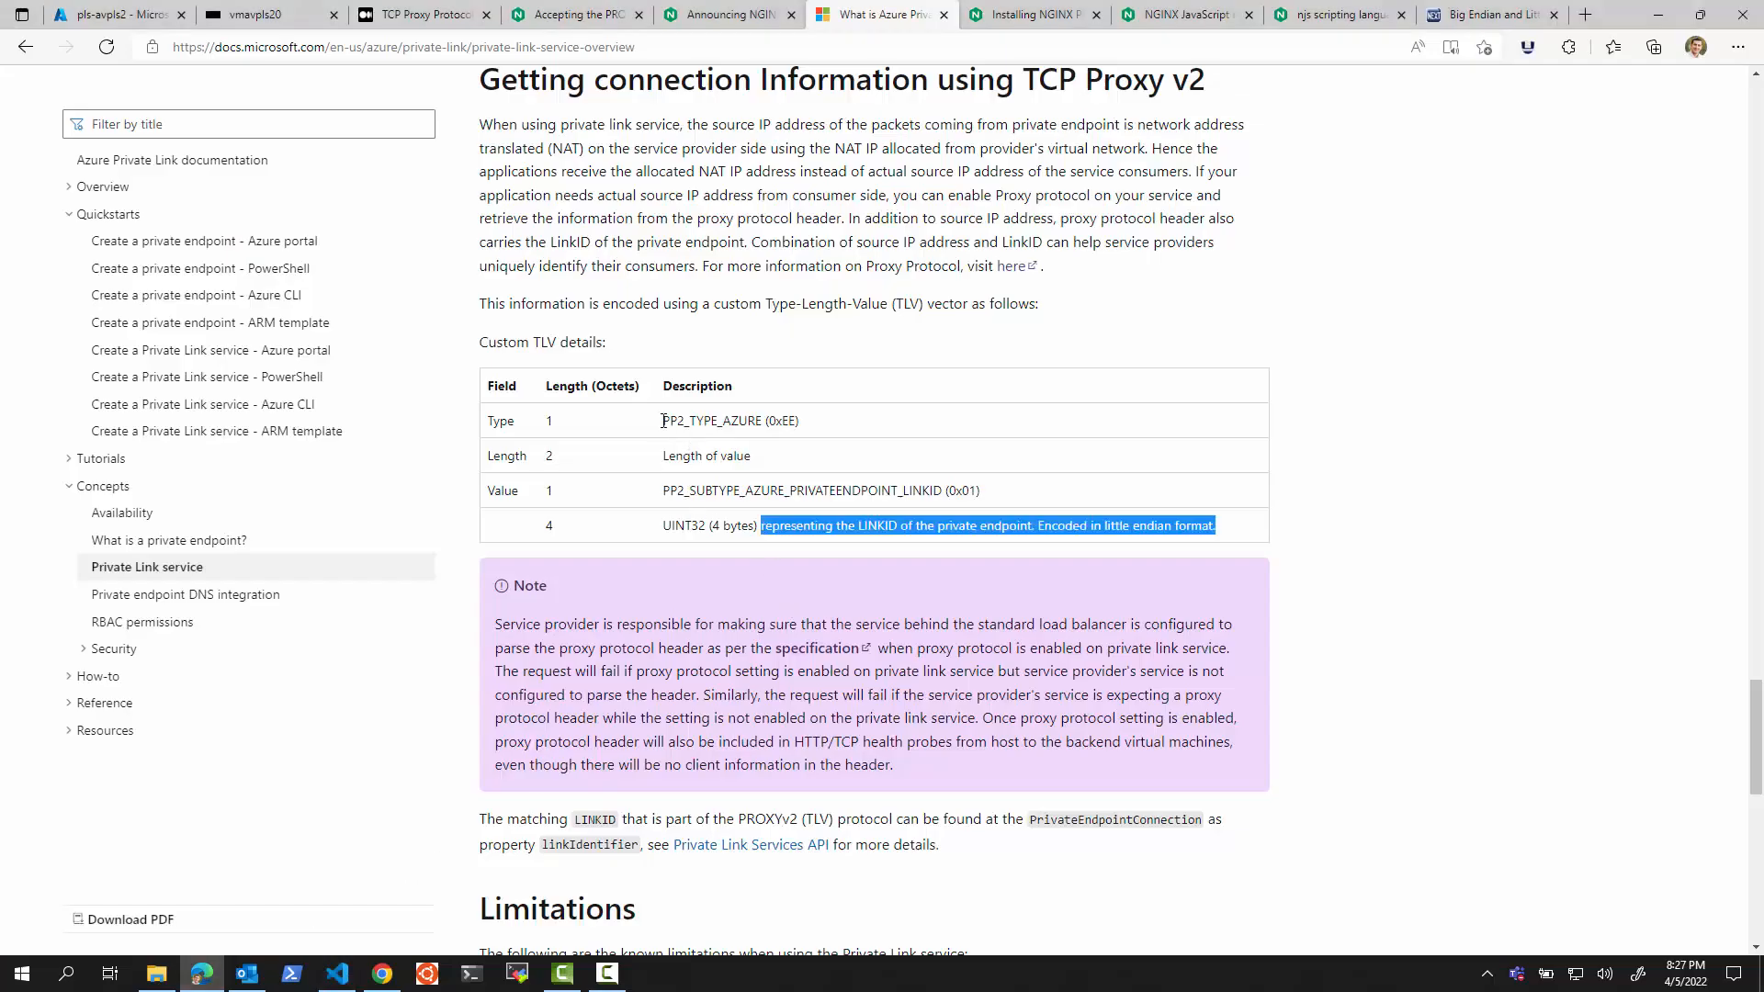
- Highlight the PP2_TYPE_AZURE (0xEE) type and 4-octet Link ID length in the TLV table
{"action": "double_click", "coordinate": [728, 420]}
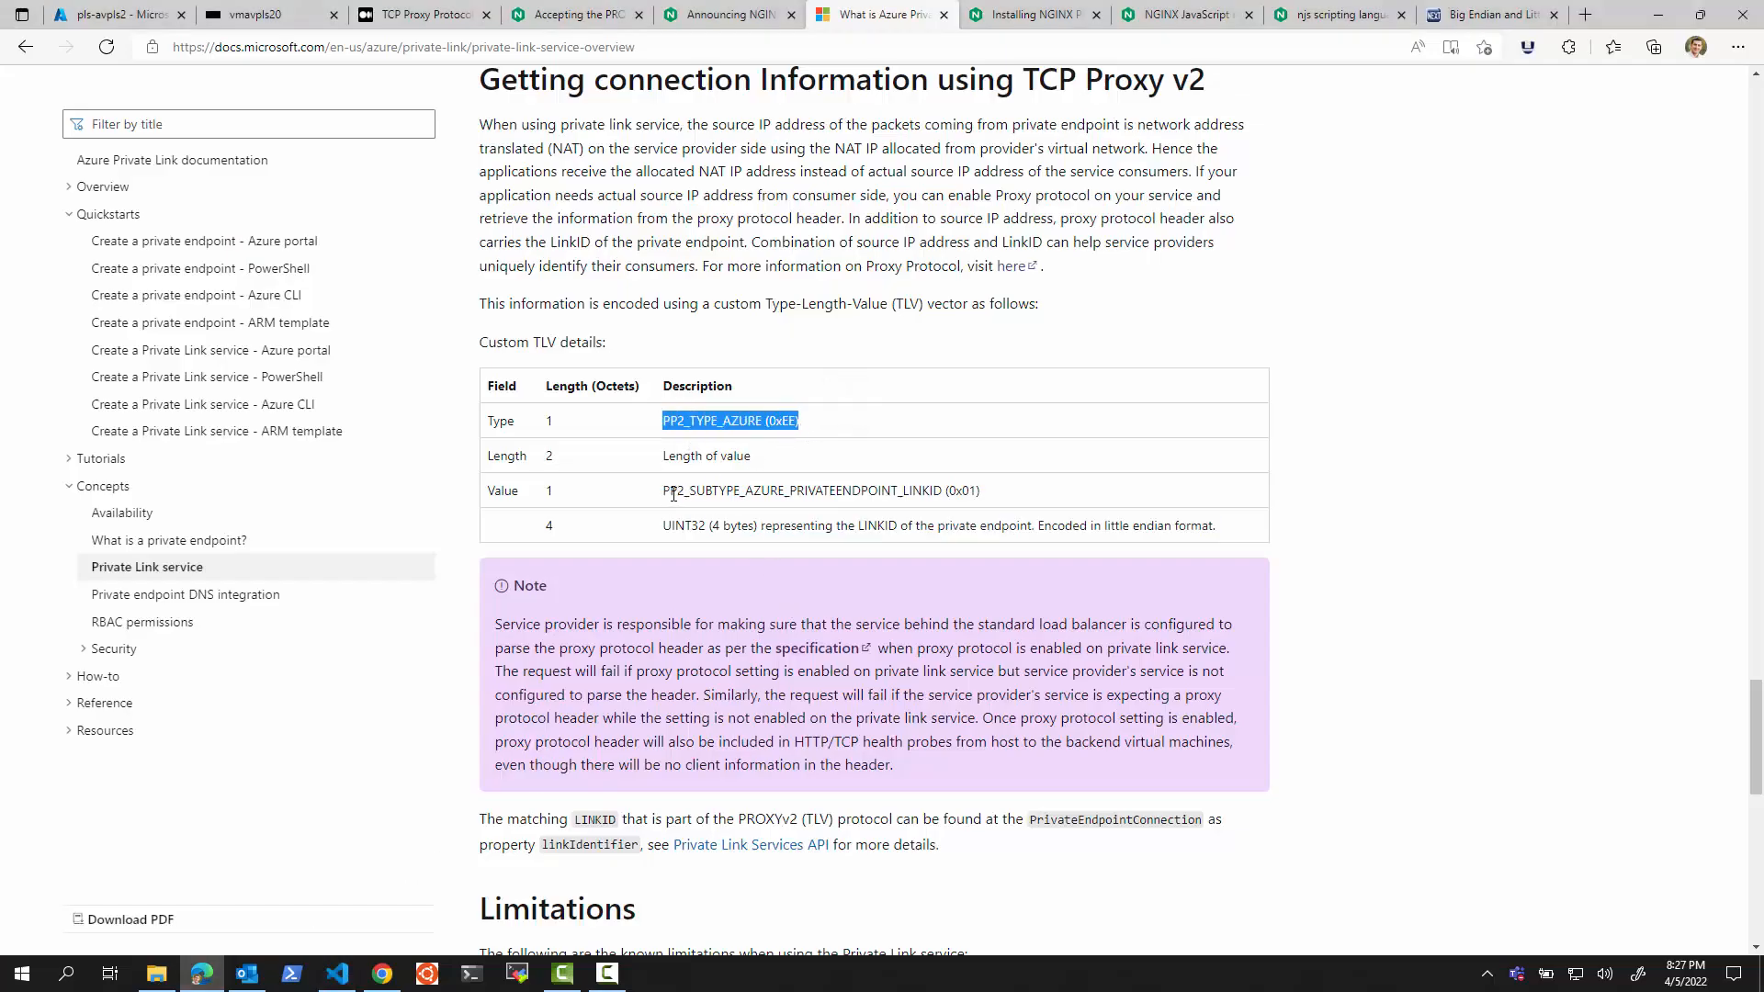
{"action": "double_click", "coordinate": [796, 491]}
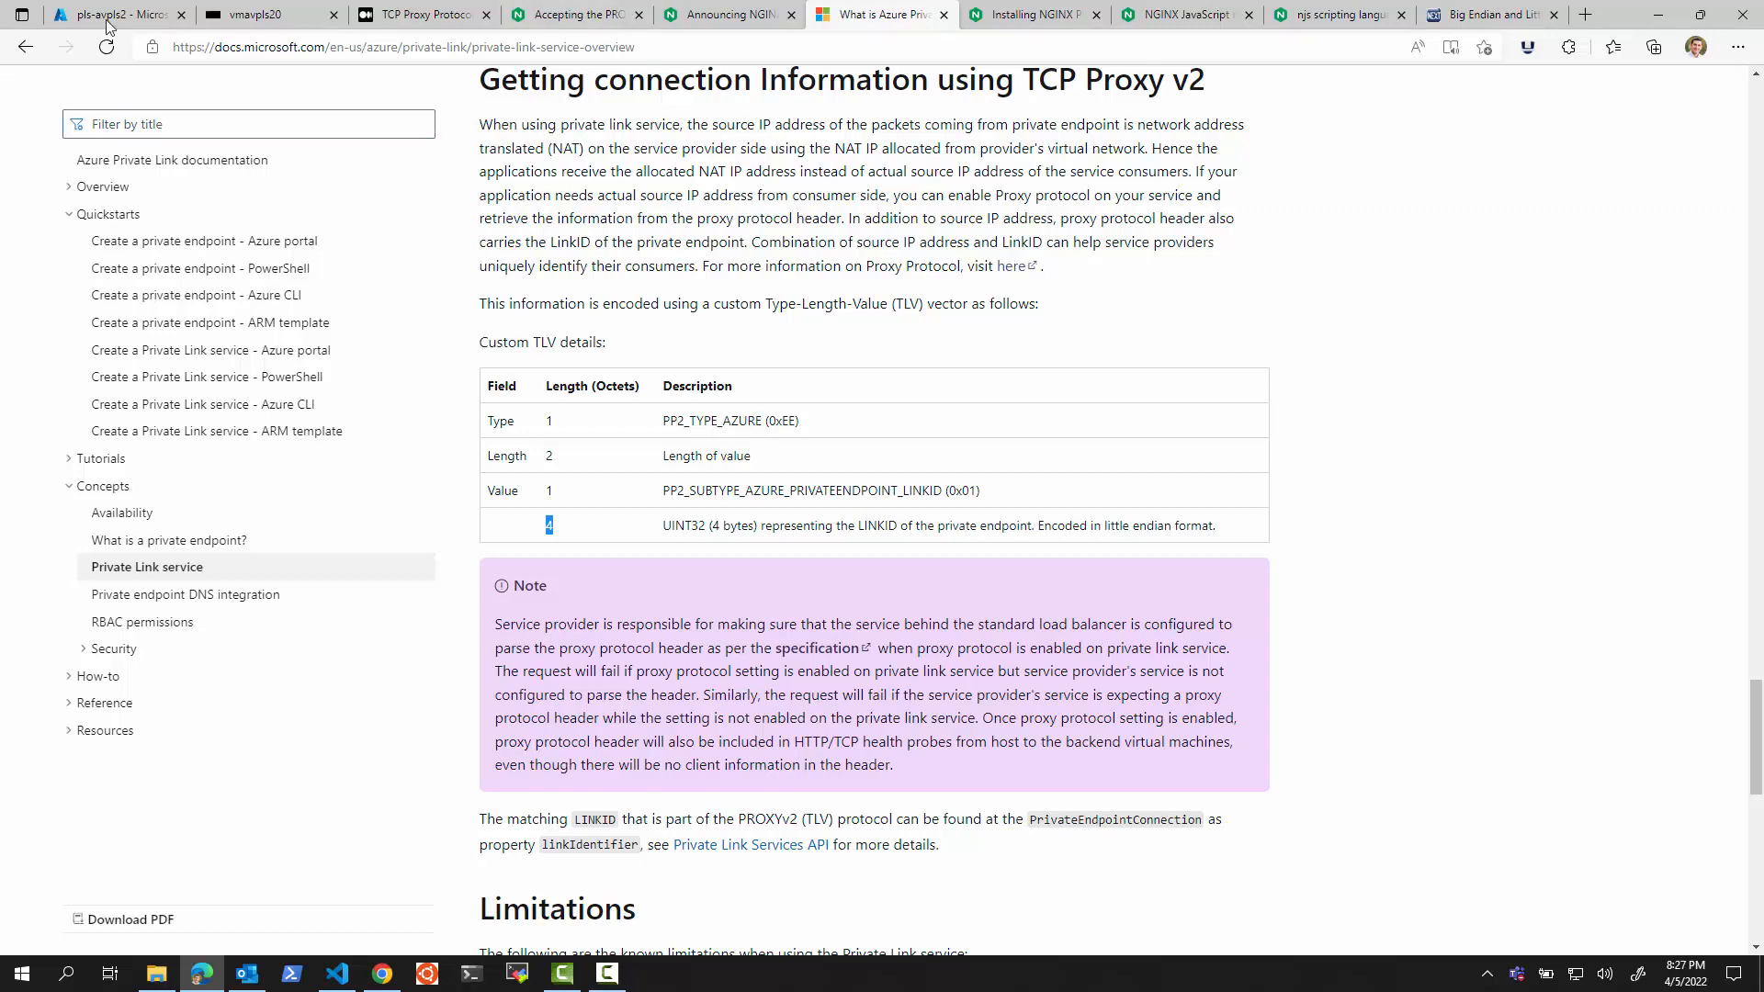
{"action": "left_click", "coordinate": [335, 981]}
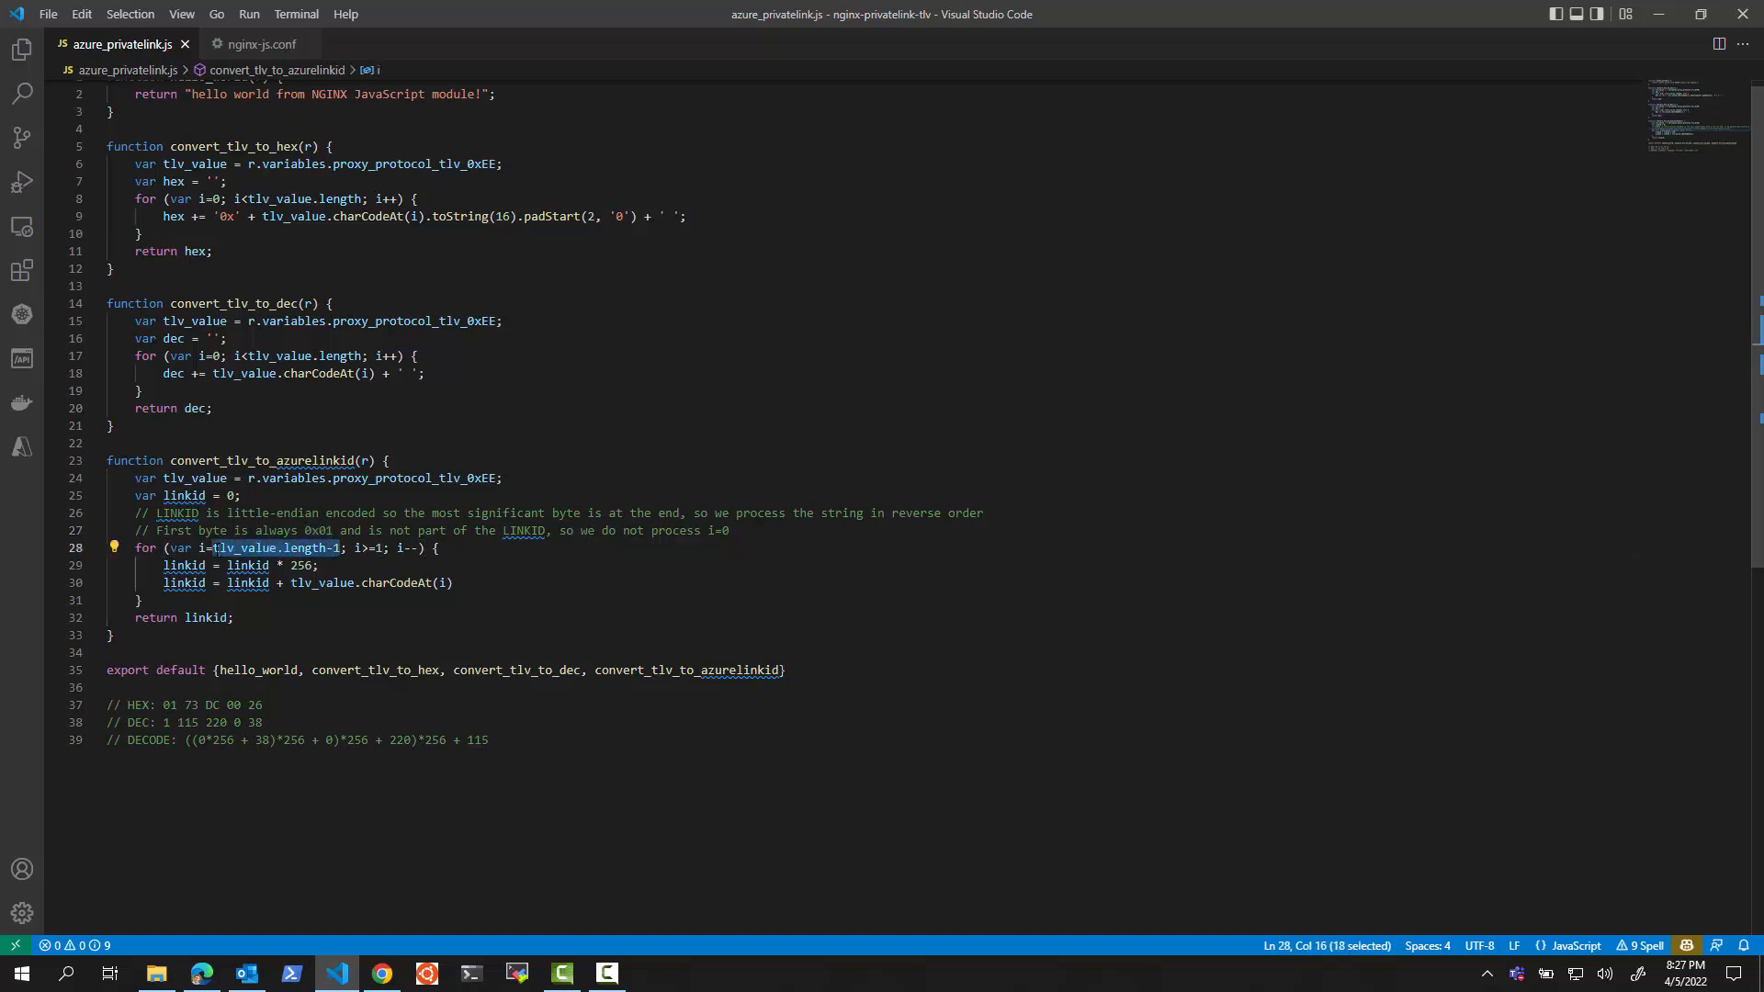
- Step through the decoder loop lines, selecting tlv_value.charCodeAt(i) and the returned linkid
{"action": "left_click", "coordinate": [381, 547]}
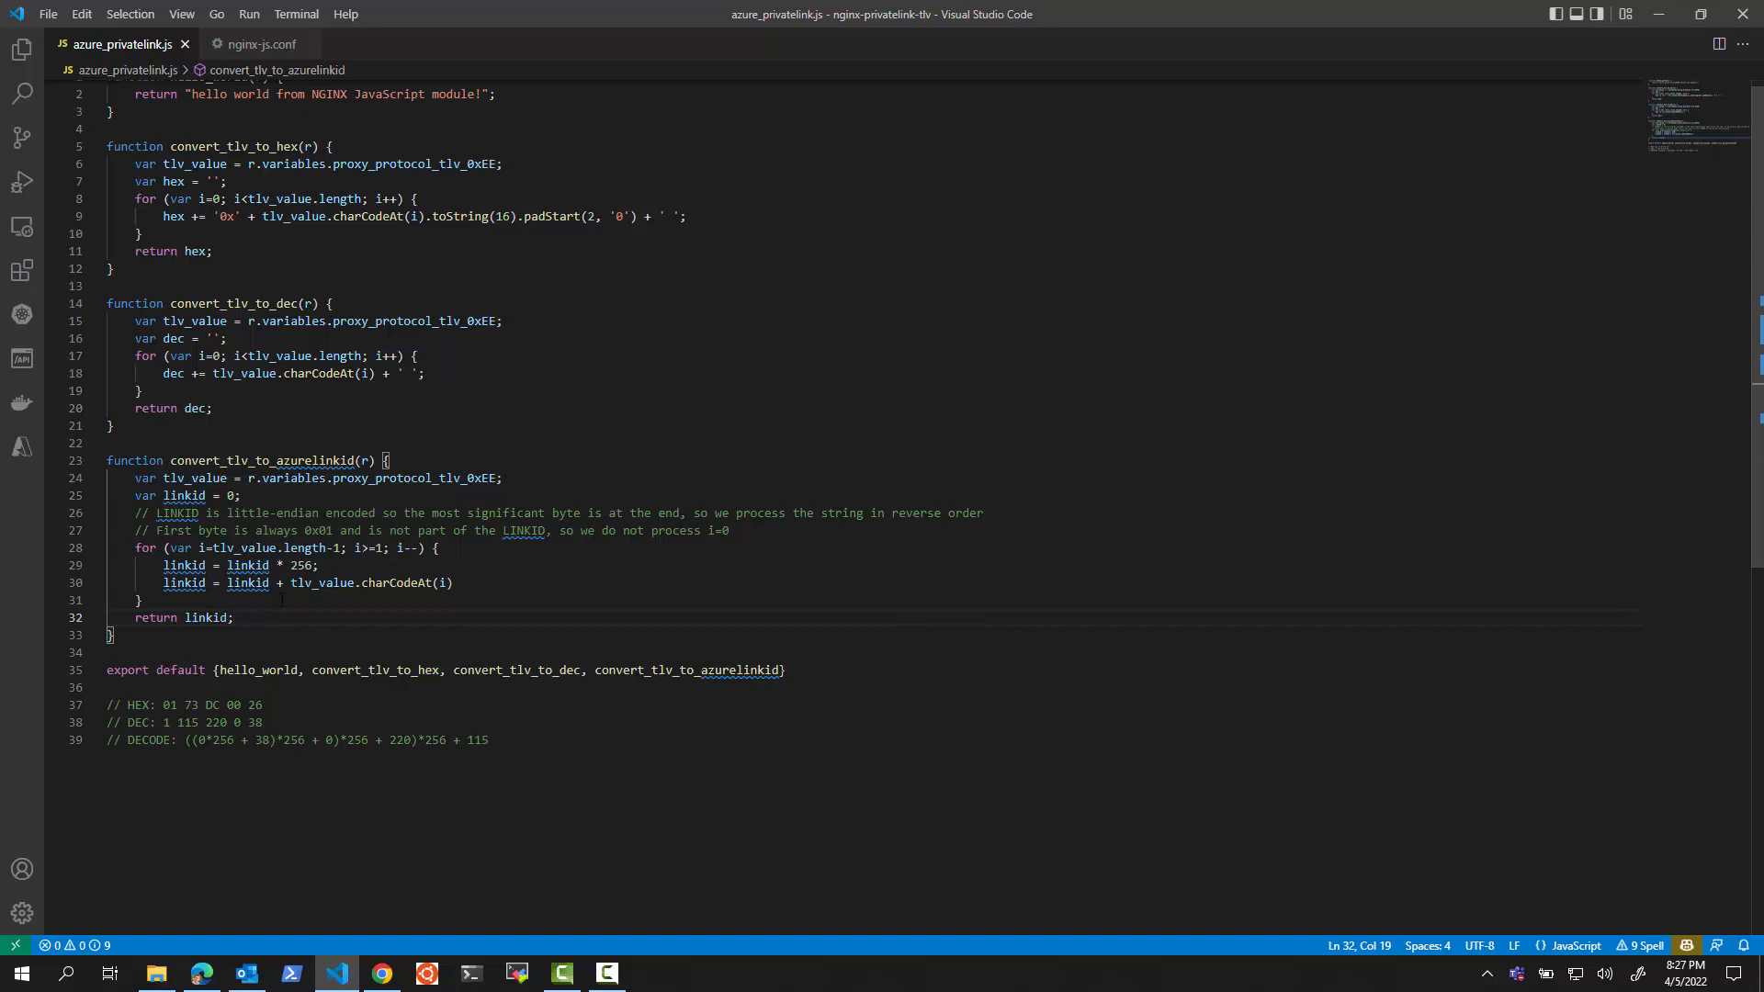
{"action": "left_click", "coordinate": [234, 617]}
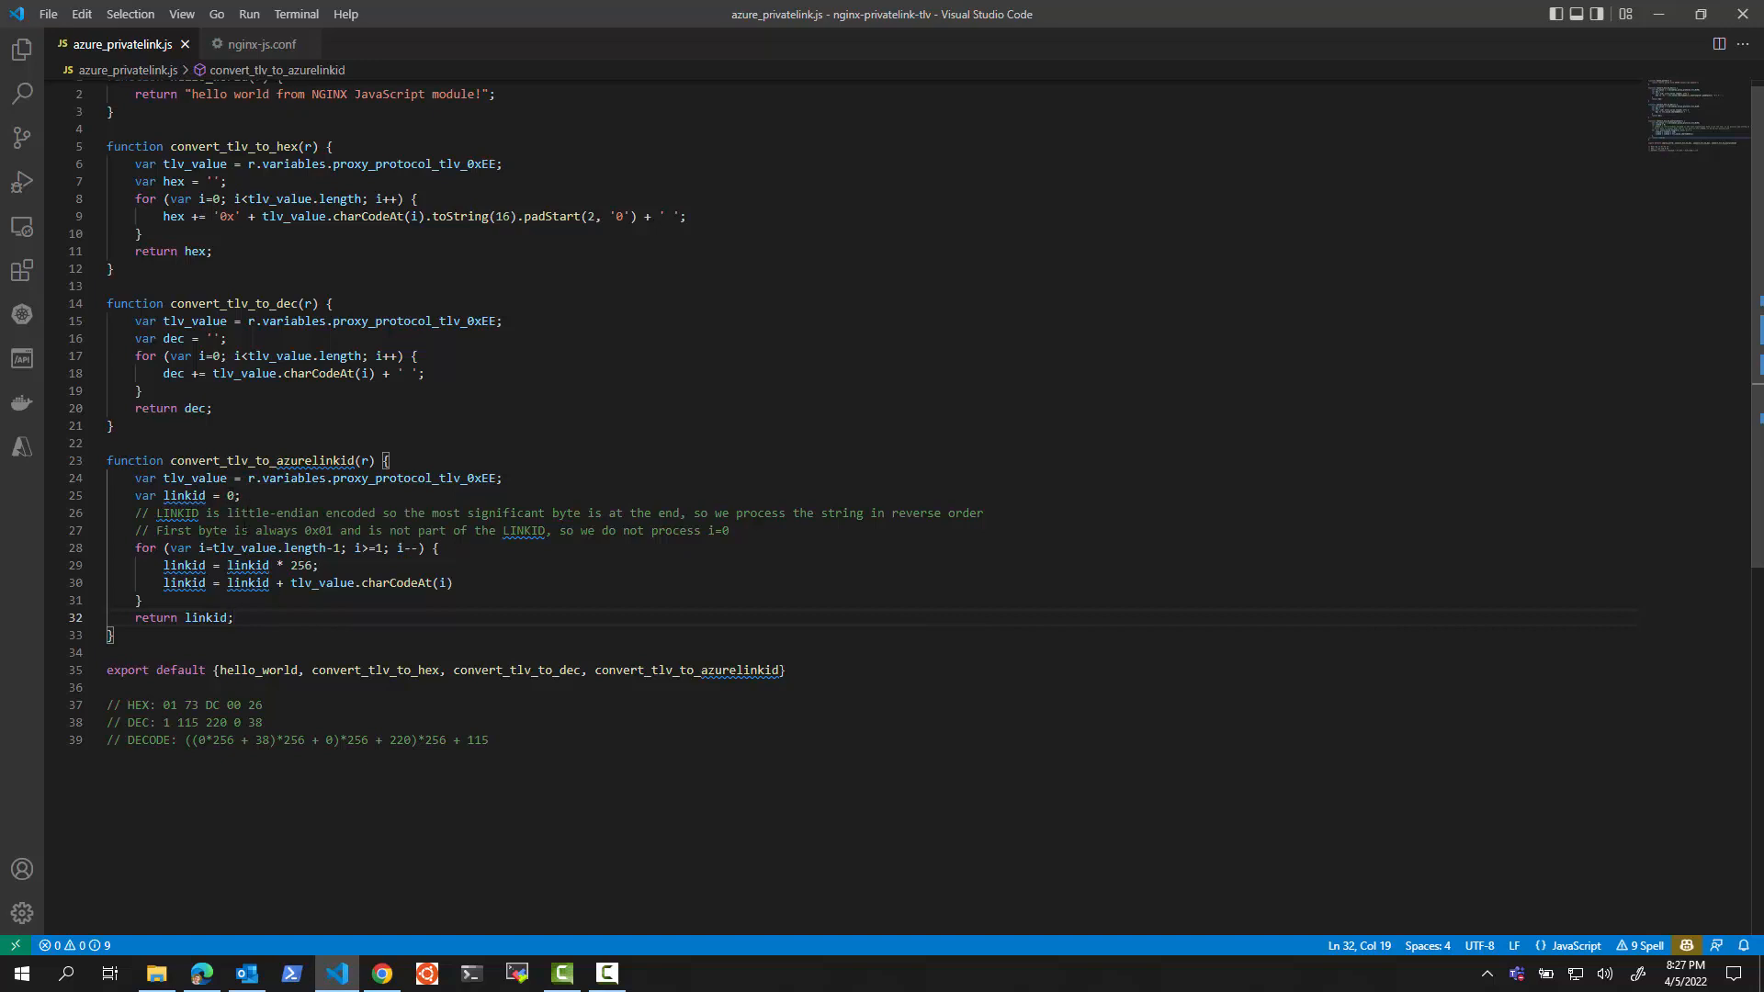
{"action": "left_click", "coordinate": [233, 618]}
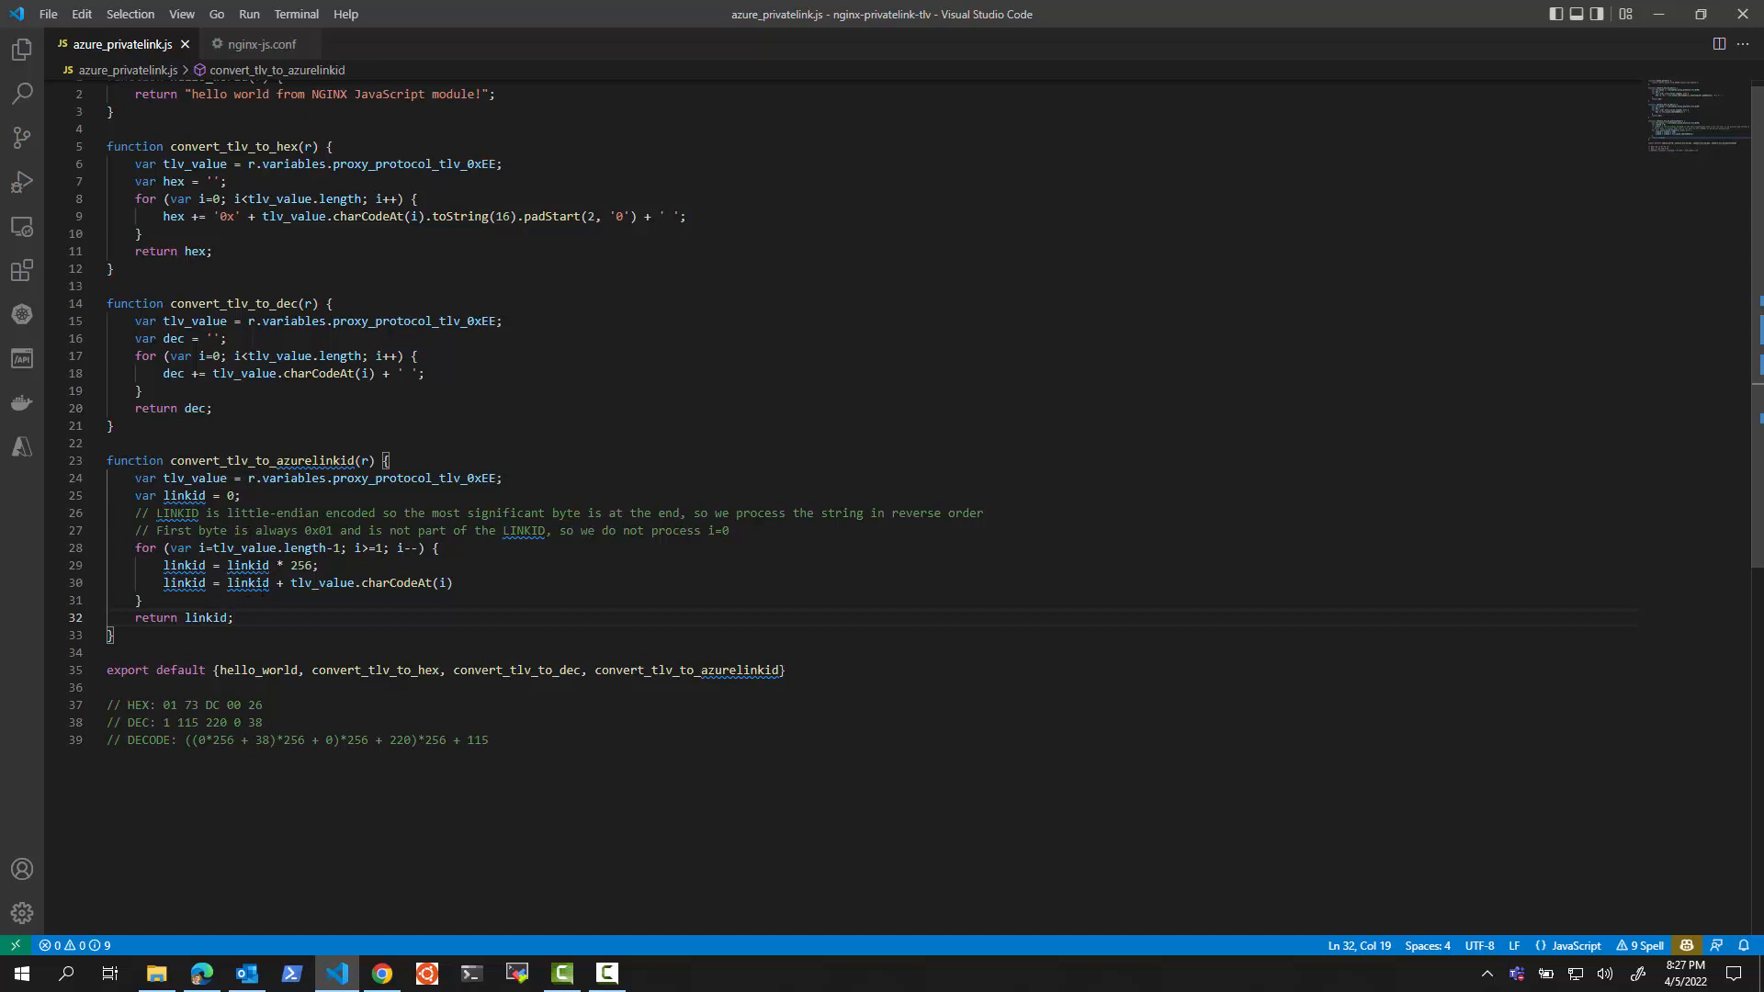
{"action": "double_click", "coordinate": [371, 582]}
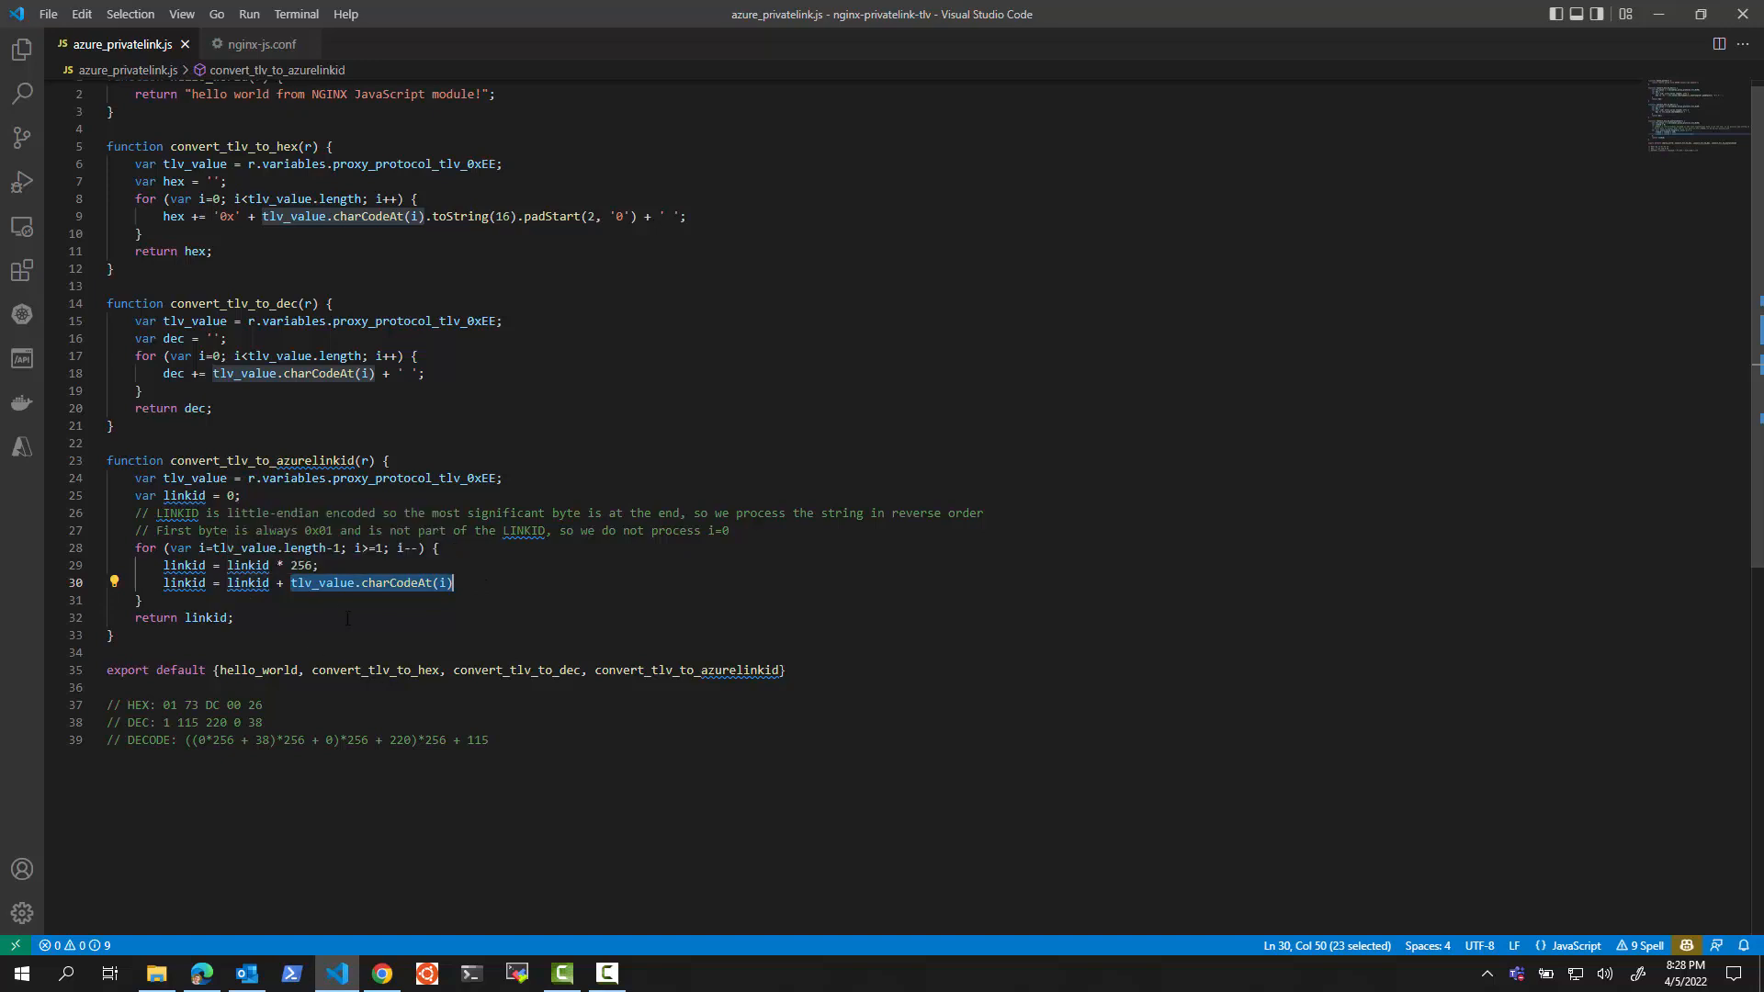
{"action": "mouse_move", "coordinate": [375, 670]}
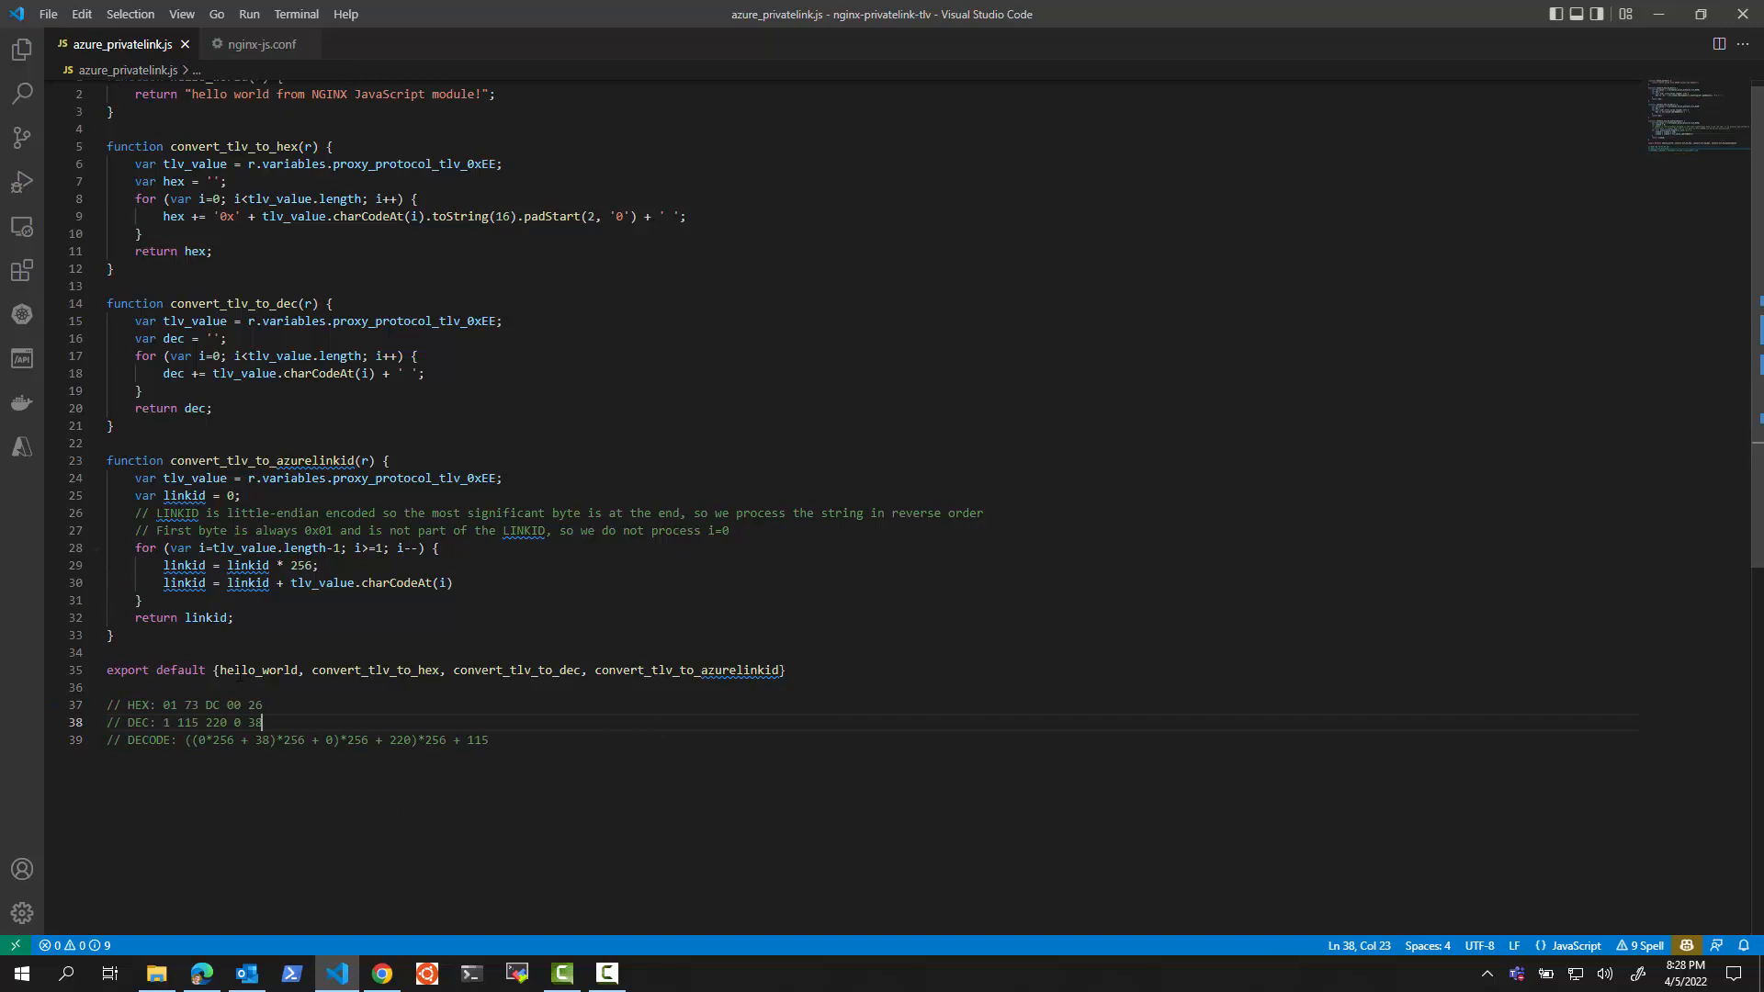
{"action": "scroll", "scroll_direction": "up", "scroll_amount": 3}
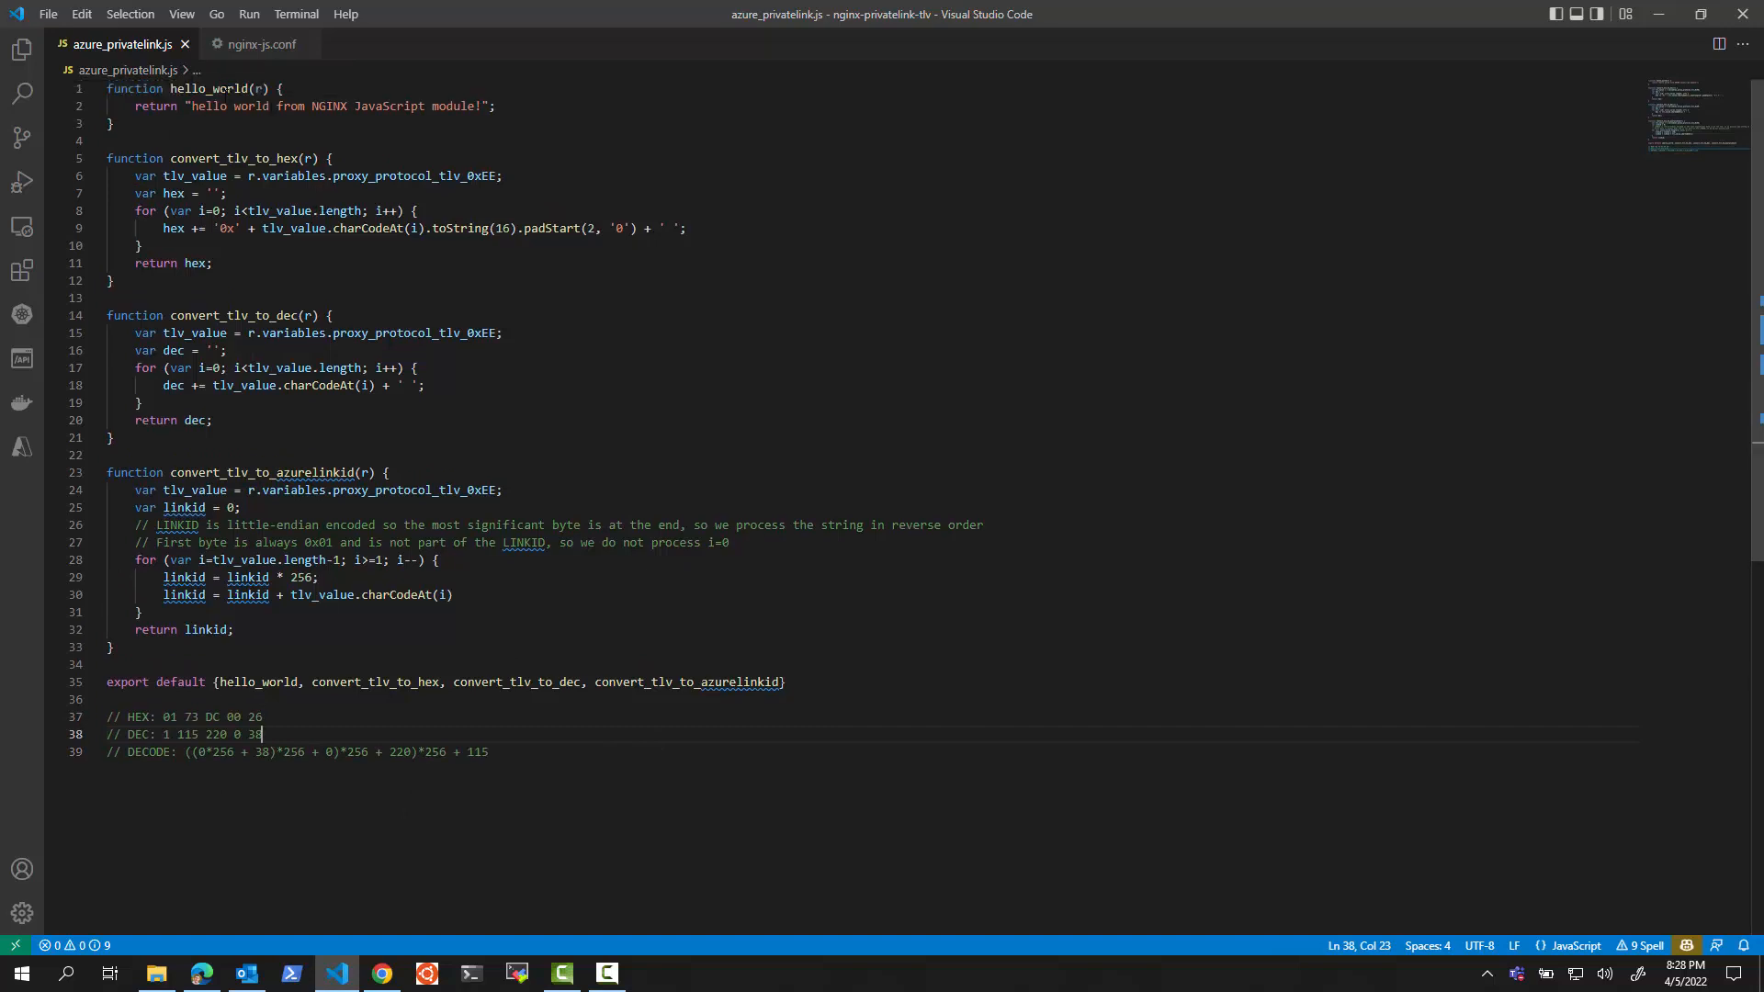
{"action": "mouse_move", "coordinate": [688, 682]}
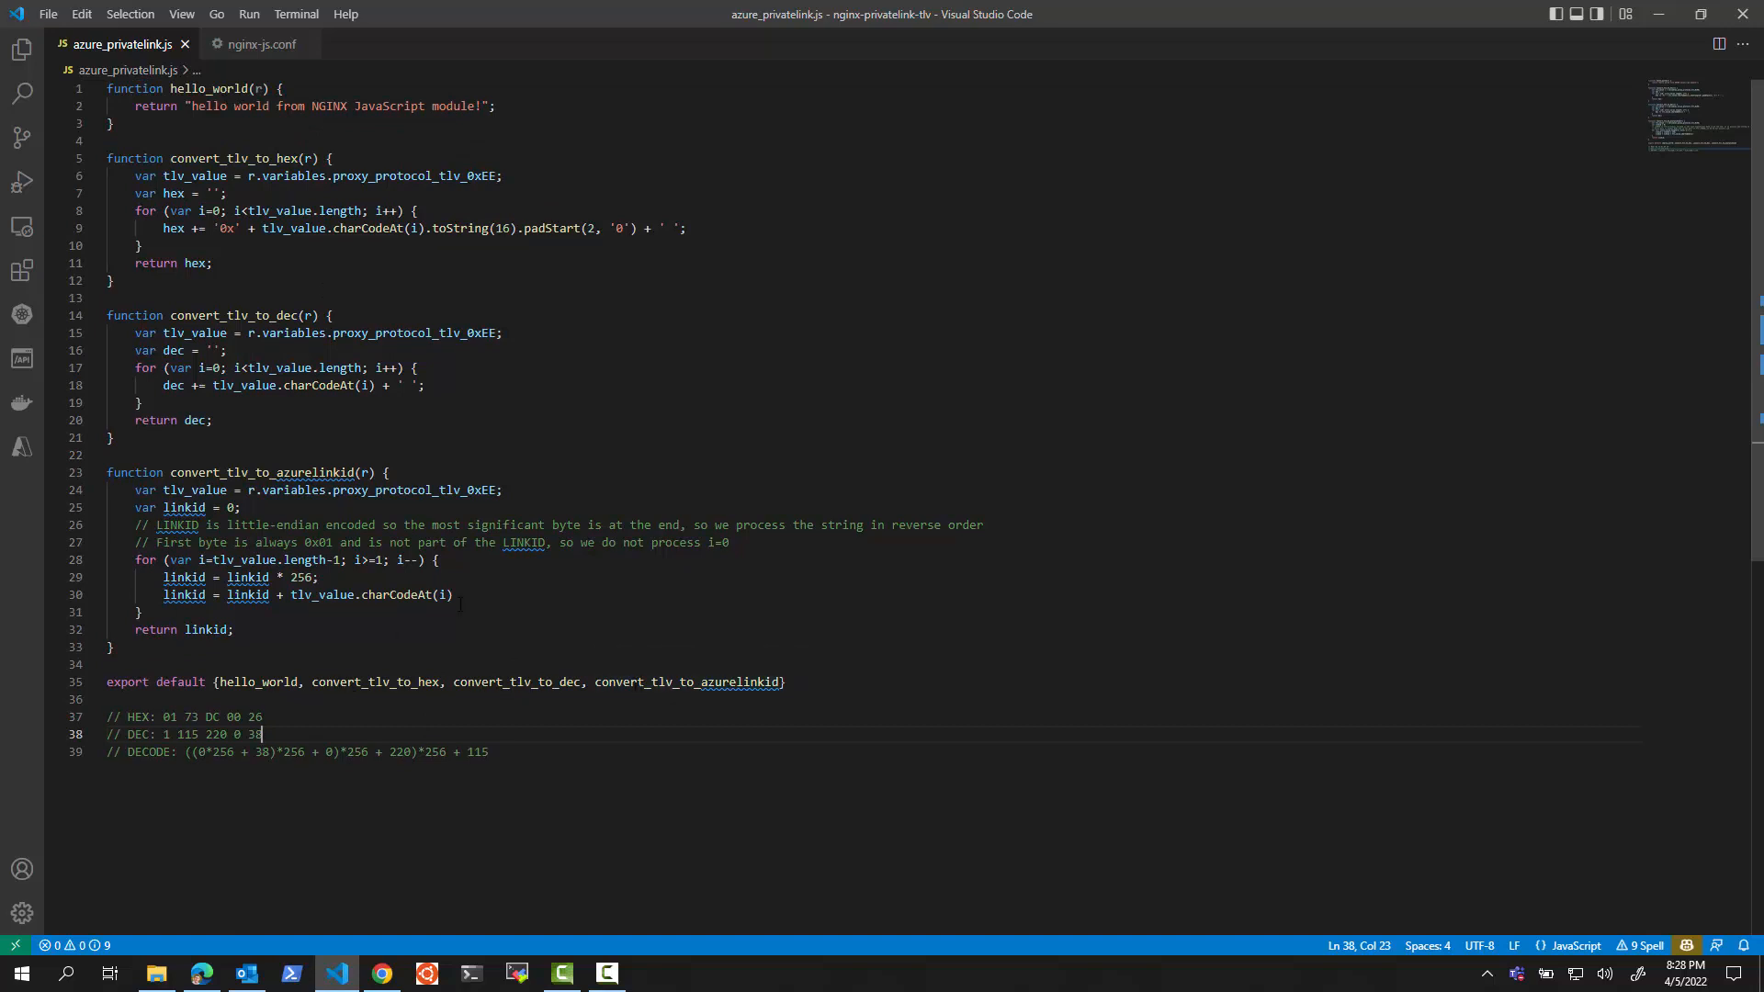
{"action": "left_click", "coordinate": [257, 44]}
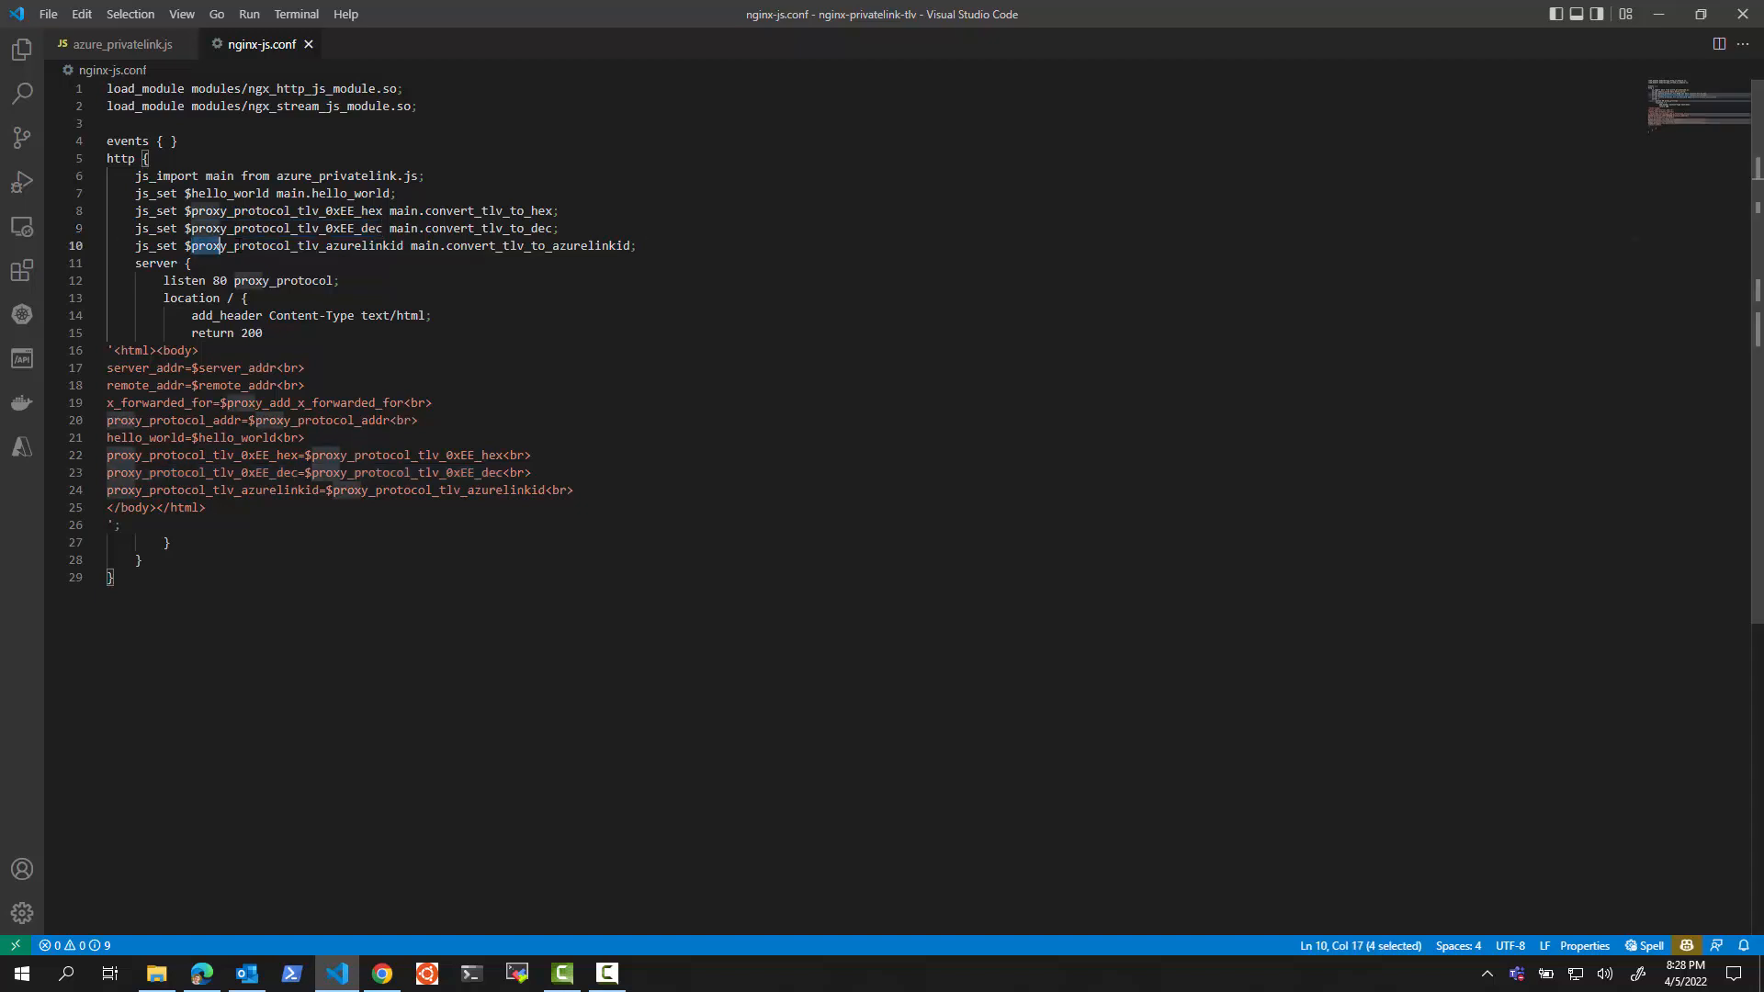
- Mark the proxy_protocol_tlv_azurelinkid variable definition in nginx-js.conf
{"action": "double_click", "coordinate": [295, 245]}
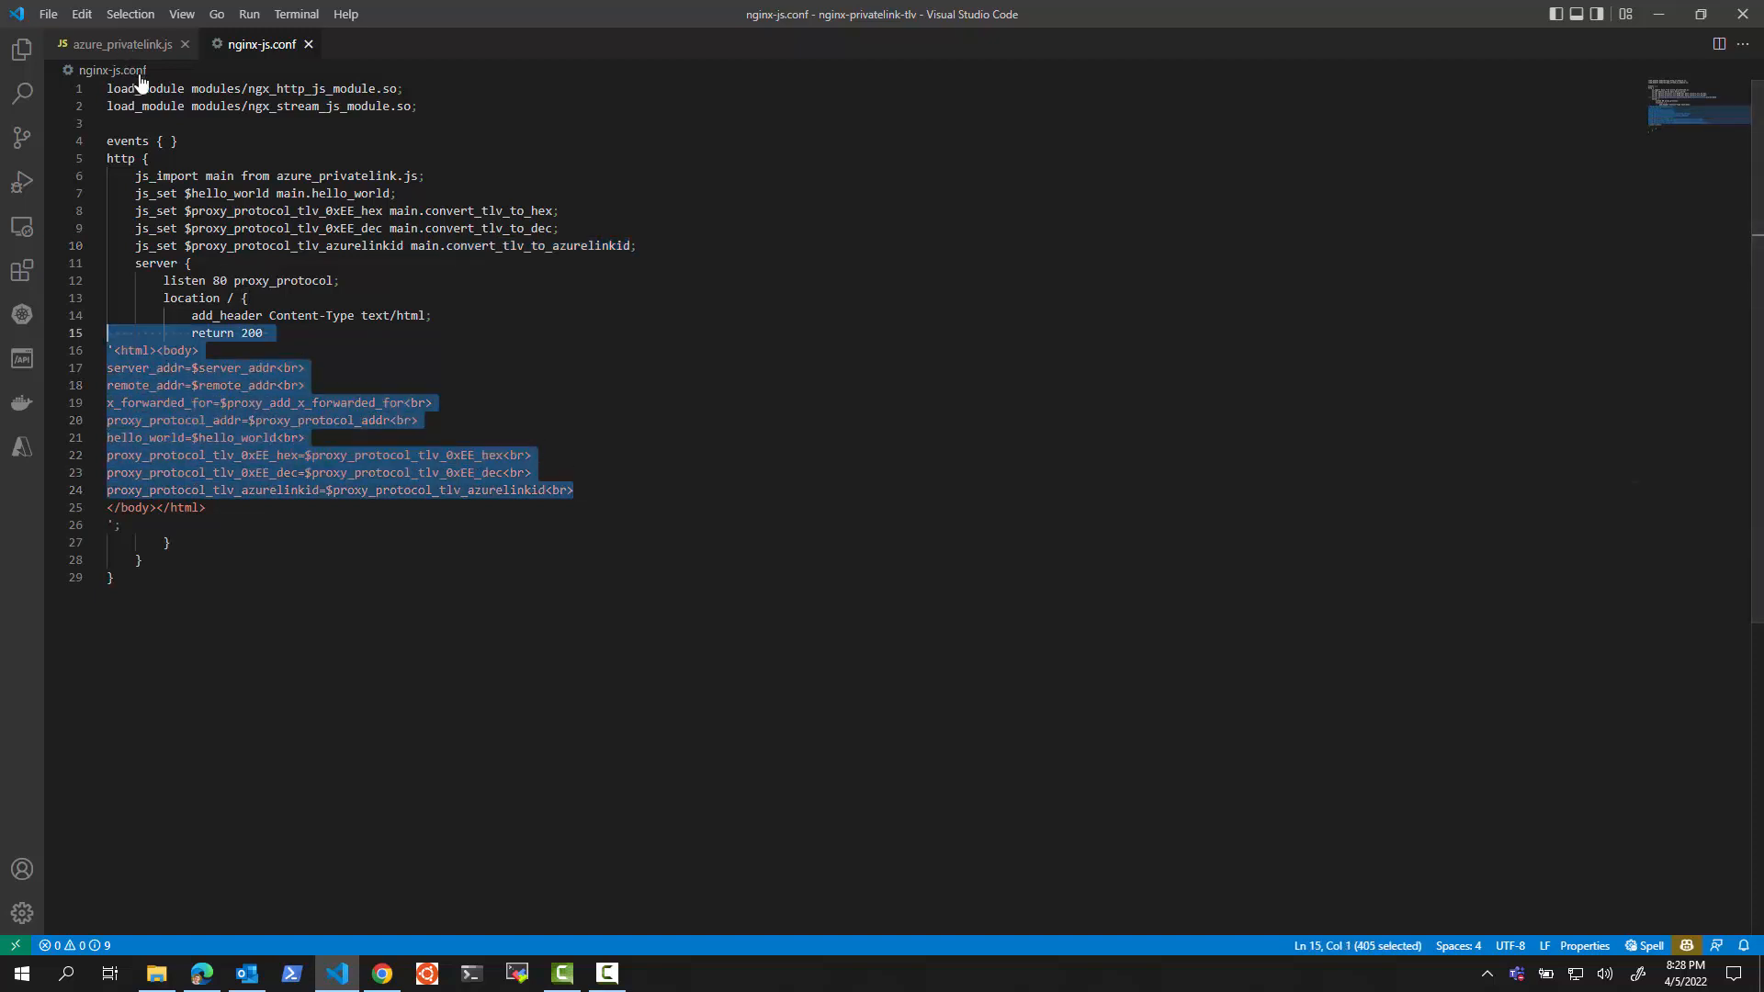
{"action": "left_click", "coordinate": [118, 44]}
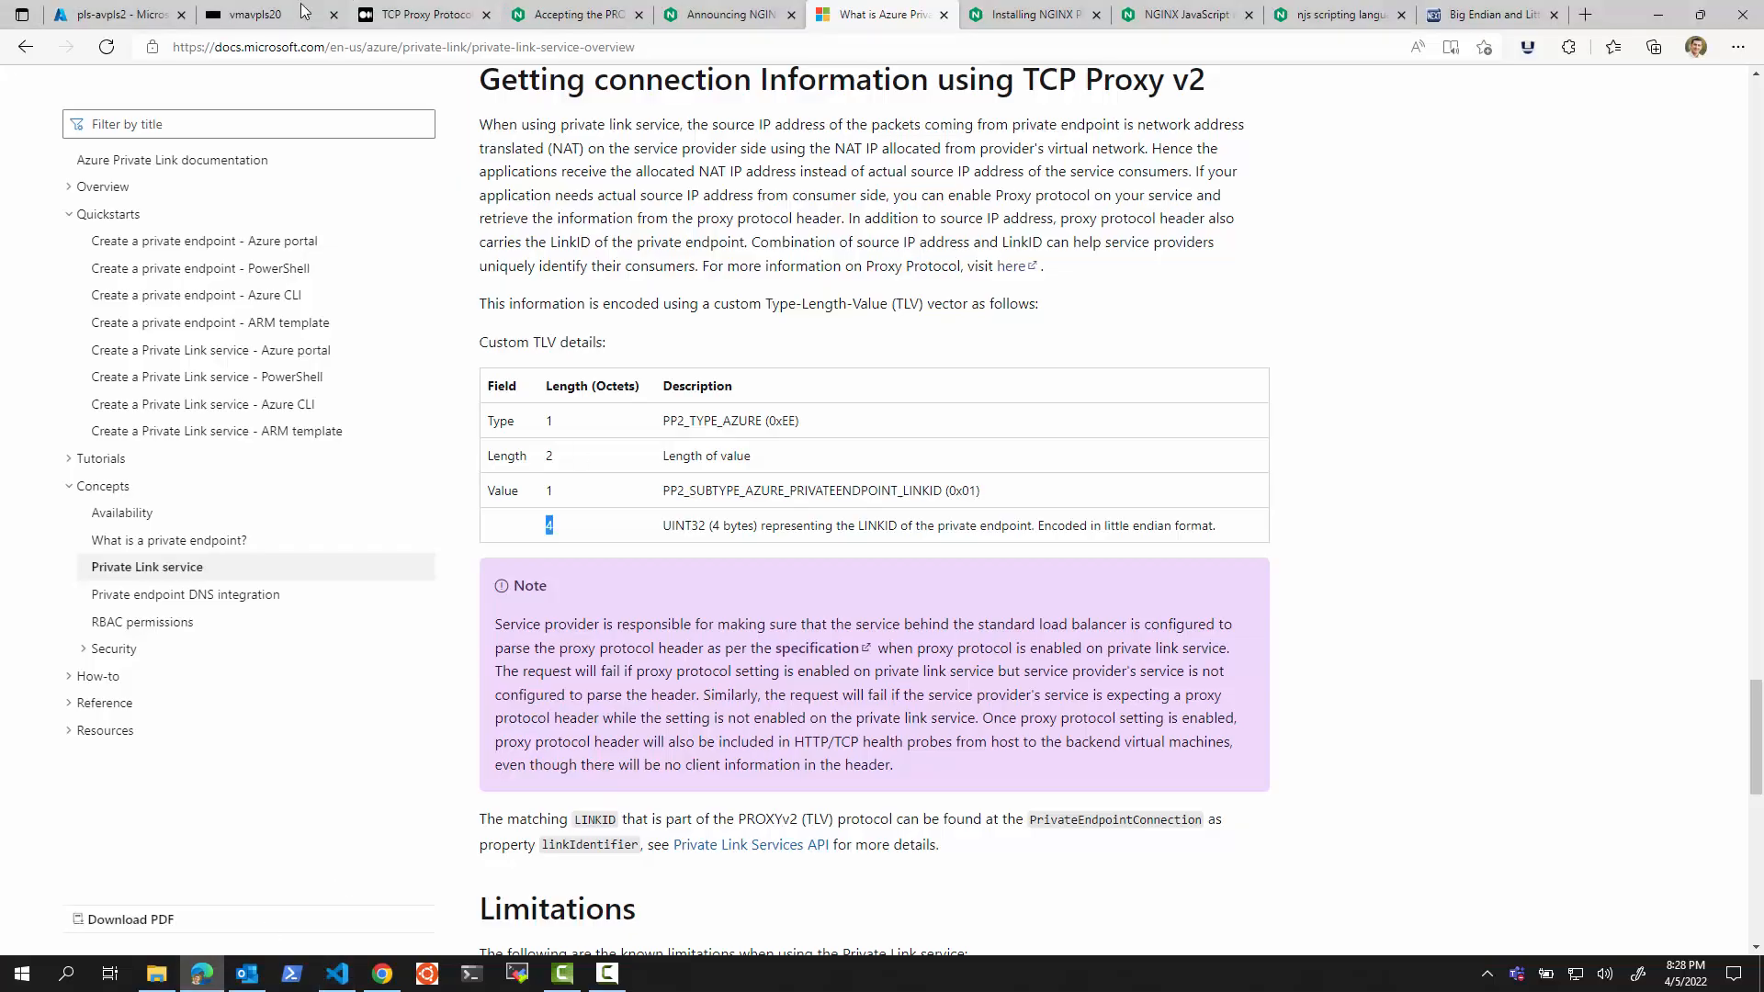
- On the NGINX VM, open azure_privatelink.js in nano, then exit the editor
{"action": "left_click", "coordinate": [256, 14]}
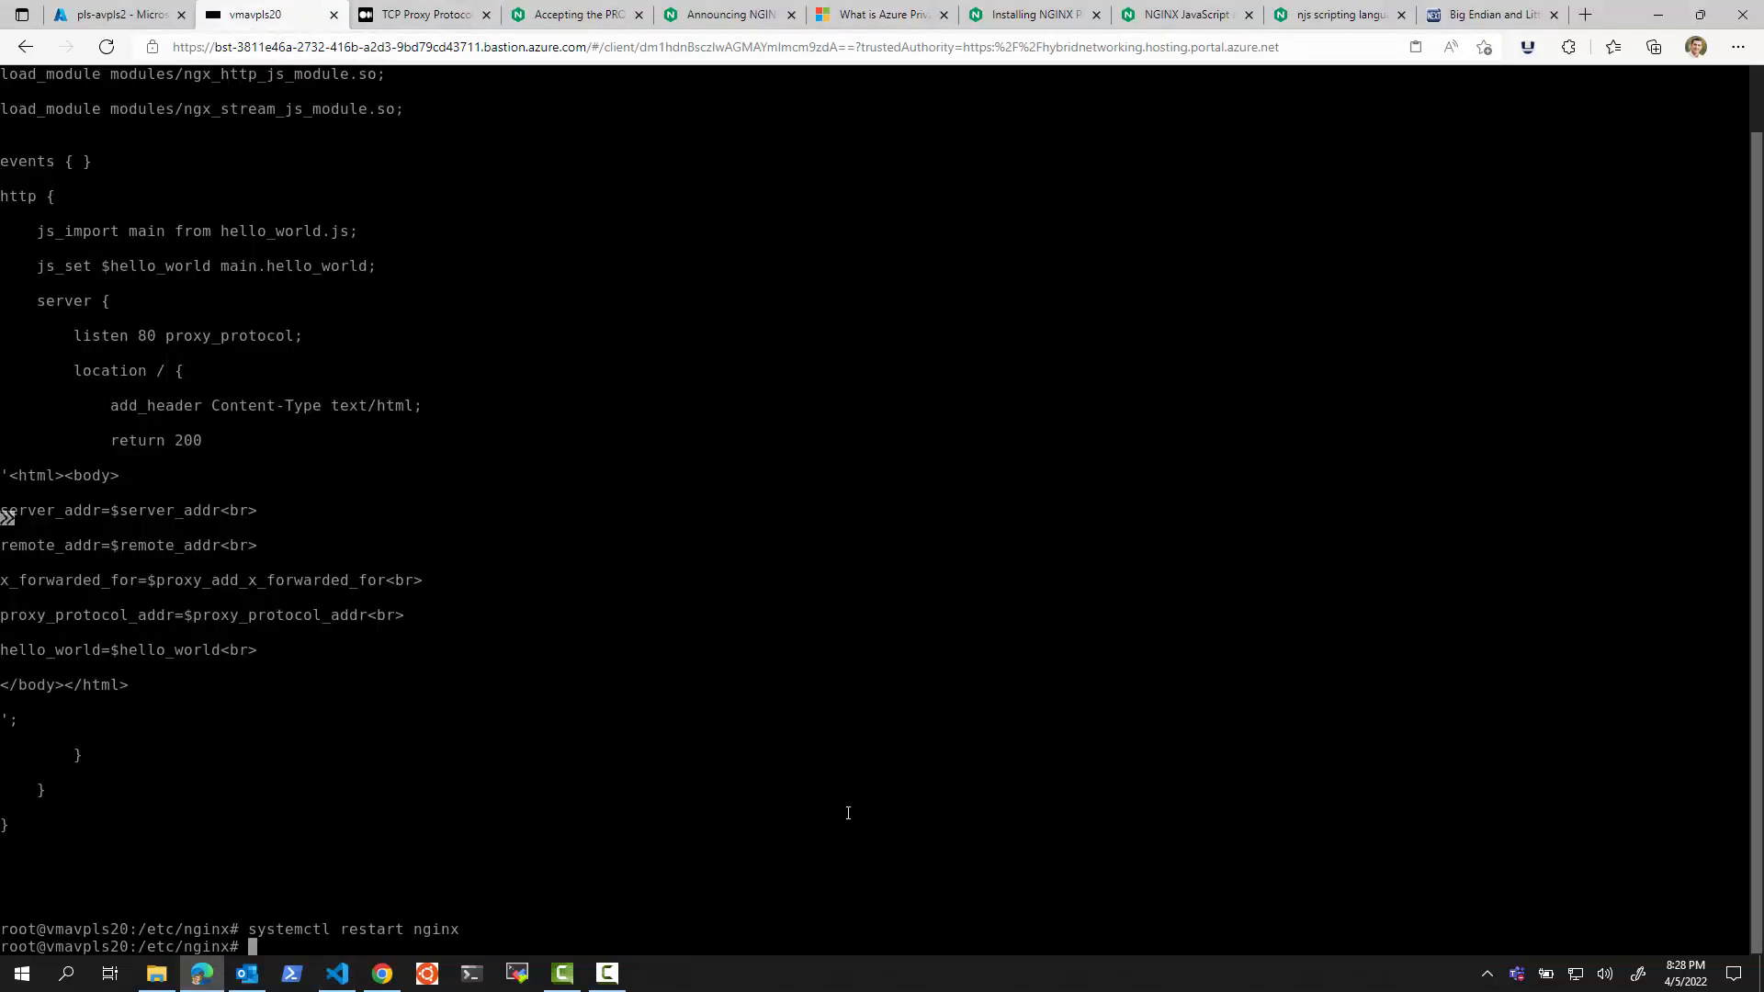
{"action": "type", "text": "nano azur"}
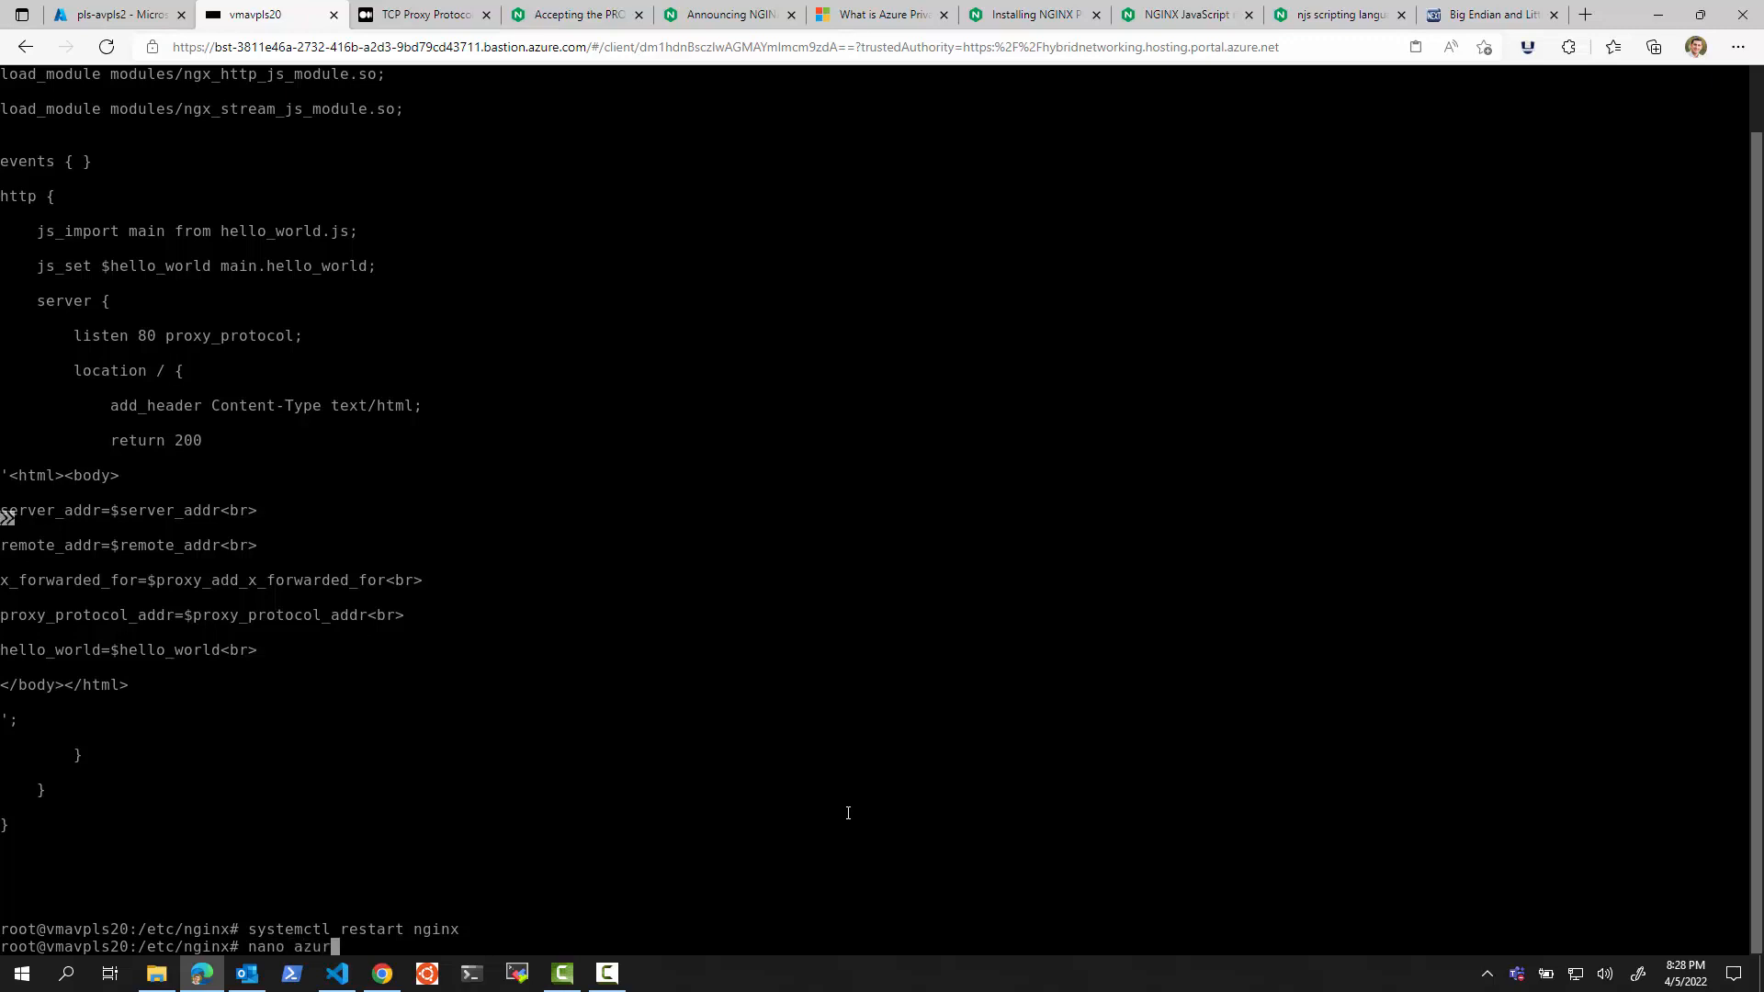
{"action": "type", "text": "_private"}
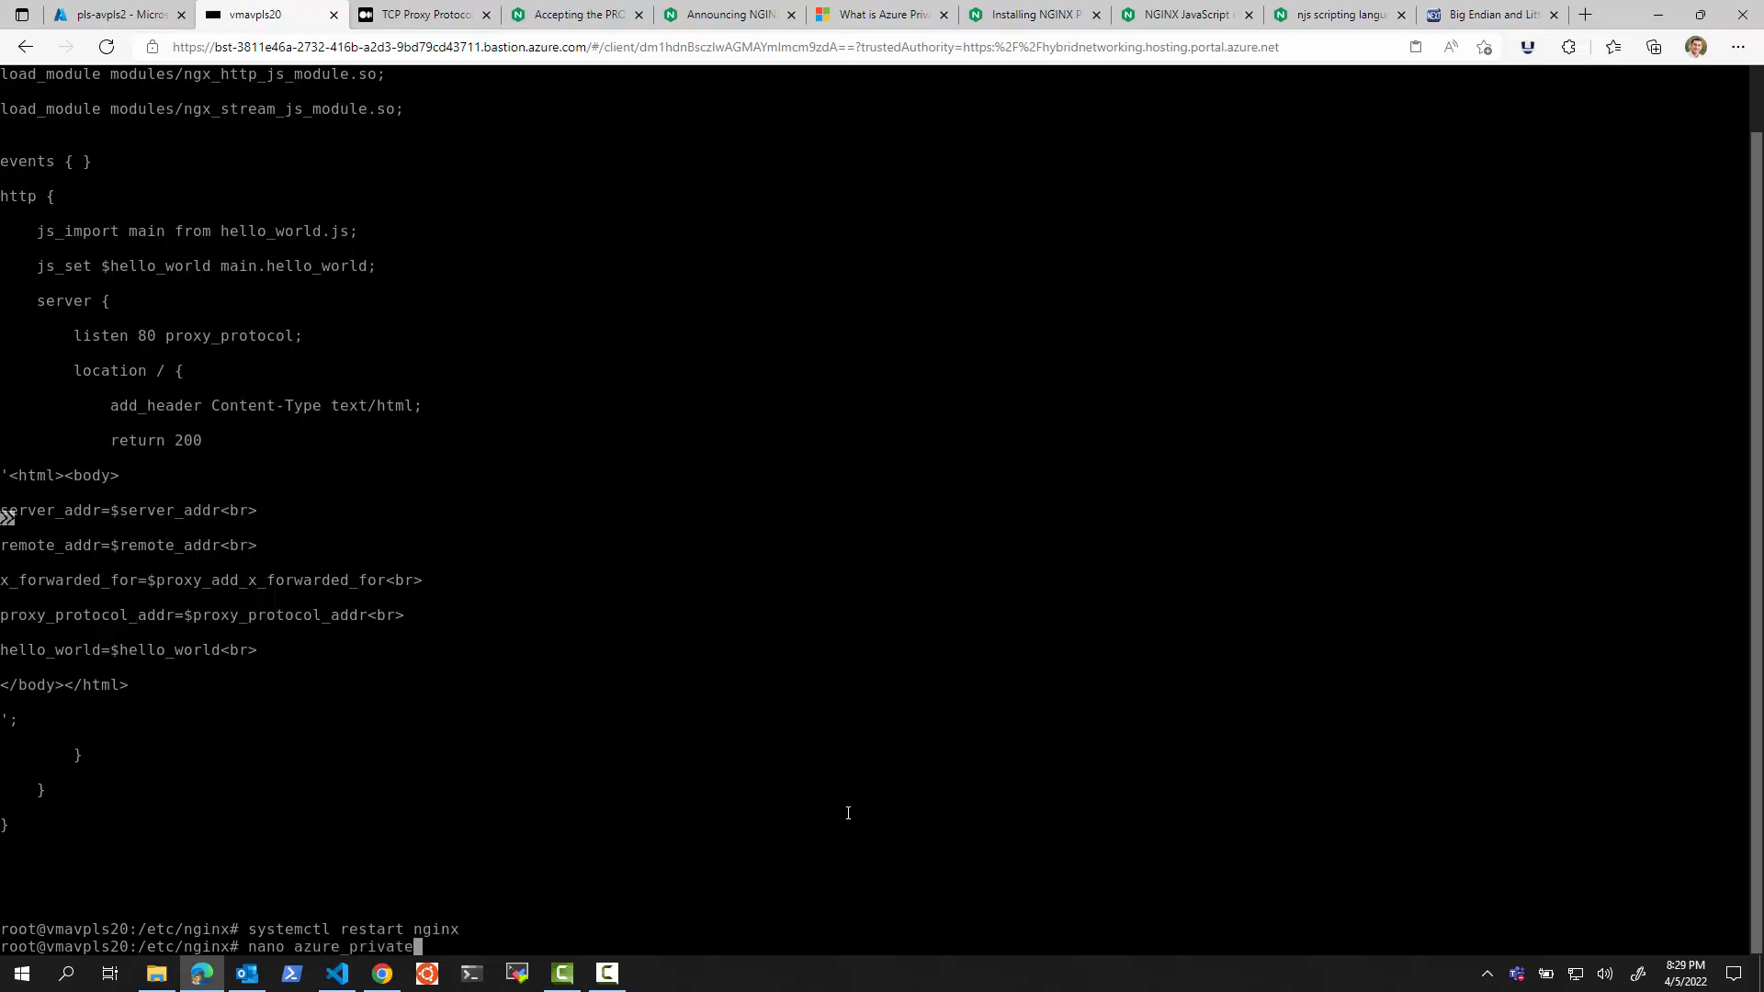
{"action": "type", "text": "link"}
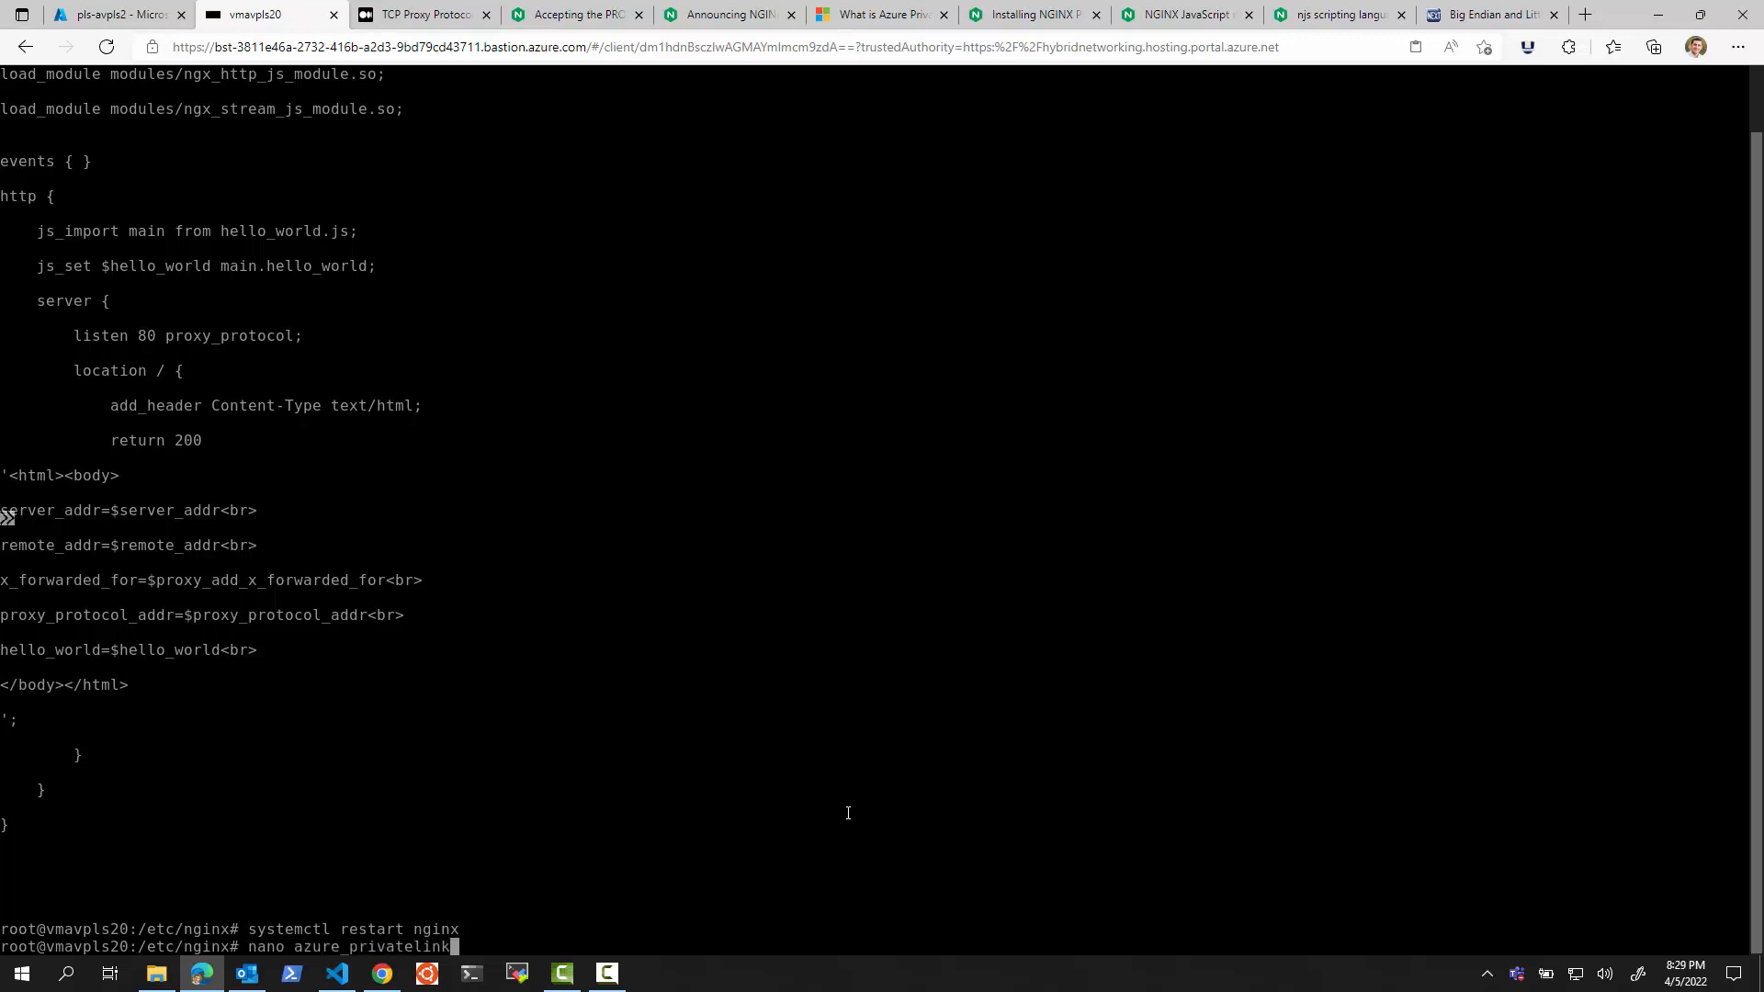
{"action": "key", "text": "Return"}
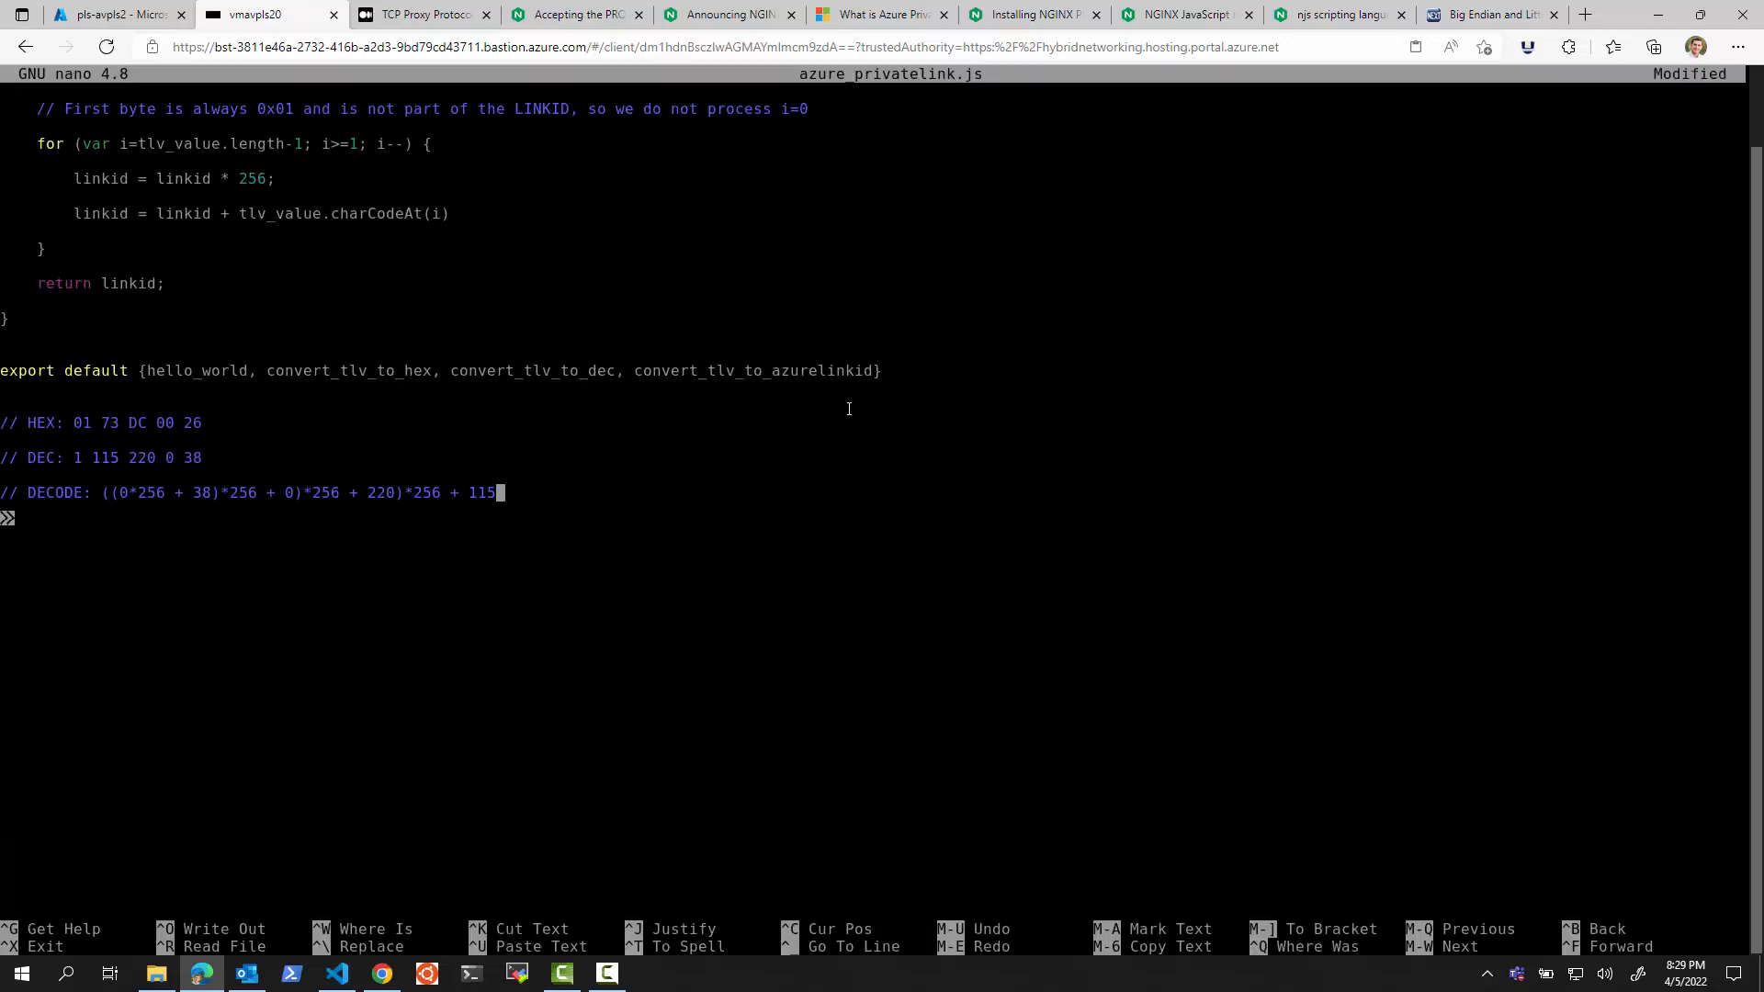
{"action": "key", "text": "ctrl+x"}
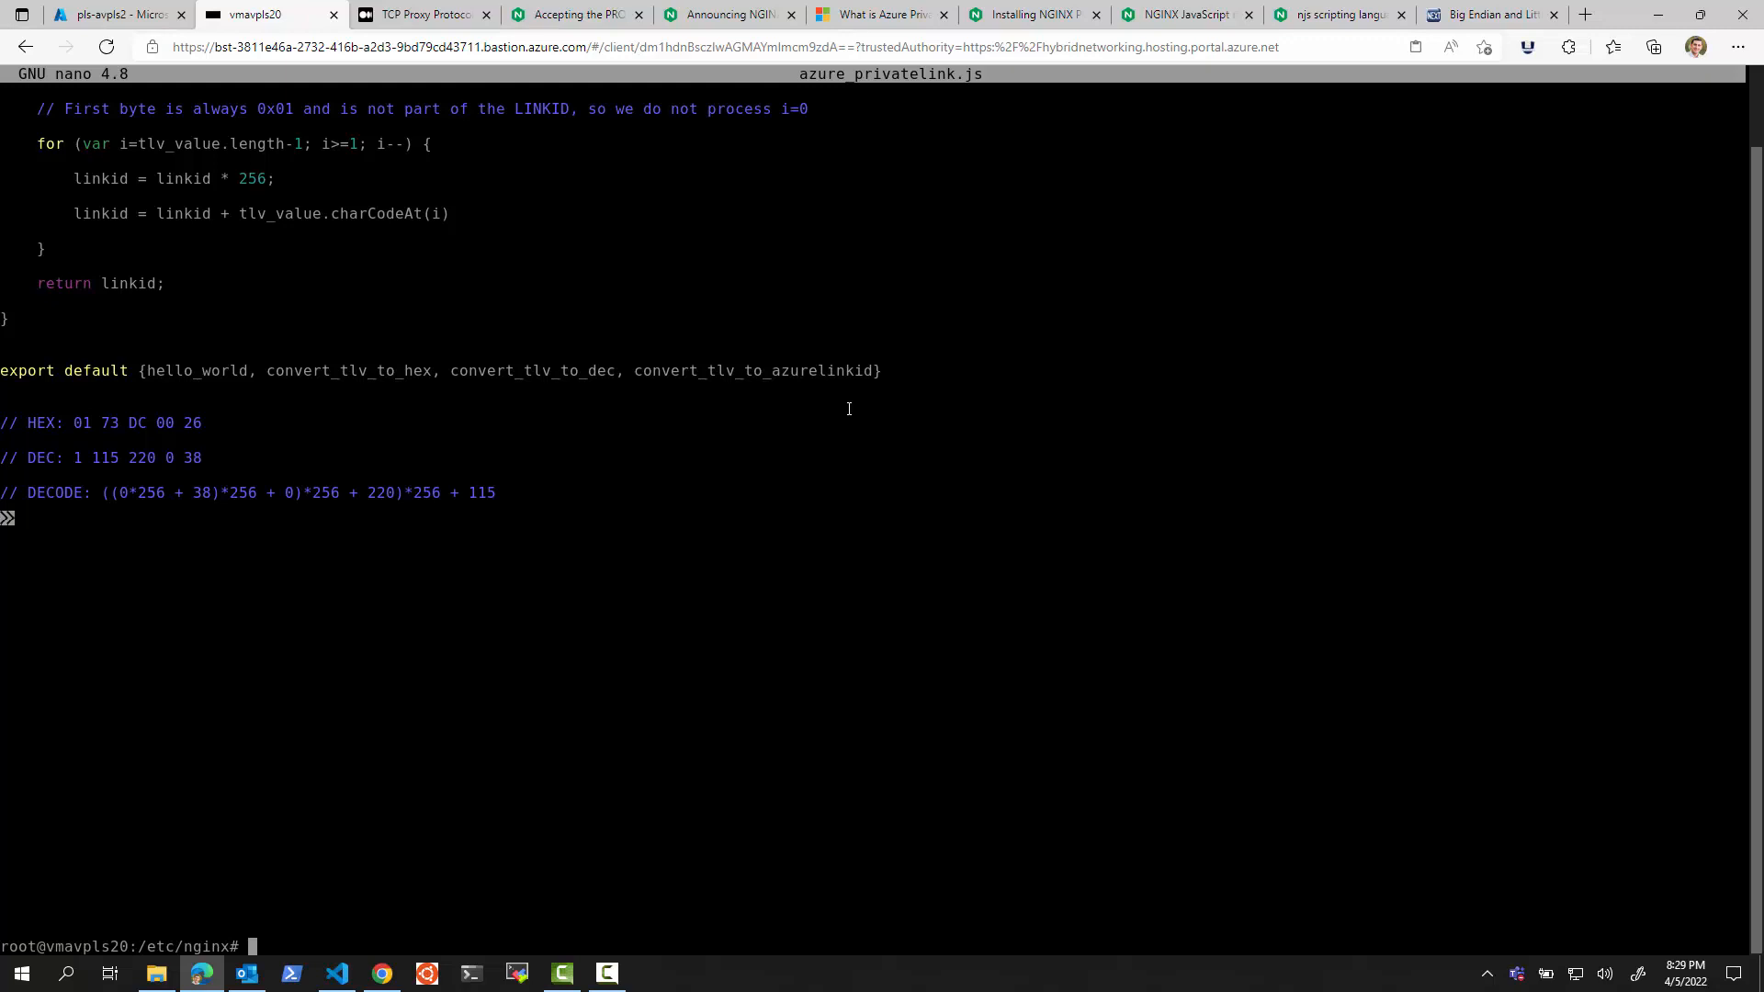
- Delete the old nginx.conf, start a new nano nginx.conf, and bring up nginx-js.conf
{"action": "type", "text": "rm ng"}
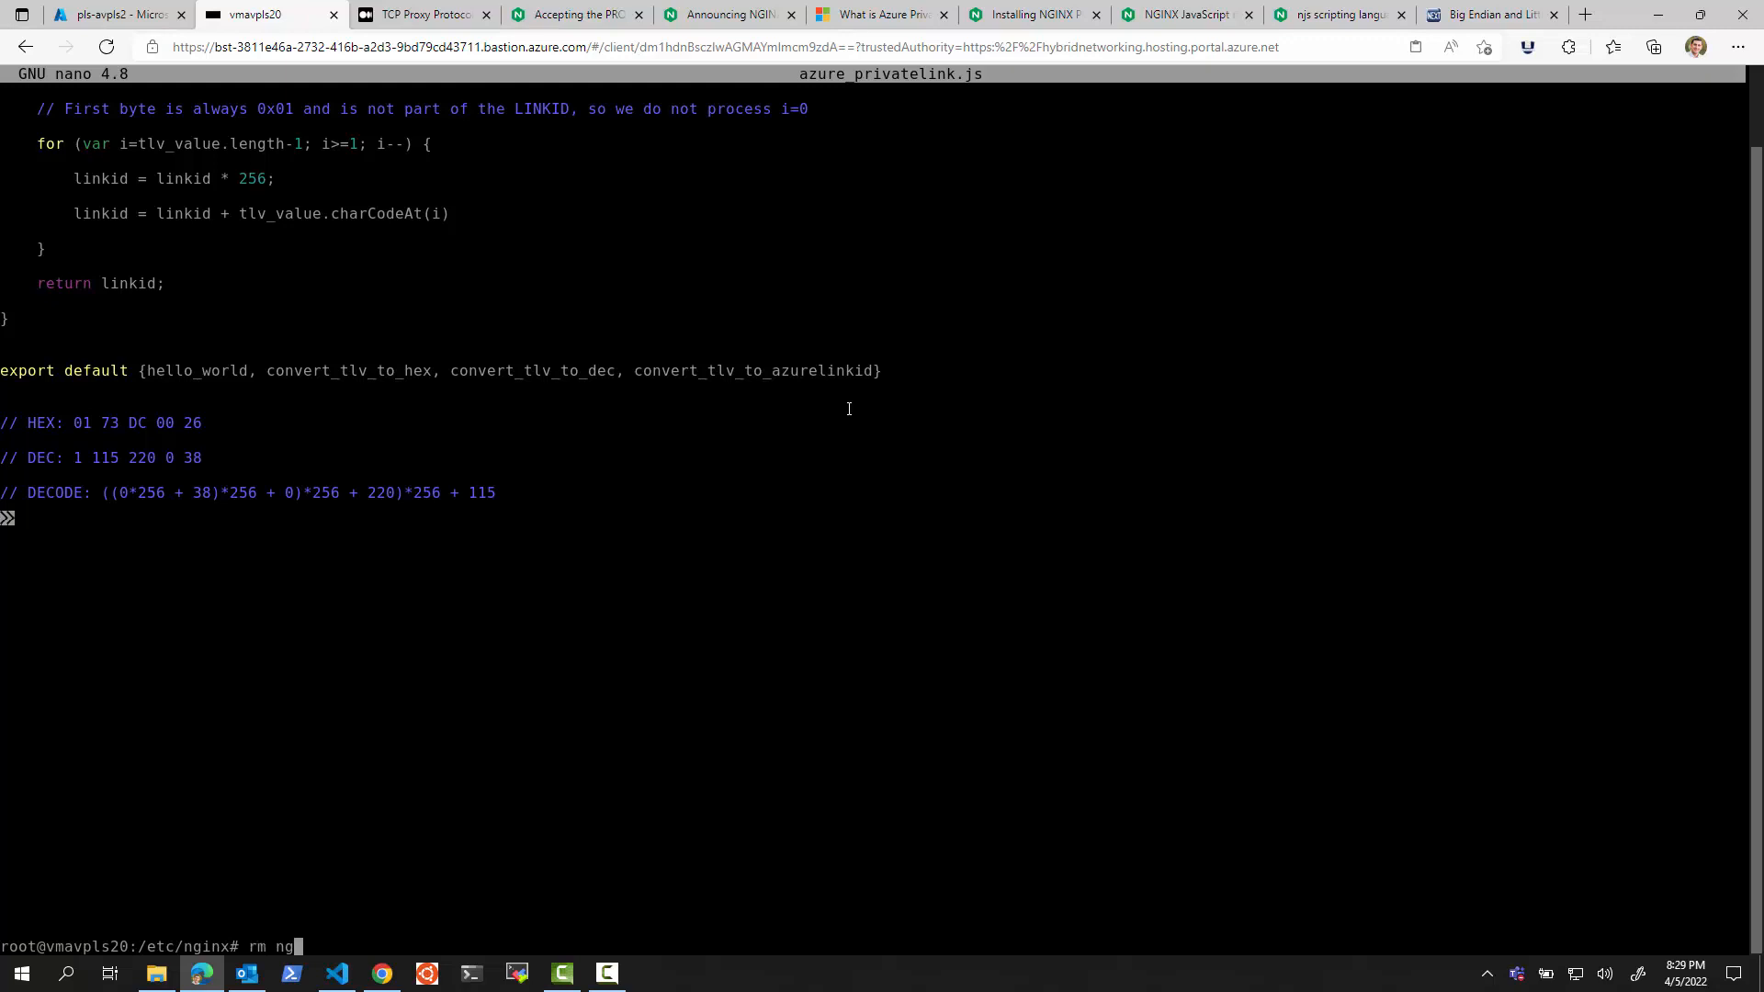
{"action": "type", "text": "in"}
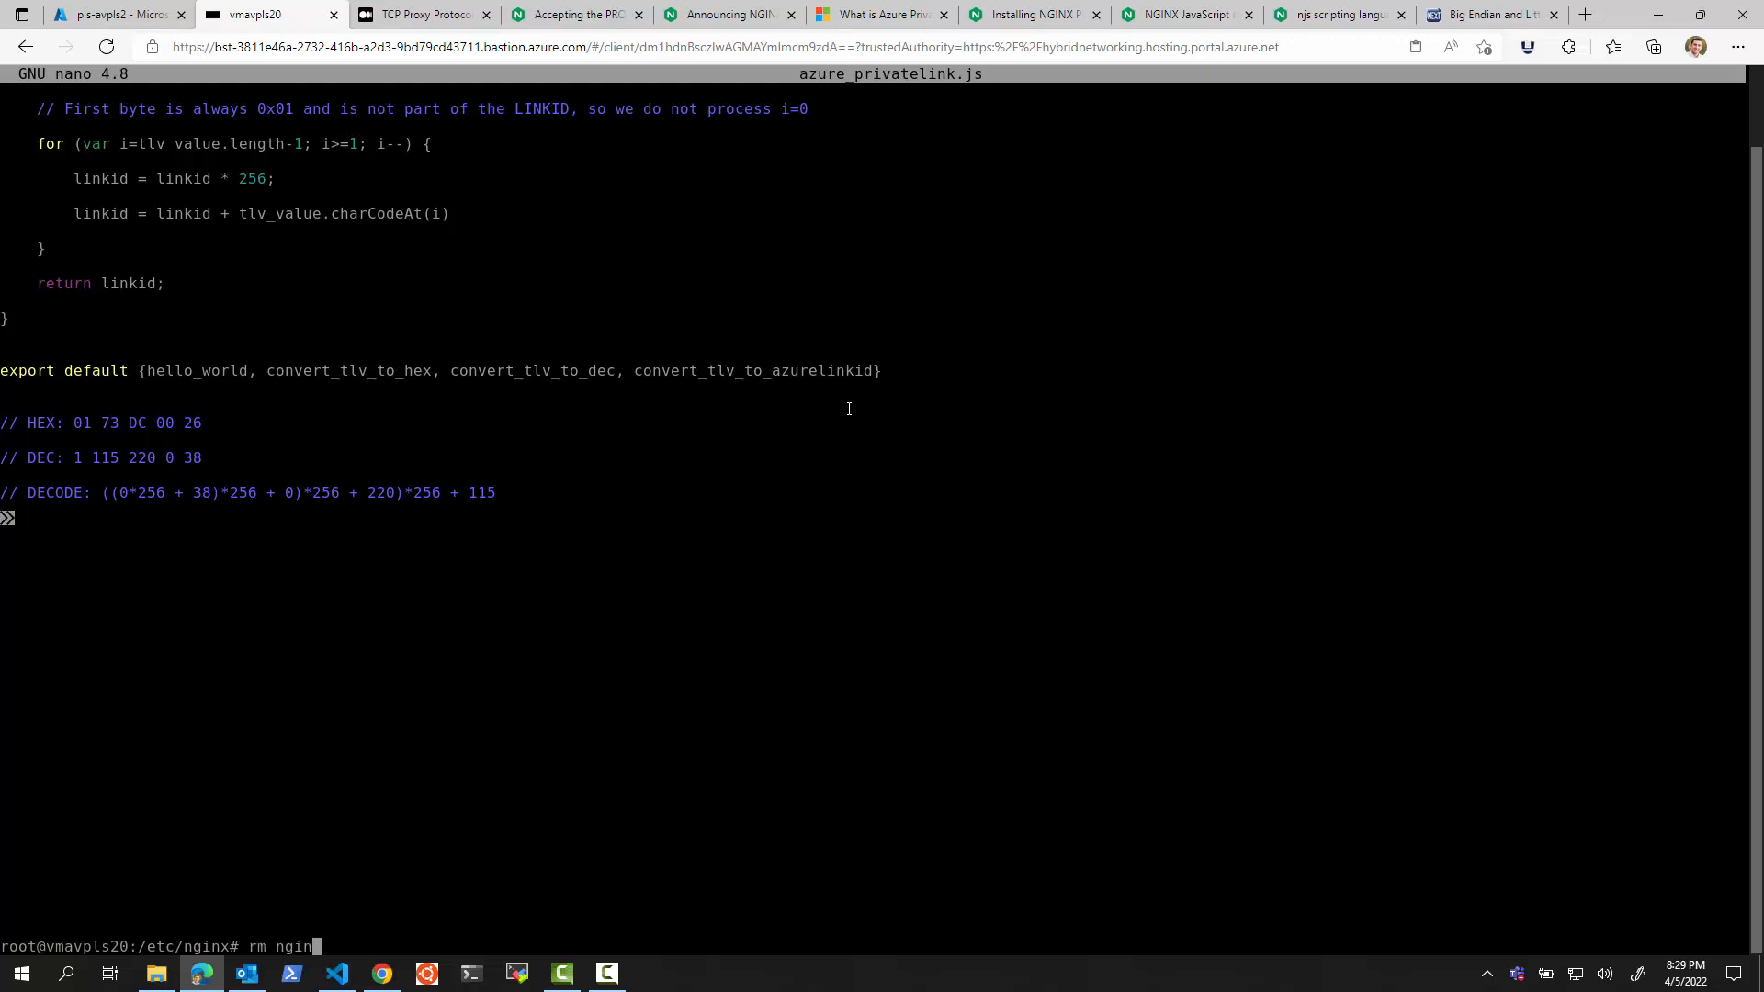
{"action": "key", "text": "Return"}
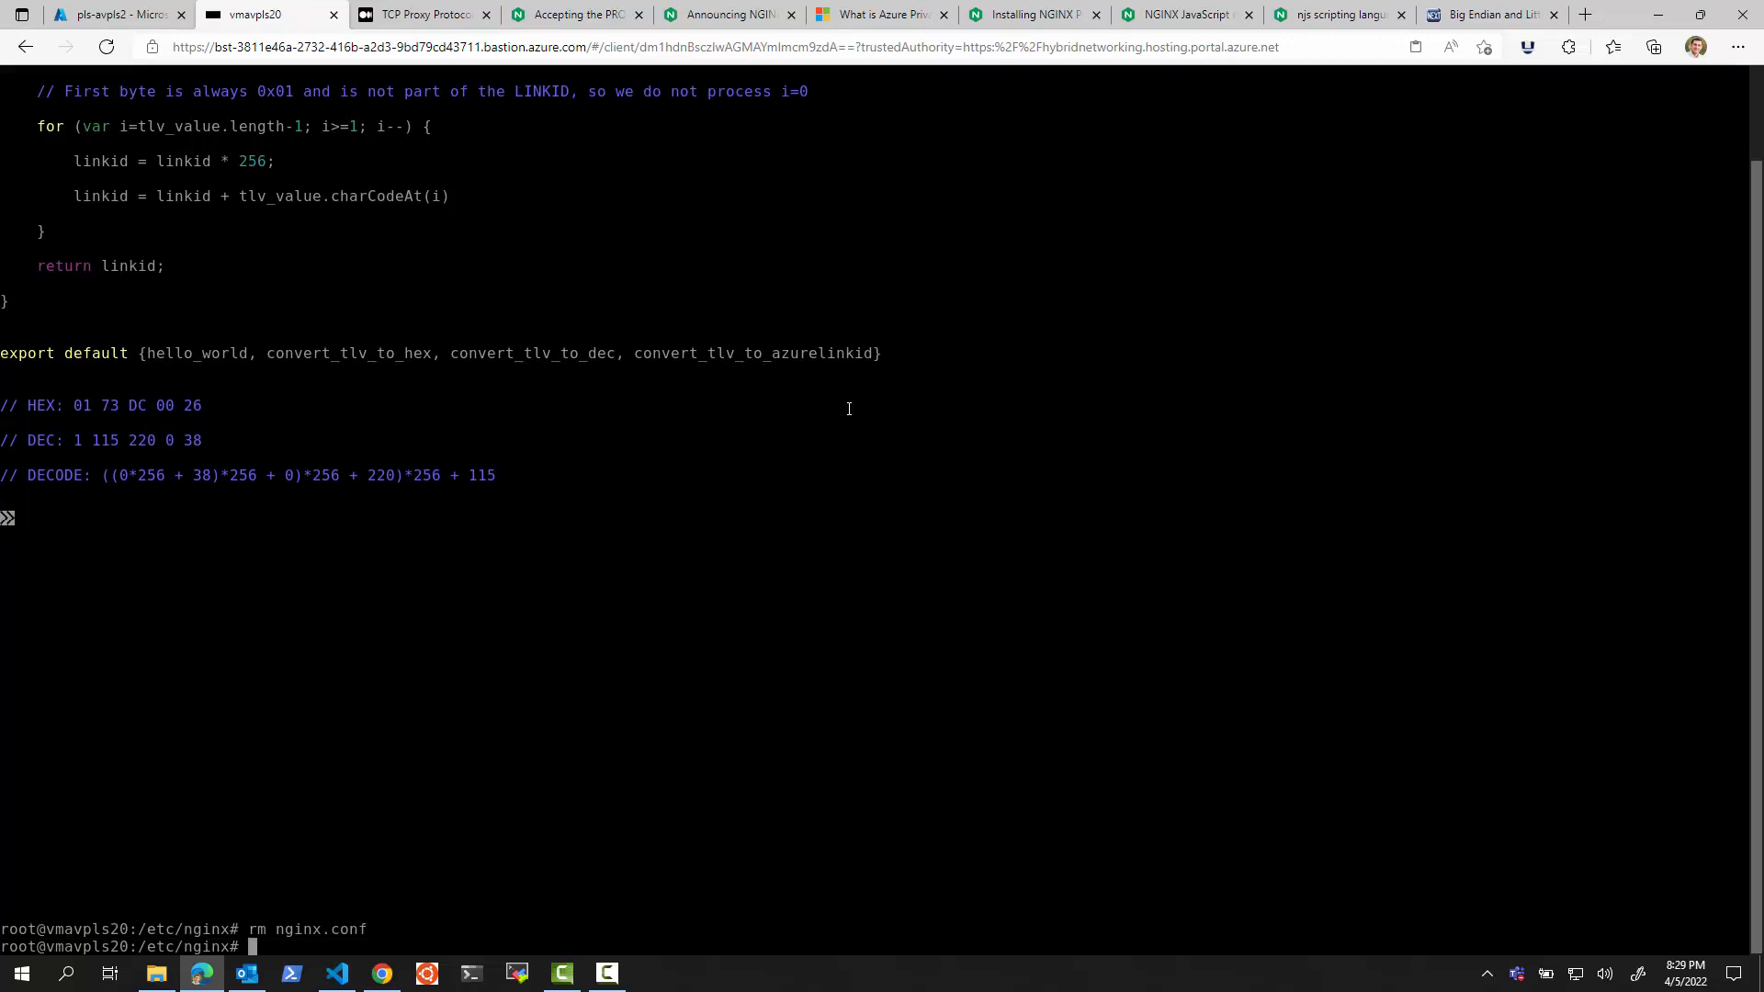
{"action": "type", "text": "nano"}
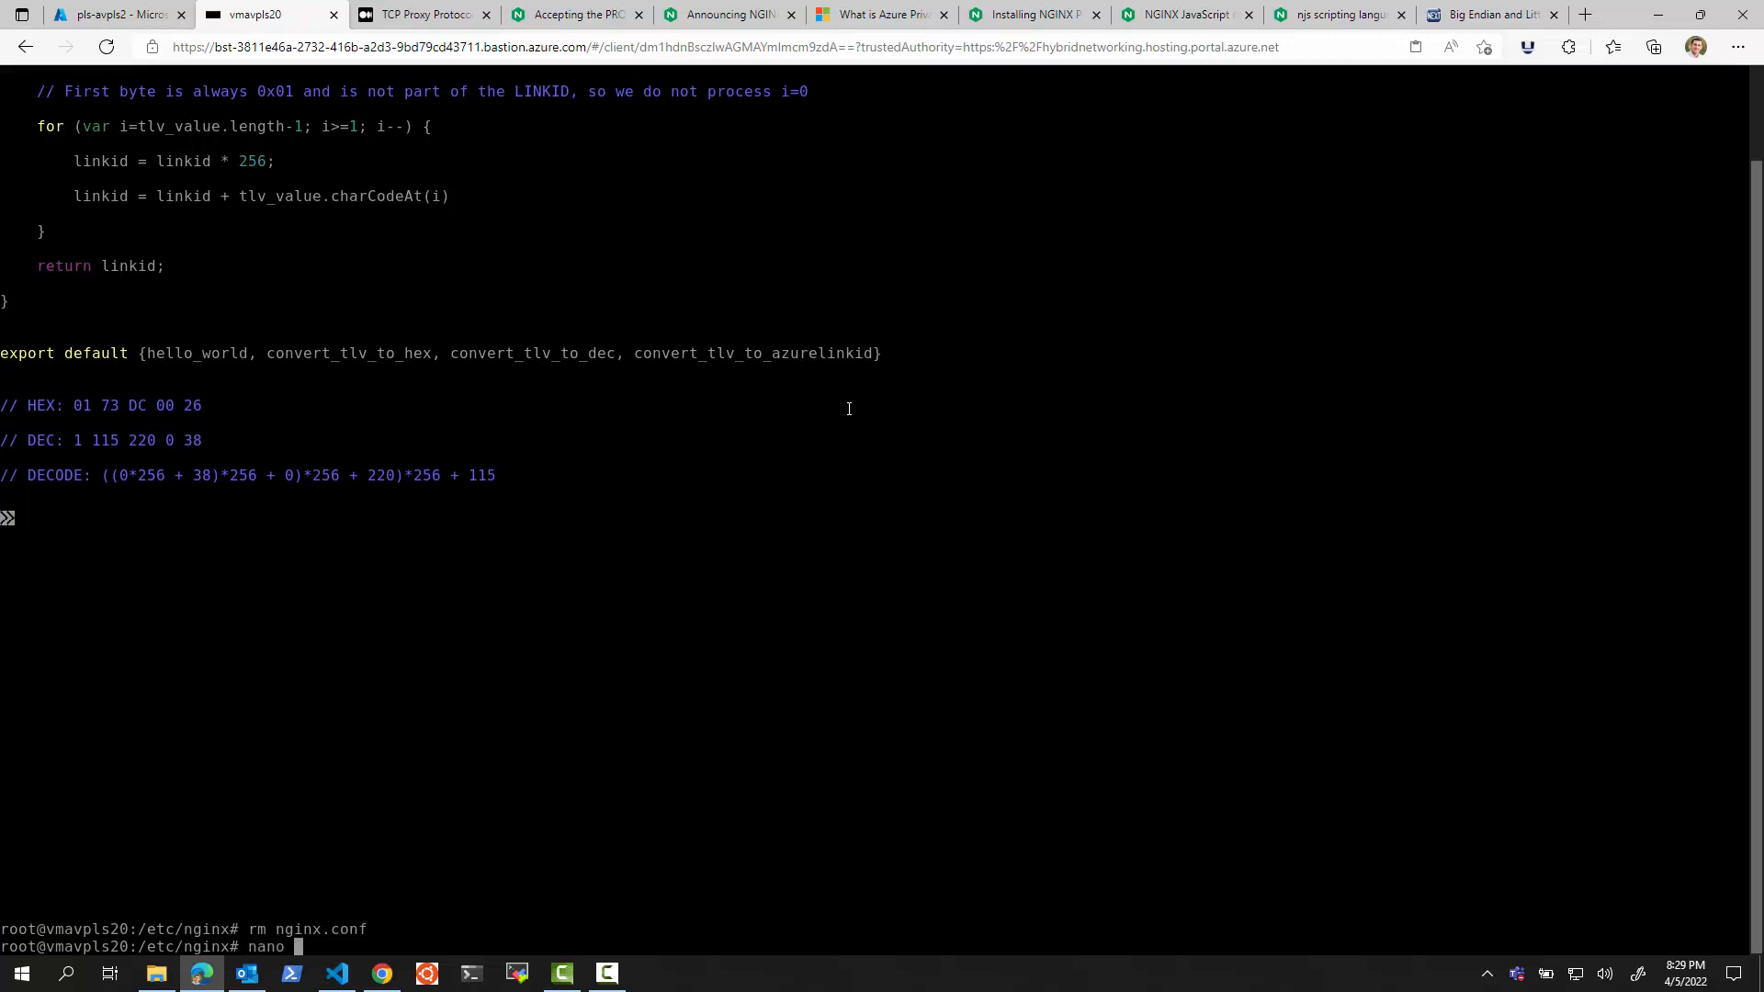
{"action": "type", "text": "nginx."}
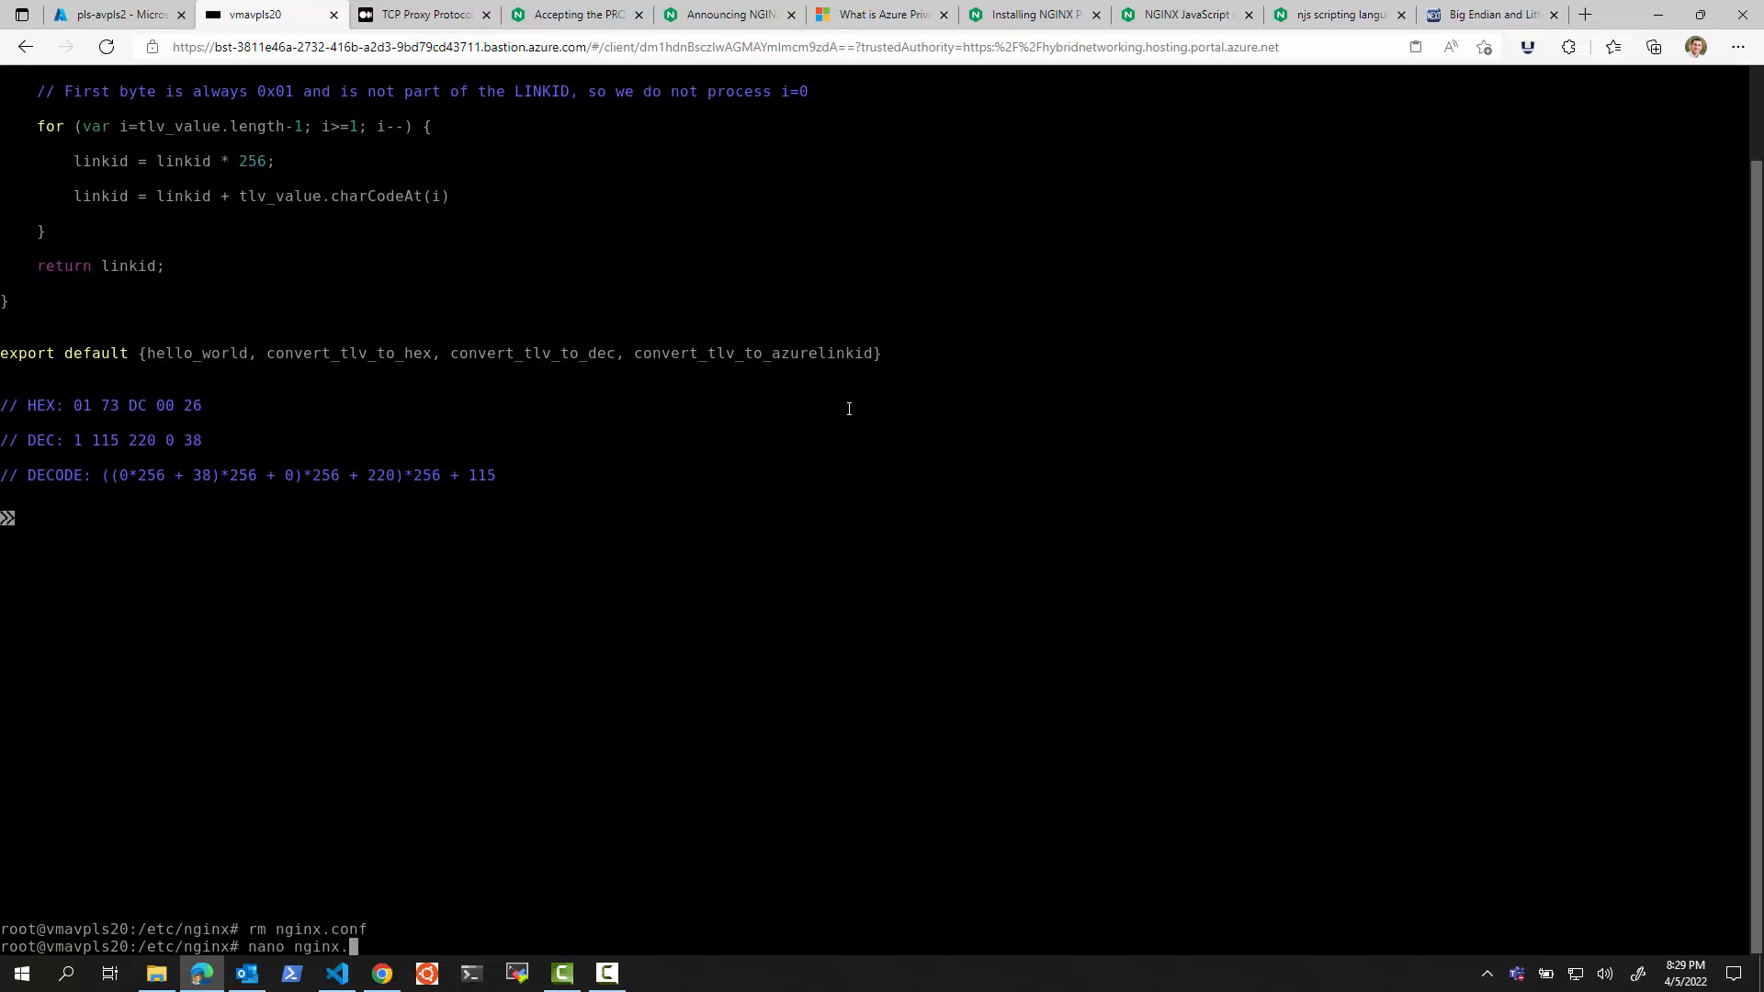
{"action": "left_click", "coordinate": [335, 973]}
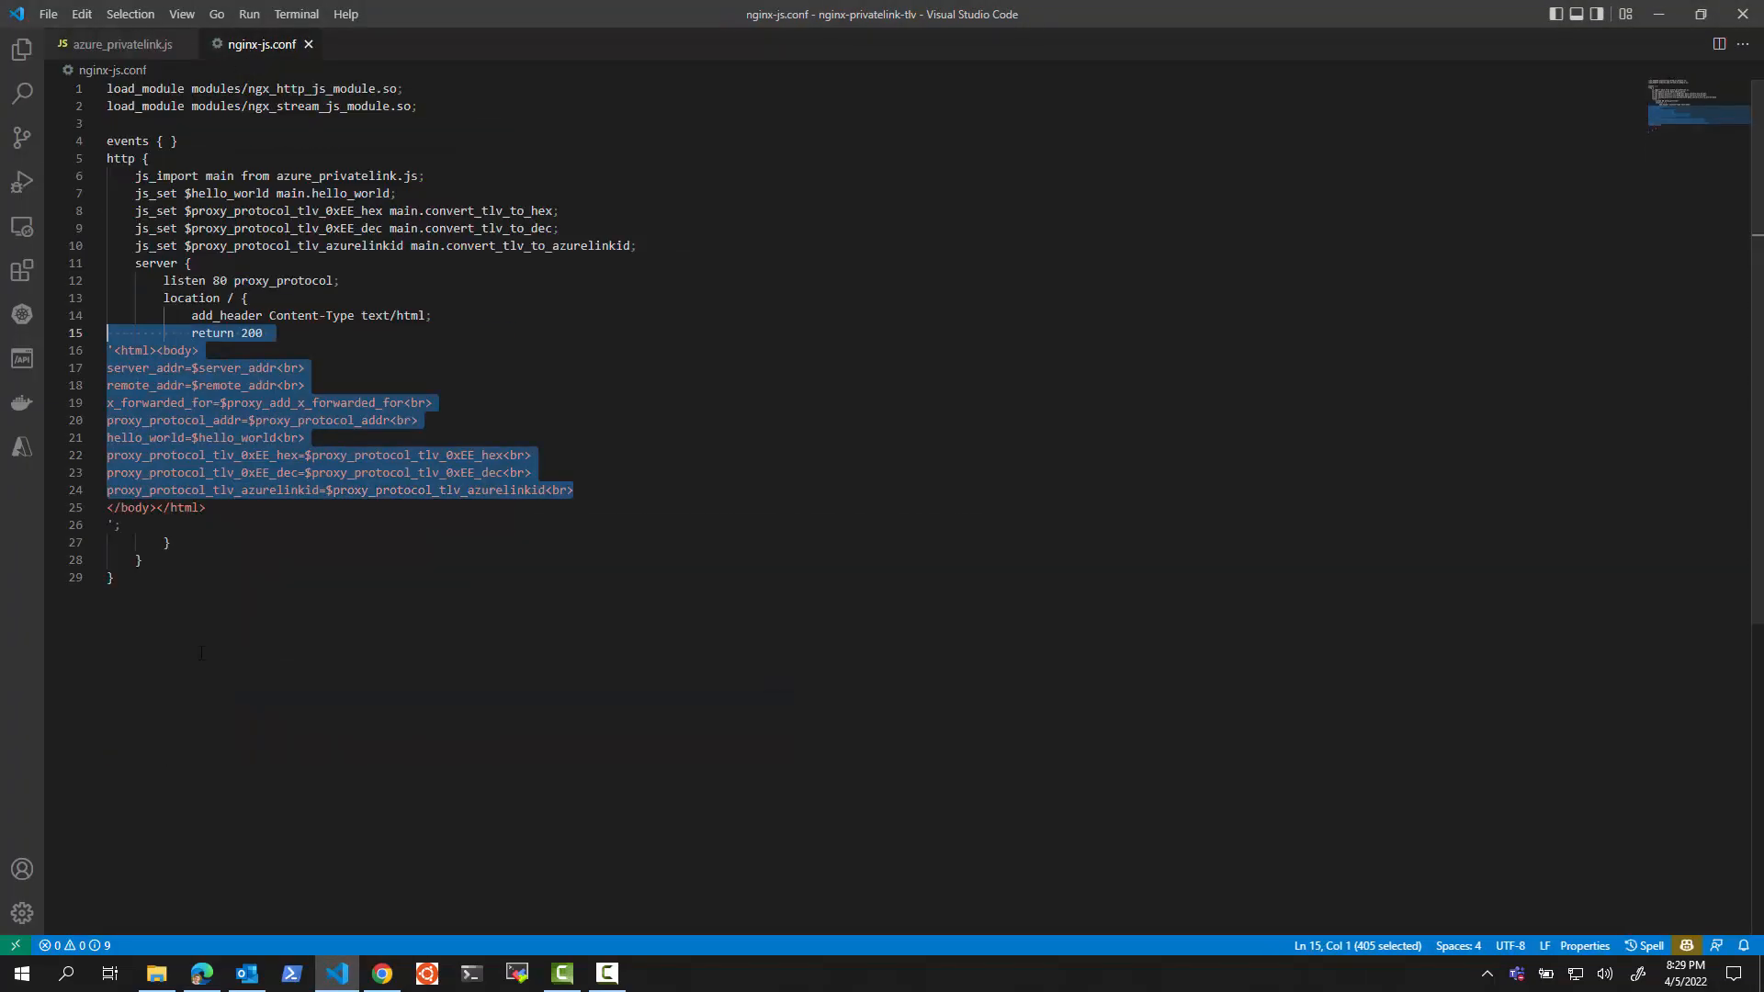
- Paste the njs TLV config into nginx.conf, save it, and run systemctl restart nginx
{"action": "key", "text": "ctrl+a"}
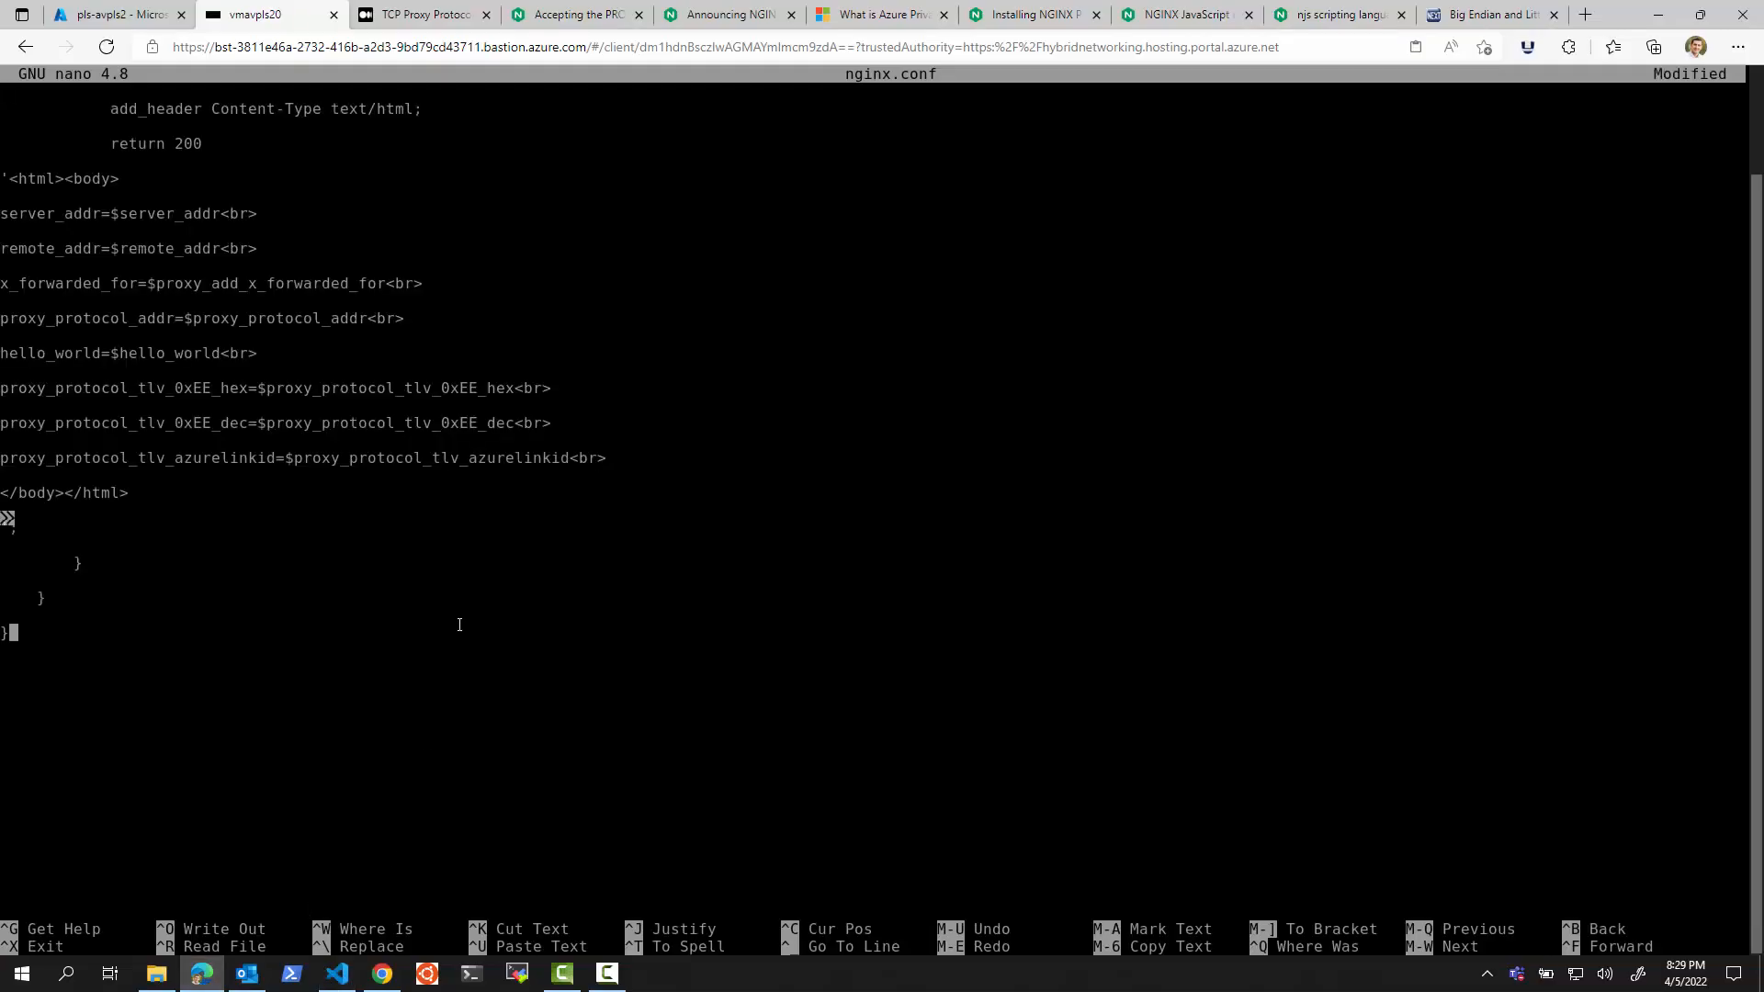
{"action": "key", "text": "ctrl+o"}
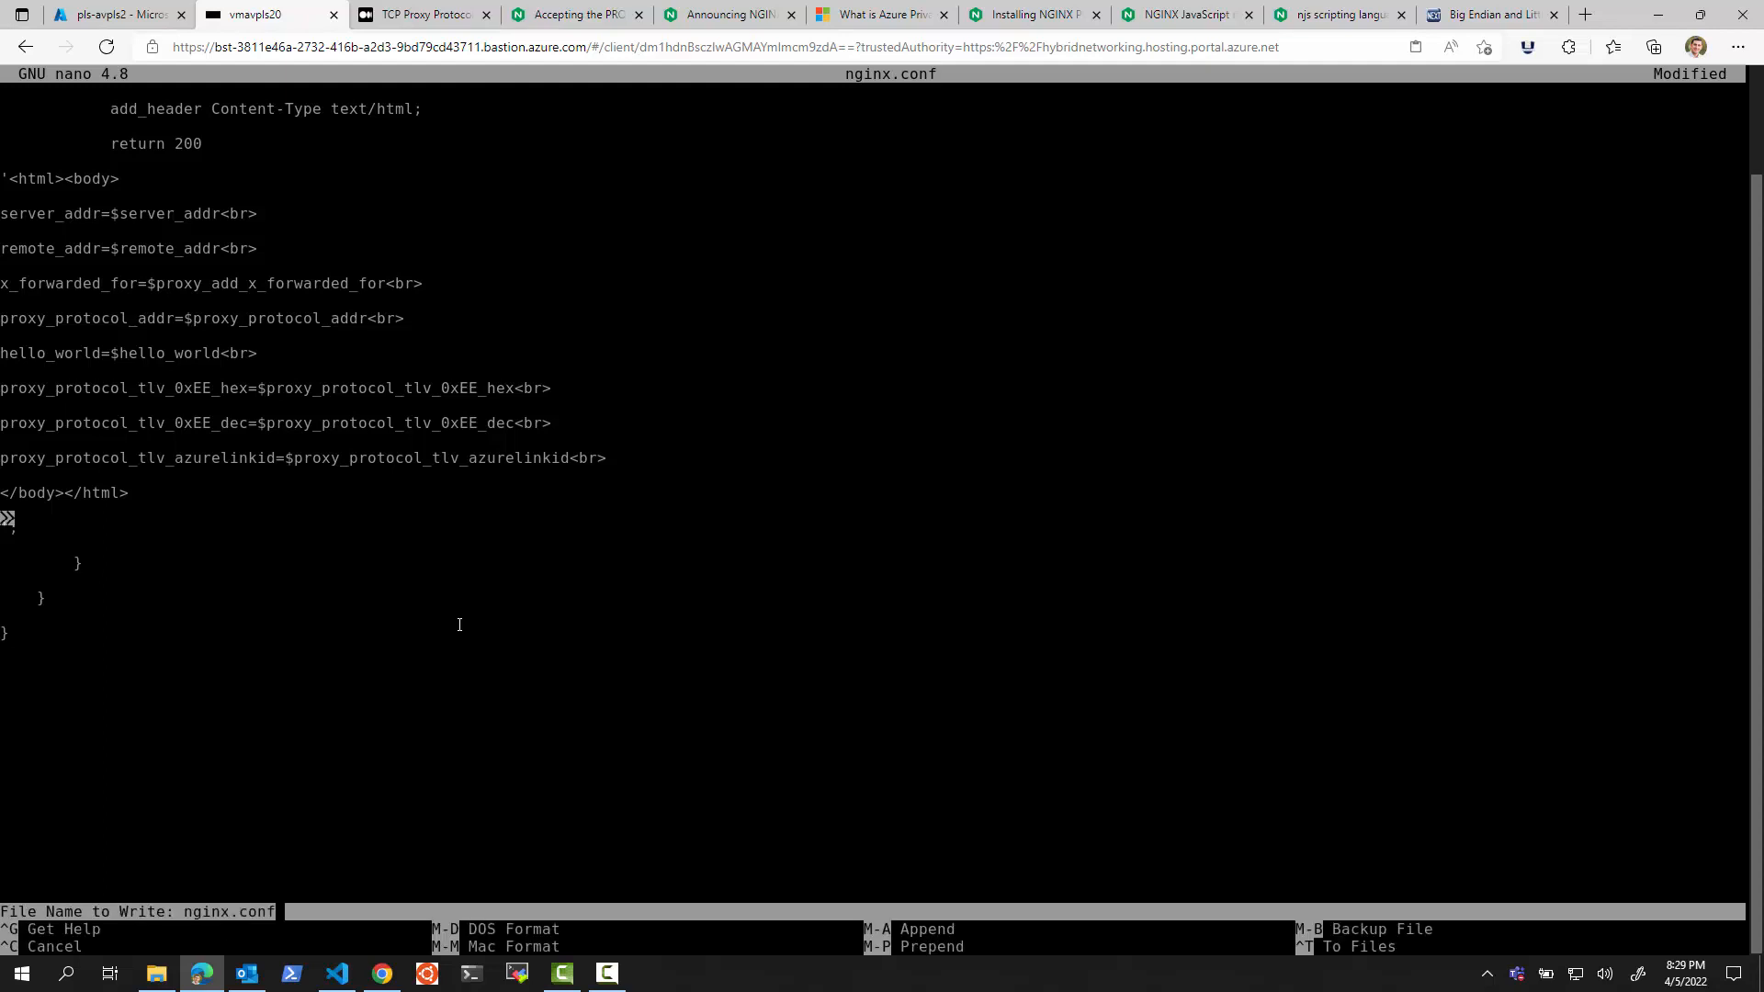
{"action": "key", "text": "Enter"}
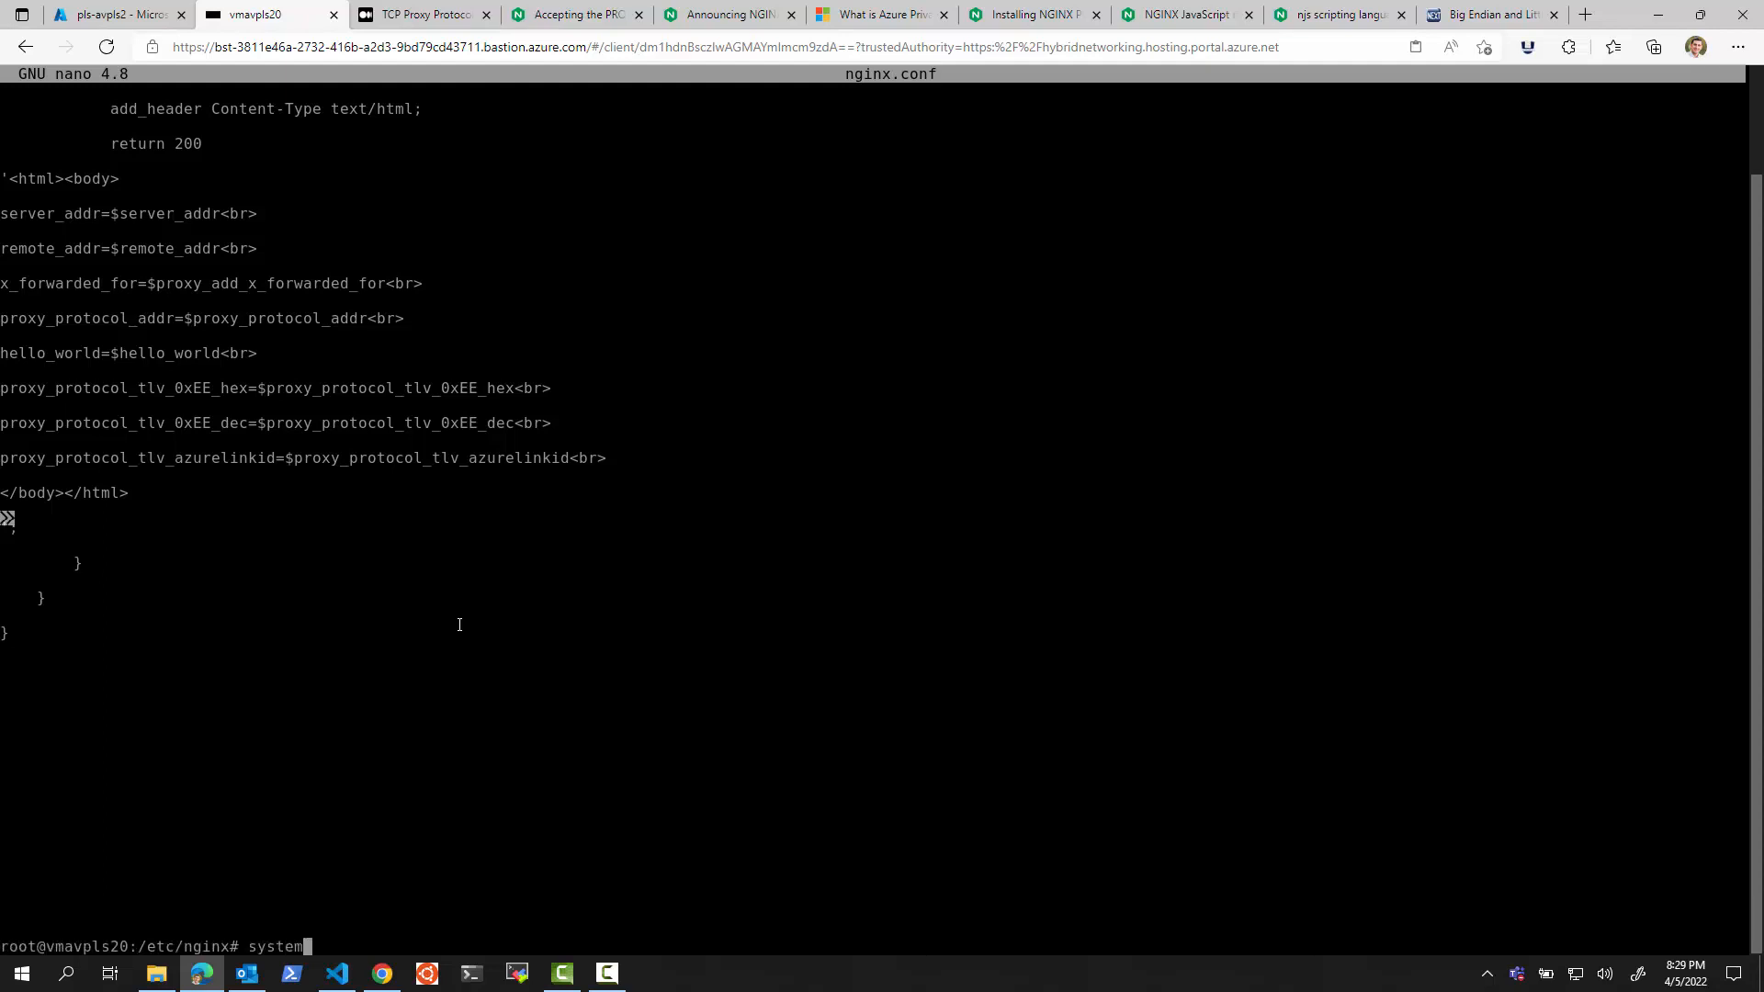
{"action": "type", "text": "ctl restart"}
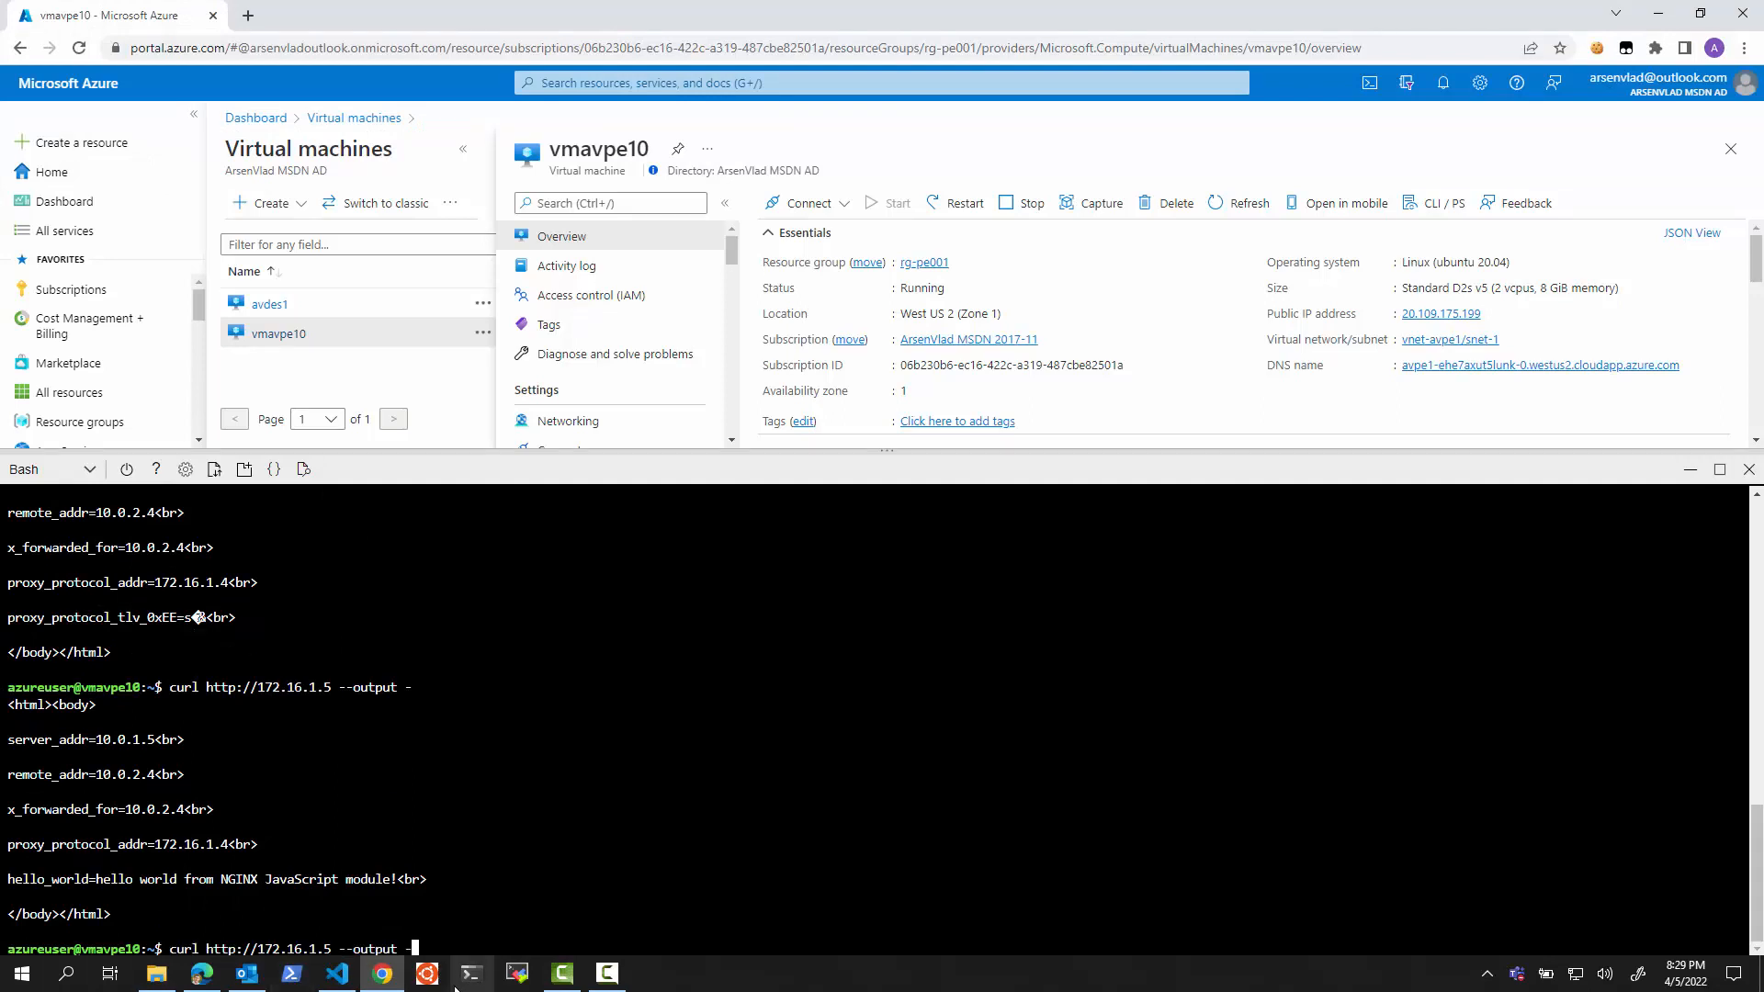
{"action": "key", "text": "Return"}
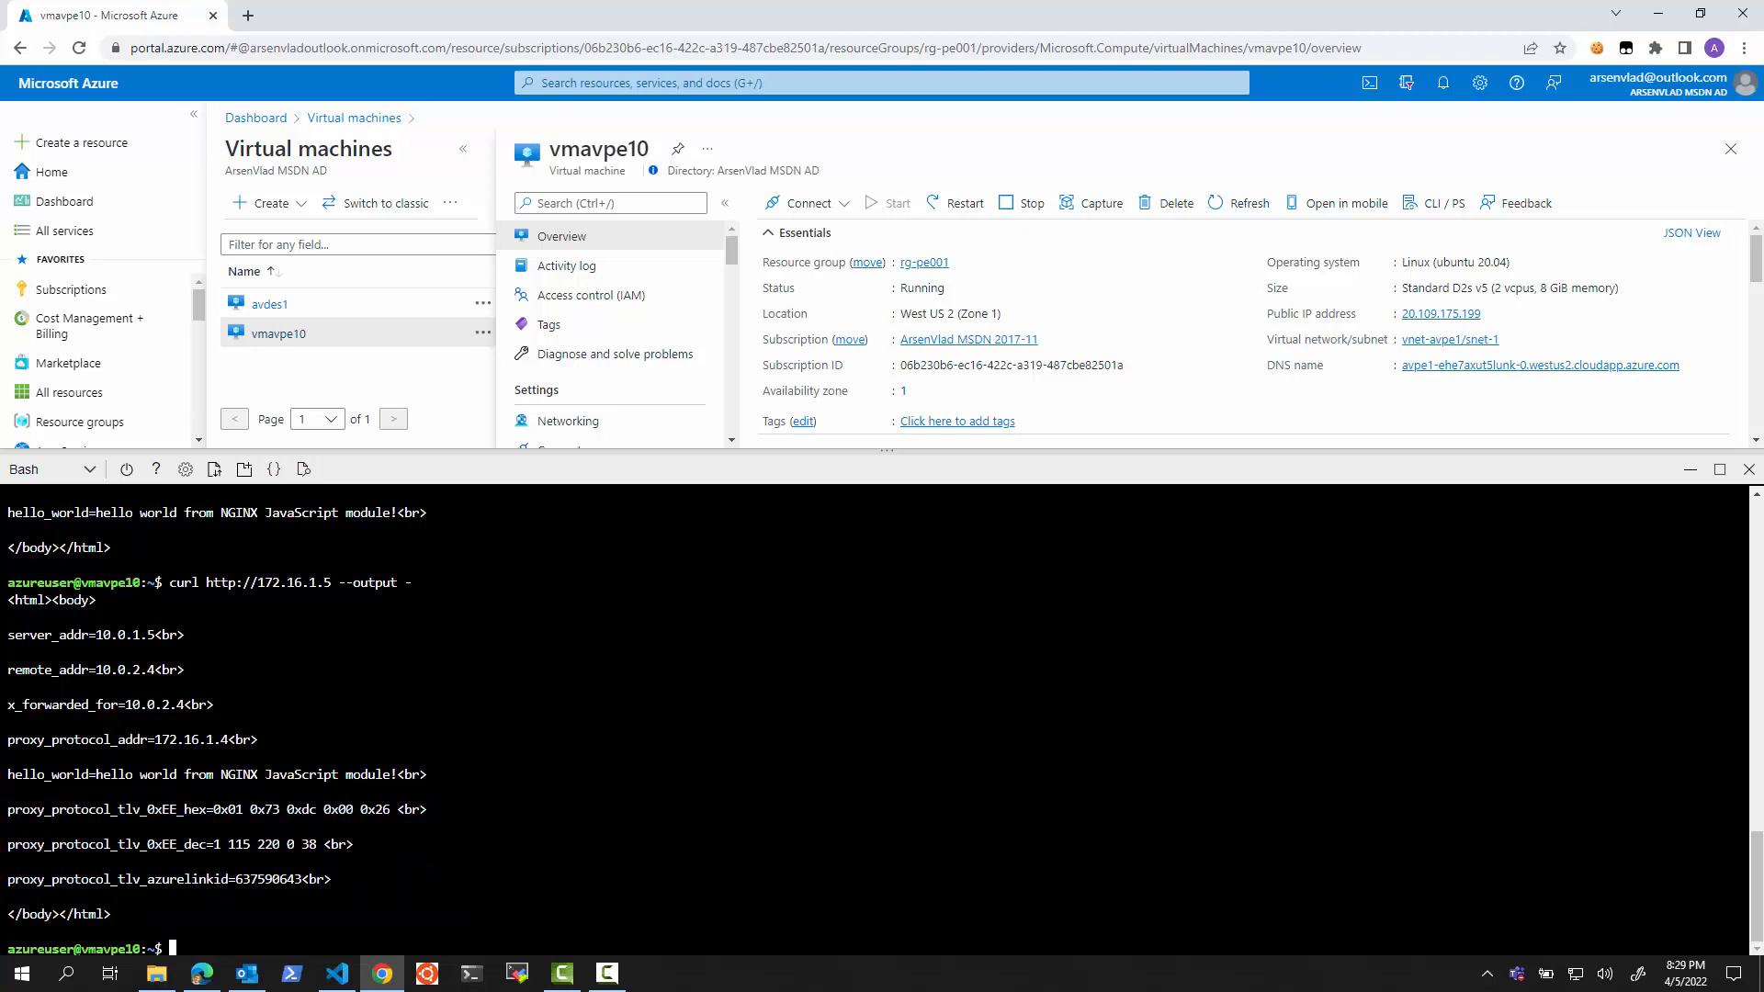
{"action": "double_click", "coordinate": [101, 808]}
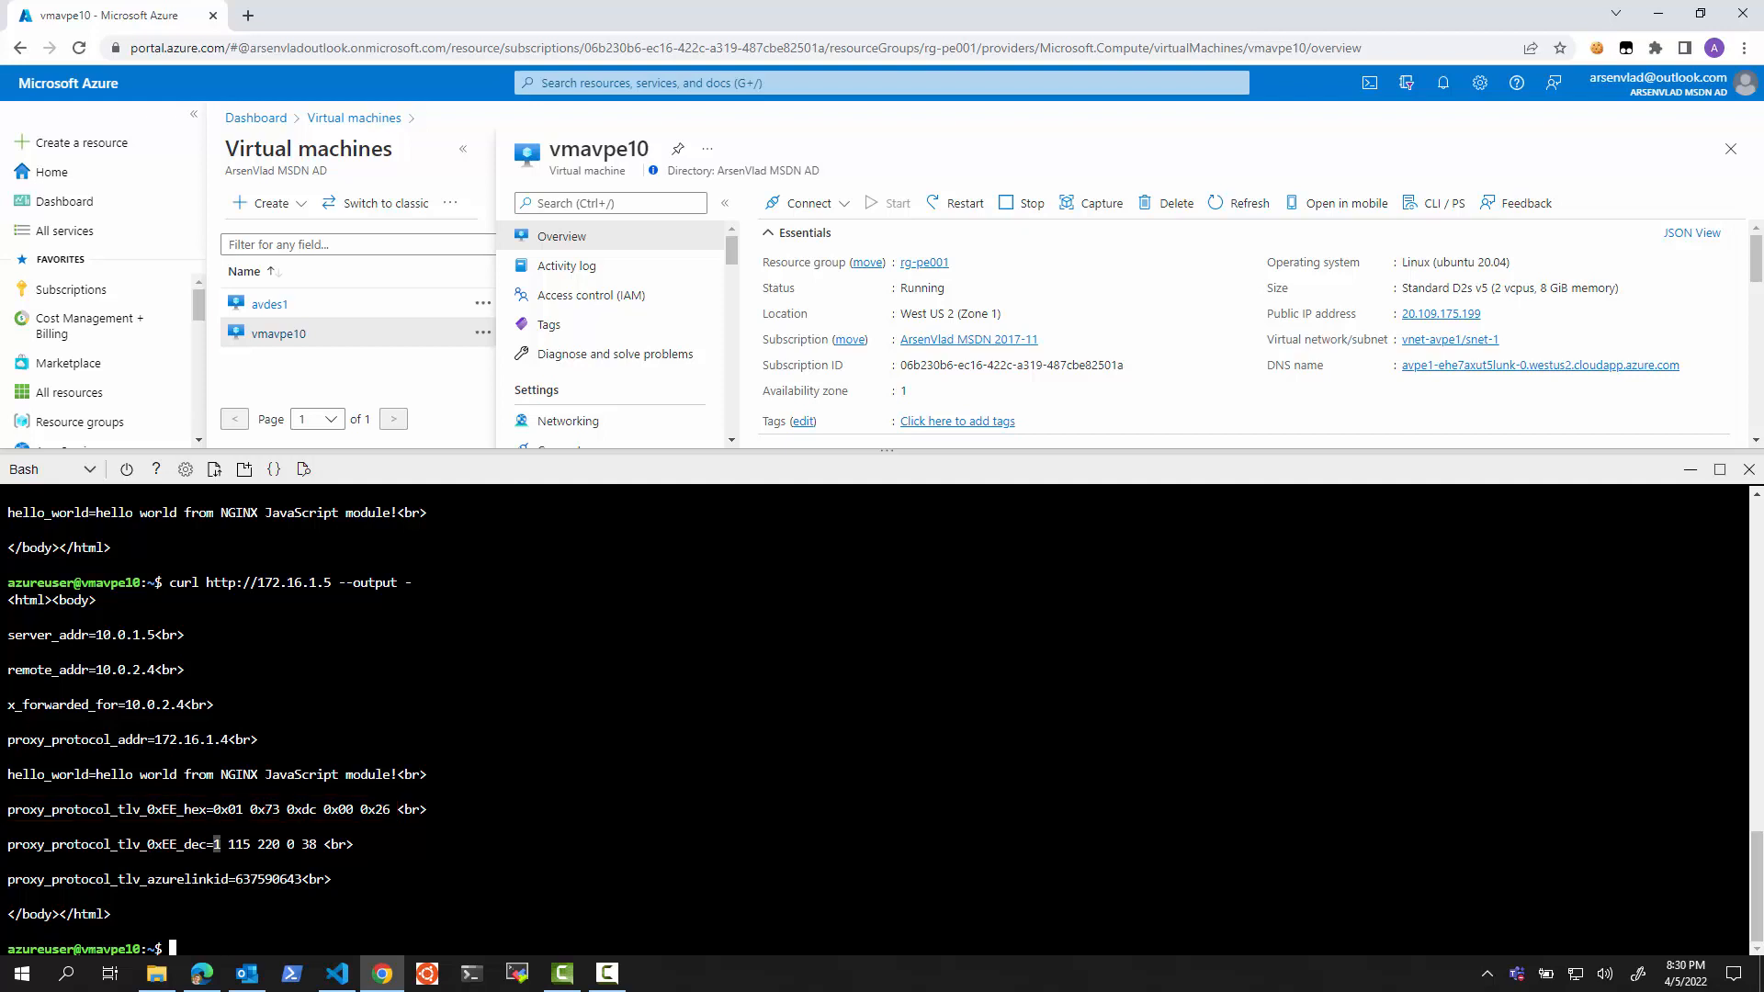
{"action": "scroll", "scroll_direction": "down", "scroll_amount": 3}
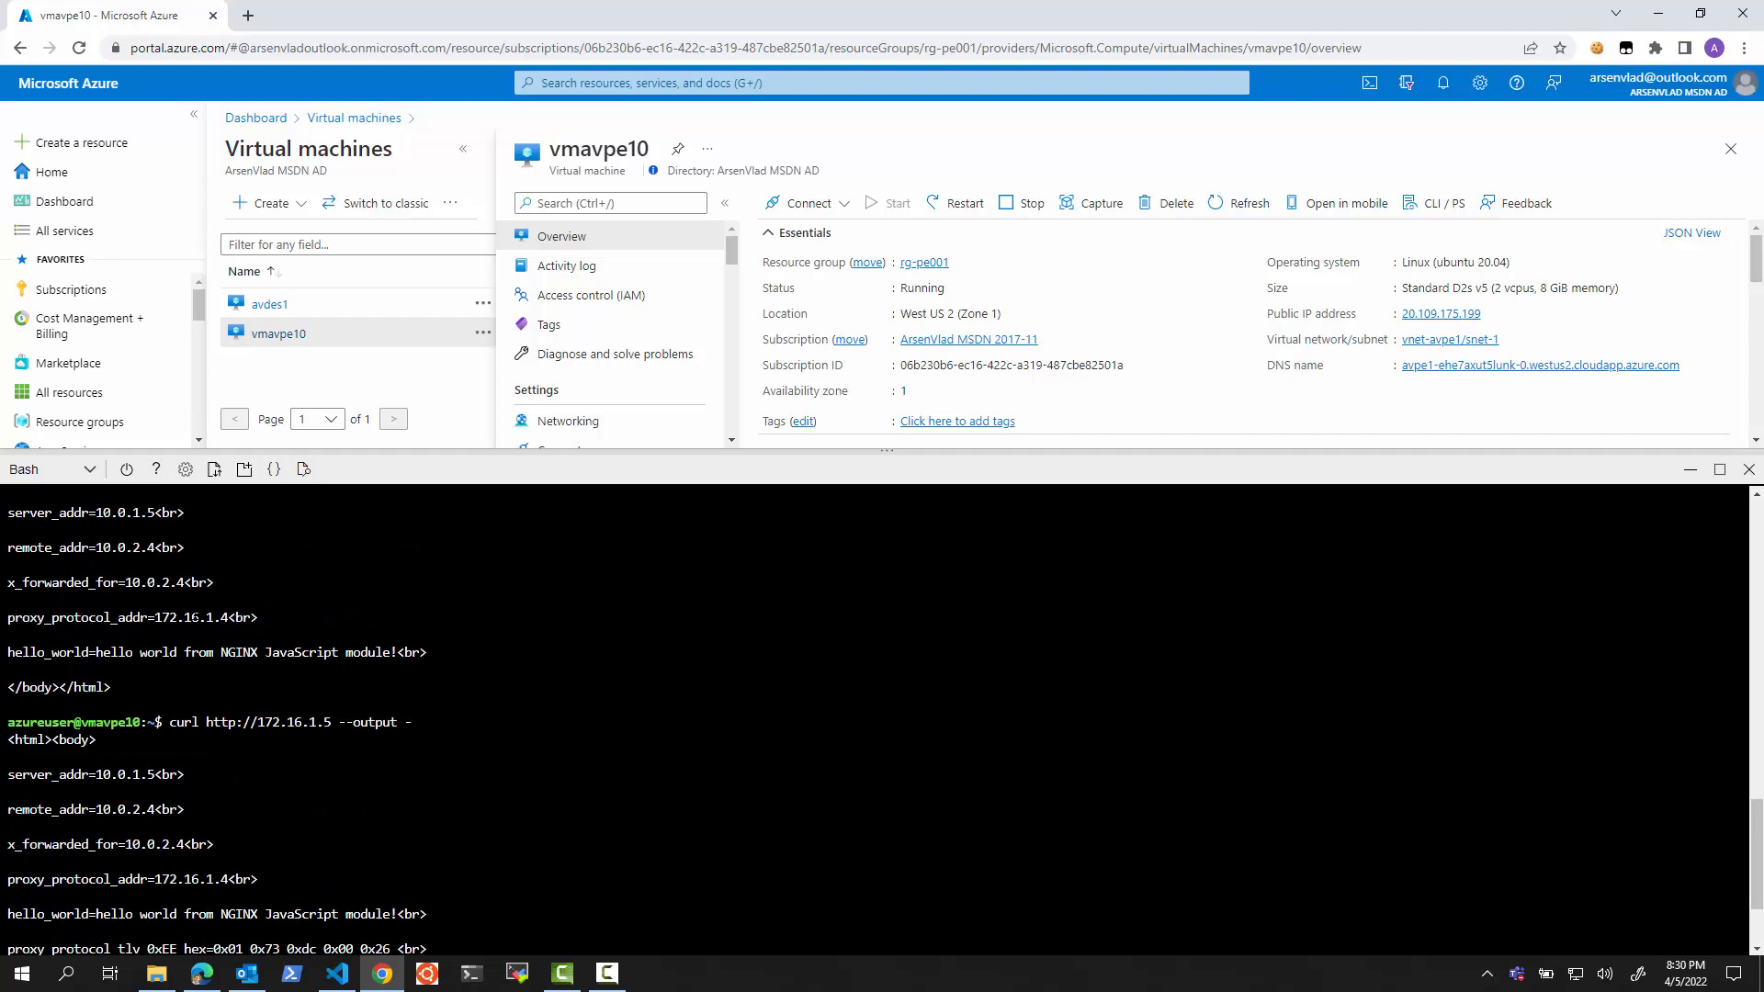
{"action": "scroll", "scroll_direction": "down", "scroll_amount": 3}
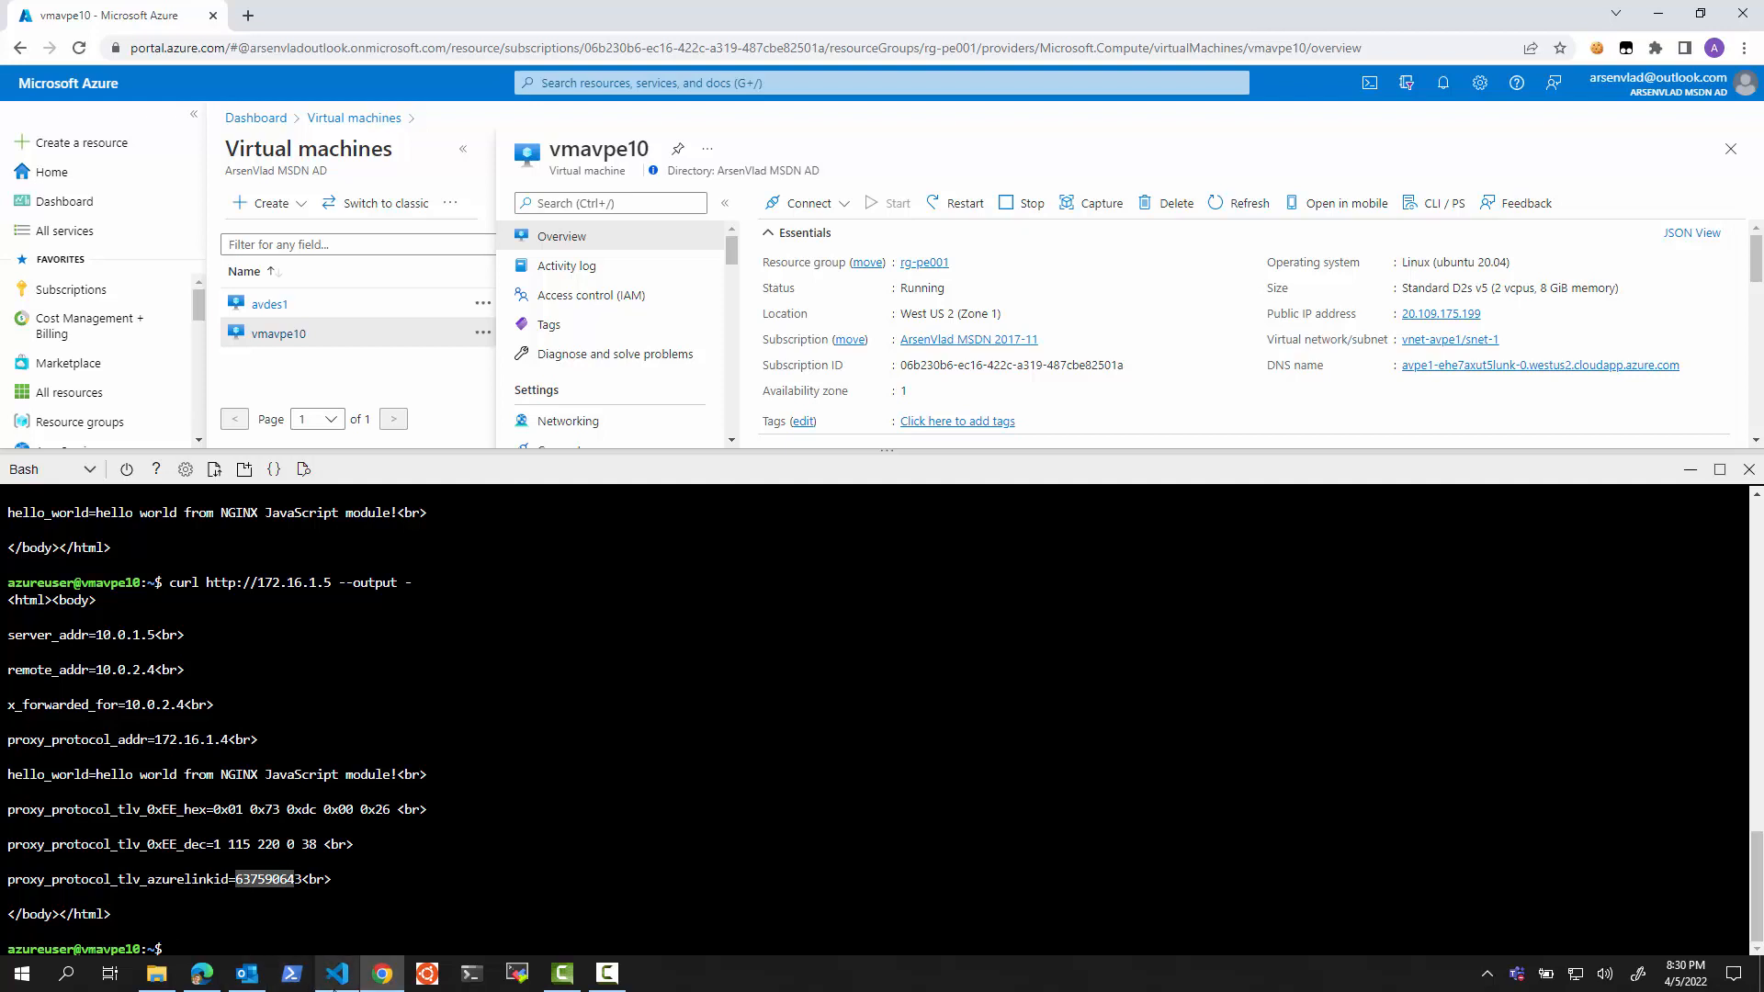
- Open azure_privatelink.js and walk through the DECODE formula's bytes, 256 multipliers and 220
{"action": "left_click", "coordinate": [335, 981]}
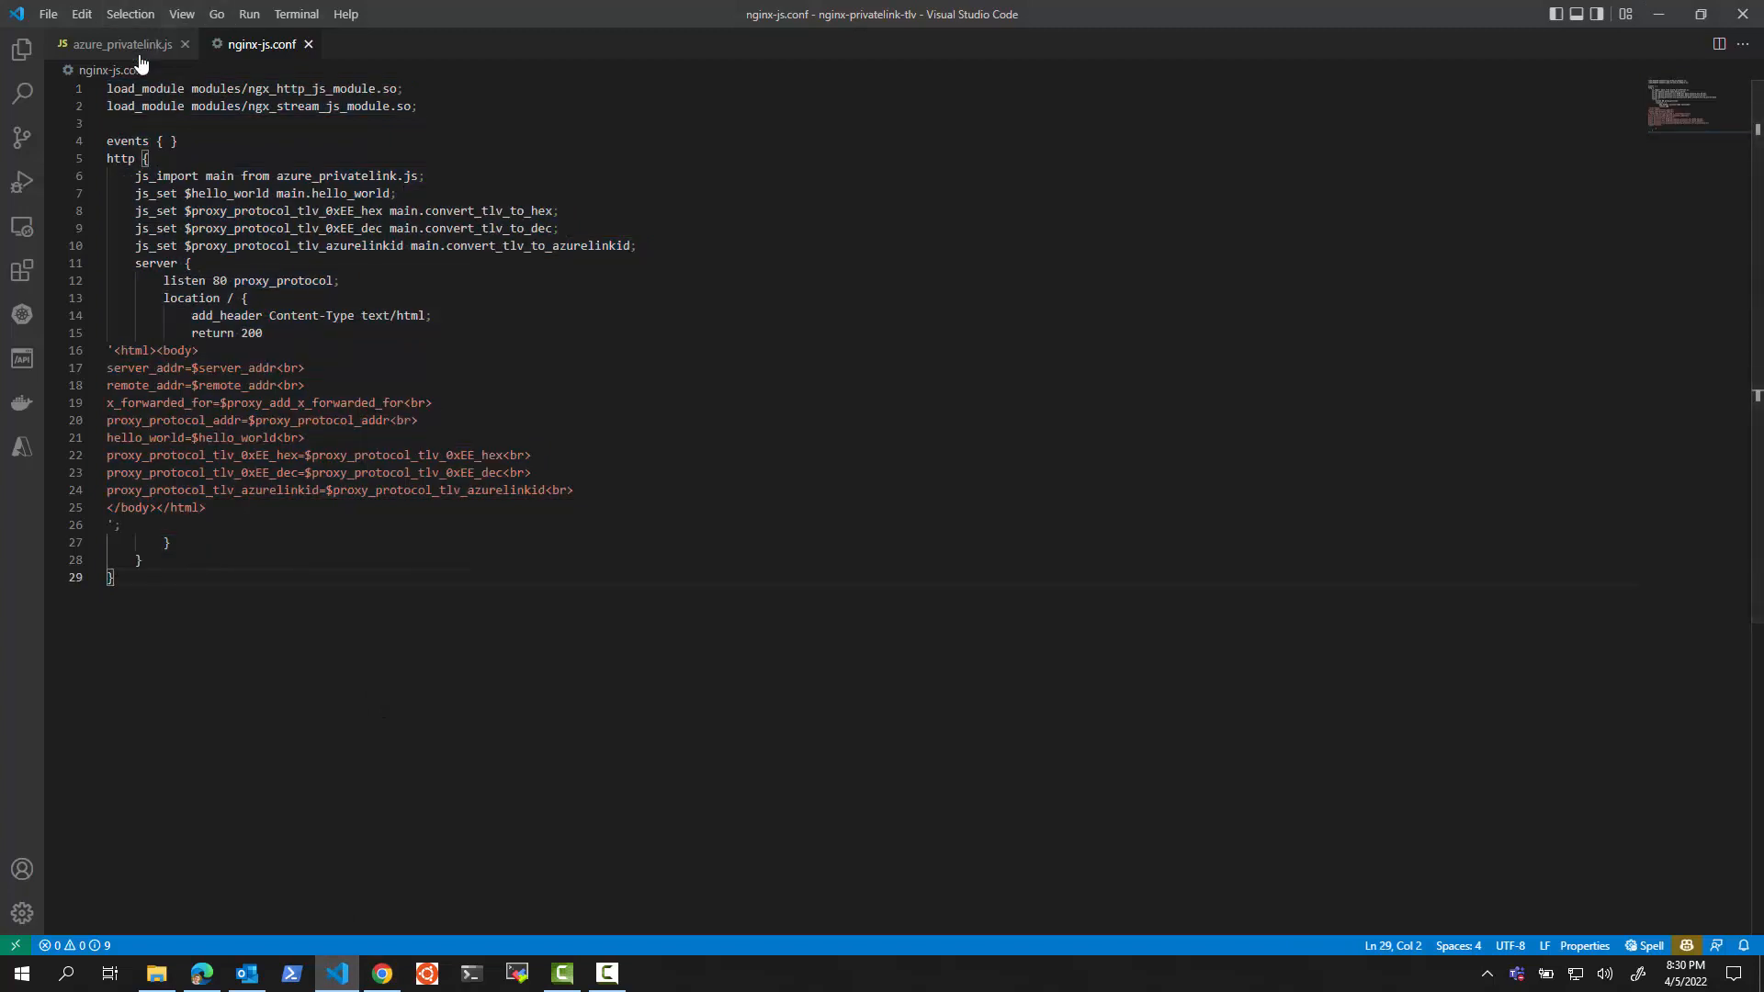
{"action": "left_click", "coordinate": [114, 44]}
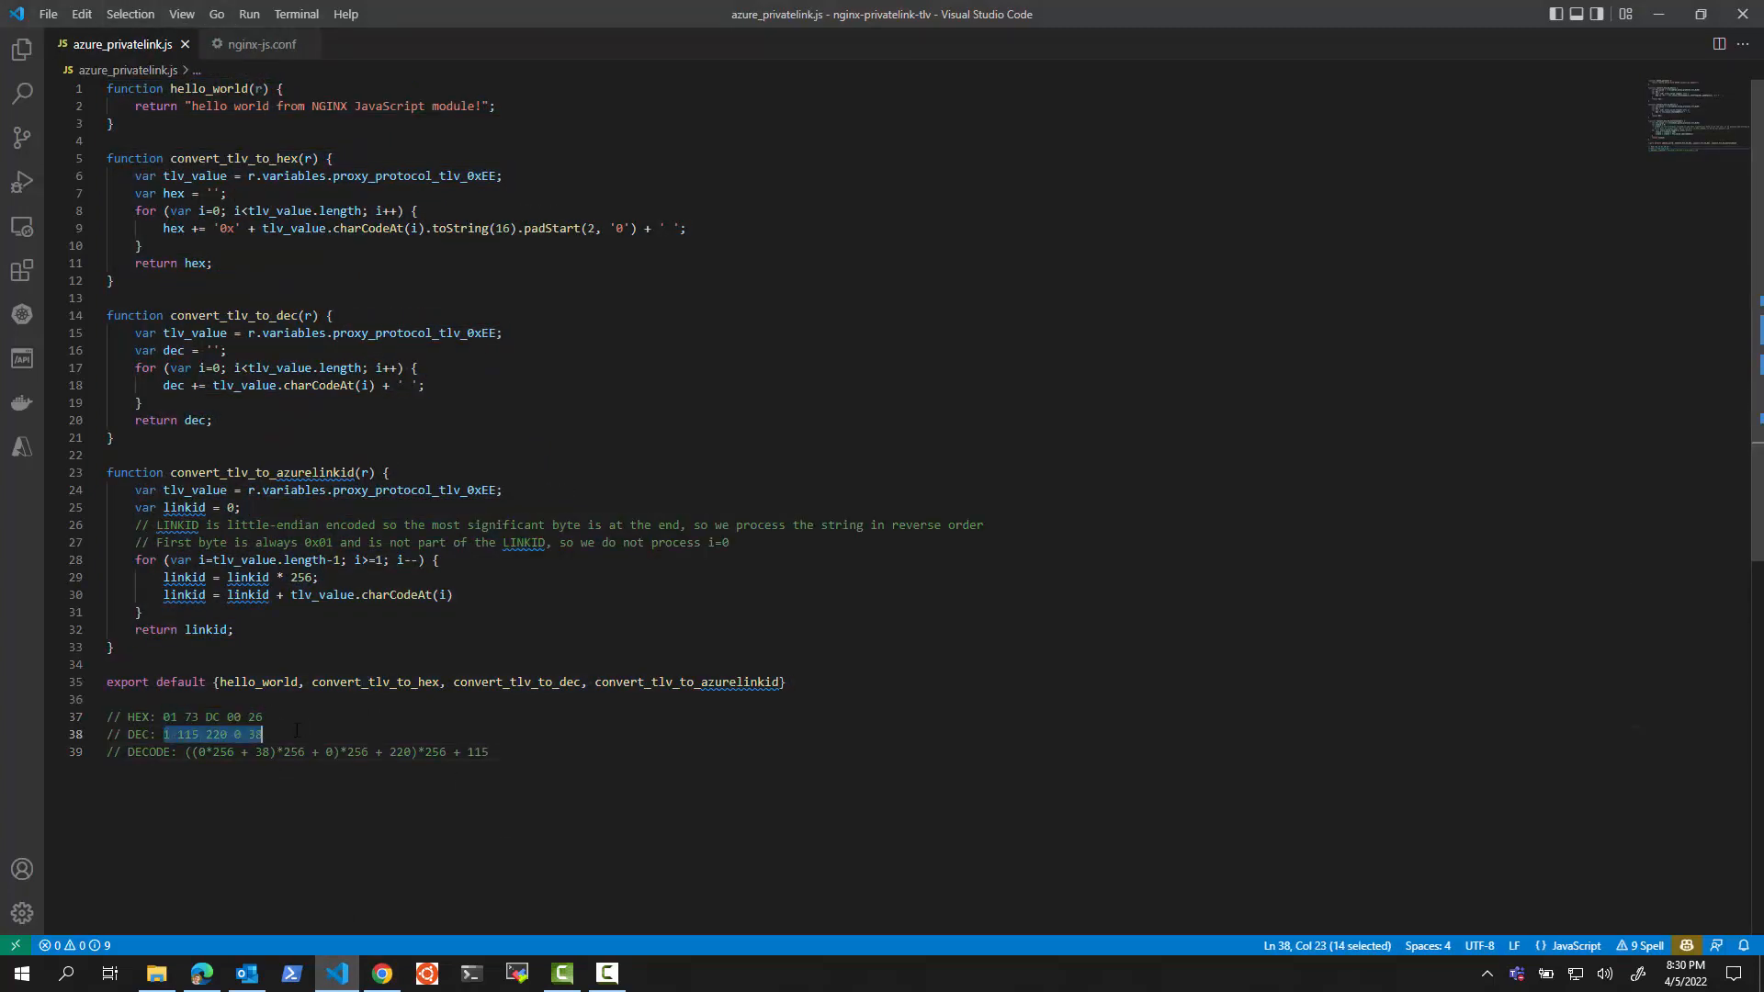
{"action": "left_click", "coordinate": [137, 752]}
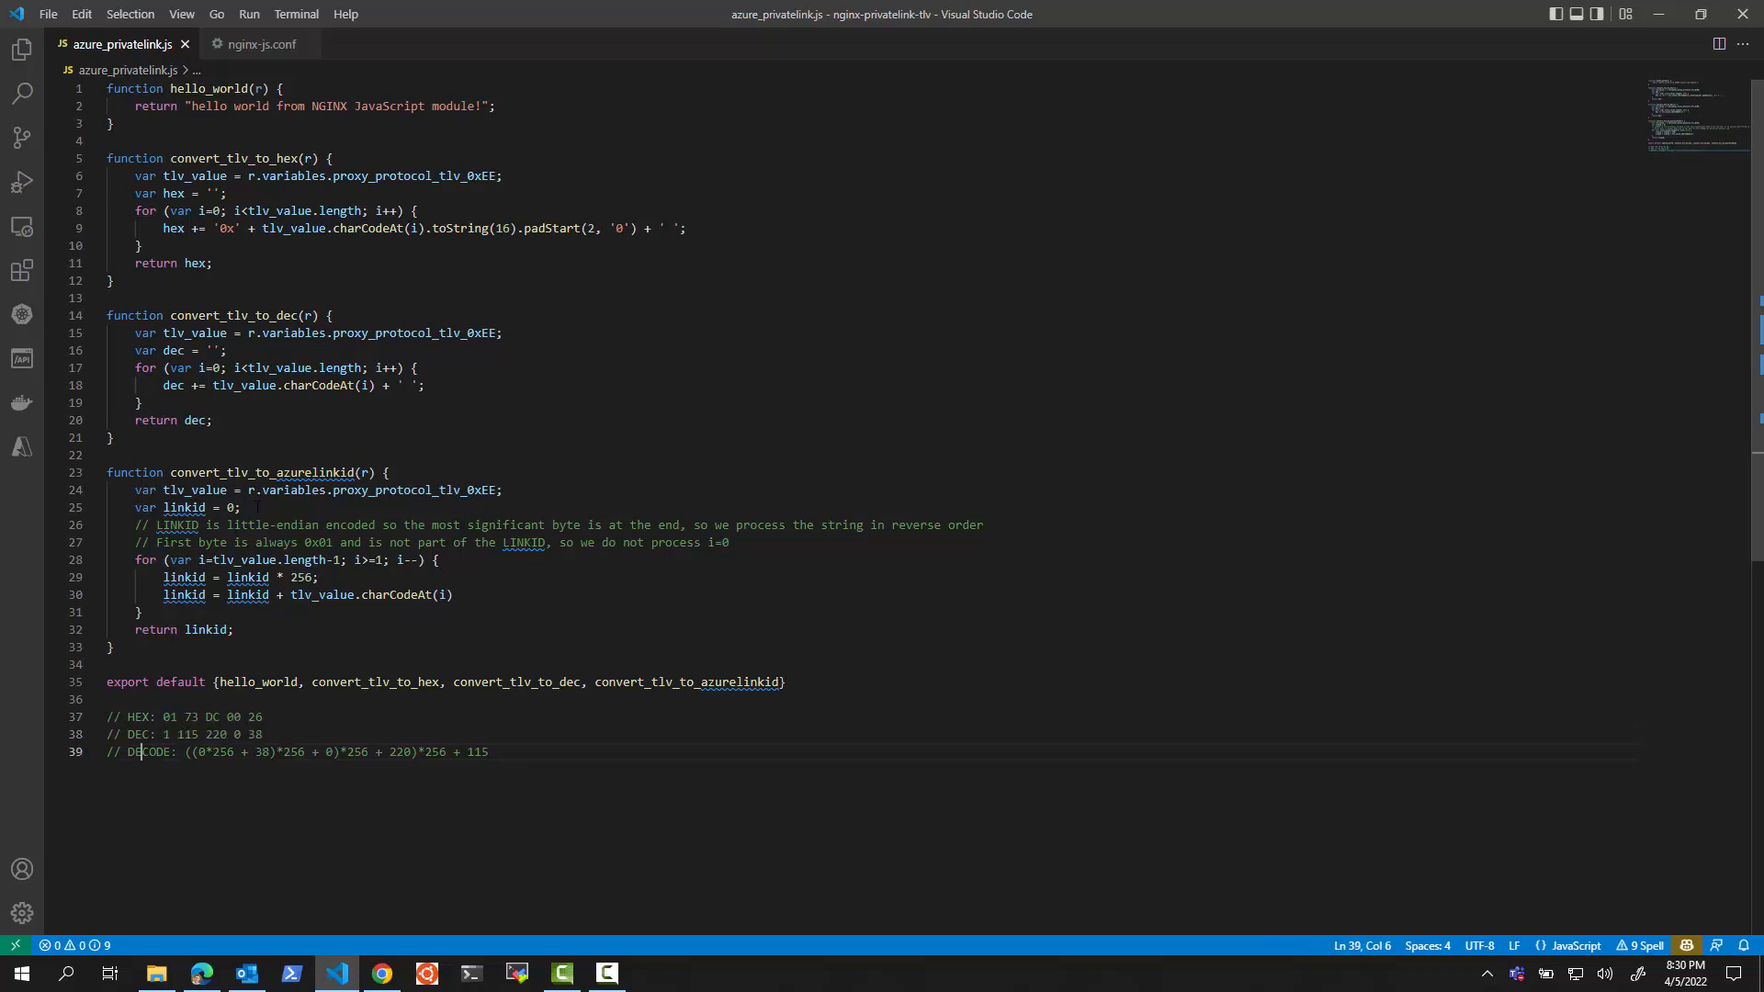
{"action": "left_click", "coordinate": [488, 751]}
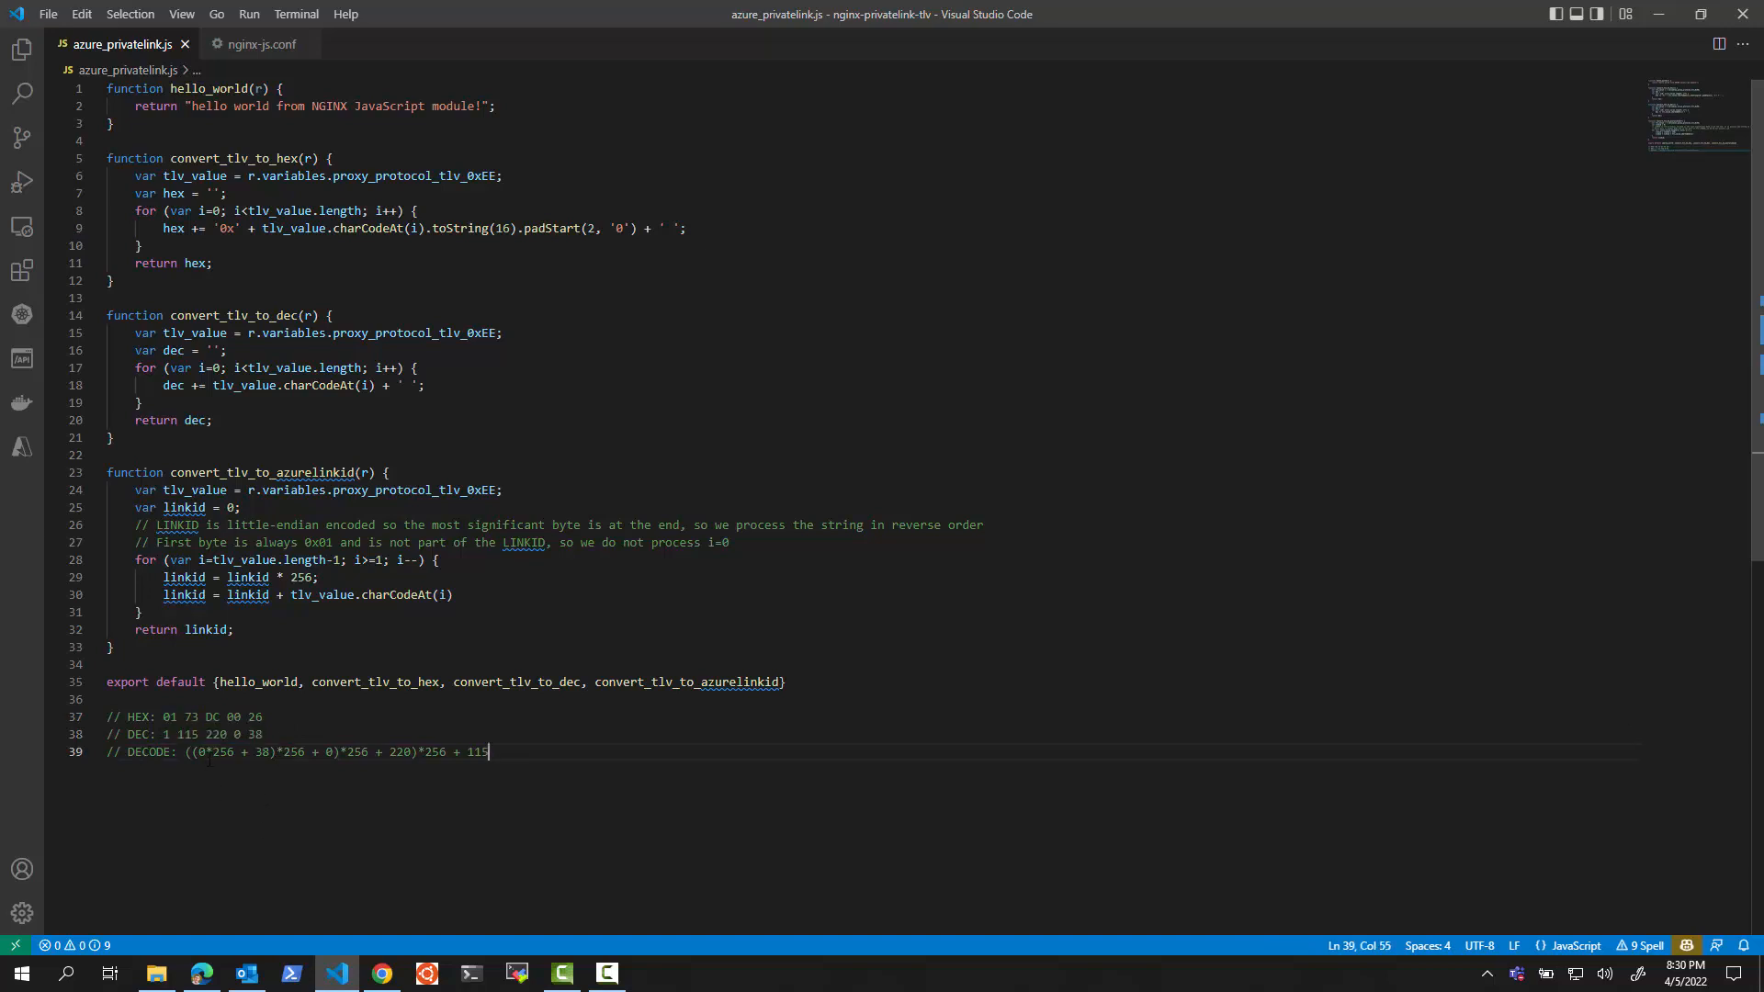
{"action": "double_click", "coordinate": [261, 751]}
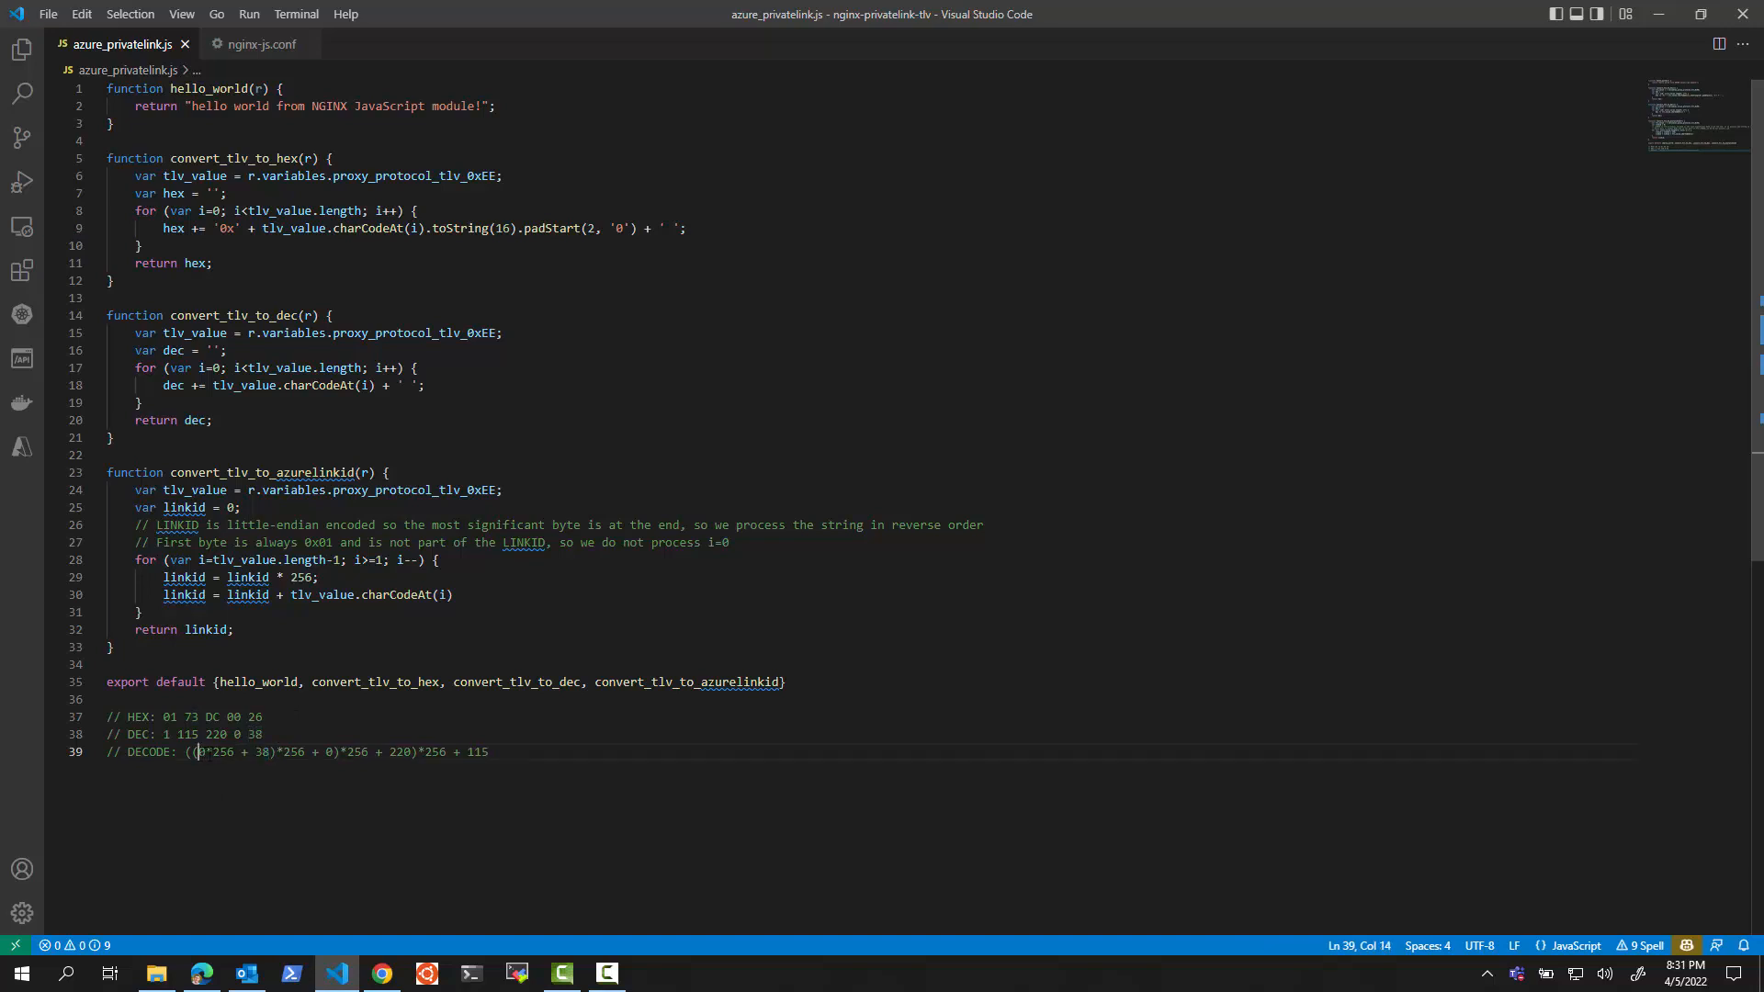
{"action": "double_click", "coordinate": [211, 752]}
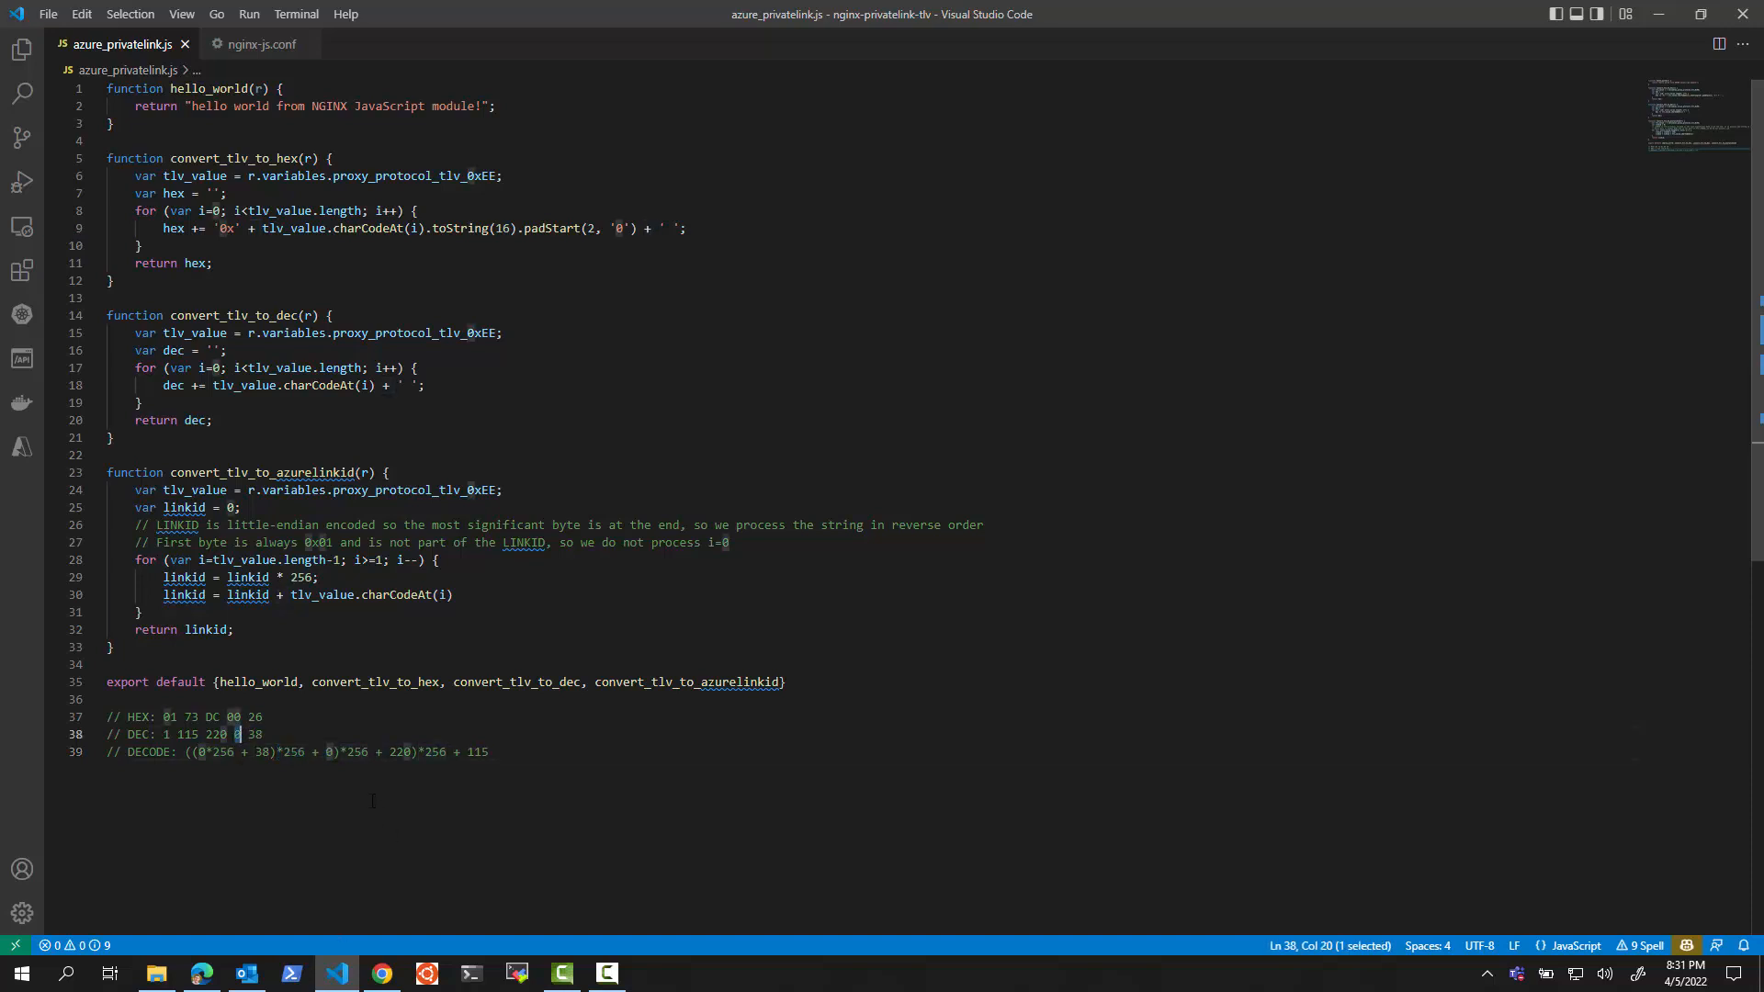
{"action": "double_click", "coordinate": [353, 751]}
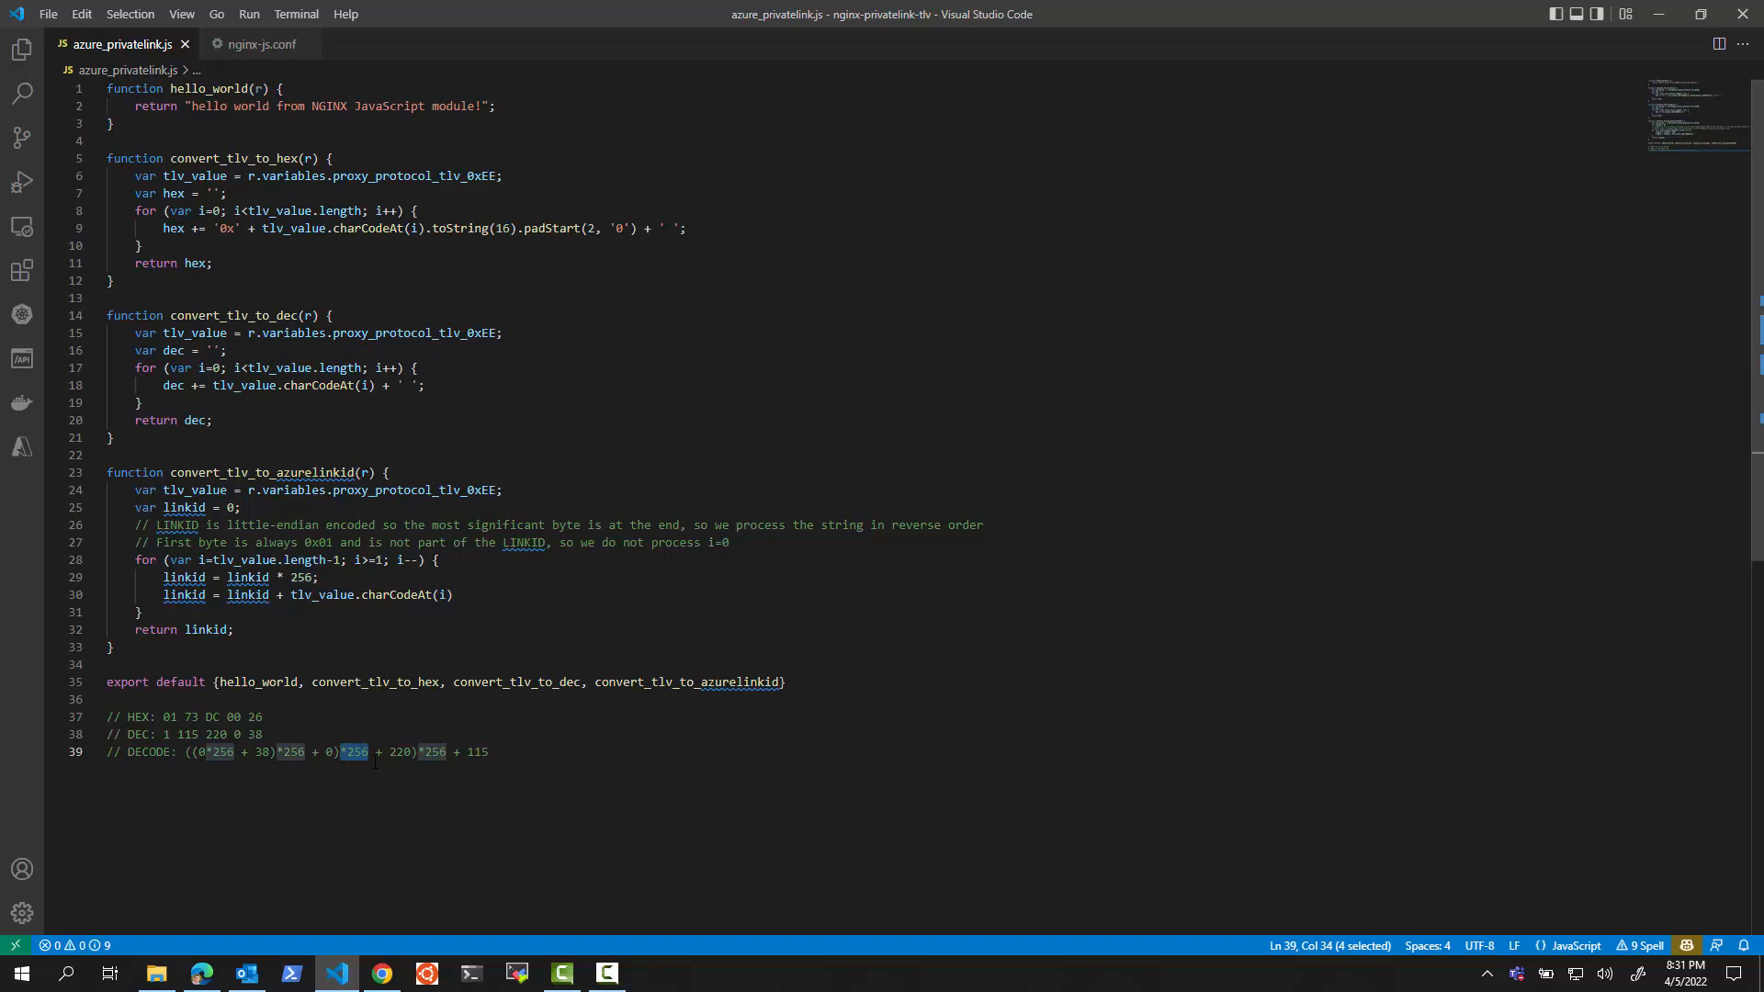
{"action": "double_click", "coordinate": [402, 751]}
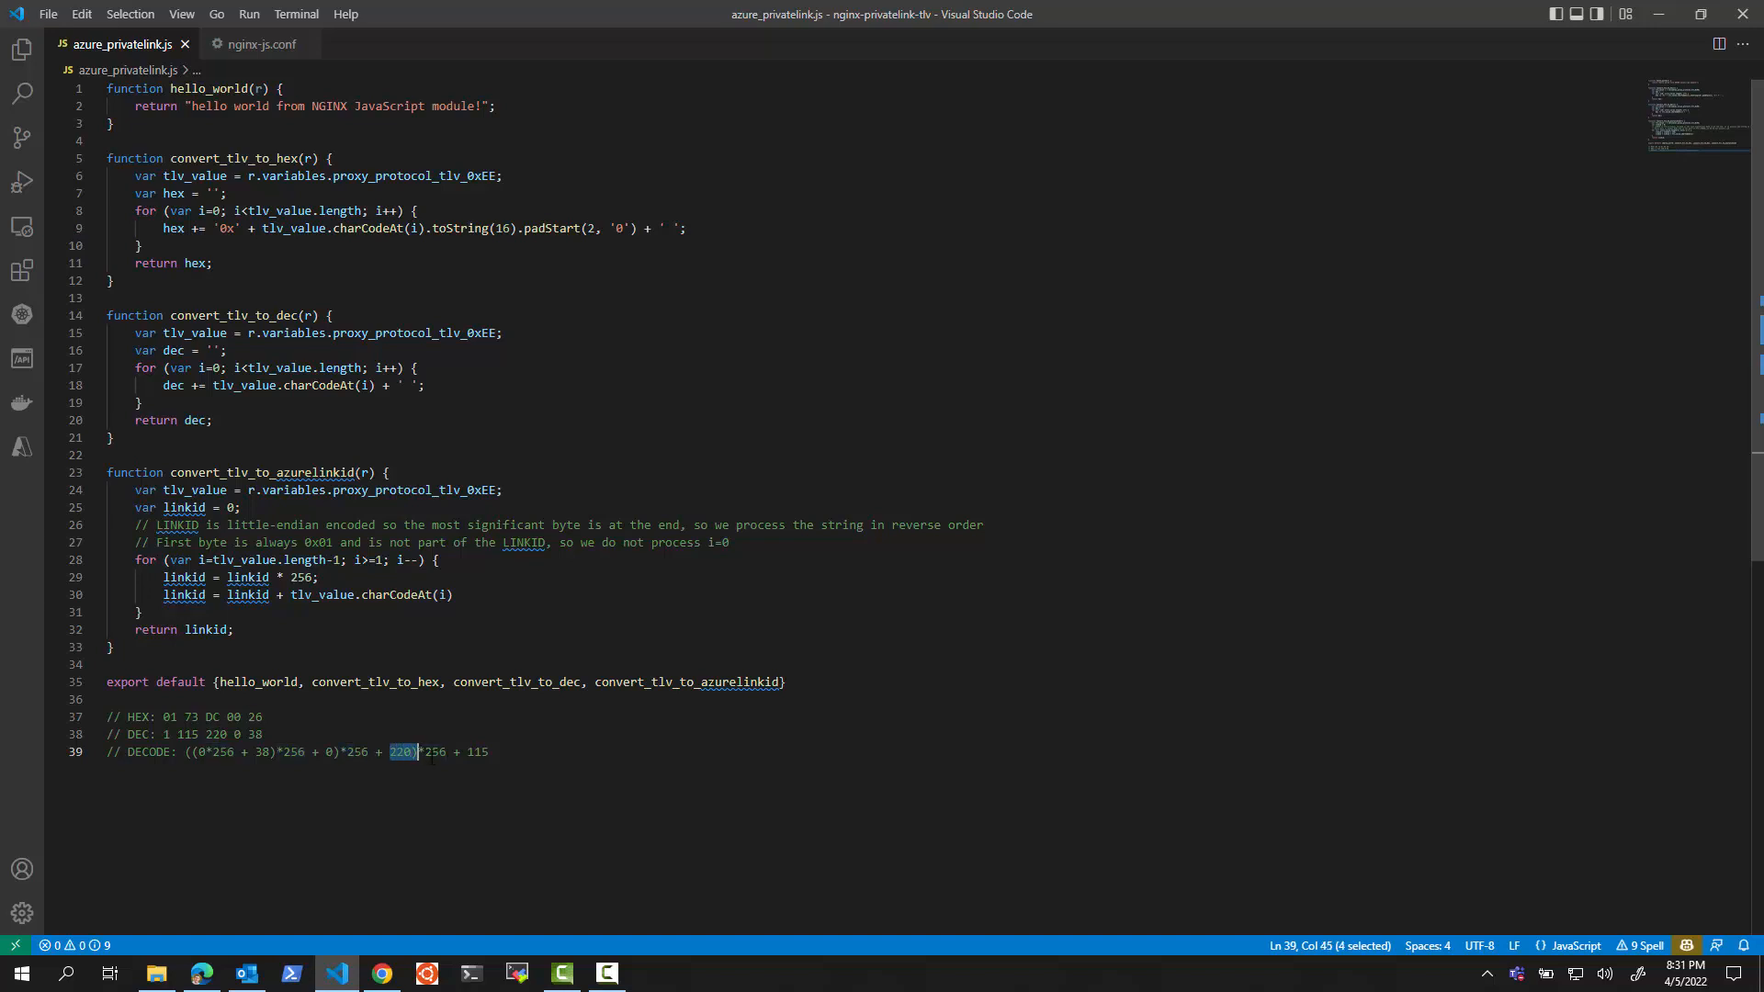
{"action": "double_click", "coordinate": [435, 751]}
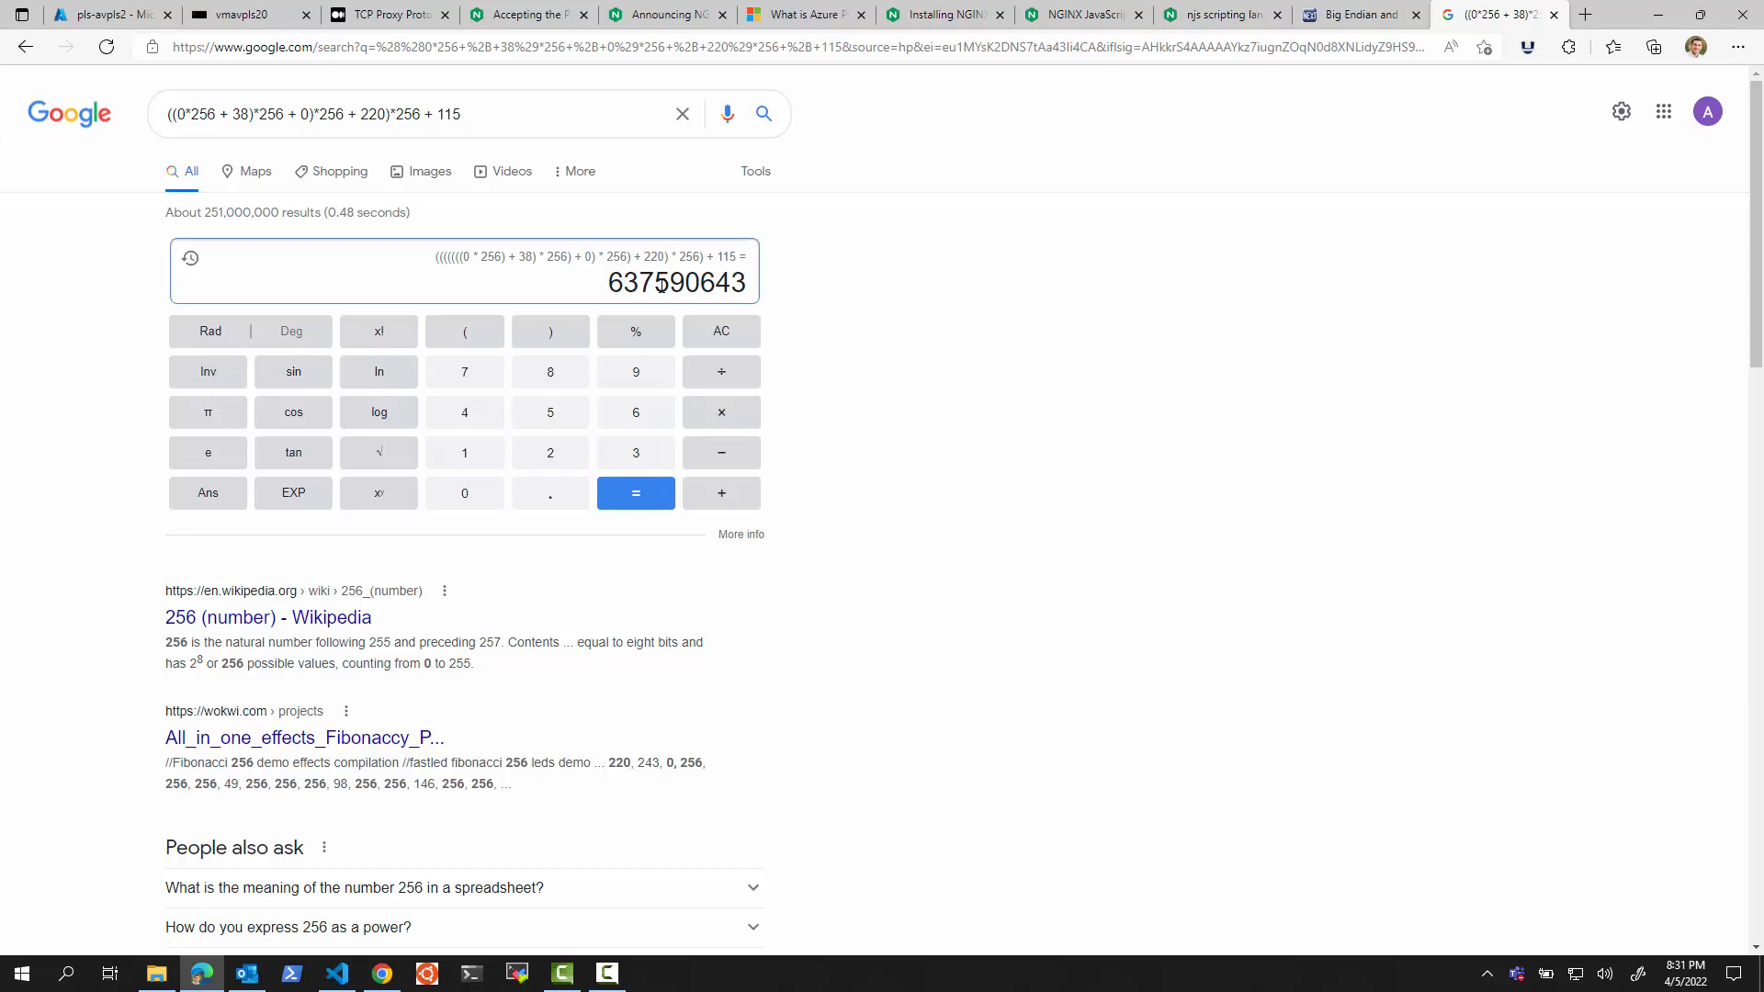
- Copy 637590643 from the calculator, append it to the DECODE comment, and save the script
{"action": "double_click", "coordinate": [676, 282]}
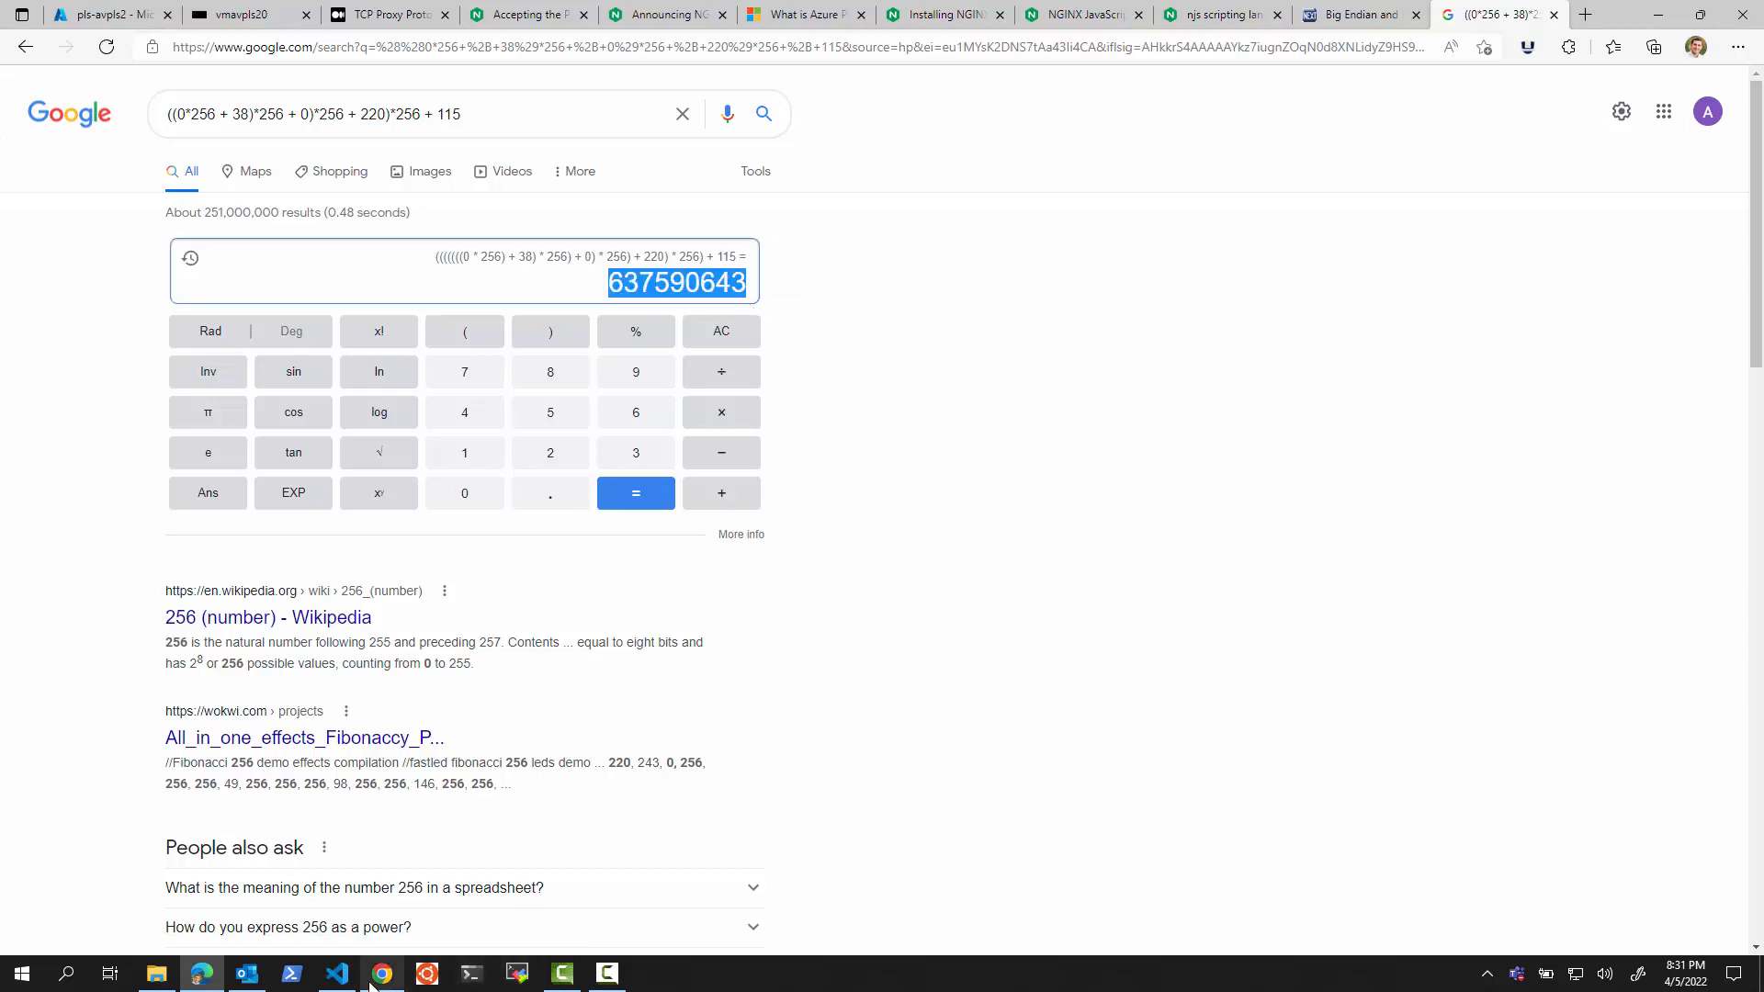
{"action": "left_click", "coordinate": [335, 973]}
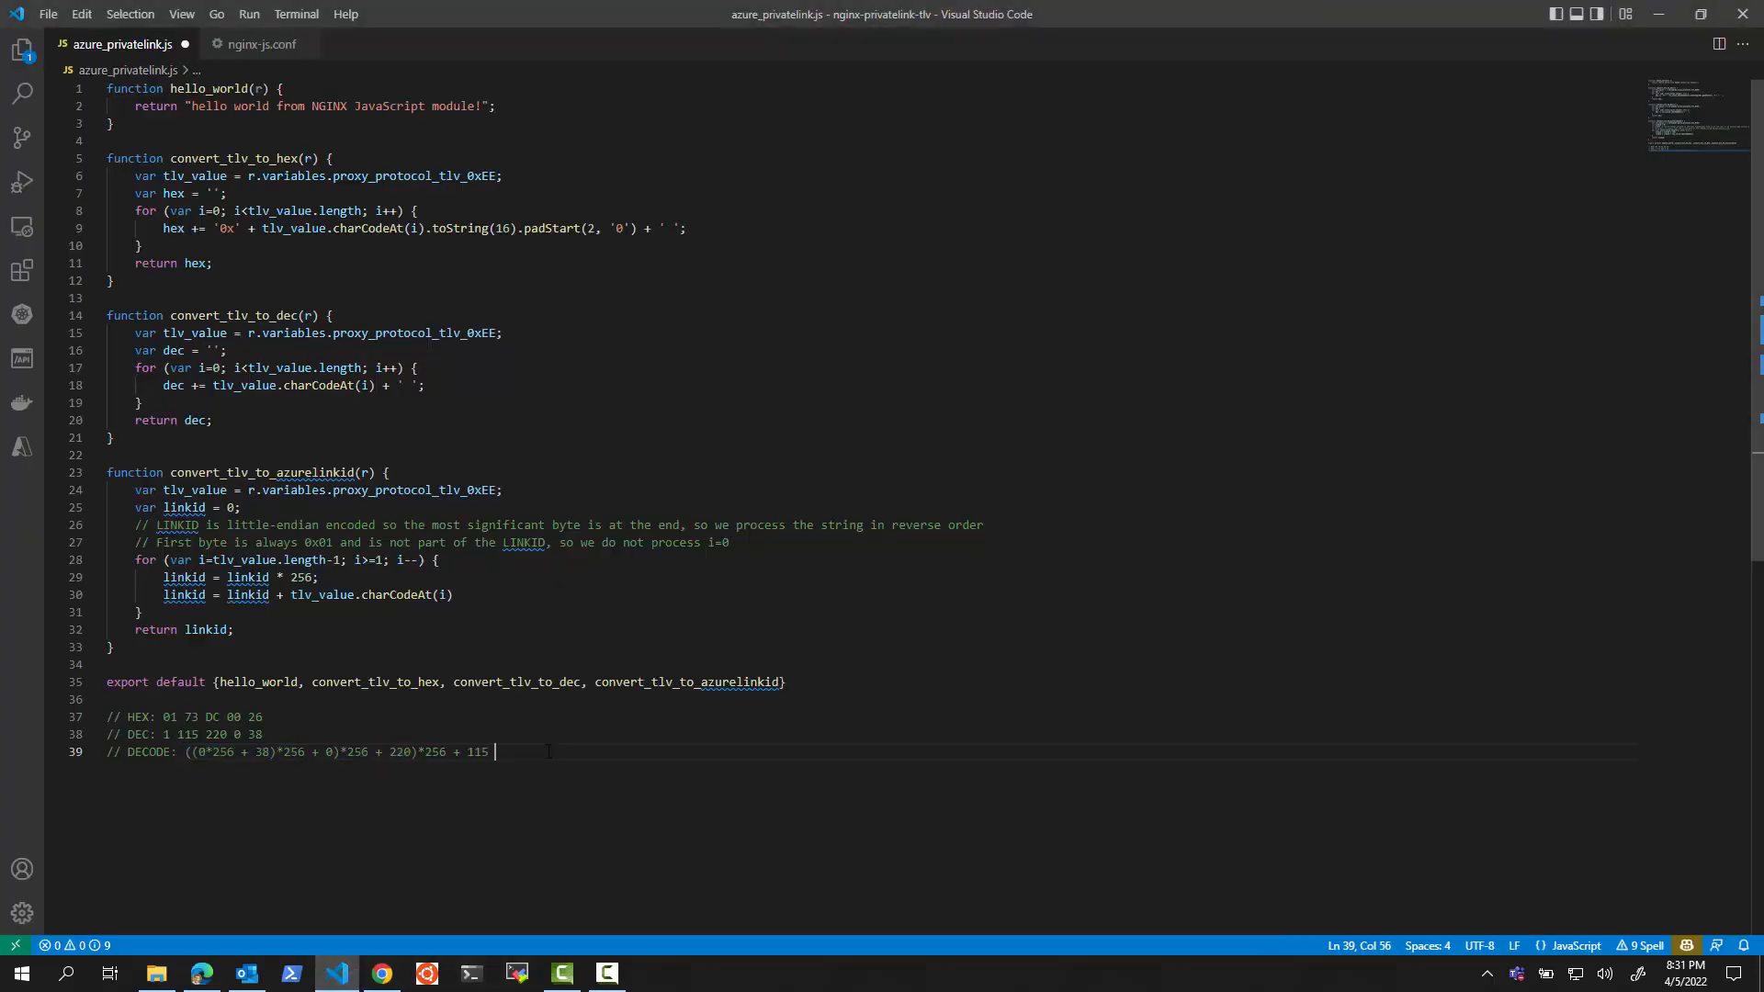
{"action": "type", "text": "= 637590643"}
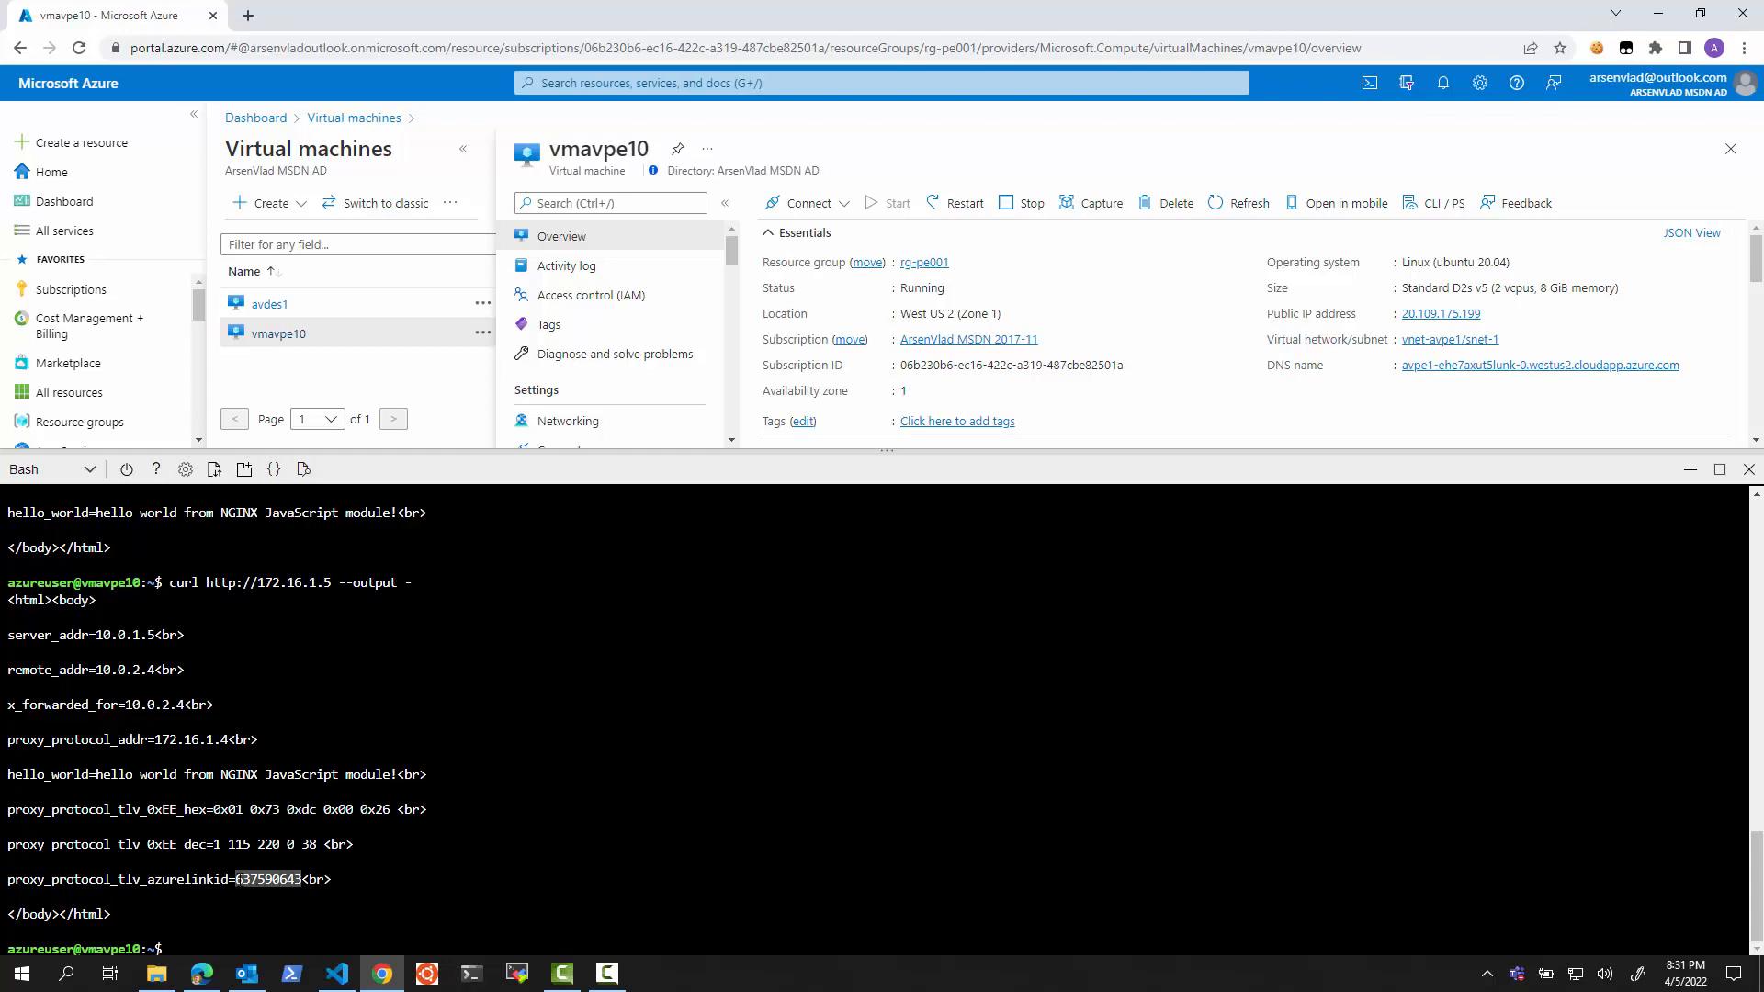
{"action": "left_click", "coordinate": [335, 972]}
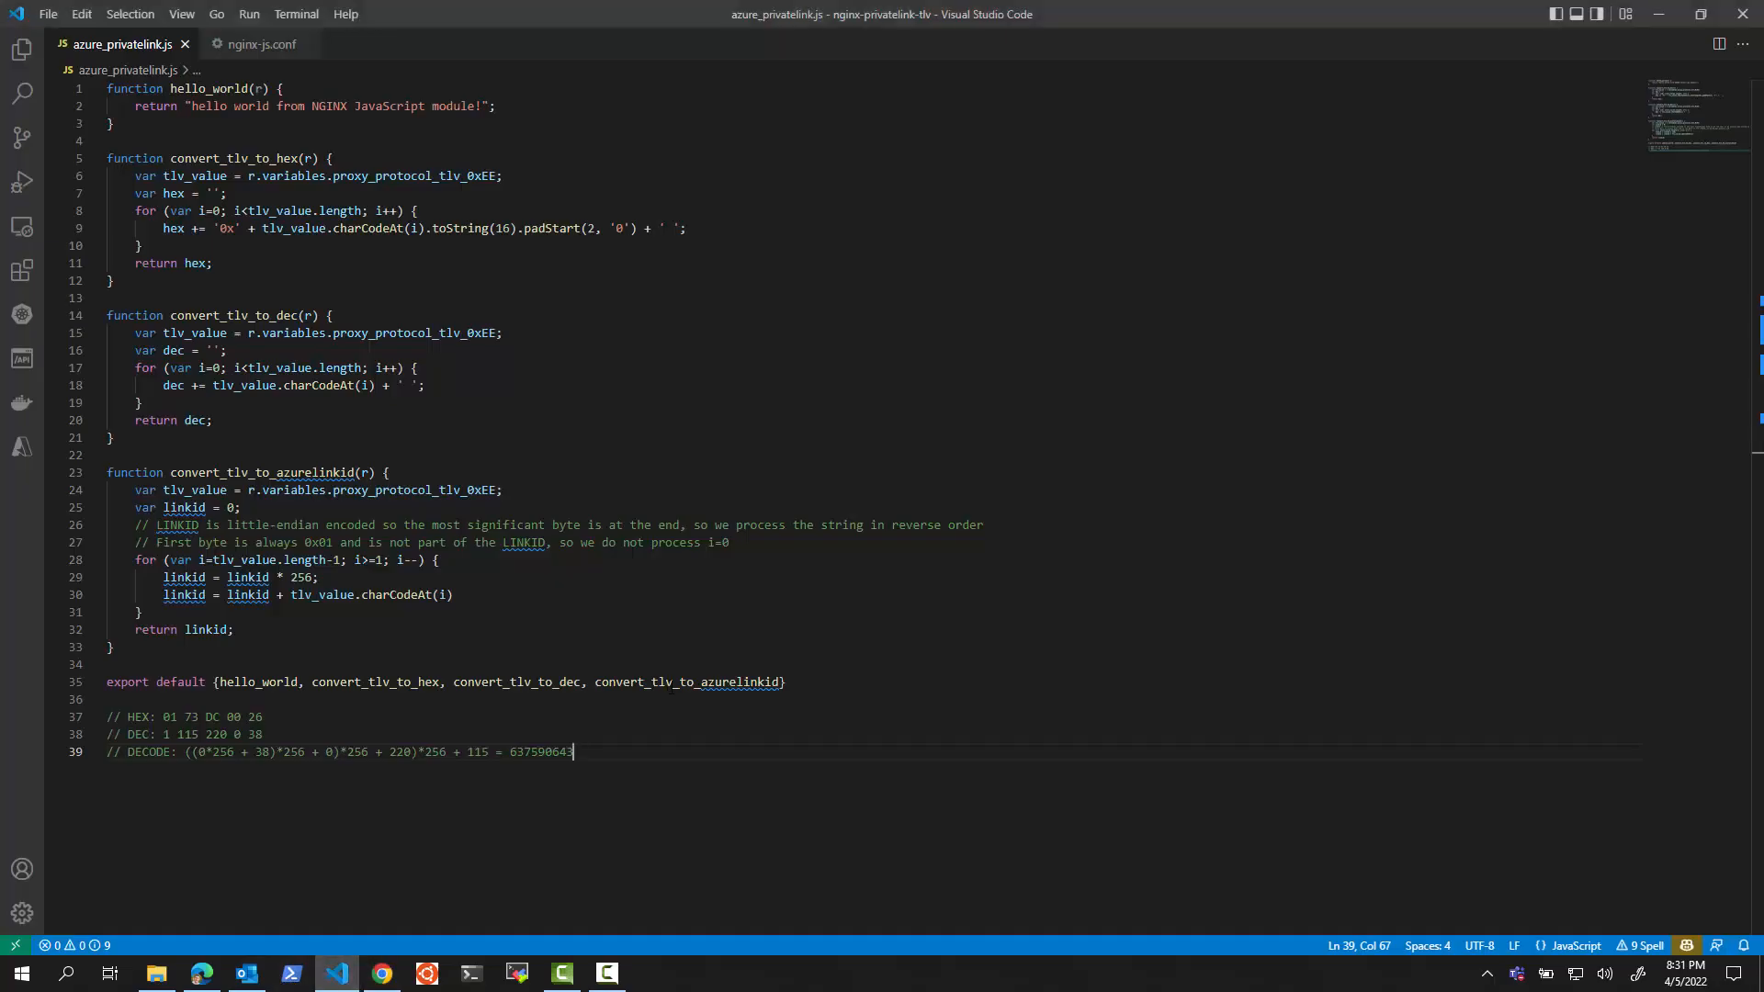
{"action": "type", "text": "637590643"}
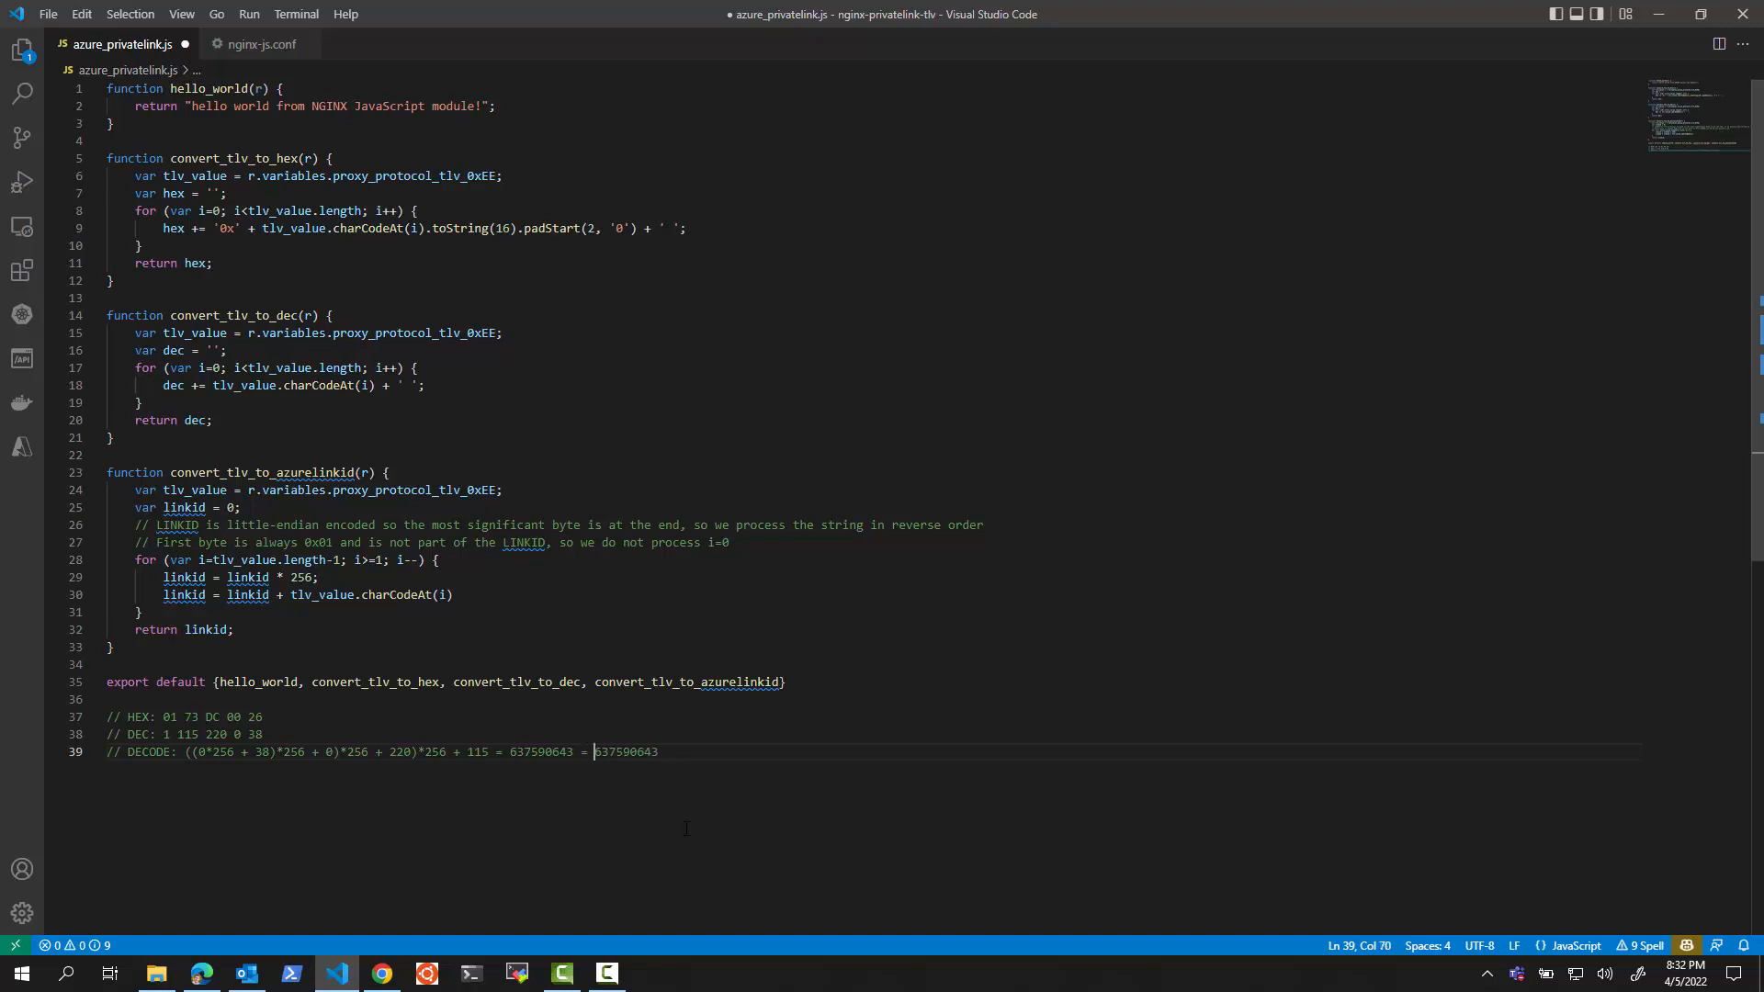
{"action": "key", "text": "ctrl+s"}
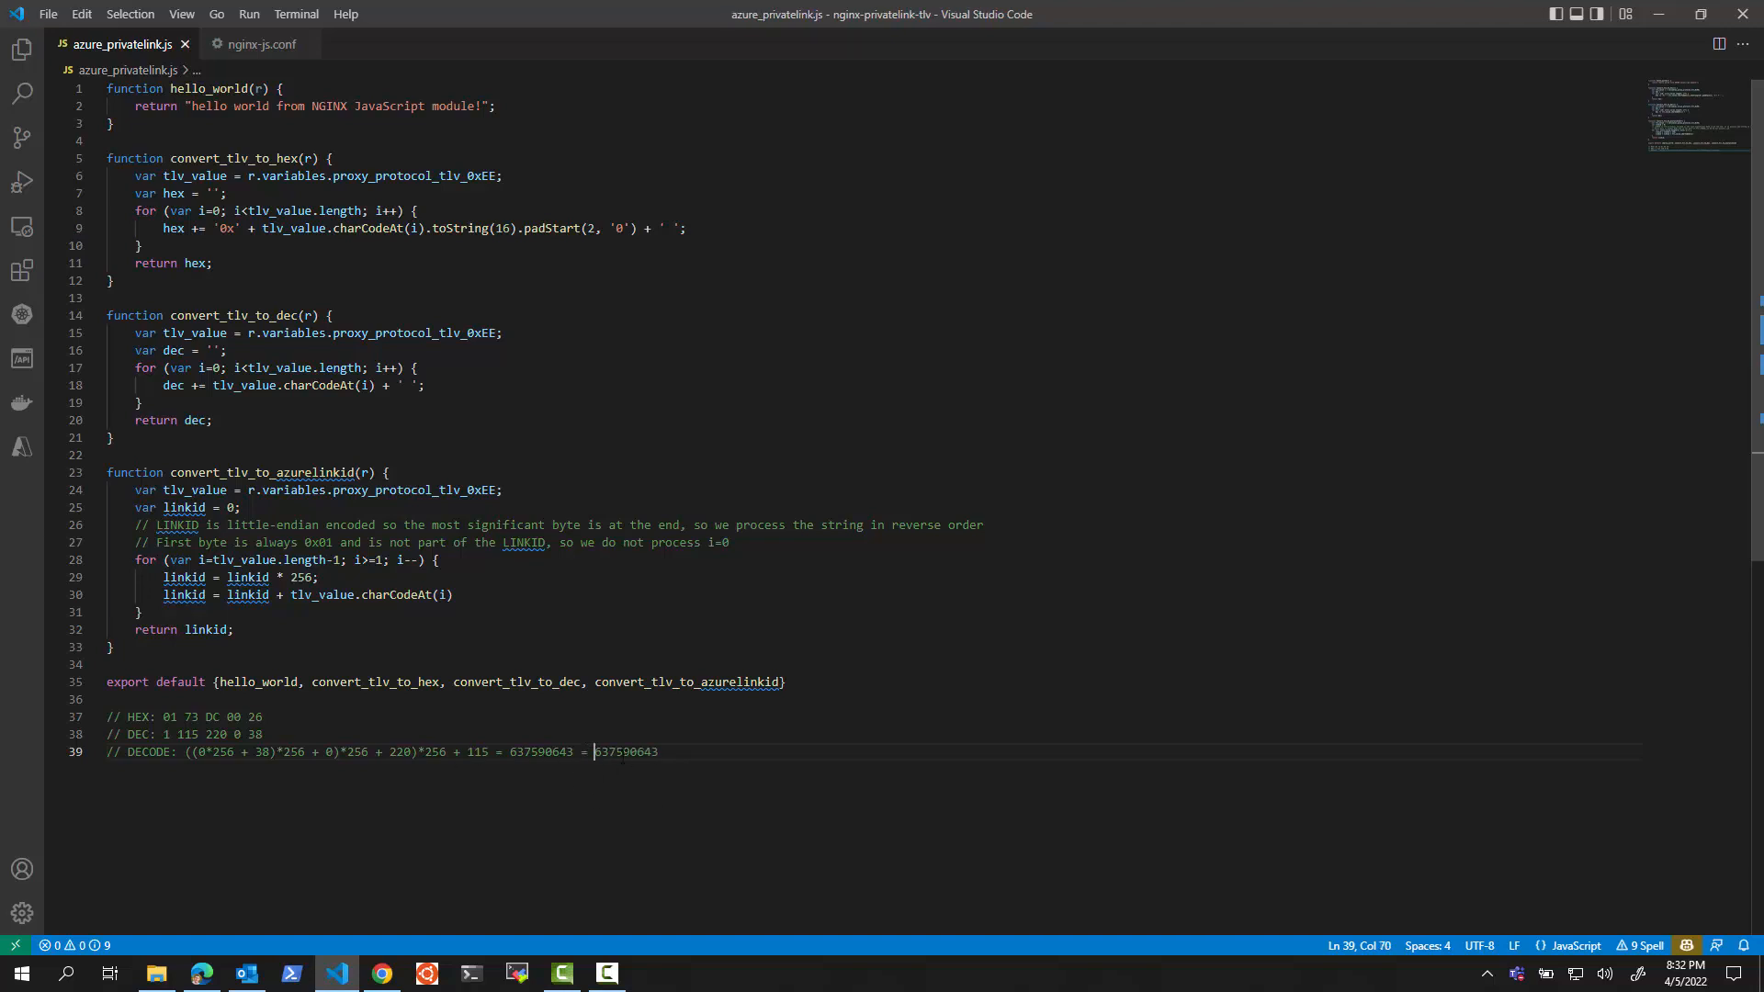
{"action": "left_click", "coordinate": [658, 752]}
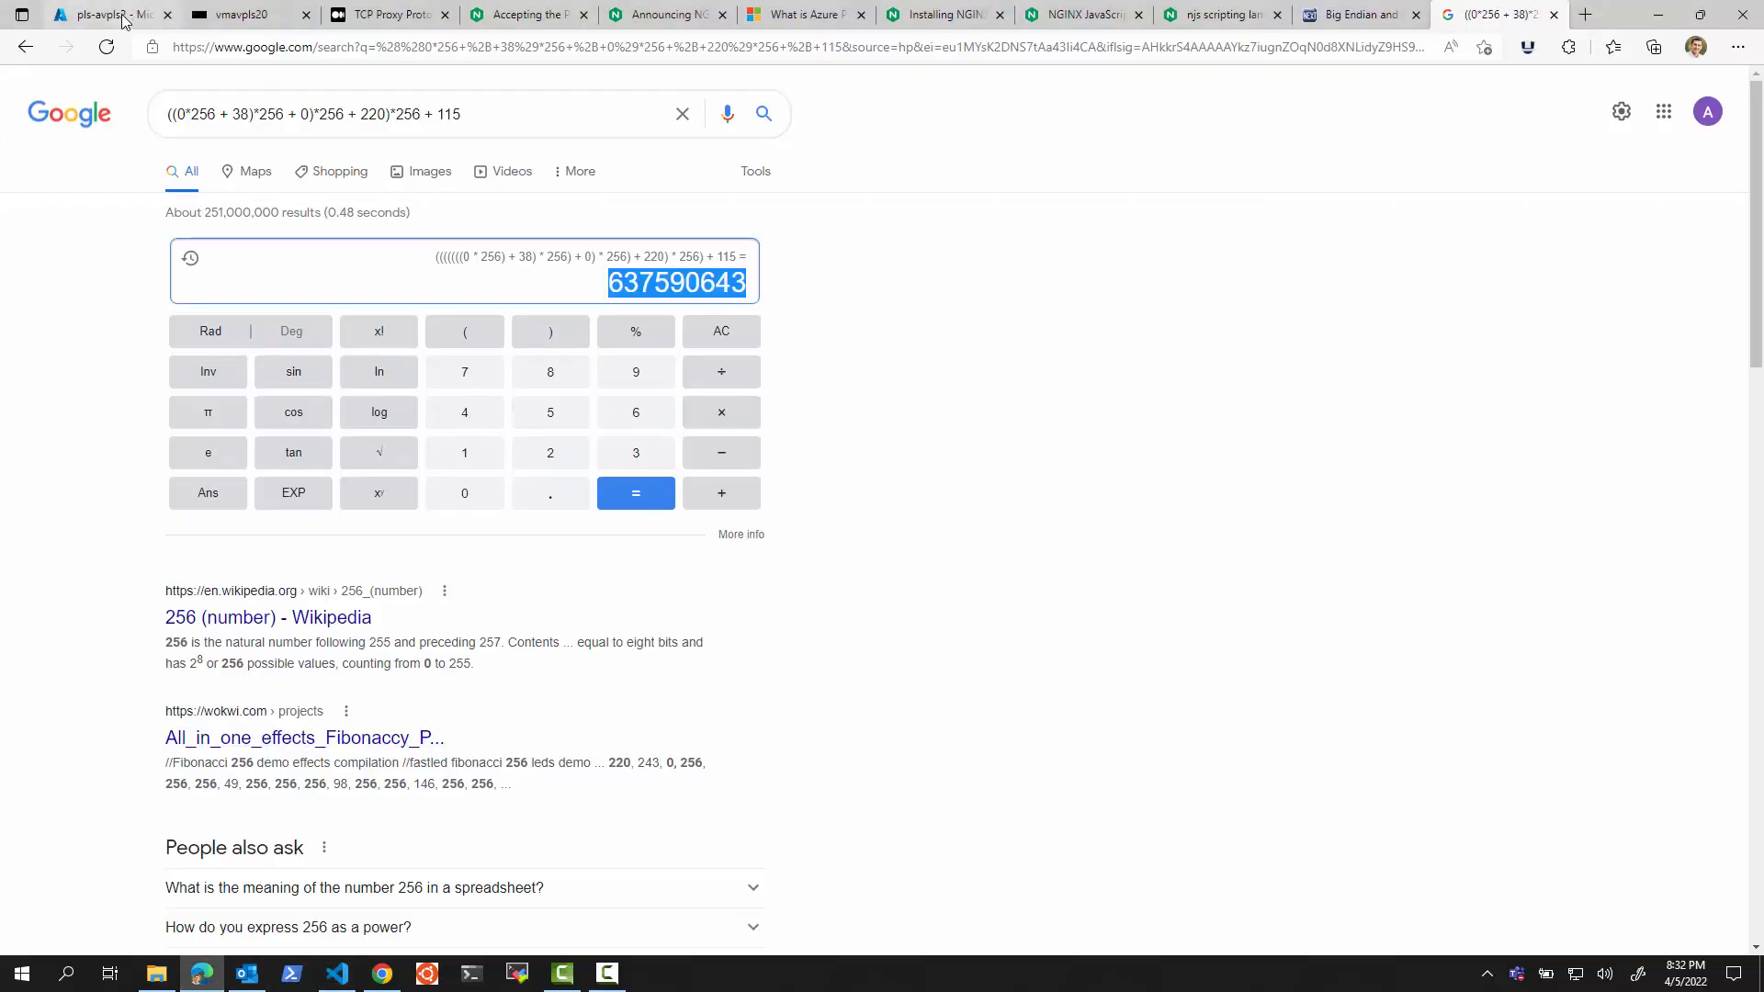
- Open pls-avpls2's resource JSON and select the linkIdentifier value 637590643
{"action": "left_click", "coordinate": [101, 14]}
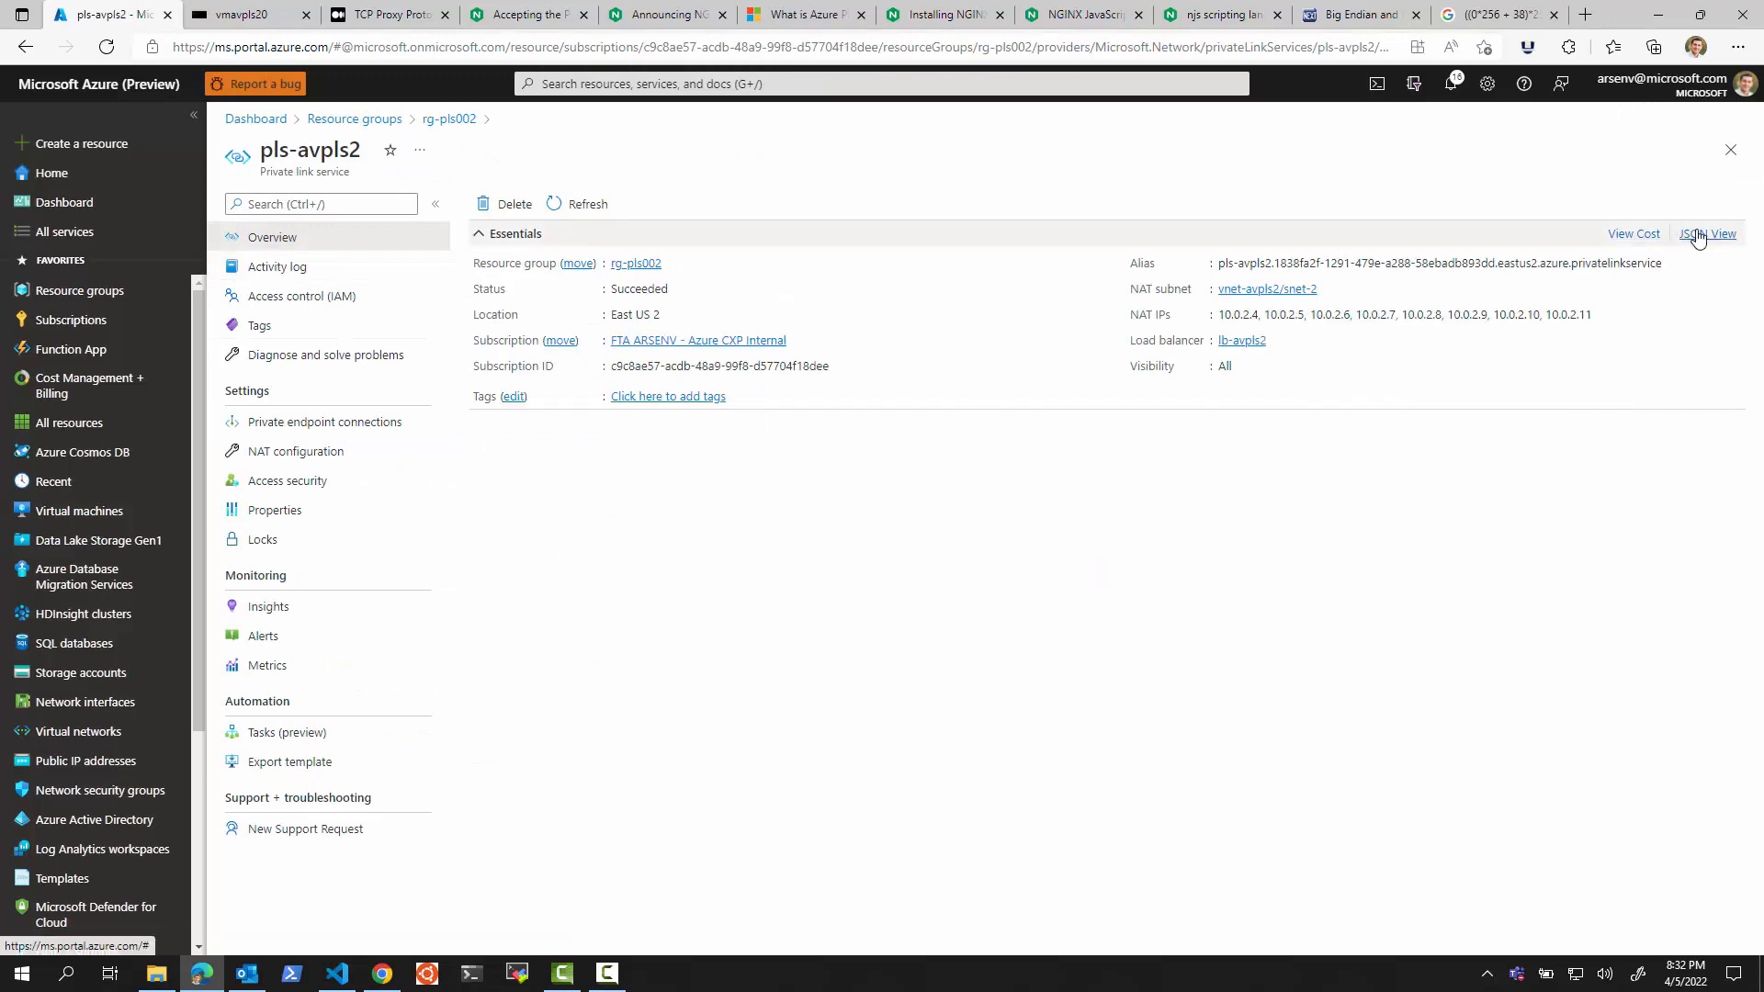
{"action": "left_click", "coordinate": [1714, 233]}
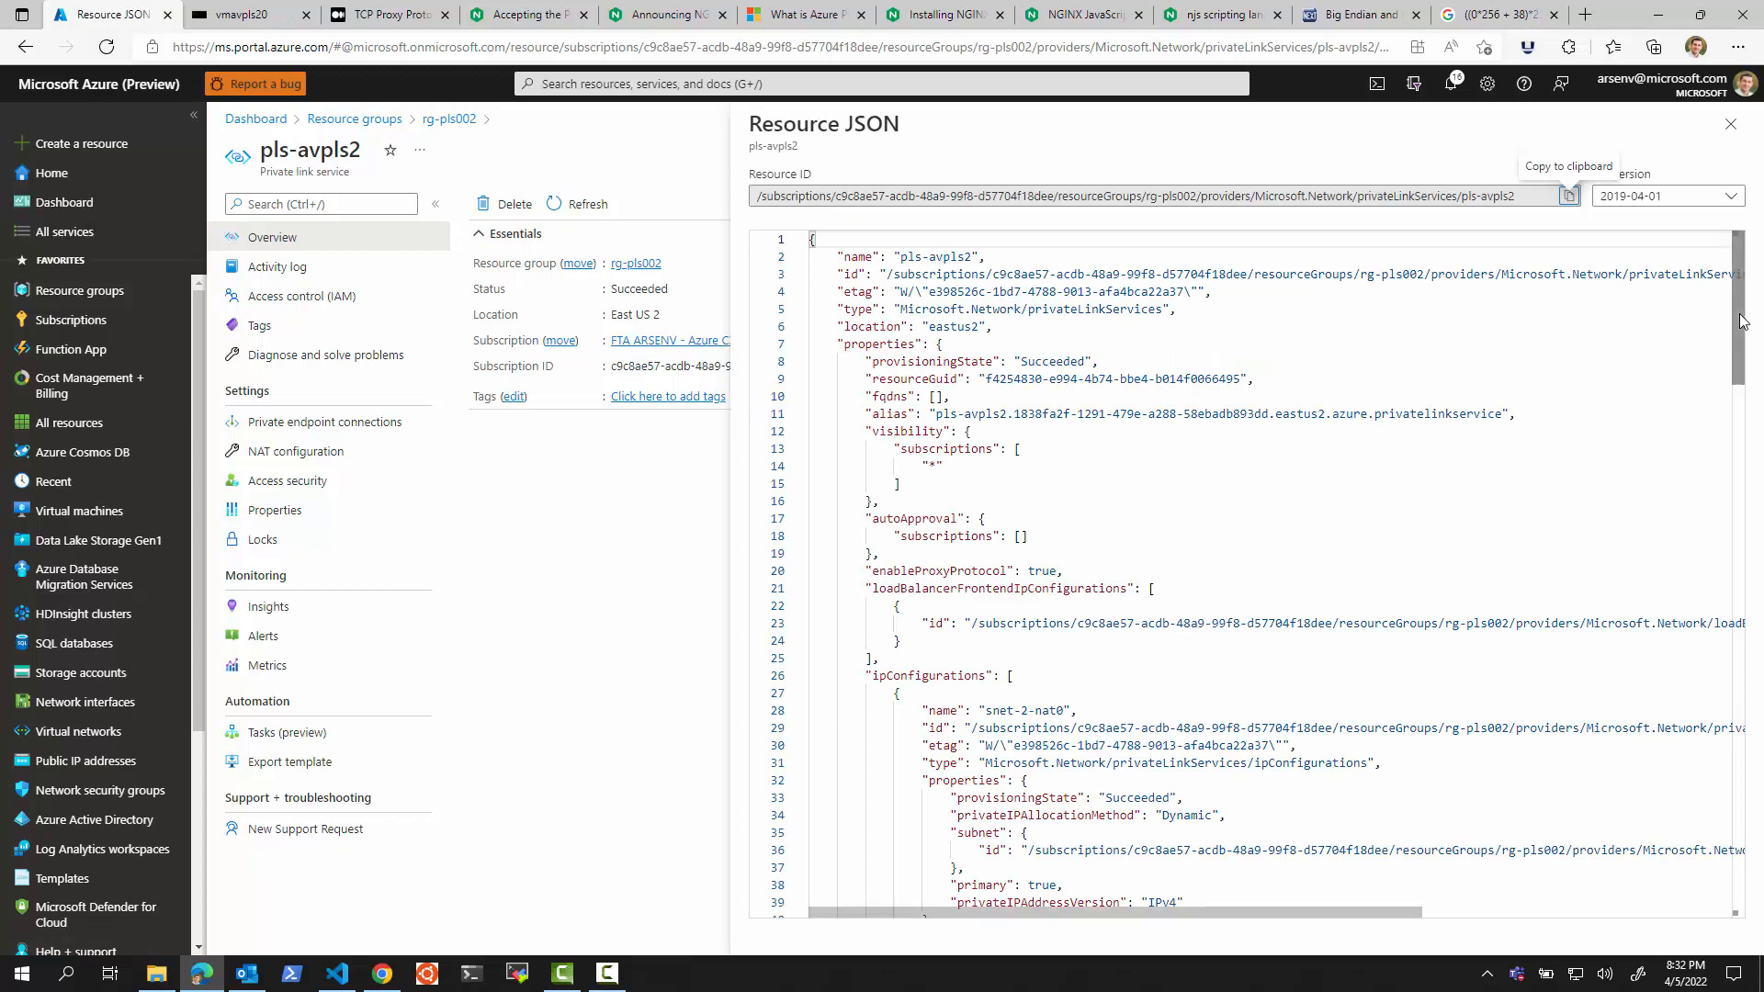
{"action": "scroll", "scroll_direction": "down", "scroll_amount": 3}
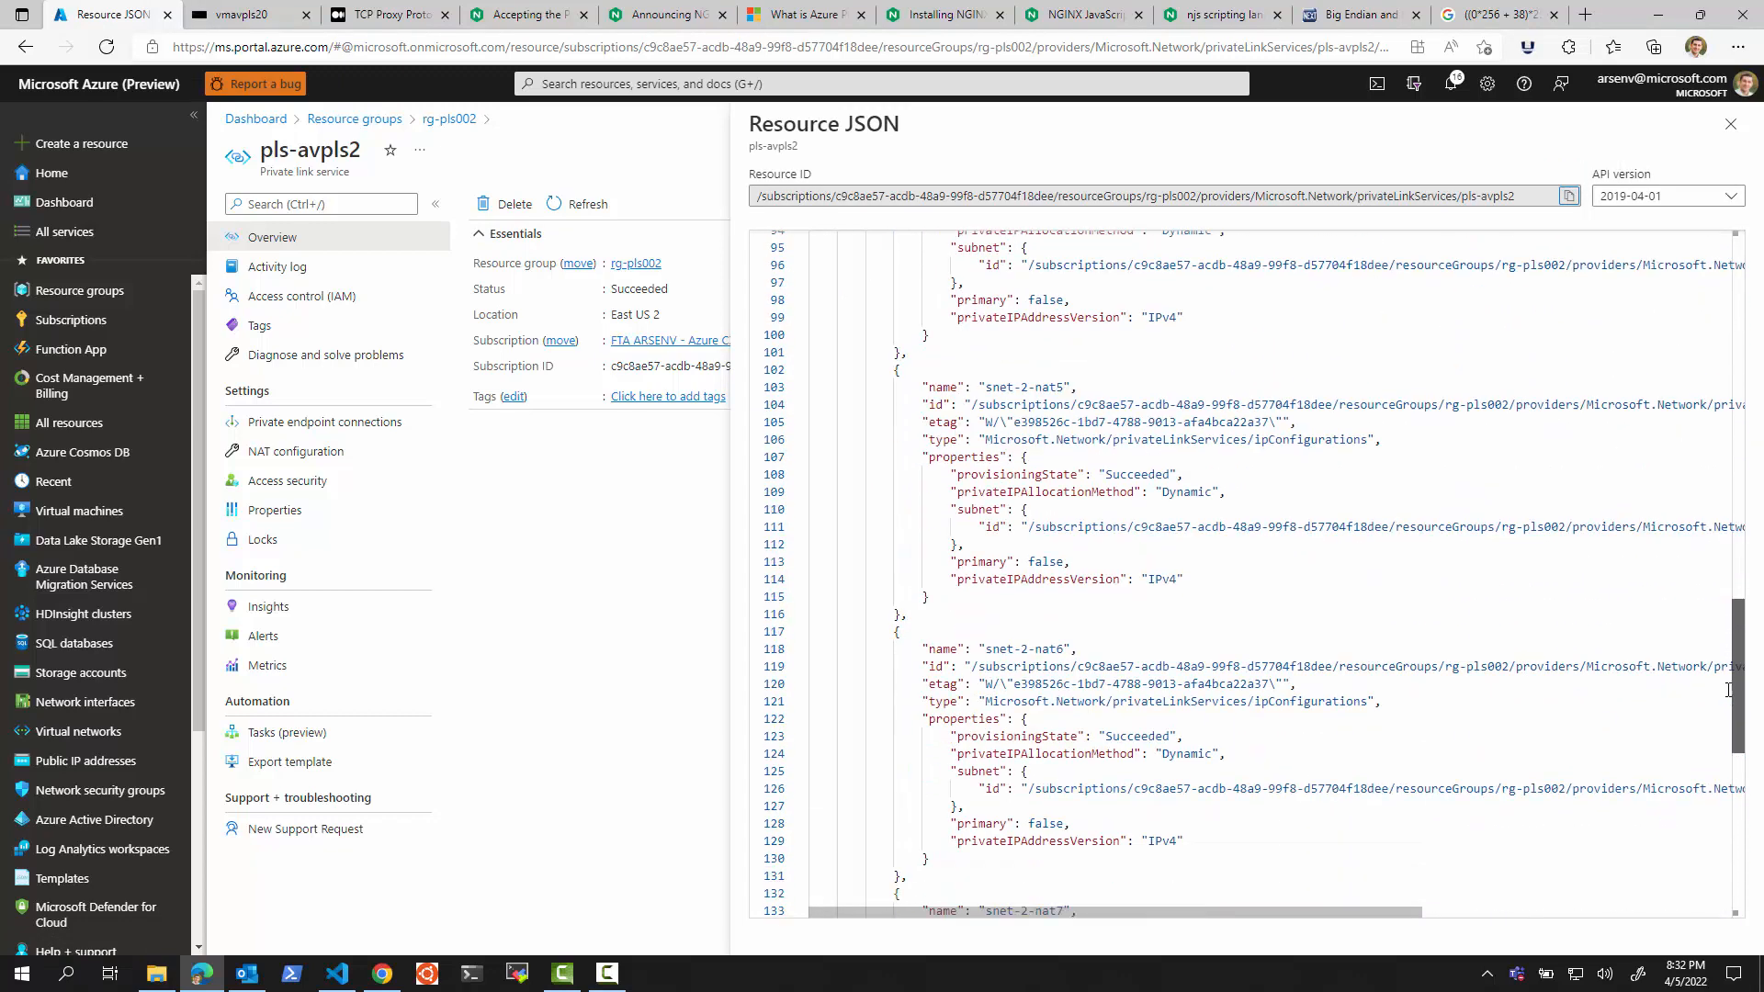
{"action": "scroll", "scroll_direction": "down", "scroll_amount": 3}
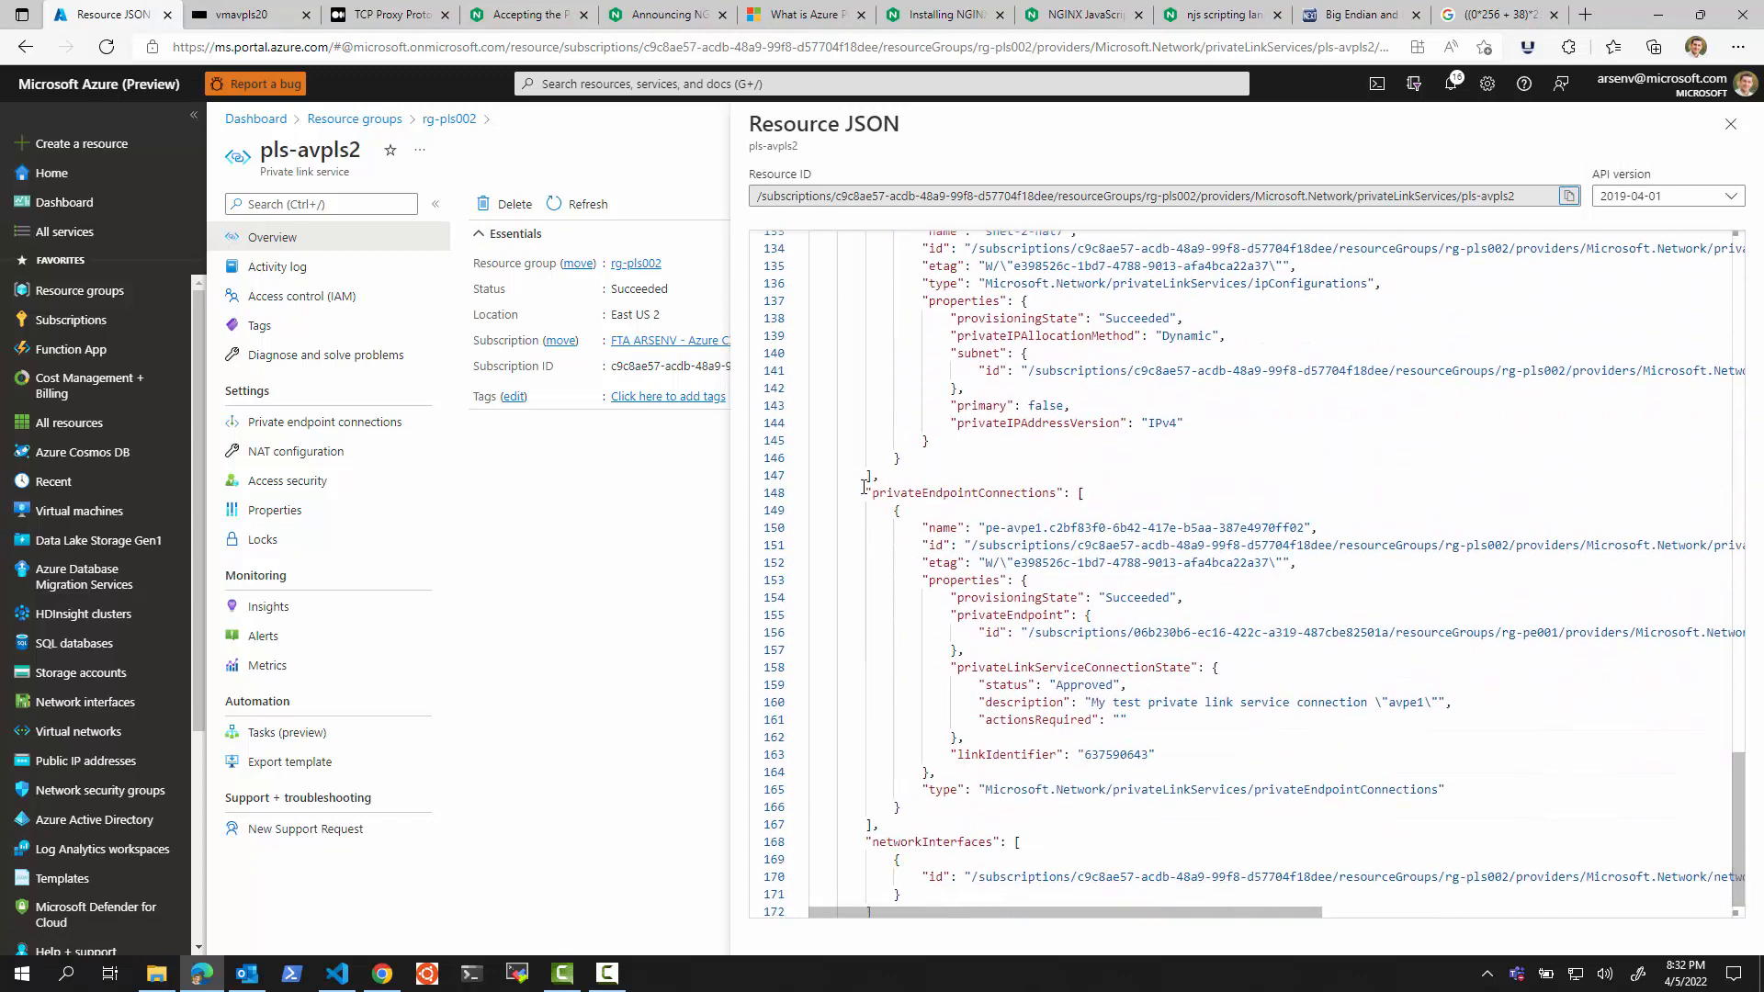
{"action": "double_click", "coordinate": [962, 492]}
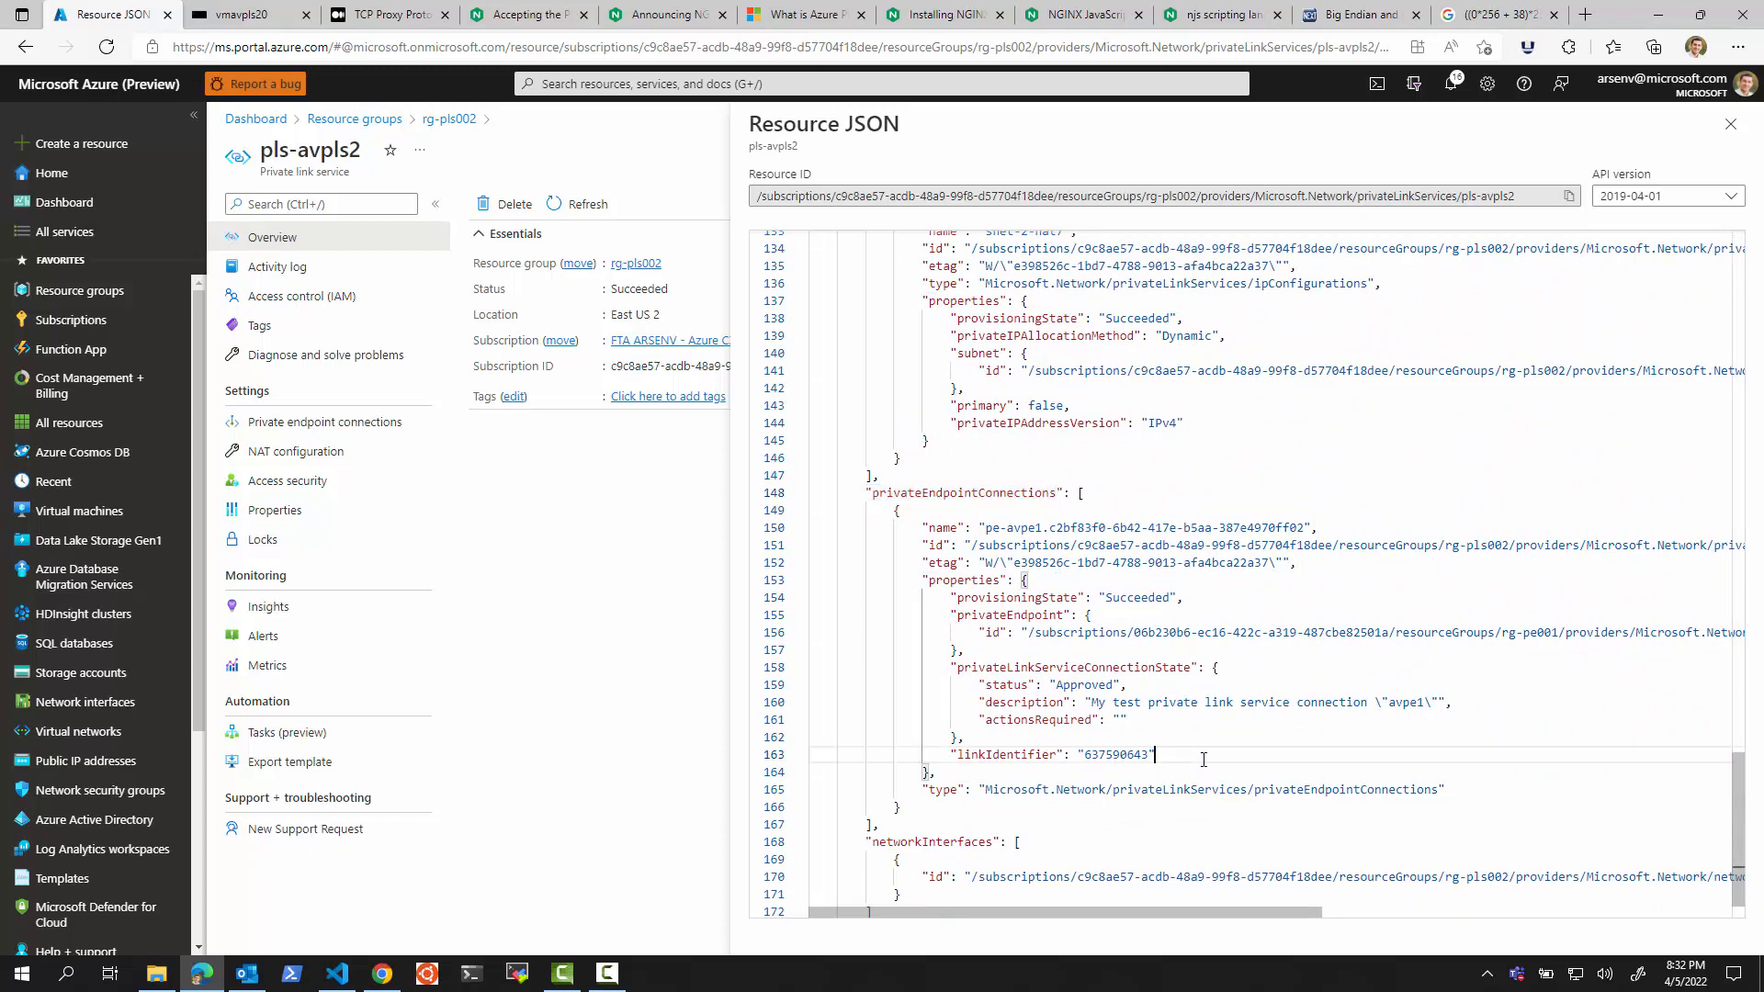
{"action": "double_click", "coordinate": [1069, 753]}
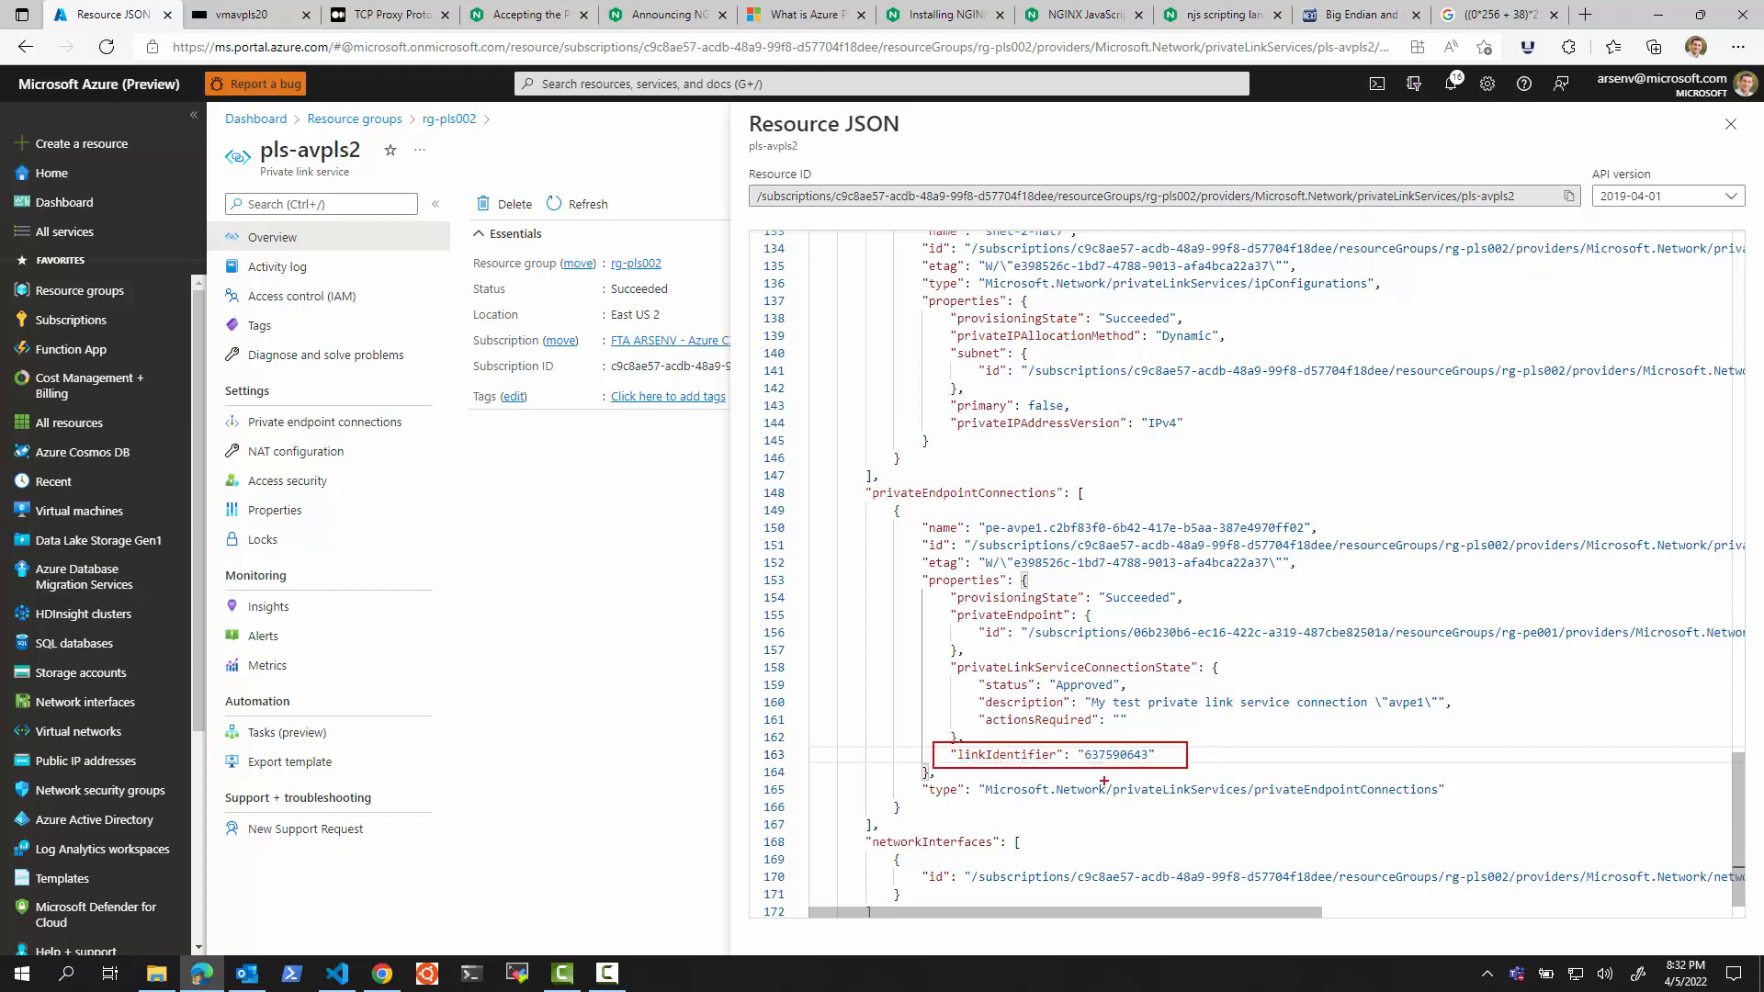
{"action": "double_click", "coordinate": [1117, 753]}
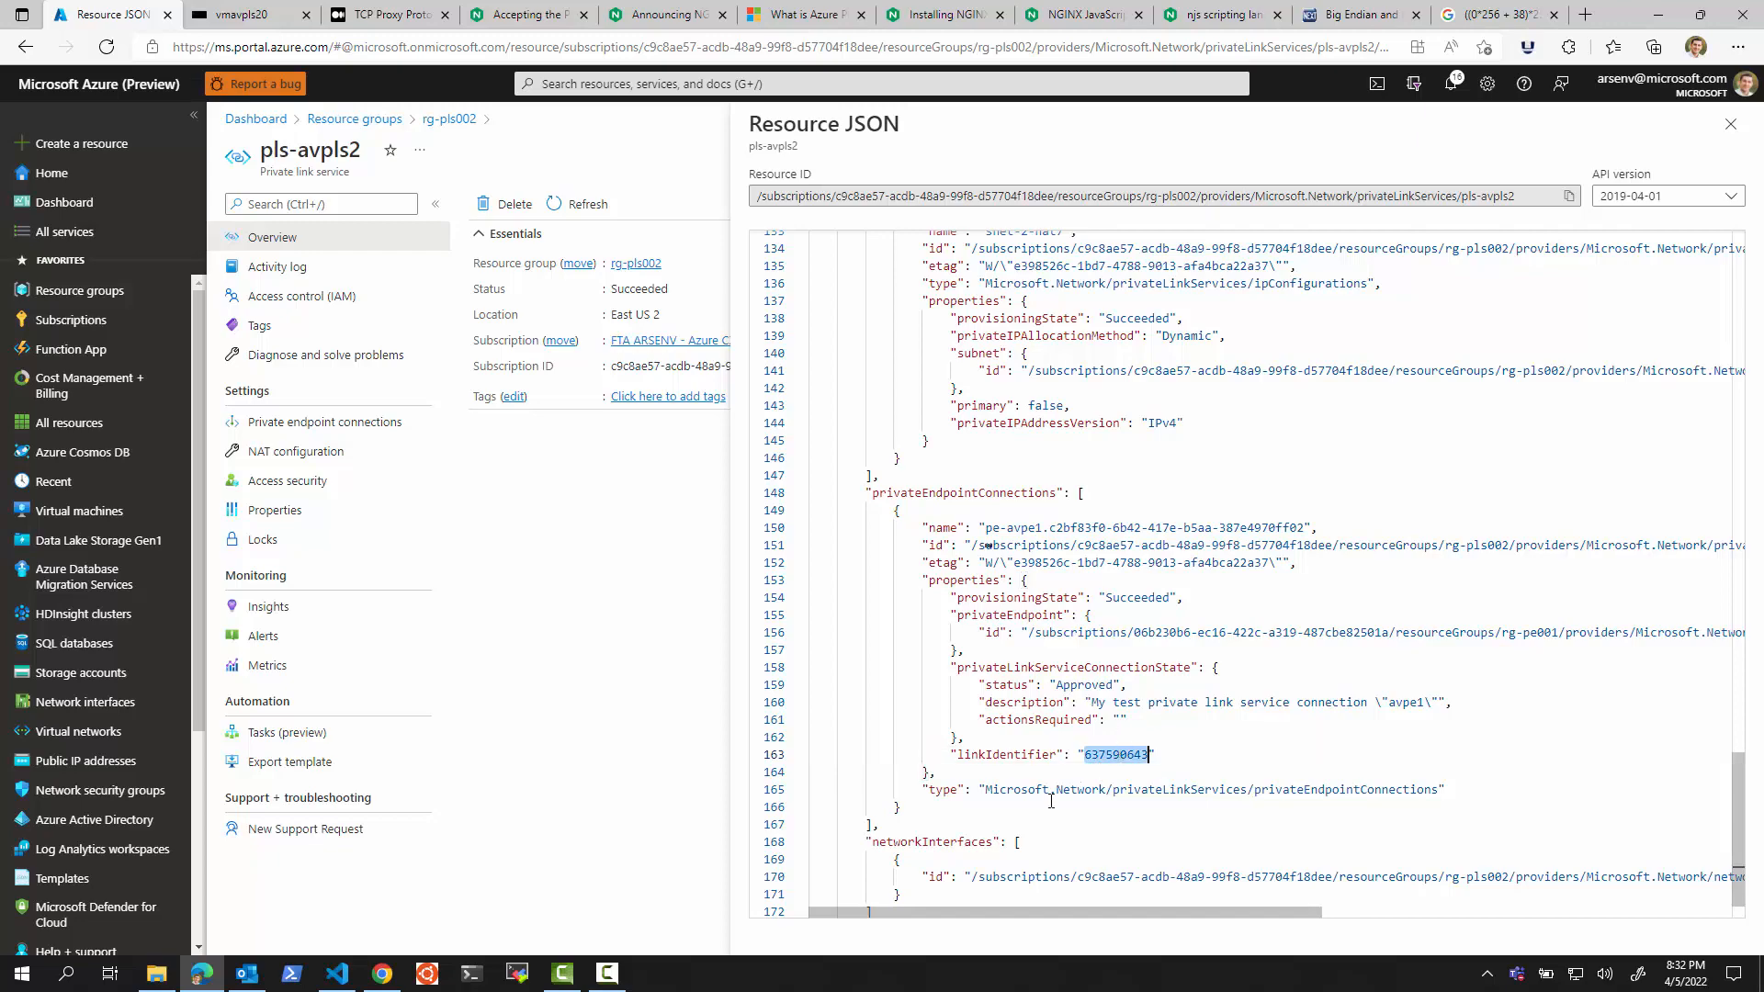
{"action": "left_click", "coordinate": [335, 973]}
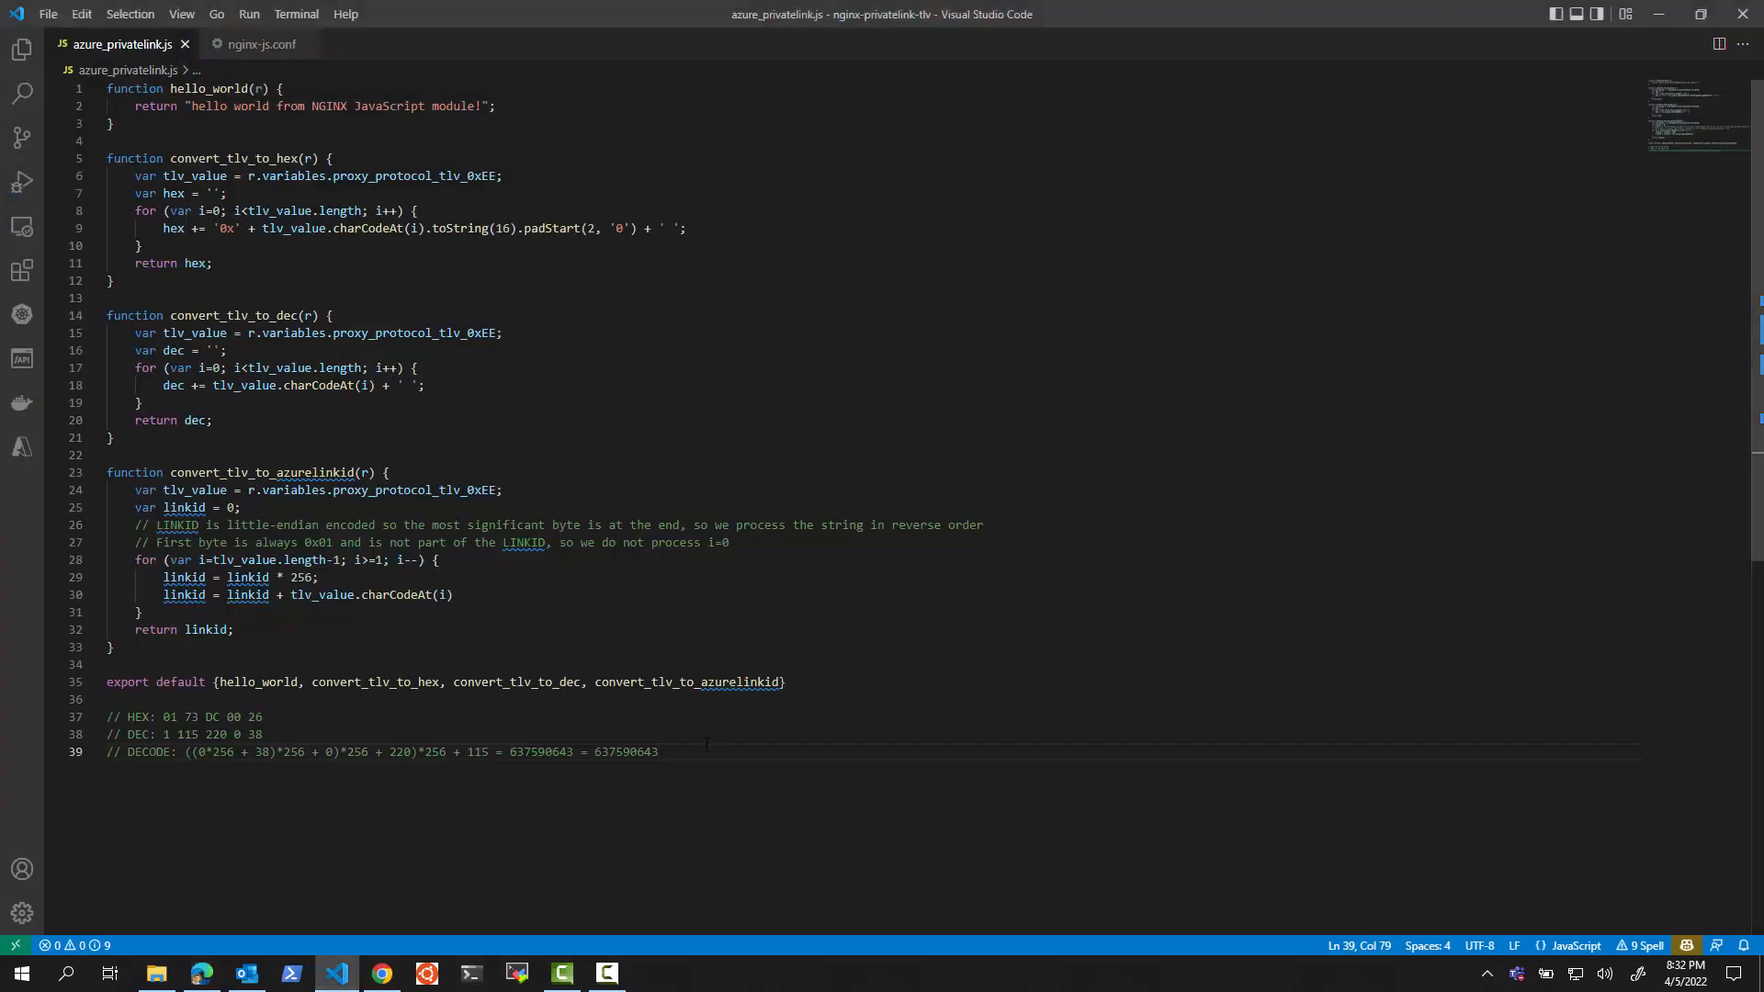
- Append '= 637590643' to the DECODE comment and highlight proxy_protocol_tlv_0xEE in convert_tlv_to_azurelinkid
{"action": "type", "text": "= 637590643"}
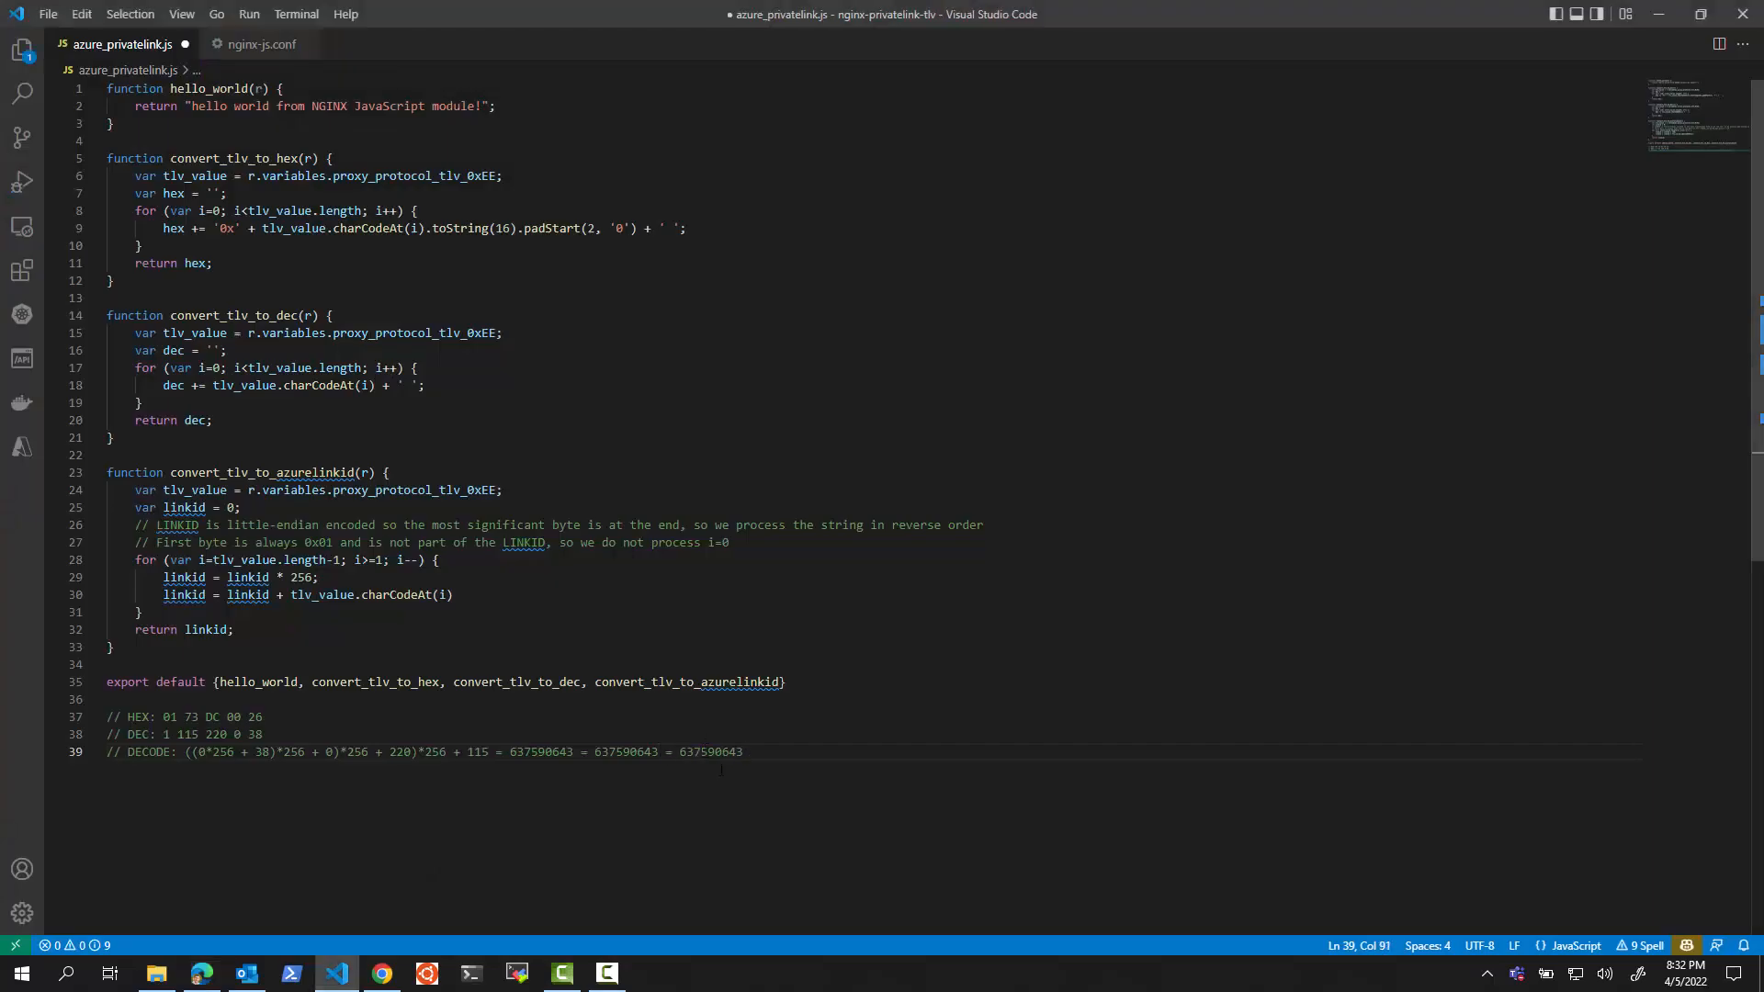
{"action": "double_click", "coordinate": [708, 751]}
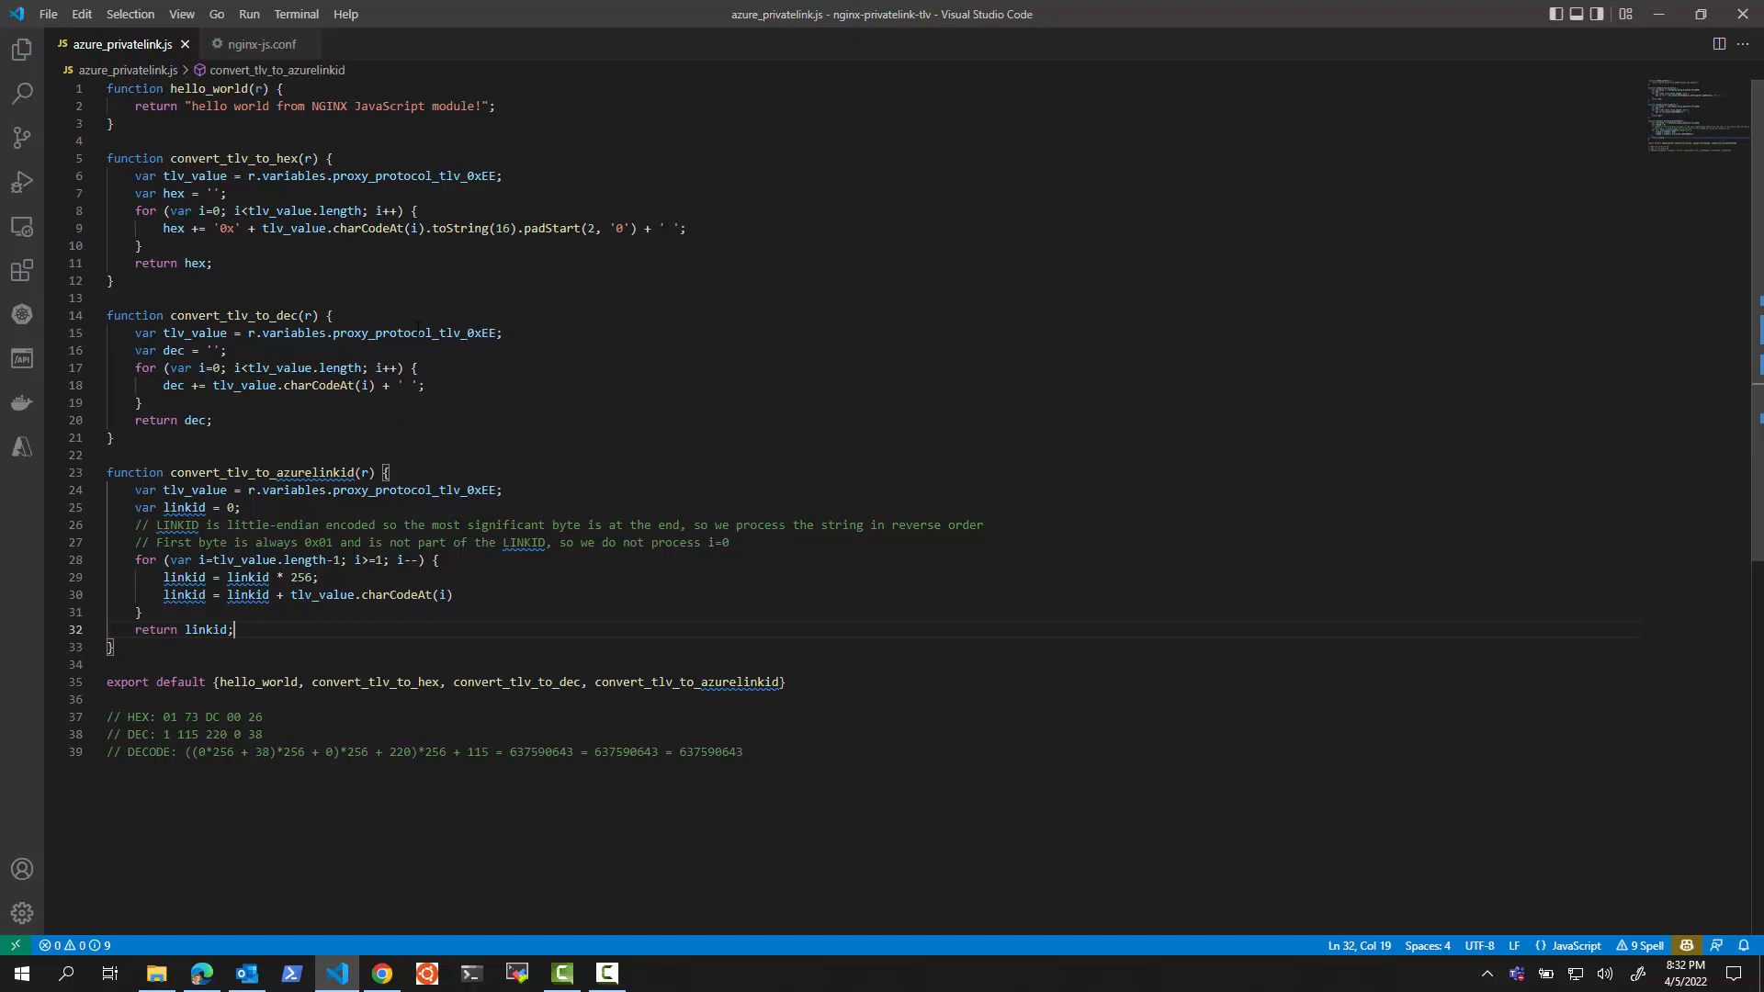
{"action": "double_click", "coordinate": [412, 333]}
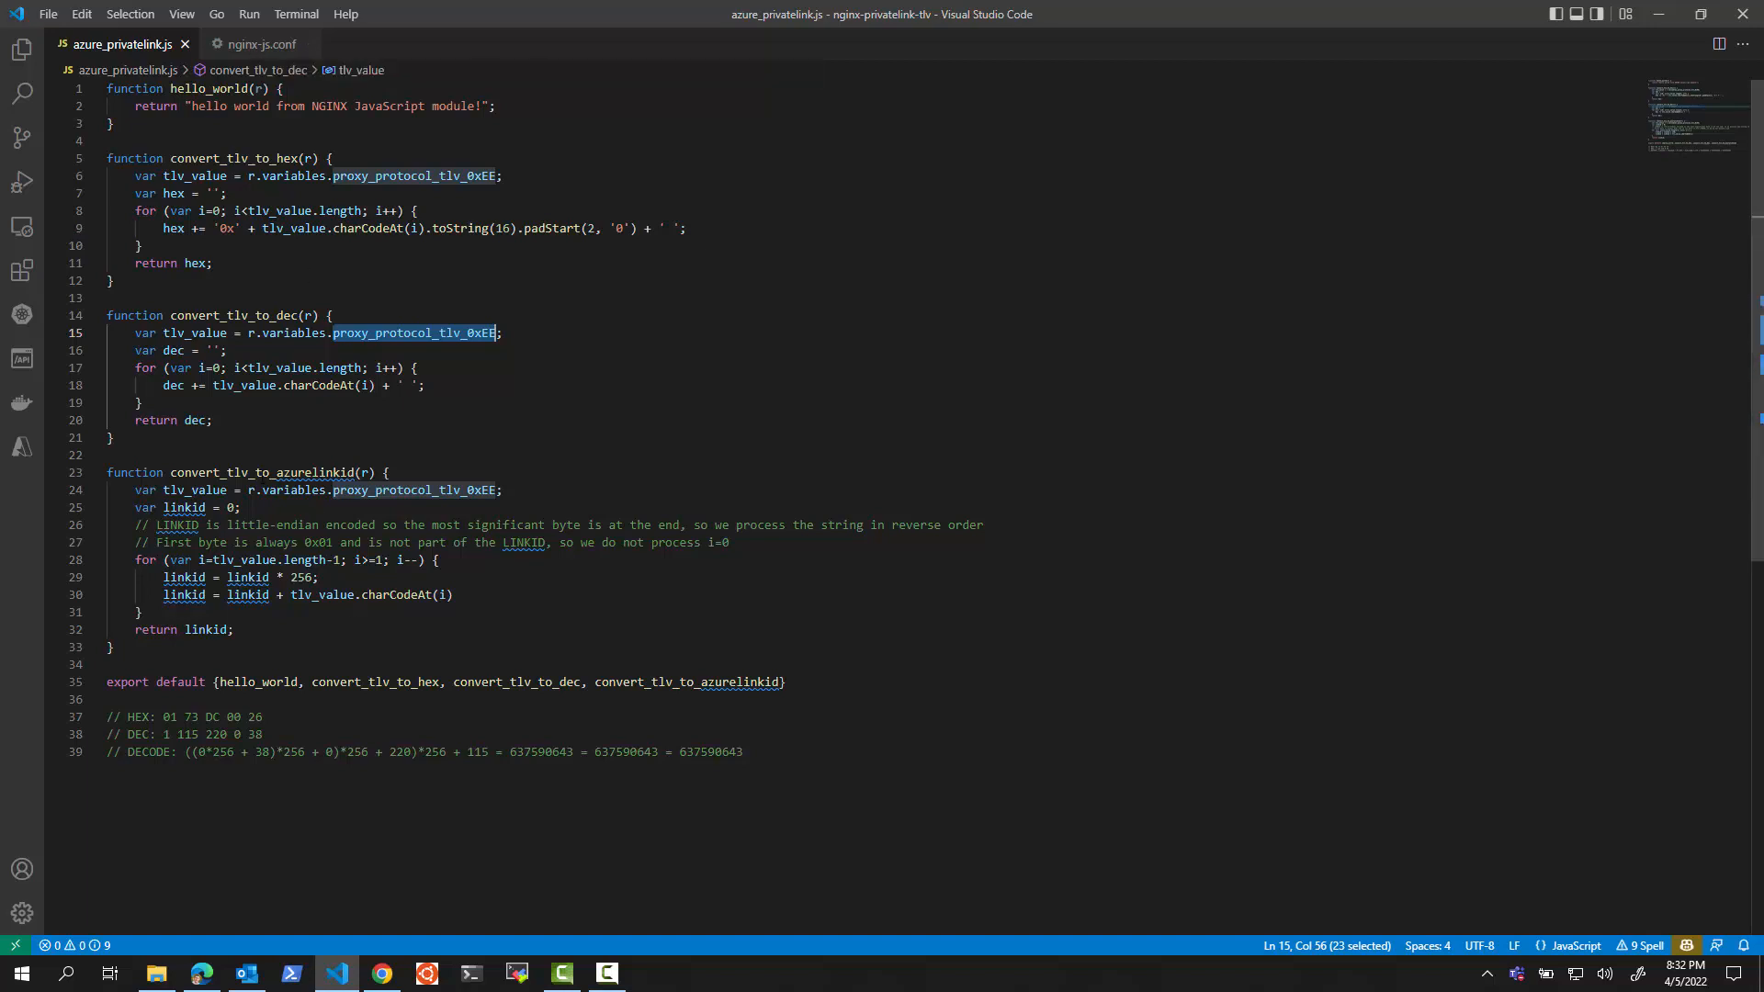
{"action": "double_click", "coordinate": [261, 471]}
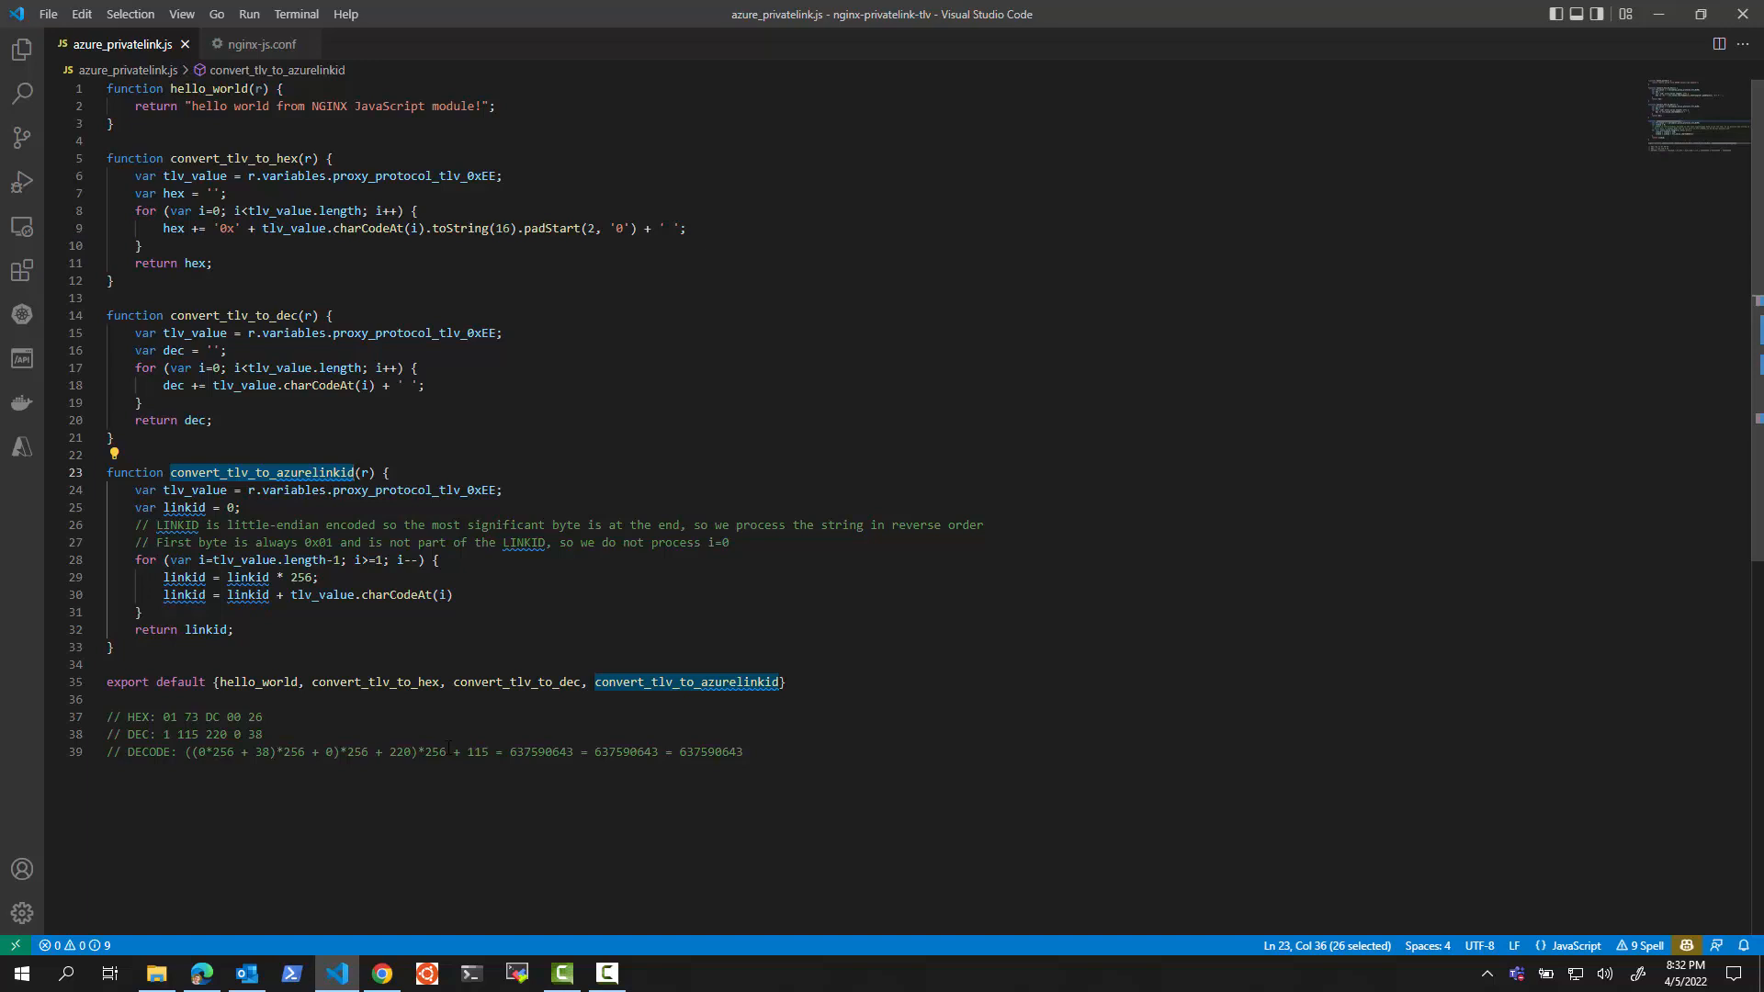
{"action": "left_click", "coordinate": [415, 490]}
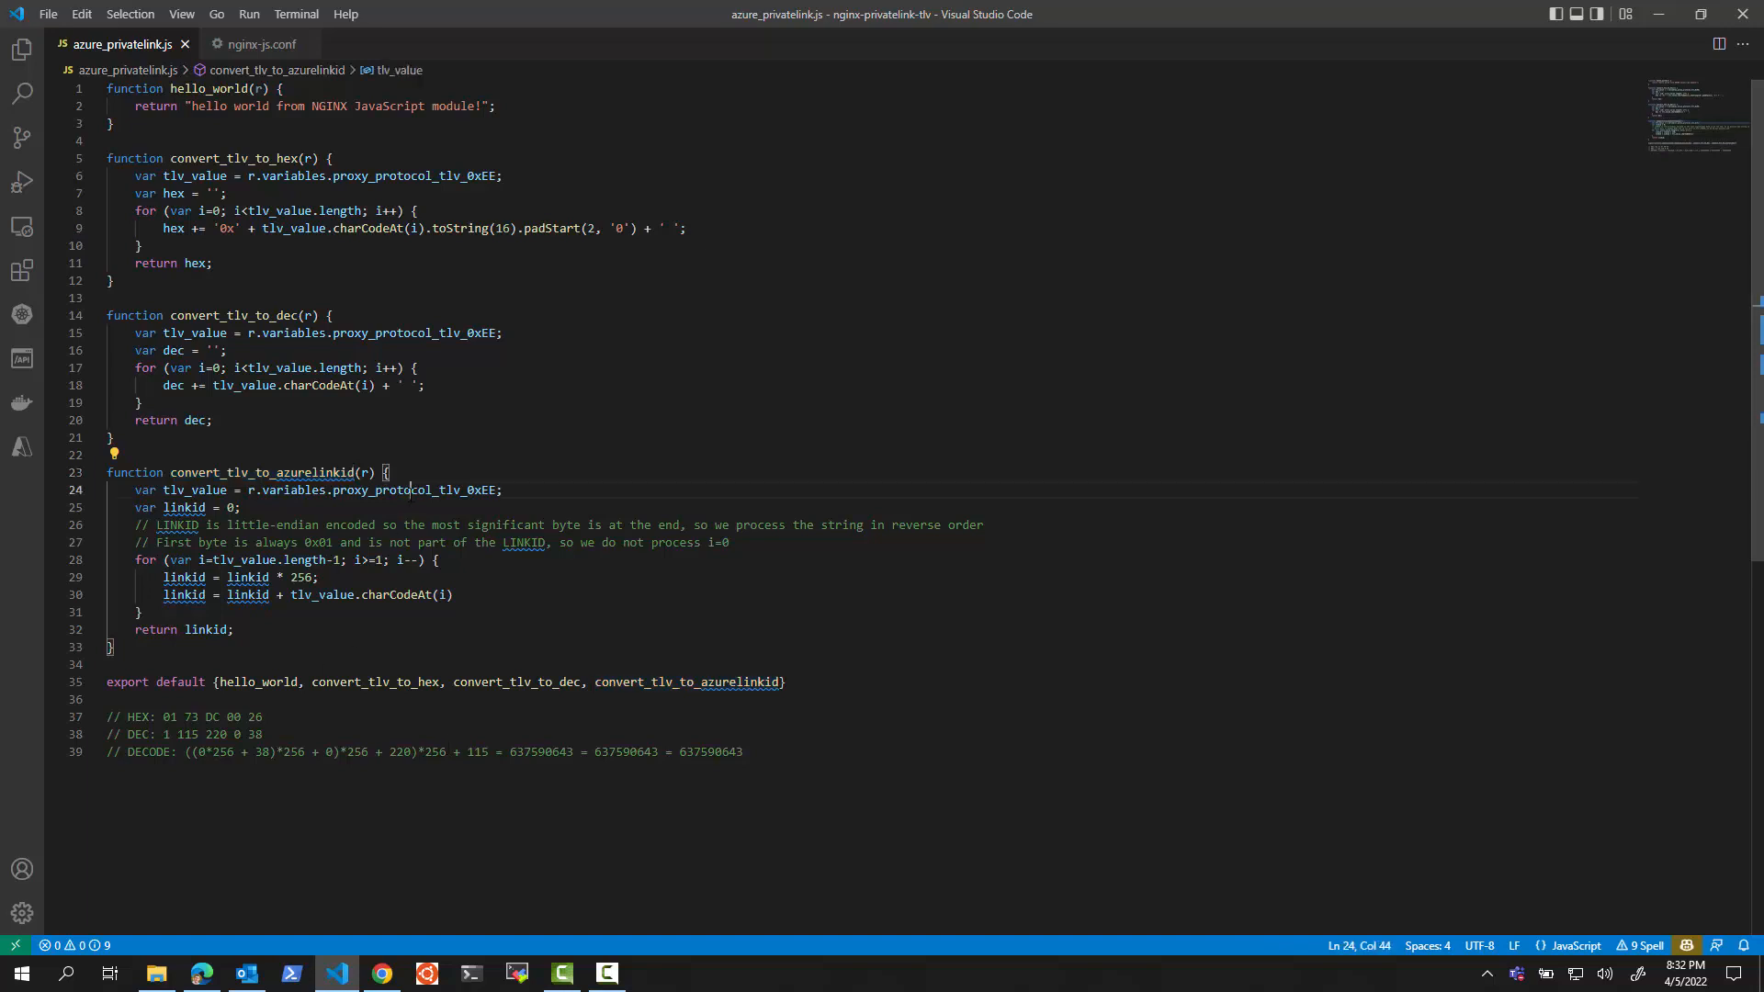
{"action": "double_click", "coordinate": [415, 490]}
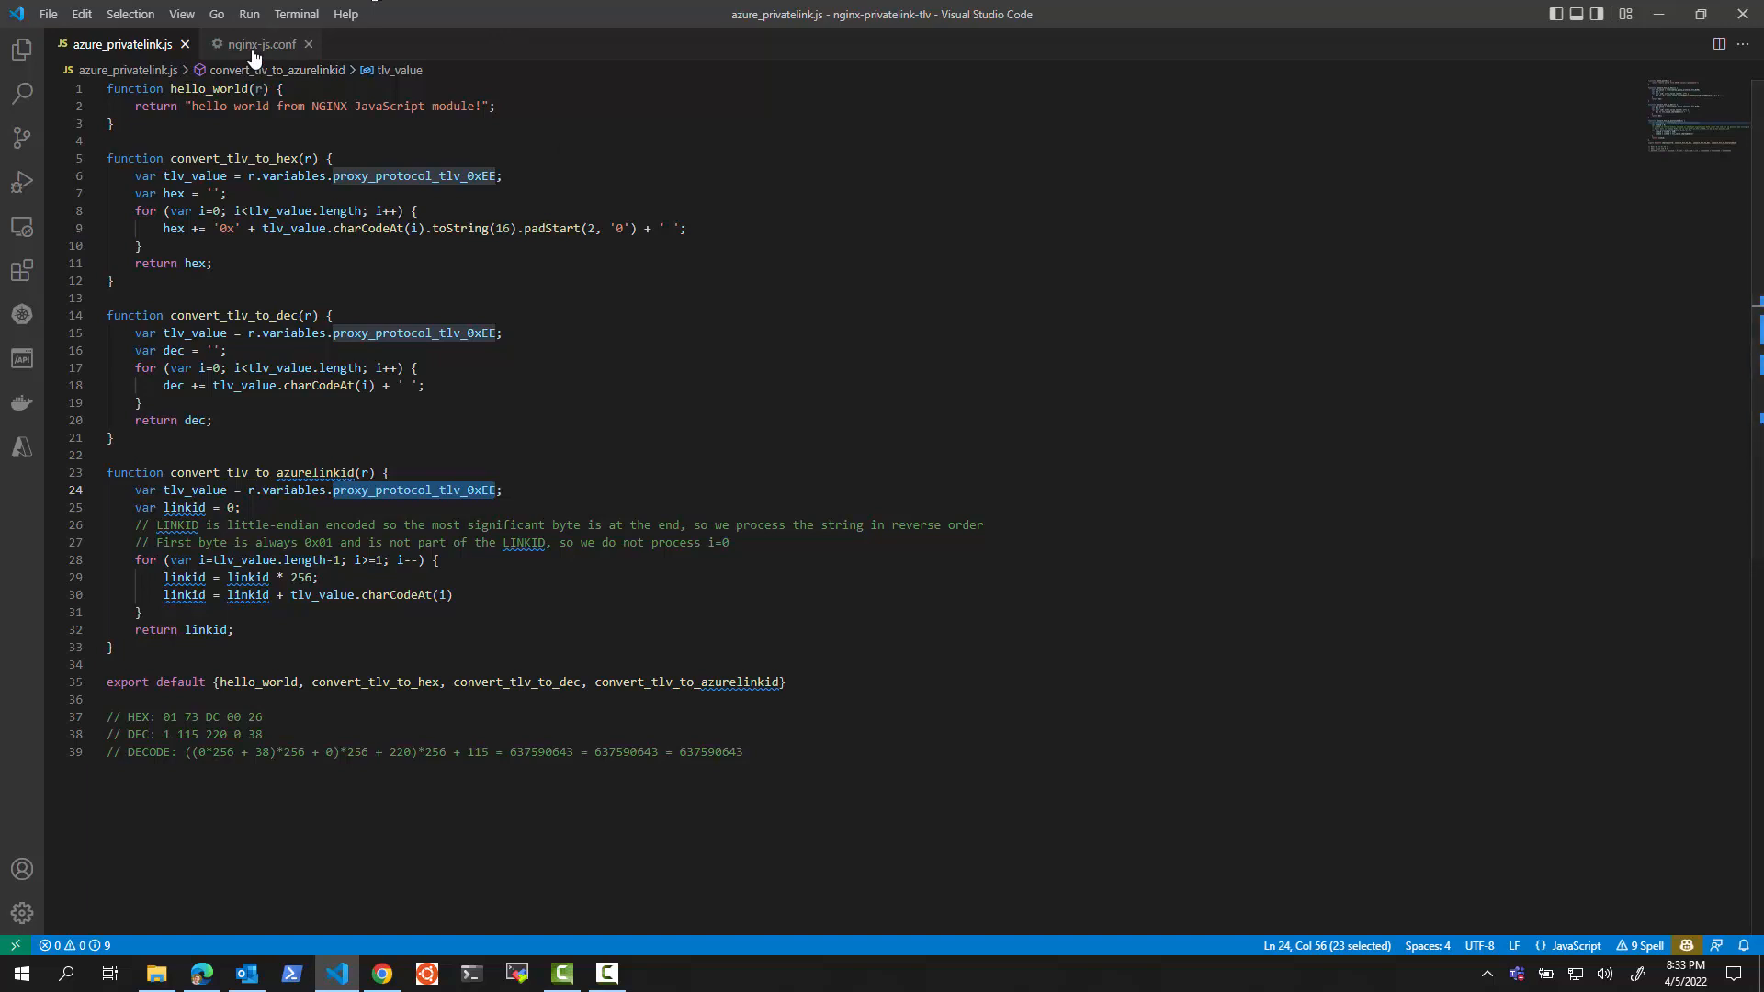
- Review the proxy_protocol_tlv_azurelinkid variable in nginx-js.conf
{"action": "left_click", "coordinate": [261, 44]}
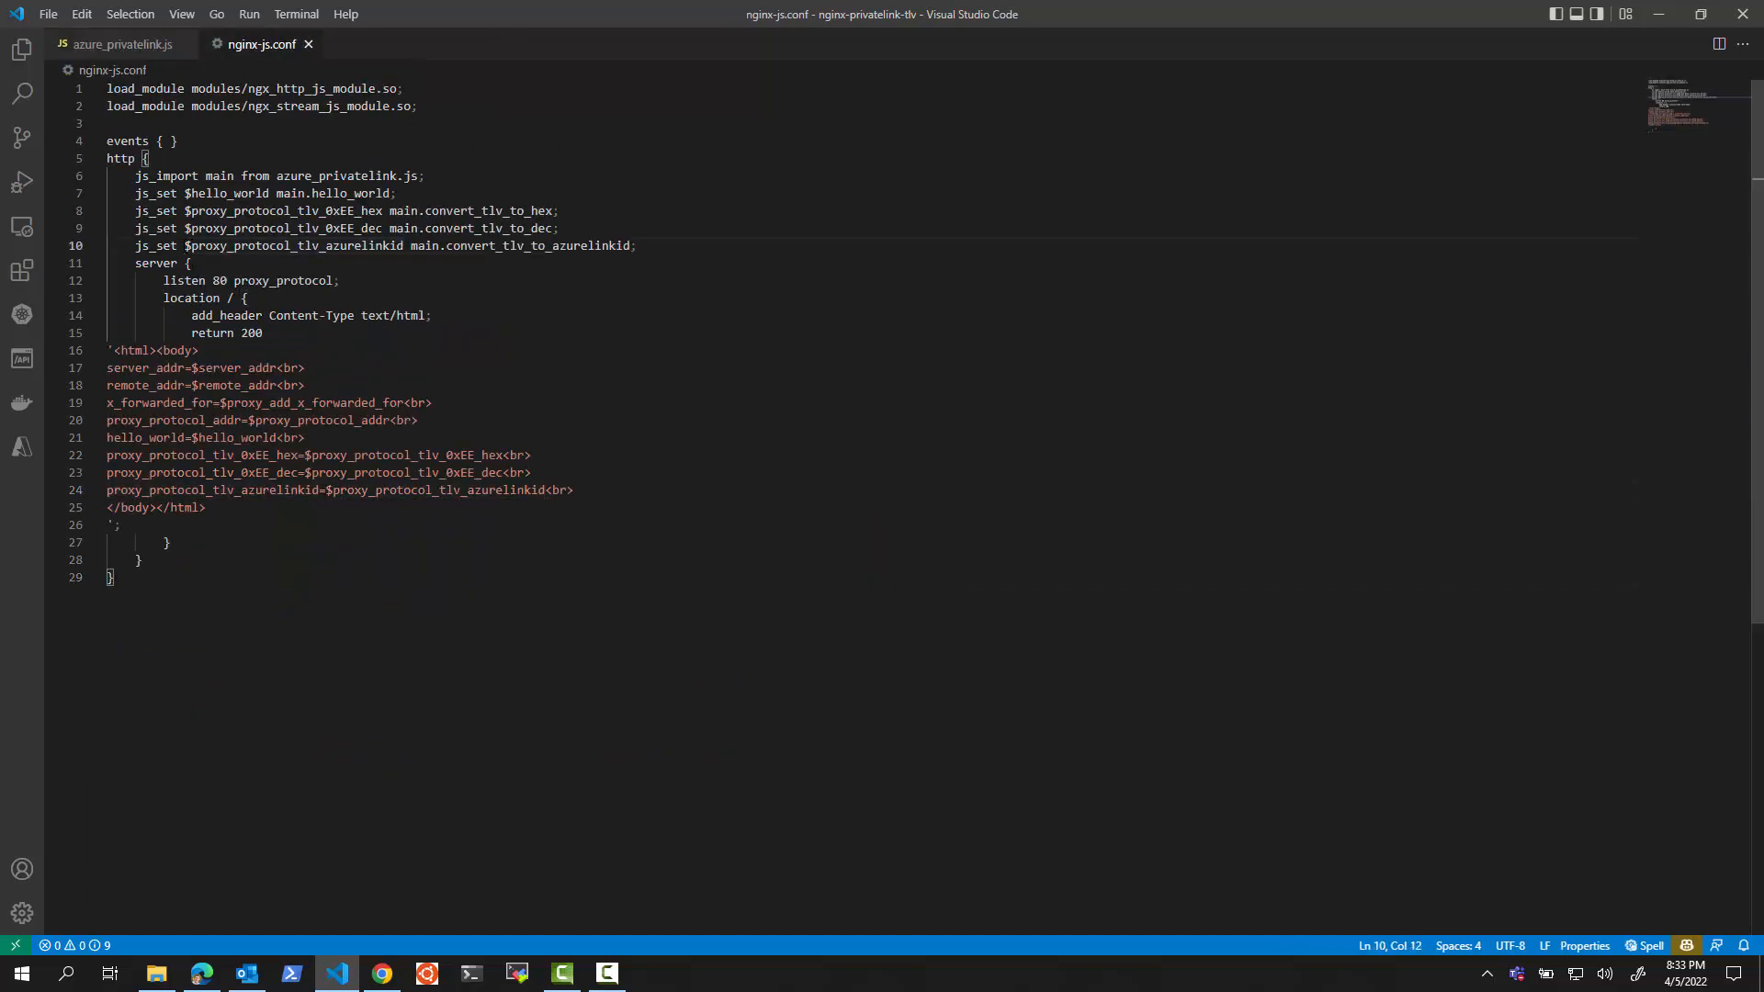
{"action": "double_click", "coordinate": [296, 246]}
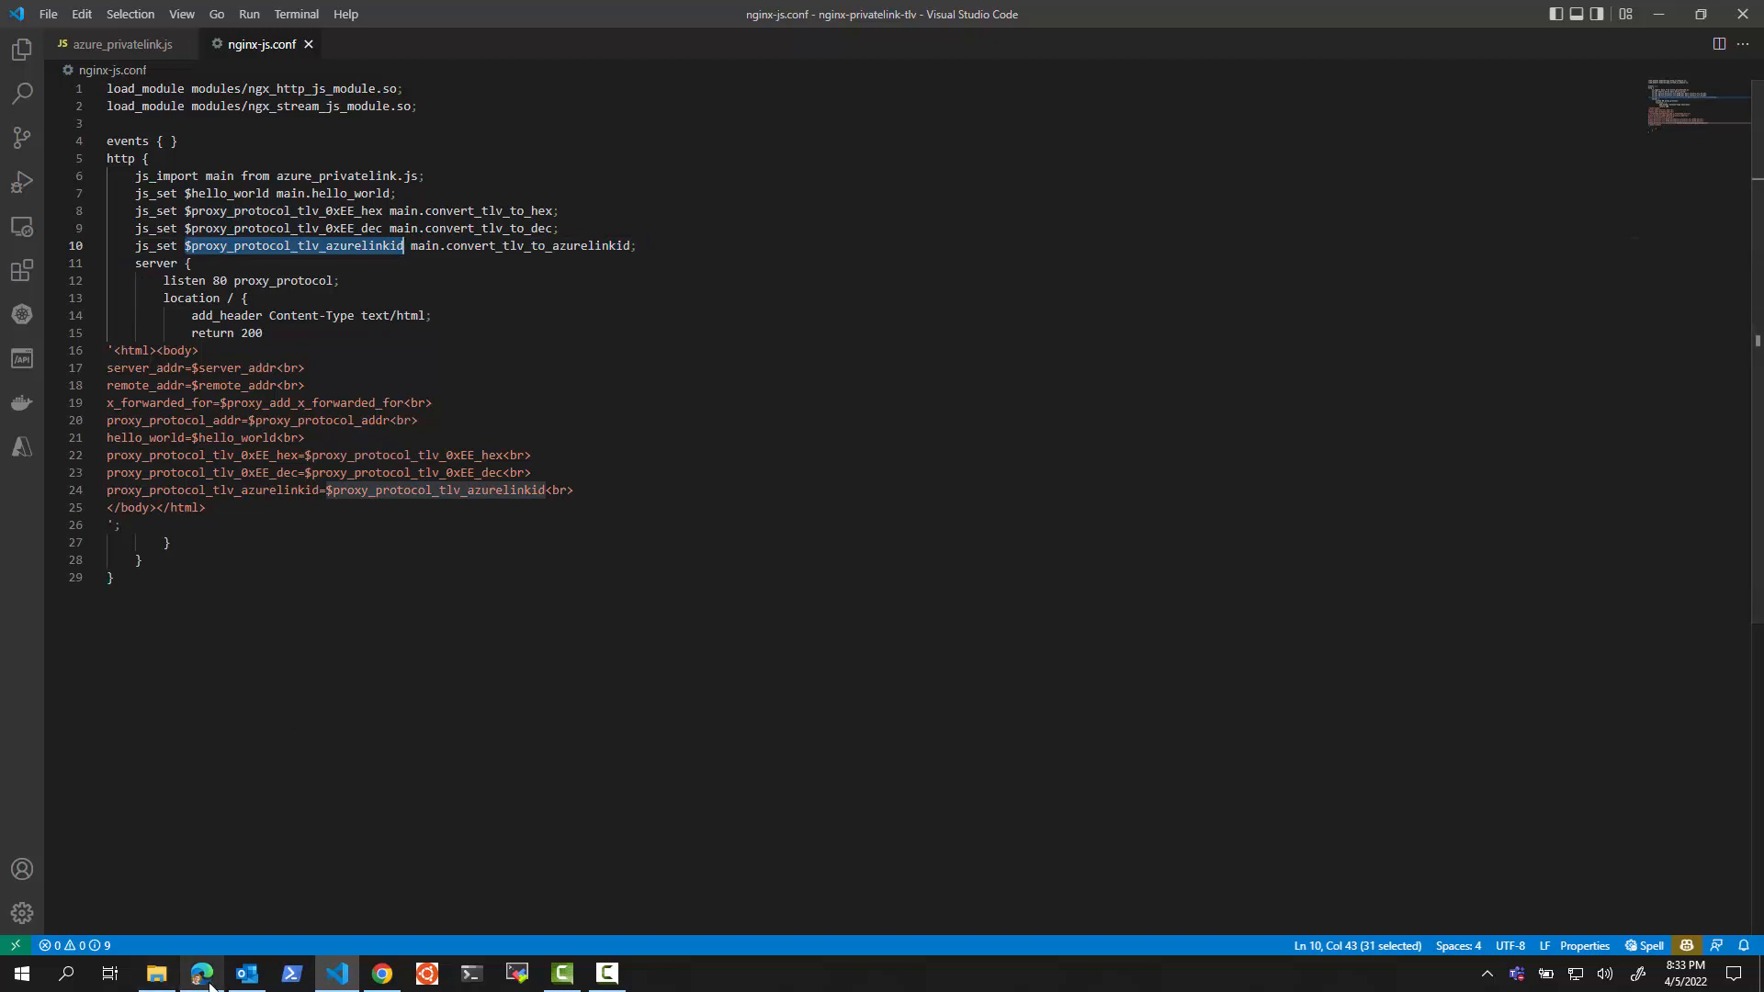
{"action": "left_click", "coordinate": [200, 973]}
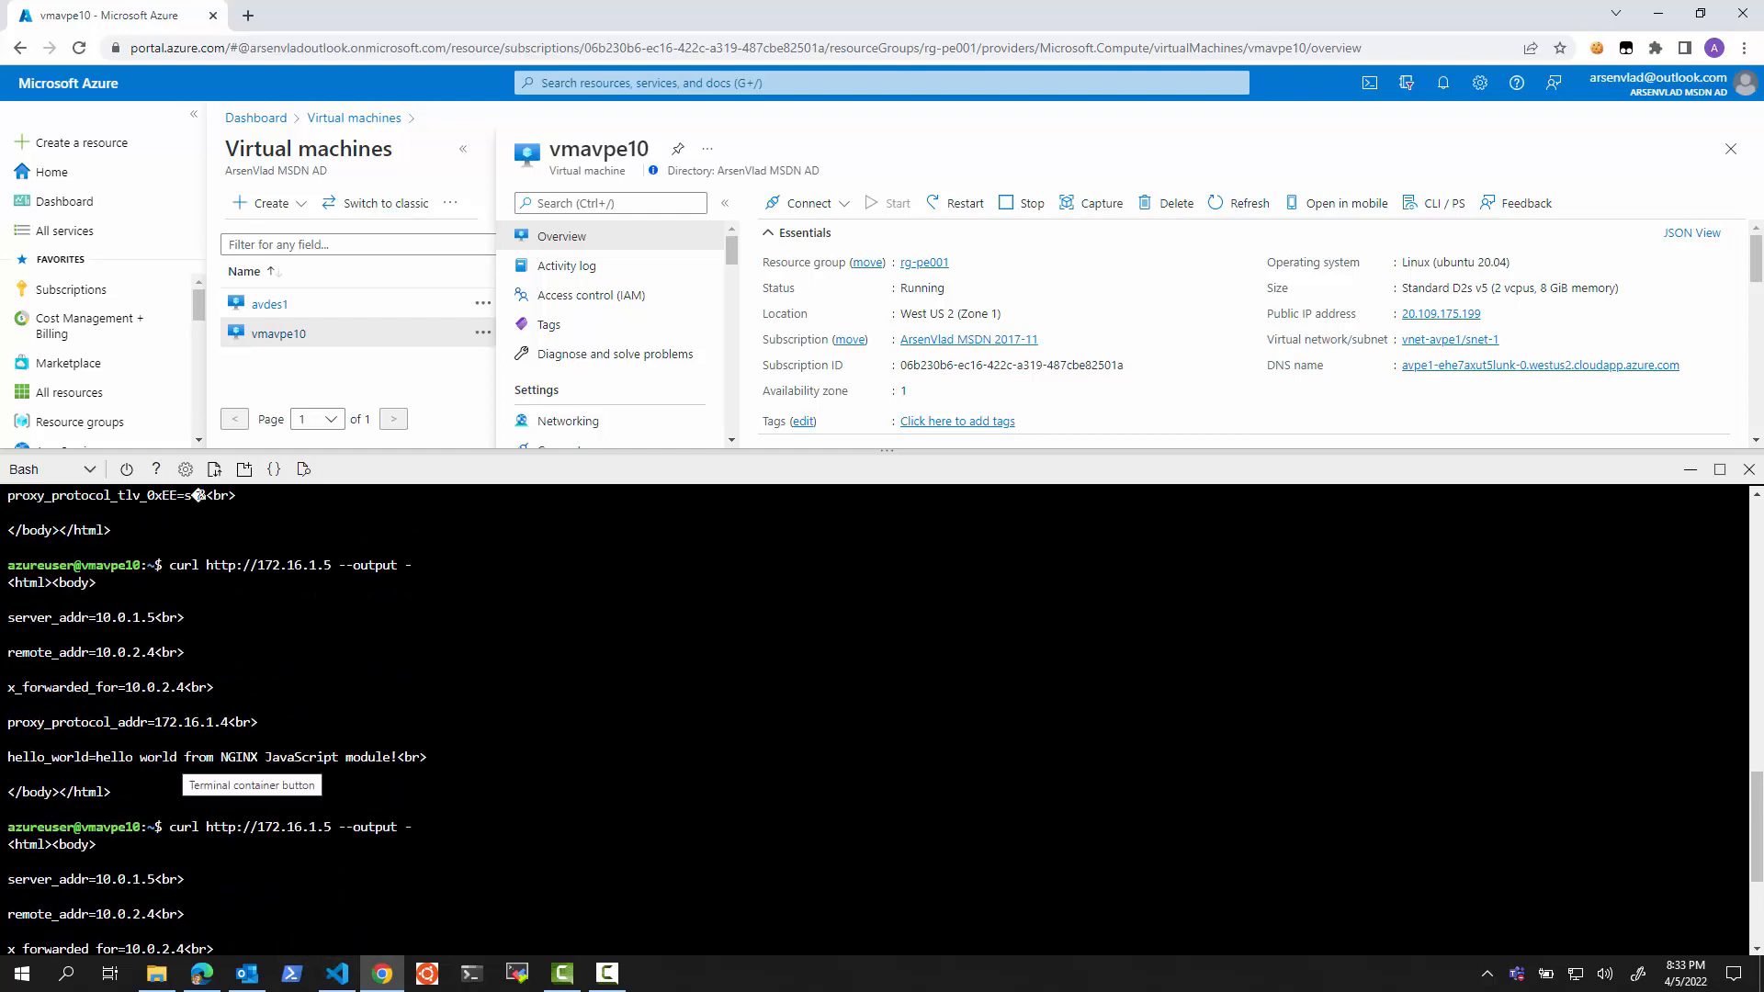
- Scroll through the VM's earlier curl responses, then go back to nginx-js.conf
{"action": "scroll", "scroll_direction": "down", "scroll_amount": 3}
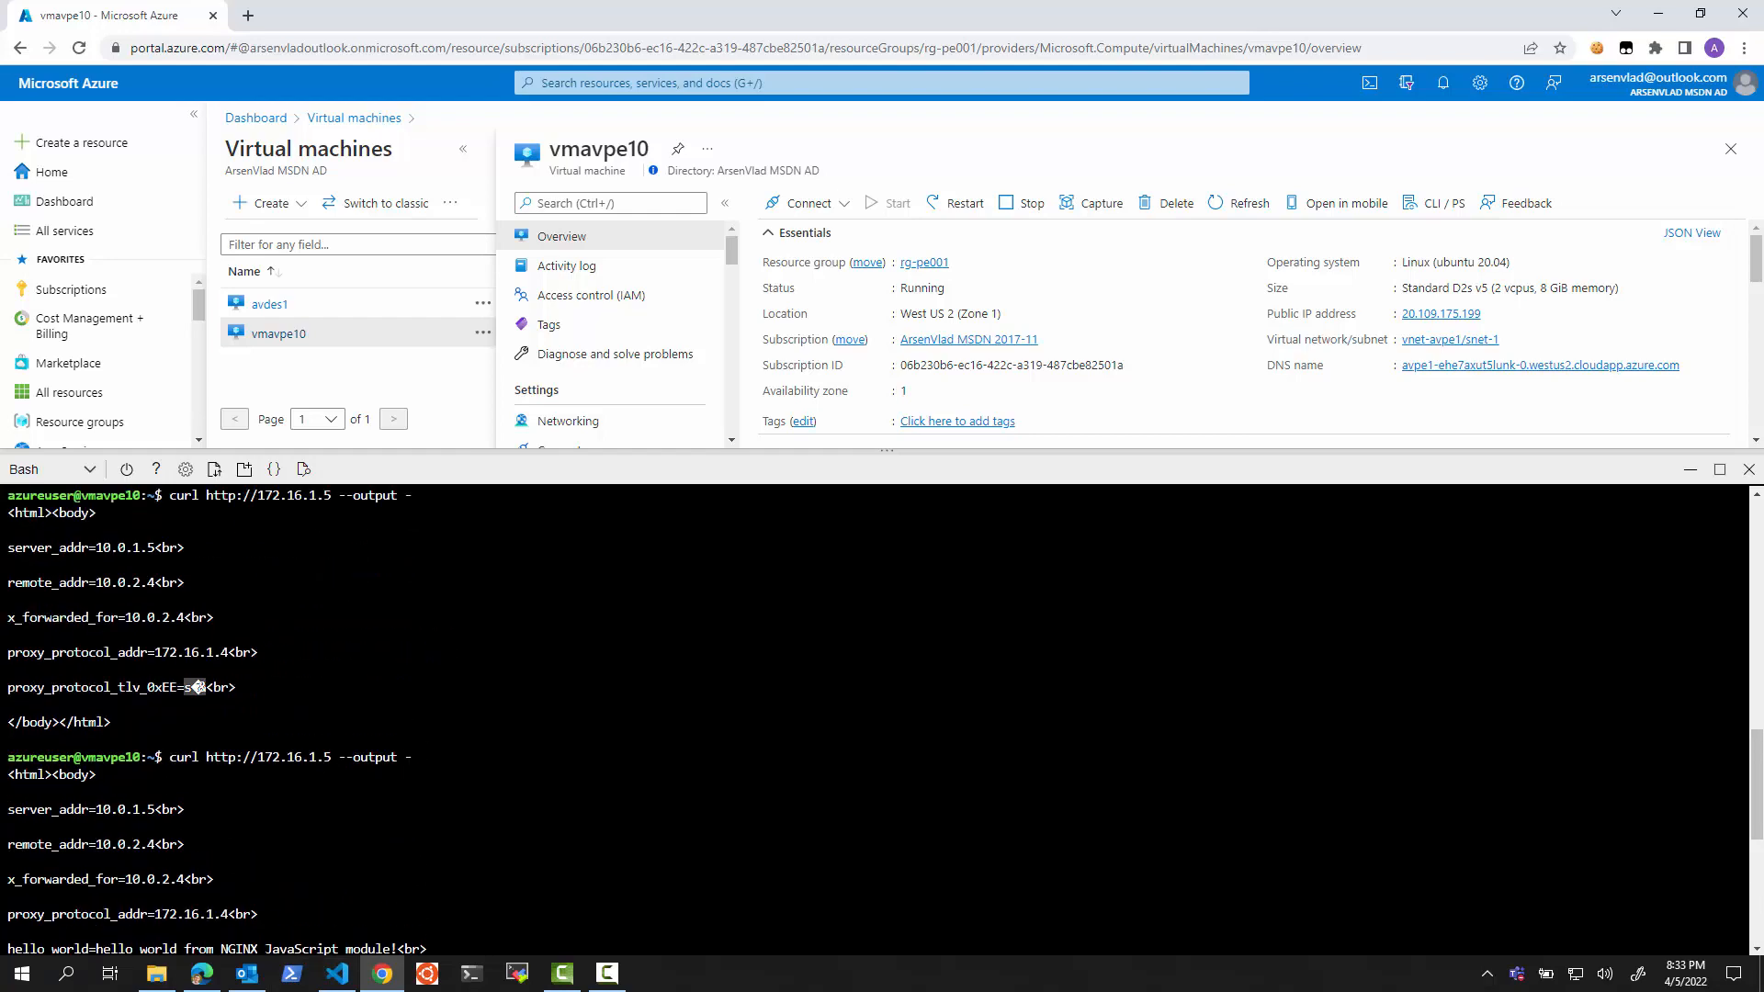
{"action": "scroll", "scroll_direction": "down", "scroll_amount": 3}
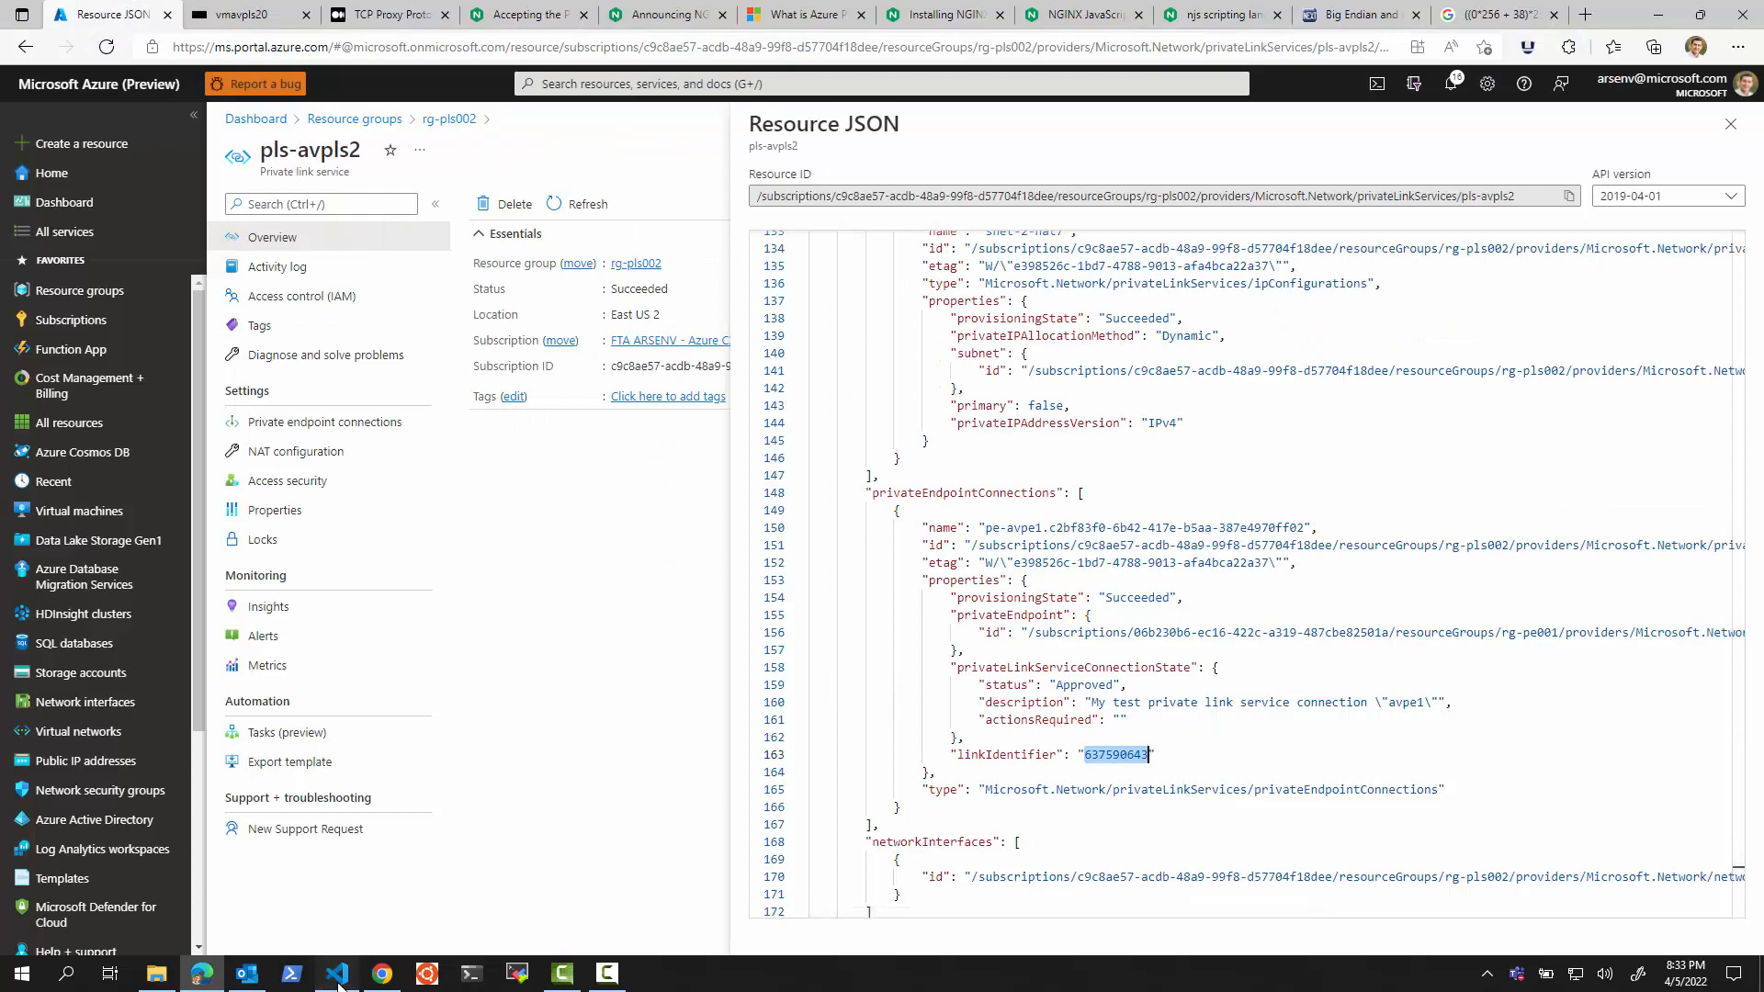
{"action": "left_click", "coordinate": [337, 973]}
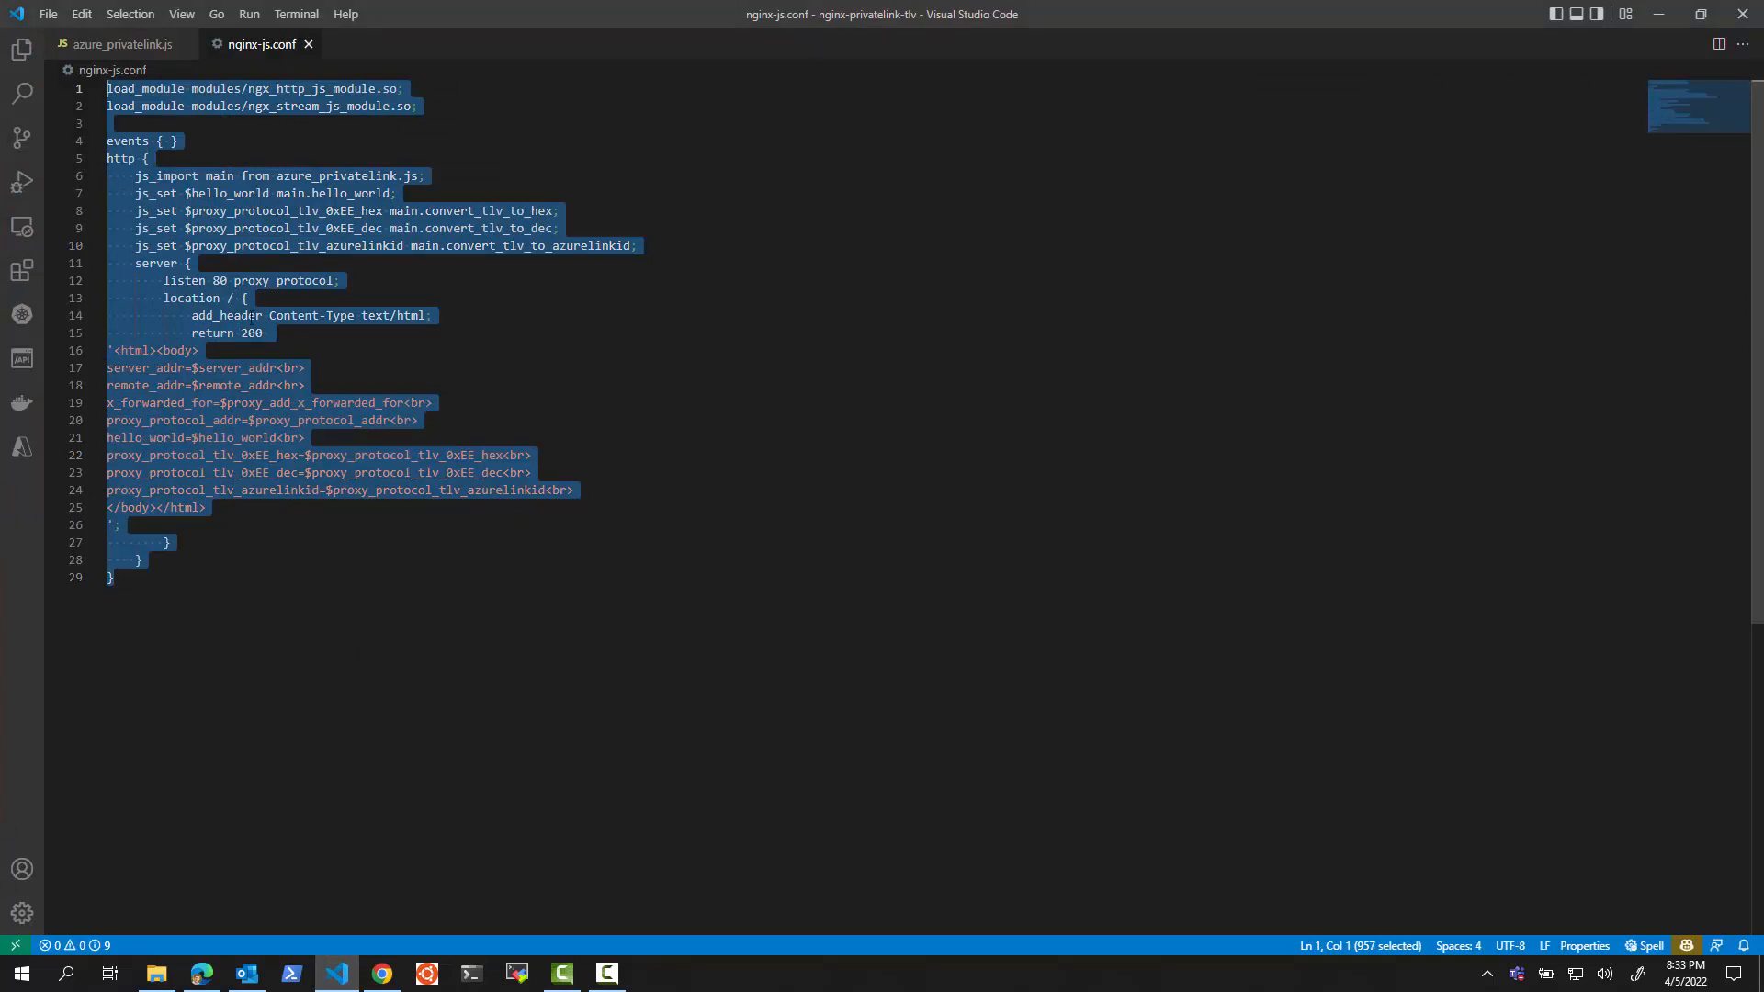
{"action": "left_click", "coordinate": [119, 44]}
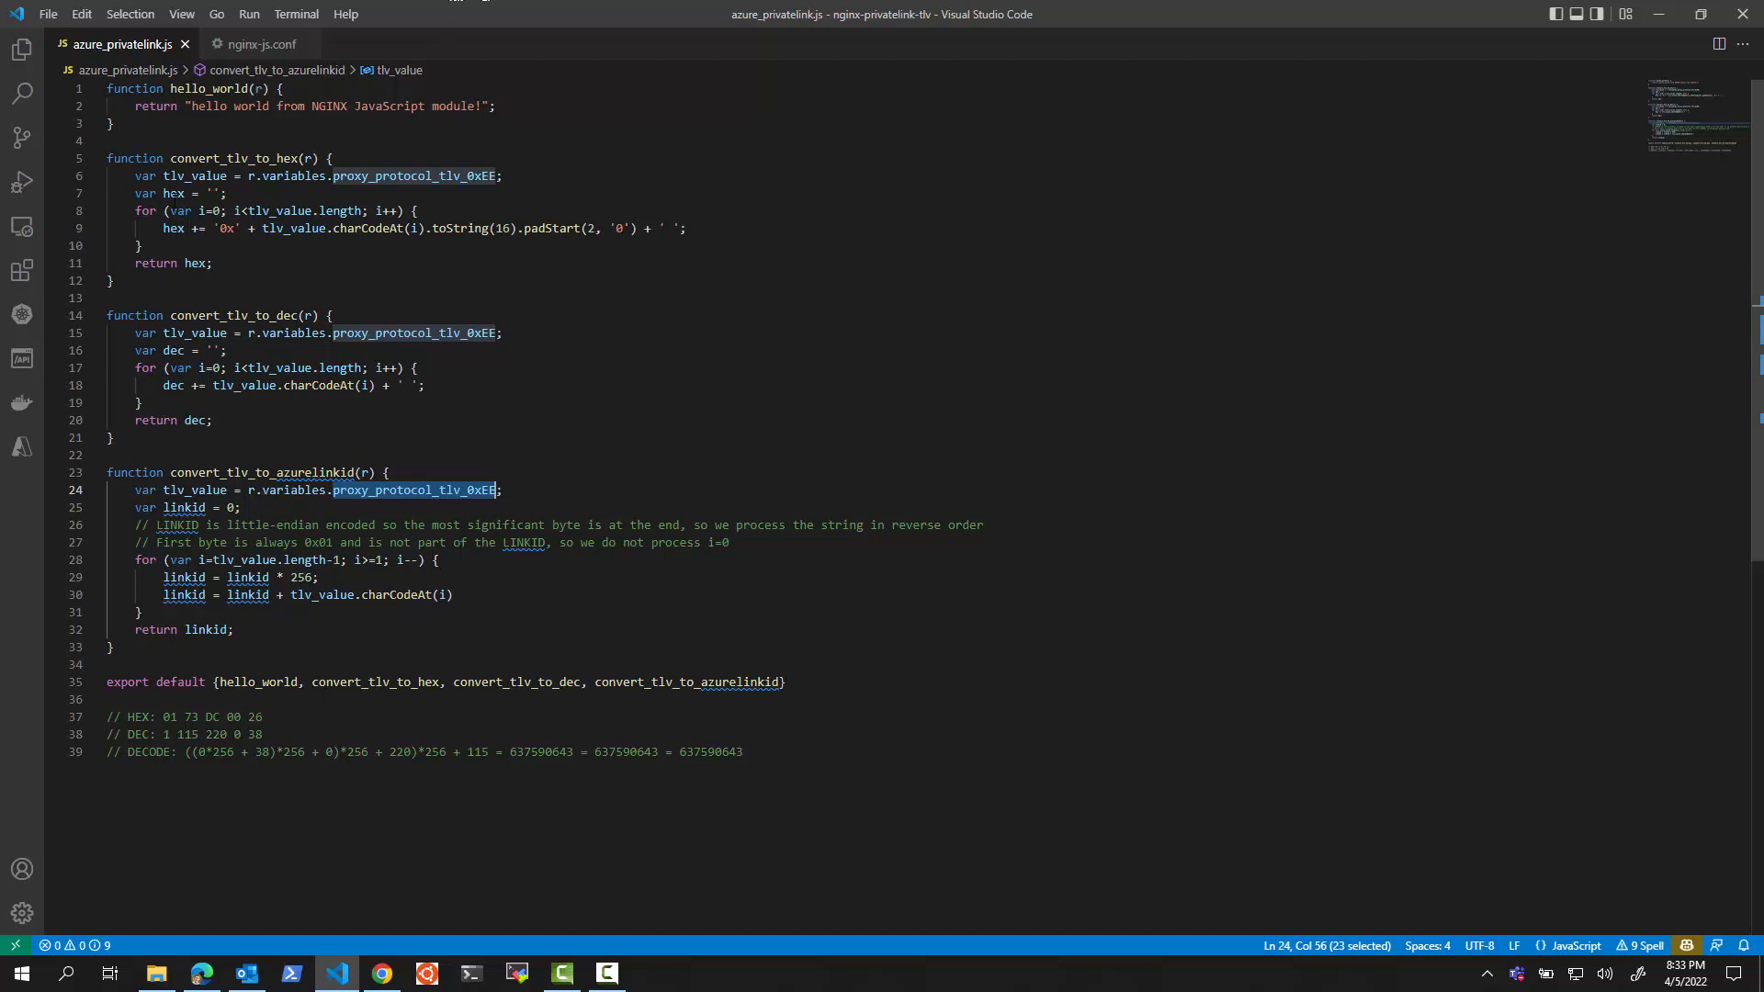
{"action": "mouse_move", "coordinate": [173, 385]}
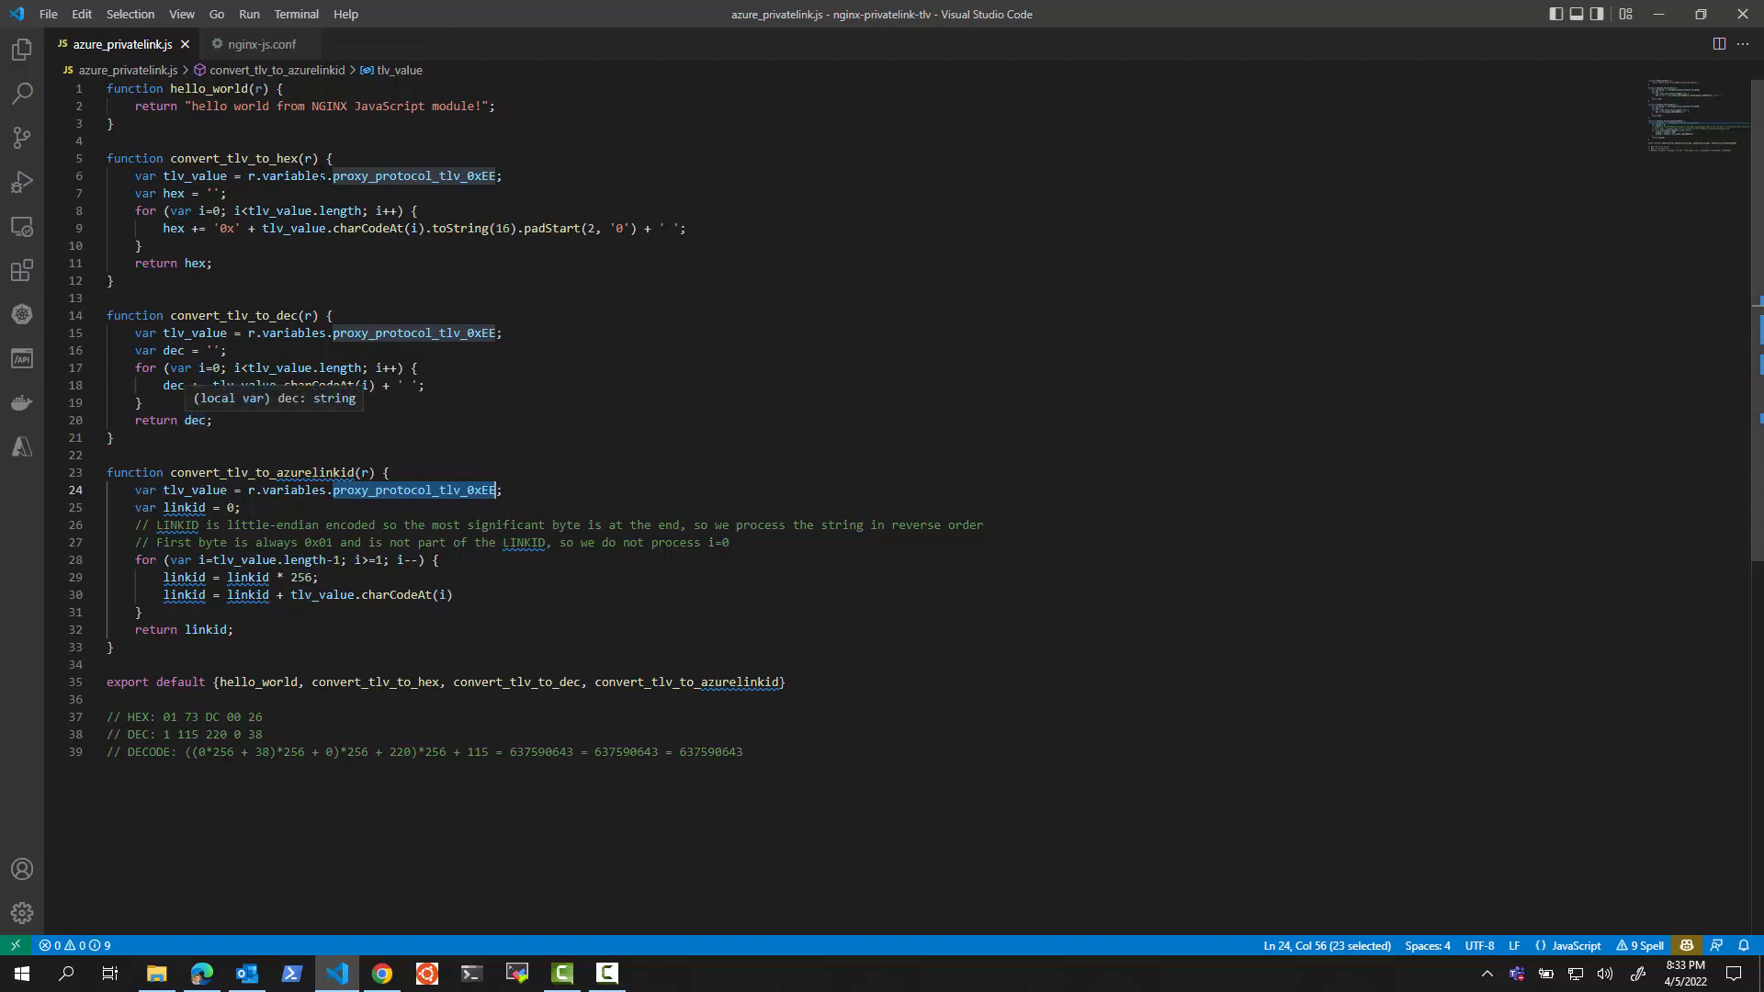
{"action": "left_click", "coordinate": [260, 44]}
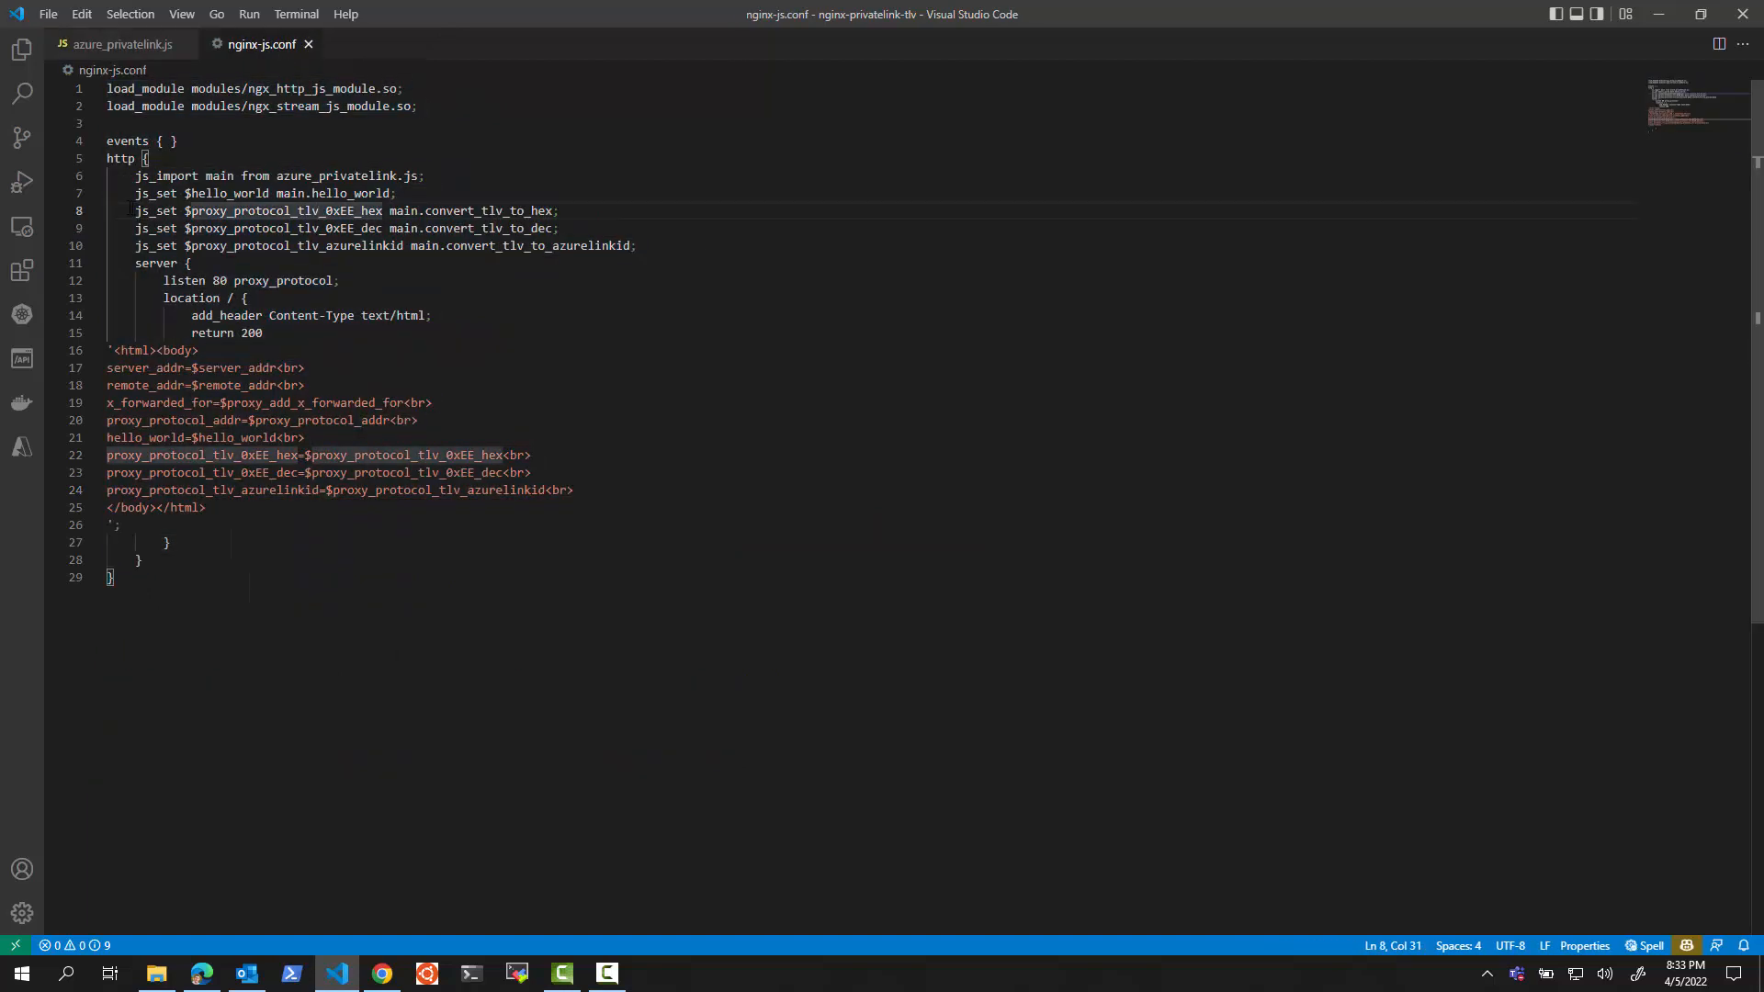
{"action": "left_click", "coordinate": [561, 227]}
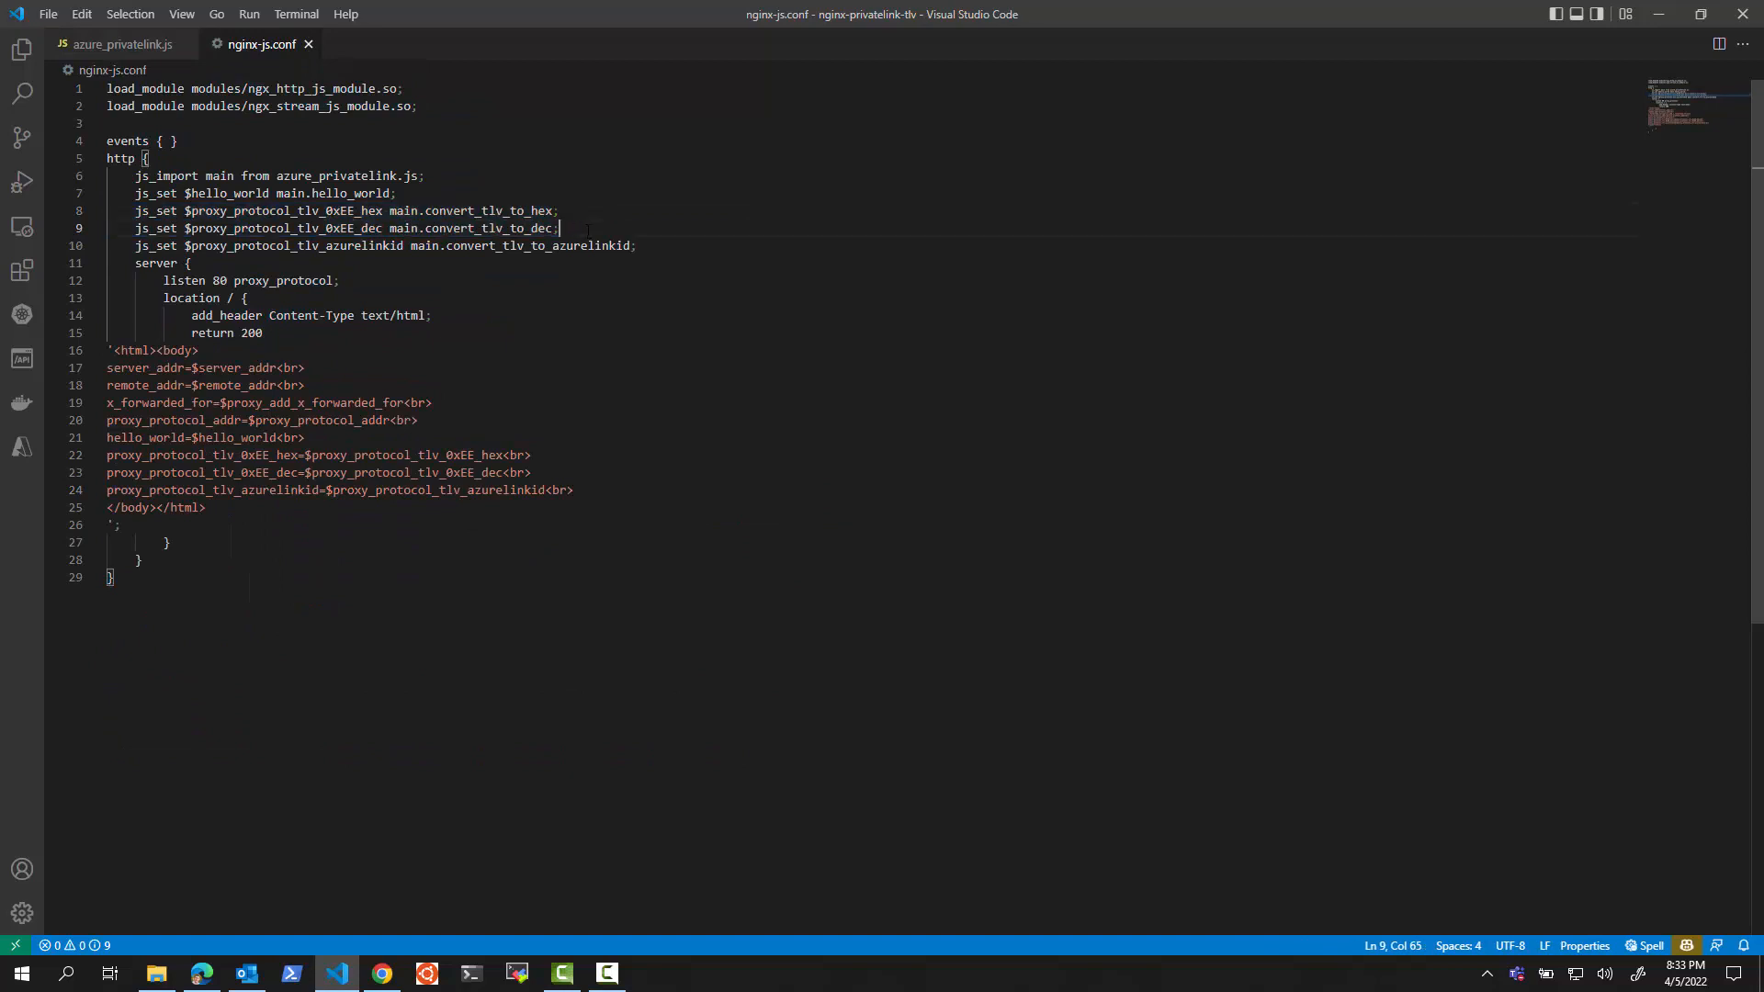
{"action": "left_click_drag", "start_coordinate": [560, 227], "coordinate": [105, 192]}
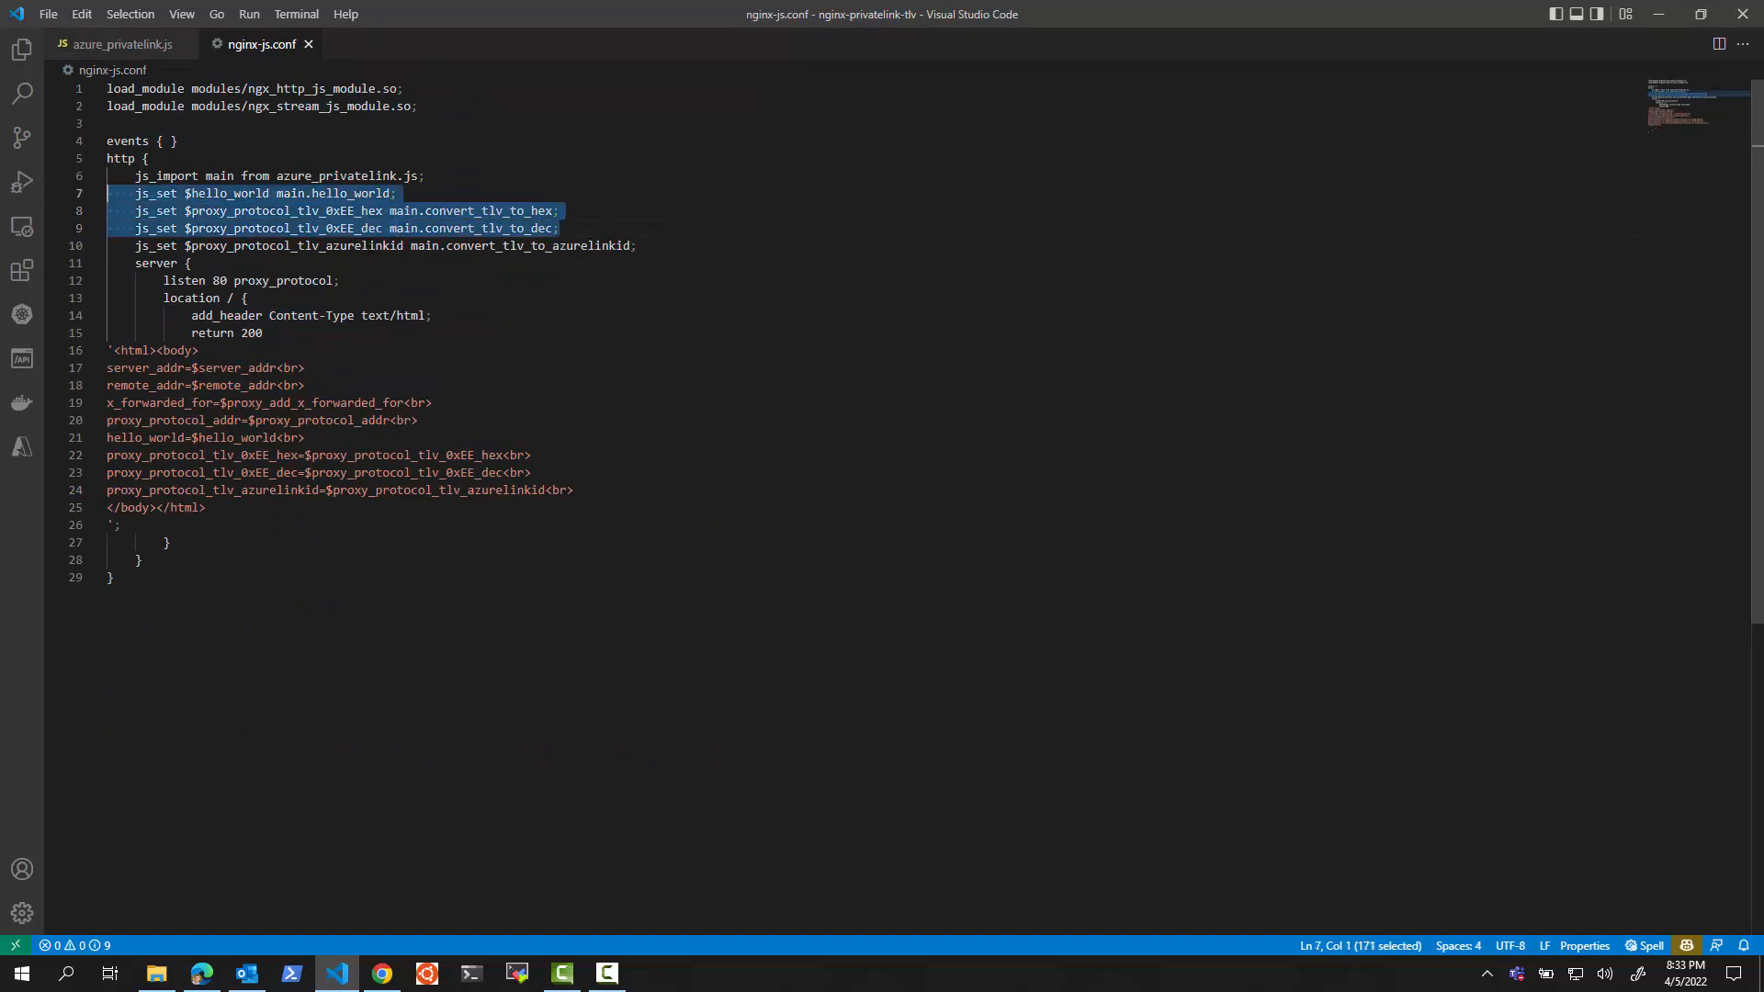